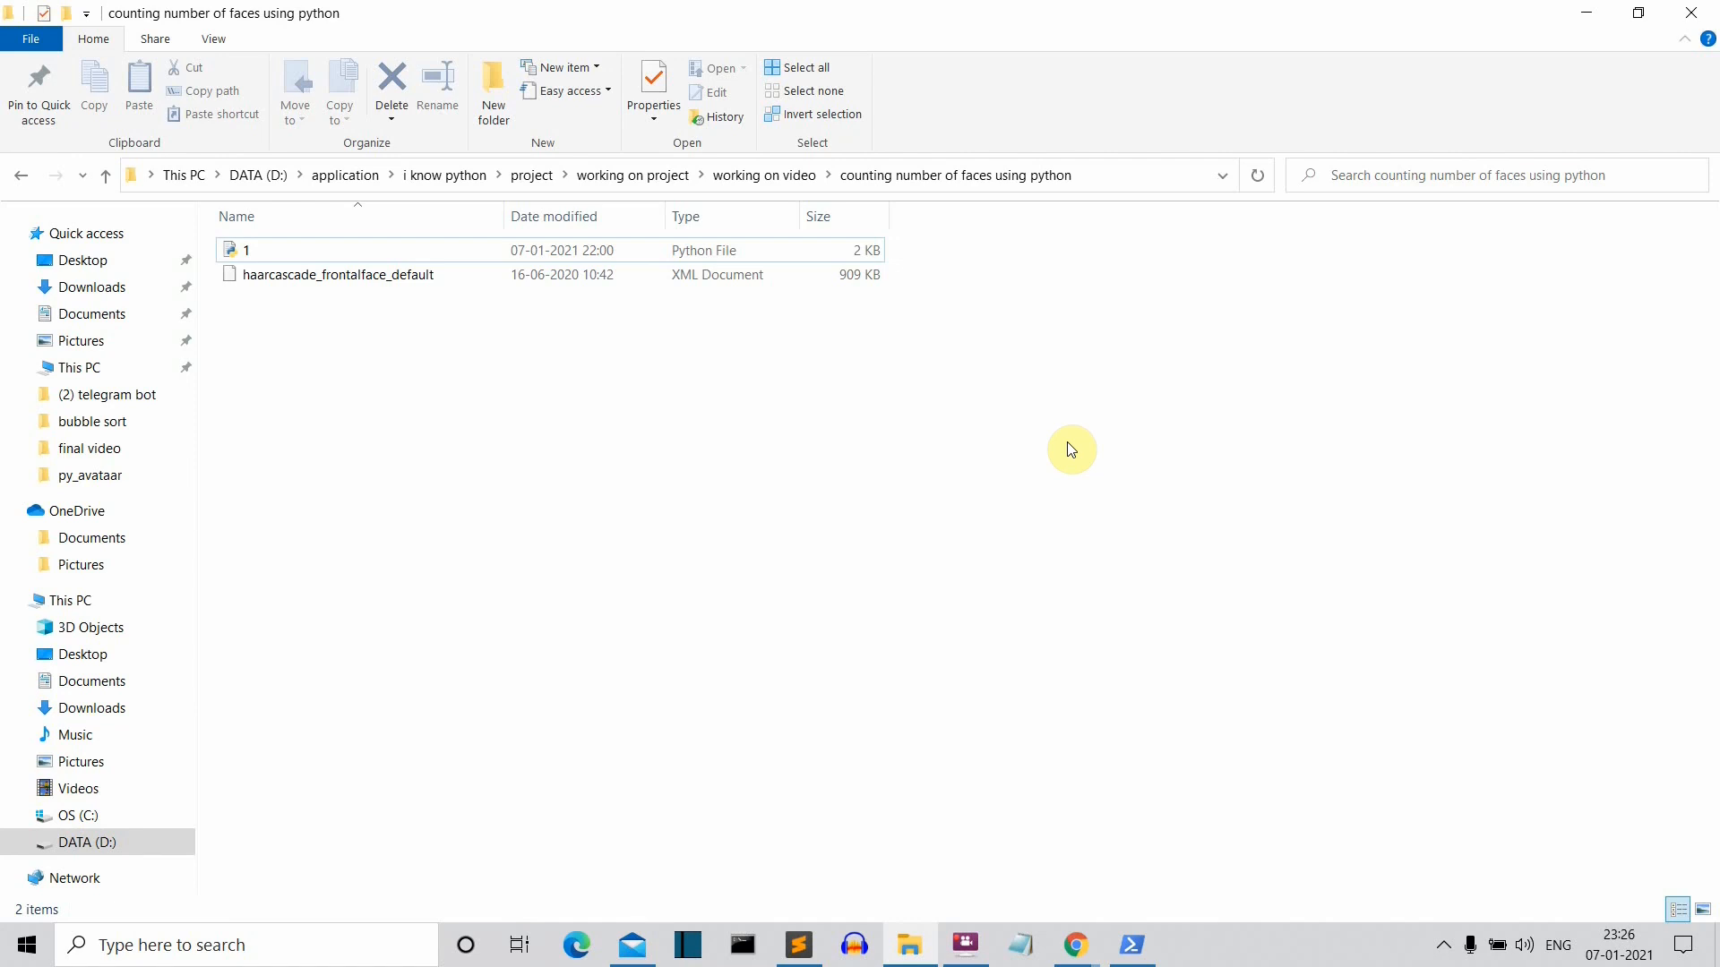
pyautogui.moveTo(921, 423)
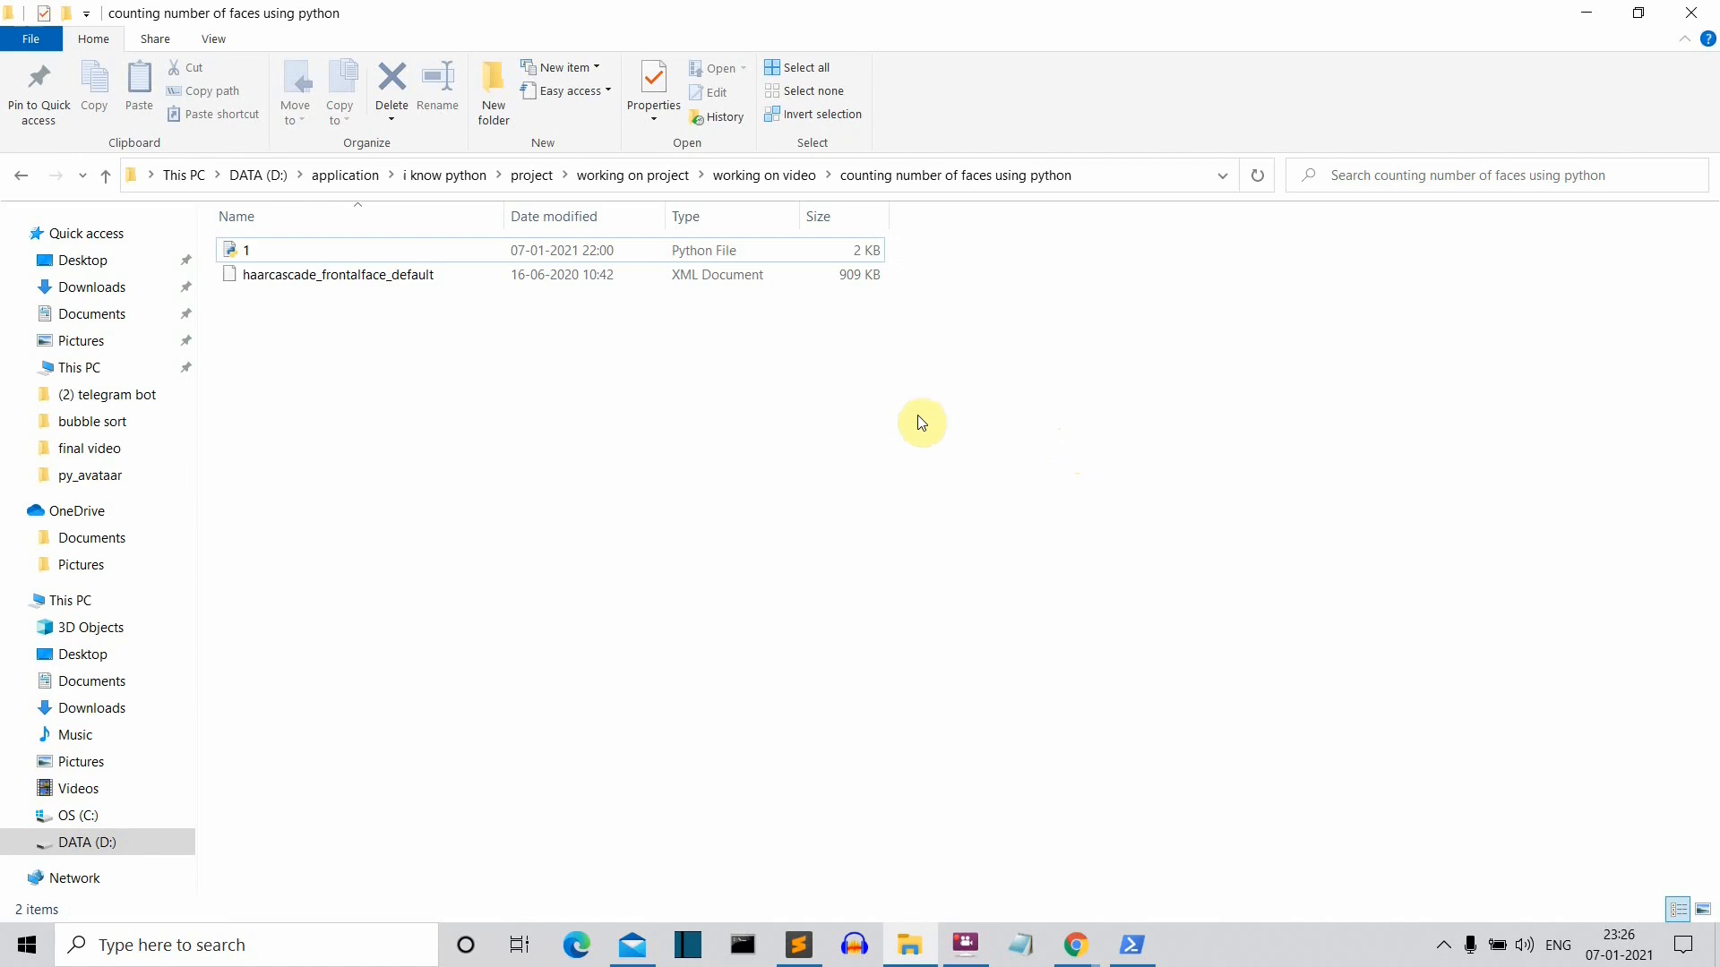
# Step: Open PowerShell in the project folder and run python 1.py
pyautogui.rightClick(922, 423)
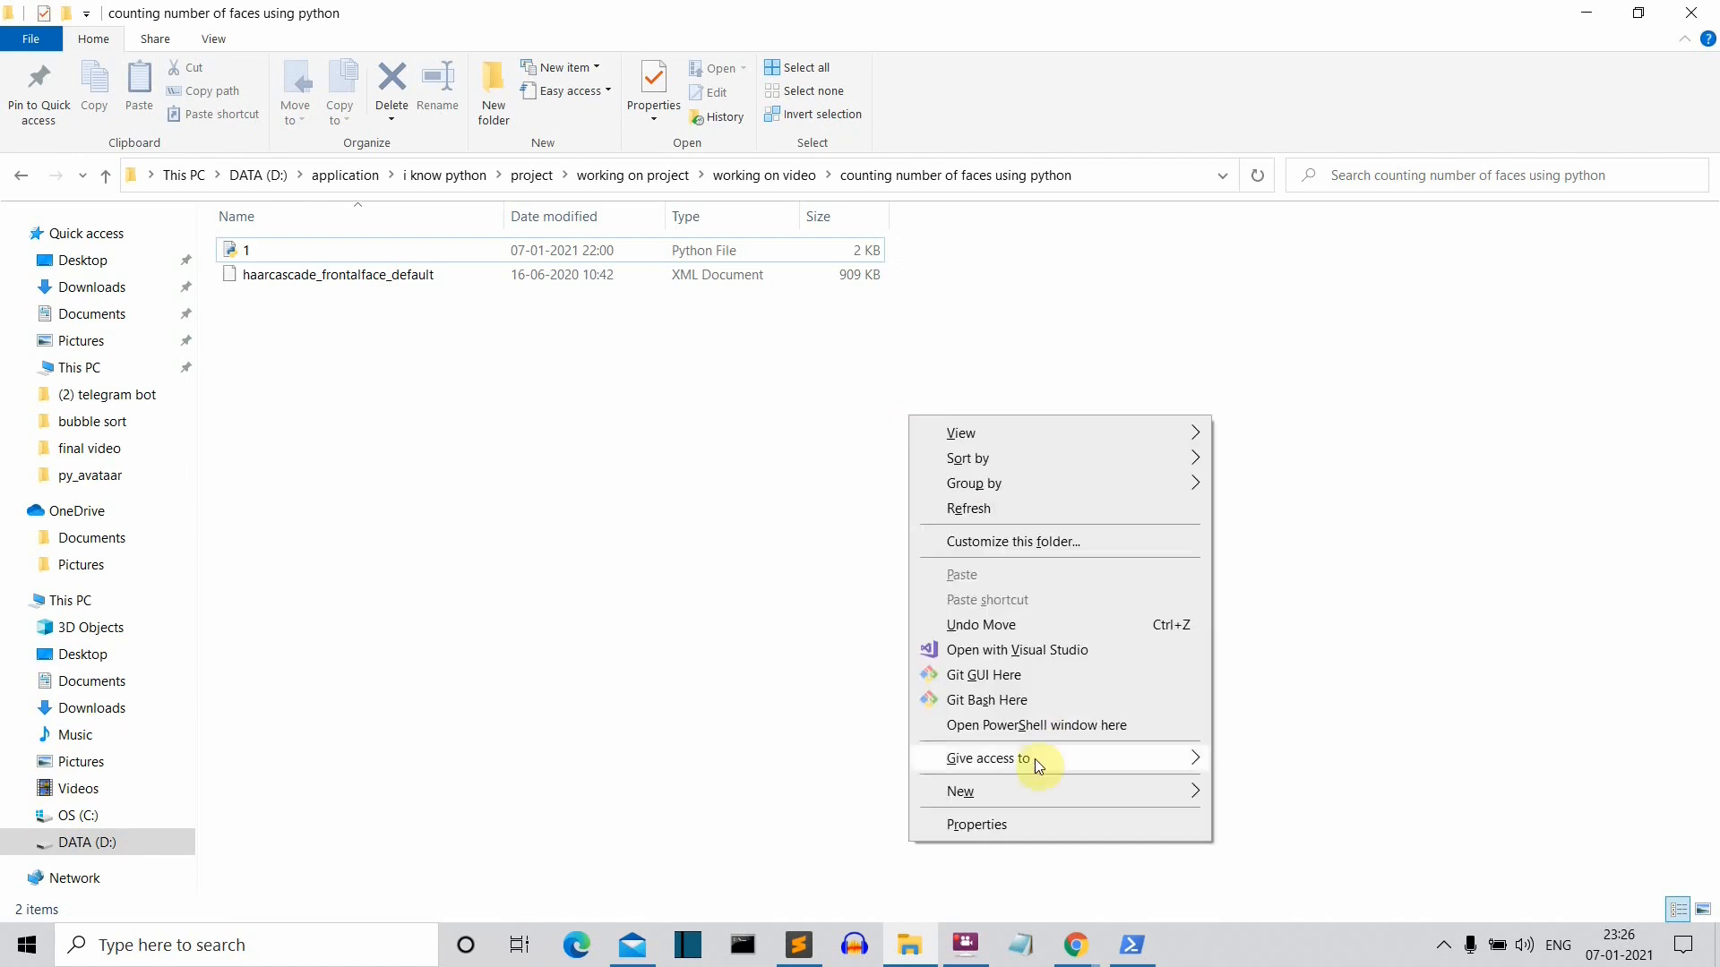
pyautogui.click(1036, 725)
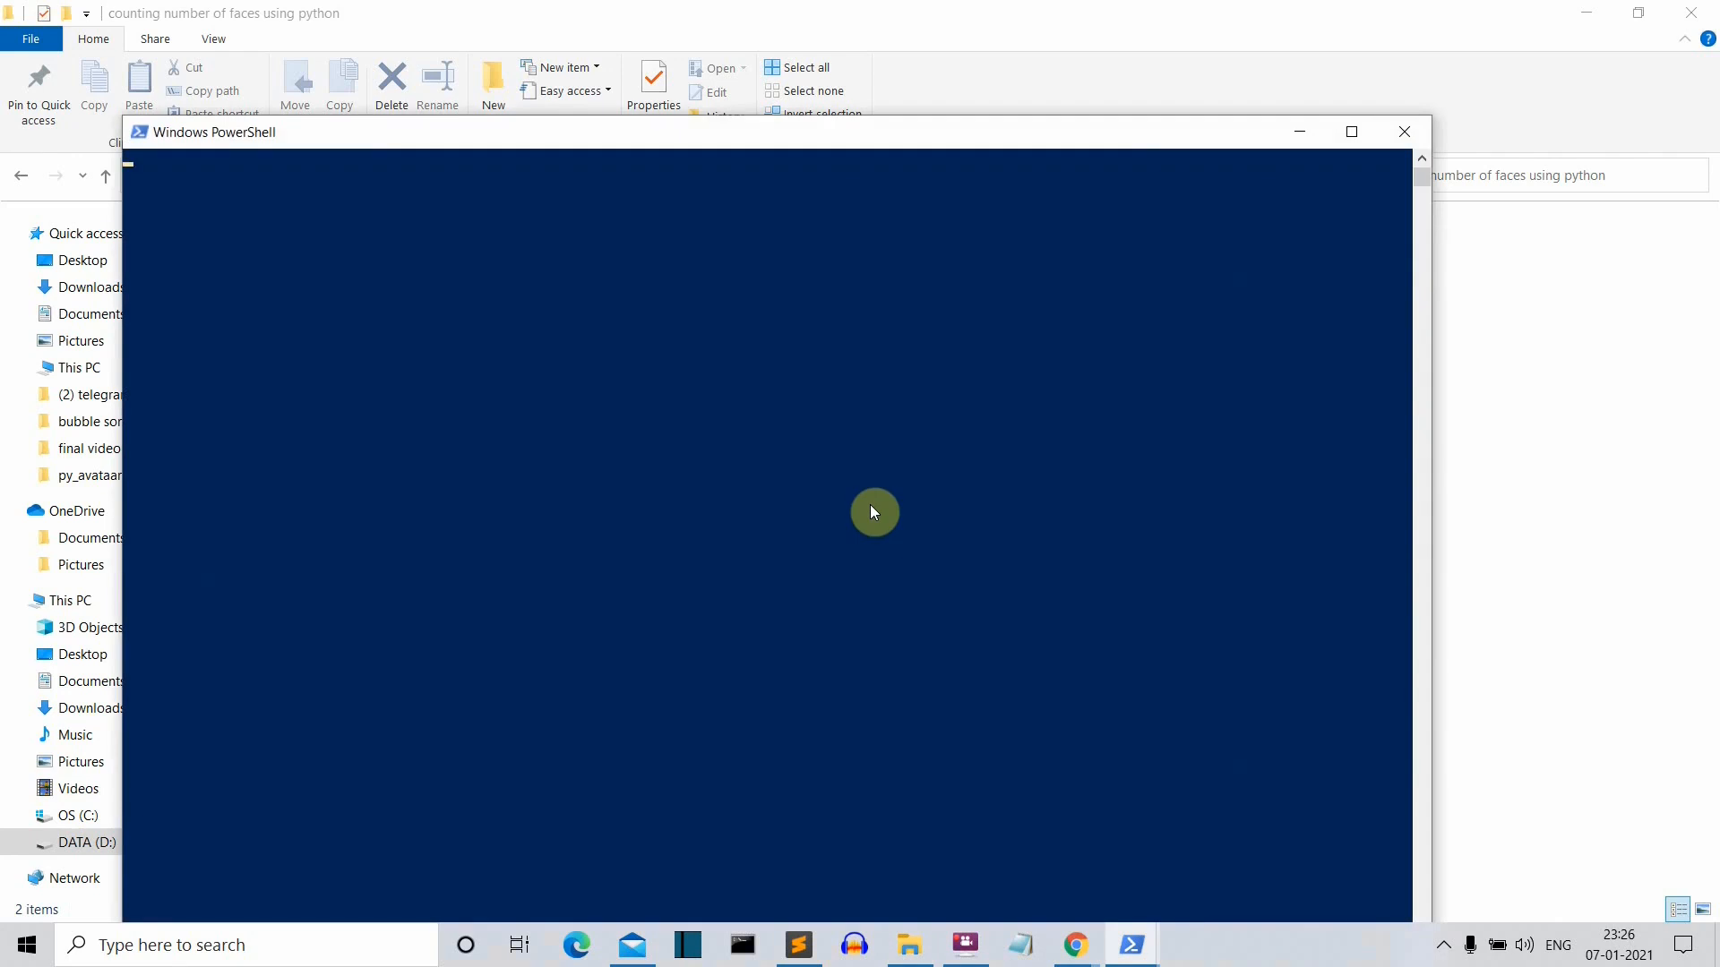
pyautogui.write('python')
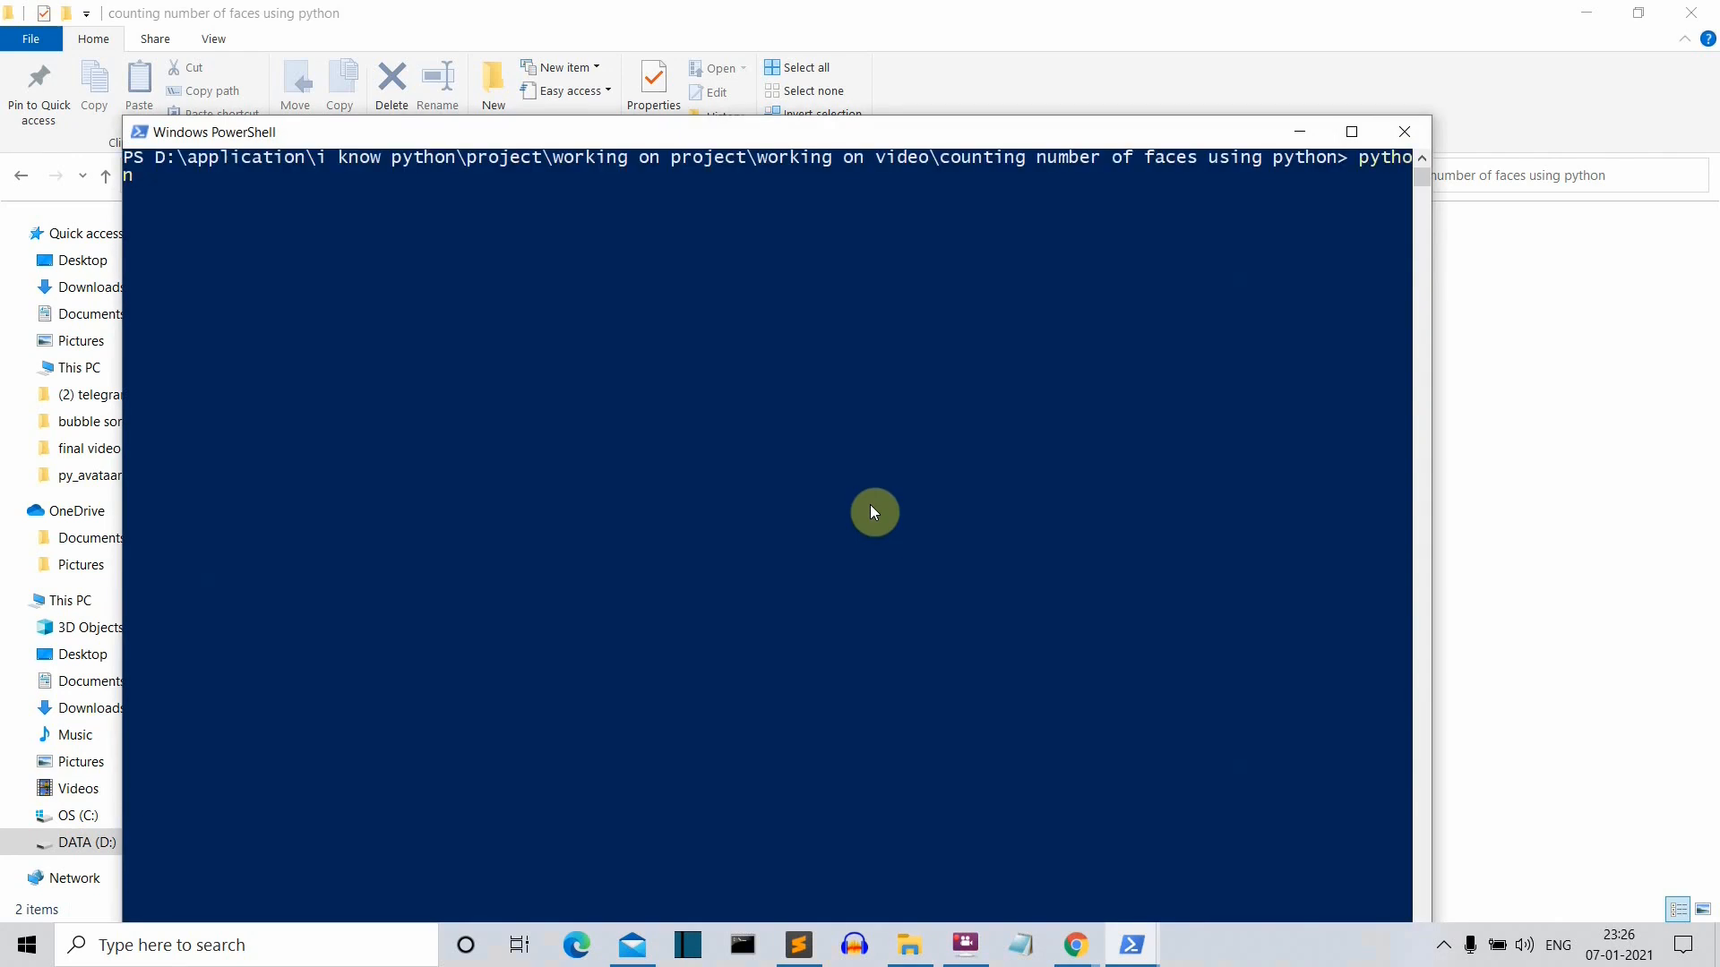
pyautogui.write('1.p')
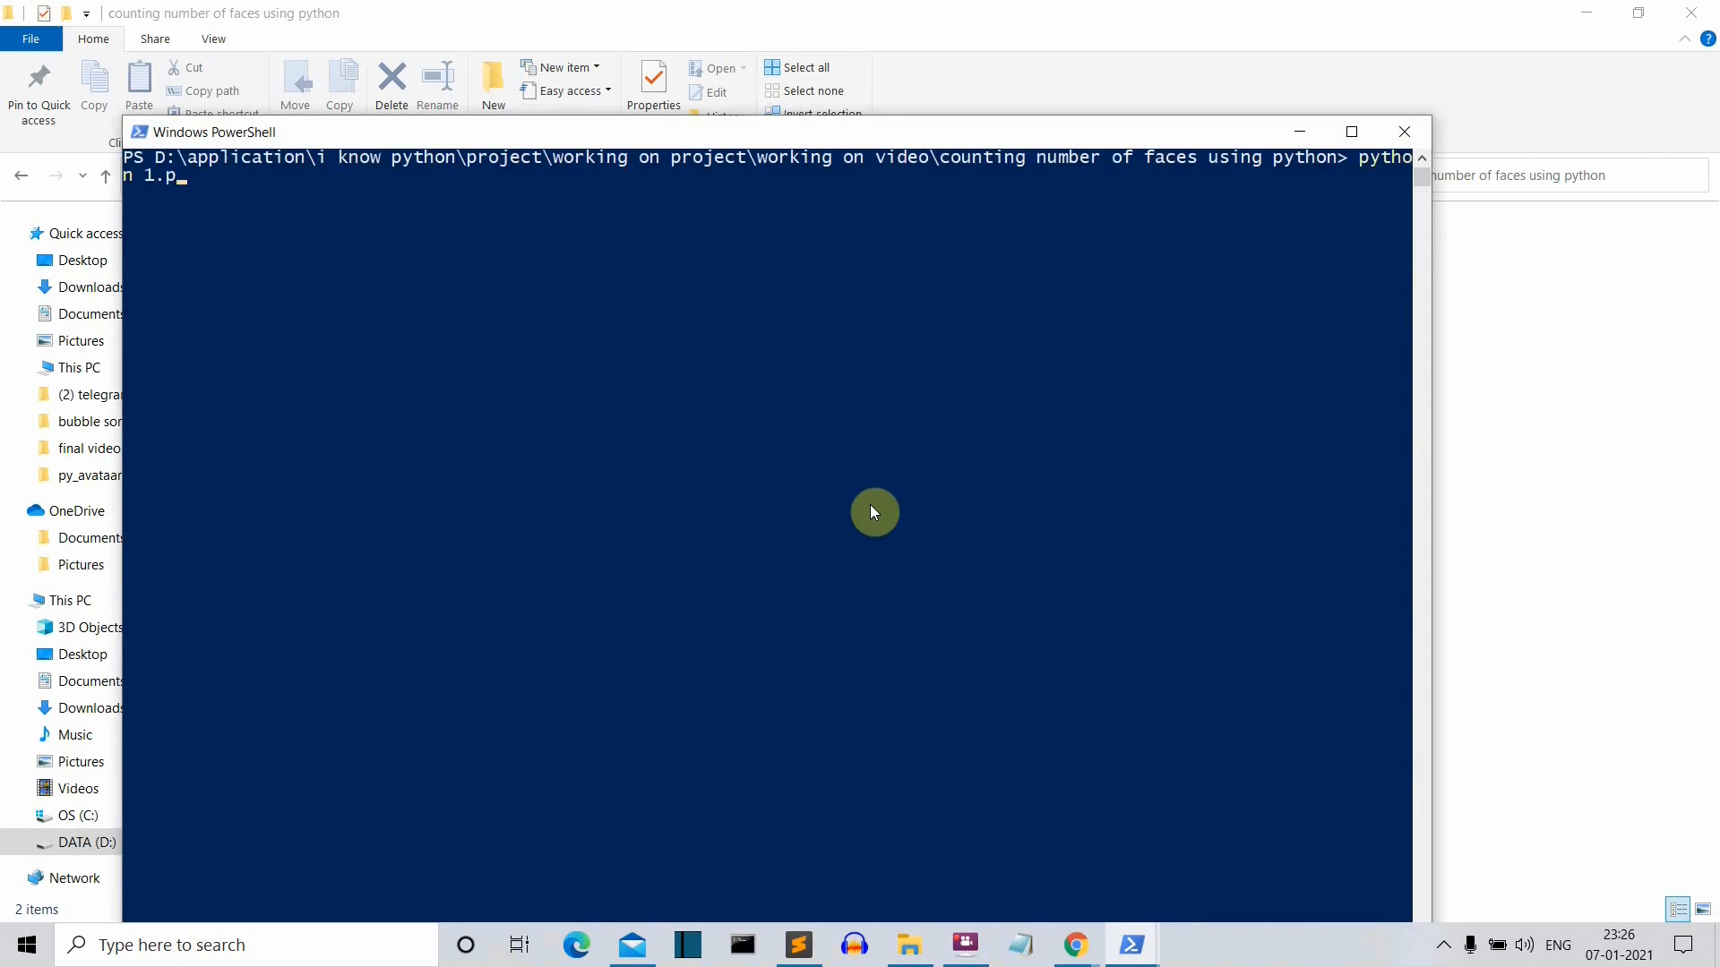
pyautogui.write('y')
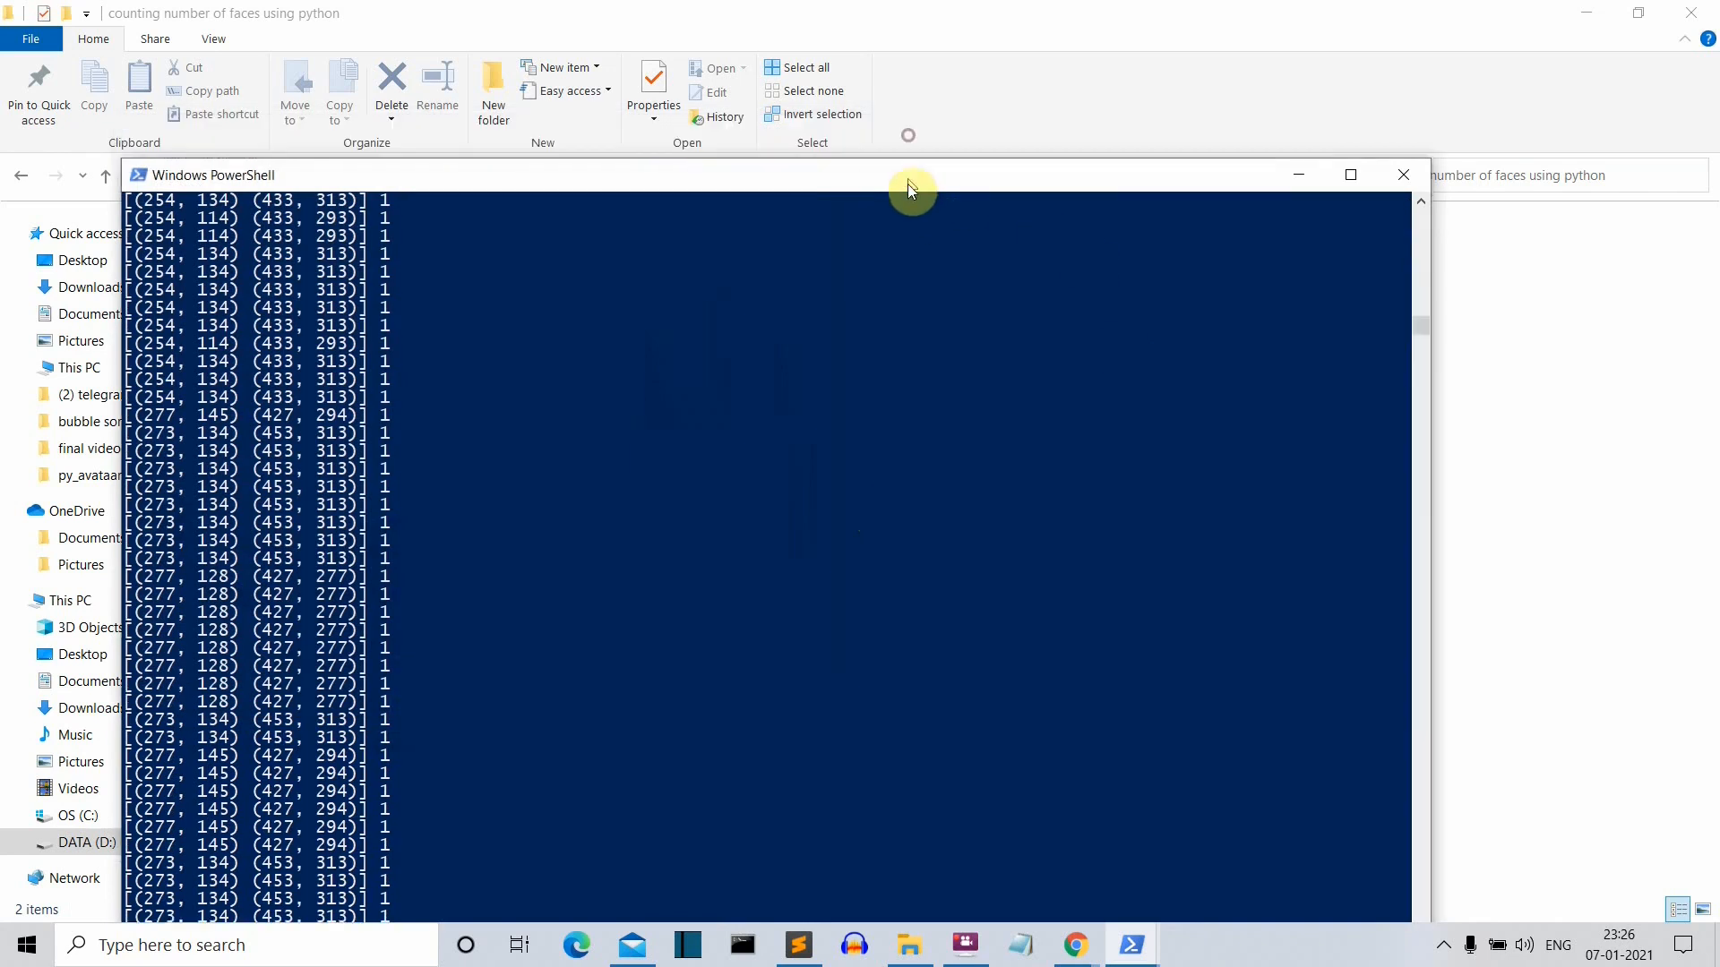
# Step: Minimize the PowerShell window to get back to the File Explorer project folder
pyautogui.click(1403, 174)
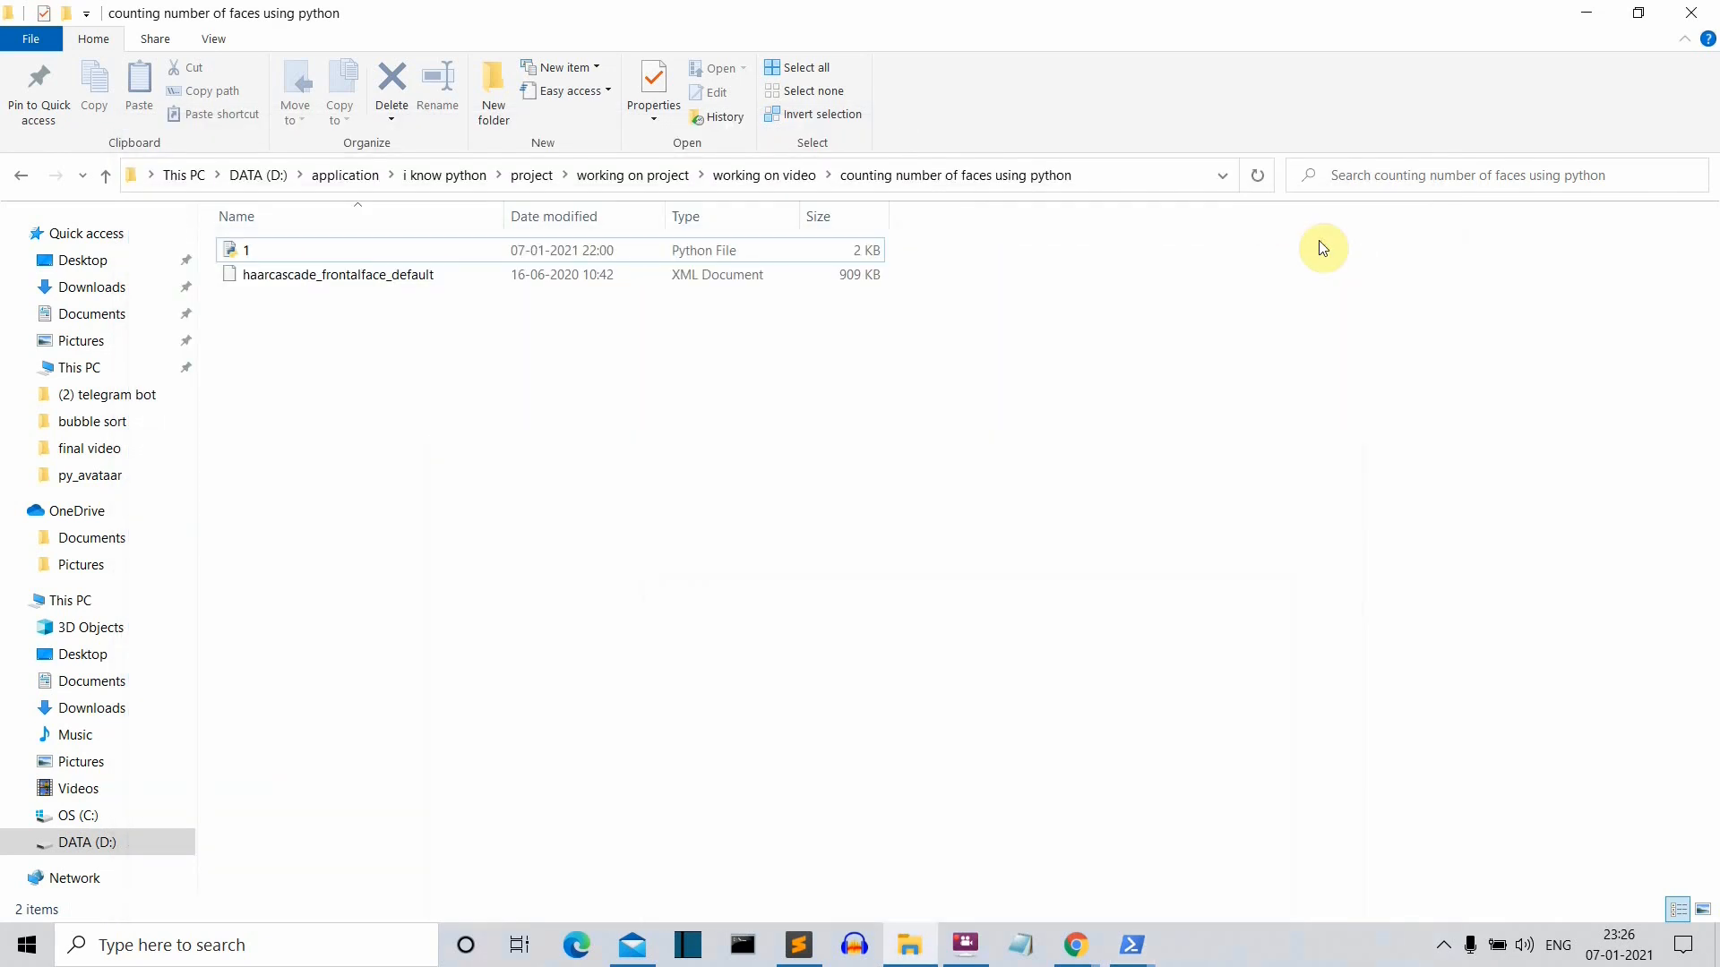
pyautogui.moveTo(1012, 456)
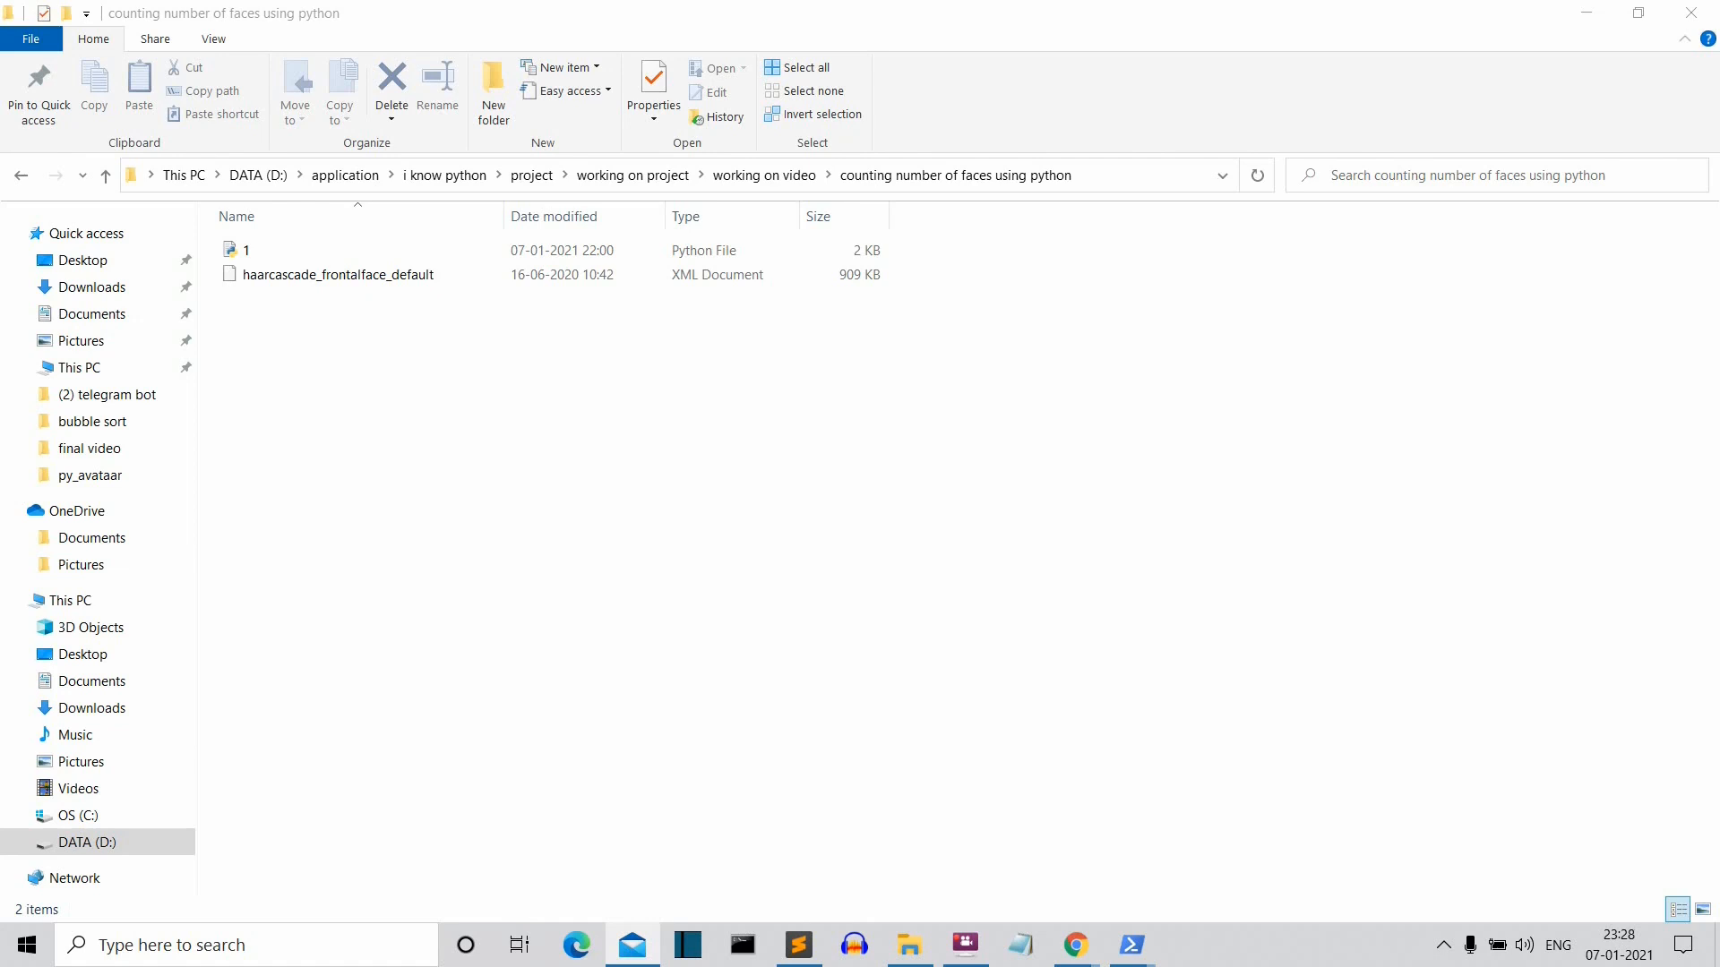
pyautogui.click(244, 249)
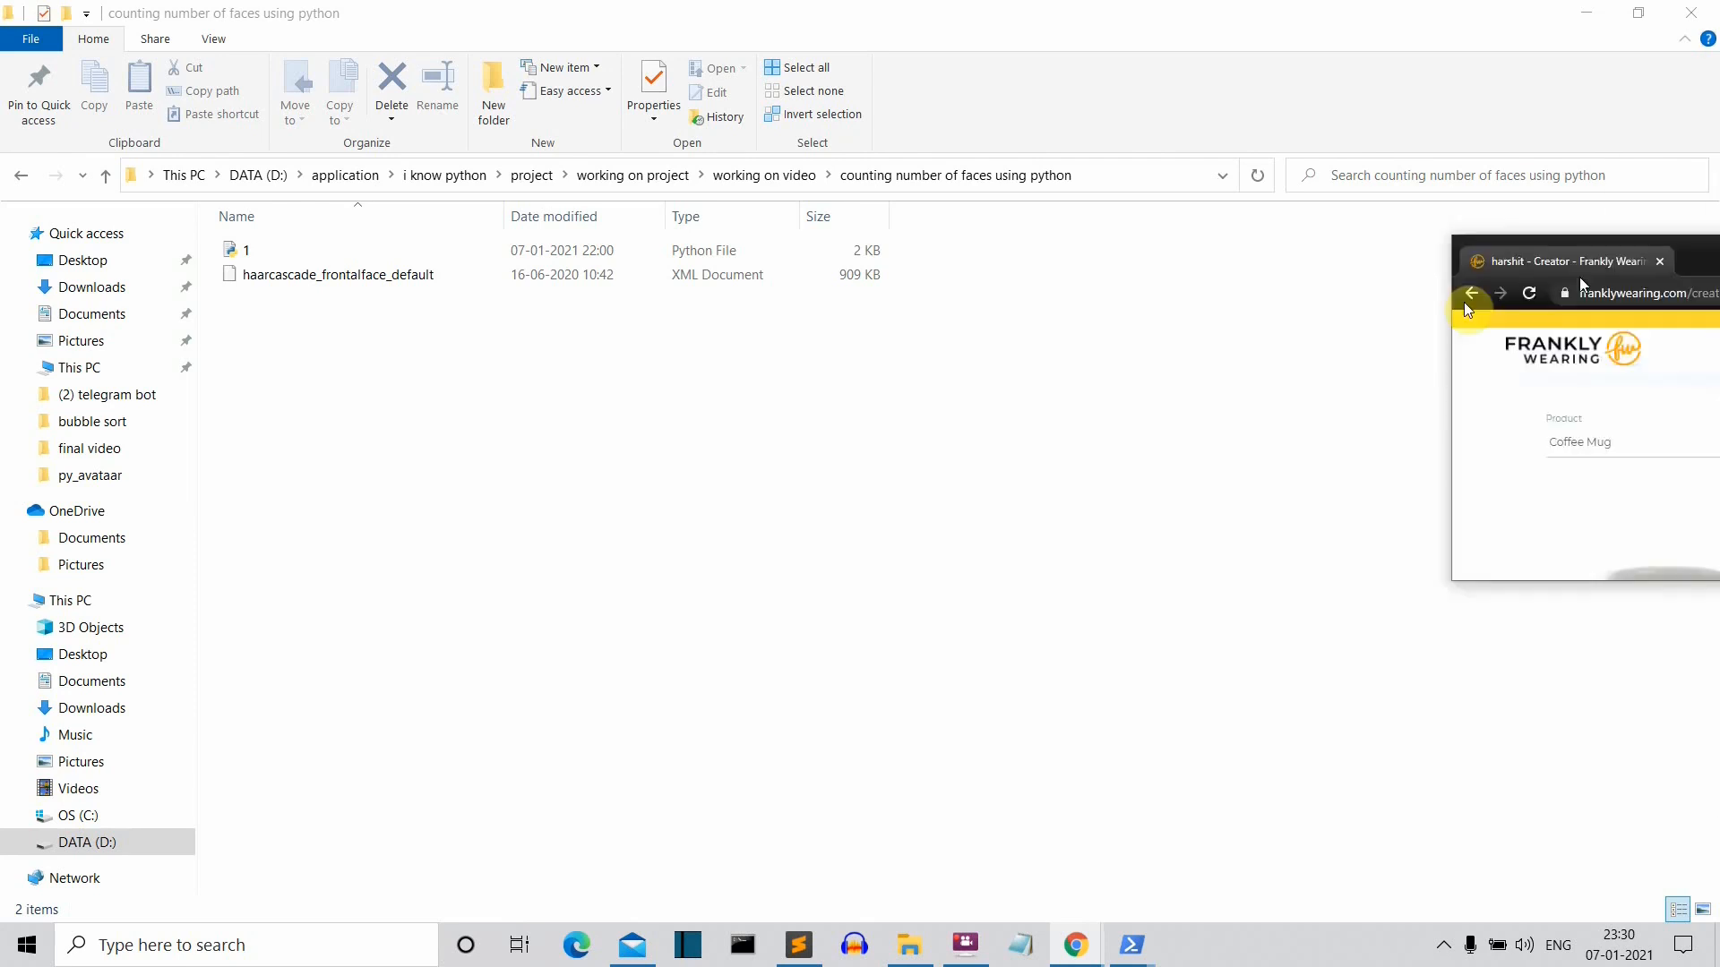
# Step: In the browser store, filter the creator's Designs by the Hoodie product type
pyautogui.click(1581, 260)
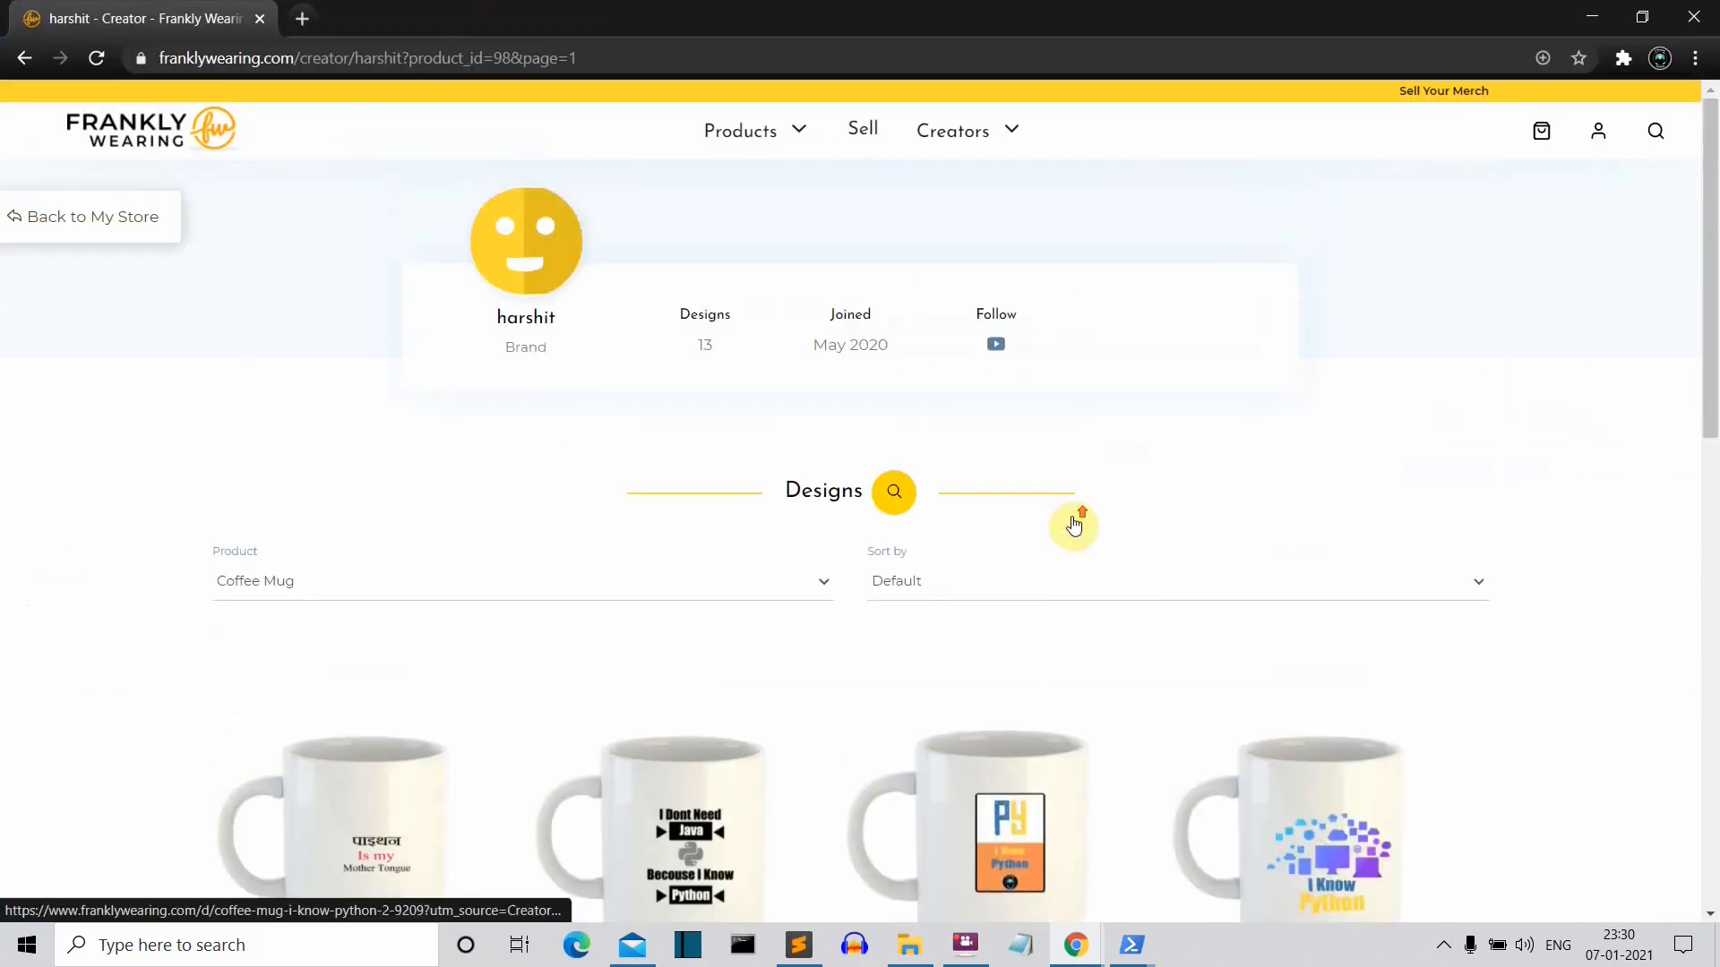
pyautogui.scroll(-3)
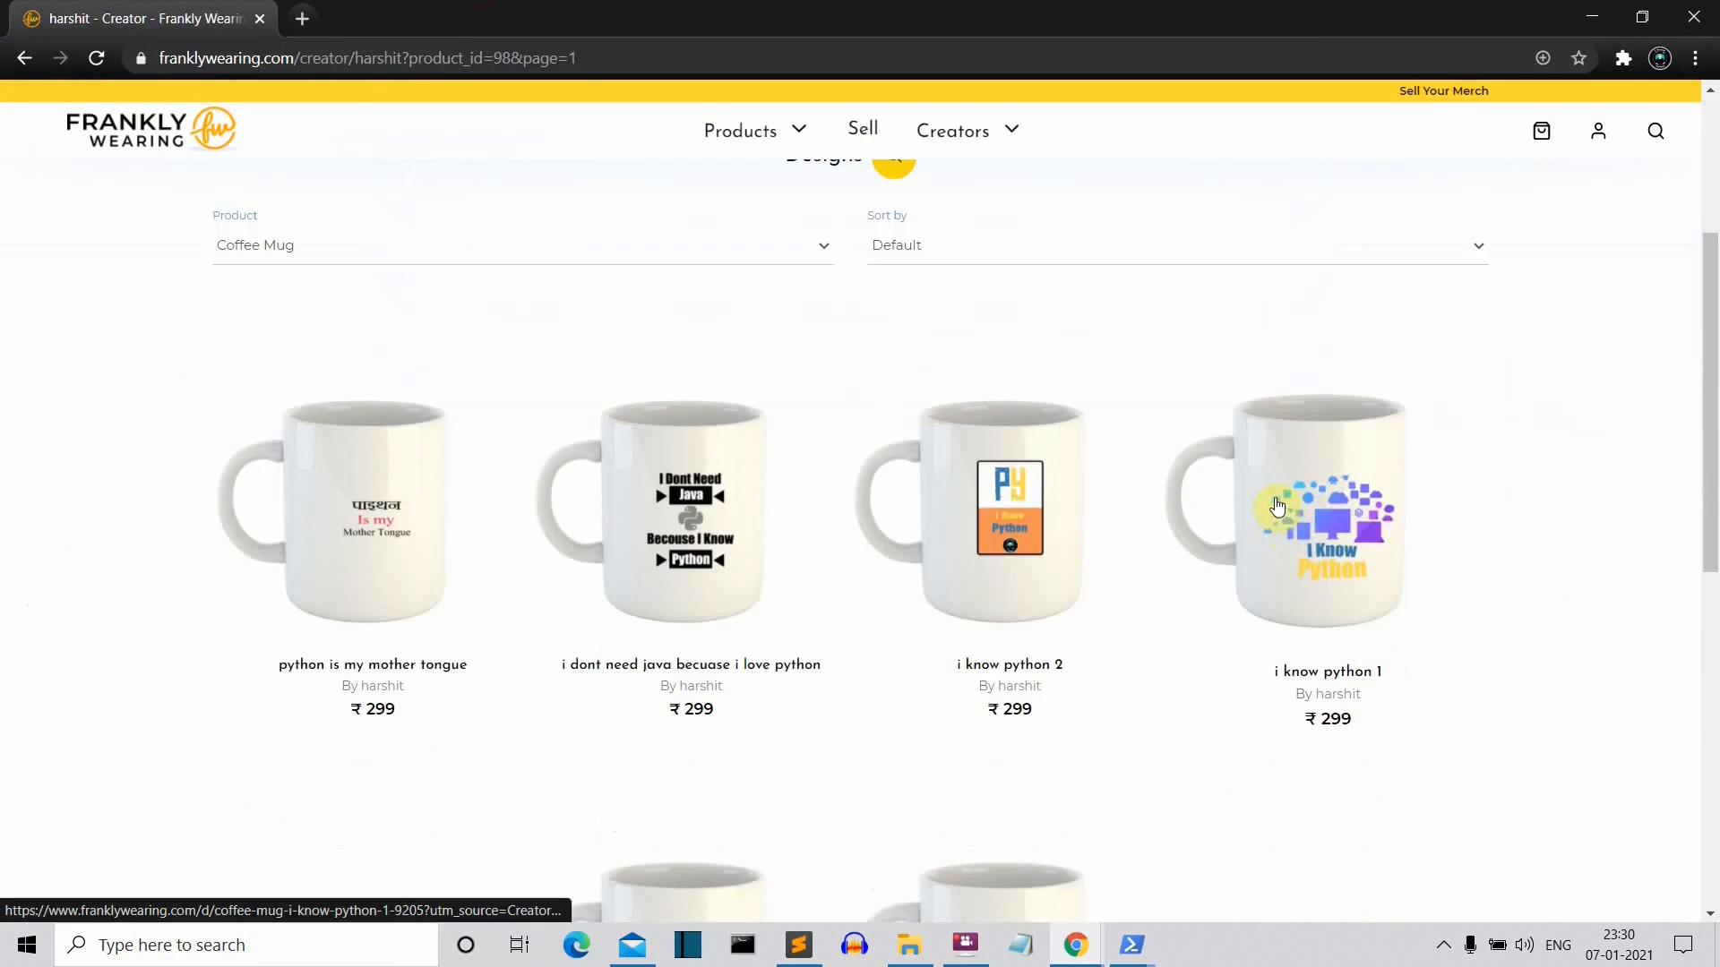
pyautogui.click(517, 245)
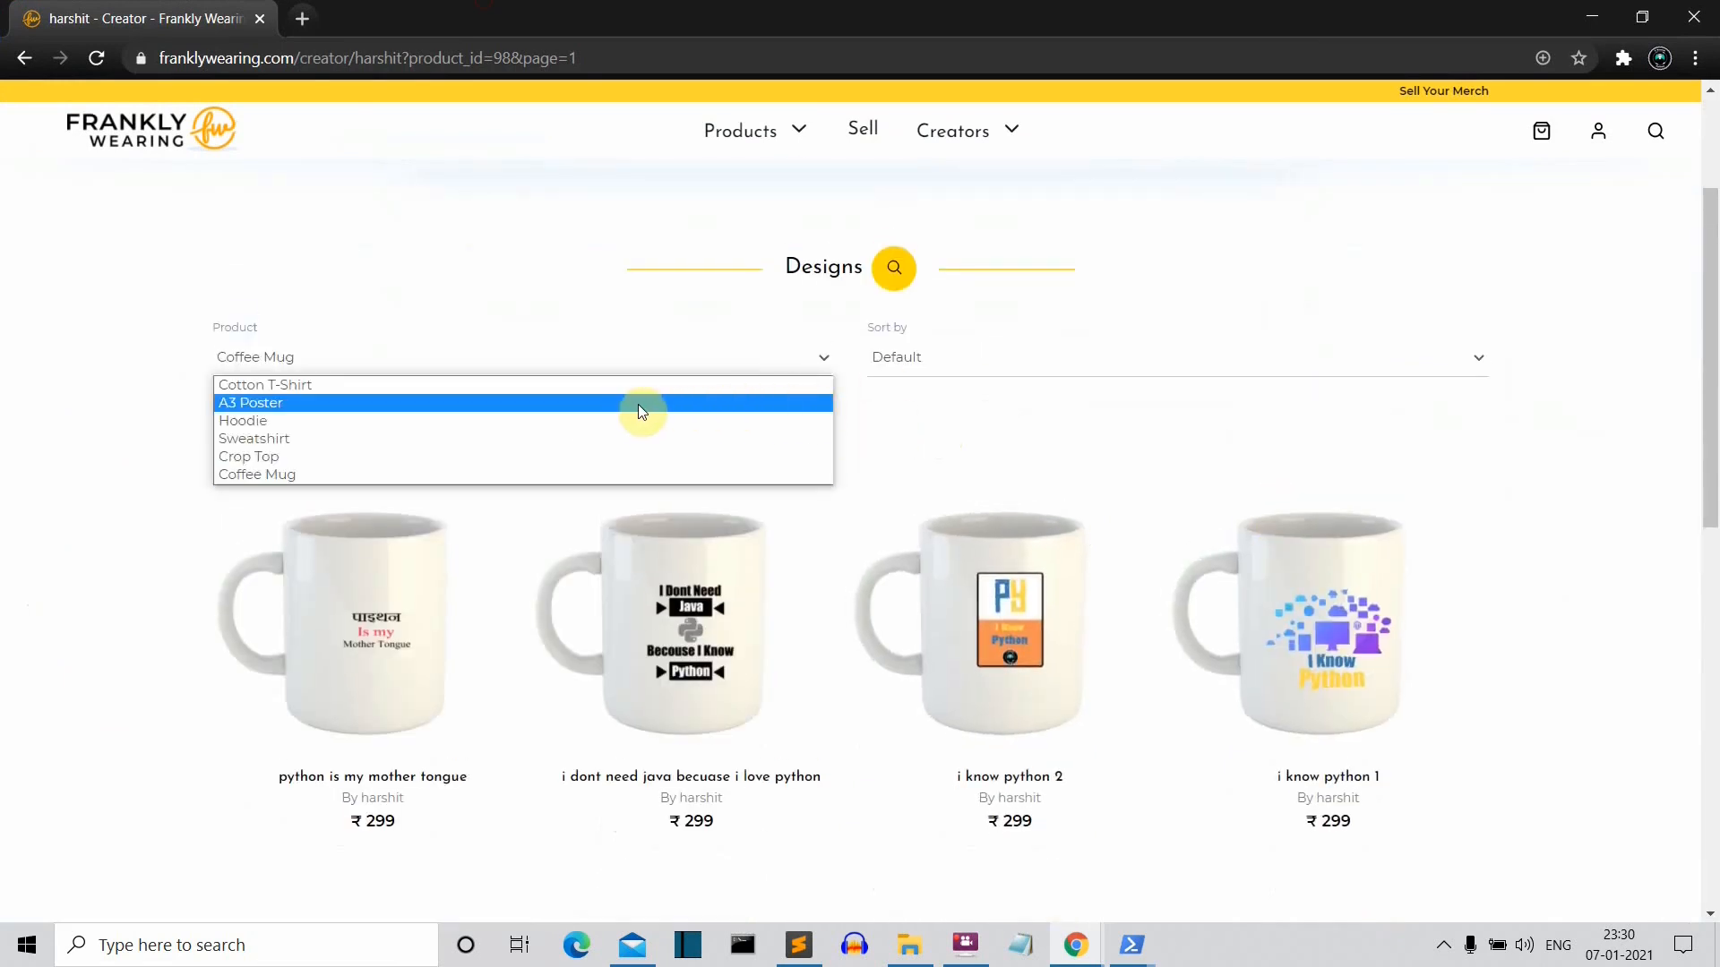
pyautogui.moveTo(575, 419)
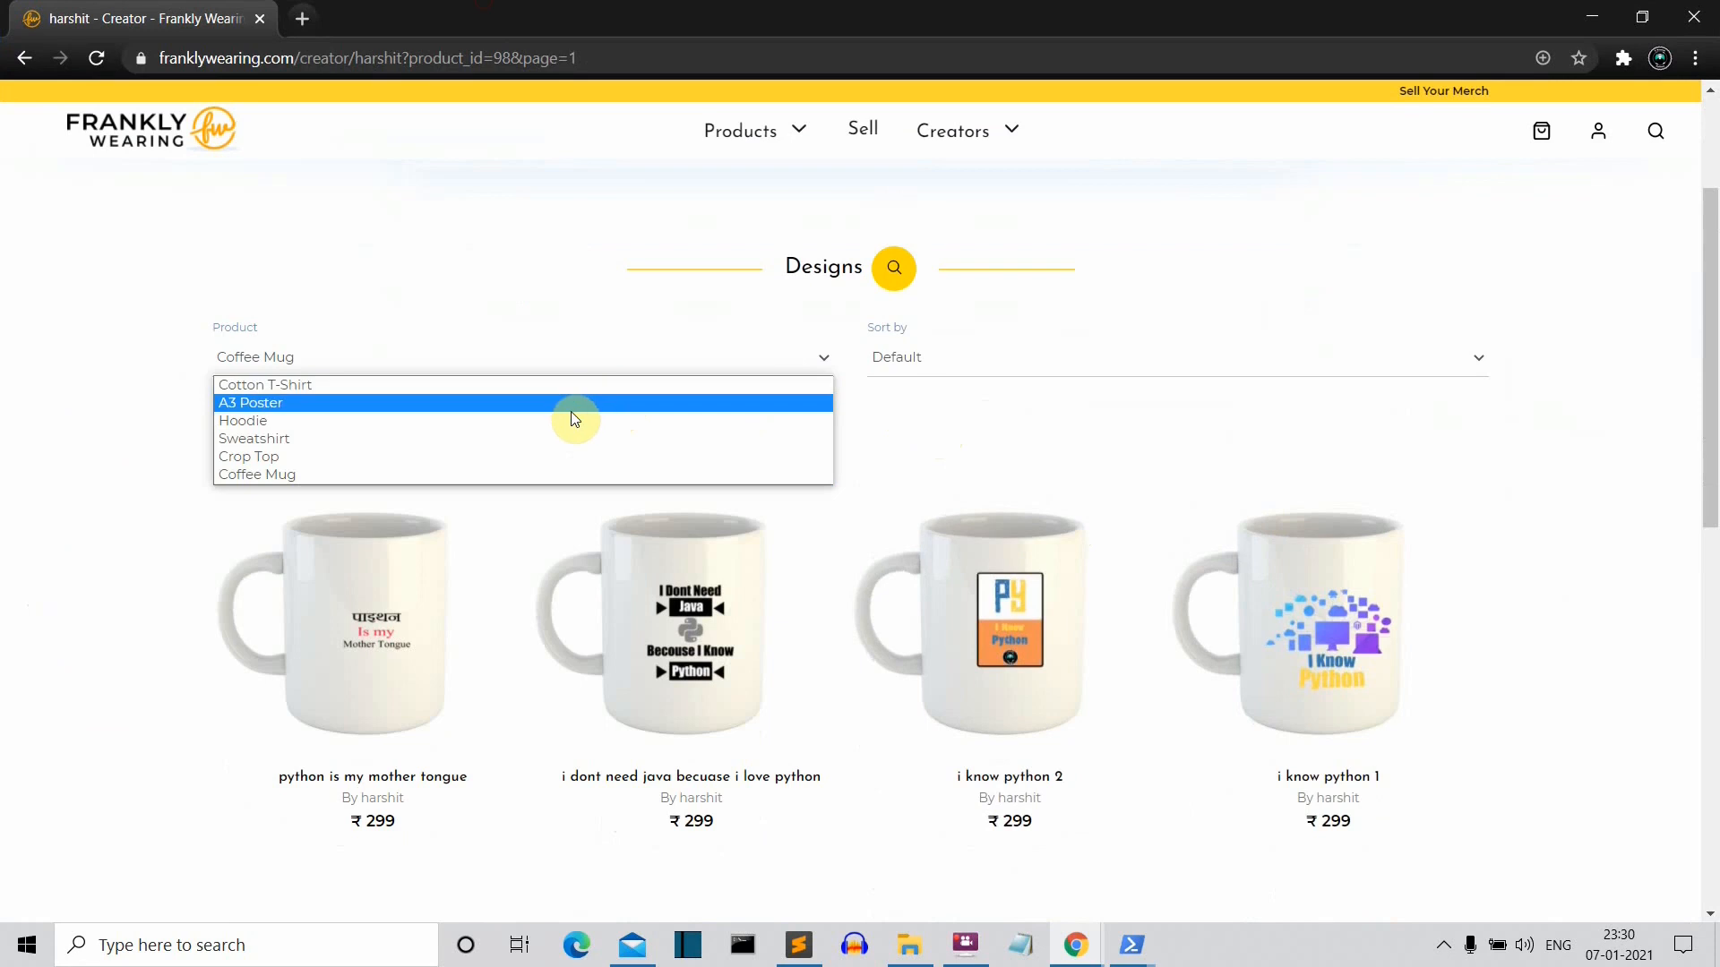
pyautogui.moveTo(565, 442)
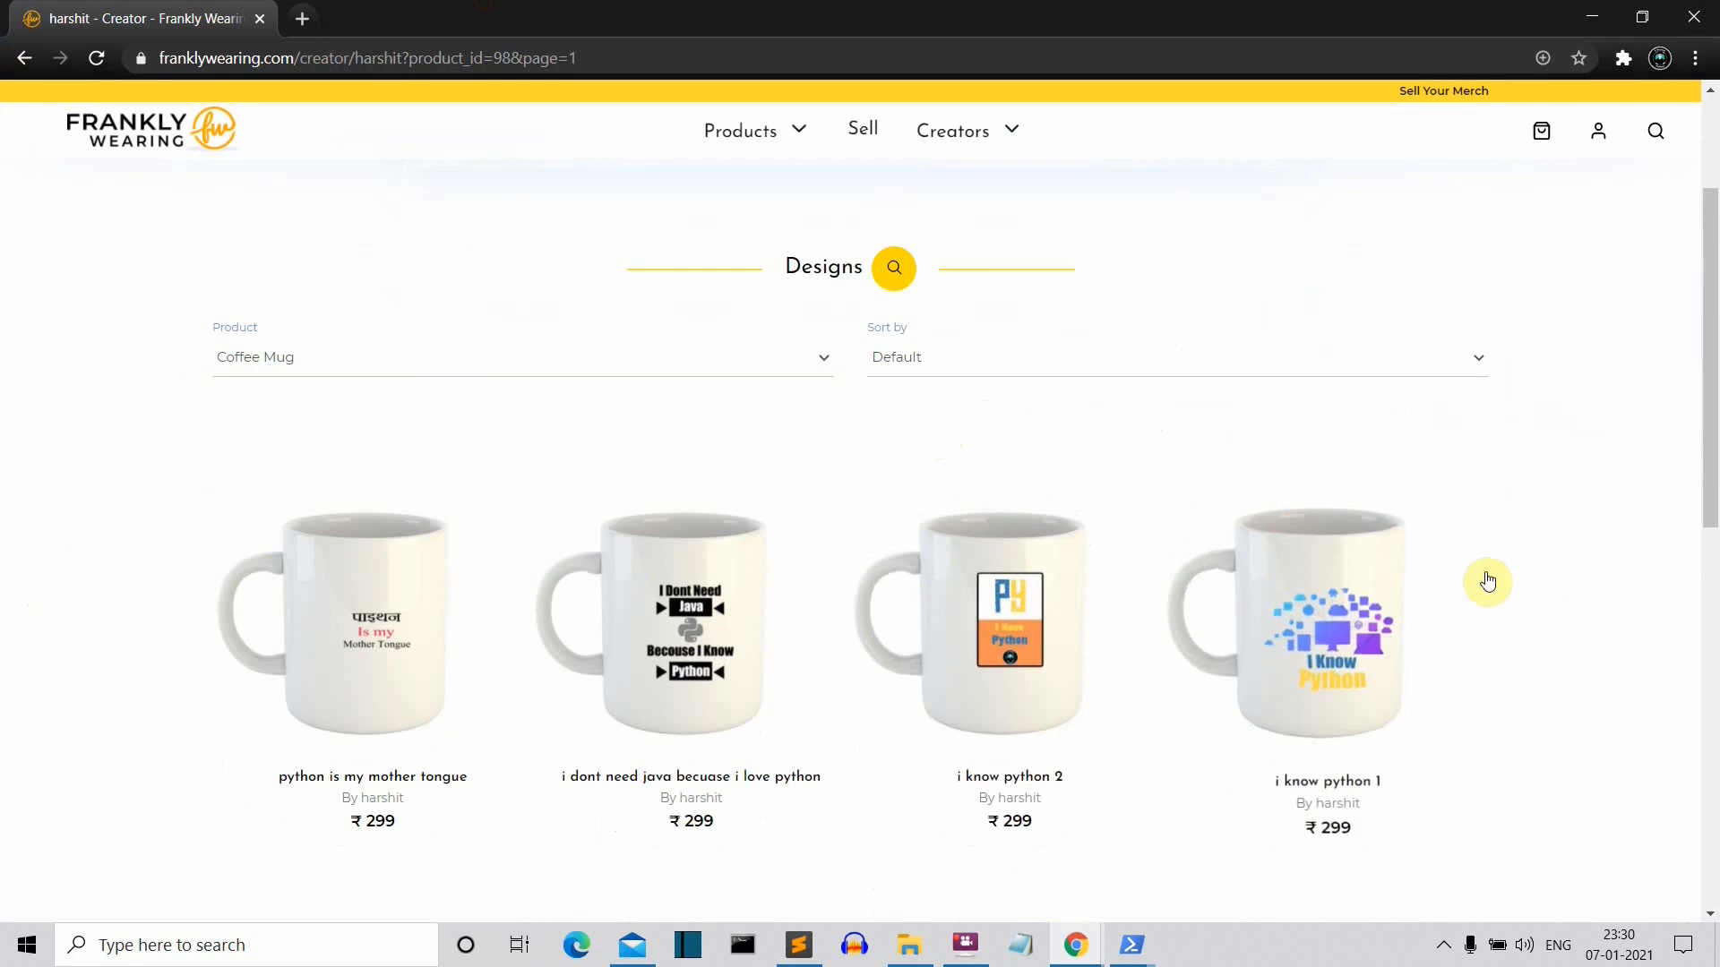
pyautogui.scroll(-3)
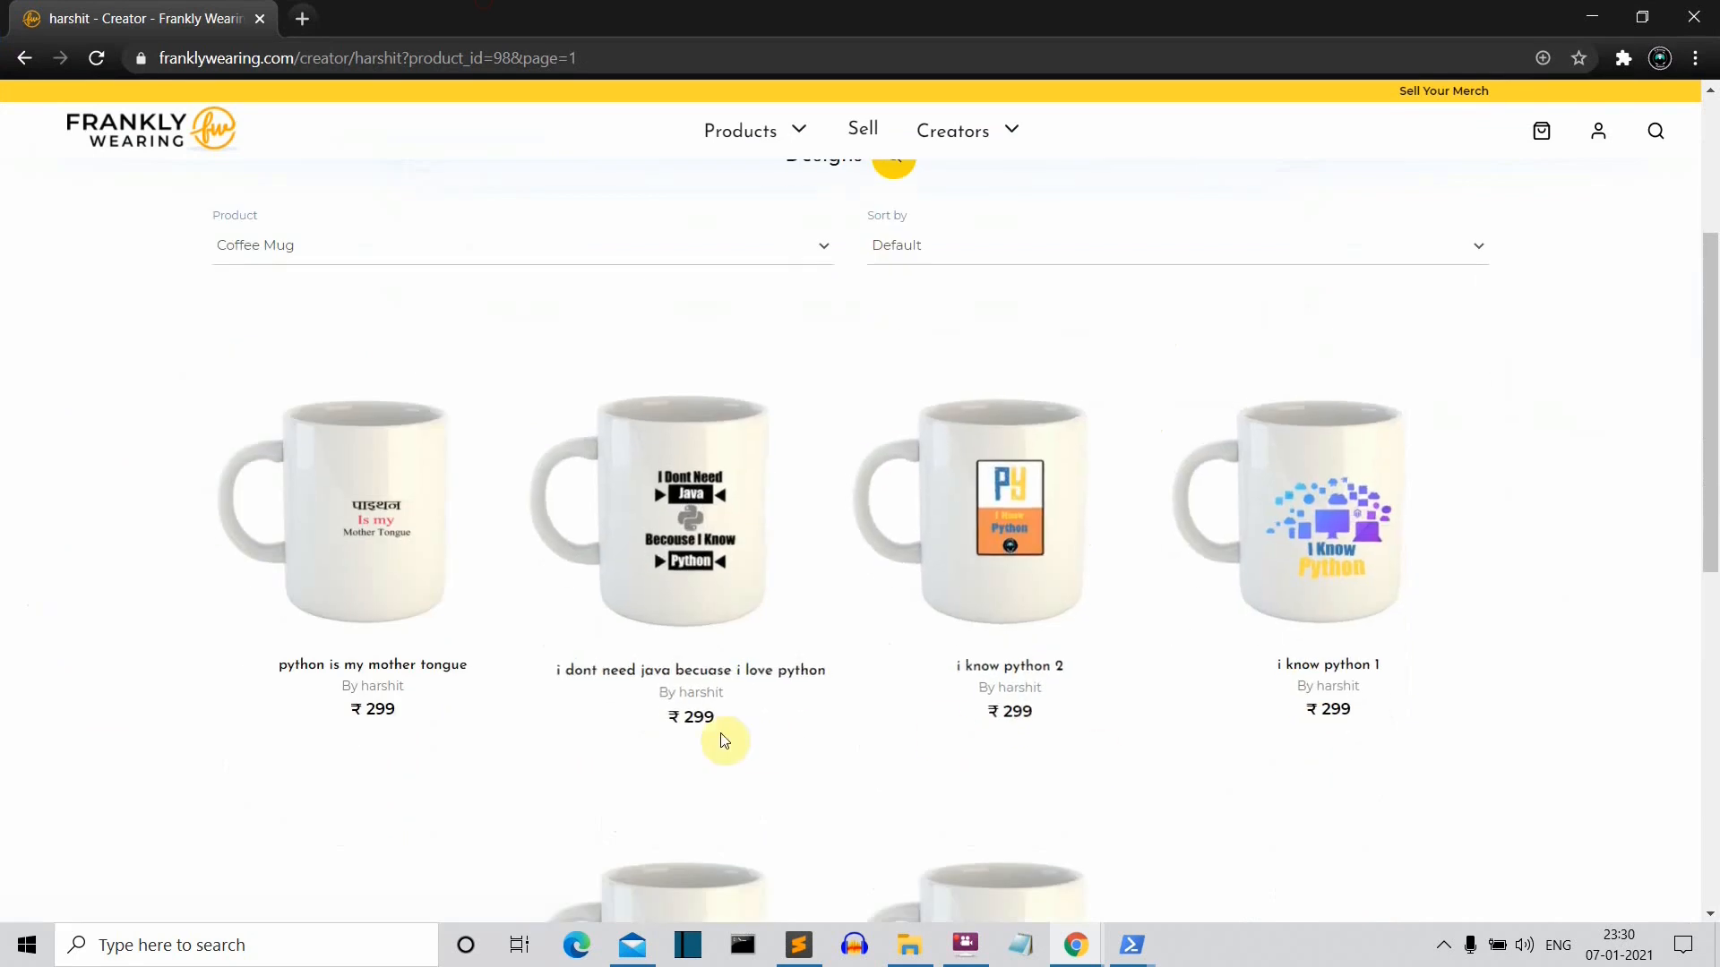
pyautogui.click(523, 244)
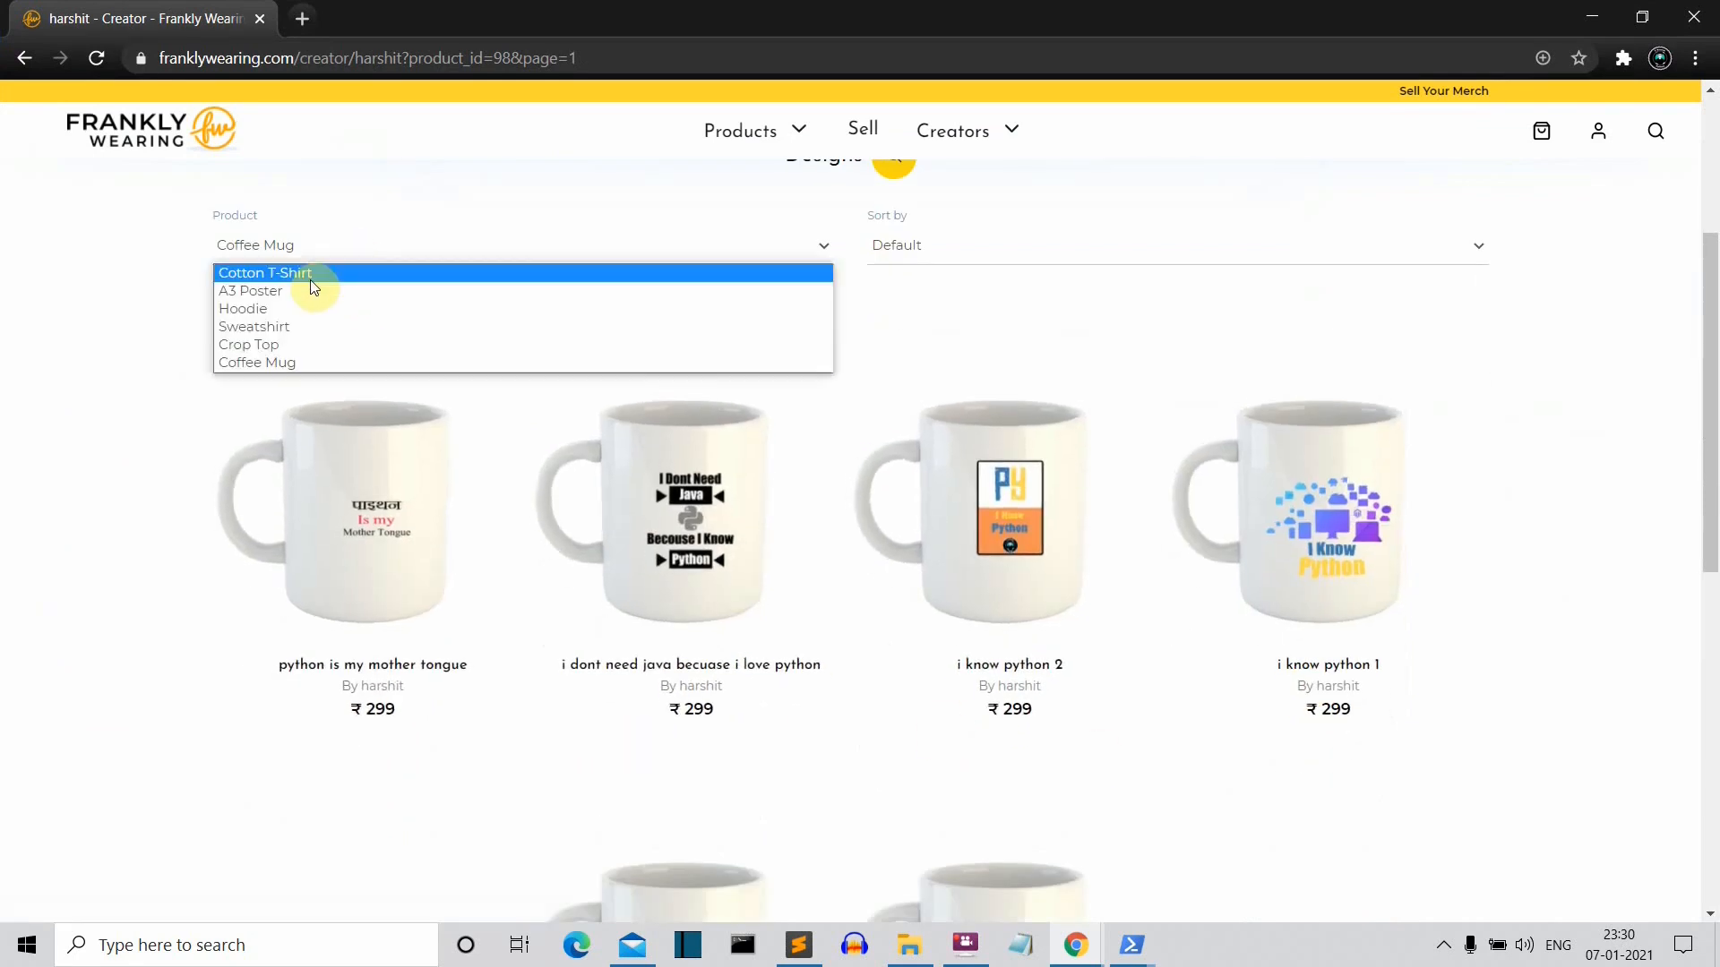
pyautogui.click(264, 273)
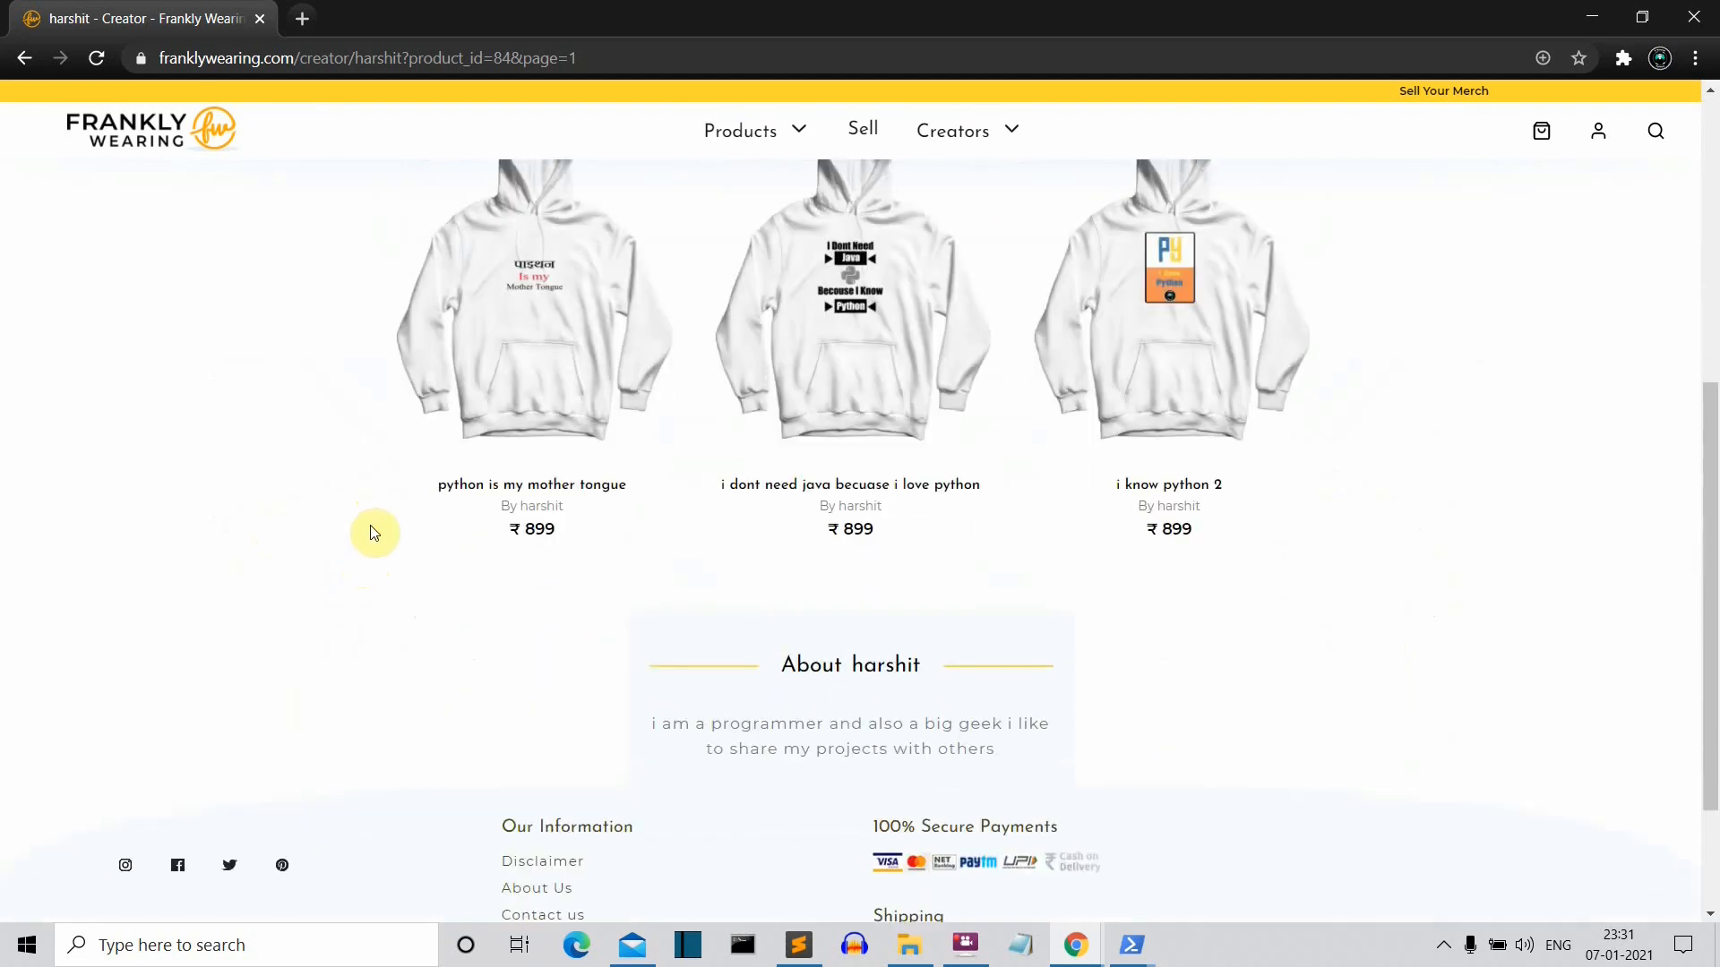
pyautogui.scroll(3)
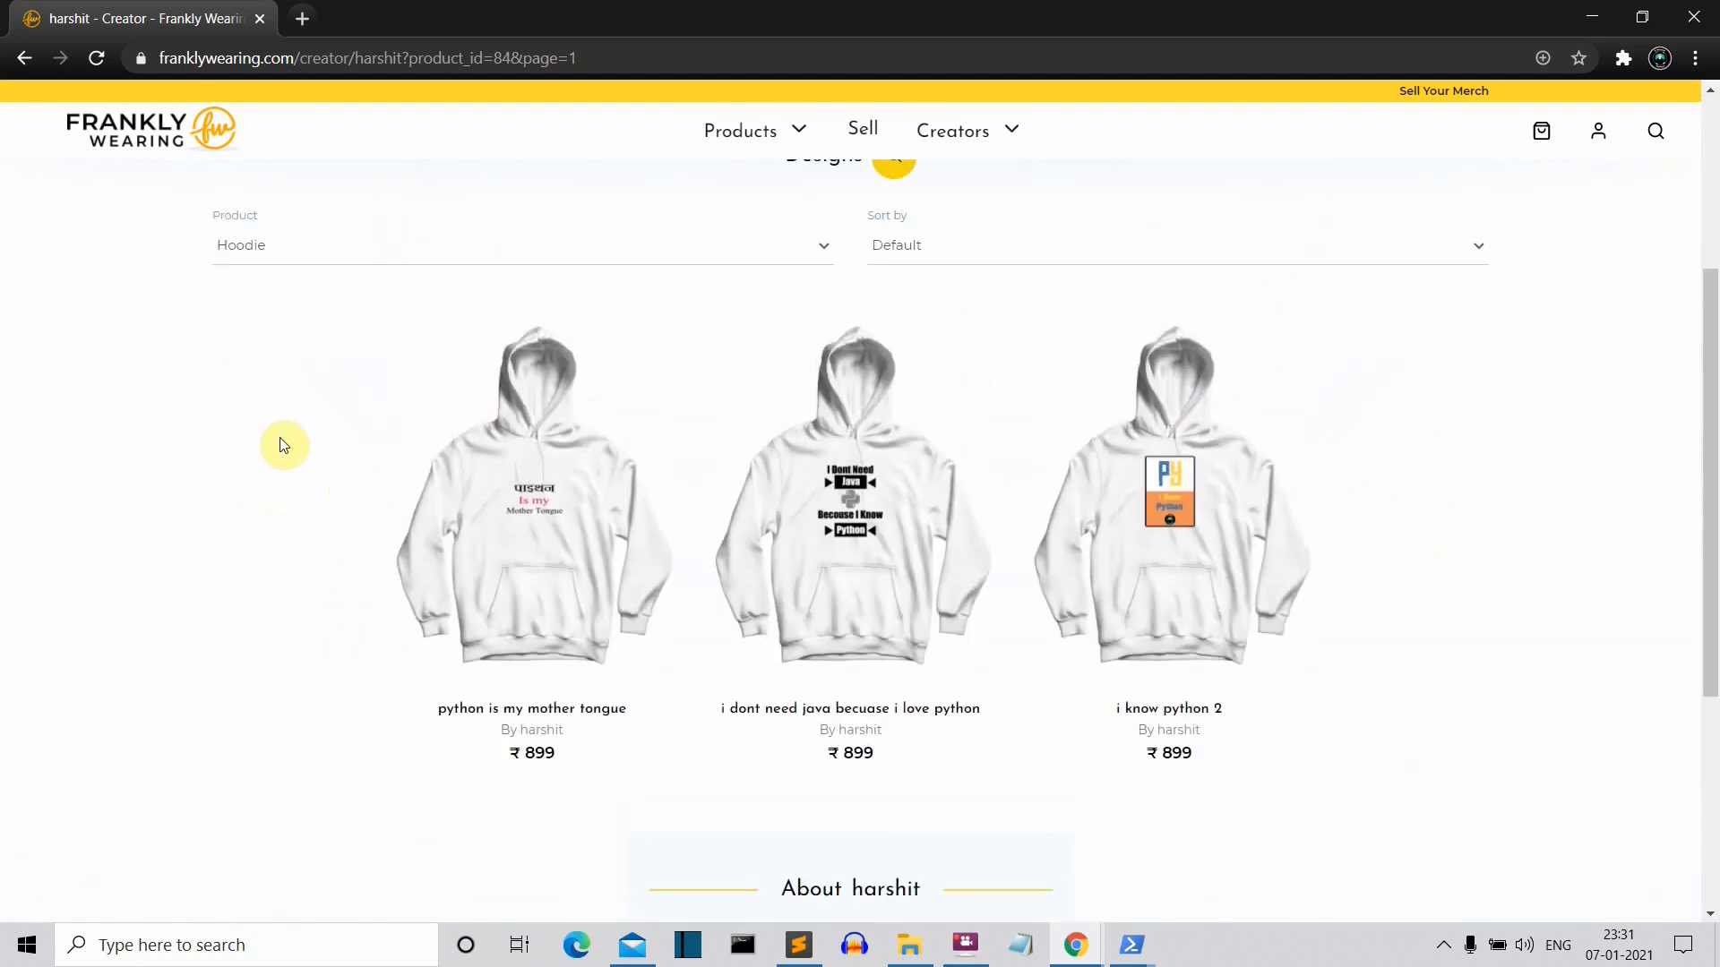
pyautogui.moveTo(371, 260)
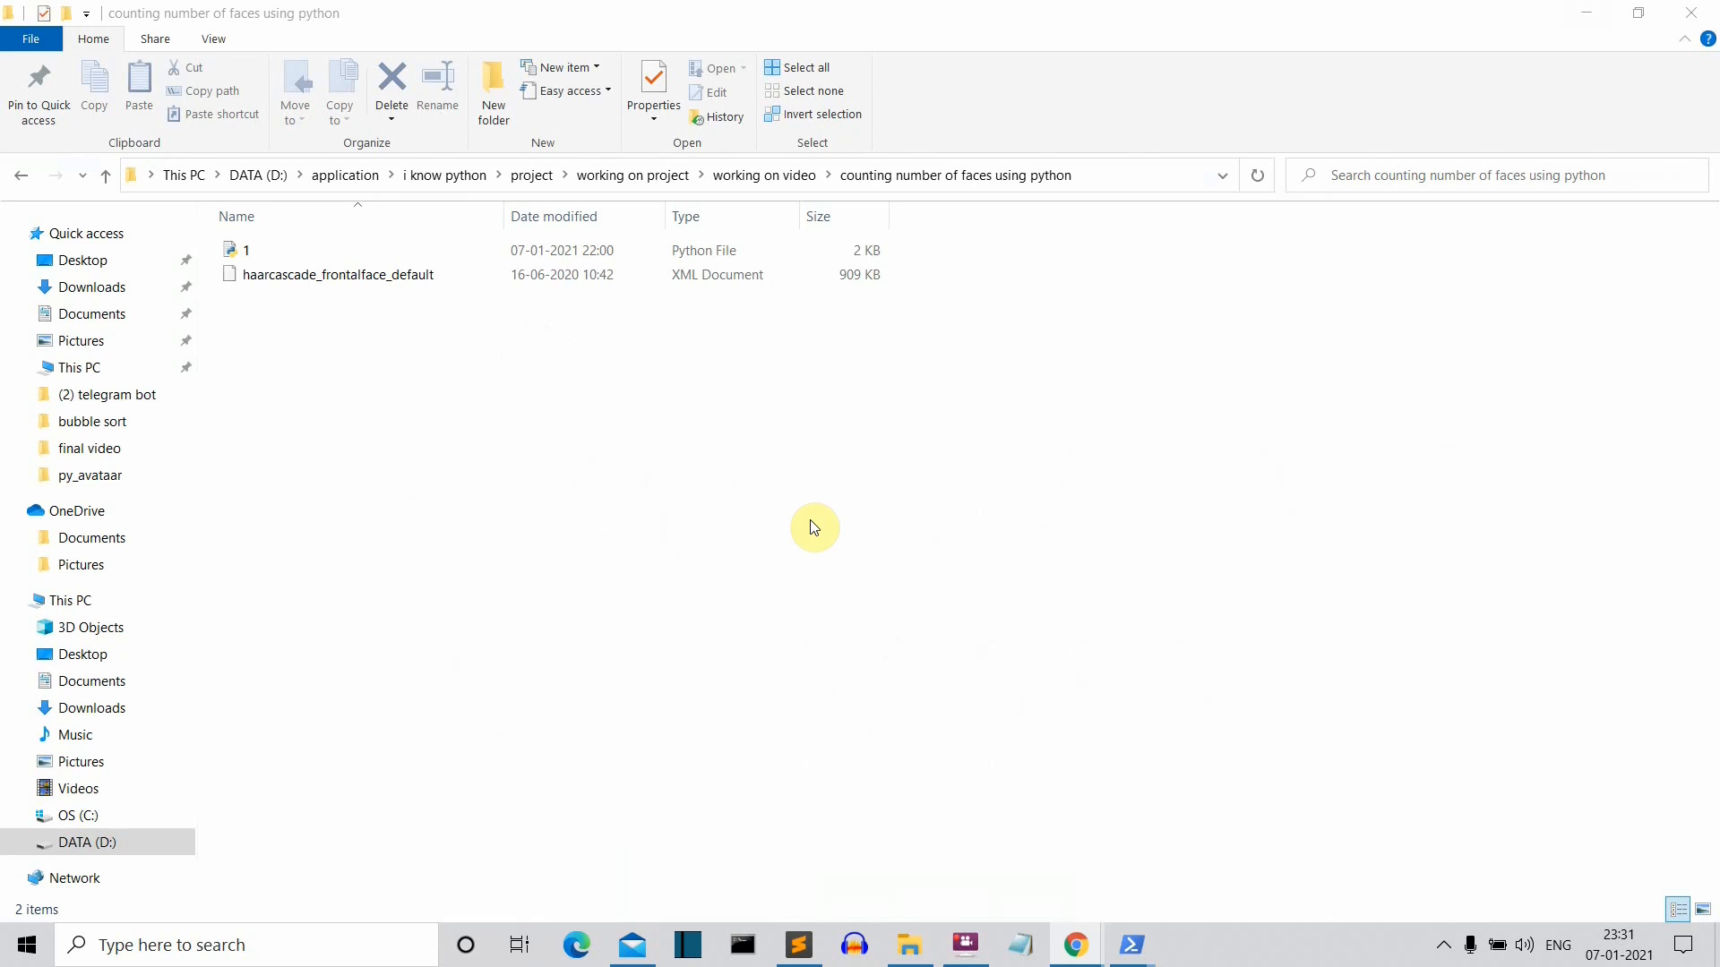
pyautogui.moveTo(1681, 697)
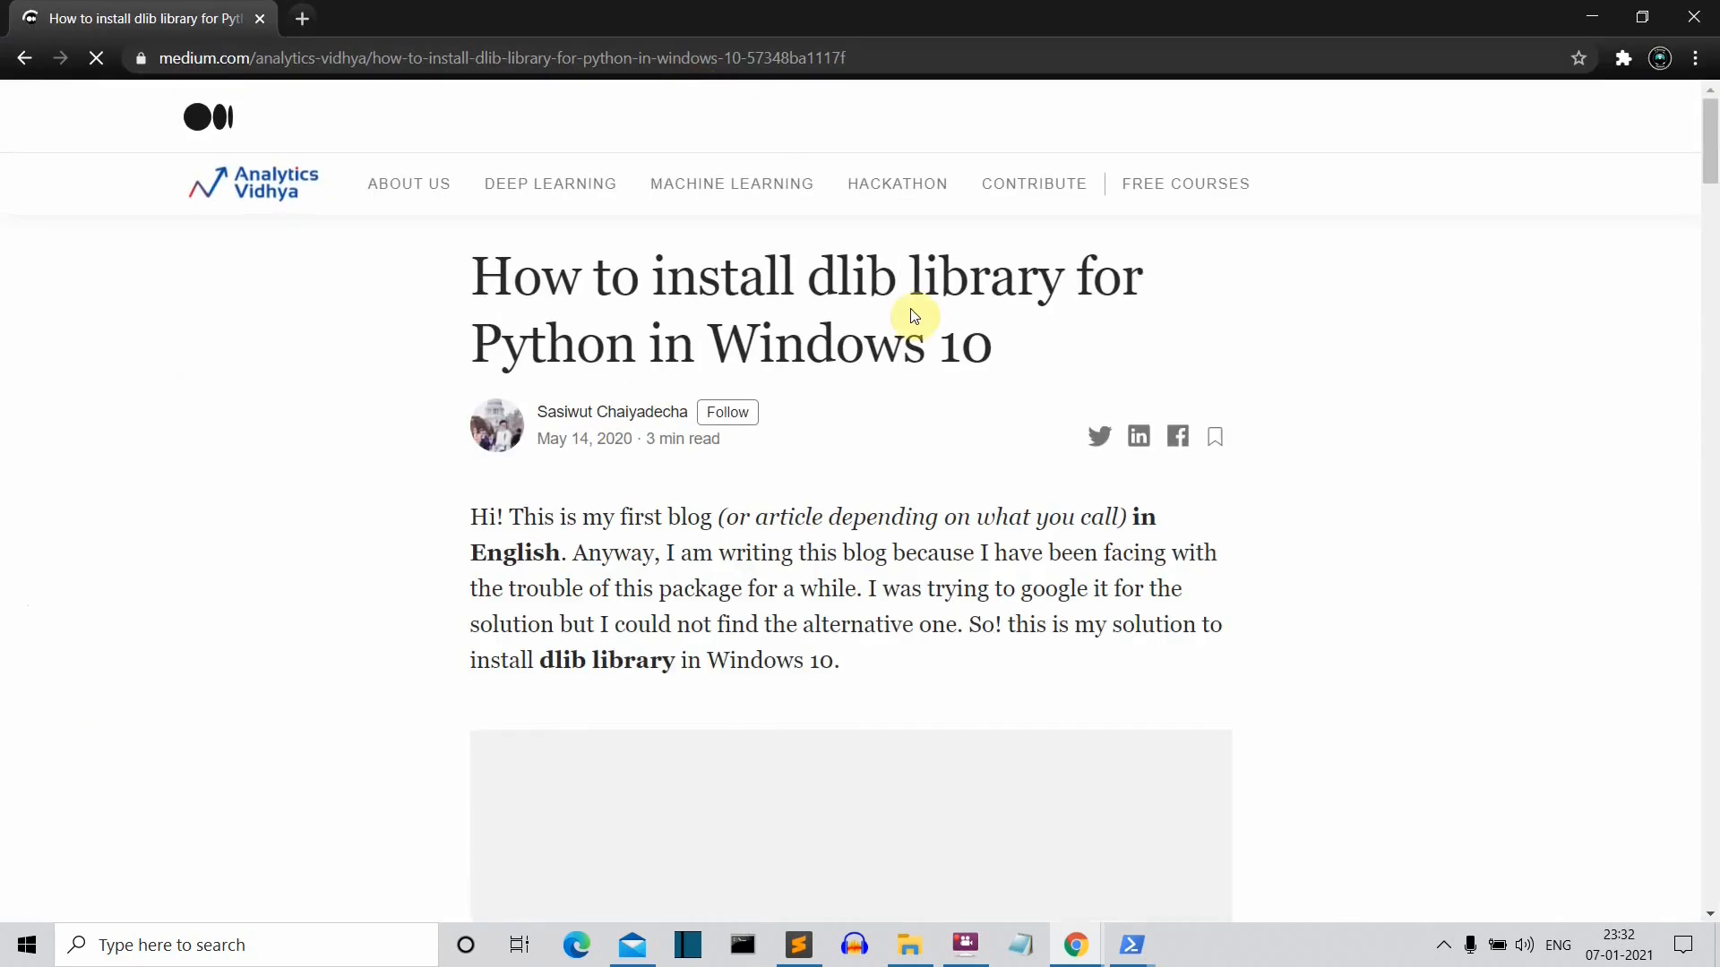
# Step: Scroll the Medium dlib guide down to its pip install cmake and dlib commands
pyautogui.scroll(-3)
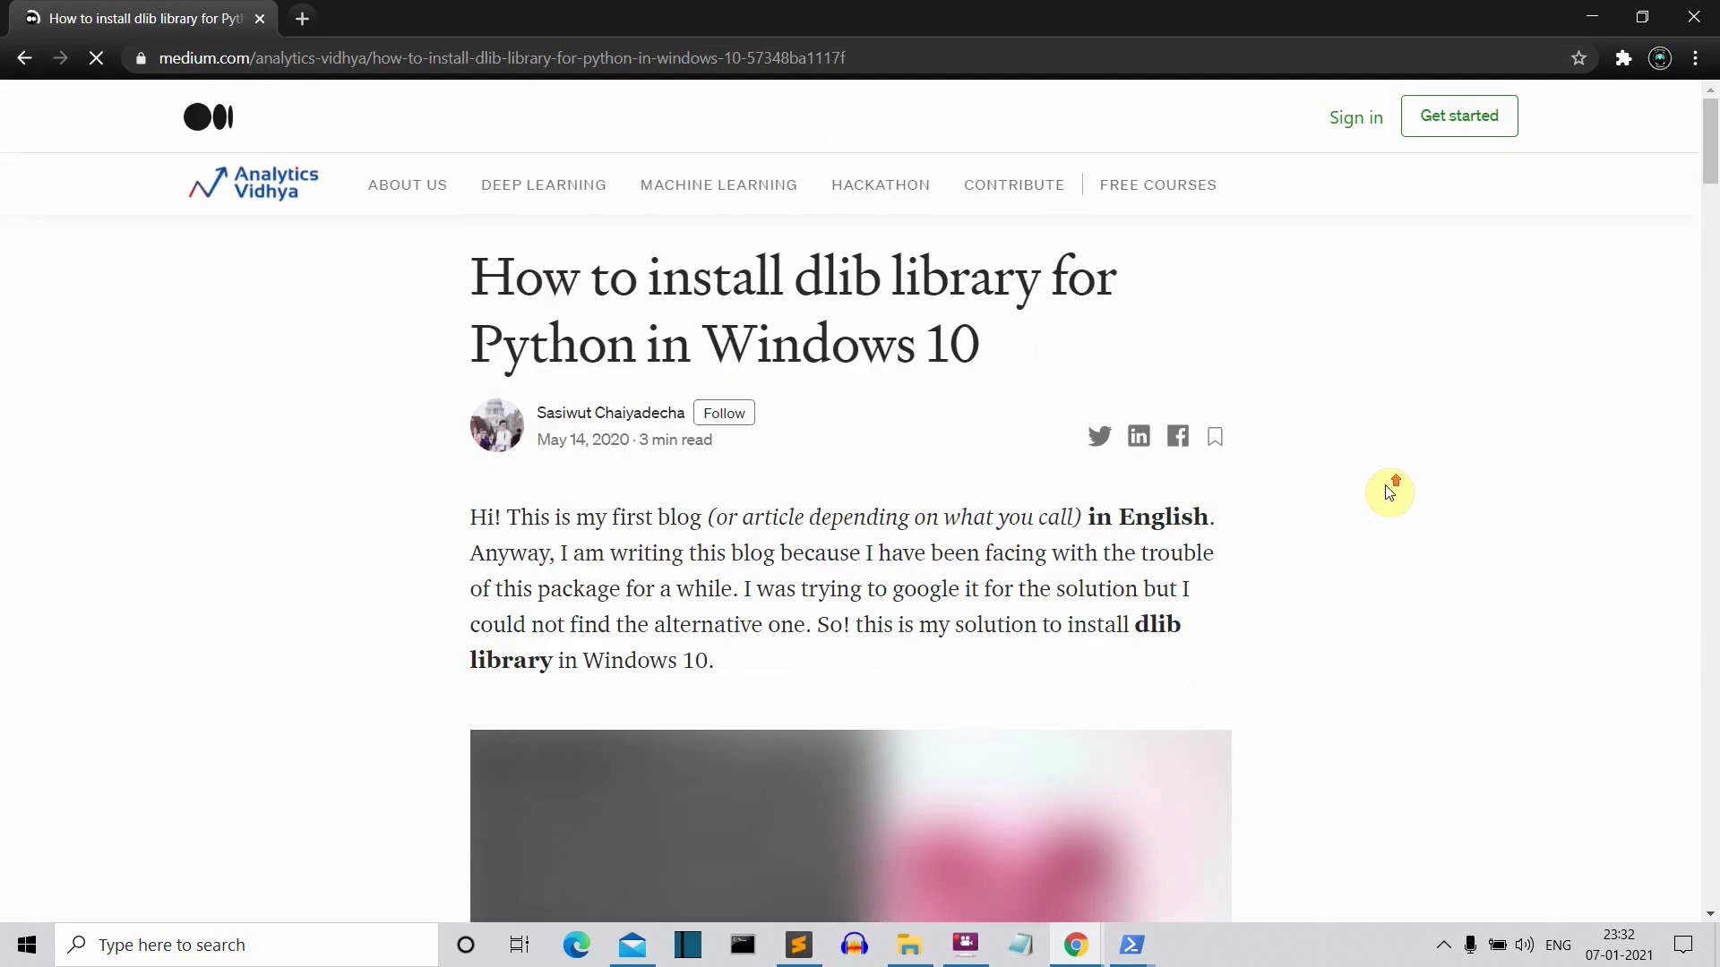
pyautogui.moveTo(1411, 508)
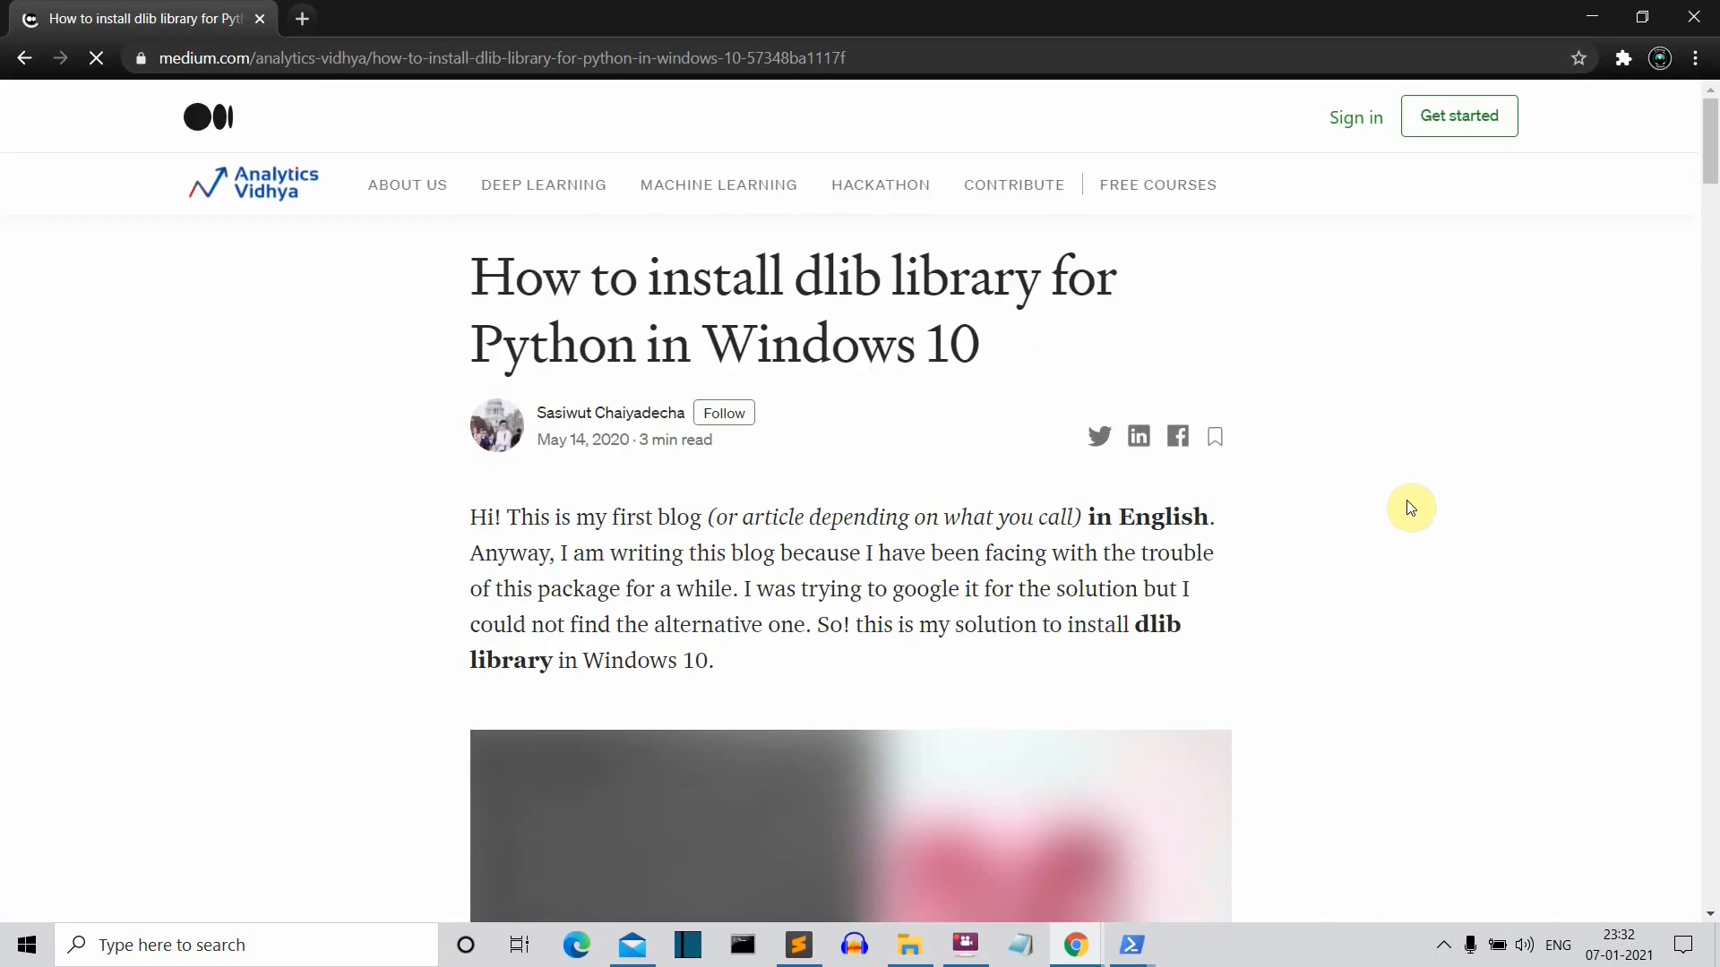
pyautogui.scroll(-3)
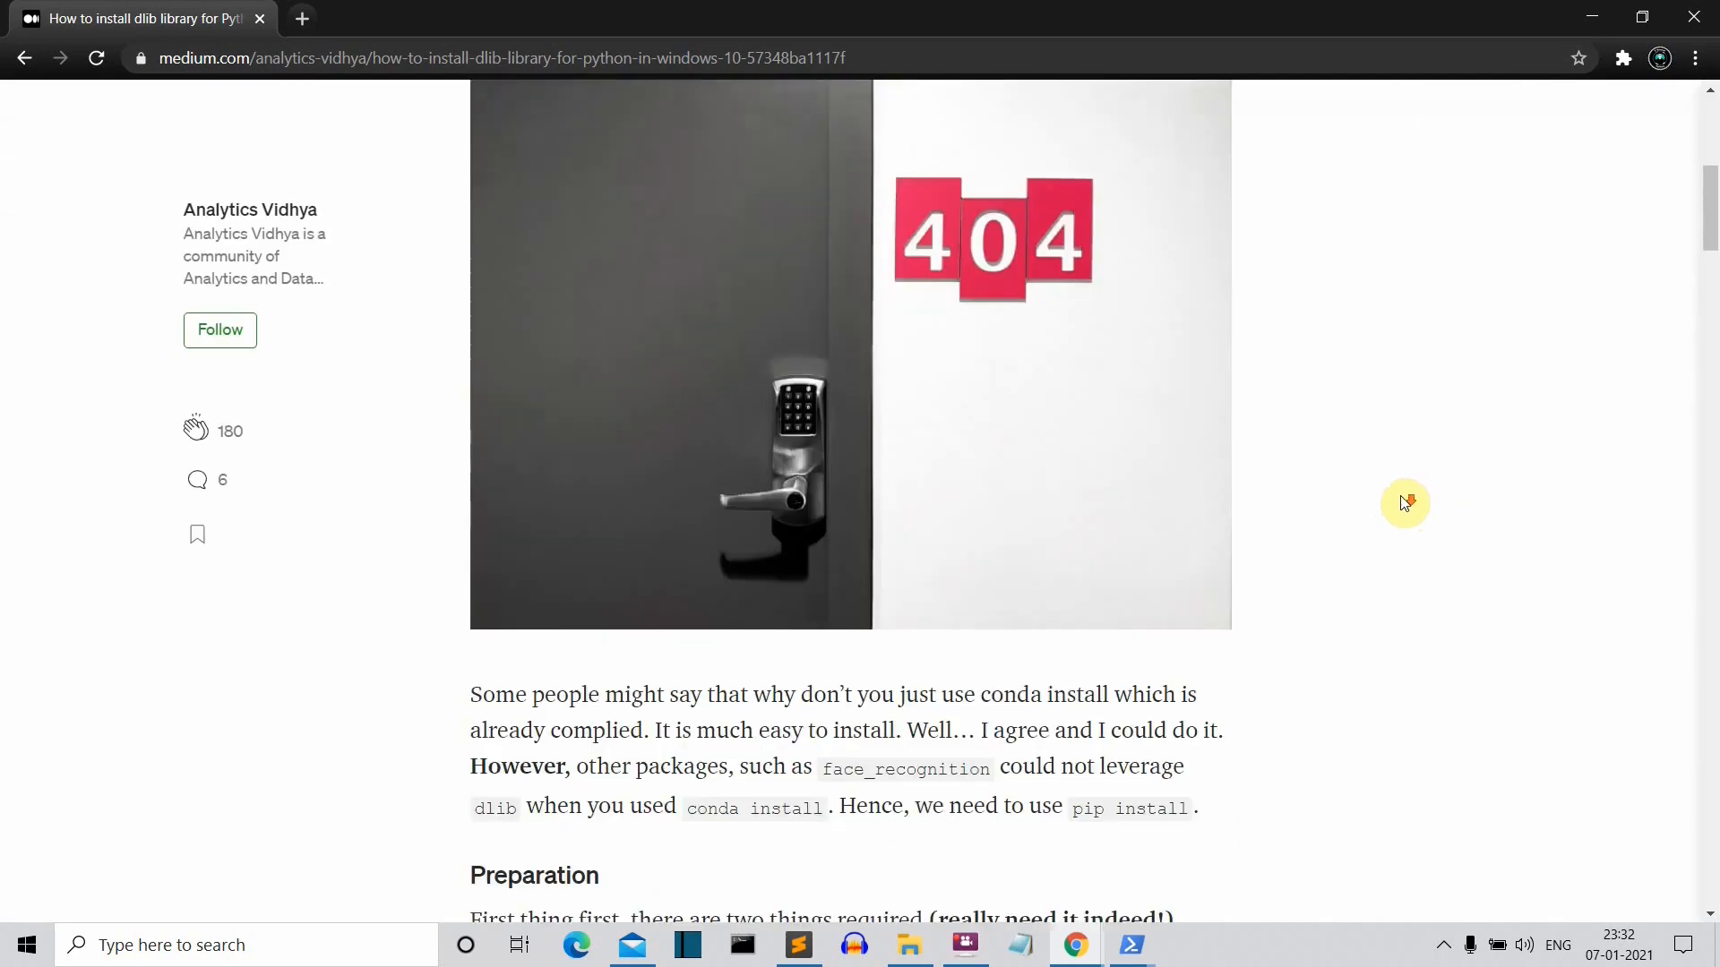
pyautogui.scroll(-3)
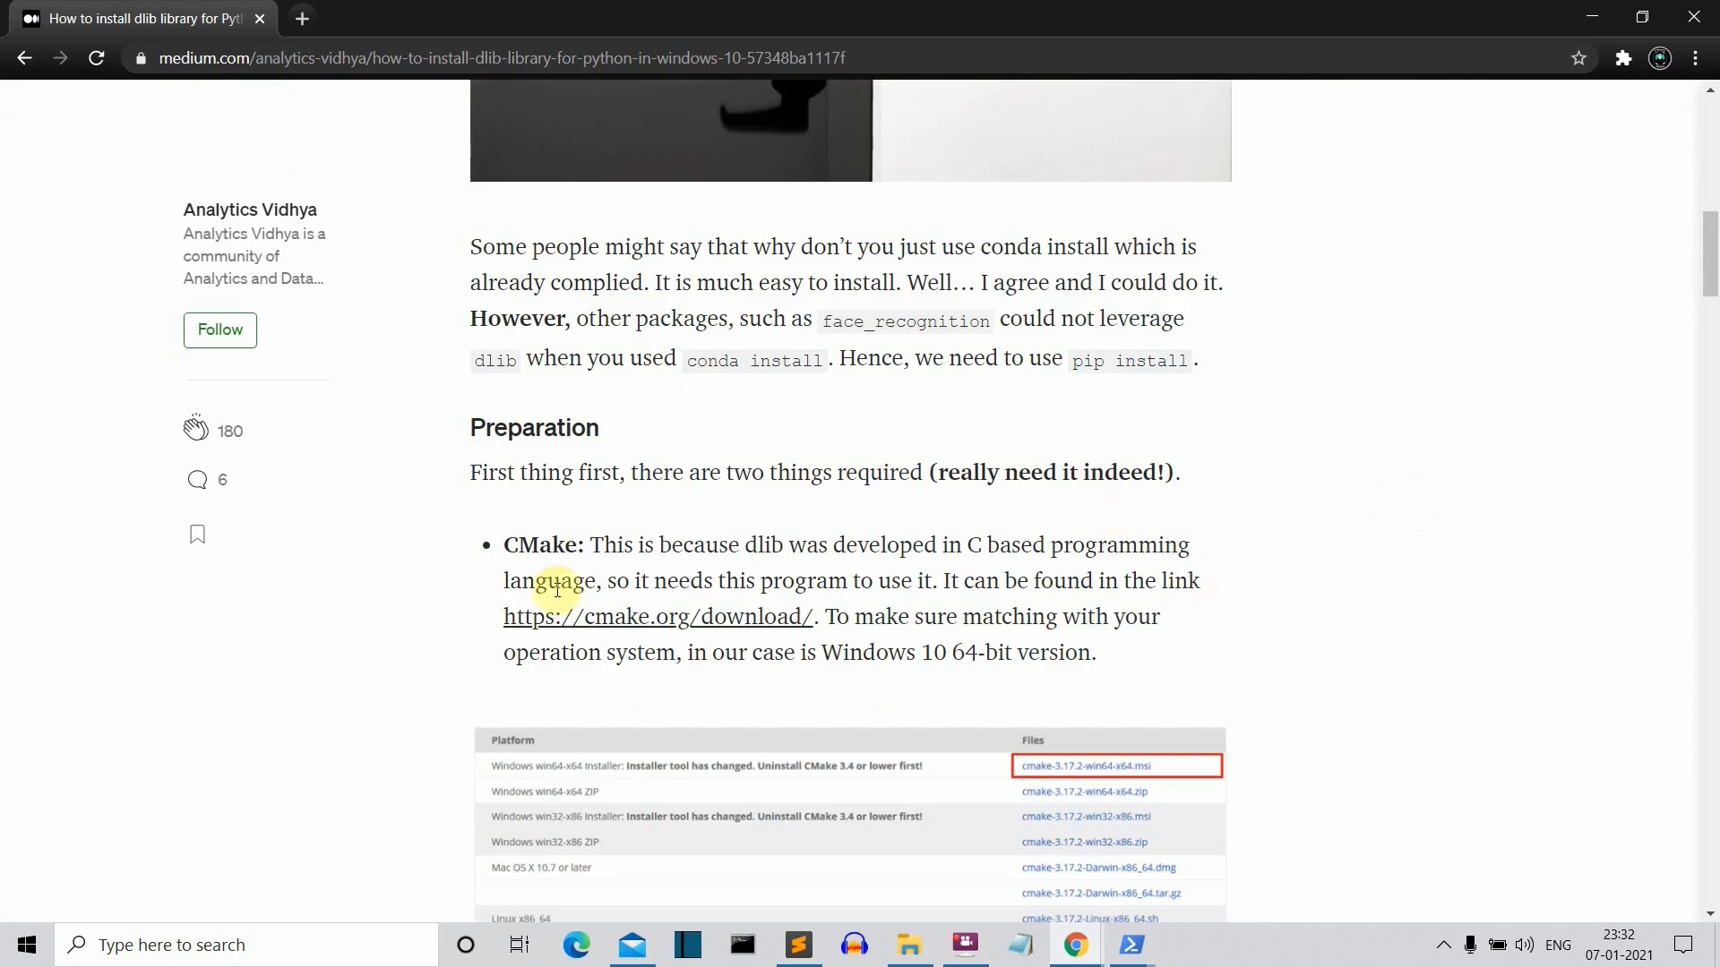
pyautogui.scroll(-3)
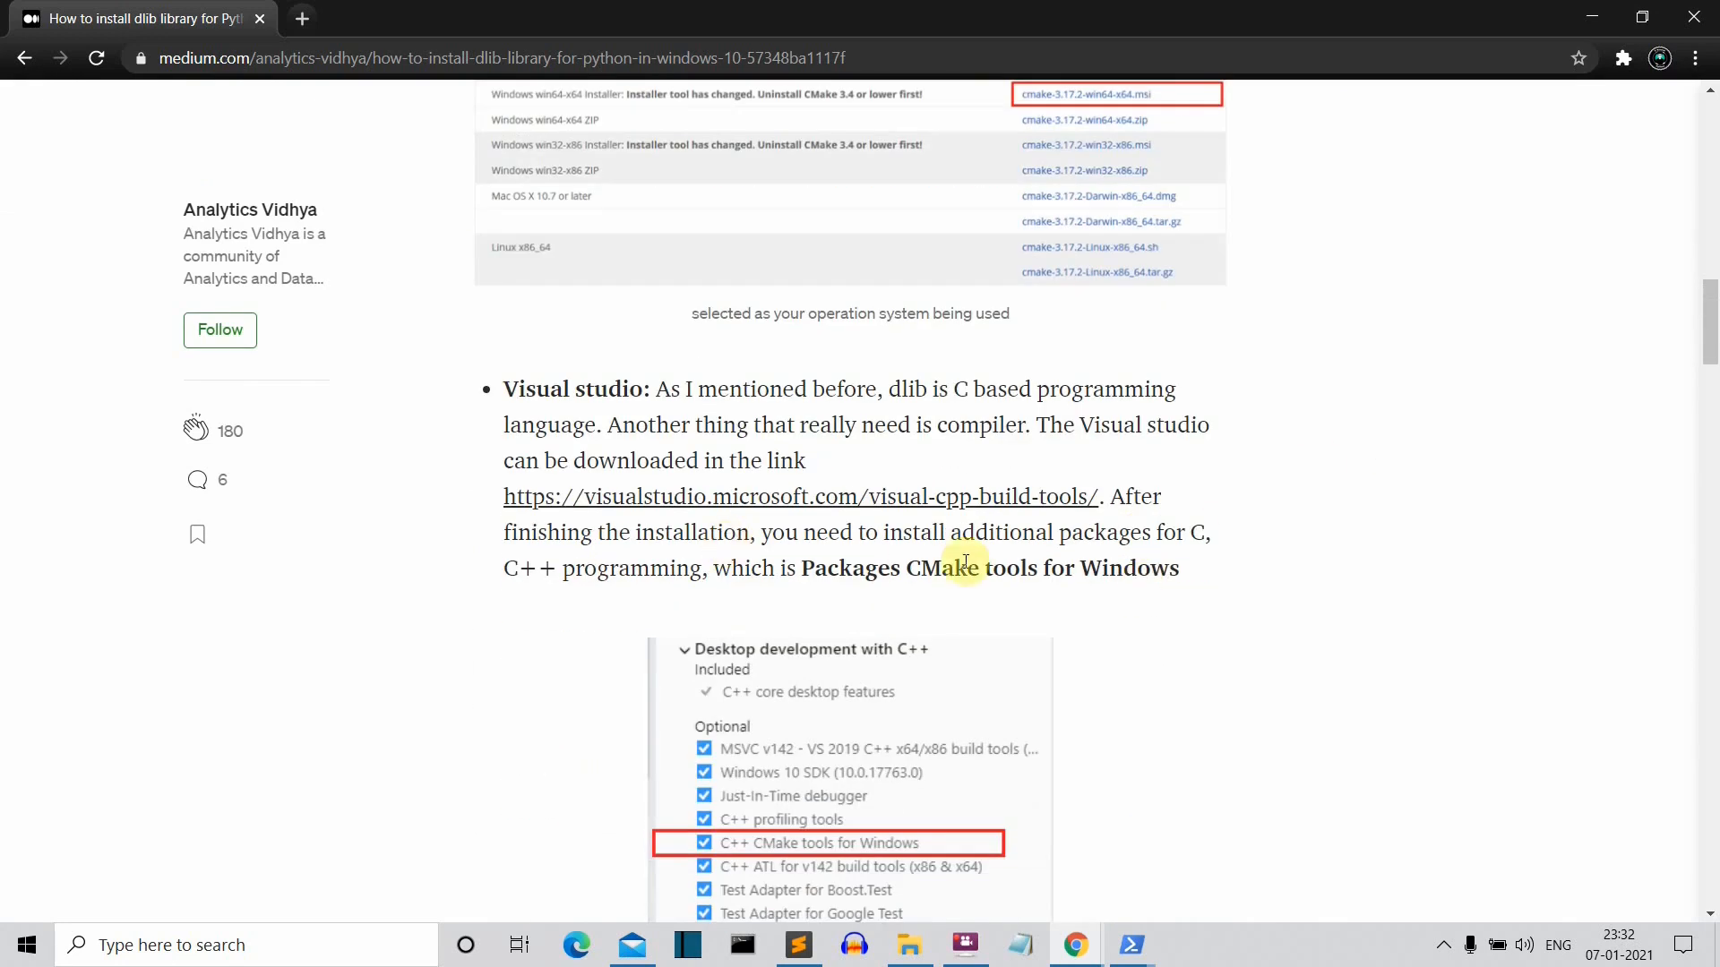
pyautogui.moveTo(1322, 550)
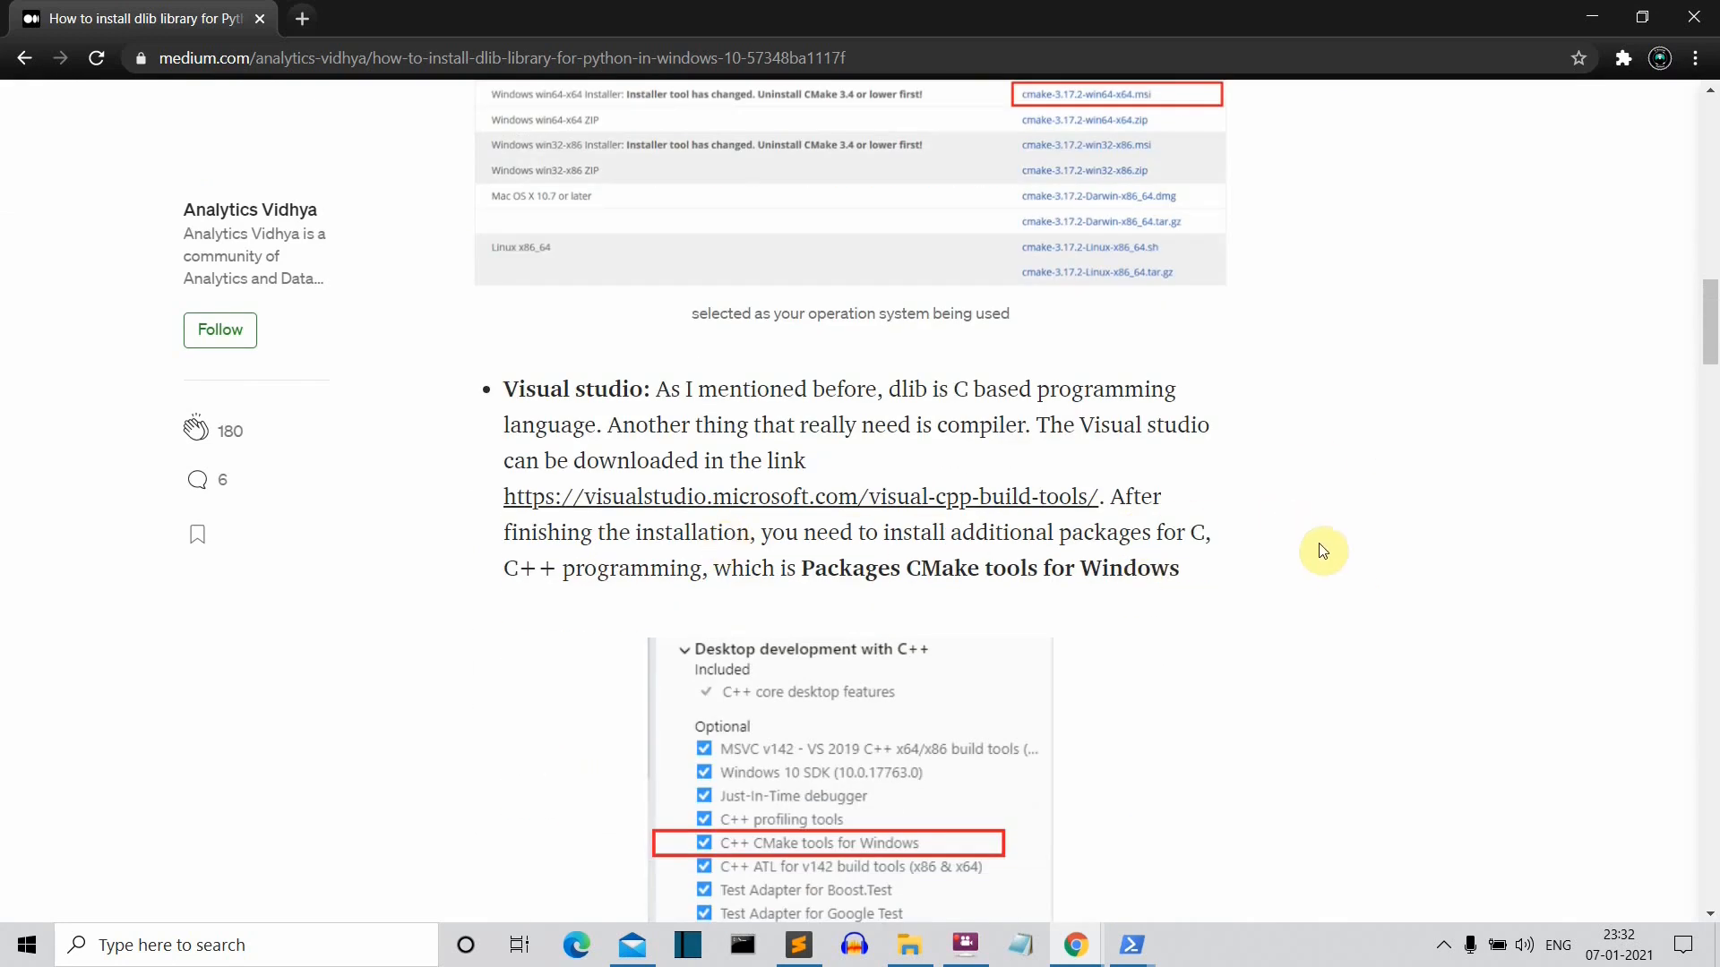
pyautogui.scroll(-3)
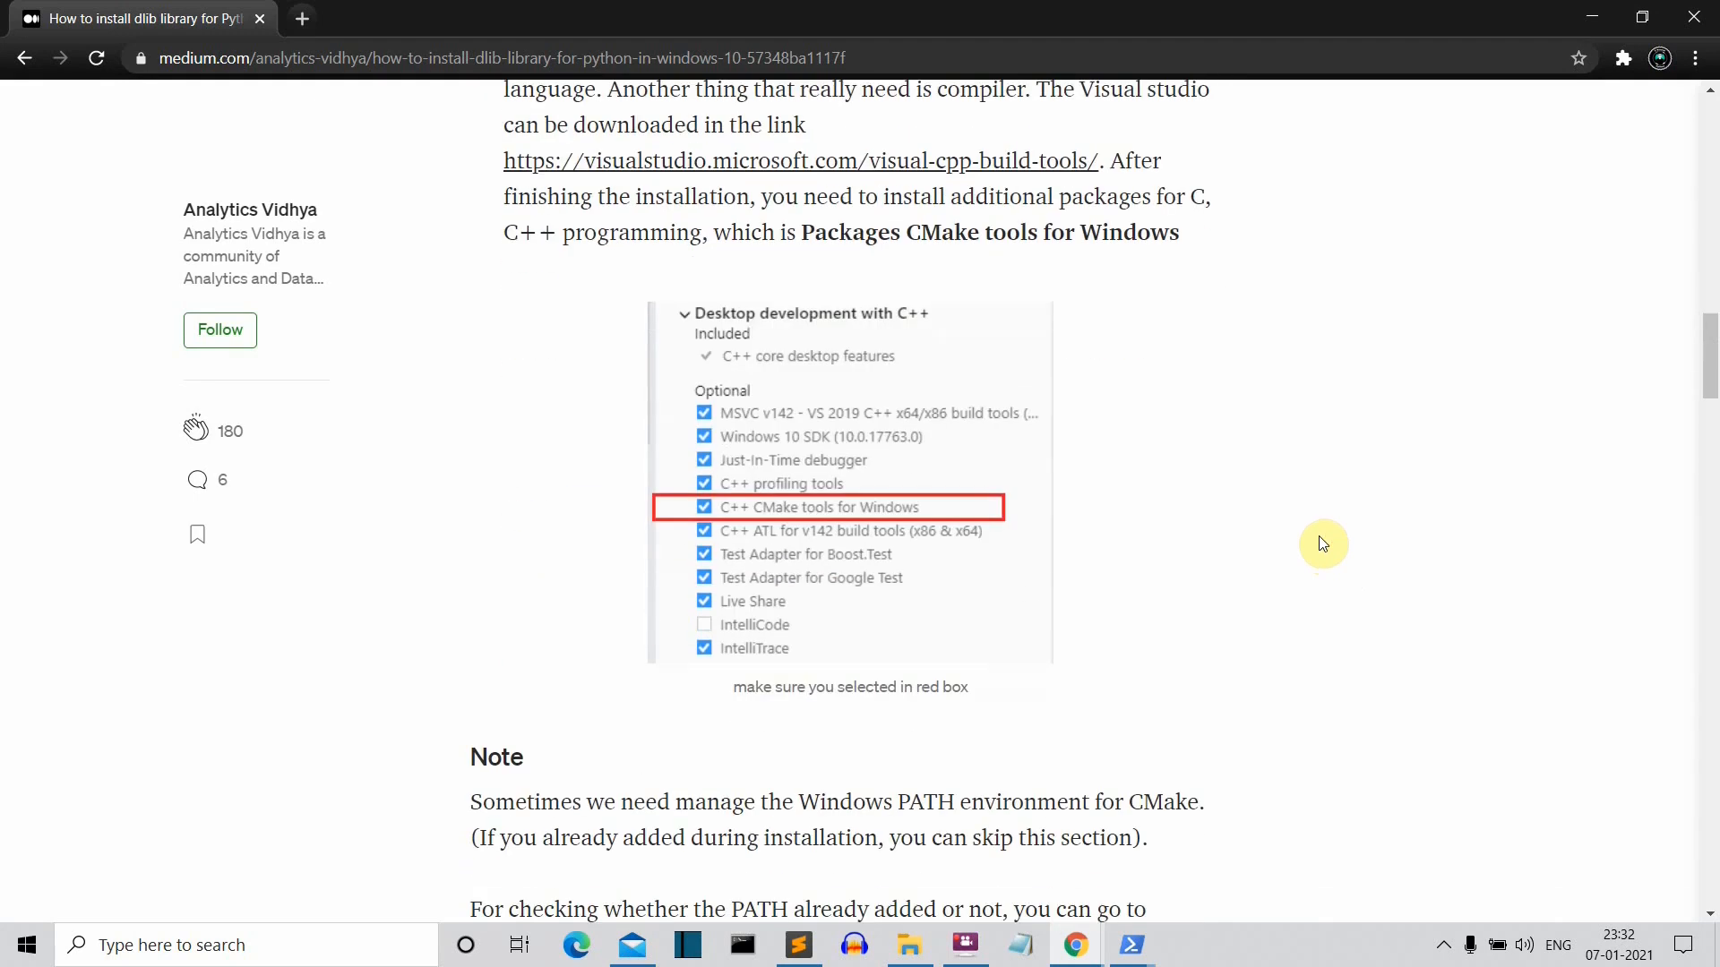
pyautogui.scroll(3)
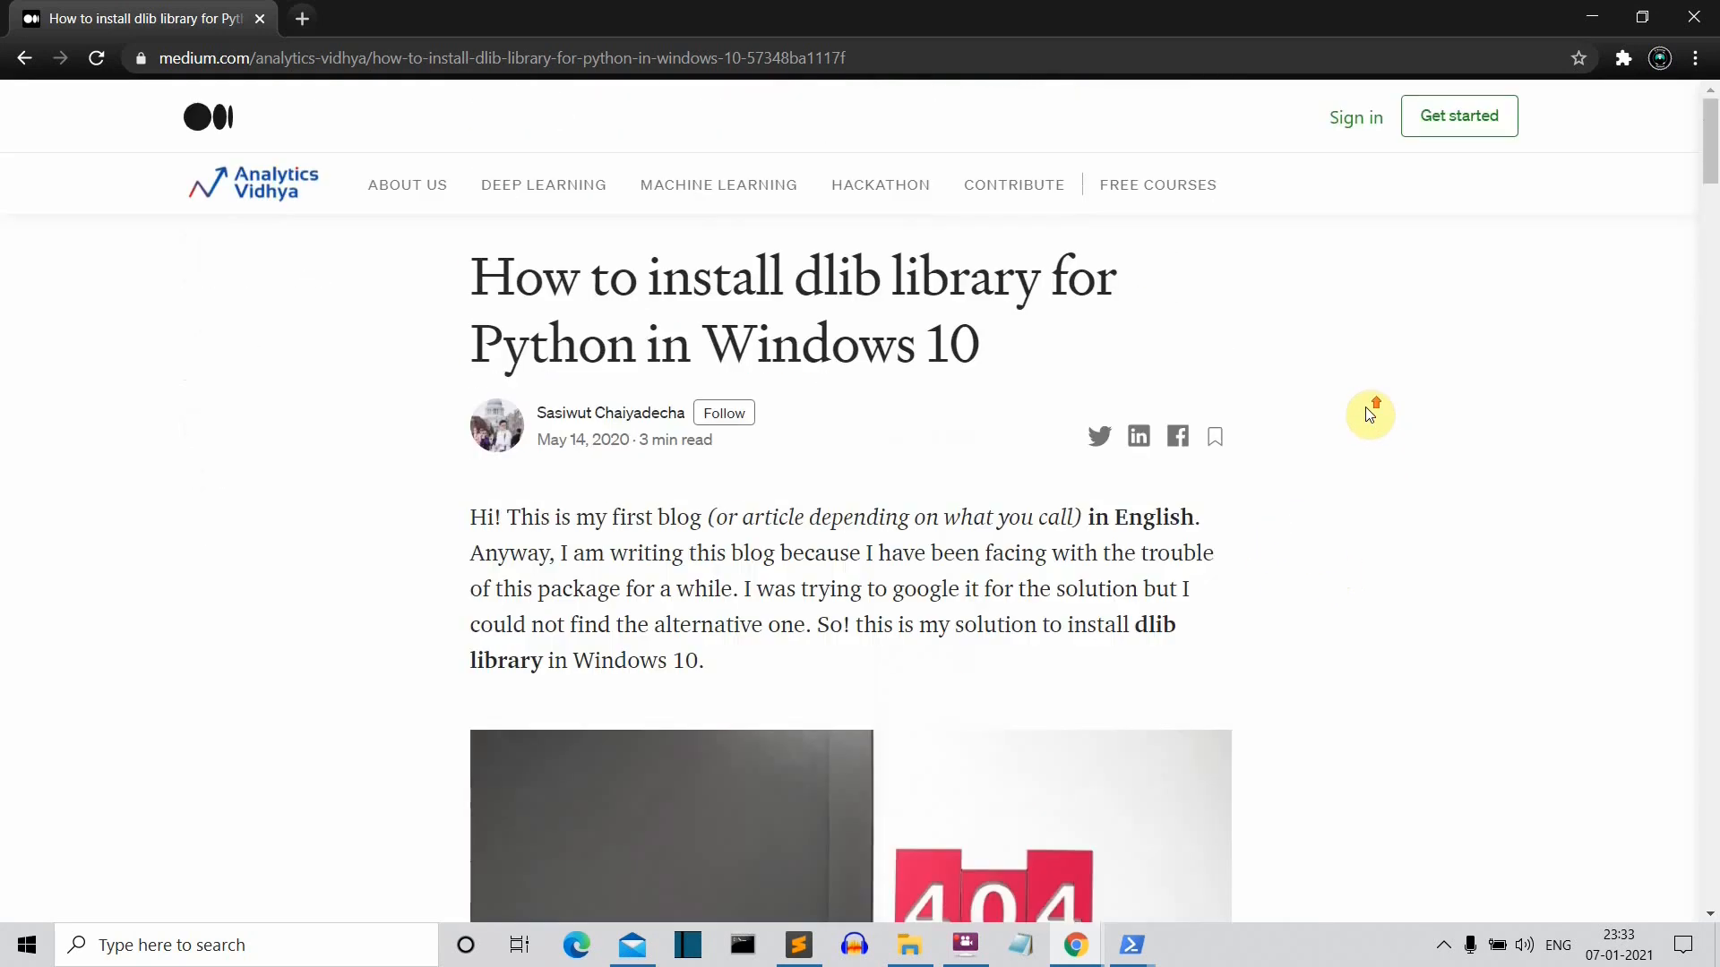
pyautogui.scroll(-3)
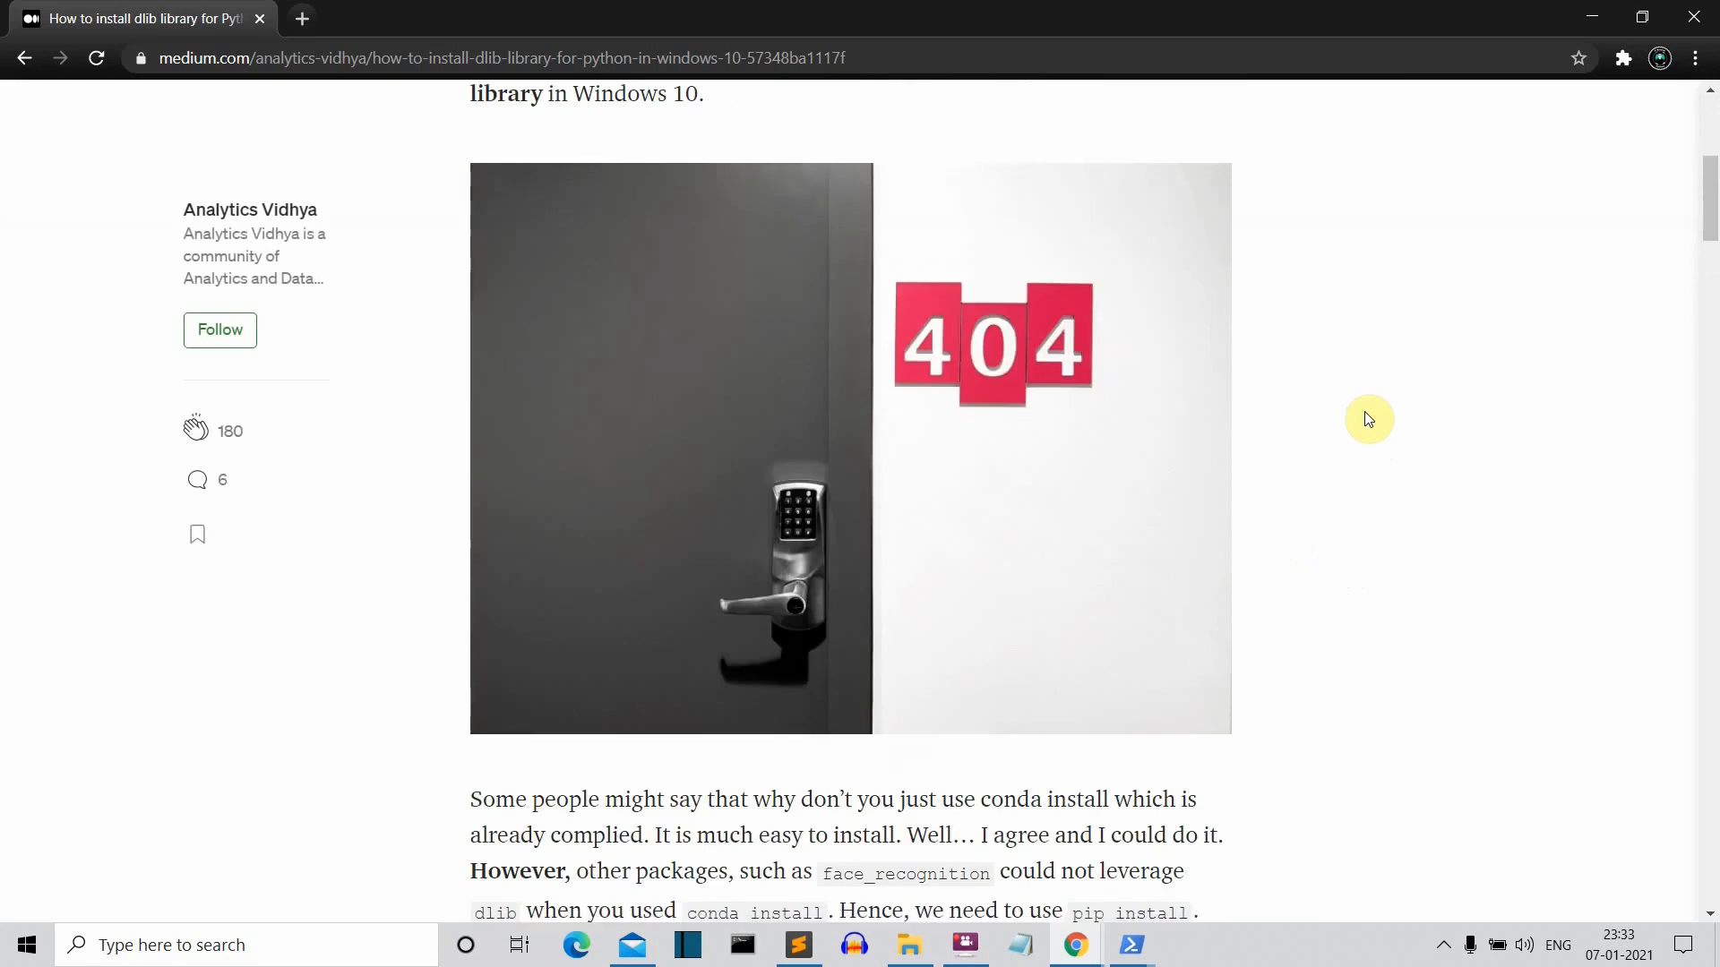
pyautogui.scroll(-3)
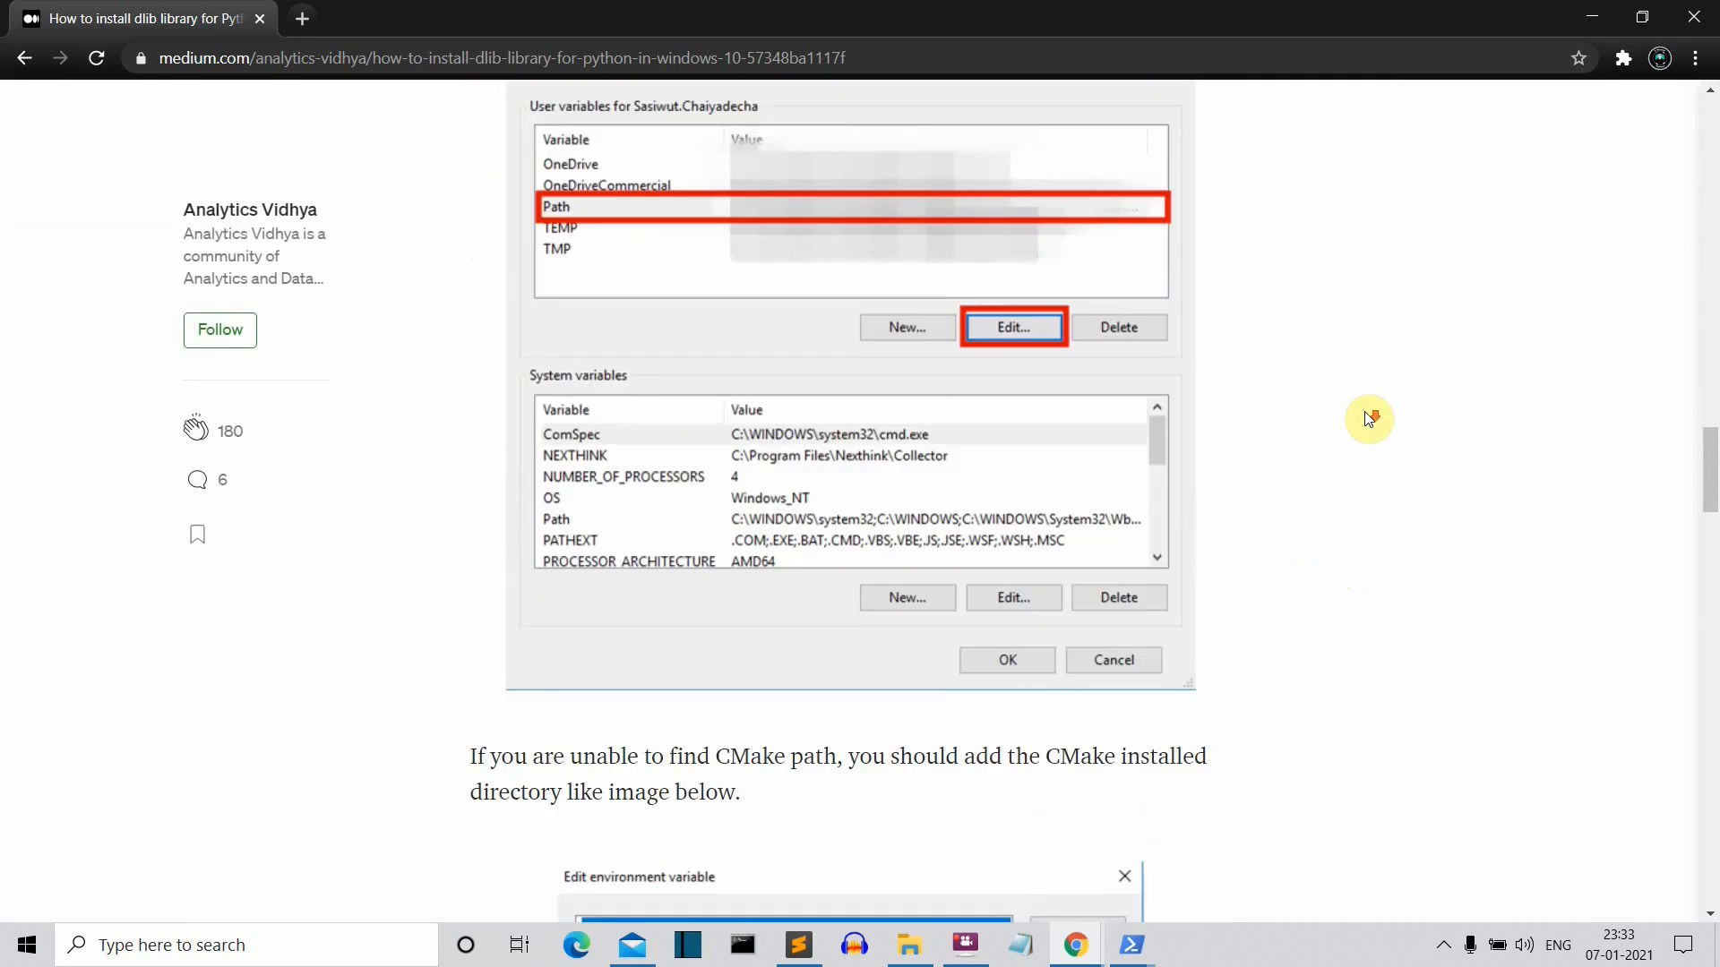
pyautogui.scroll(-3)
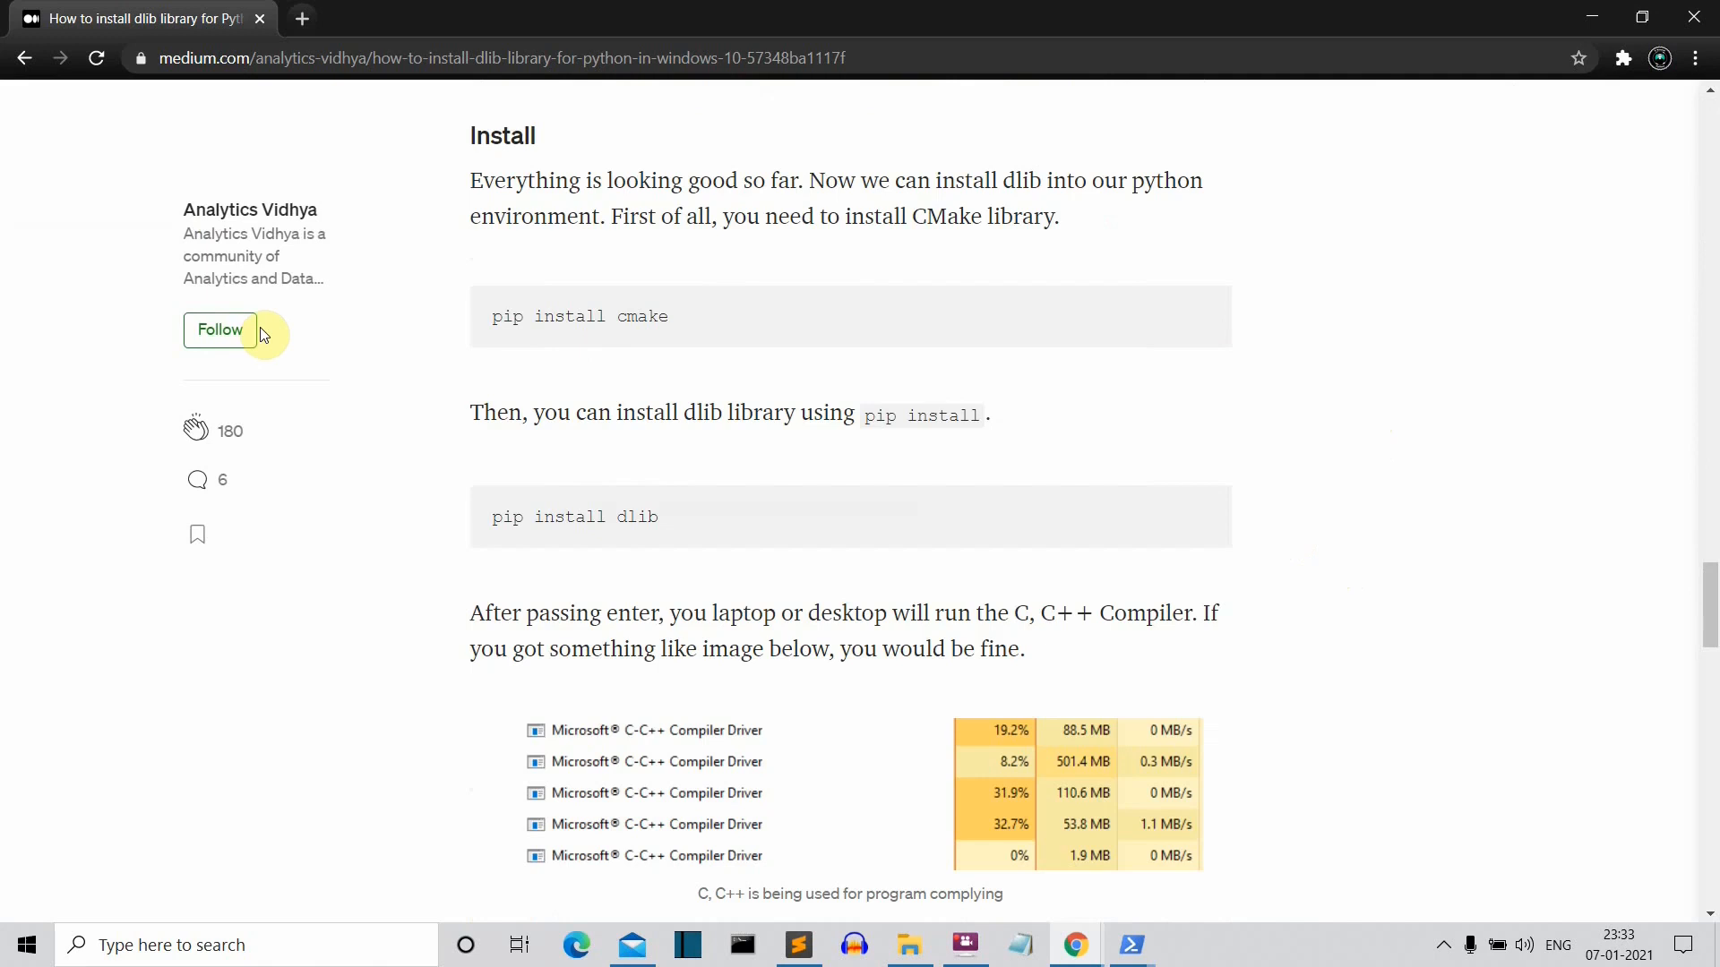
pyautogui.moveTo(959, 389)
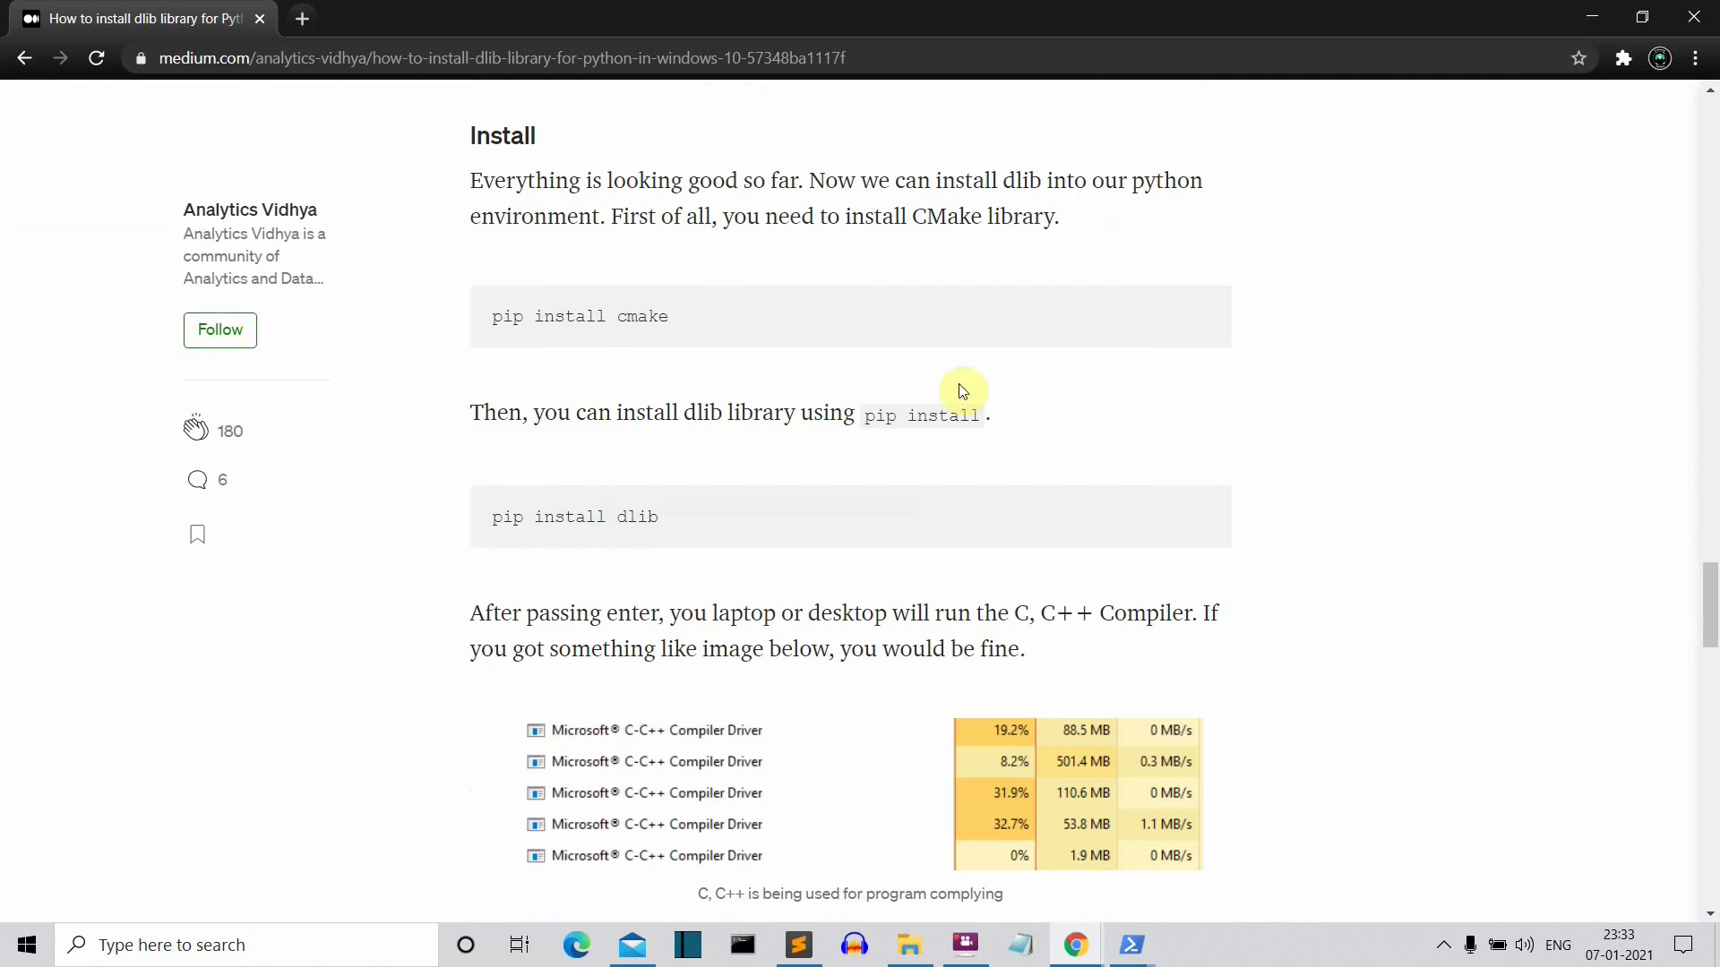
pyautogui.scroll(-3)
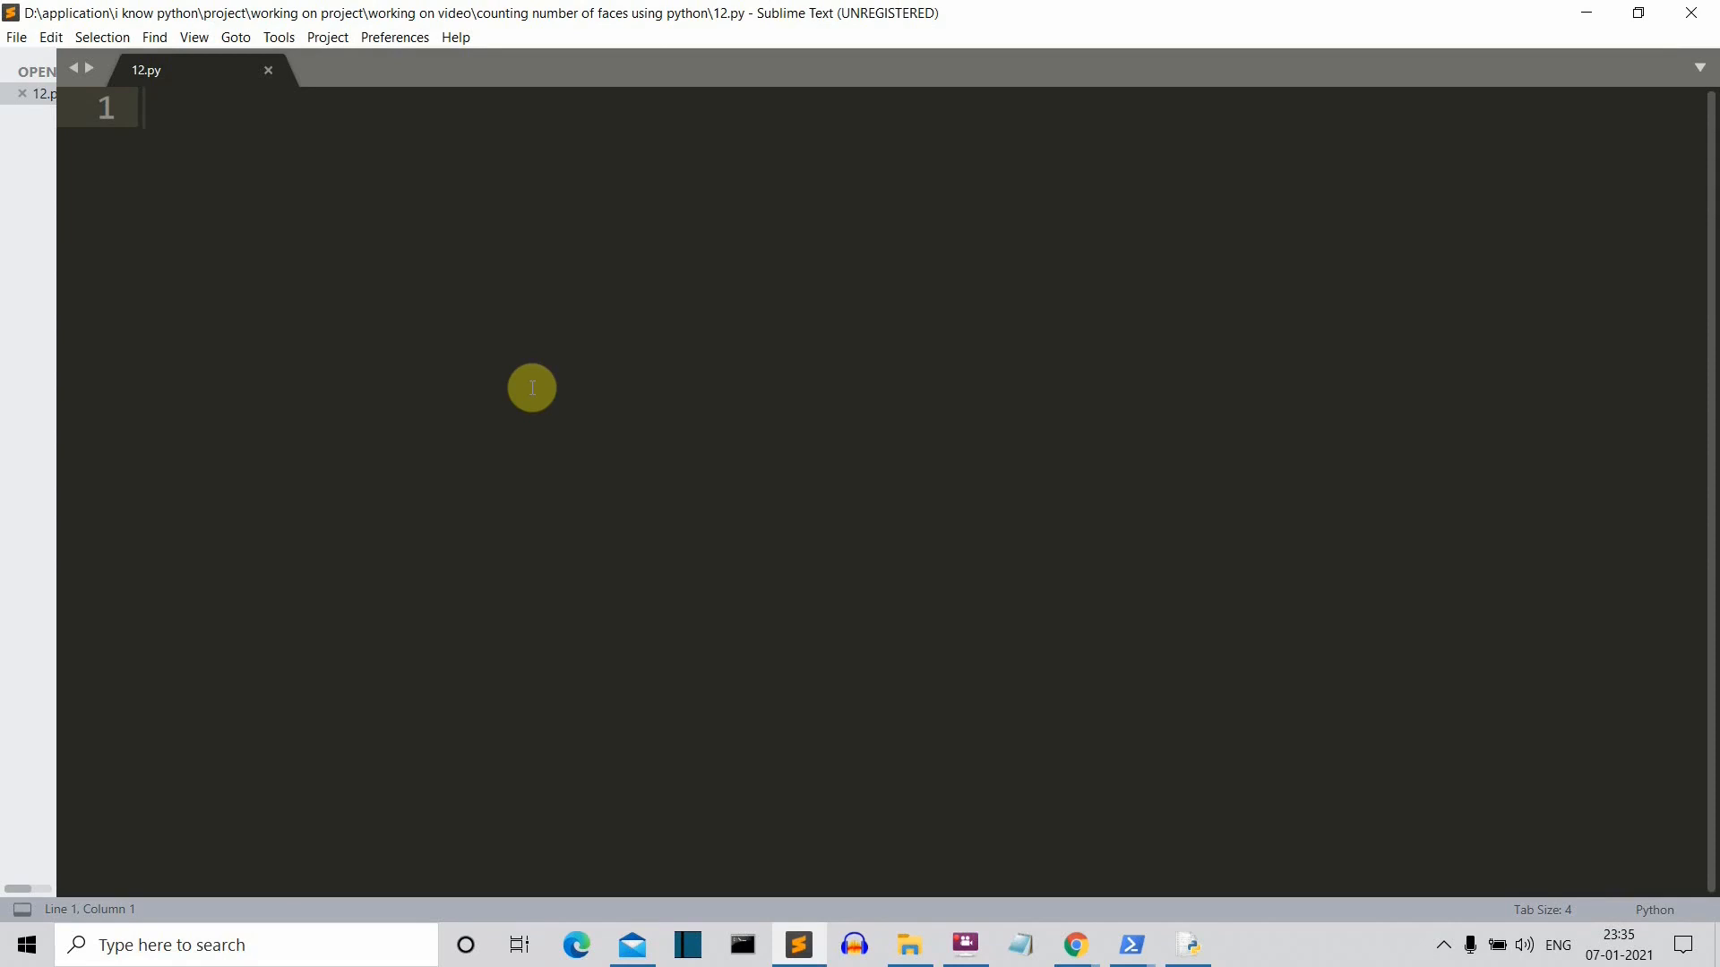
# Step: Write import cv2, import numpy as np and import dlib at the top of 12.py
pyautogui.write('import')
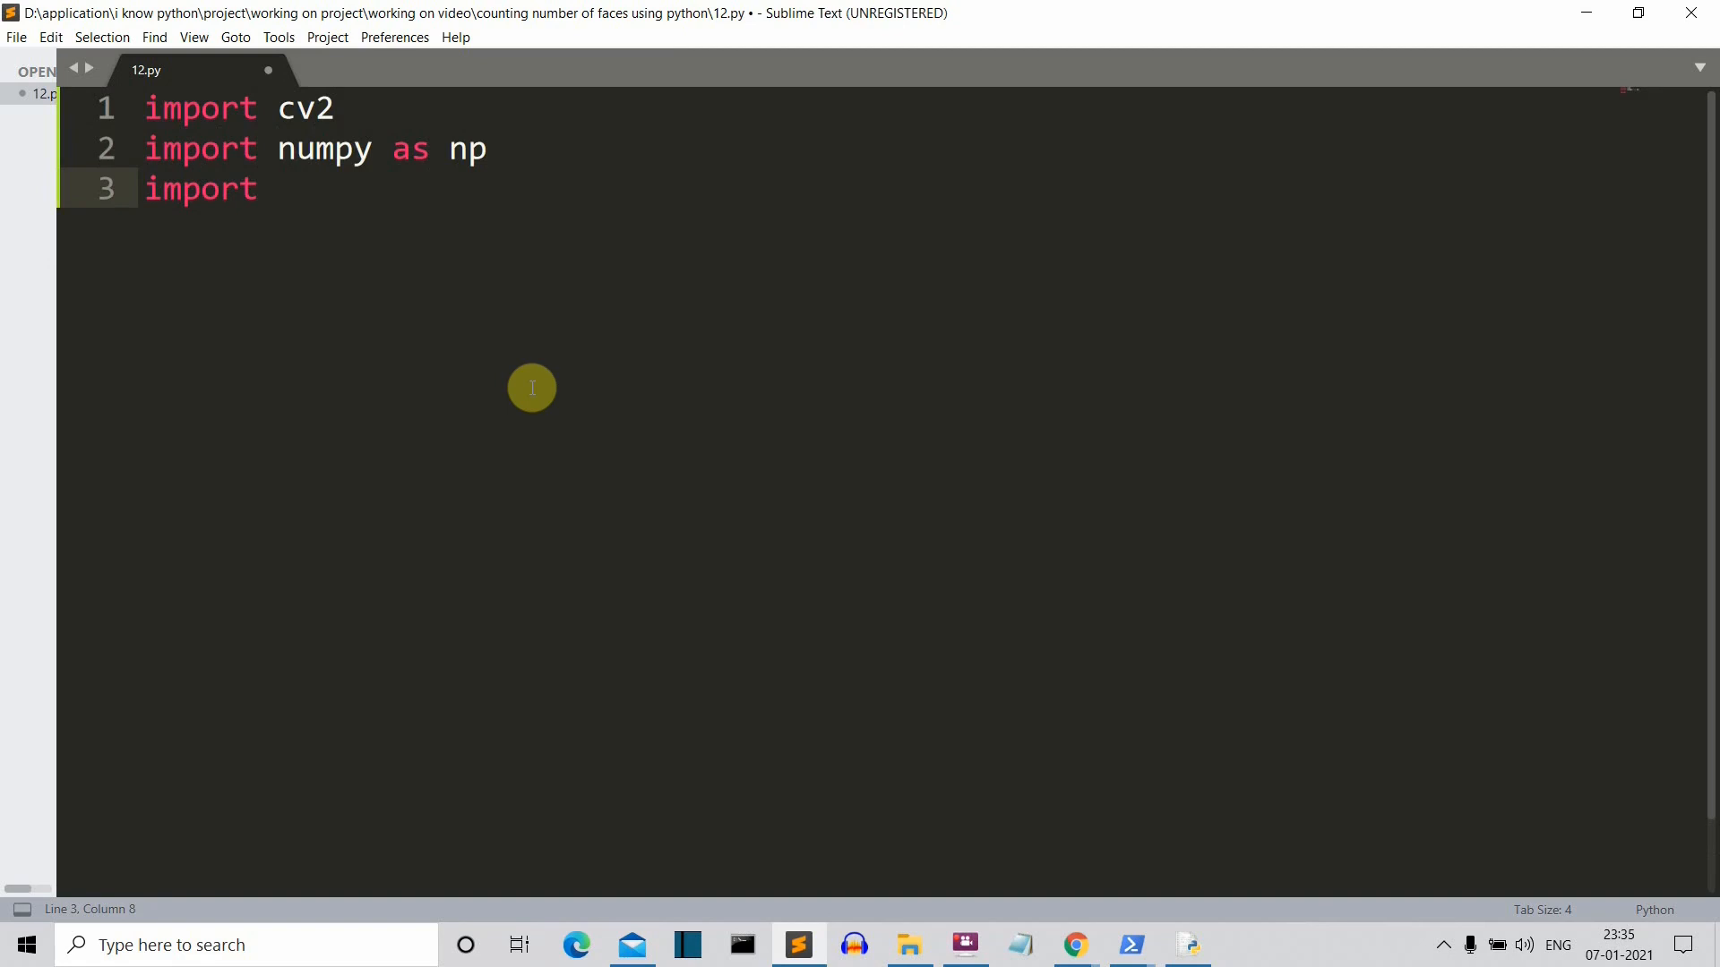
pyautogui.write('dlib')
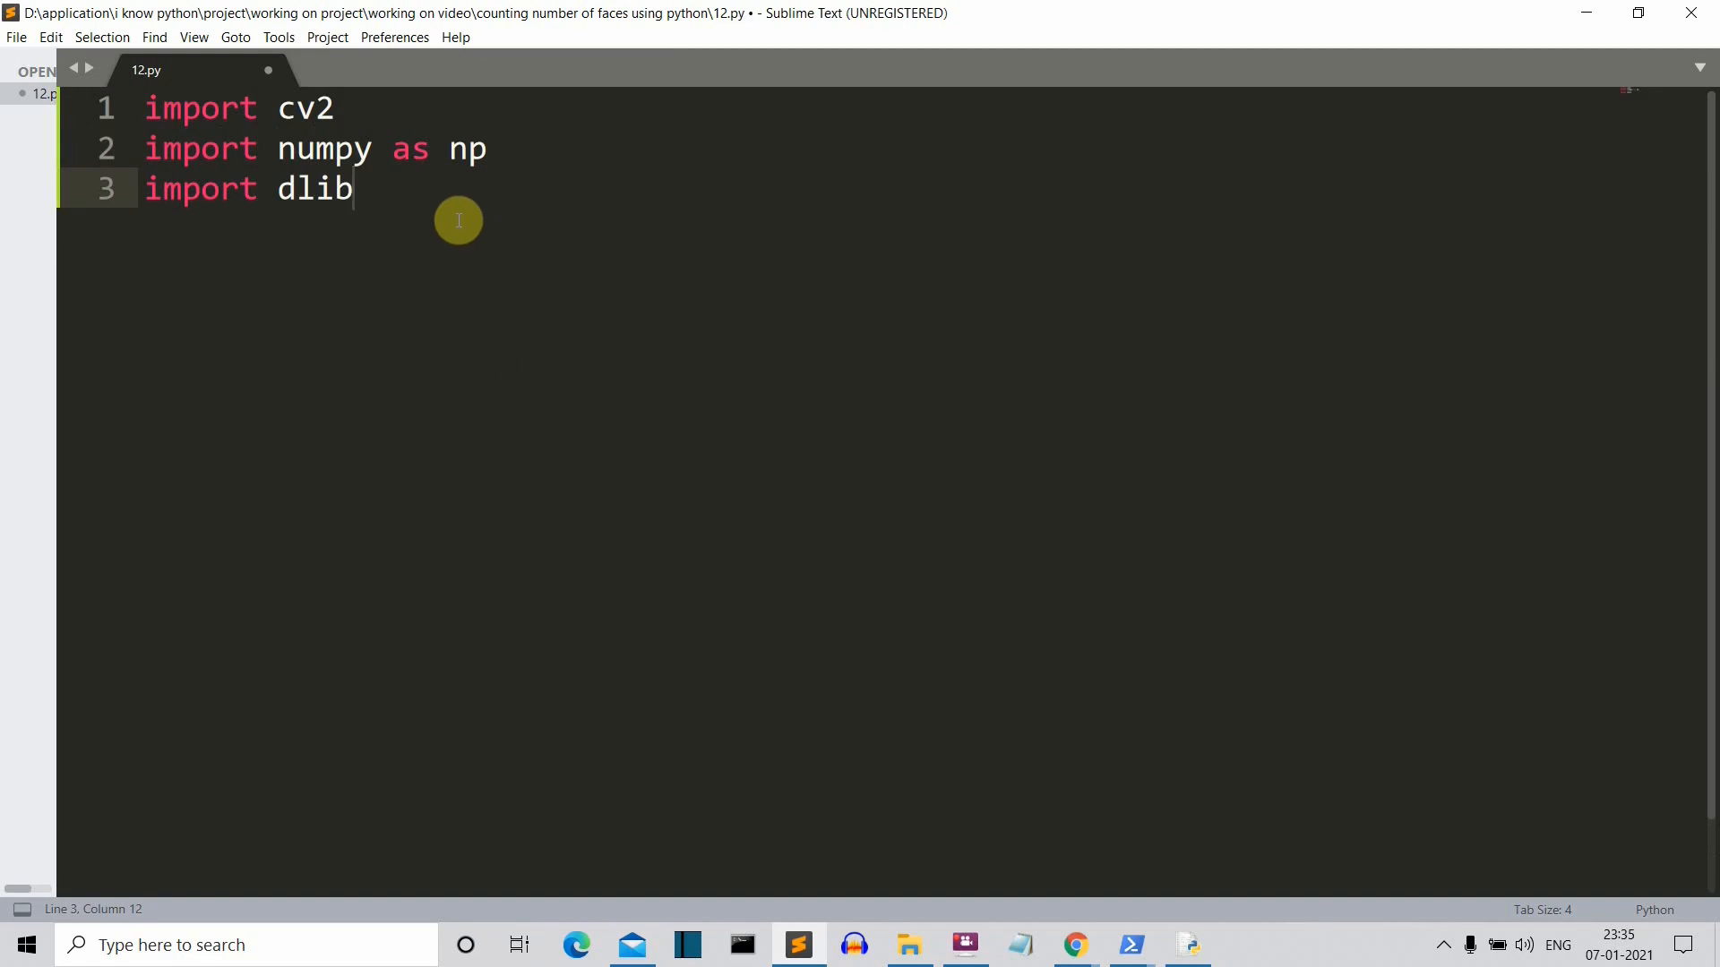
pyautogui.moveTo(882, 689)
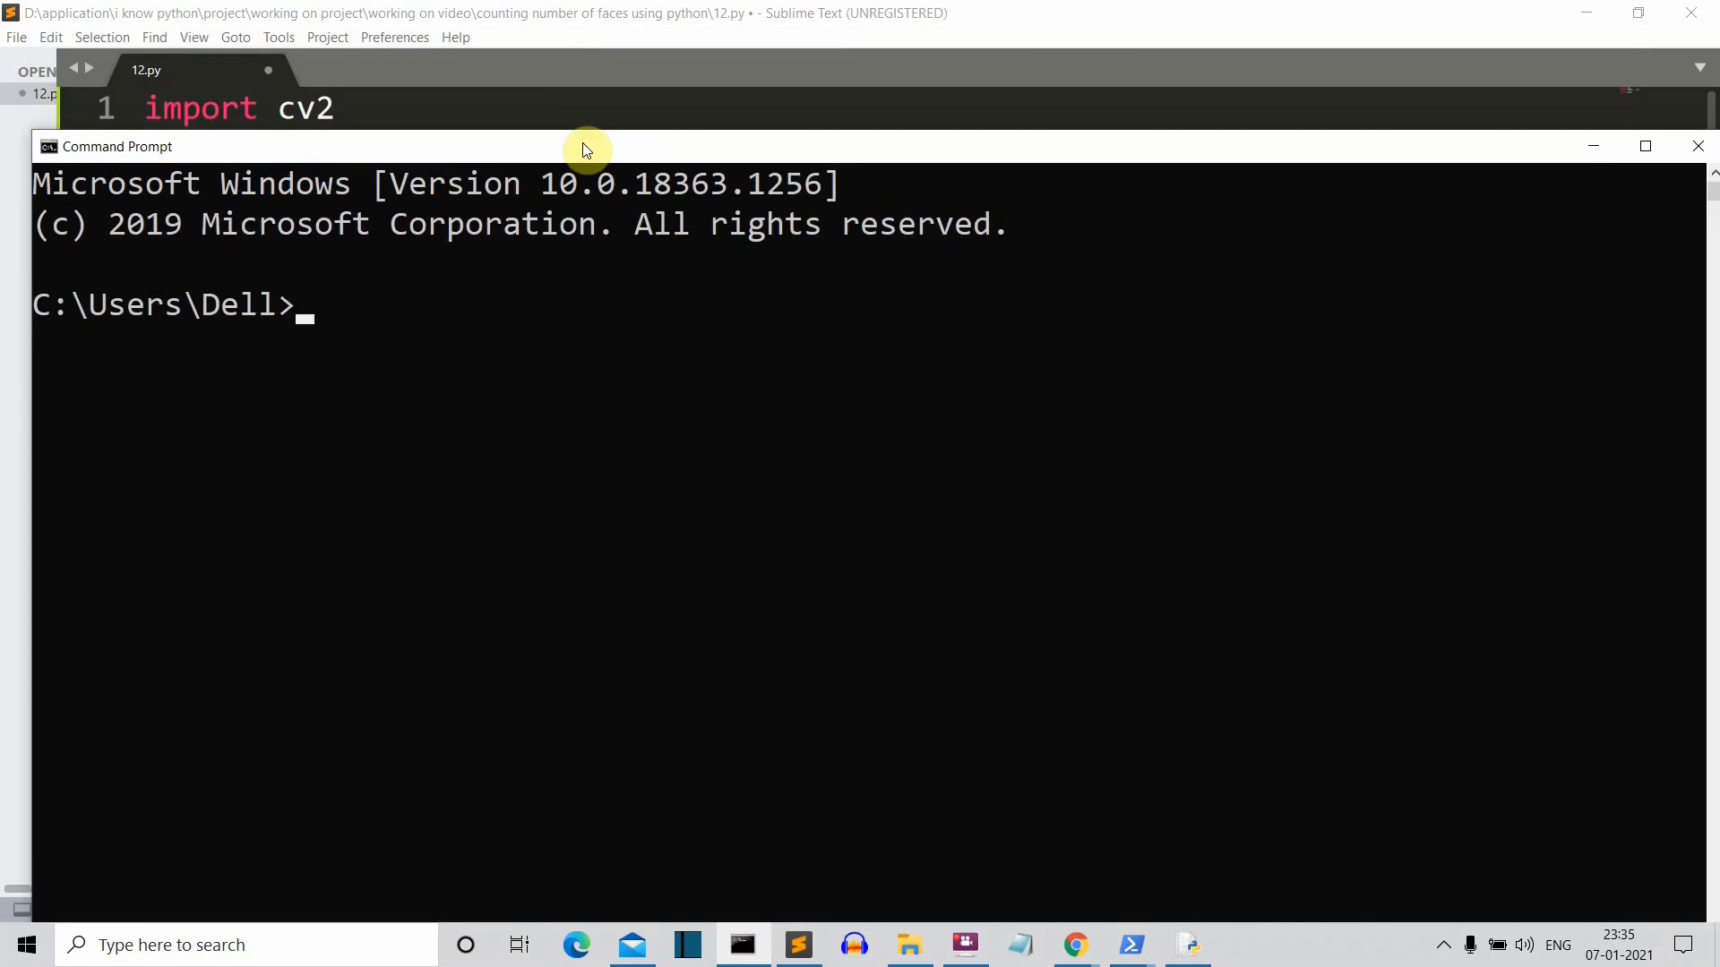
# Step: Run pip install numpy and pip install opencv-python, then return to the editor
pyautogui.write('pip ins')
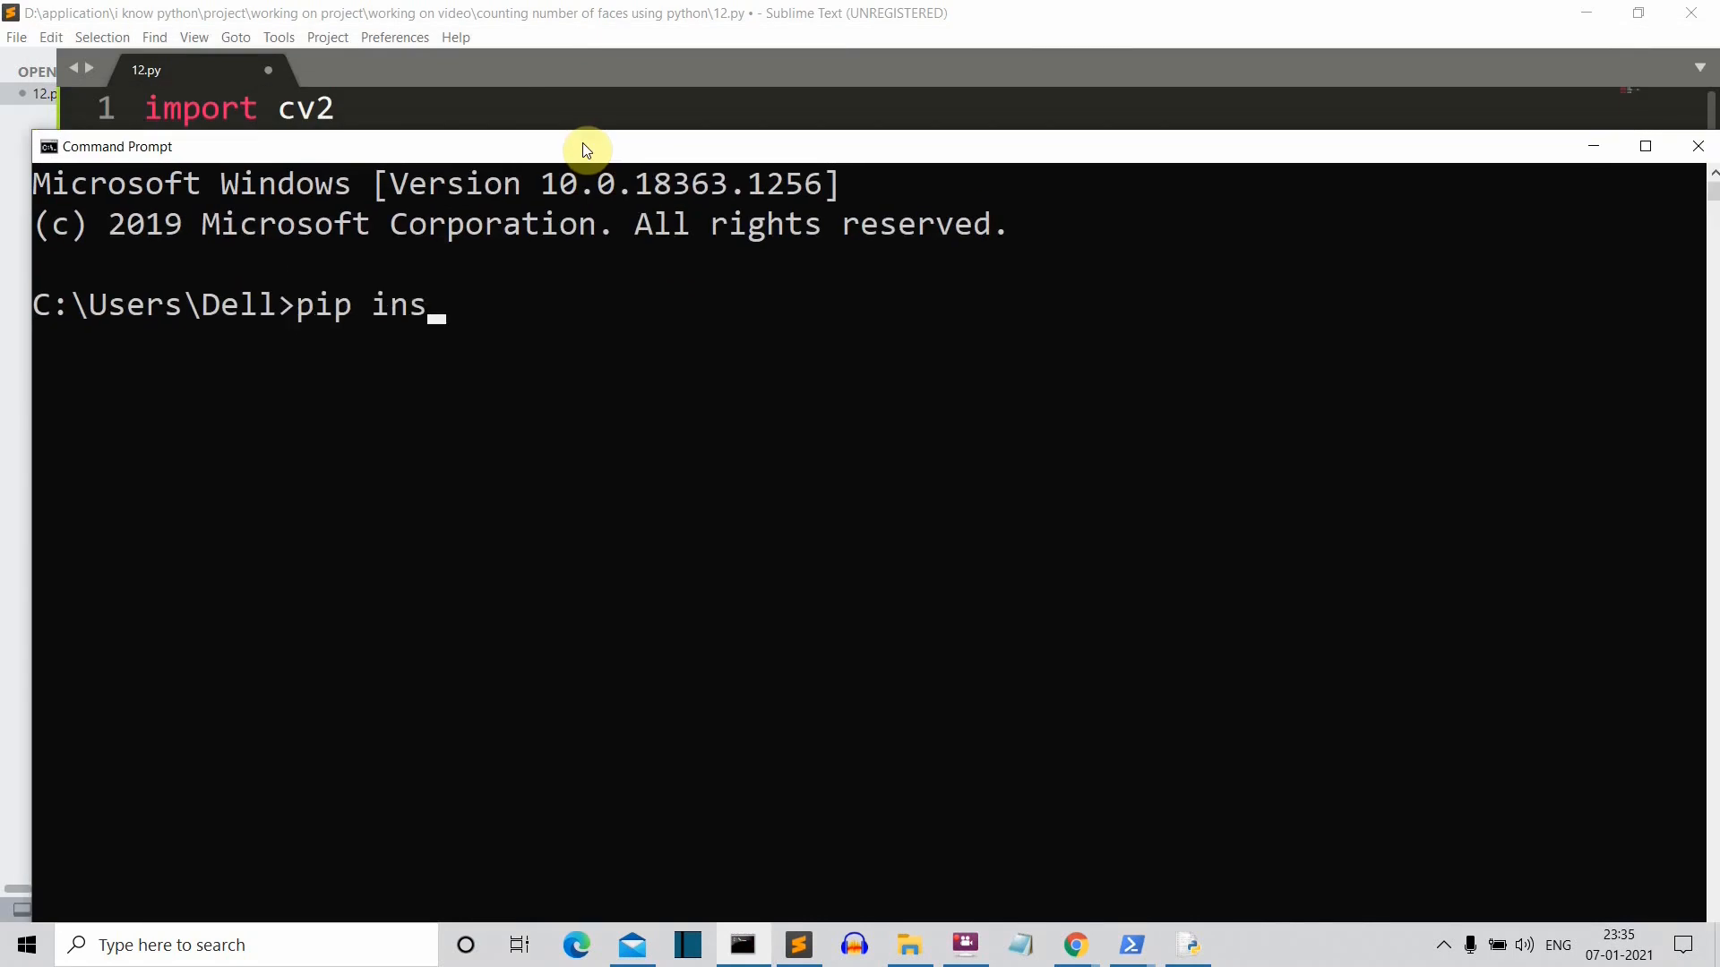
pyautogui.write('tall')
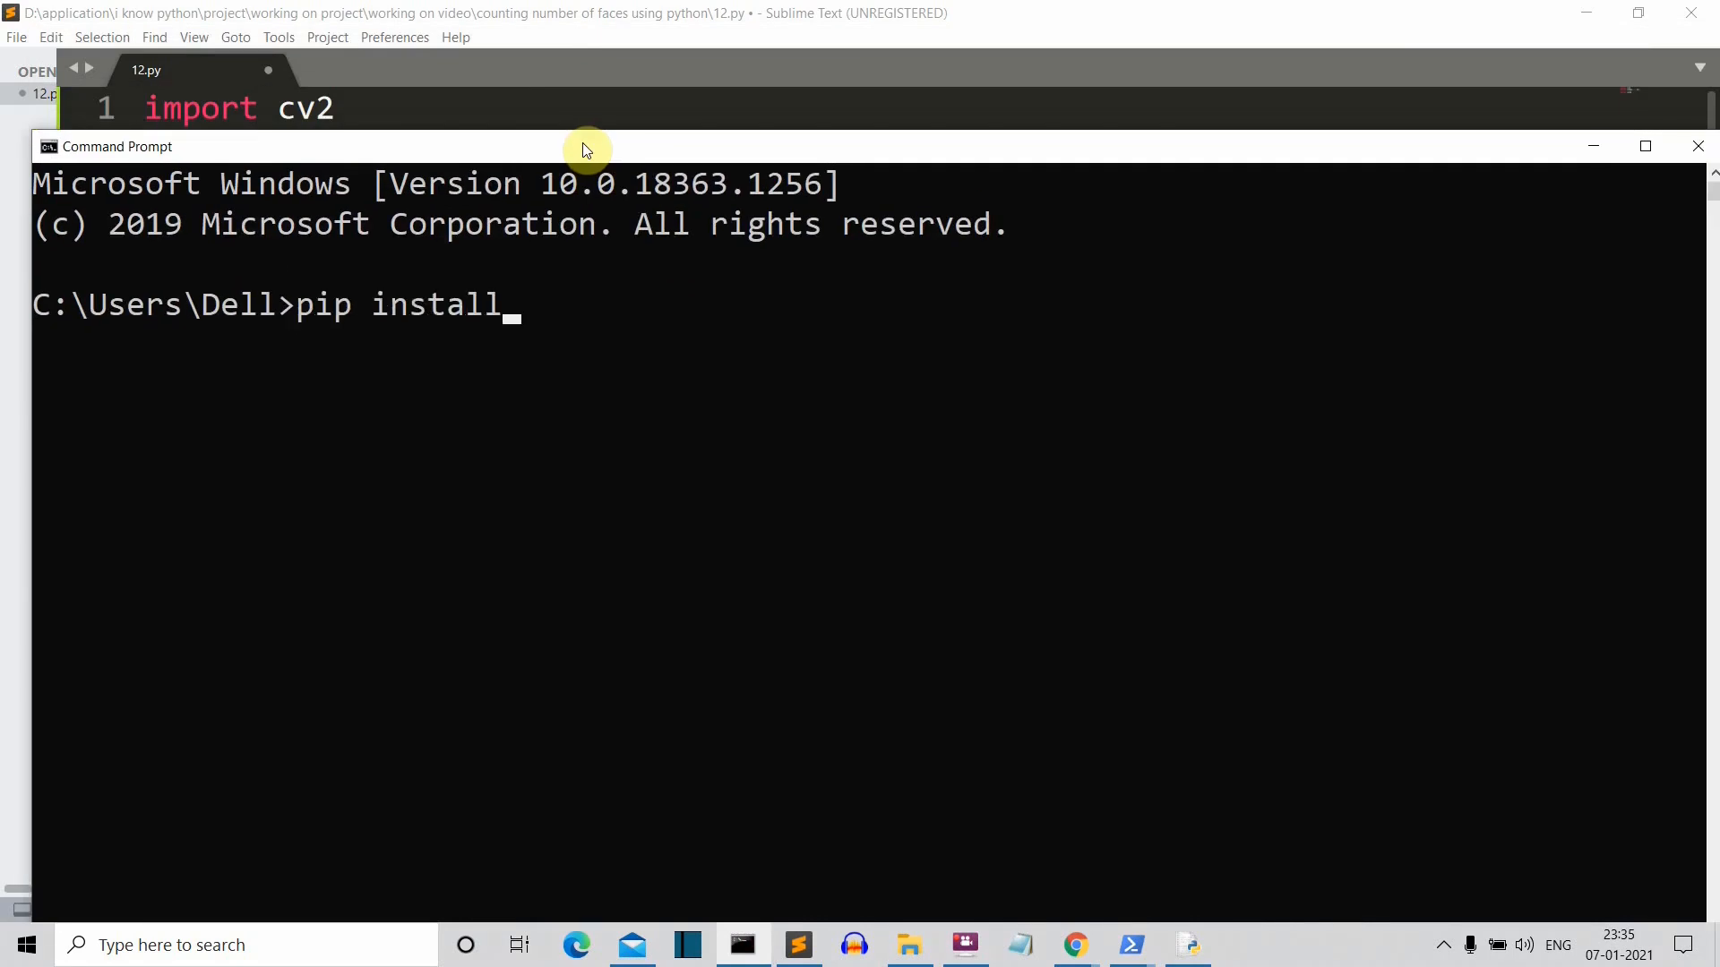
pyautogui.write('numpy')
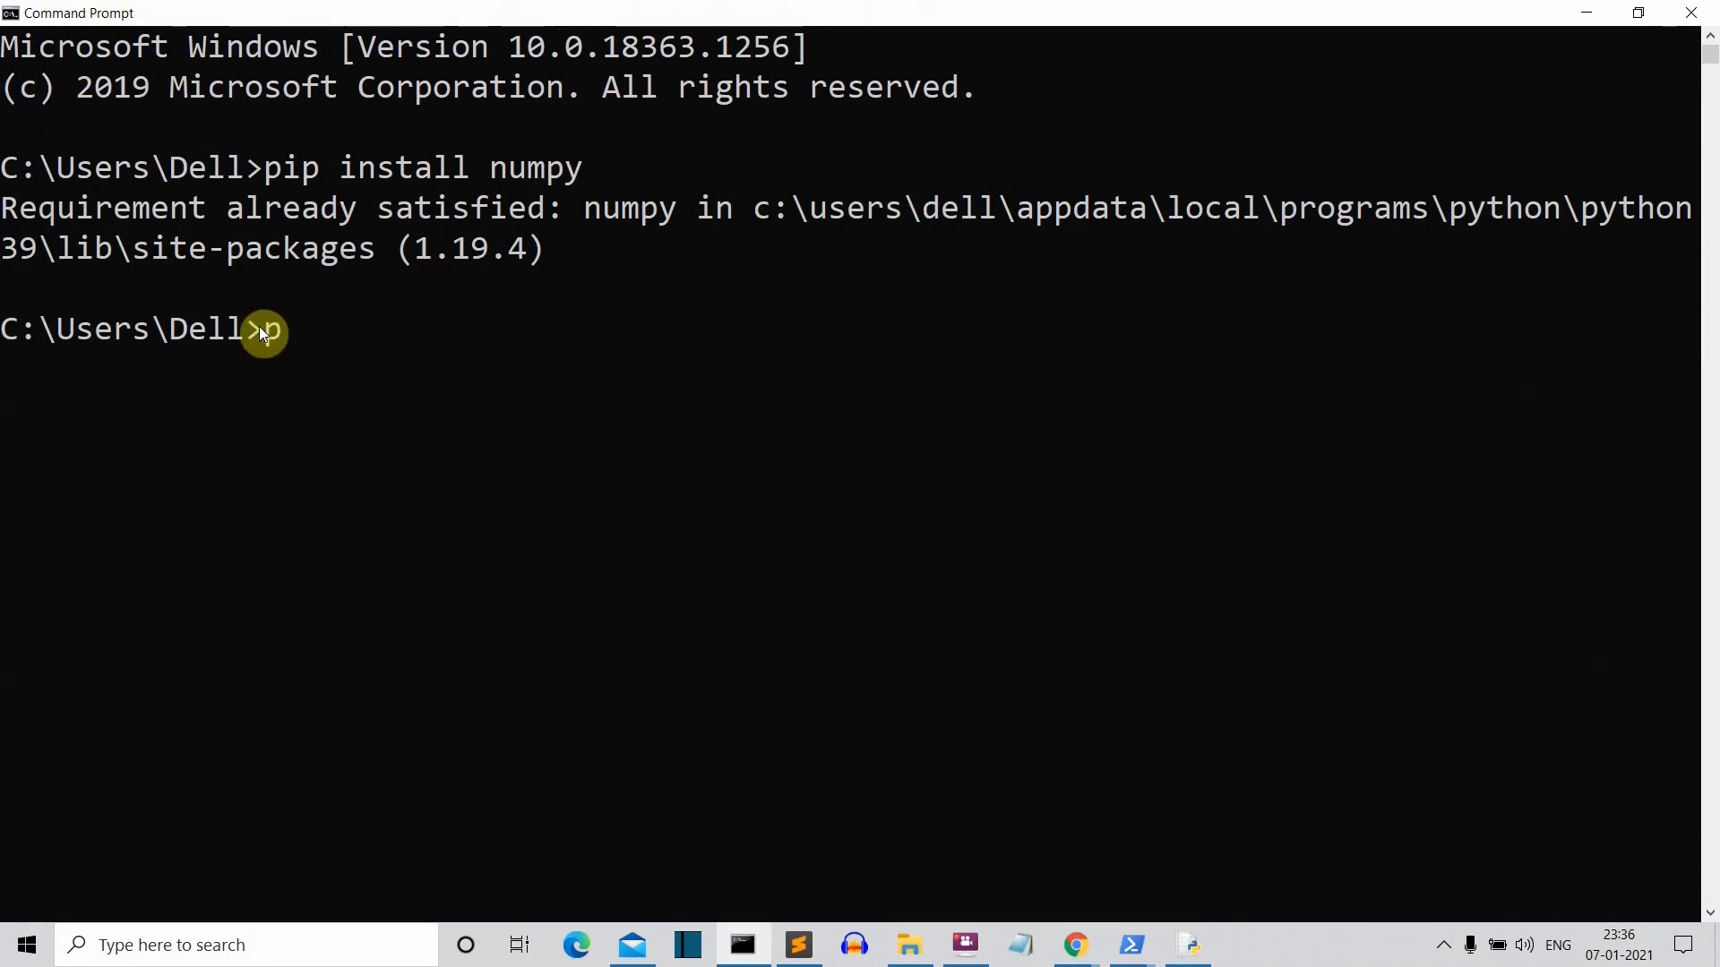
pyautogui.write('pip in')
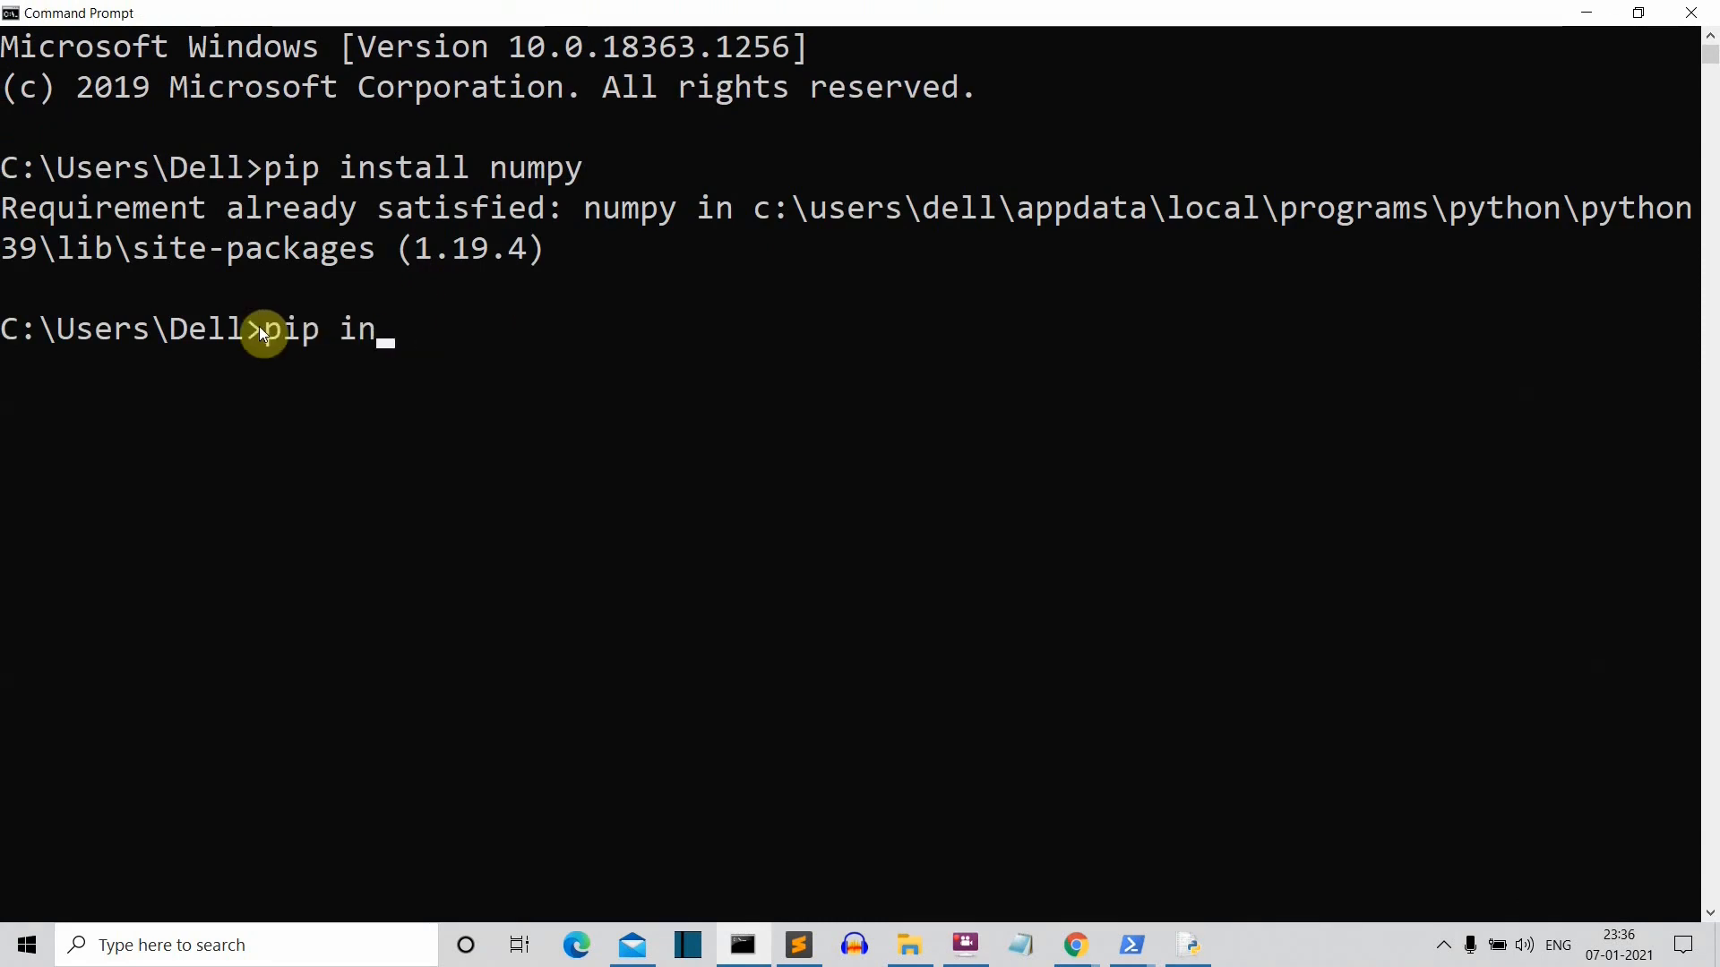
pyautogui.write('st')
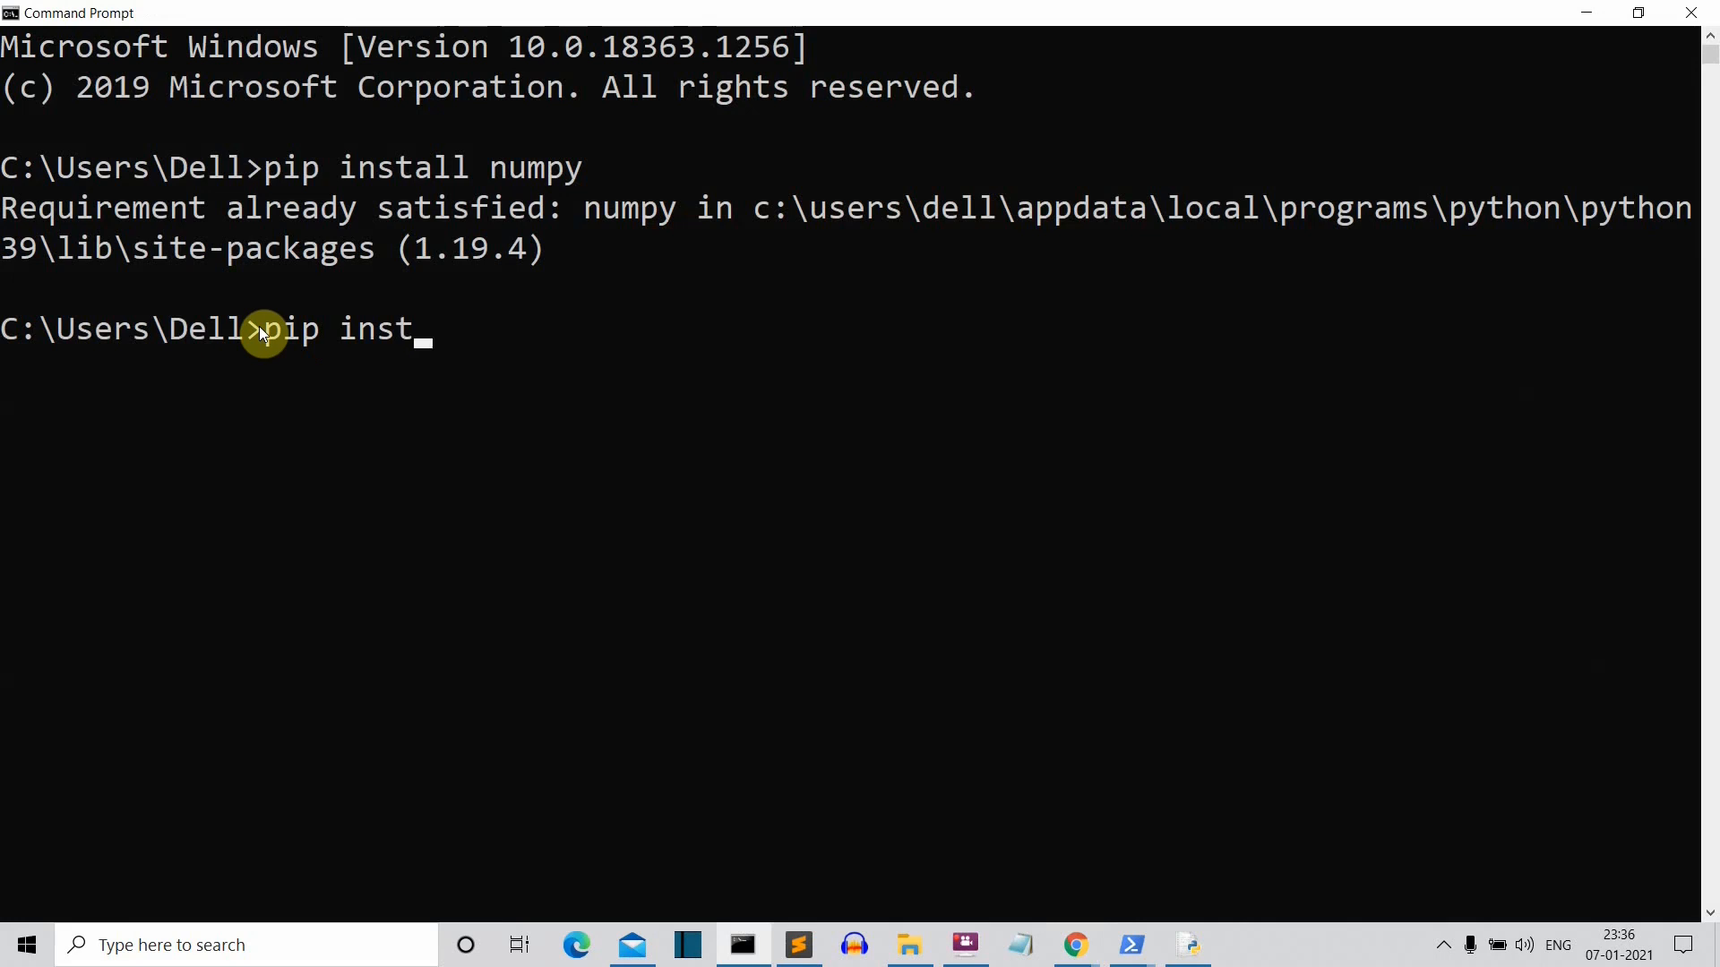
pyautogui.write('all open')
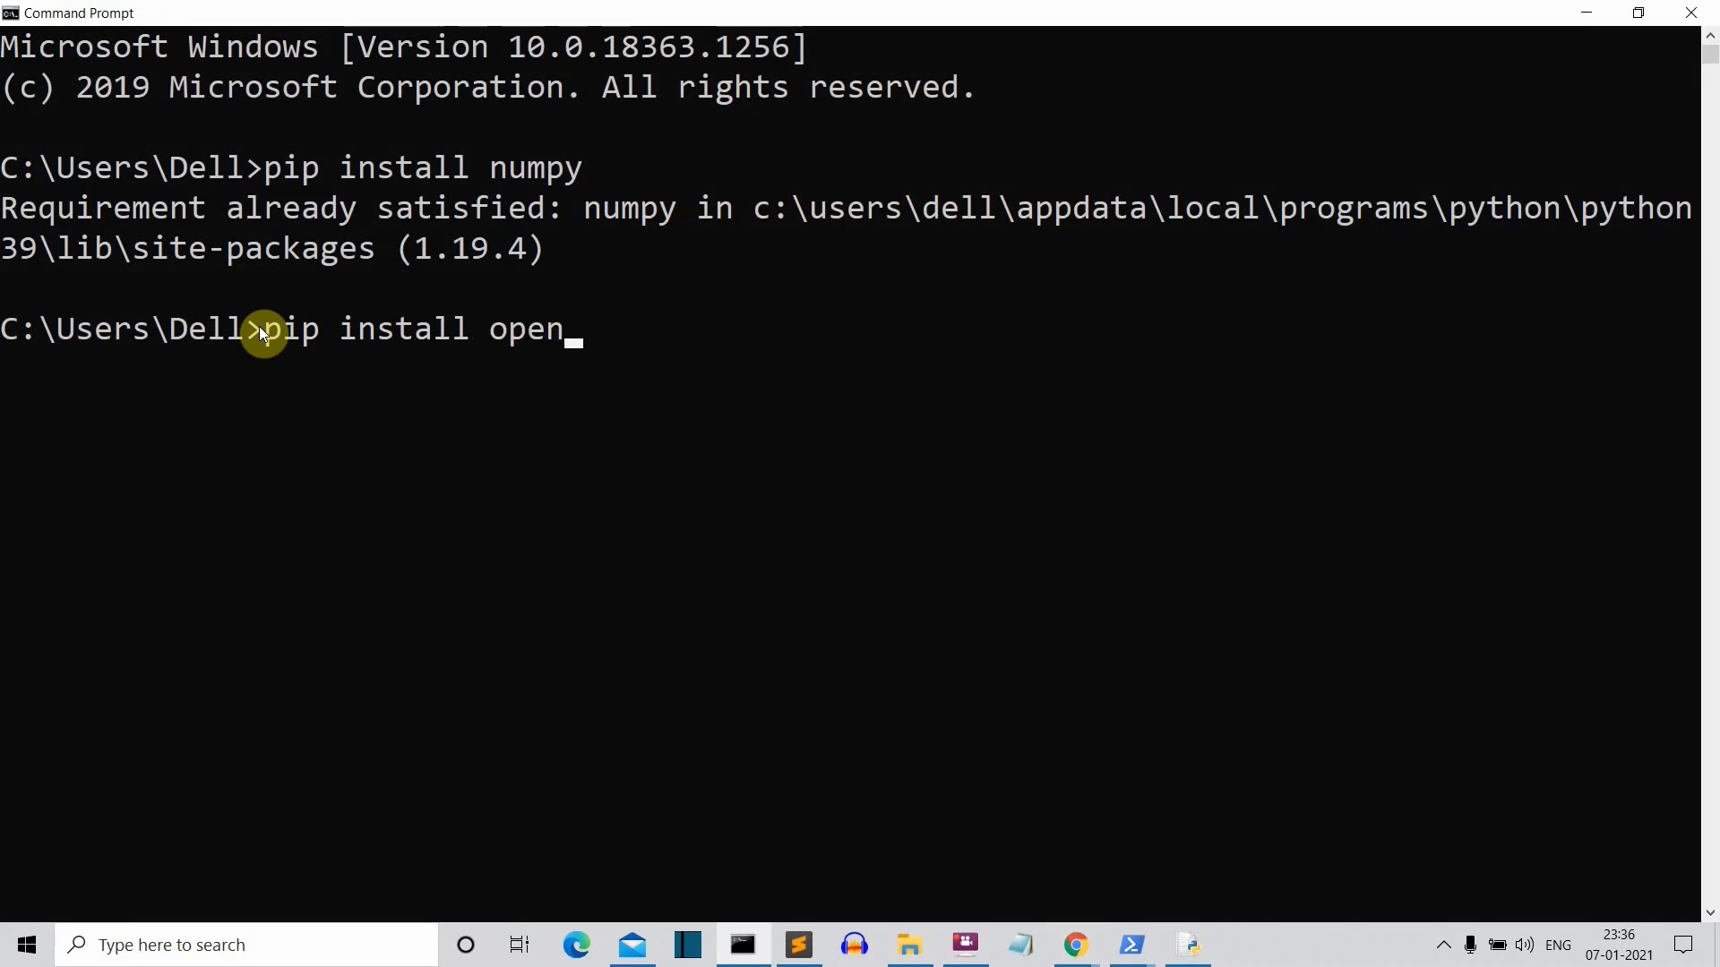
pyautogui.write('cv-python')
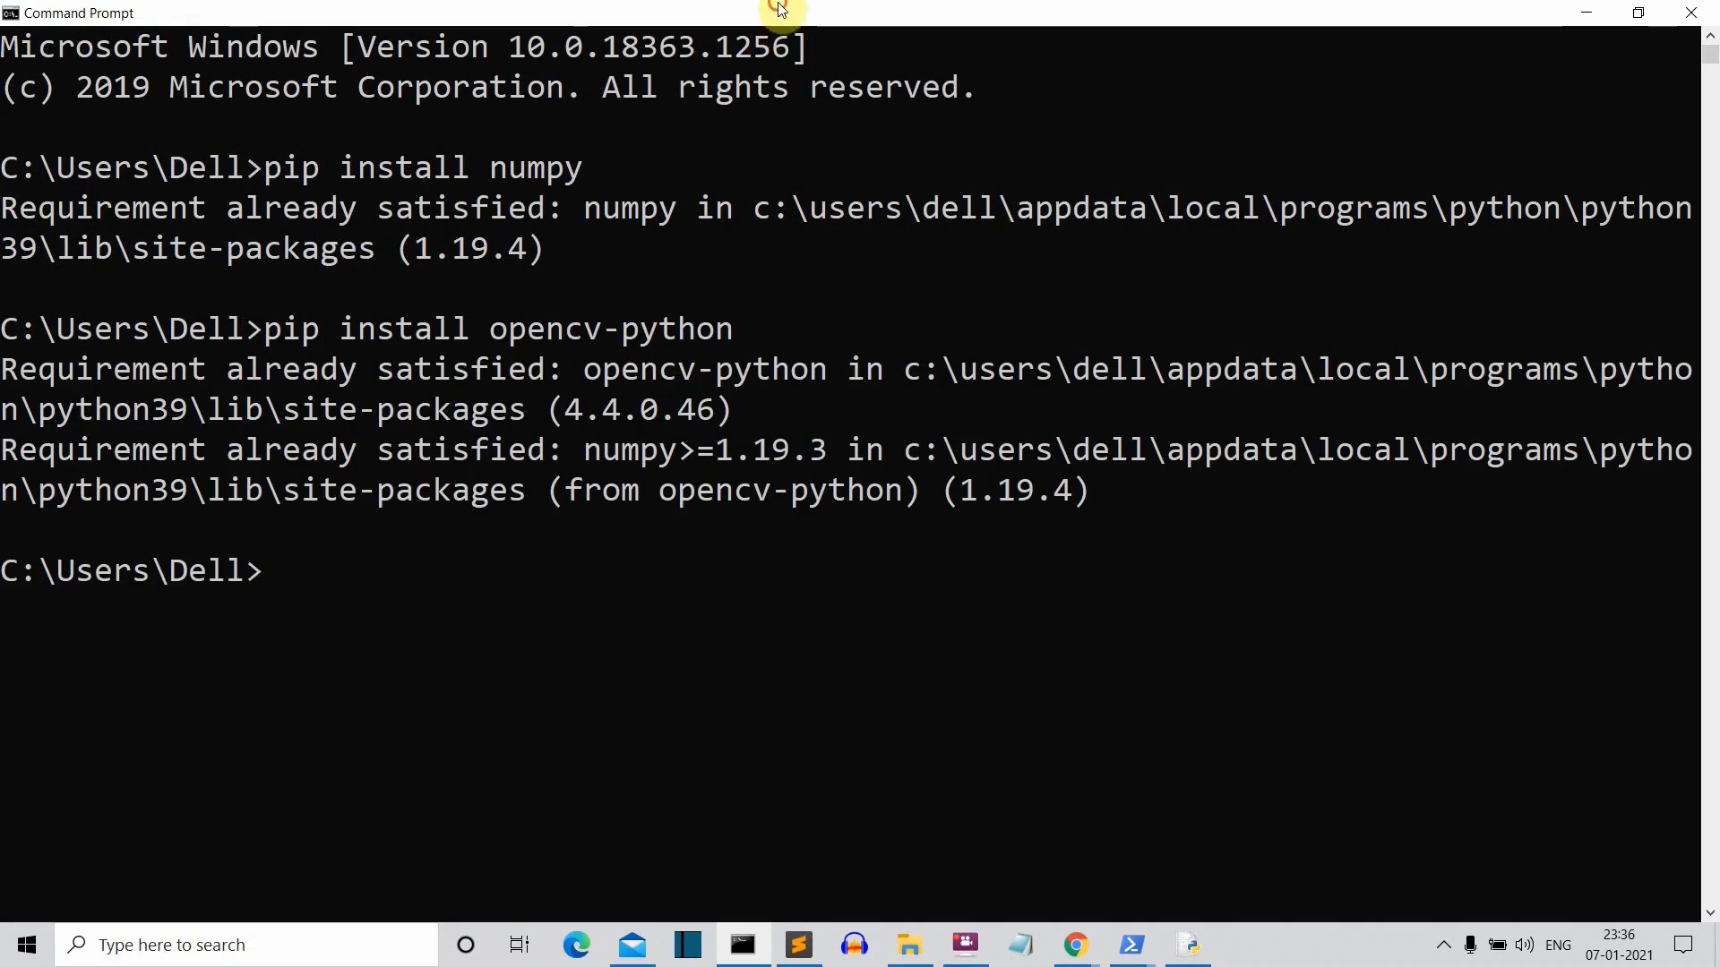
pyautogui.click(798, 944)
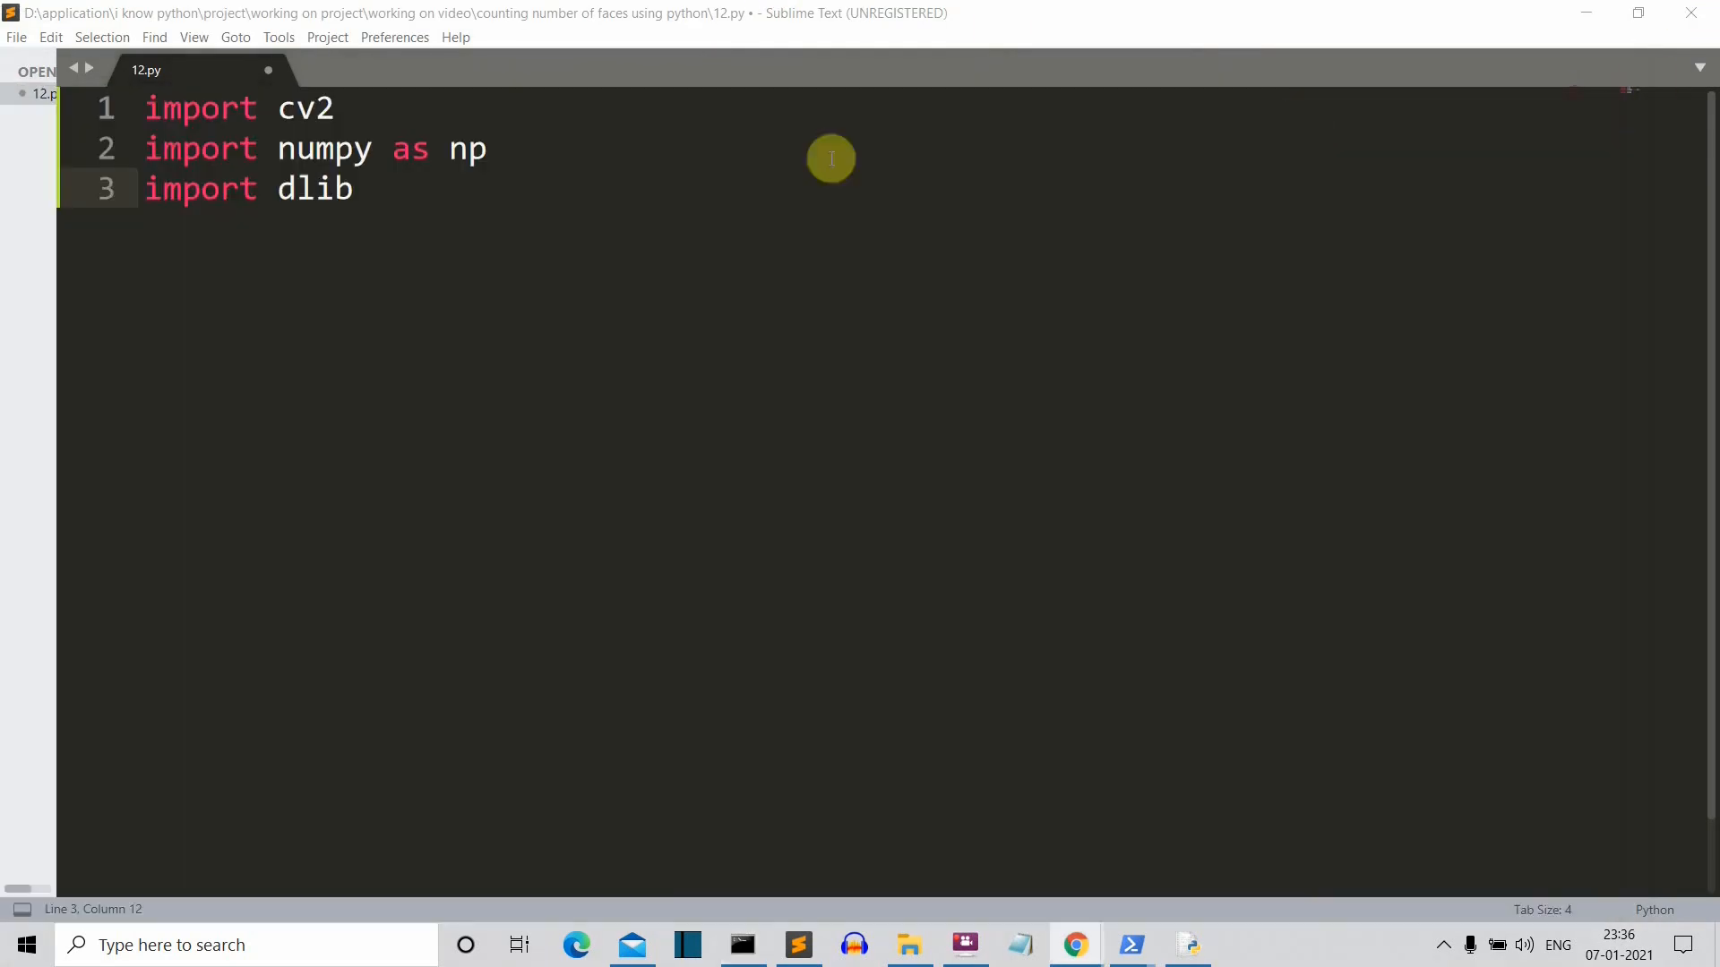
# Step: Add video=cv2.VideoCapture(0) on a new line below the imports
pyautogui.press('Enter')
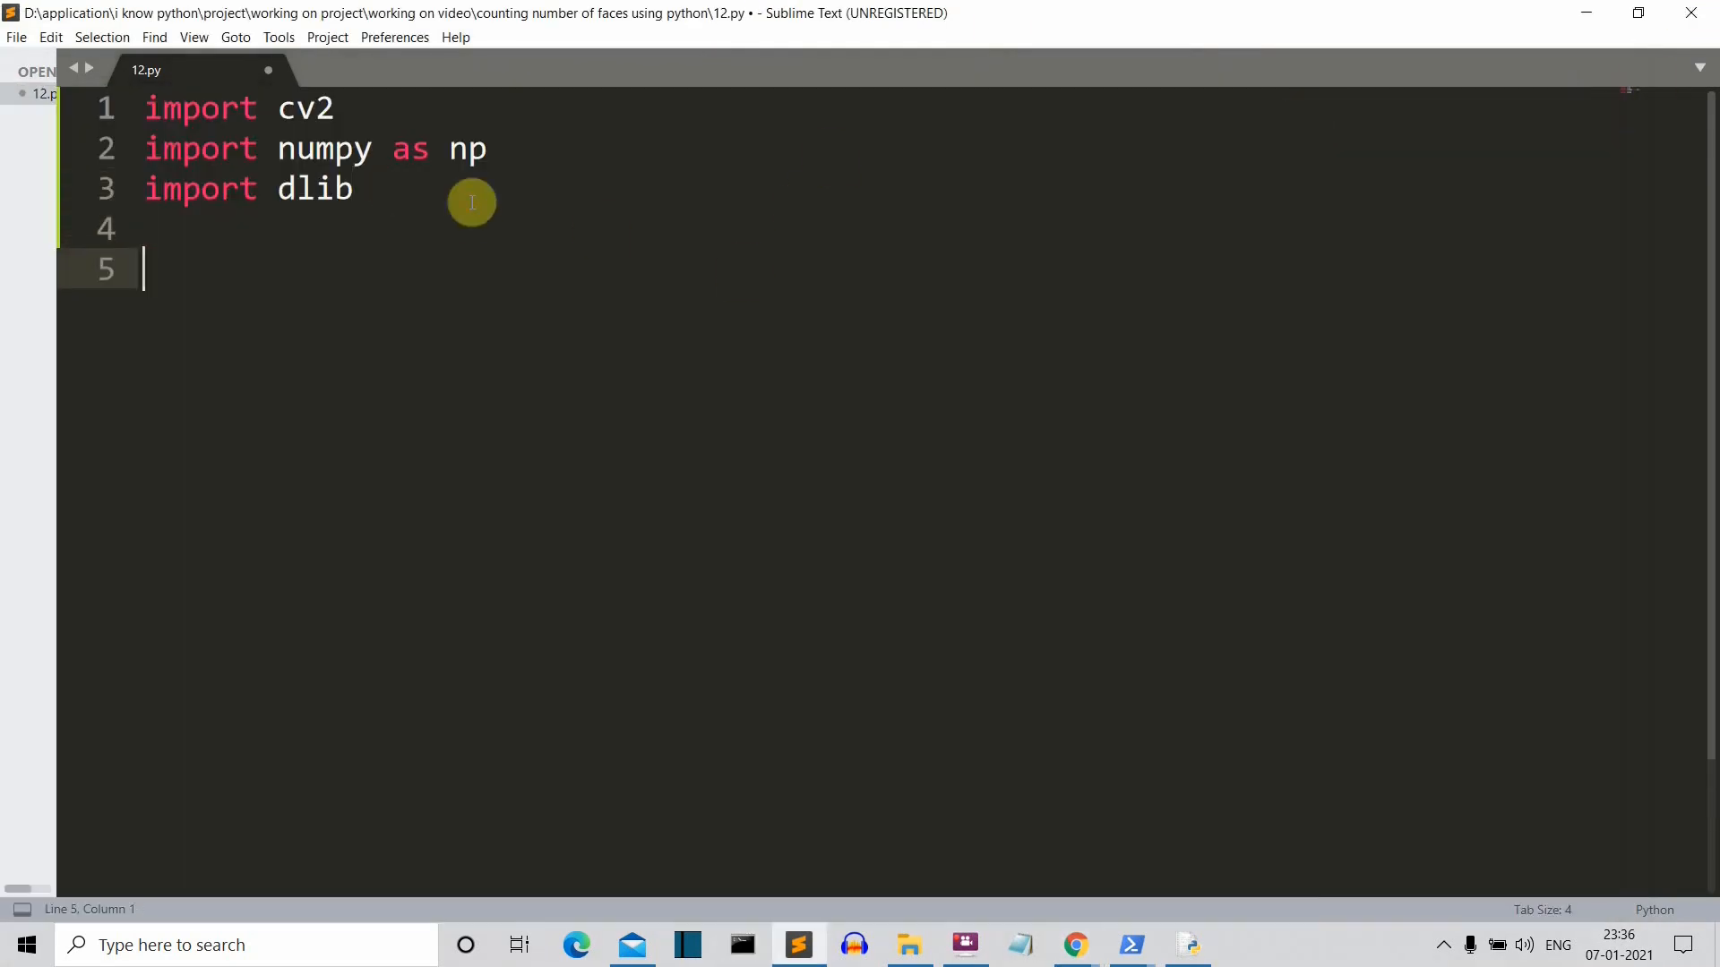
pyautogui.write('video')
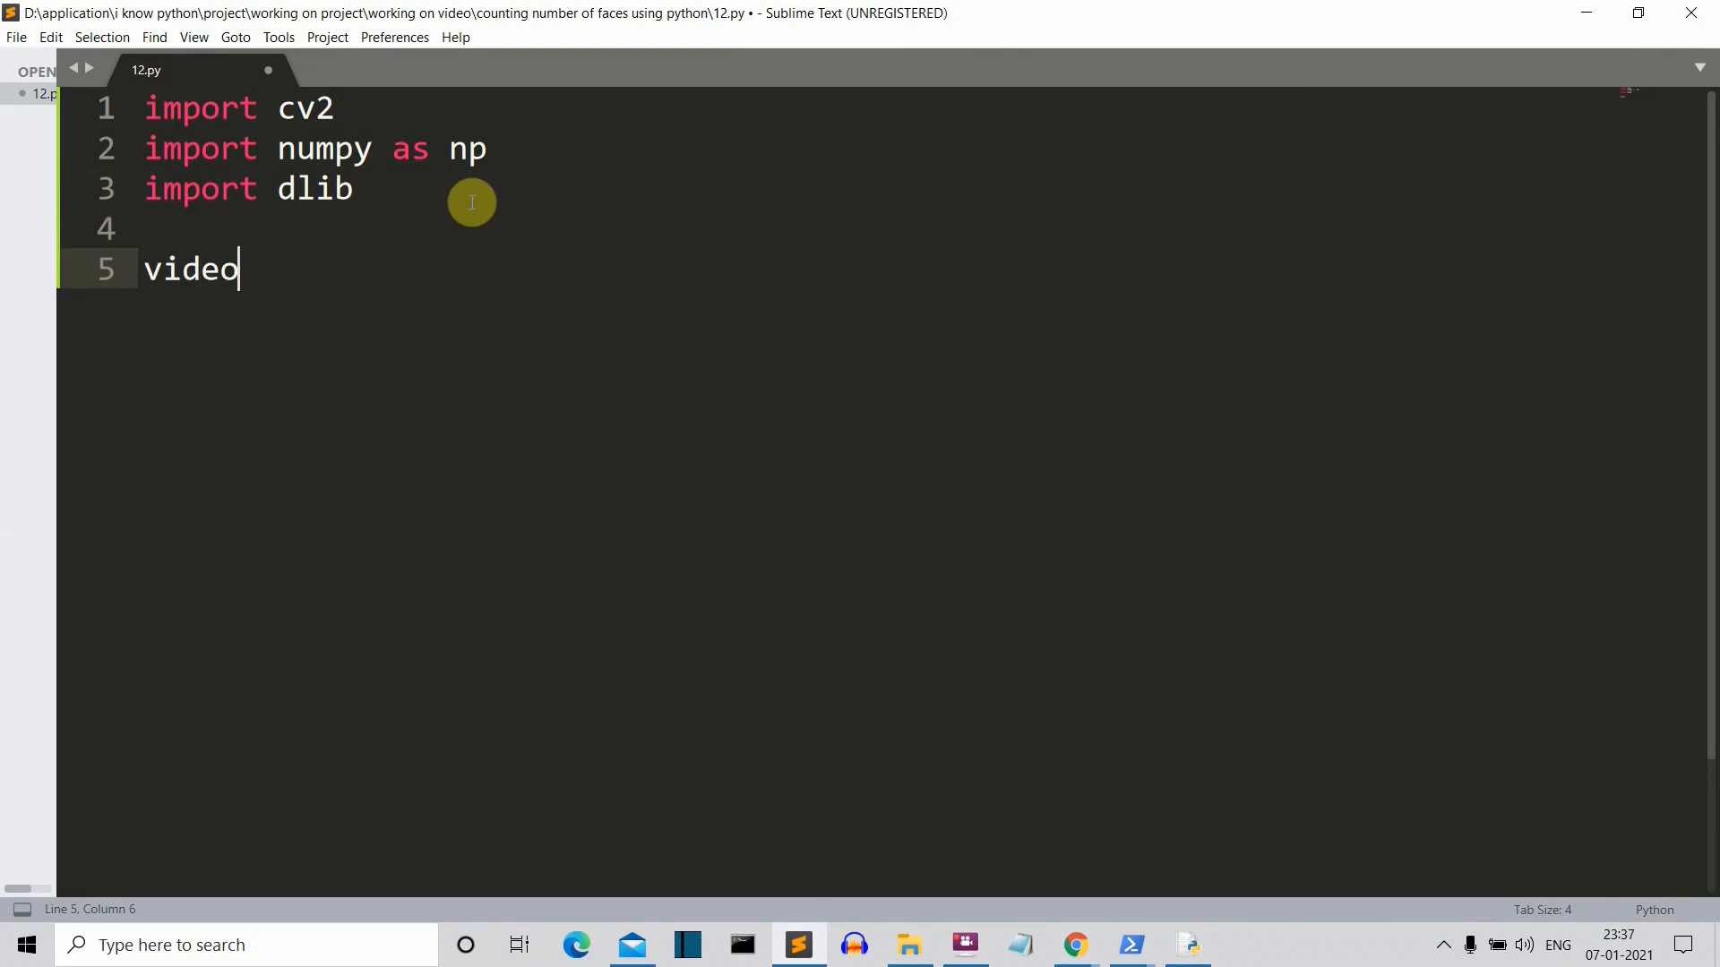
pyautogui.write('=')
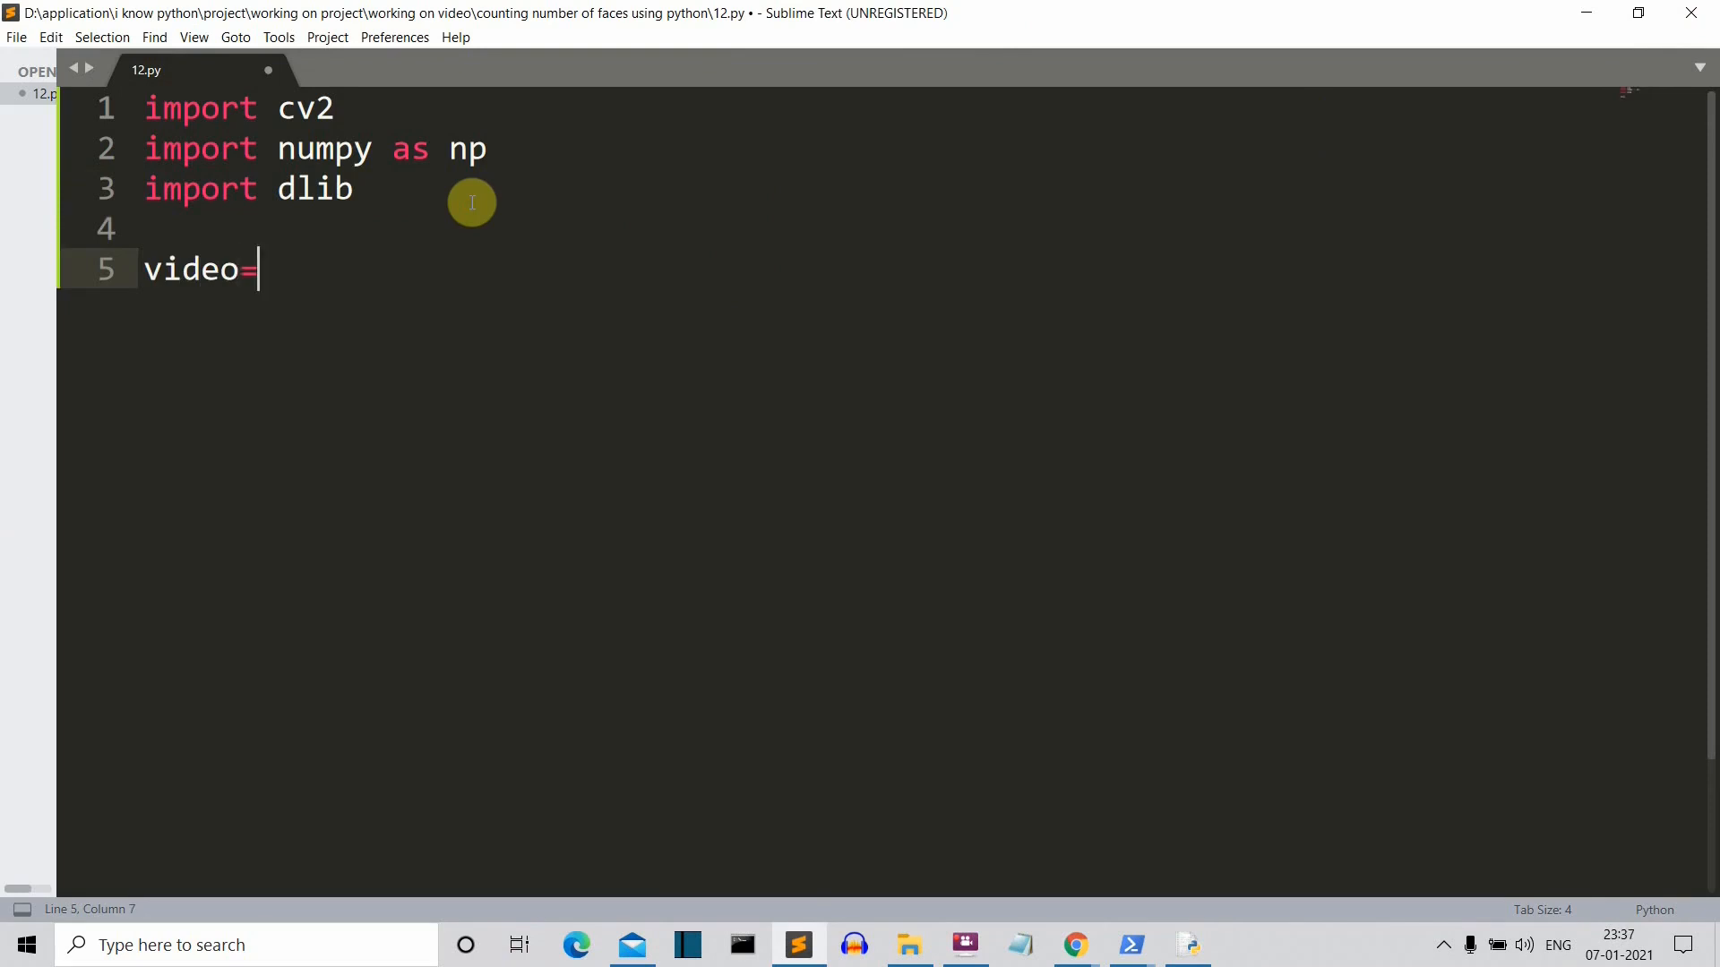
pyautogui.write('cv')
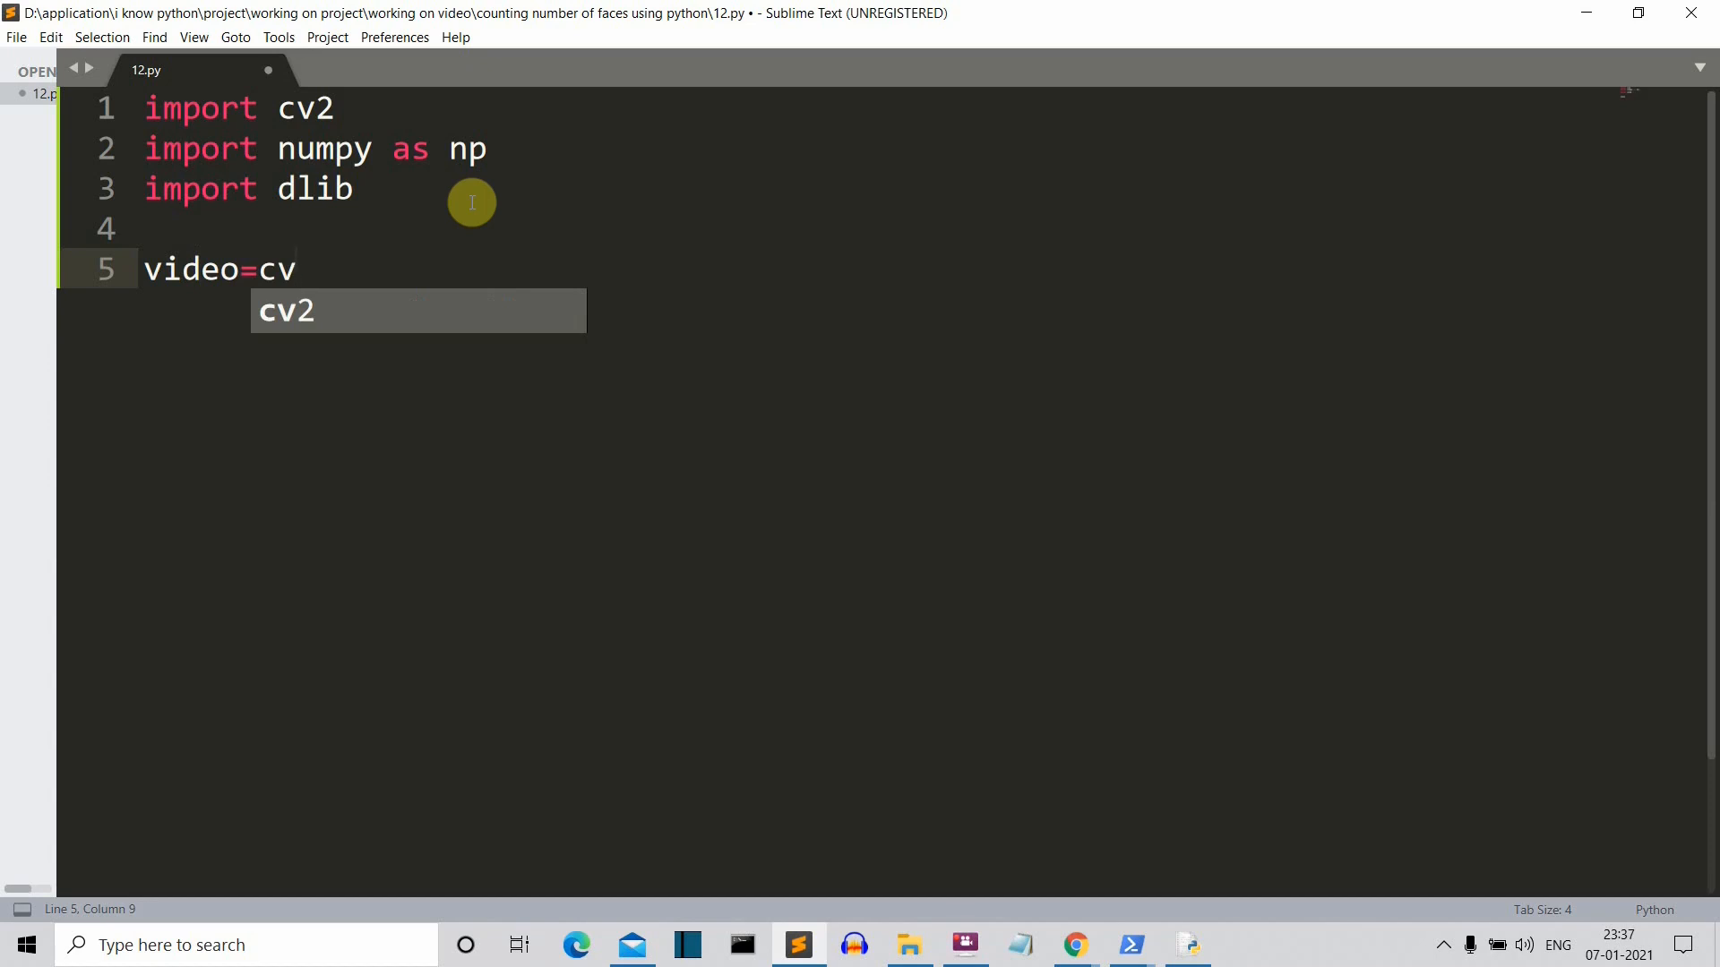
pyautogui.write('2.Video')
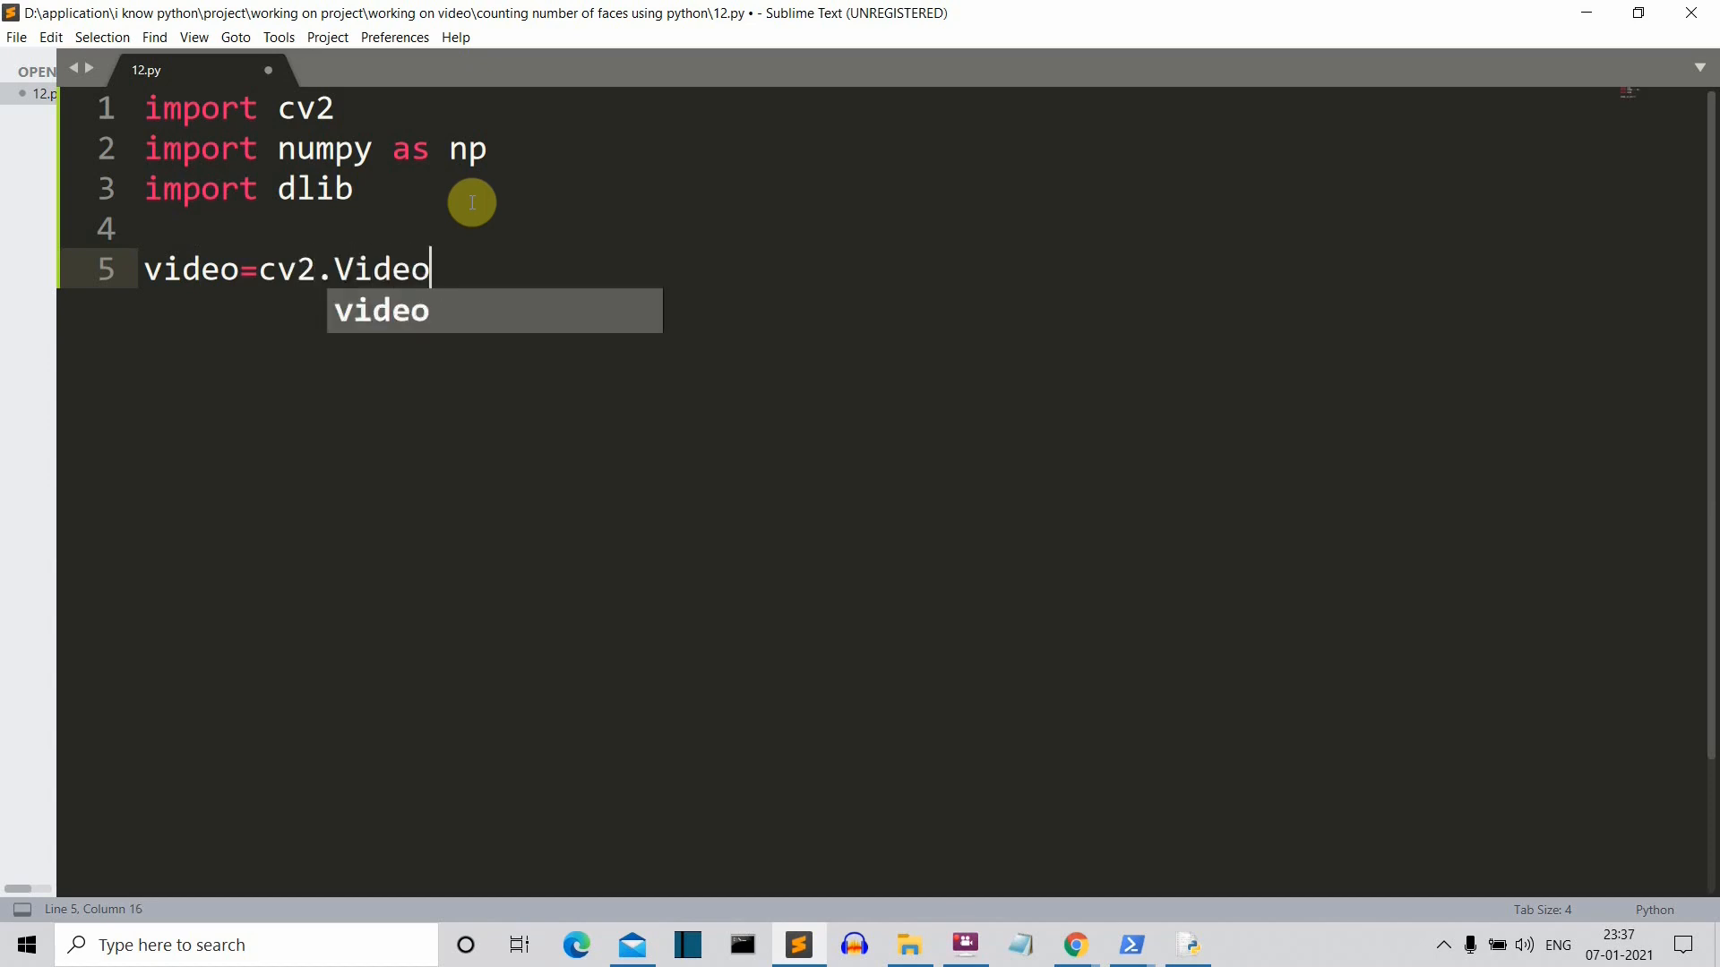
pyautogui.write('Csp')
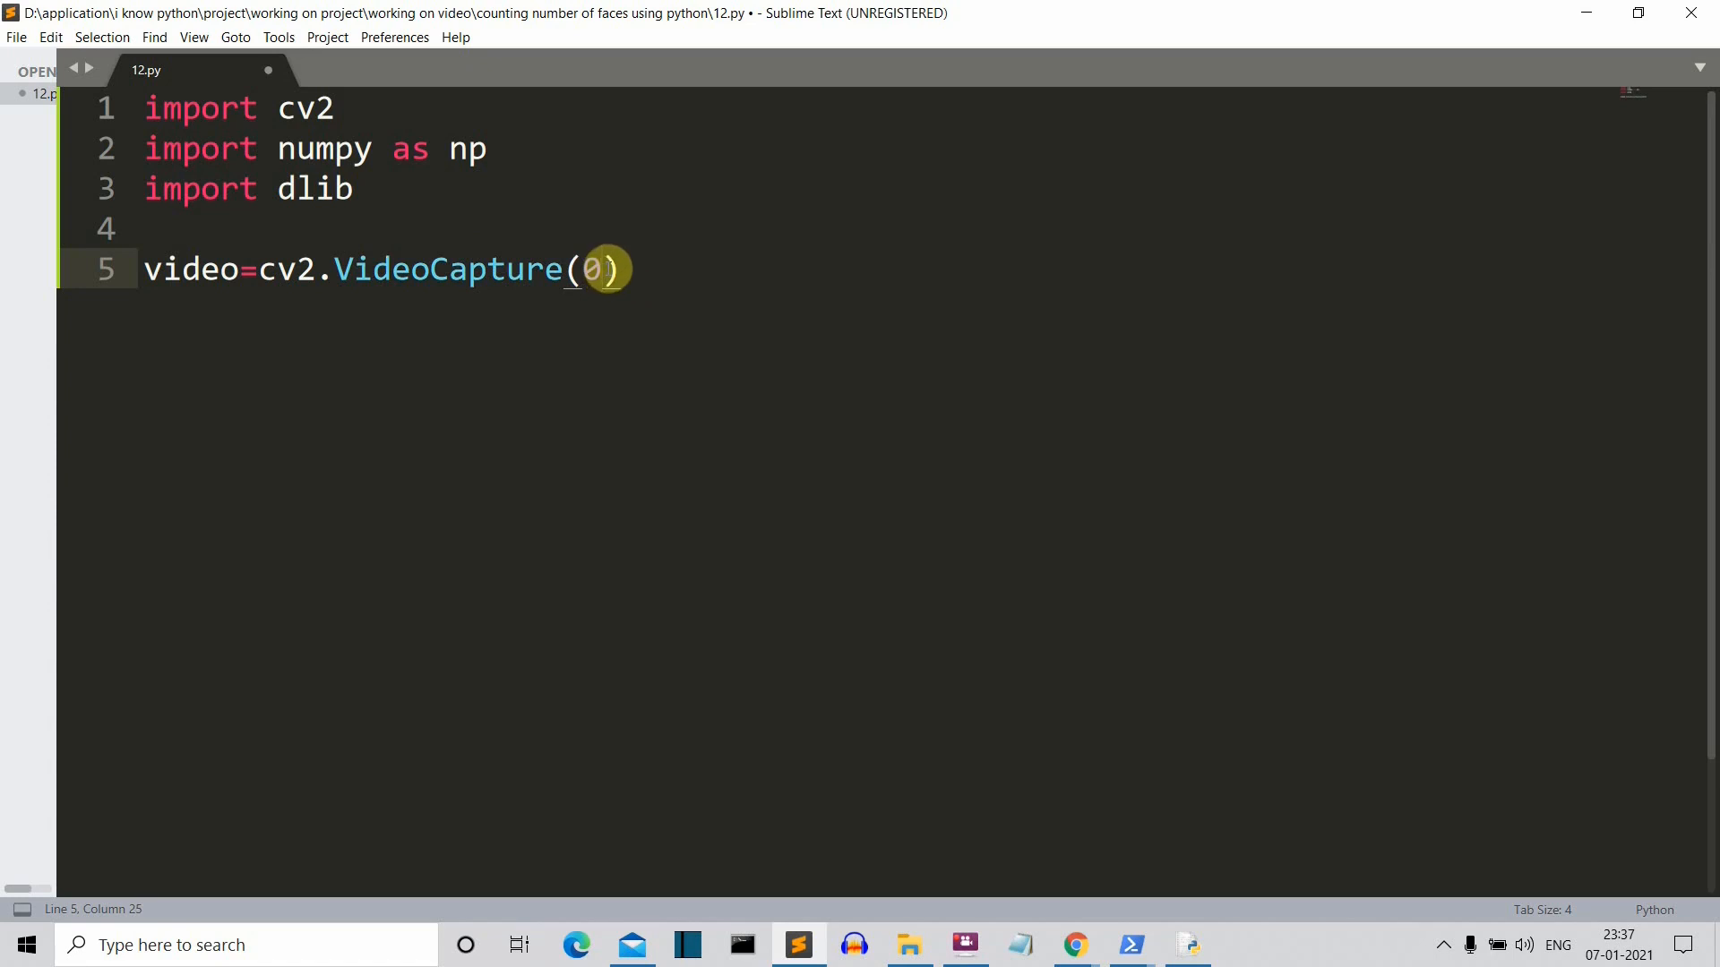
# Step: Add detector=dlib.get_frontal_face_detector() and begin the while loop line
pyautogui.press('Enter')
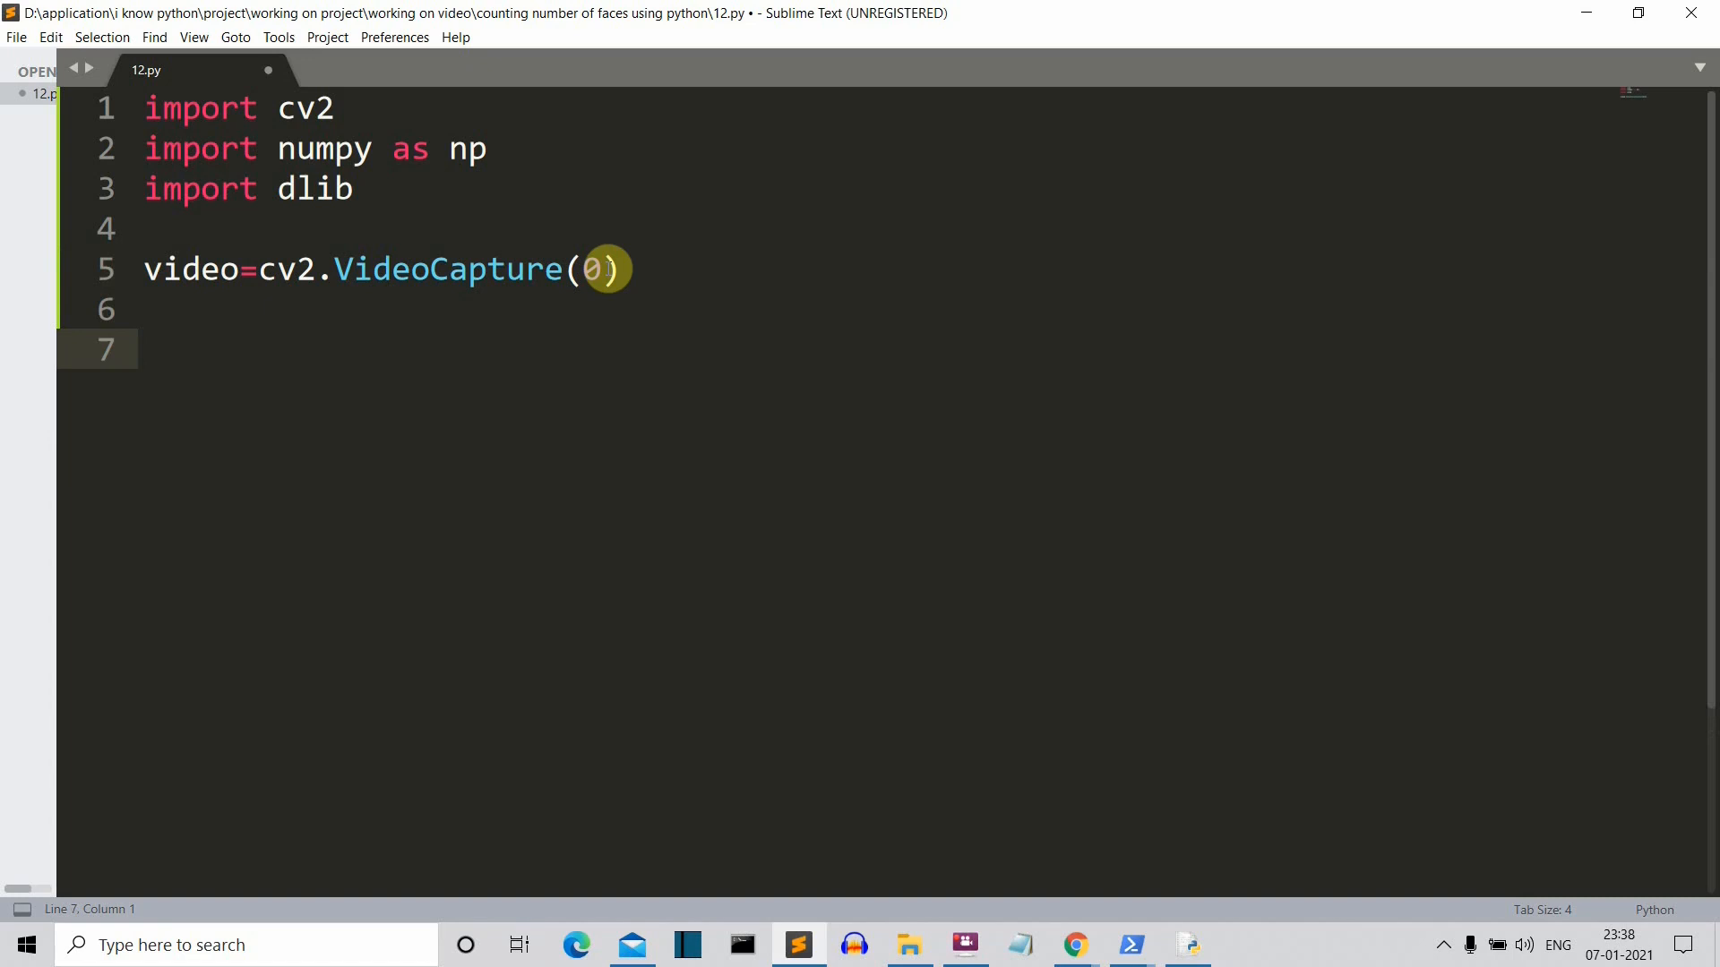
pyautogui.write('detector=dlib.get_frontal-')
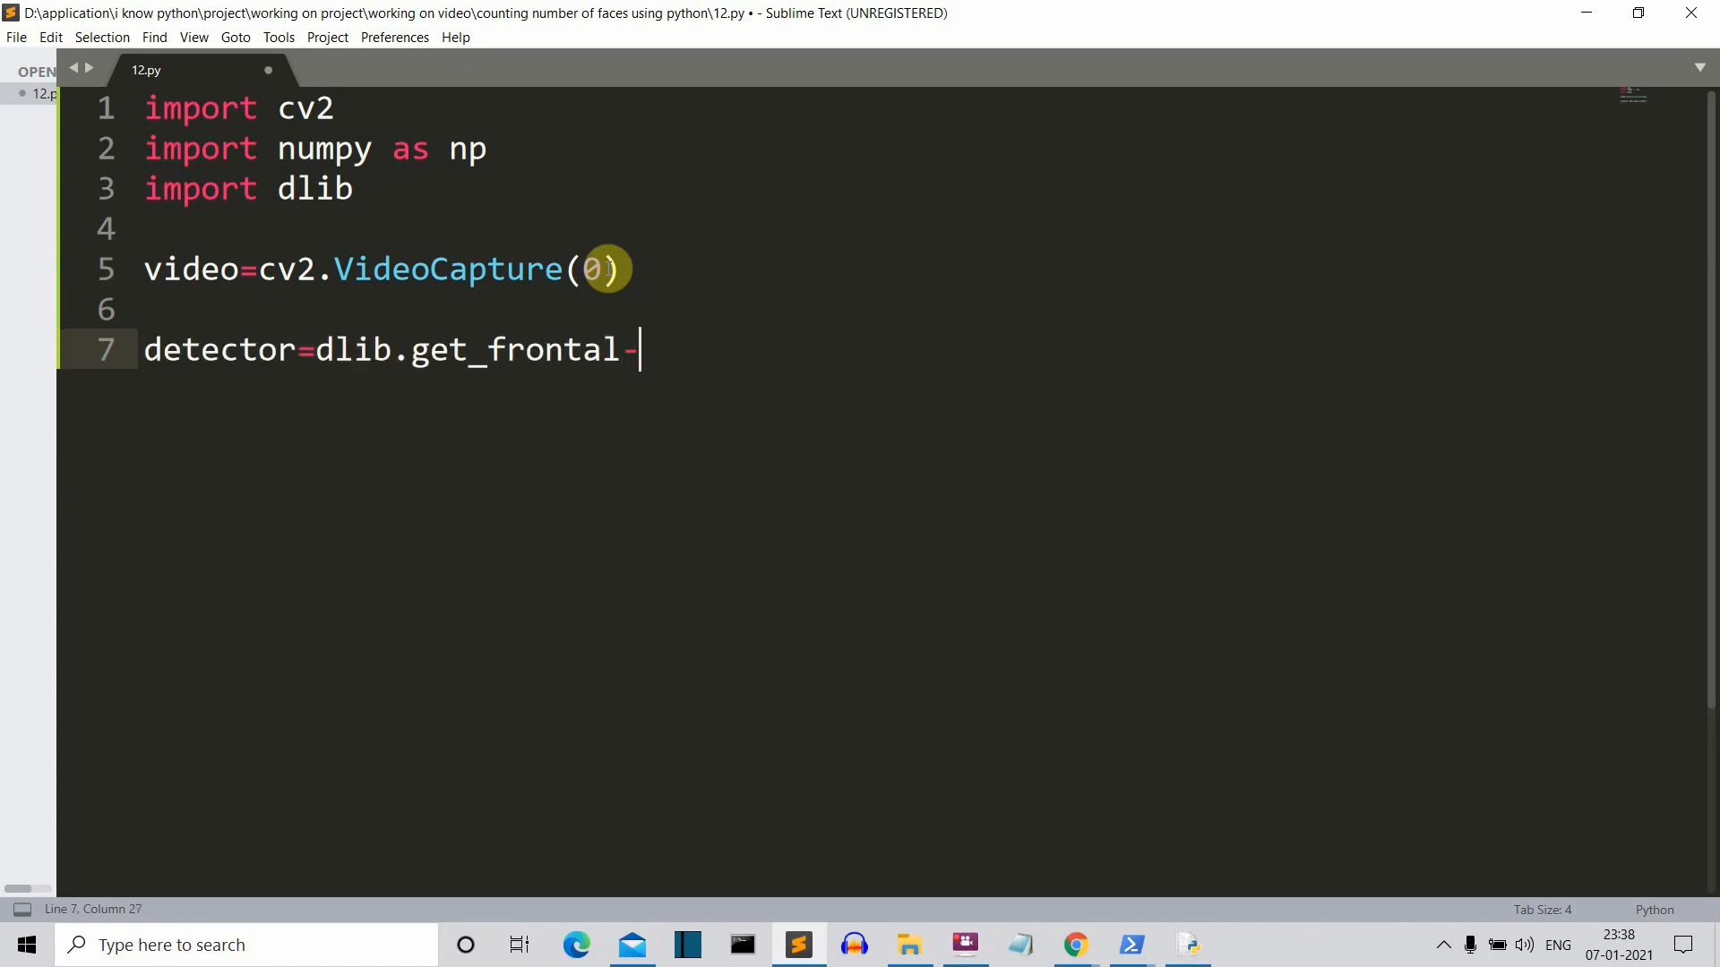
pyautogui.write('_face_detector()')
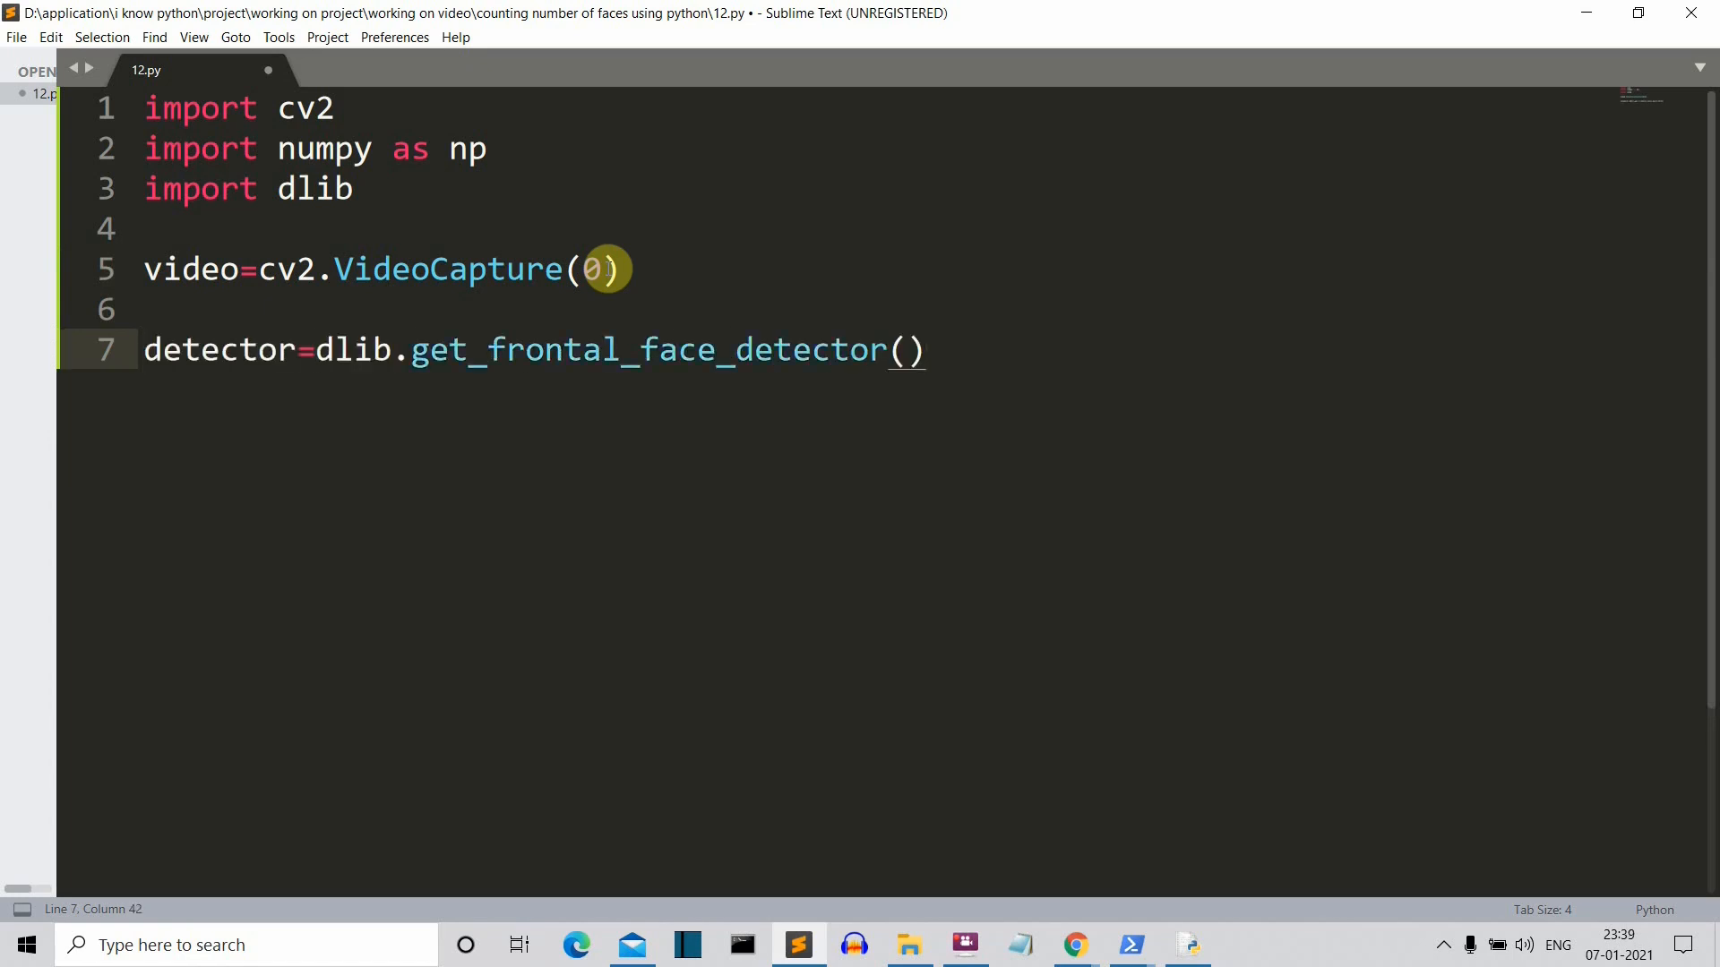
pyautogui.press('enter')
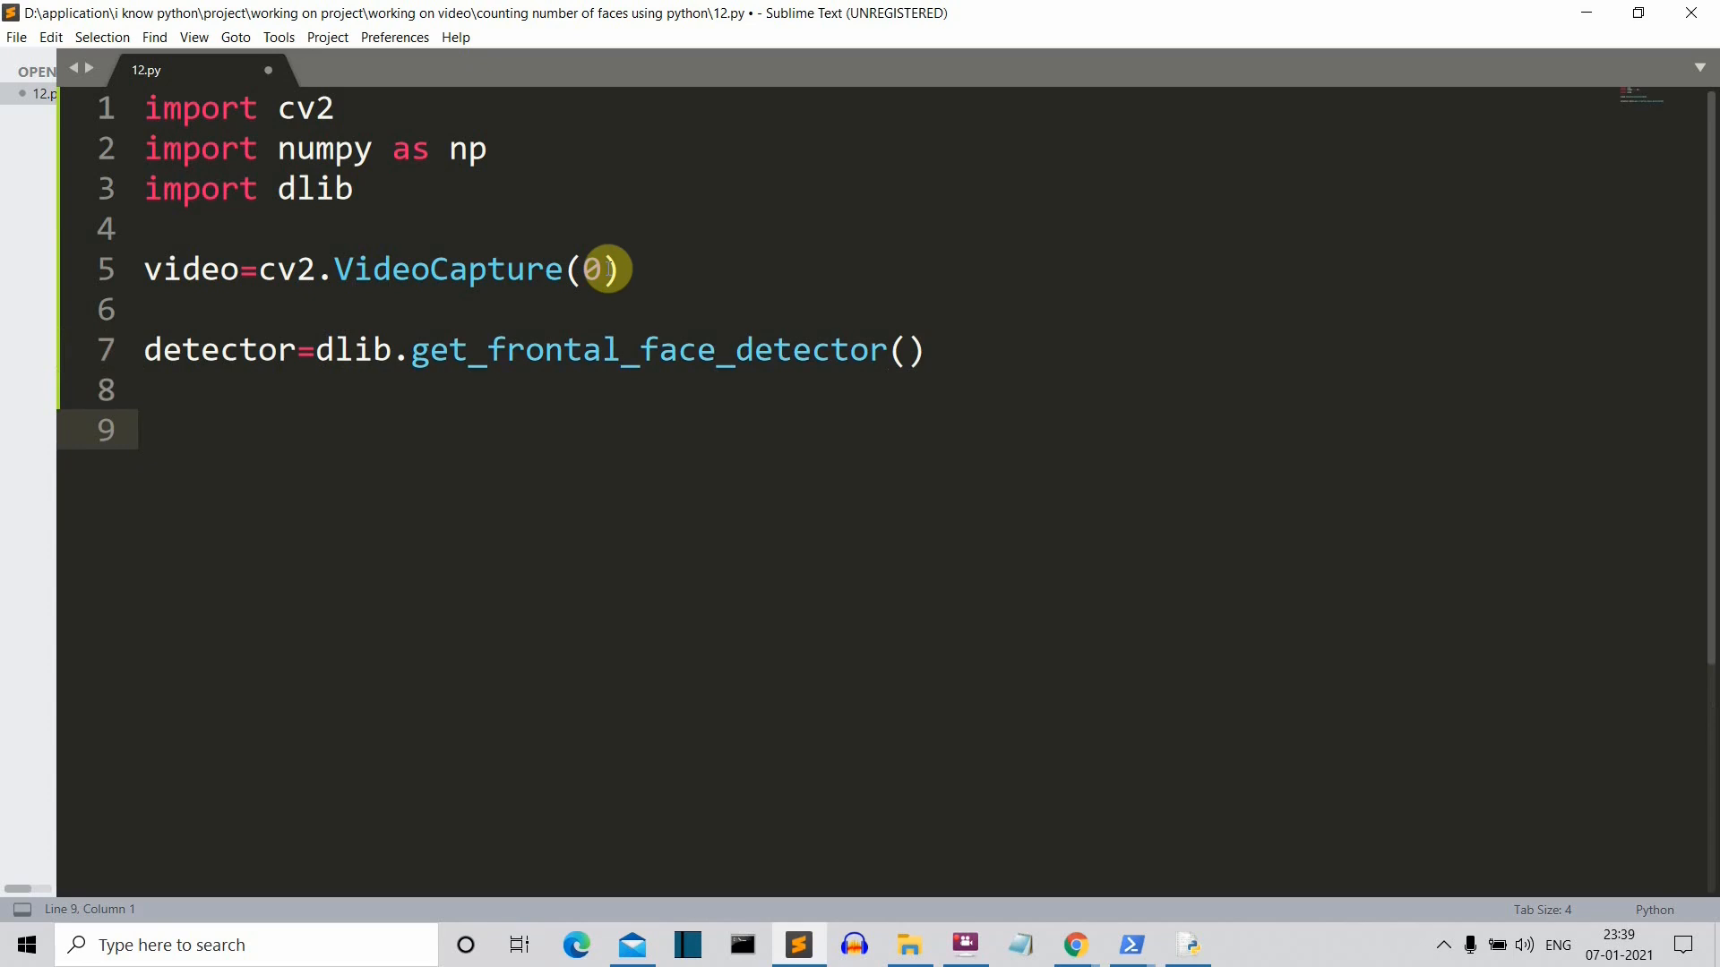
pyautogui.write('while Tr')
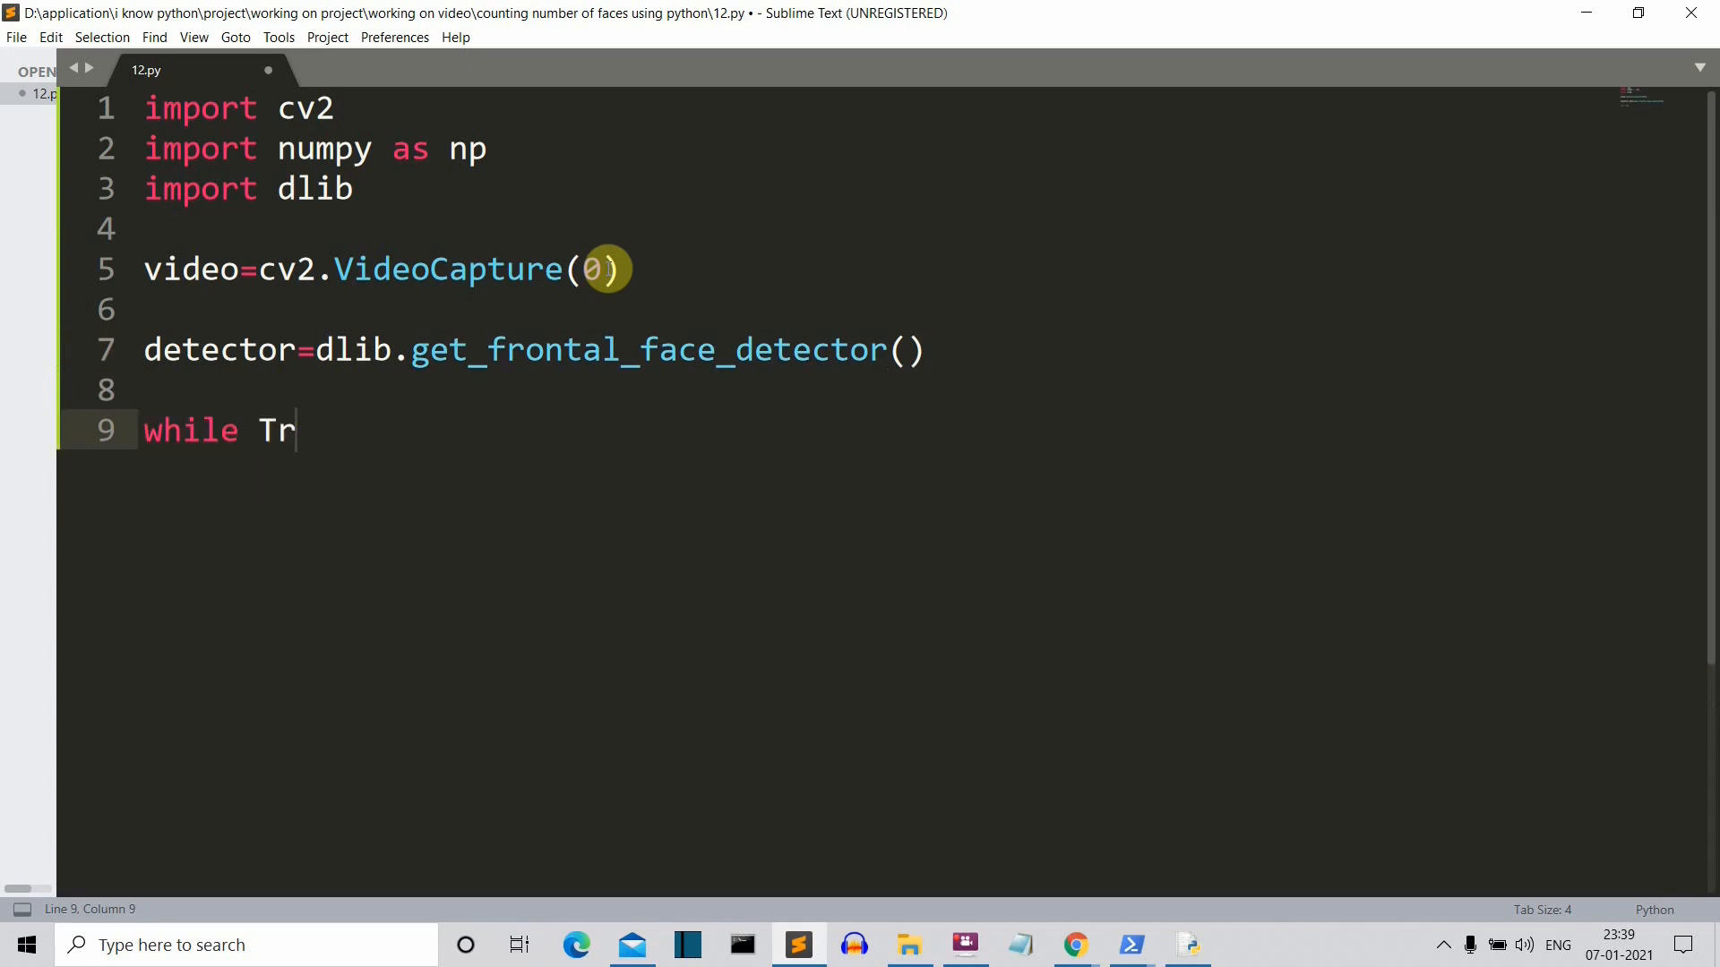
# Step: Complete while True: with ret,frame=video.read() and frame=cv2.flip(frame,1) inside
pyautogui.write('ue:')
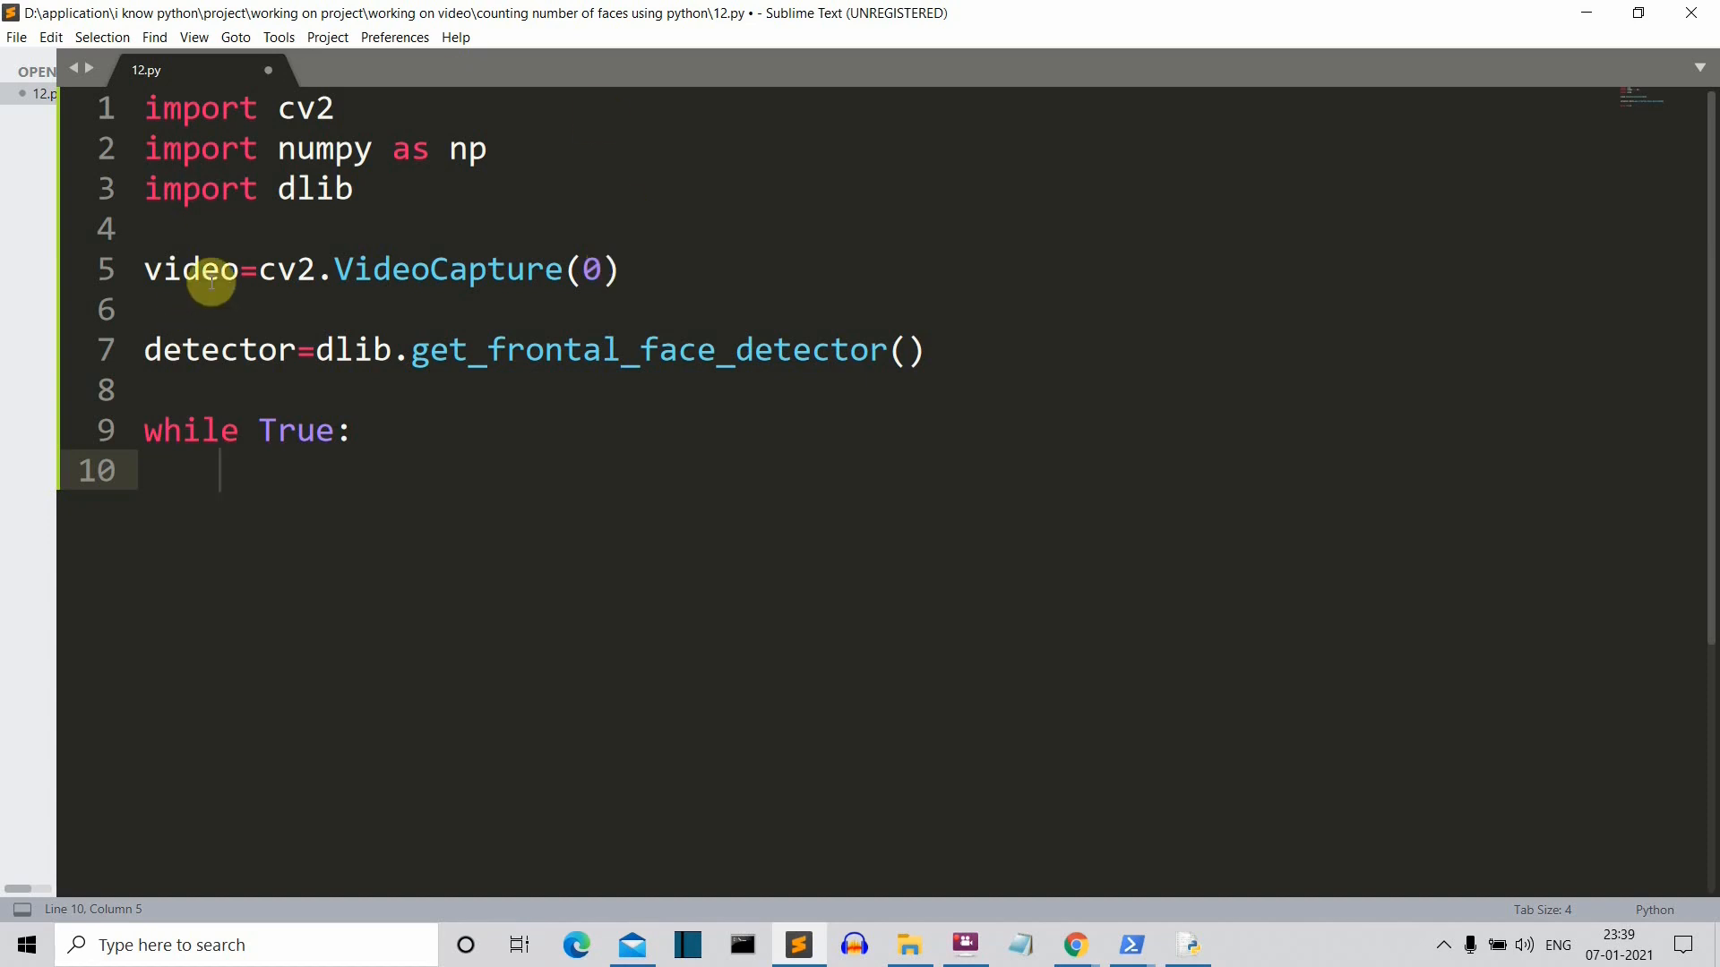
pyautogui.write('ret,frame=video.read()')
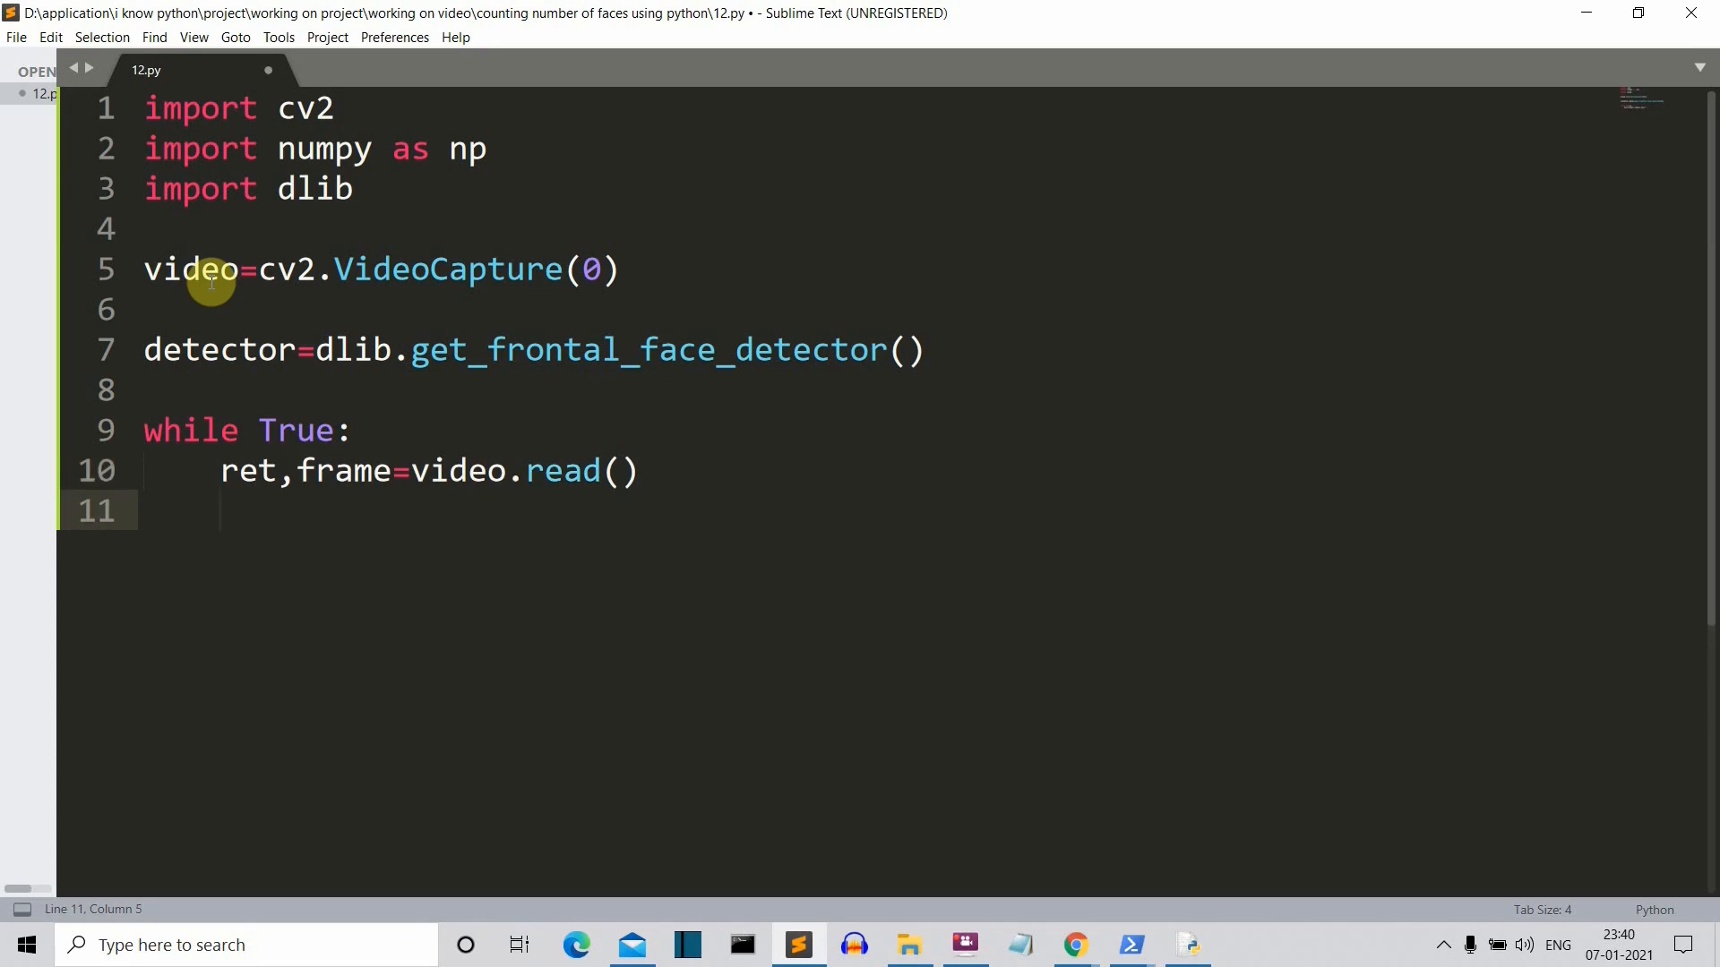
pyautogui.write('frame=cv2.flip(fr')
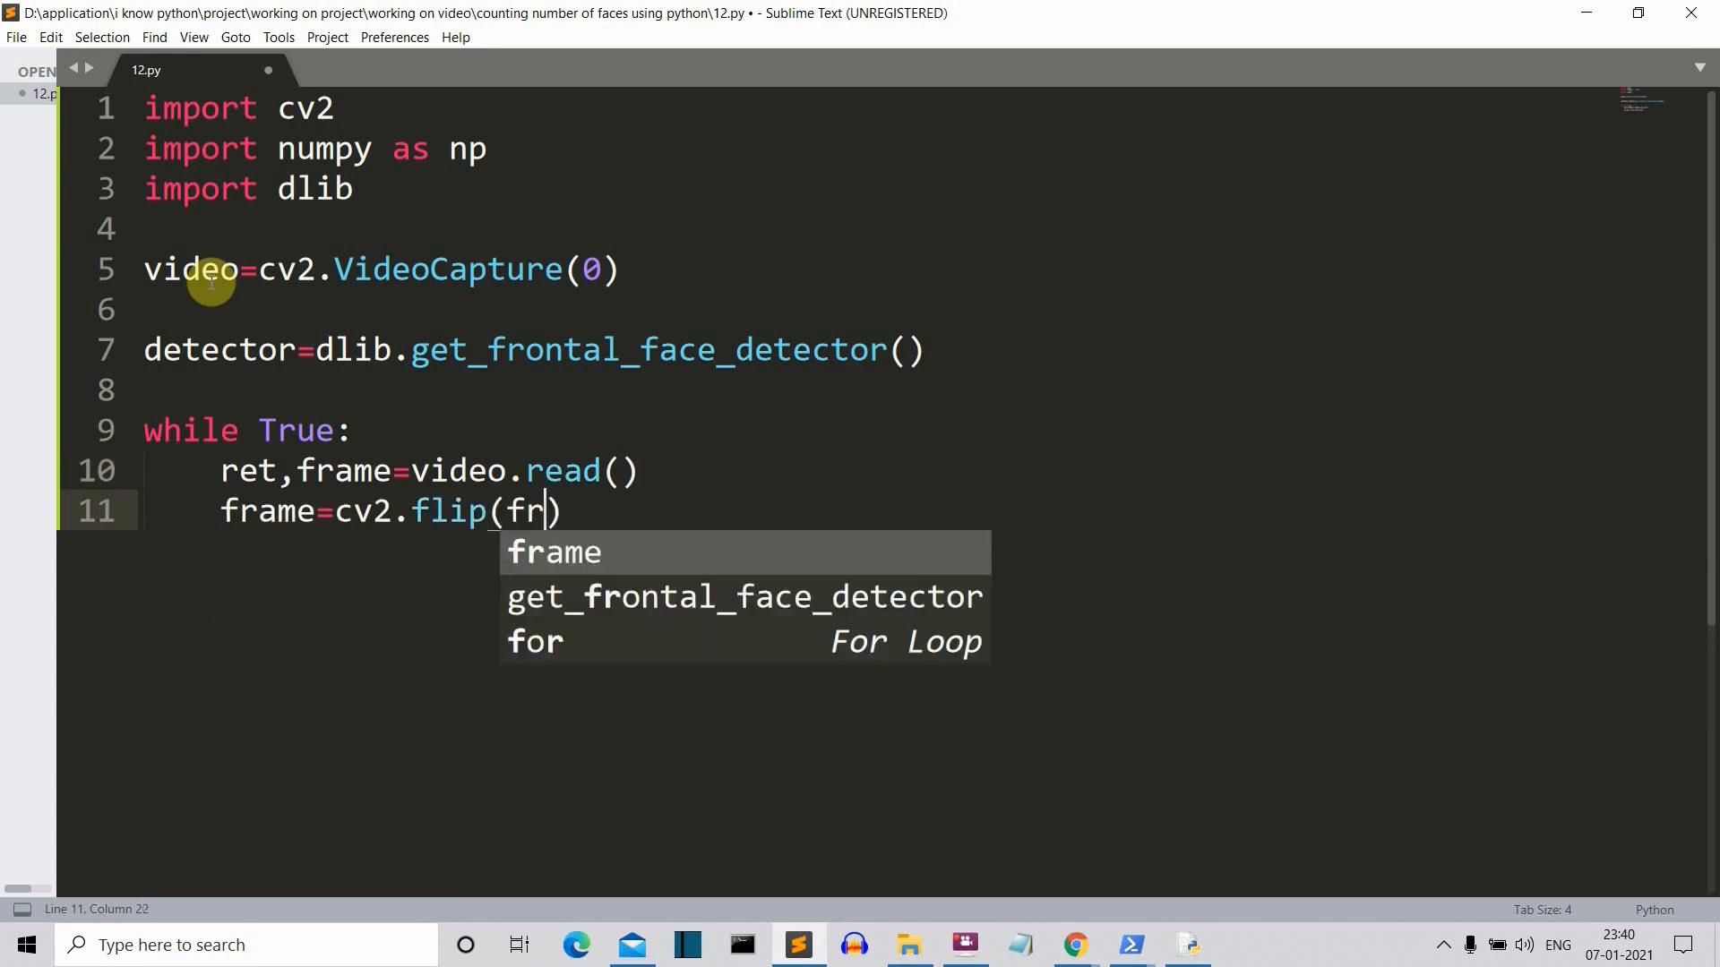
pyautogui.write('ame,1)')
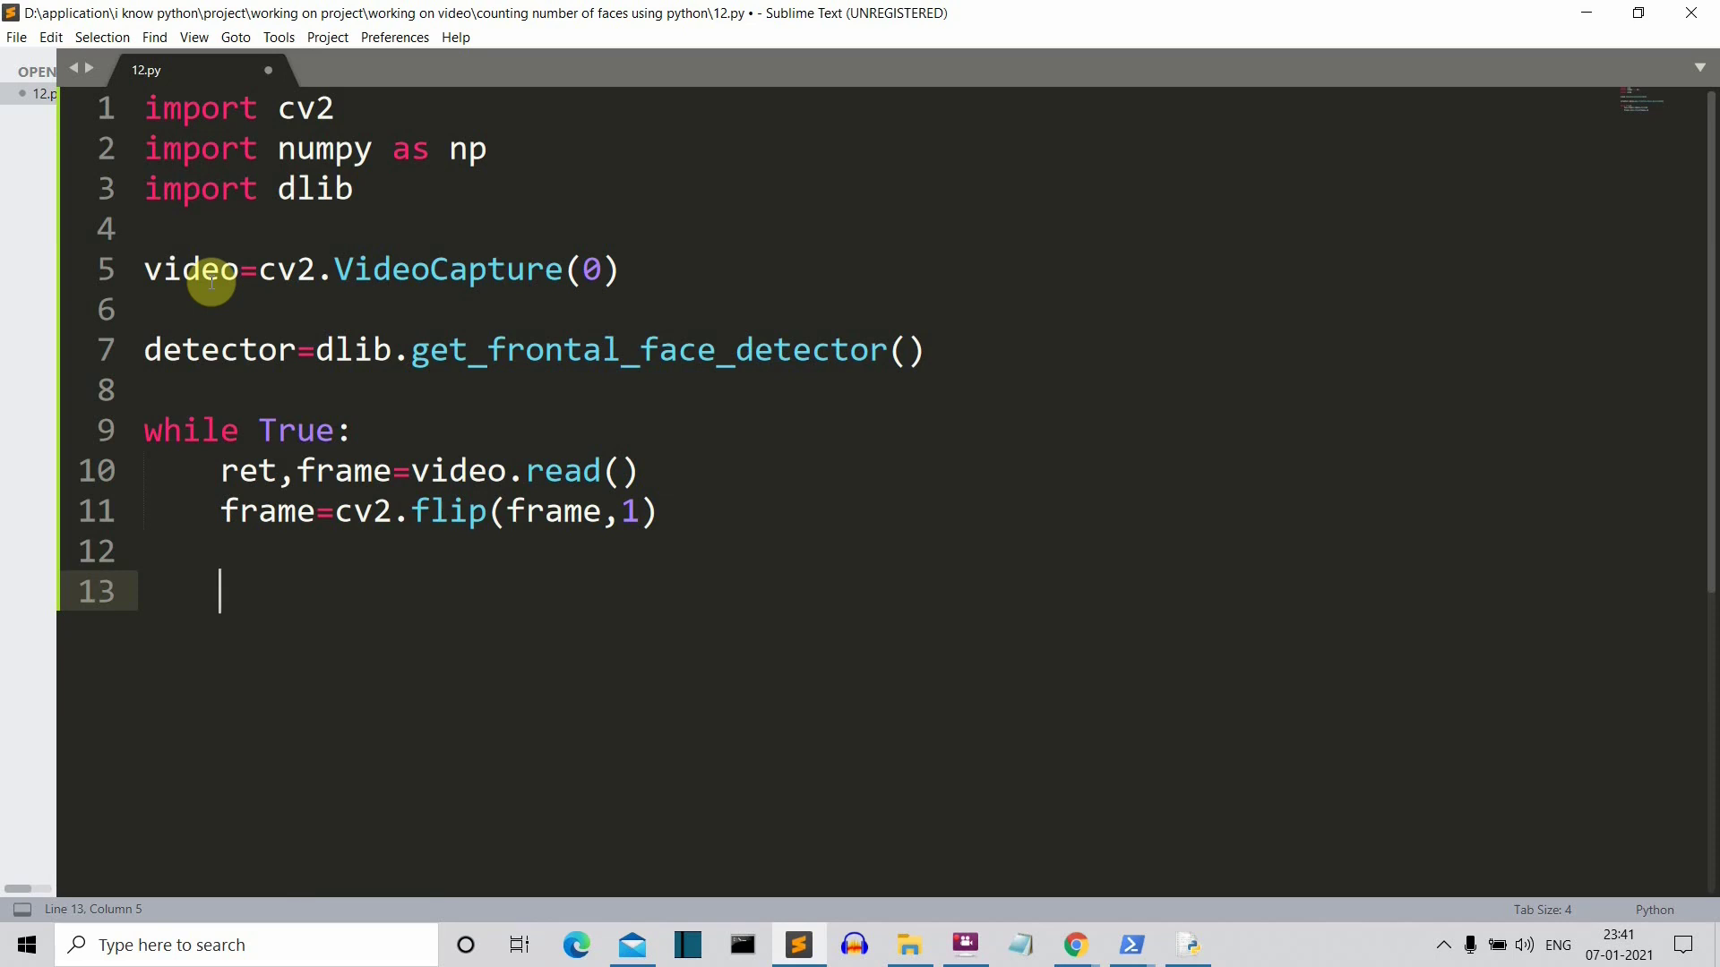
pyautogui.write('gray=cv2.cvtColo')
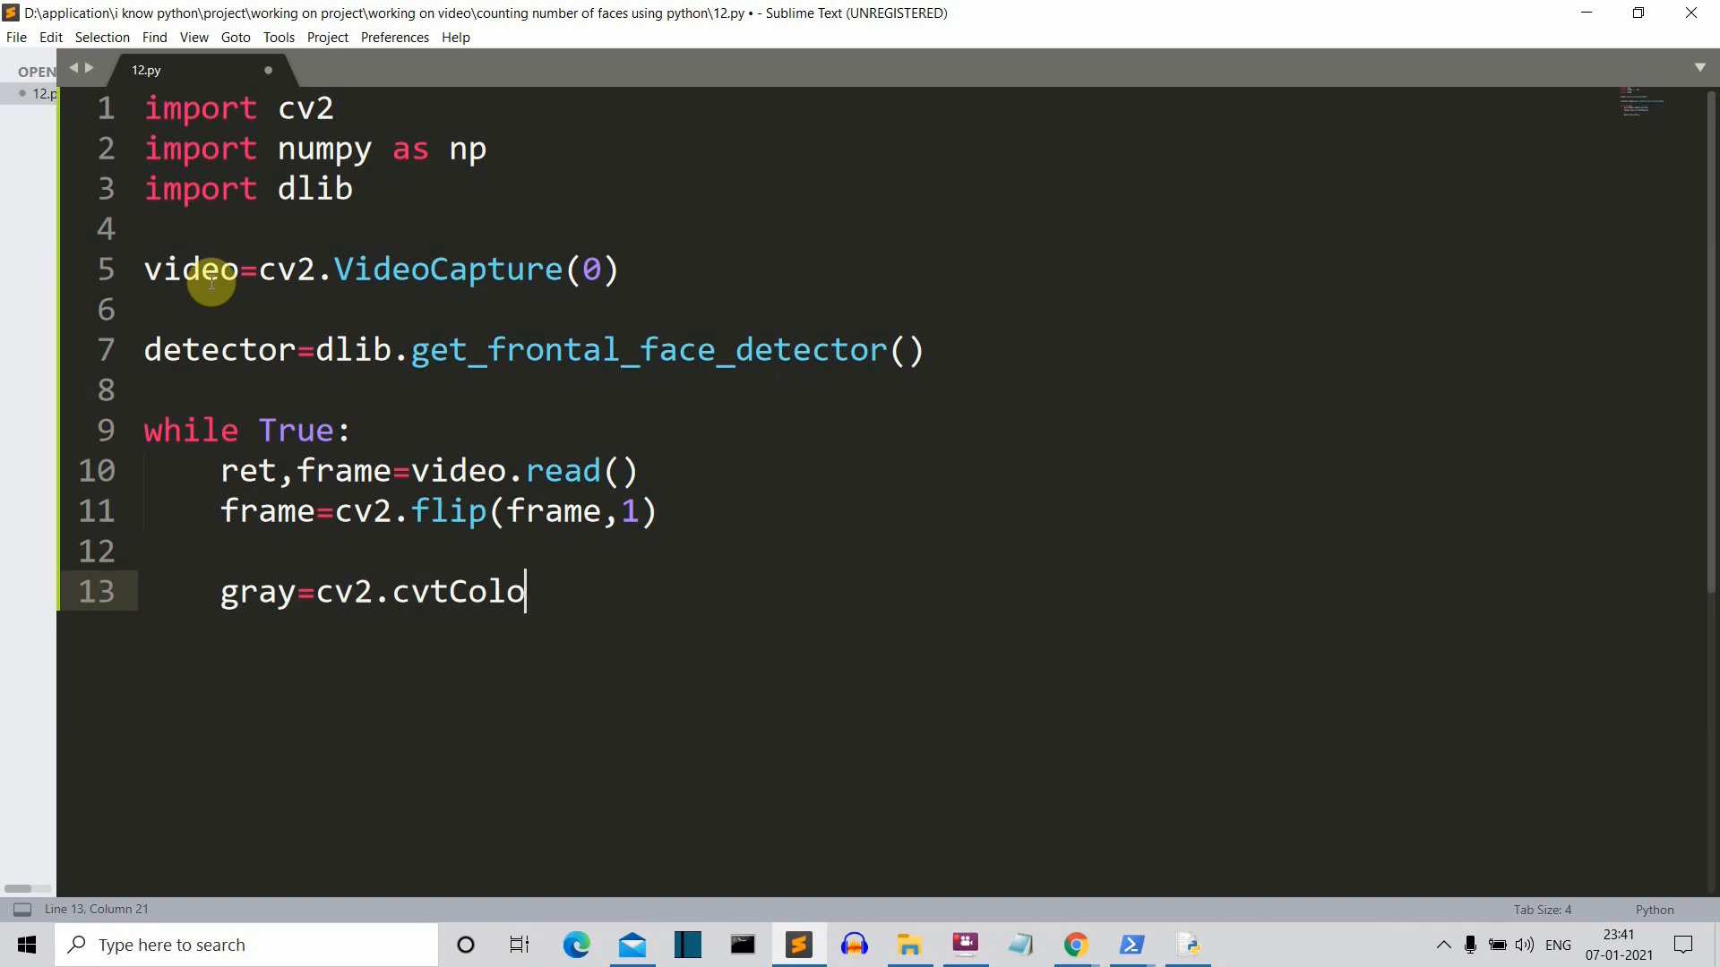
# Step: Finish gray=cv2.cvtColor(frame,cv2.COLOR_BGR2GRAY), fixing the comma to a dot, and start faces
pyautogui.write('r(frame,cv2,COLOR_BGR)')
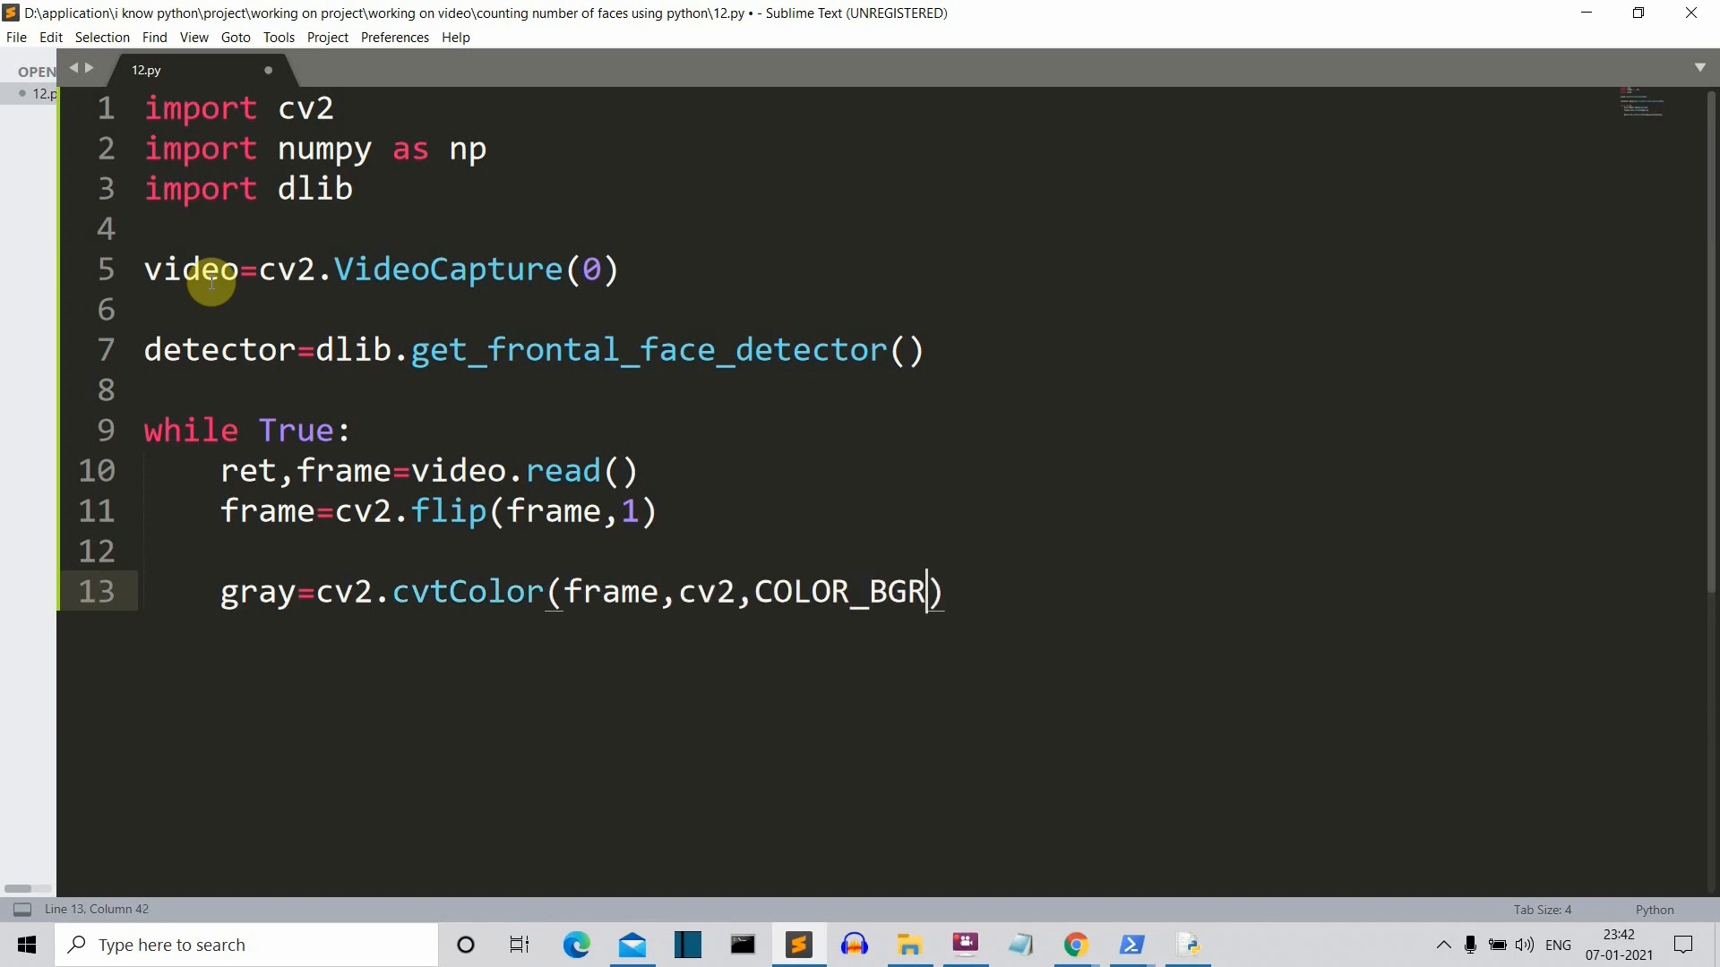
pyautogui.write('2GRAY')
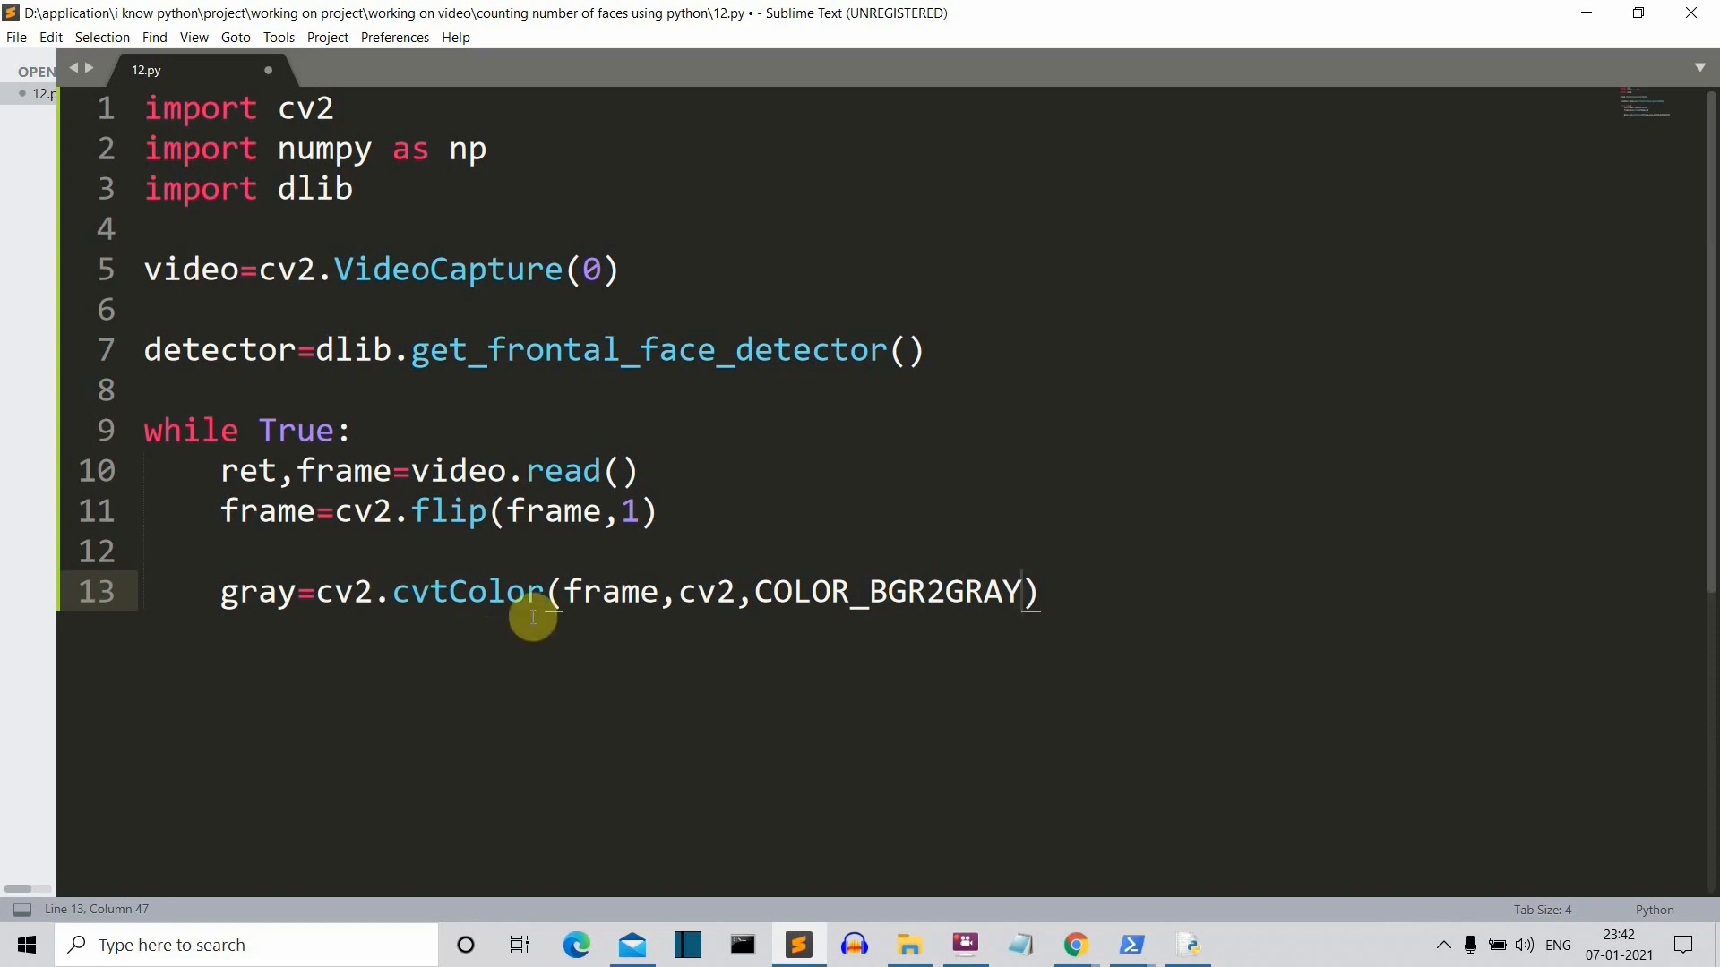
pyautogui.moveTo(658, 613)
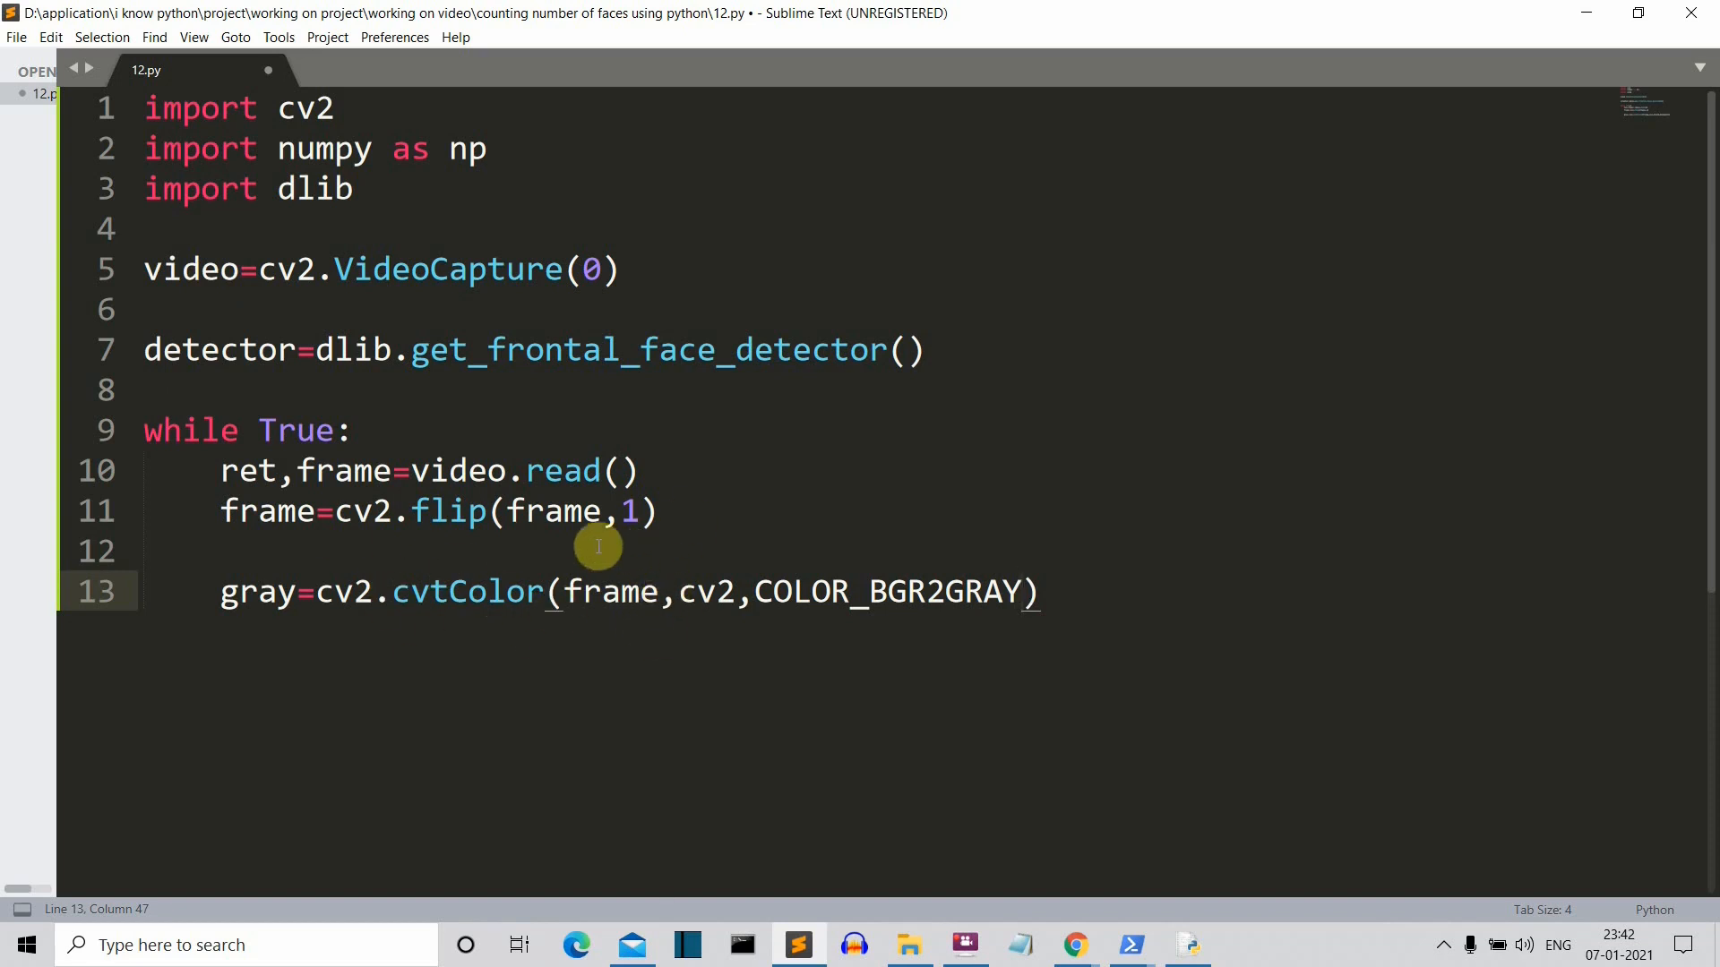
pyautogui.moveTo(394, 363)
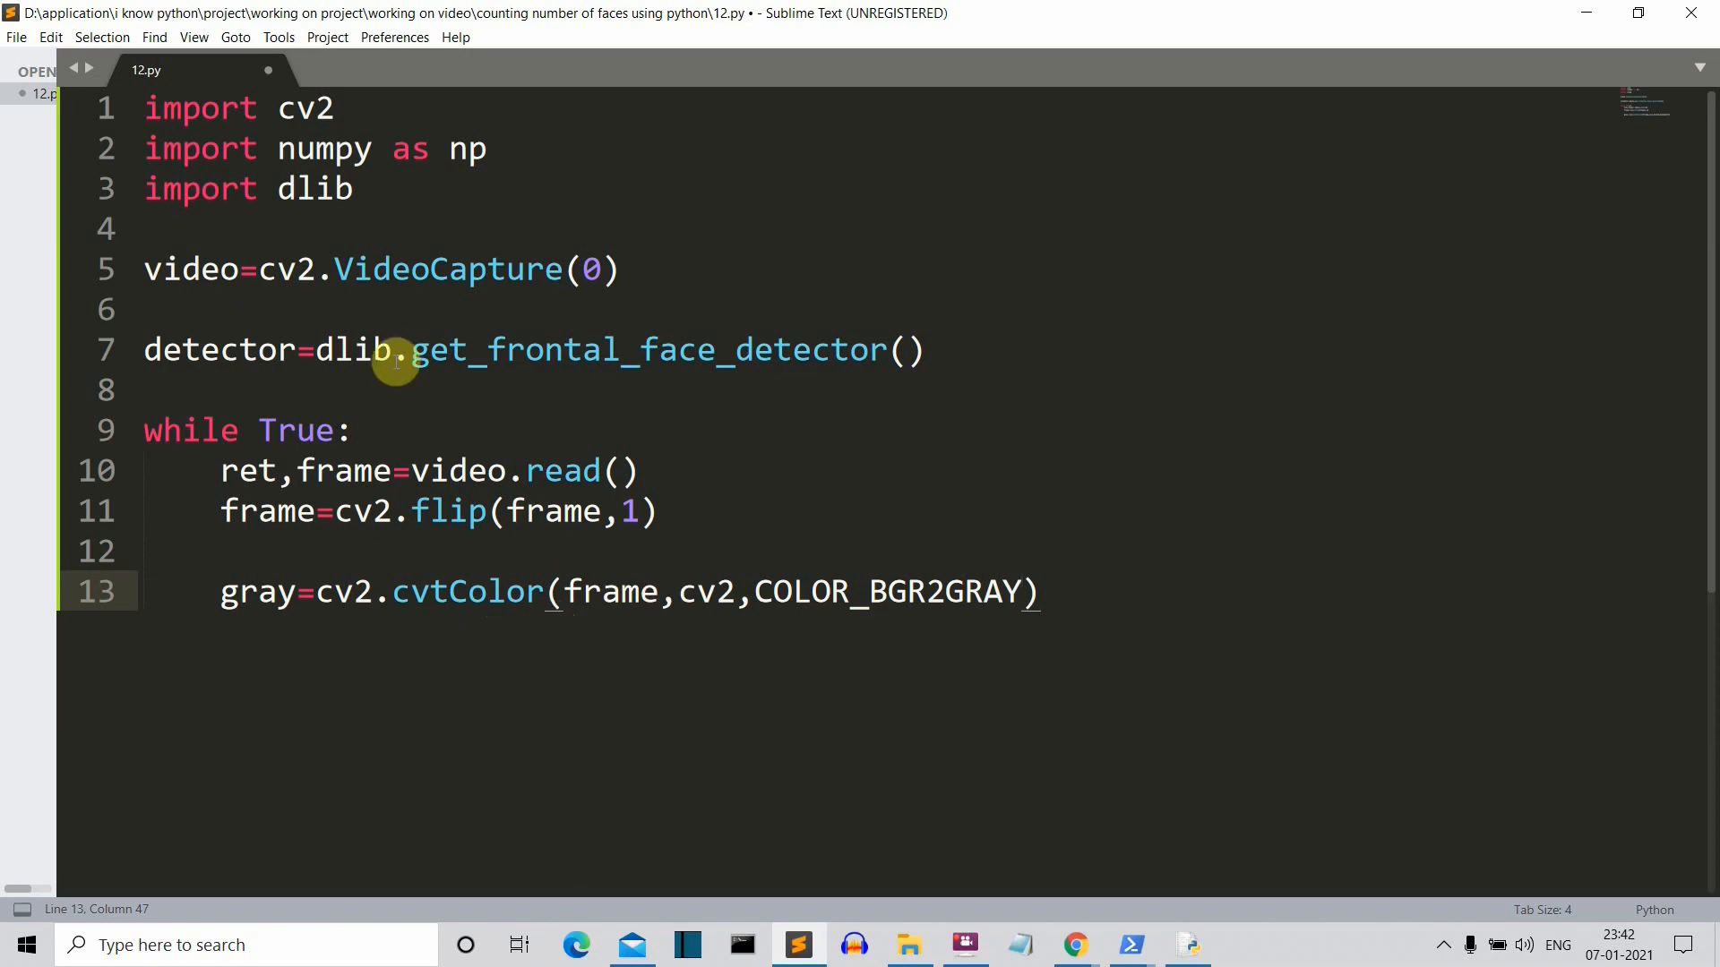
pyautogui.moveTo(748, 606)
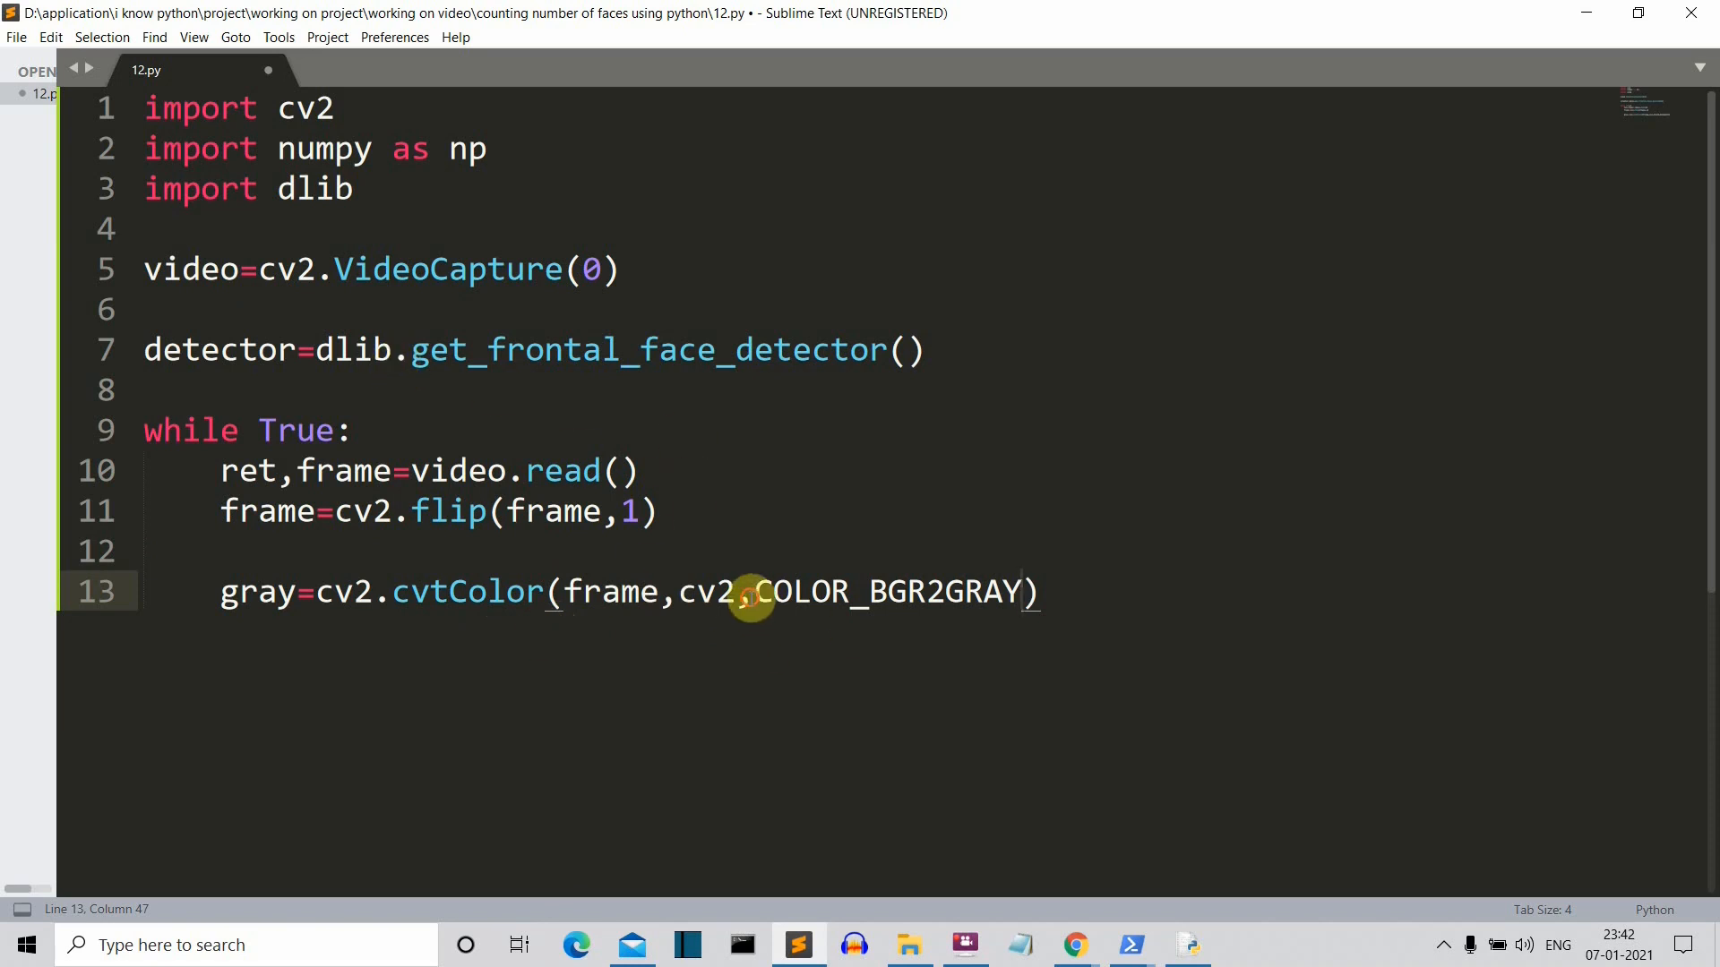
pyautogui.click(749, 609)
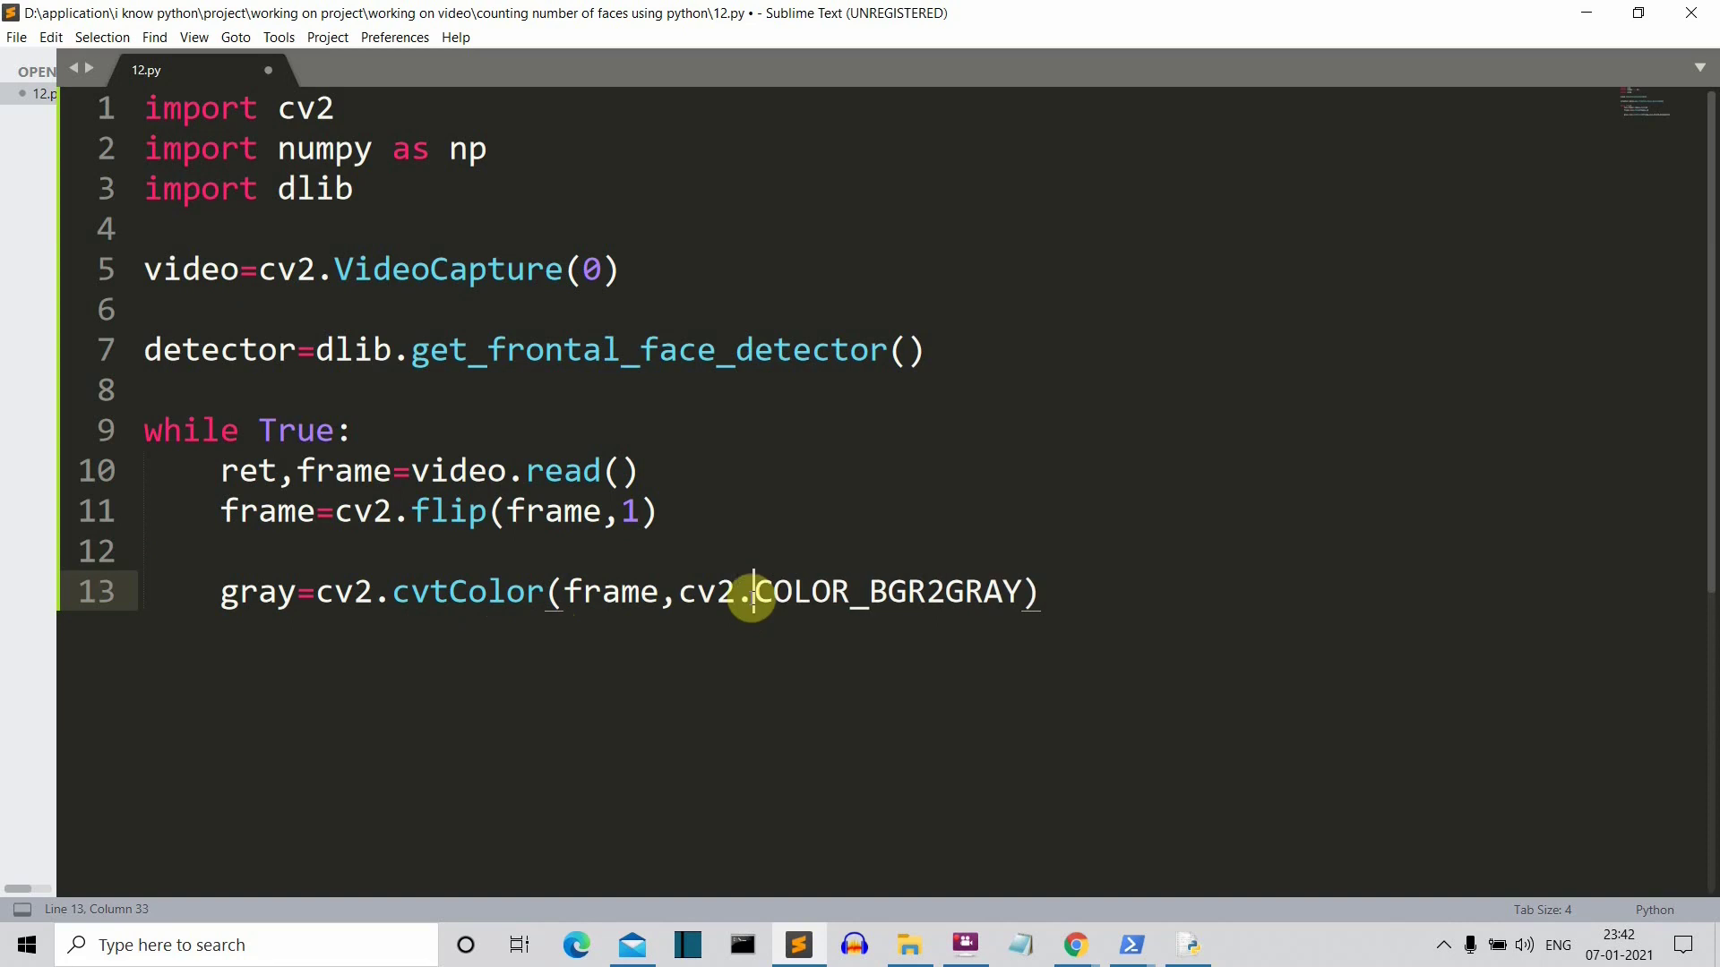
pyautogui.moveTo(871, 556)
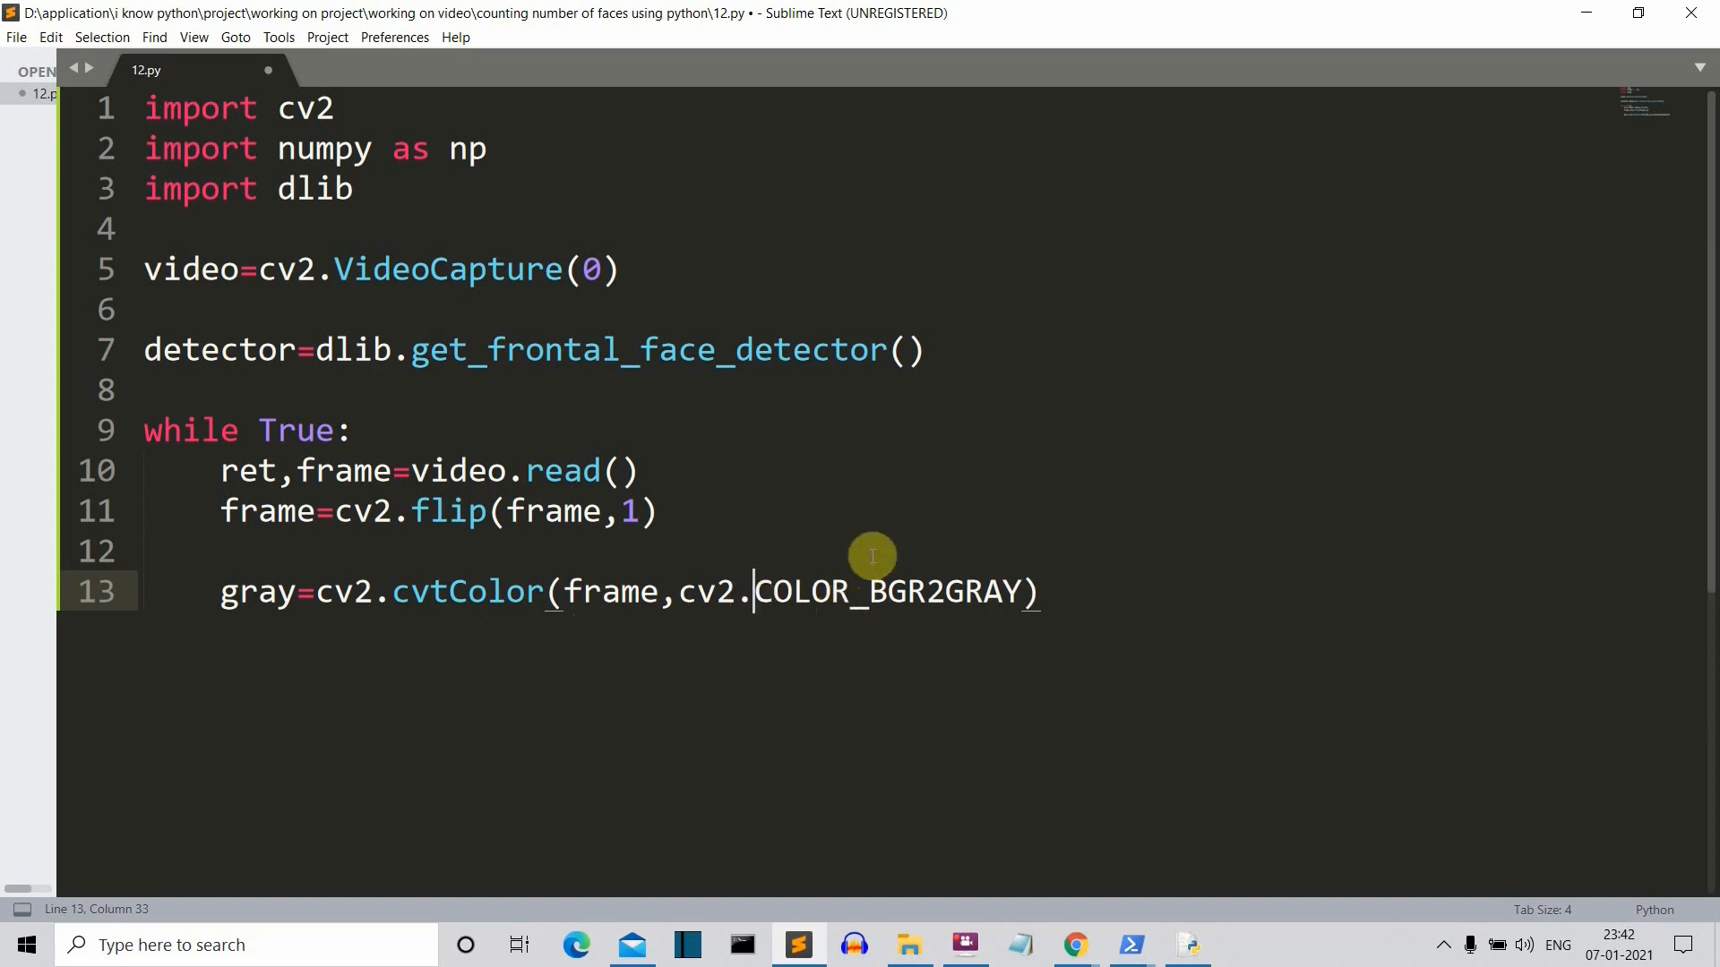
pyautogui.moveTo(937, 561)
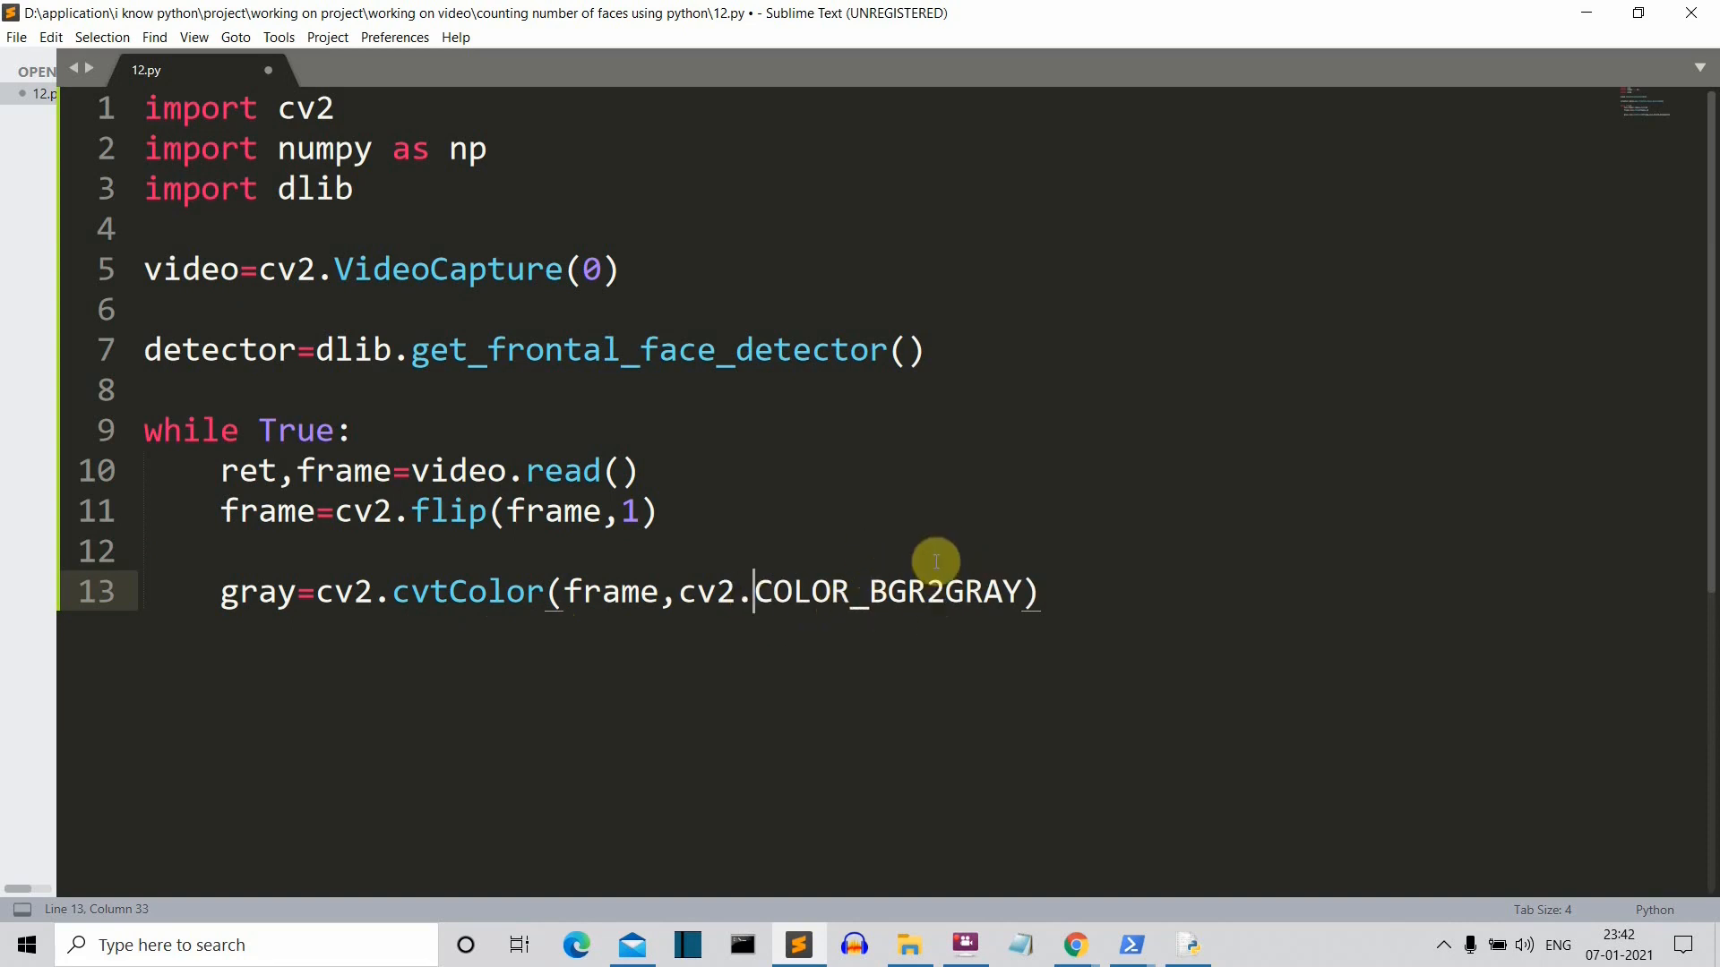
pyautogui.click(1059, 591)
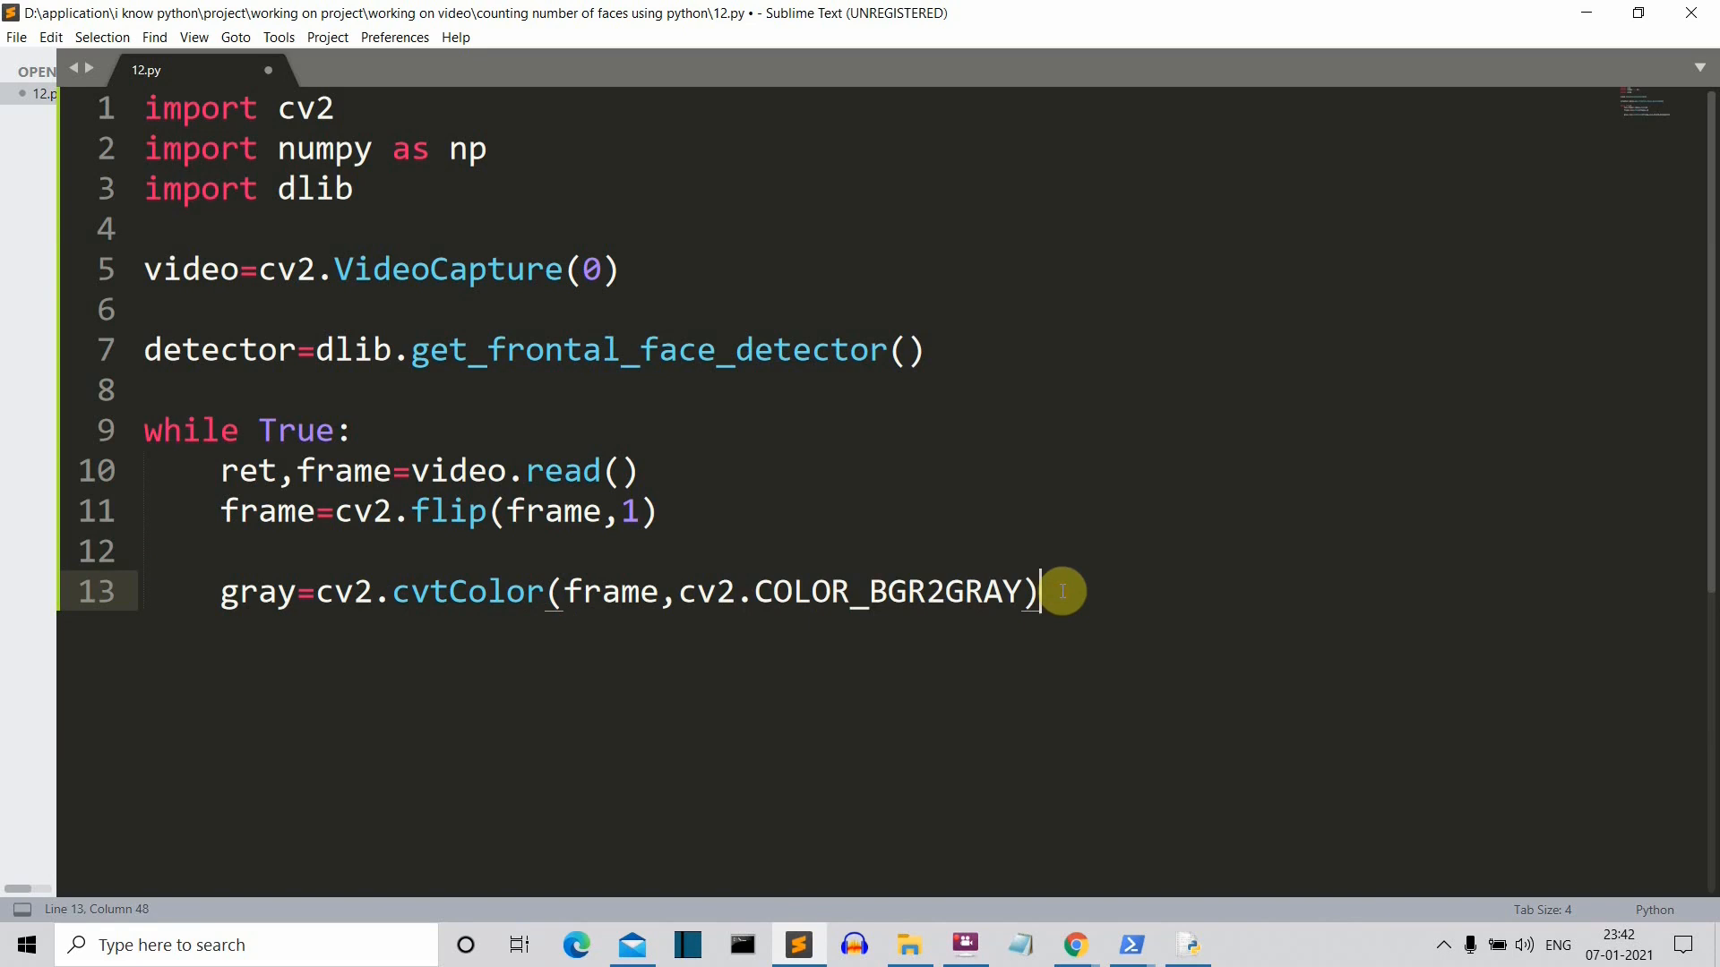
pyautogui.write('faces')
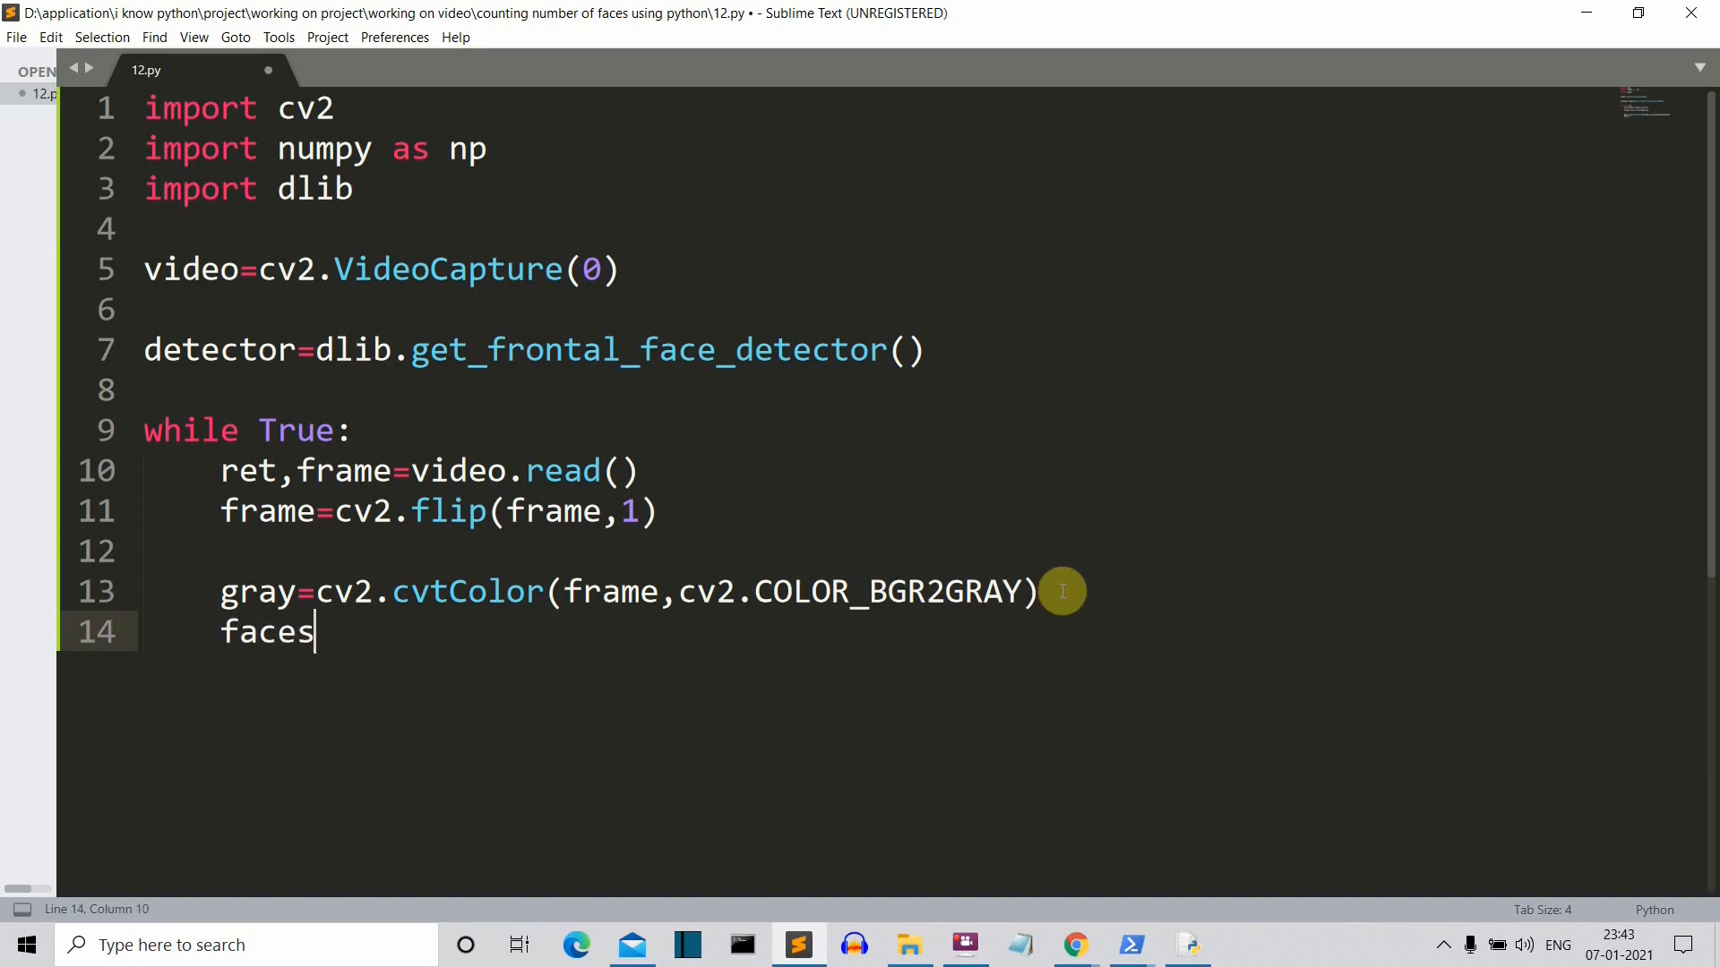
# Step: Complete faces=detector(gray) on line 14, then launch Paint from Windows search
pyautogui.write('=')
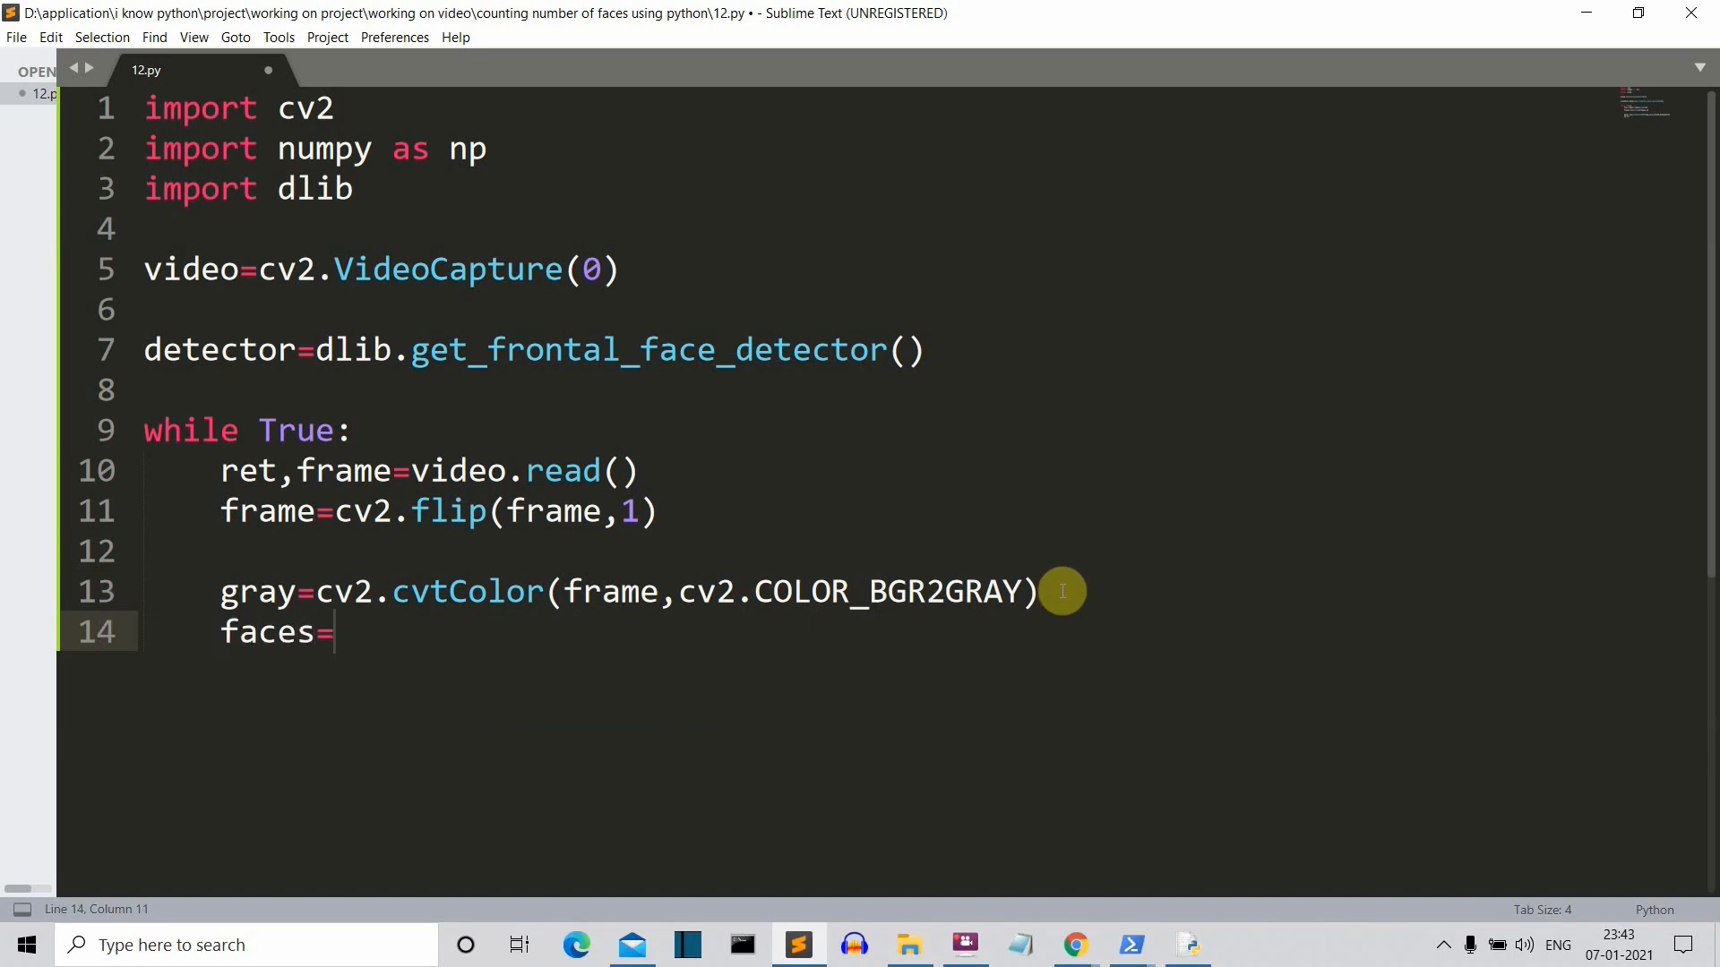
pyautogui.write('detector(gray)')
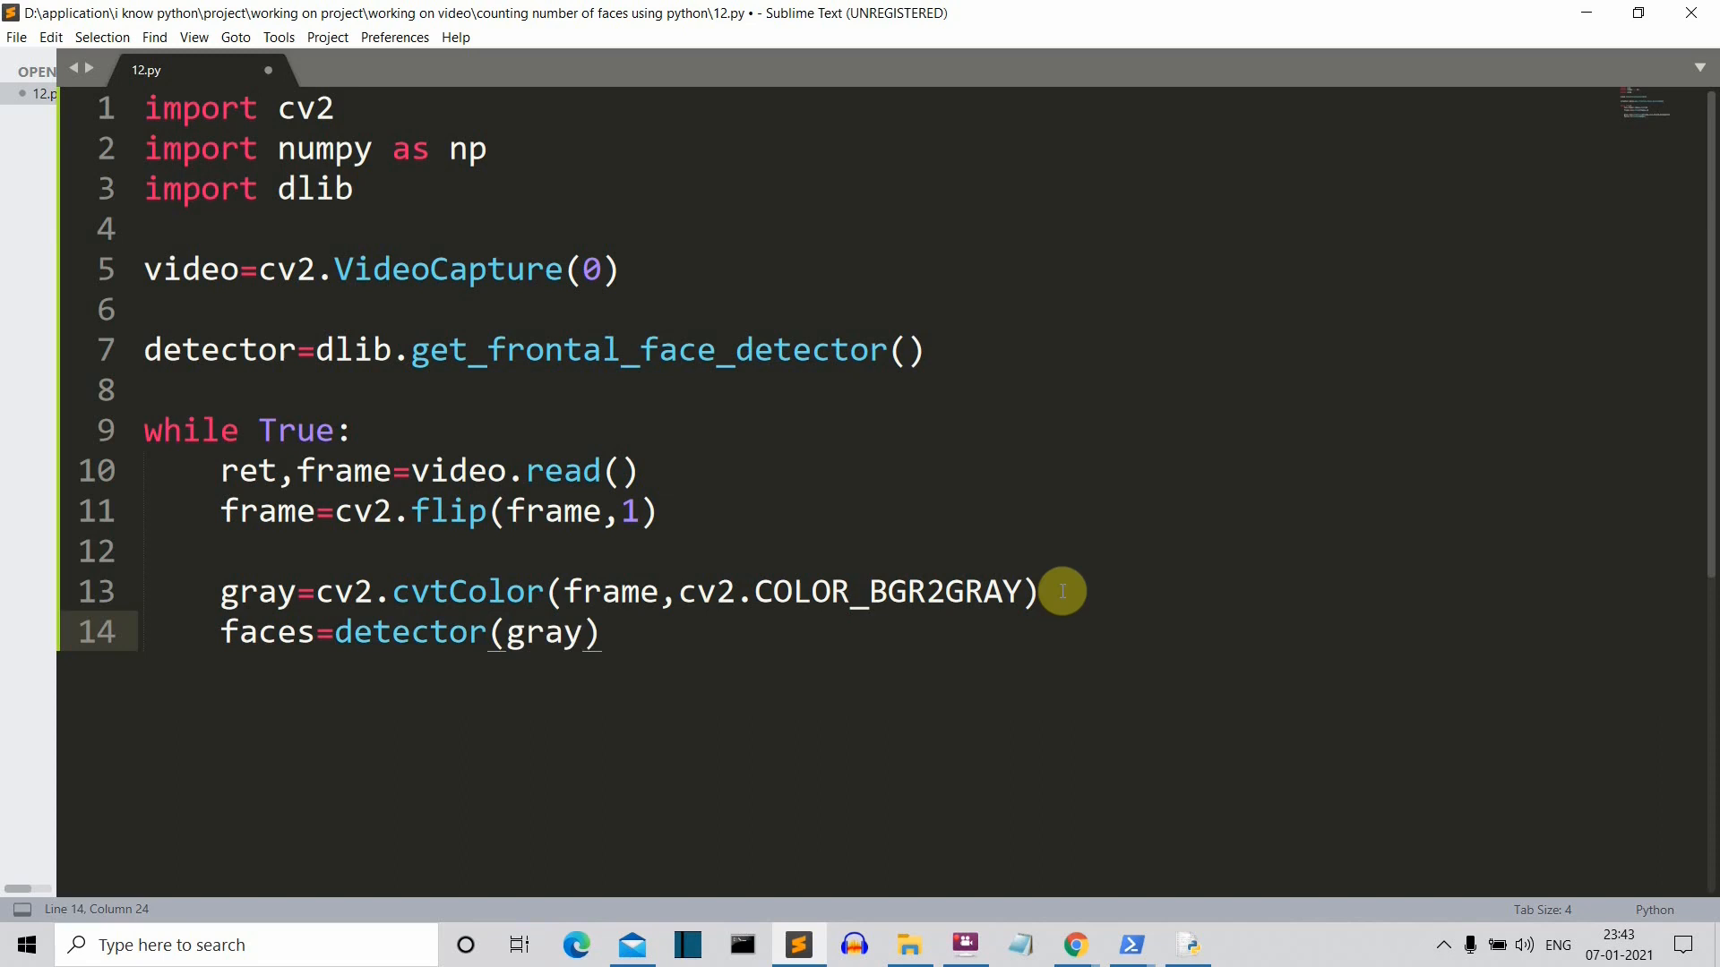
pyautogui.moveTo(237, 691)
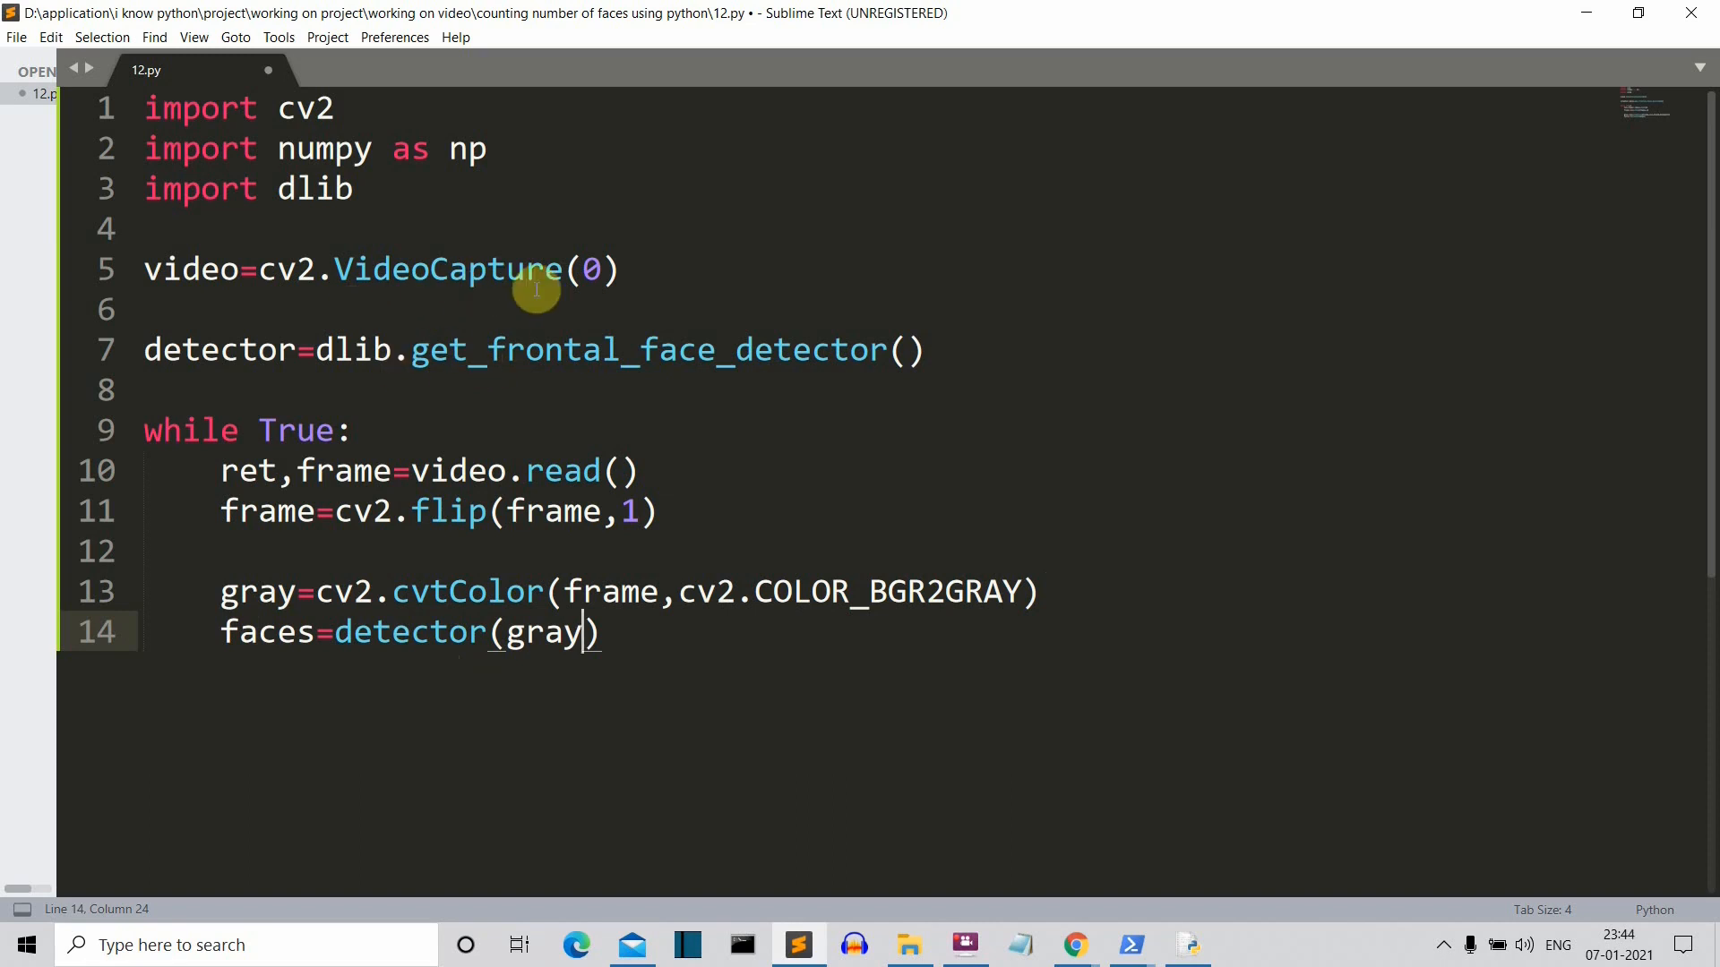
pyautogui.moveTo(568, 634)
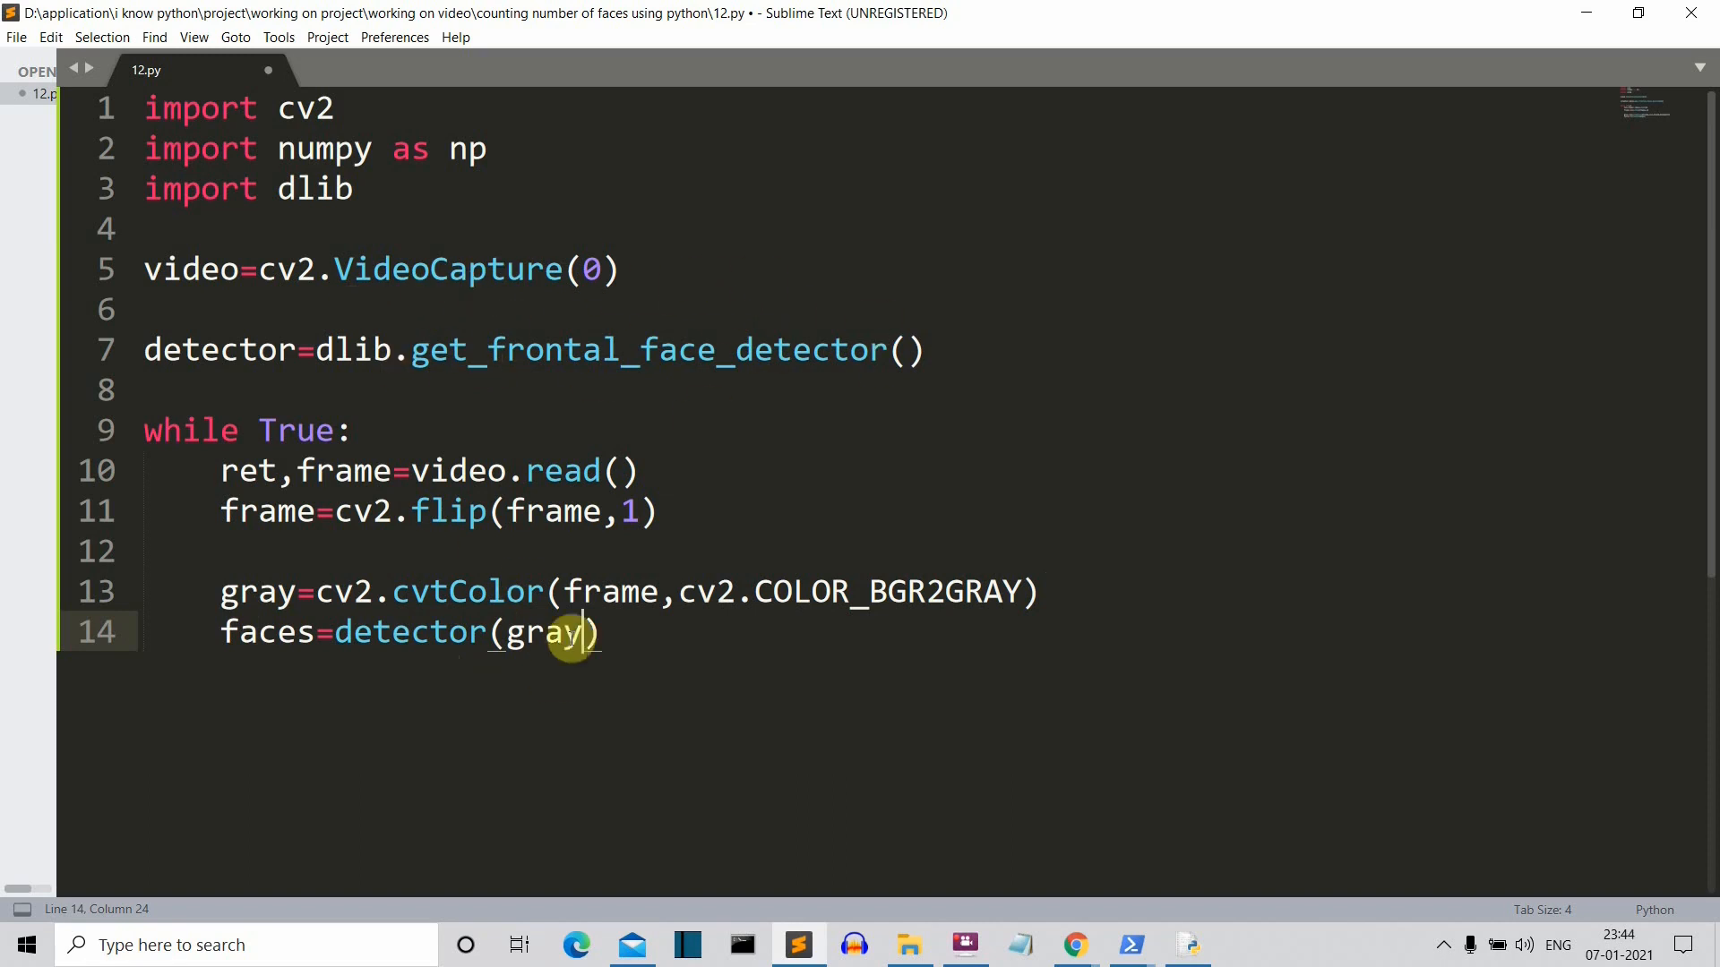
pyautogui.moveTo(509, 683)
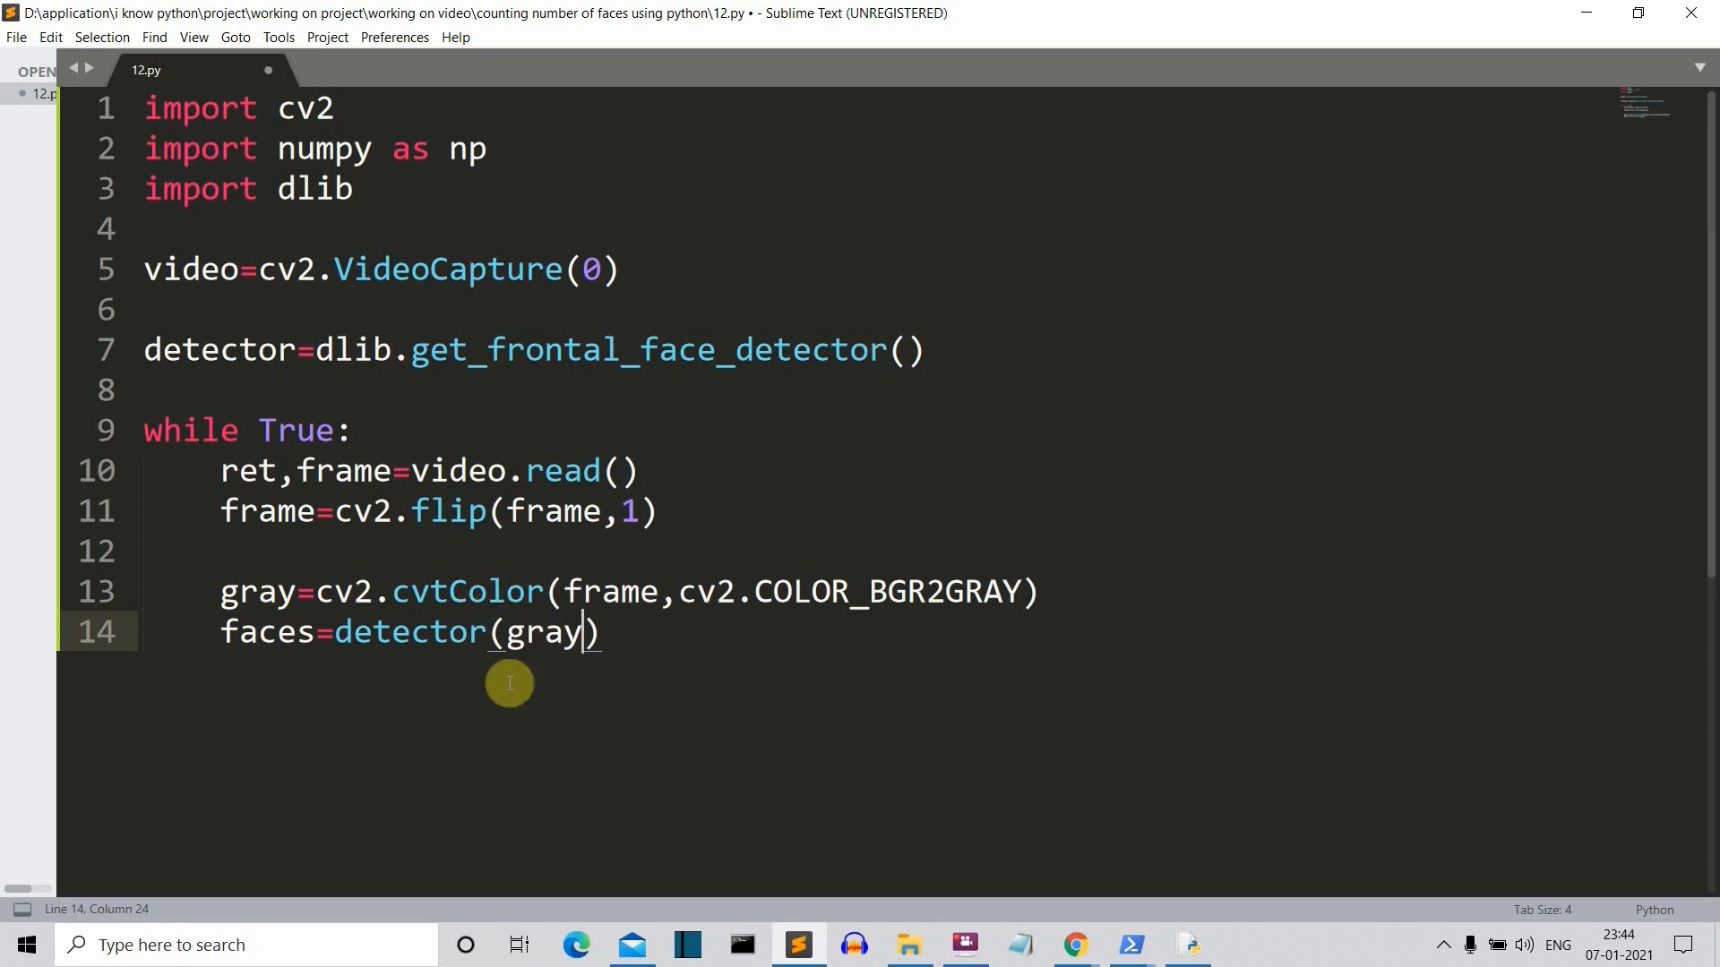
pyautogui.moveTo(524, 631)
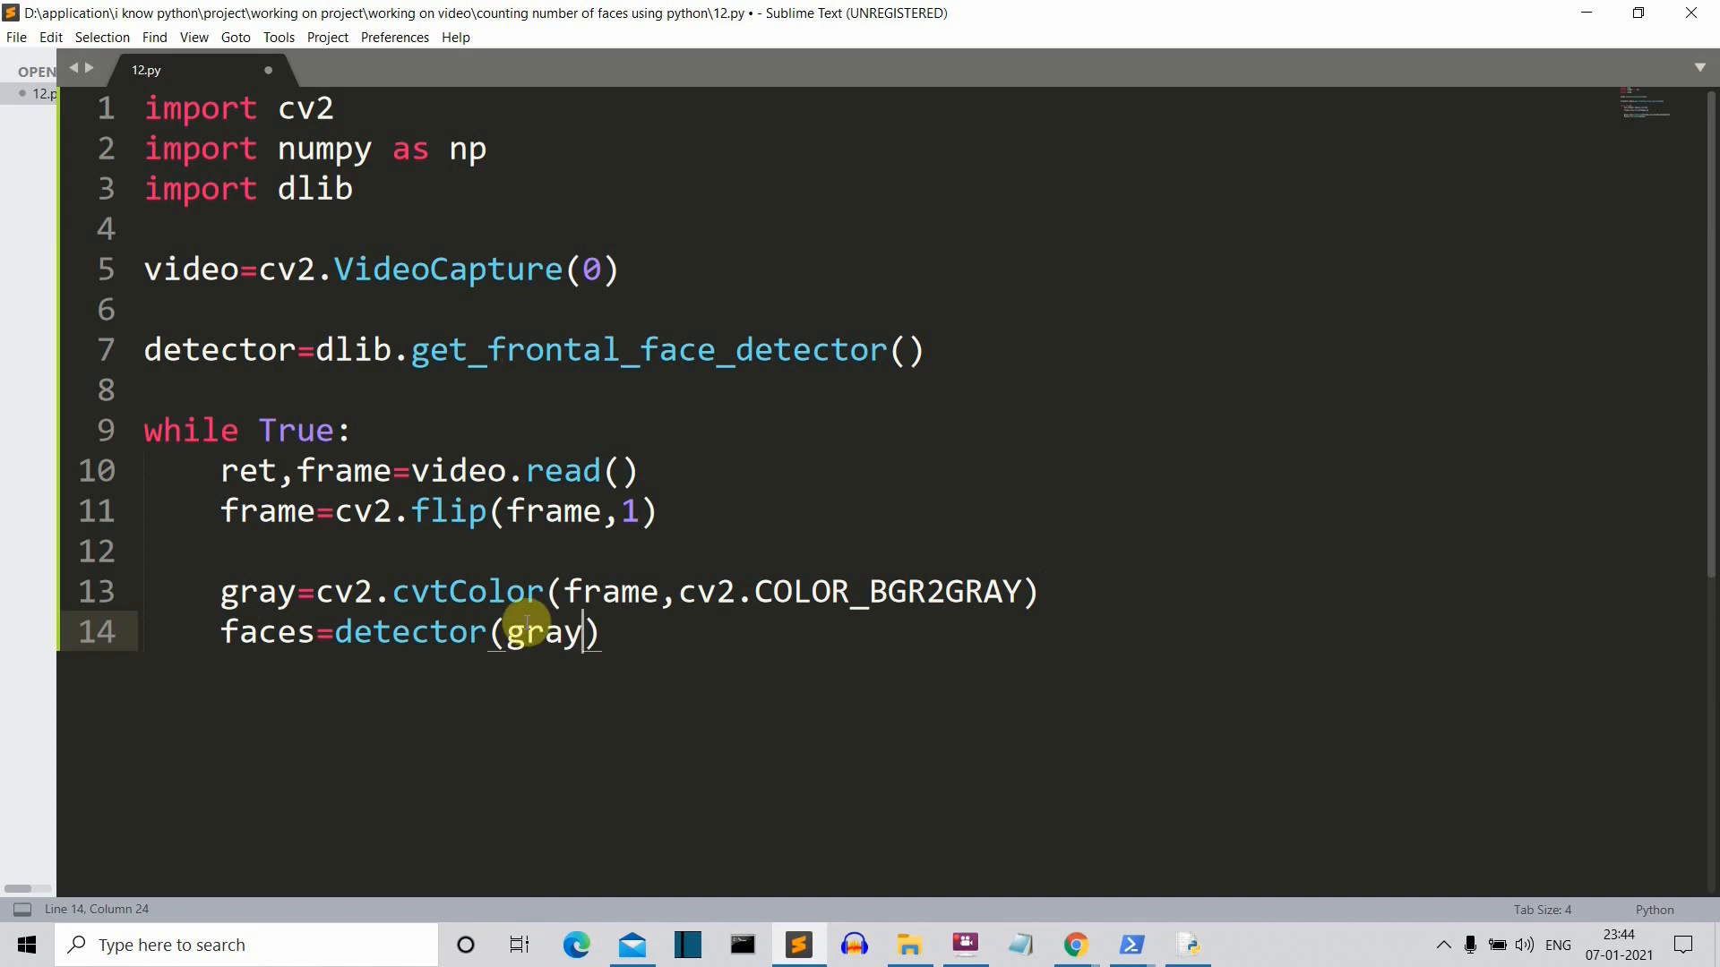
pyautogui.moveTo(966, 432)
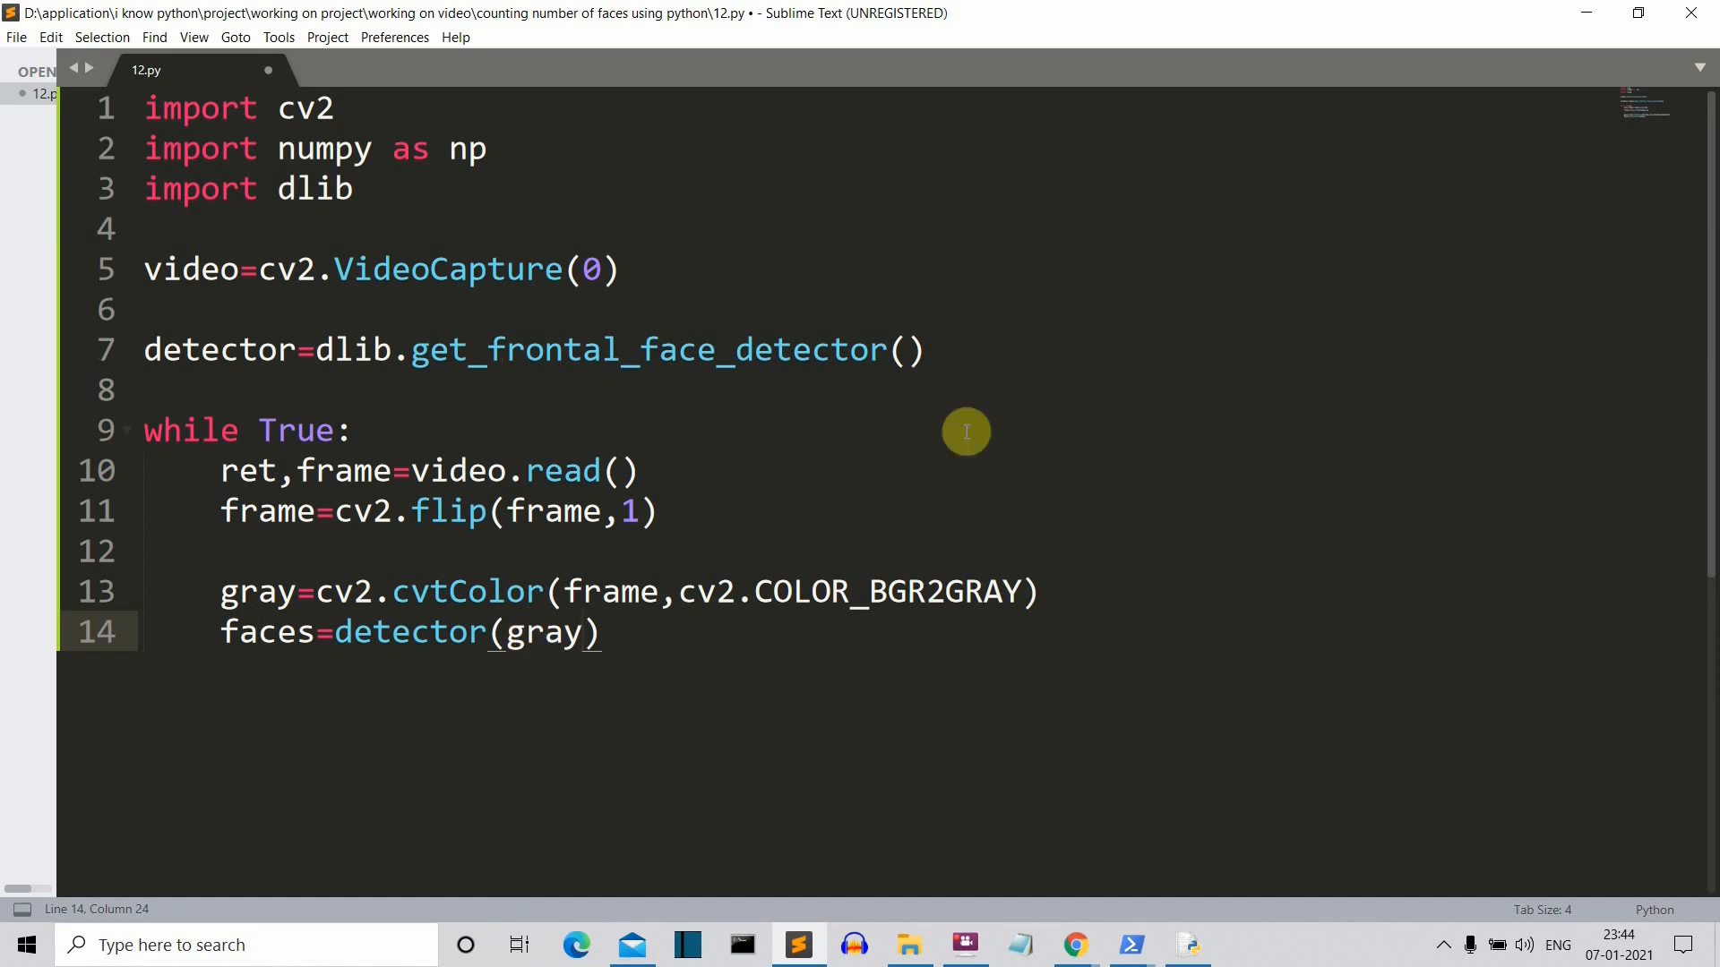
pyautogui.moveTo(1053, 535)
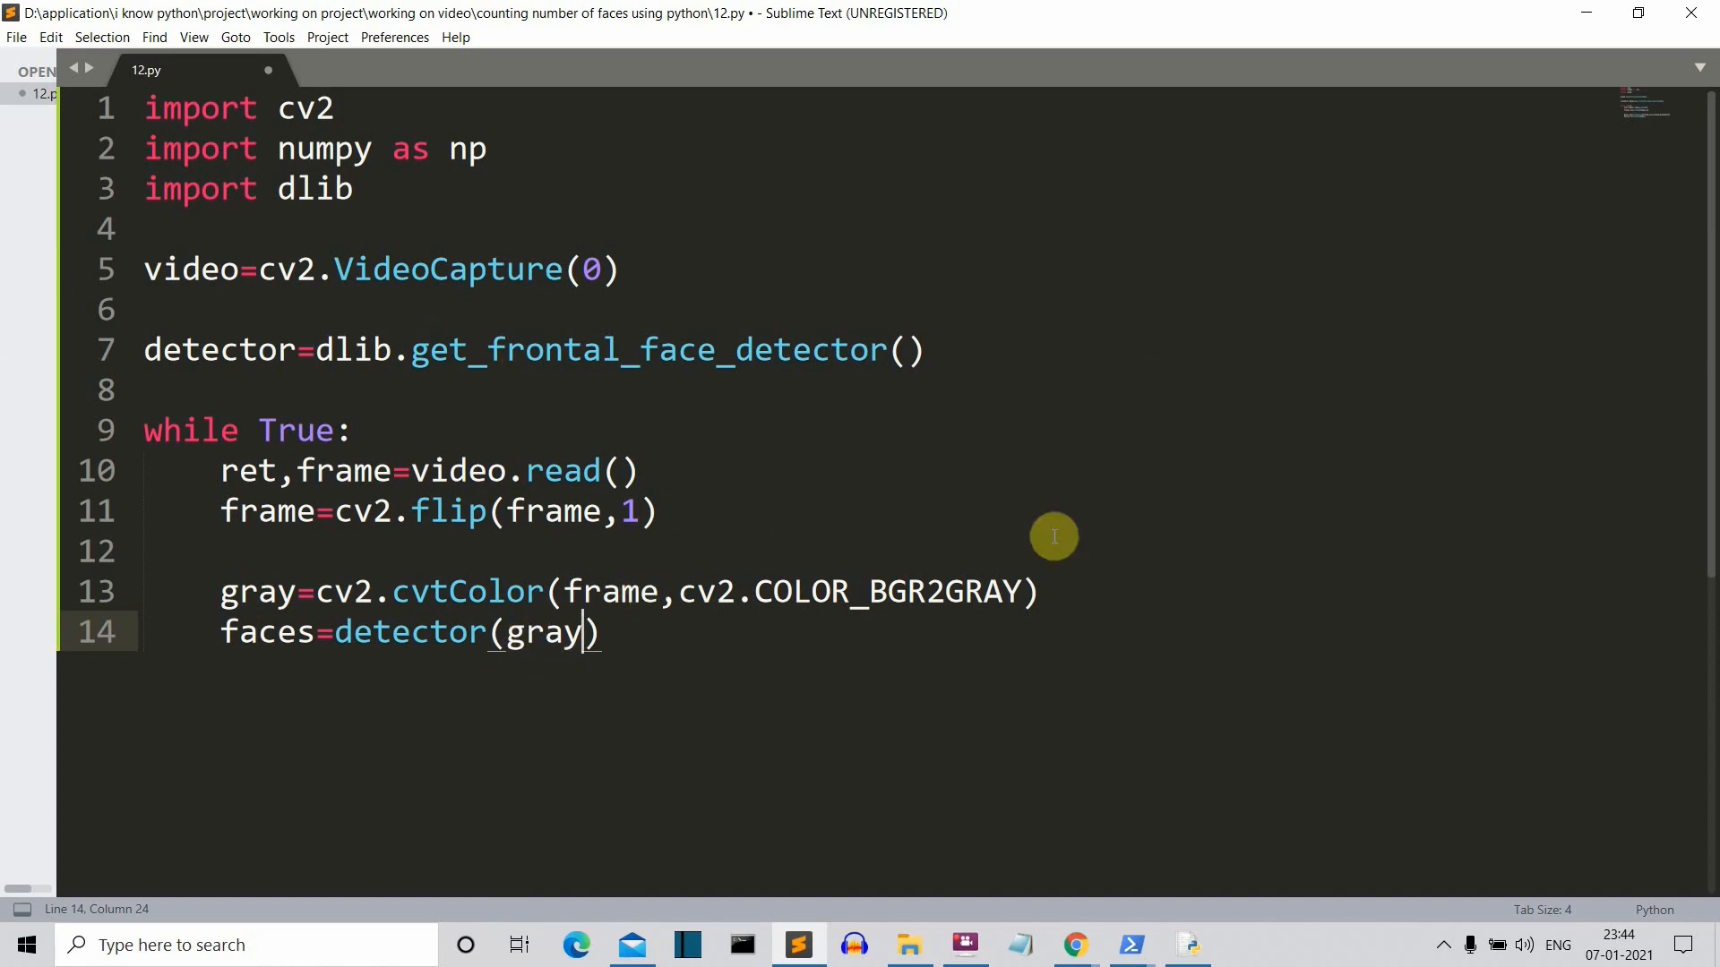
pyautogui.moveTo(559, 632)
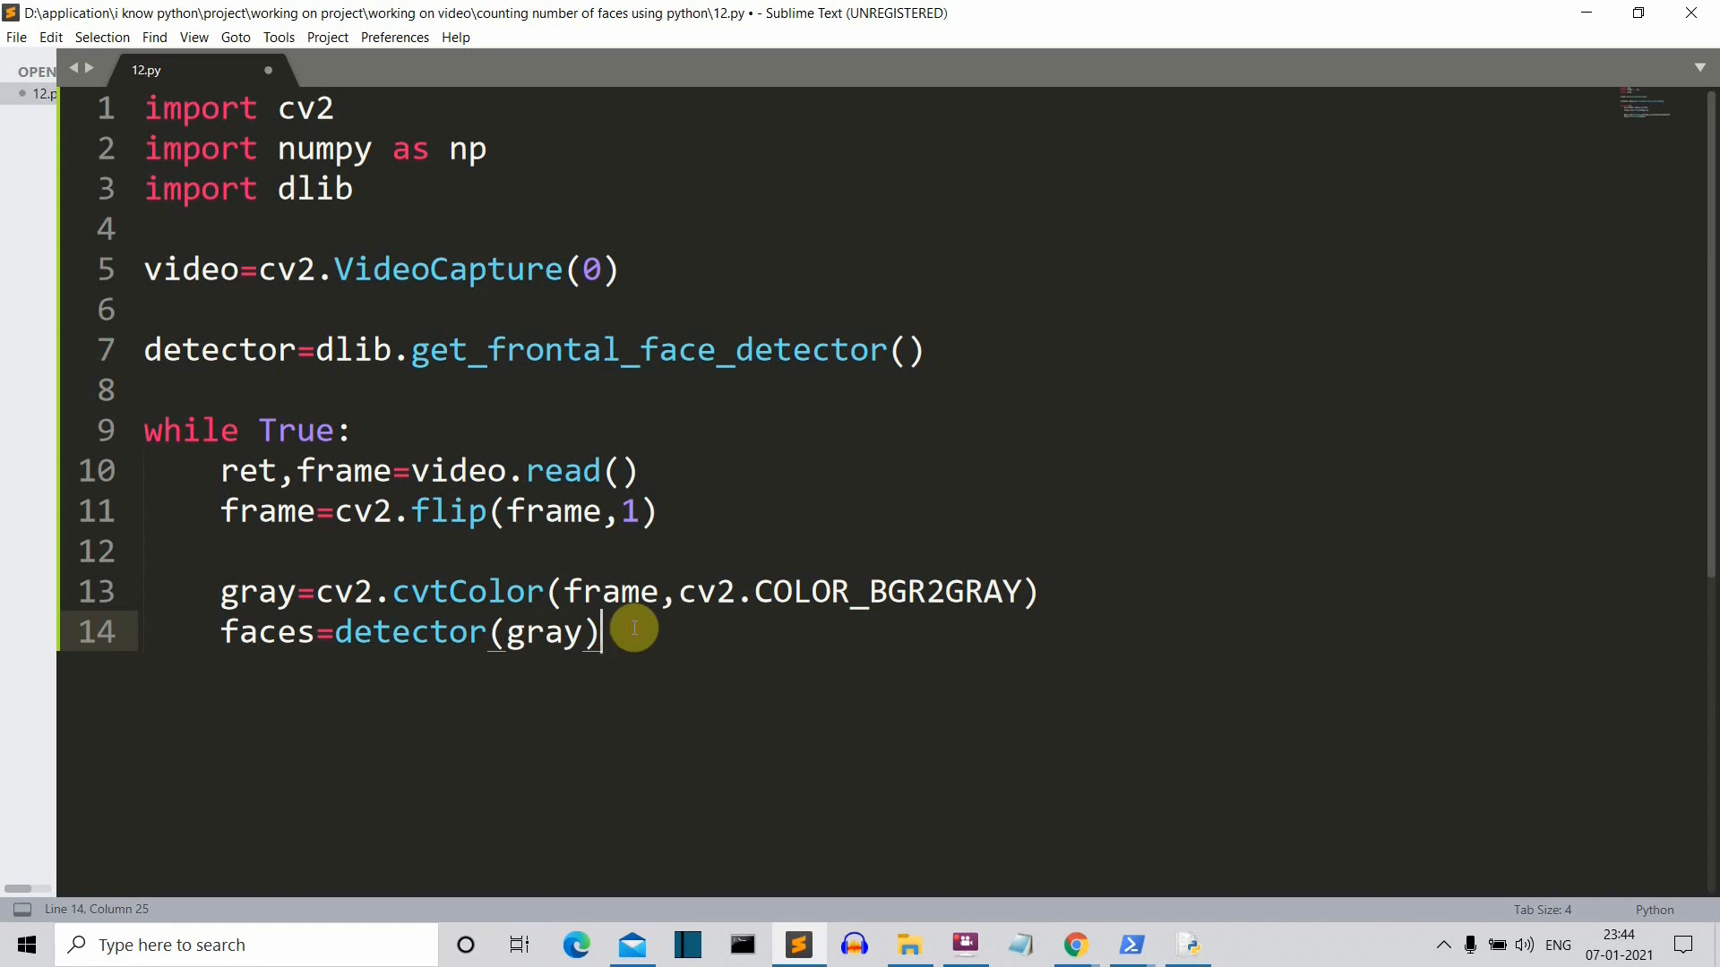
pyautogui.click(215, 945)
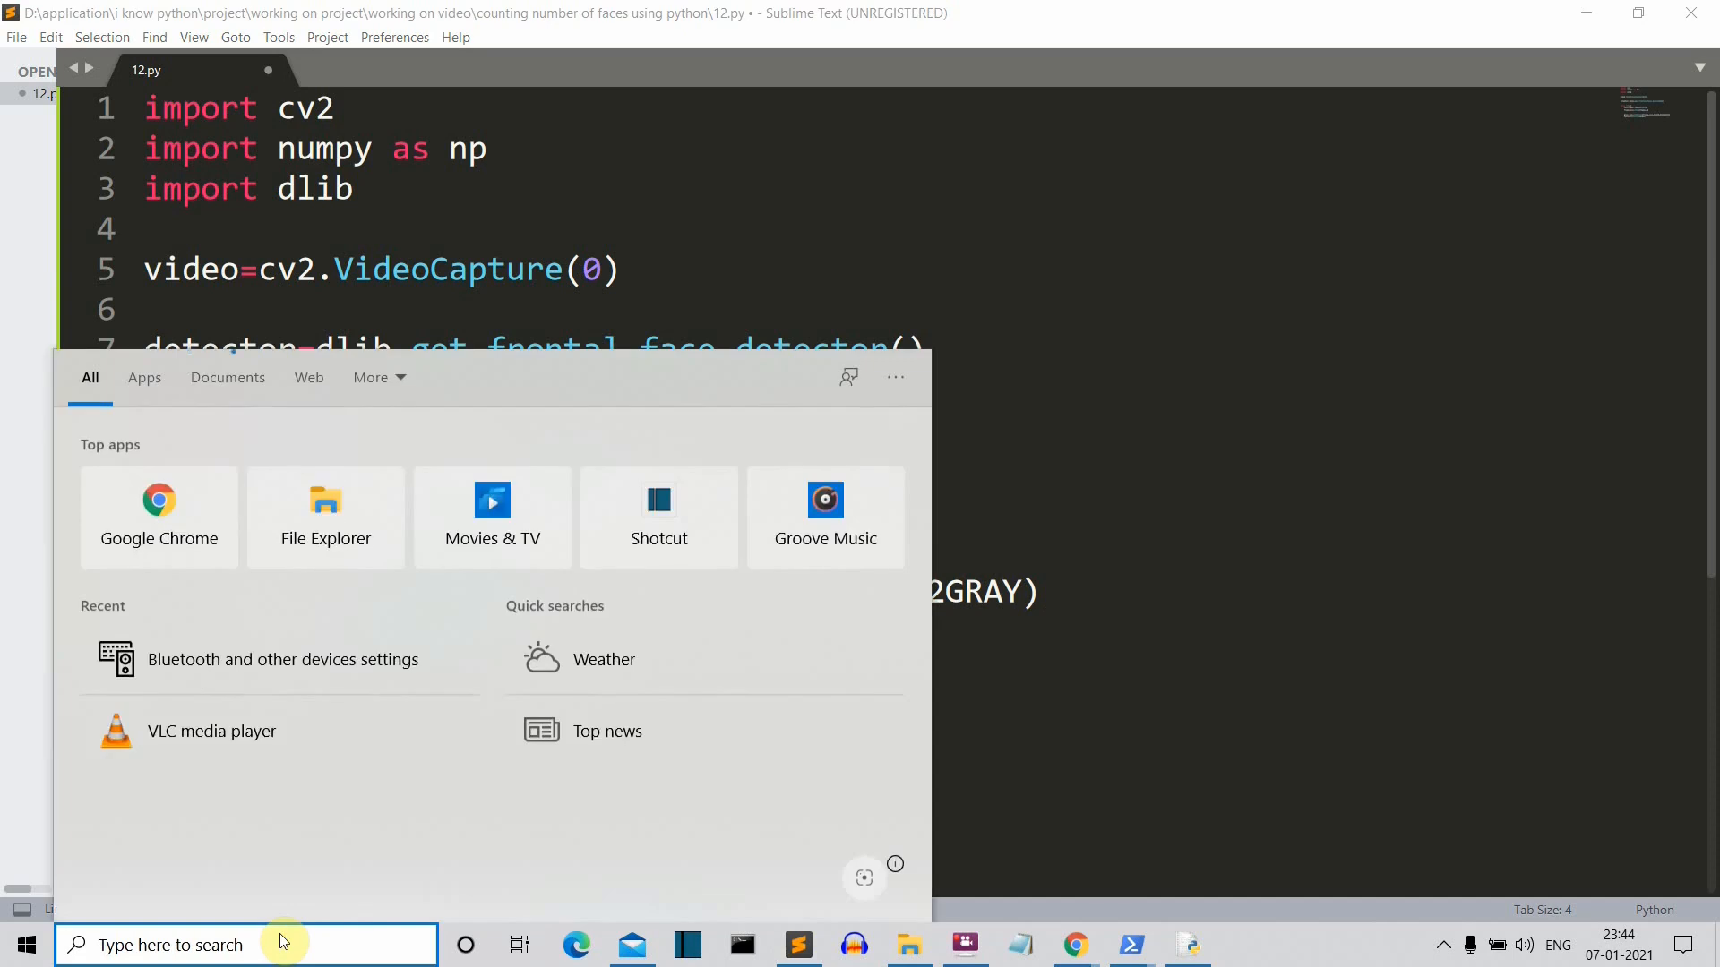
pyautogui.write('paint')
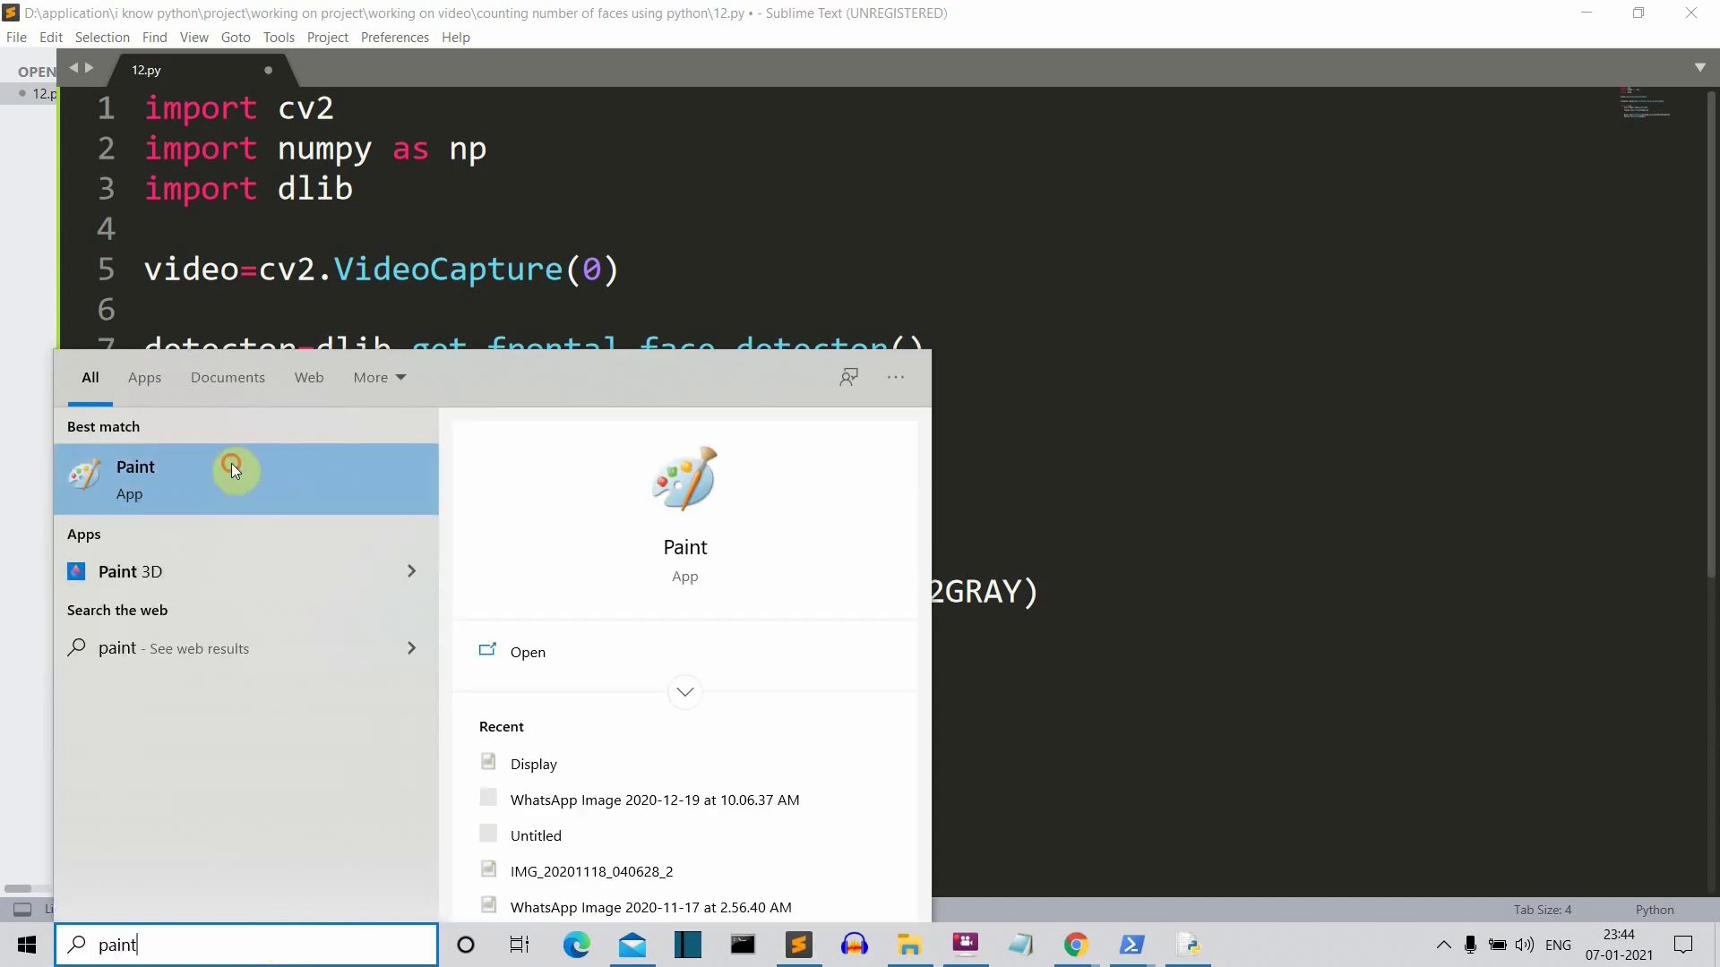
pyautogui.click(136, 480)
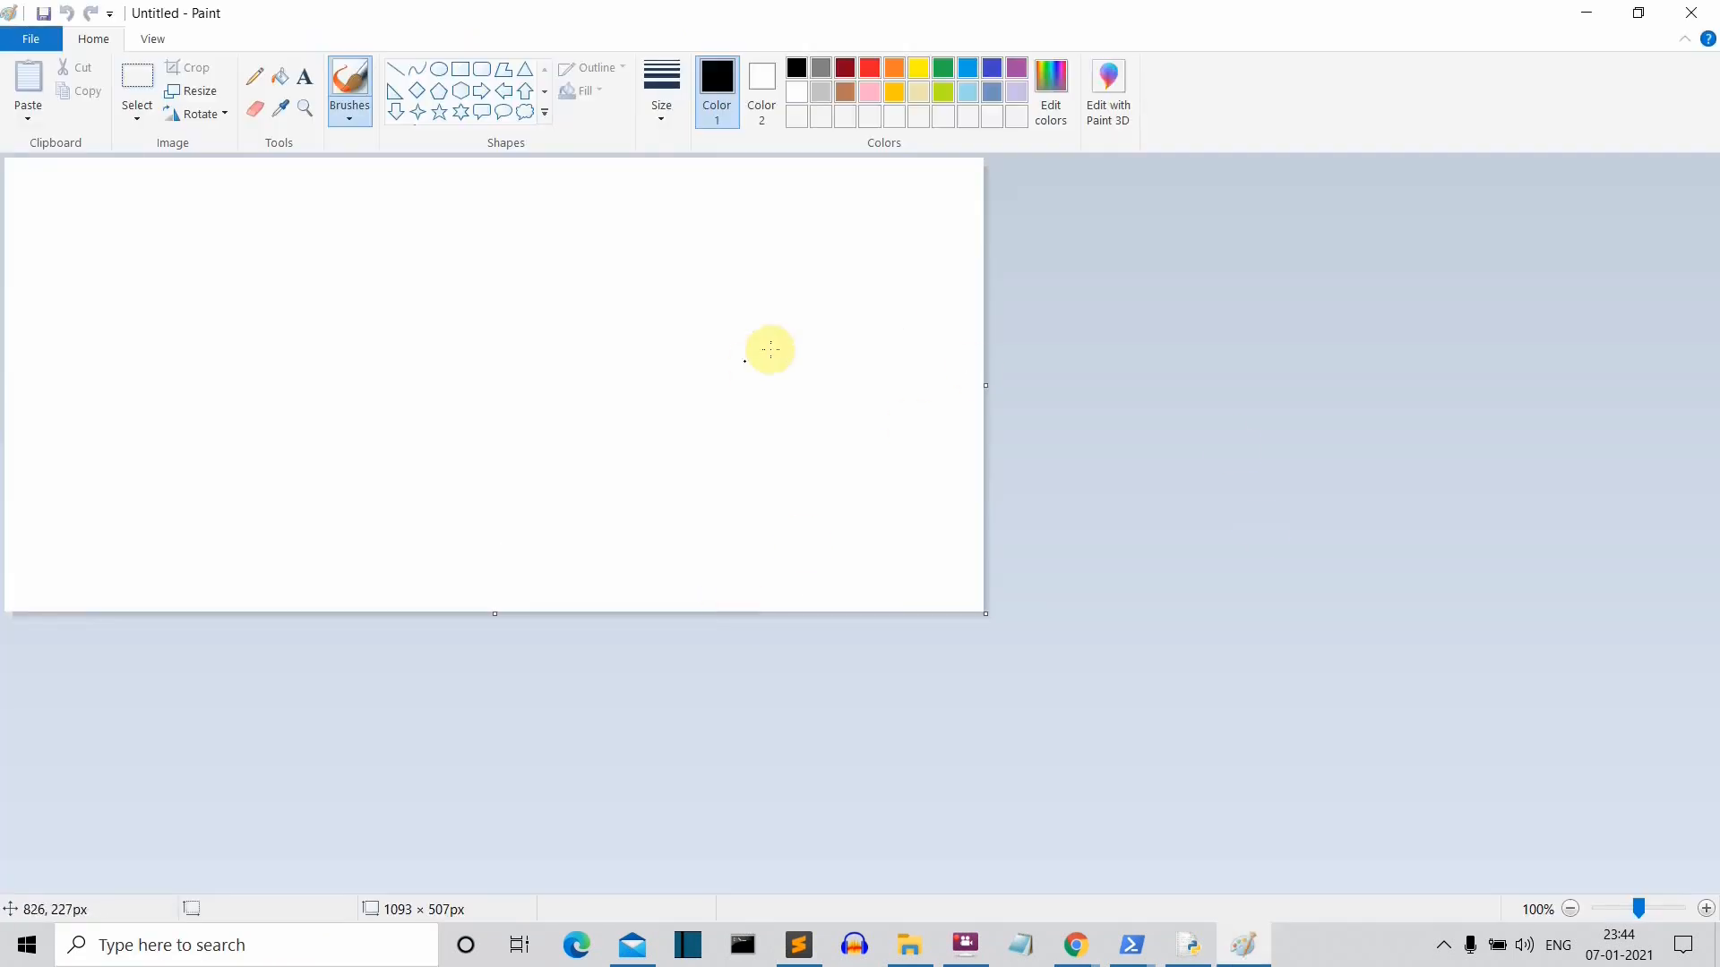
pyautogui.moveTo(490, 266)
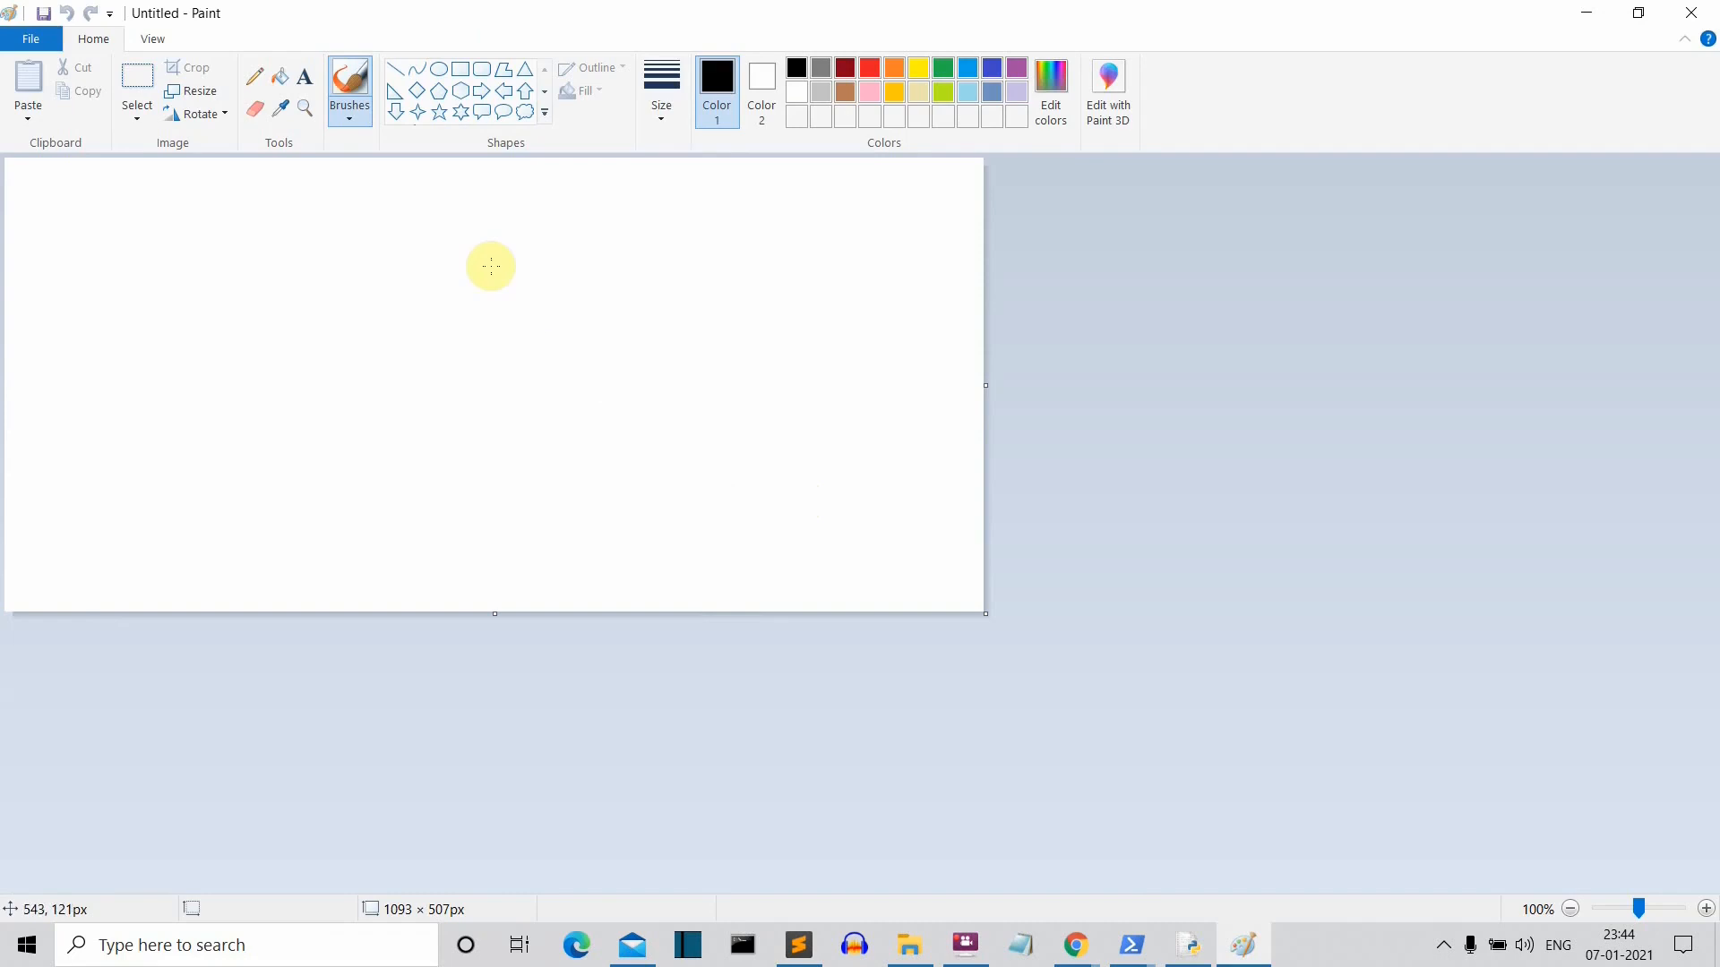
# Step: Brush a rough face outline in Paint and add a small top-left square
pyautogui.moveTo(482, 258); pyautogui.dragTo(483, 258)
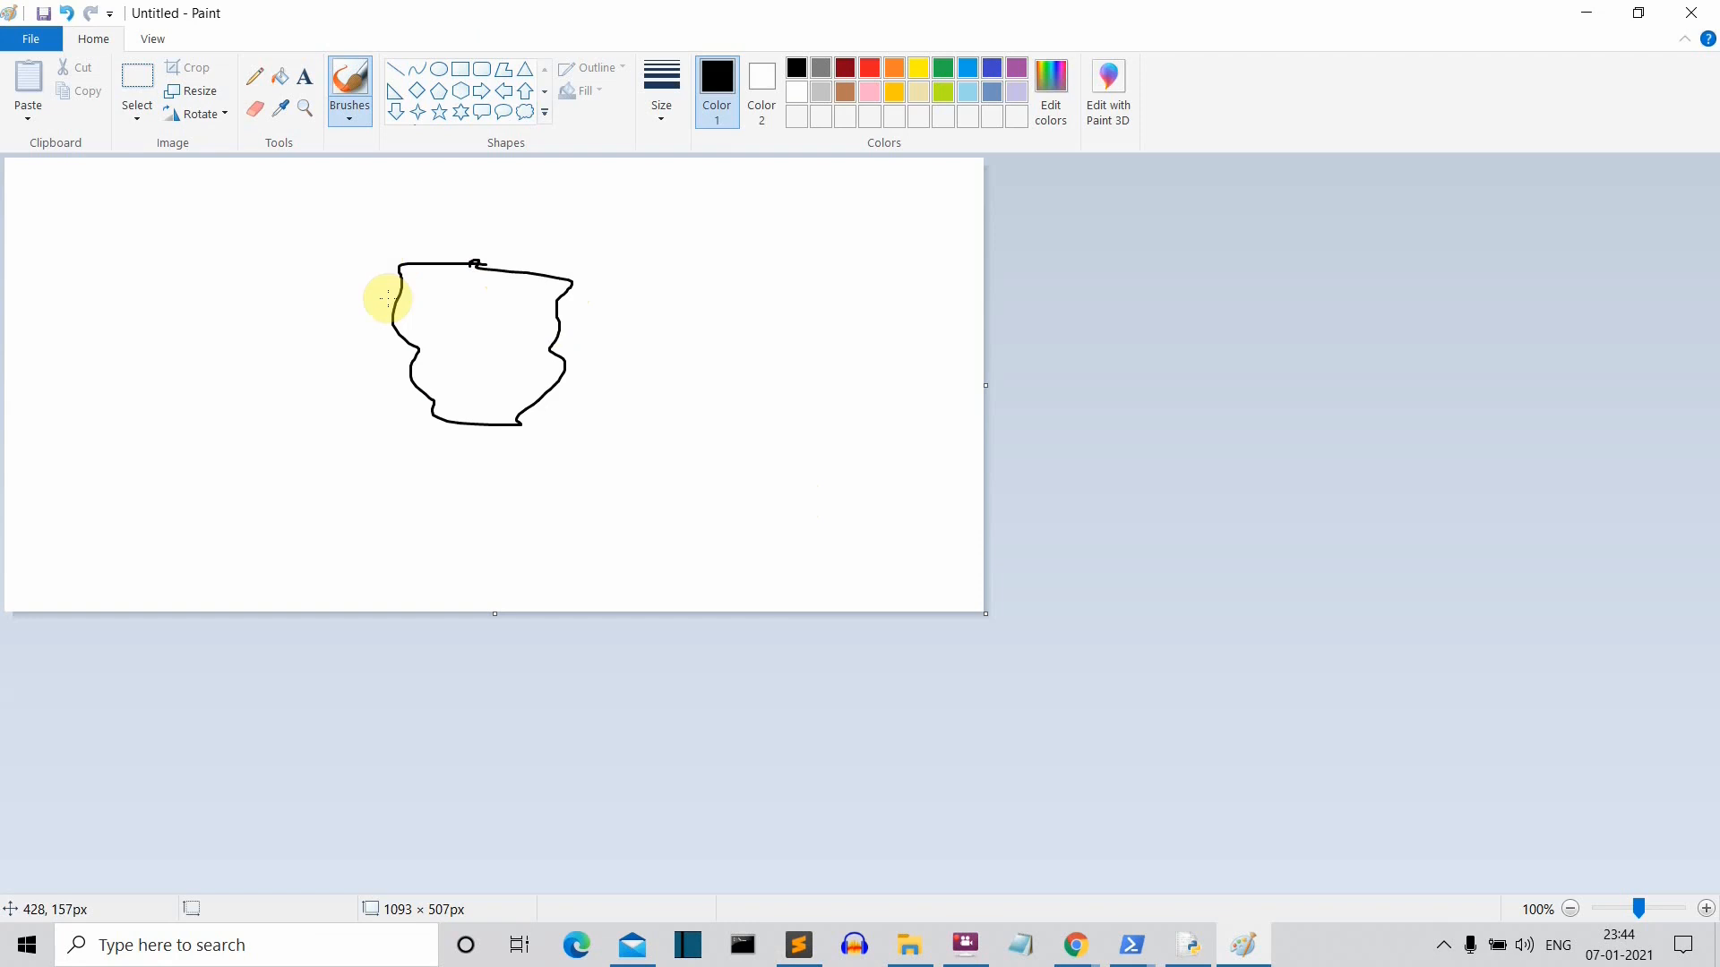
pyautogui.moveTo(1193, 812)
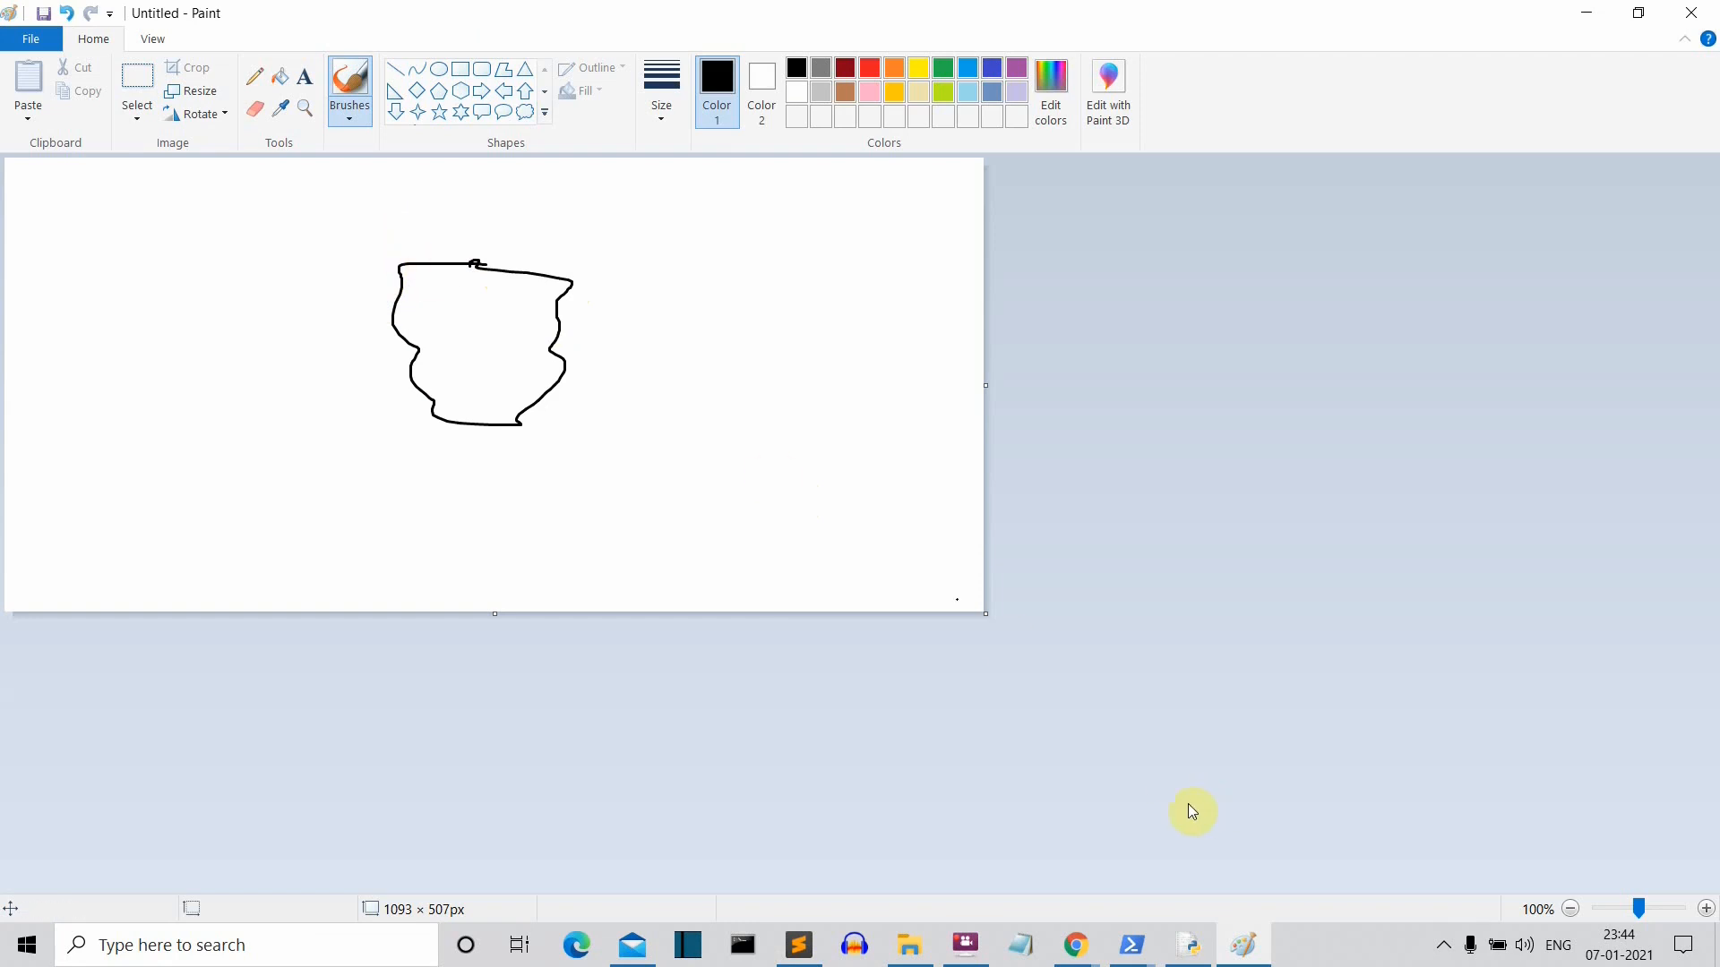
pyautogui.moveTo(1092, 802)
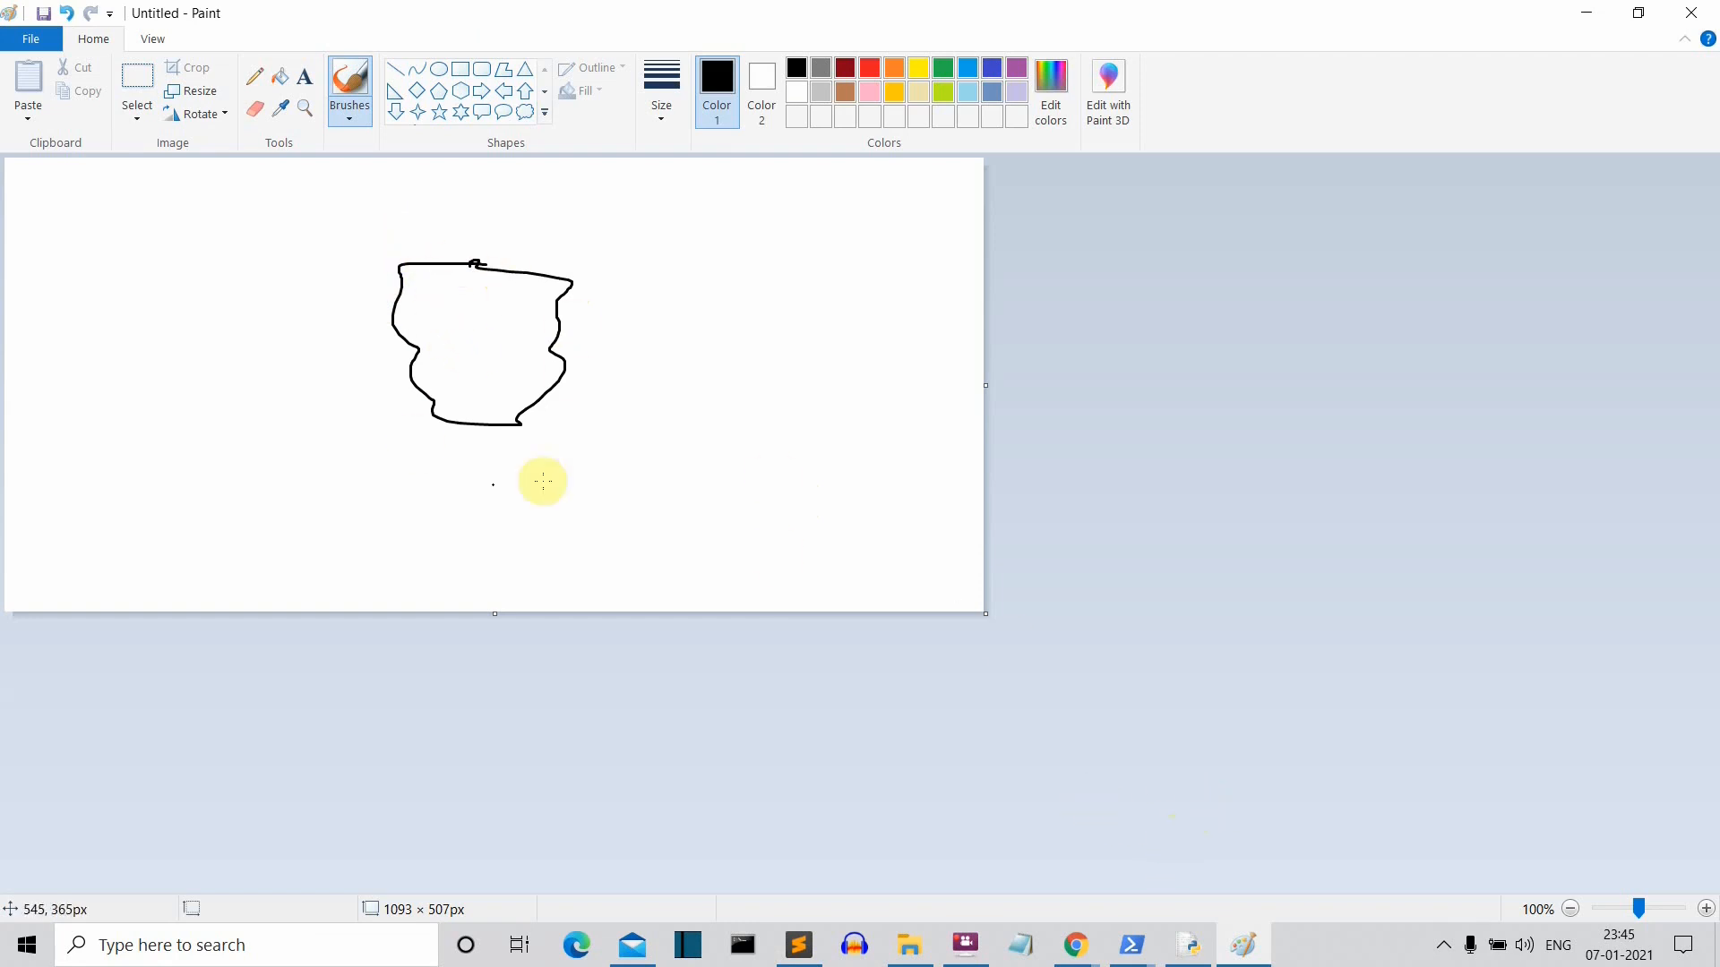
pyautogui.moveTo(631, 412)
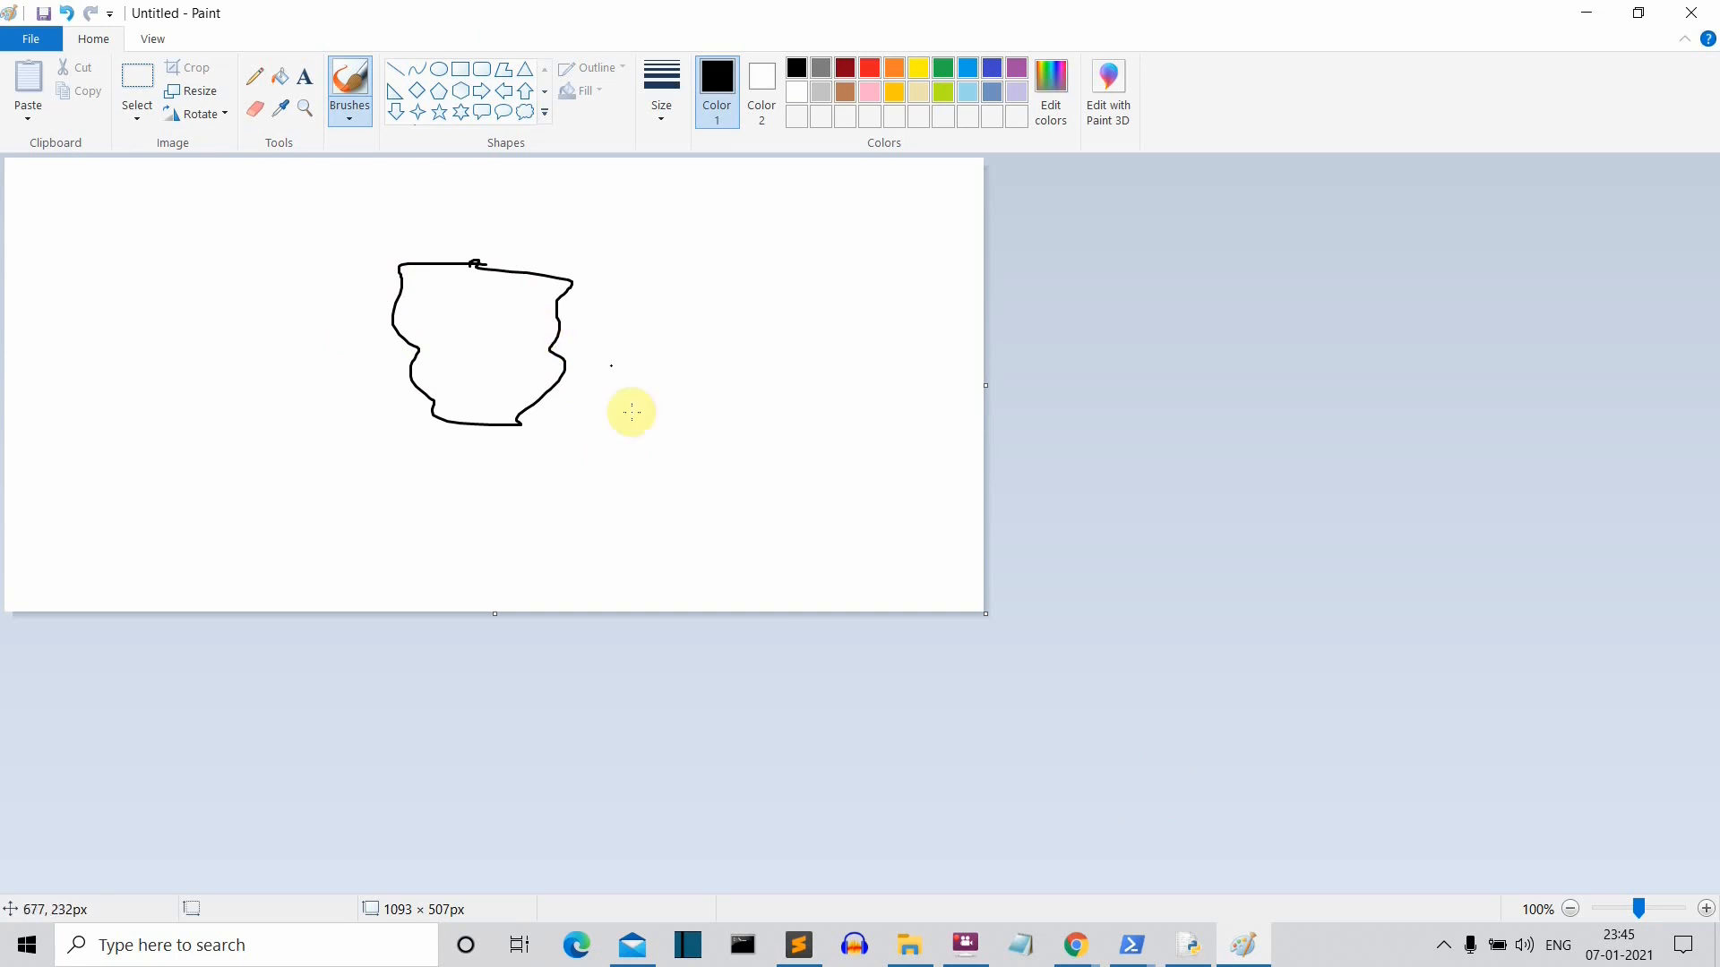
pyautogui.moveTo(499, 302)
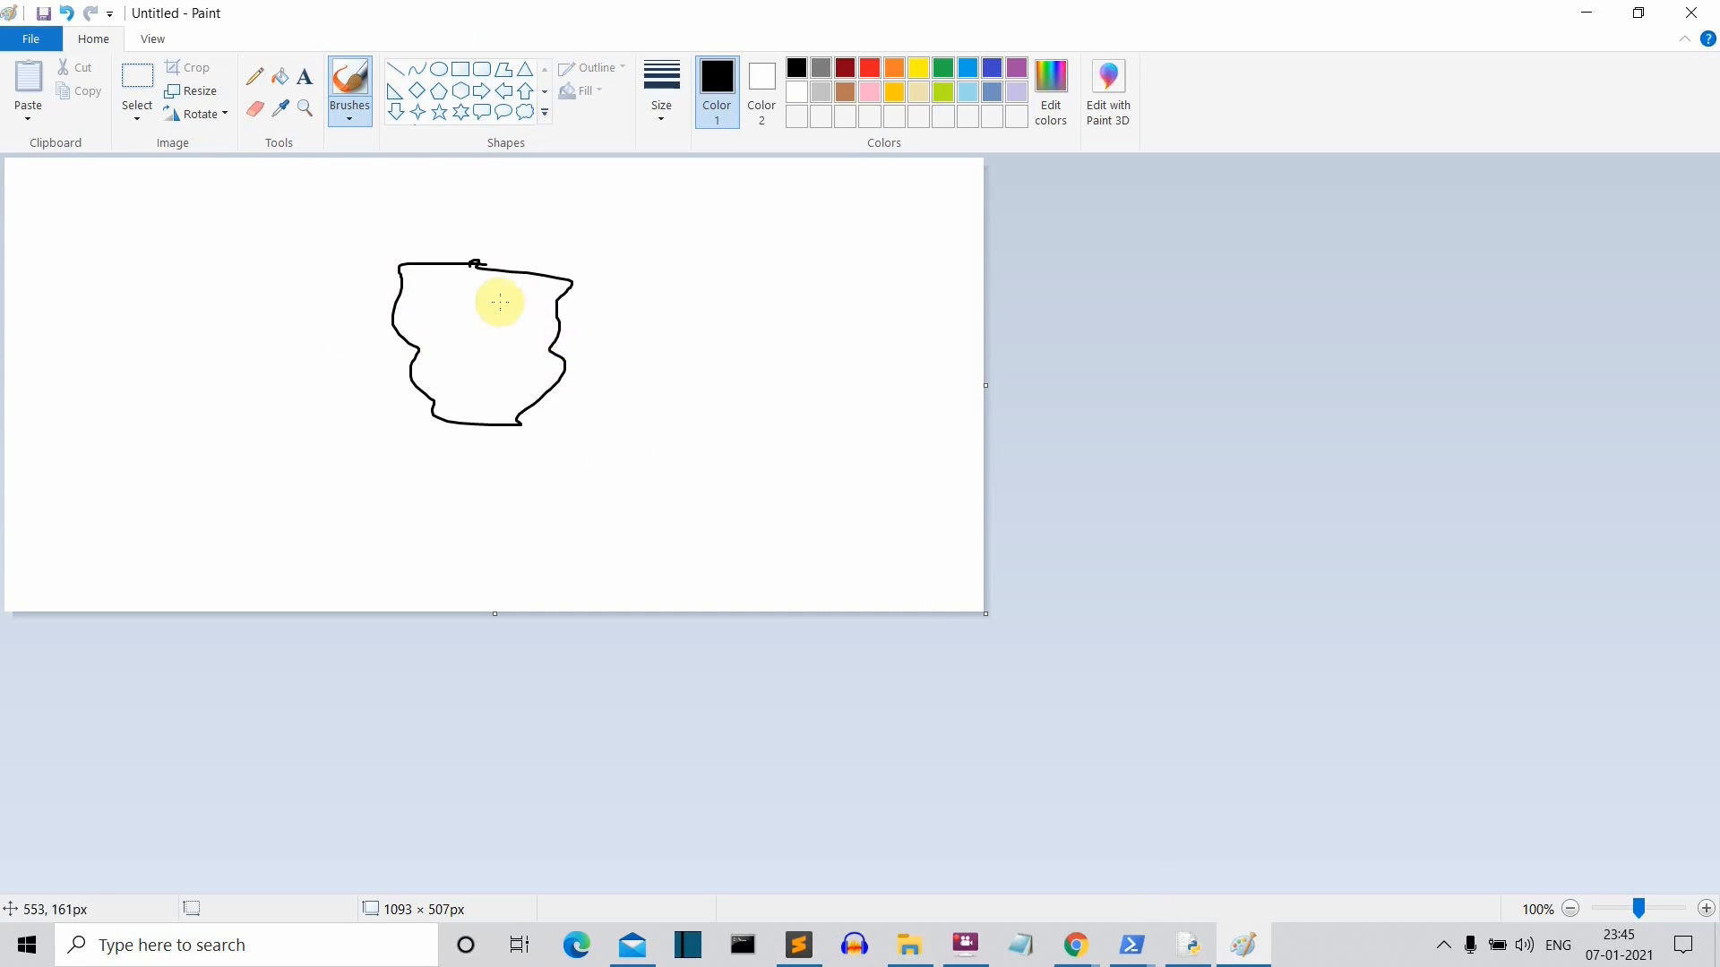
pyautogui.moveTo(392, 262)
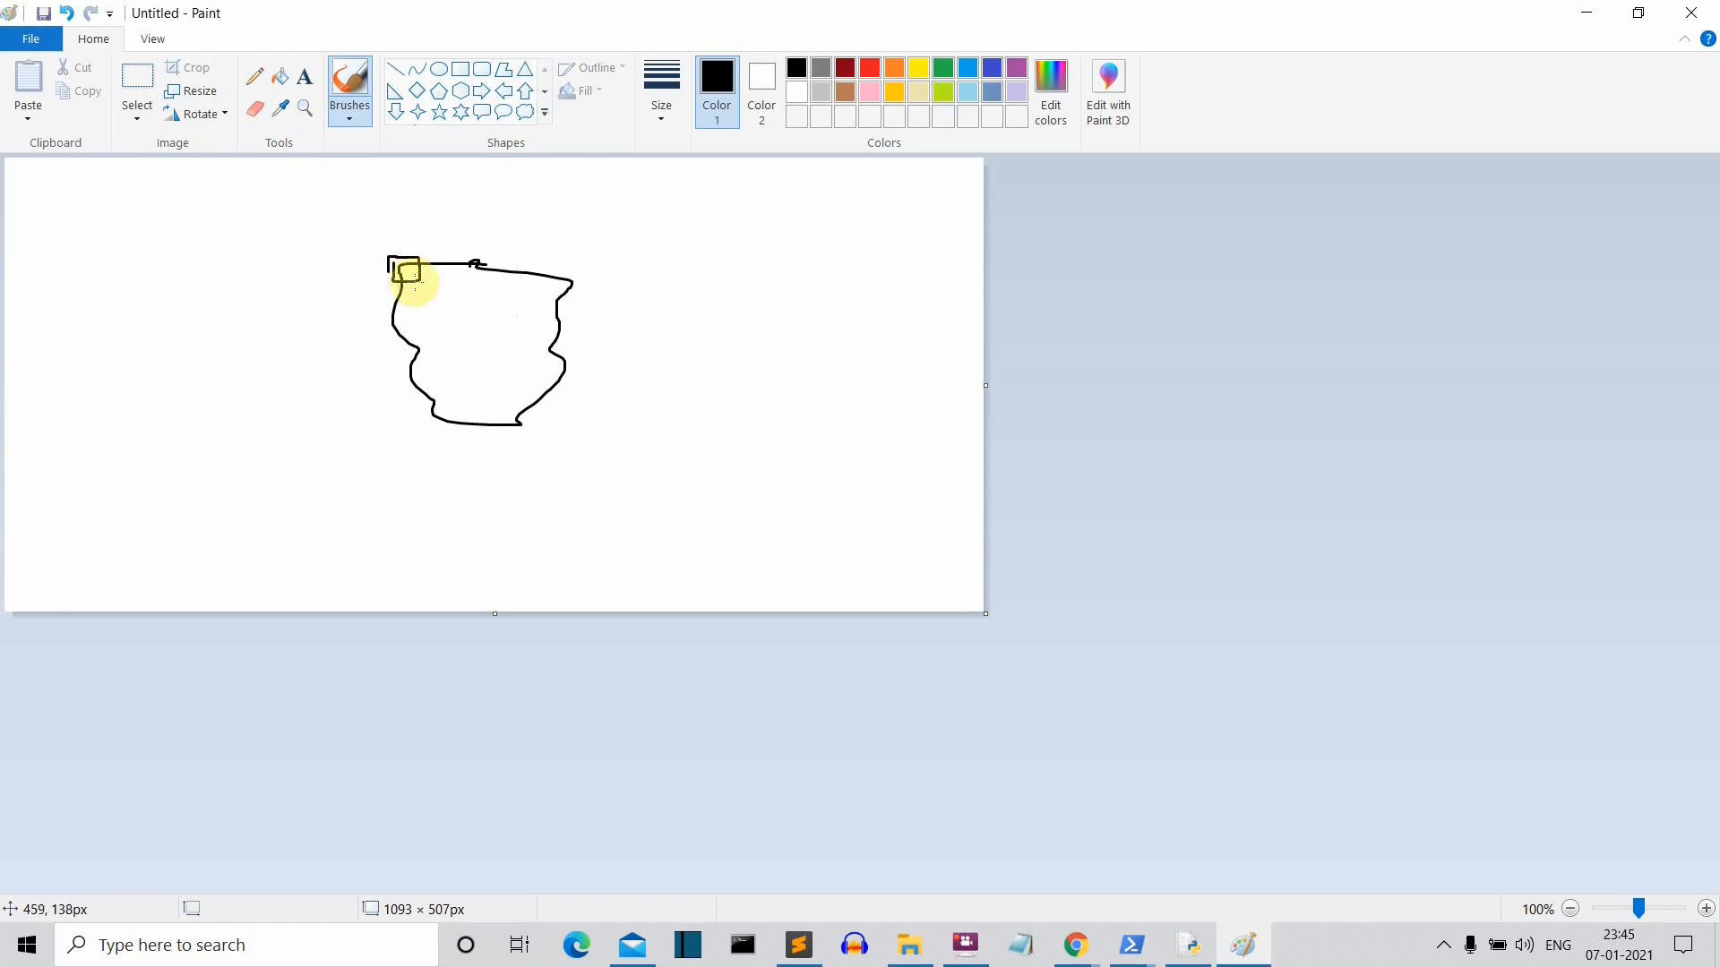
pyautogui.moveTo(393, 280); pyautogui.dragTo(377, 429)
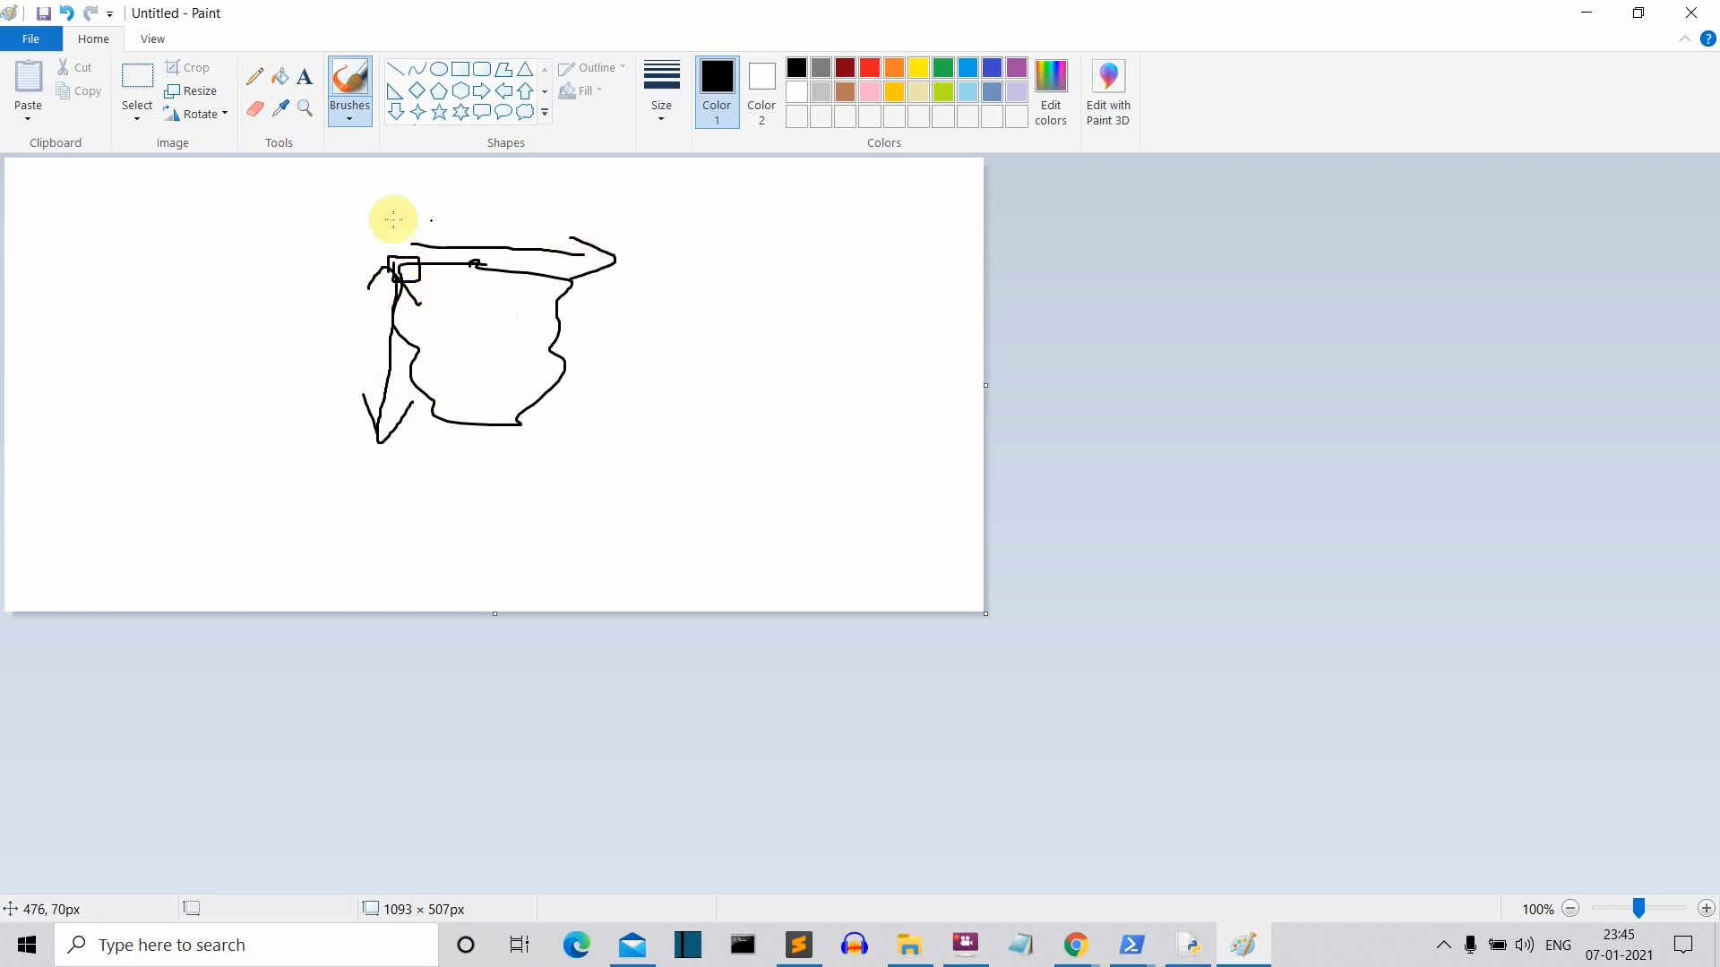
# Step: Add one more brush stroke to the Paint face sketch
pyautogui.moveTo(378, 236); pyautogui.dragTo(472, 263)
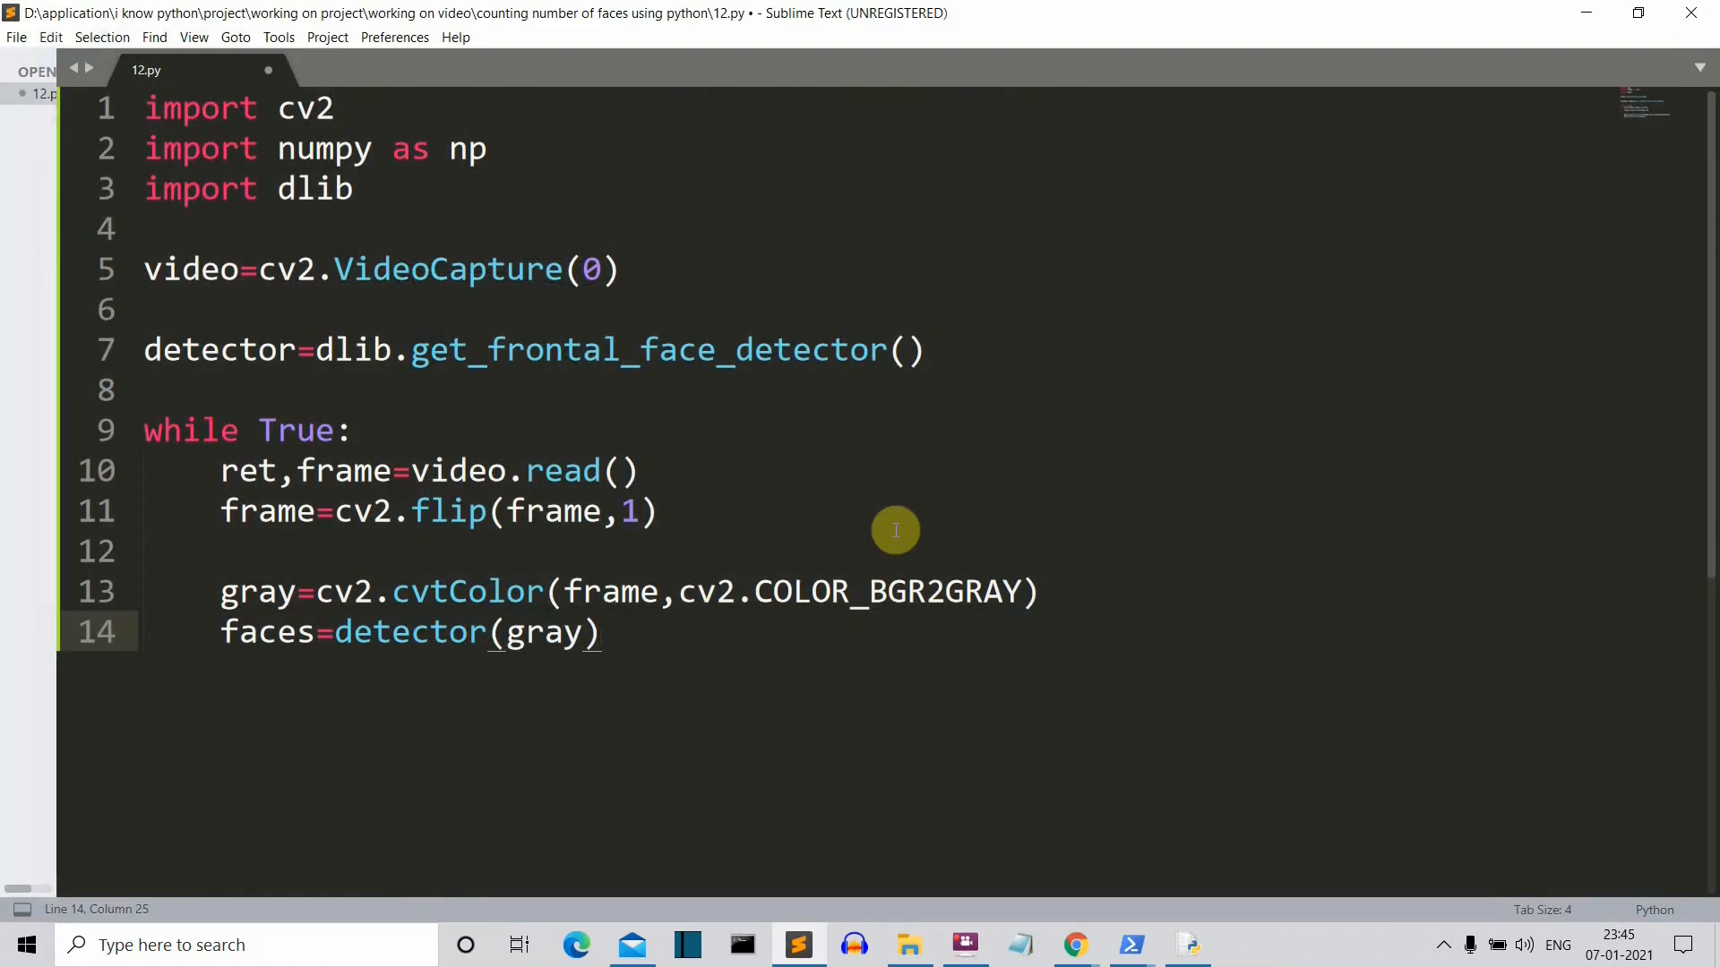
# Step: Add num=0 on a new line after the faces detection line
pyautogui.click(268, 592)
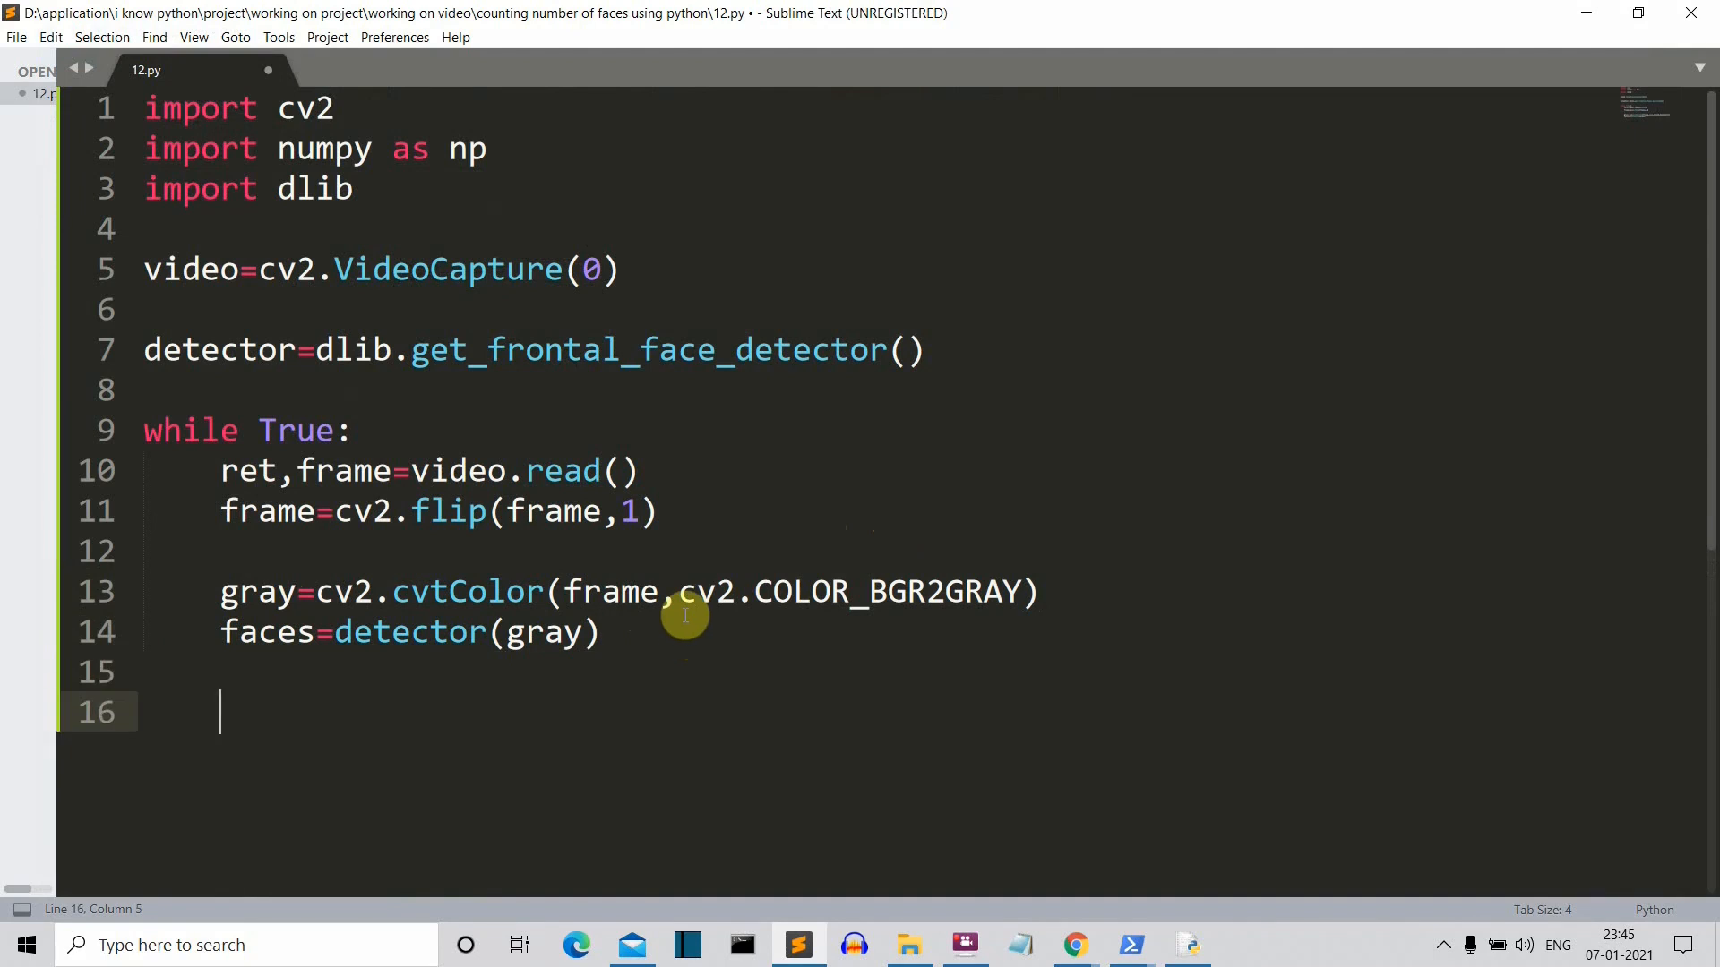
pyautogui.write('num')
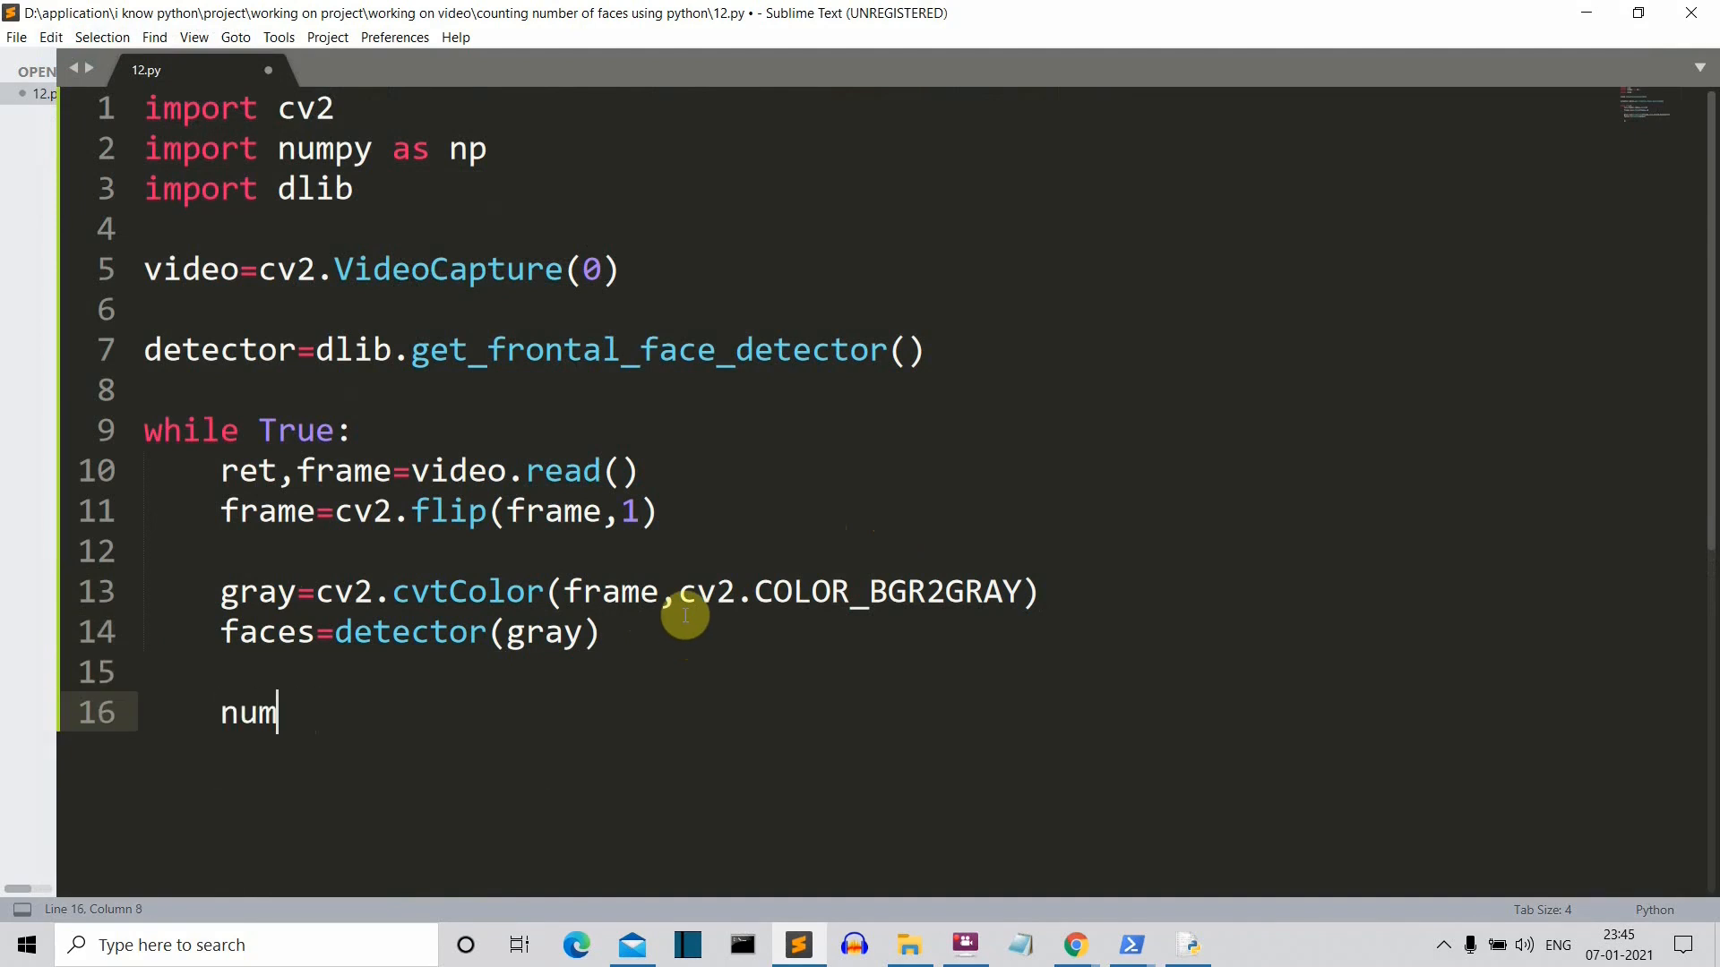
pyautogui.write('=0')
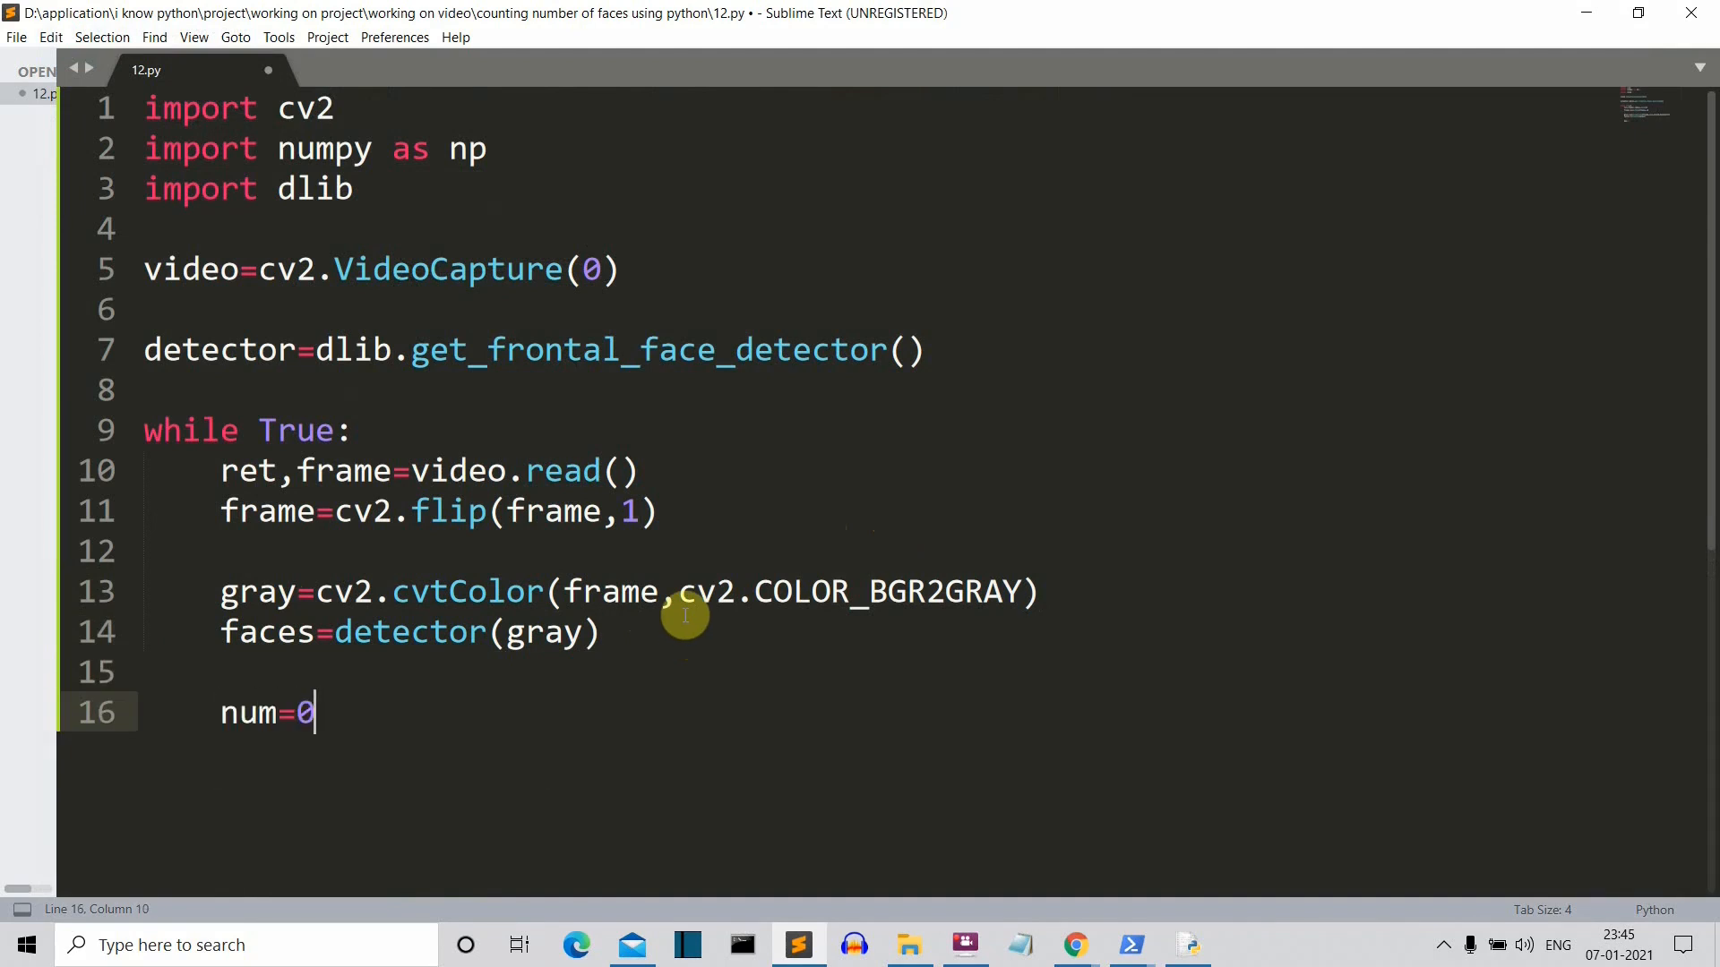
pyautogui.press('enter')
pyautogui.write('for')
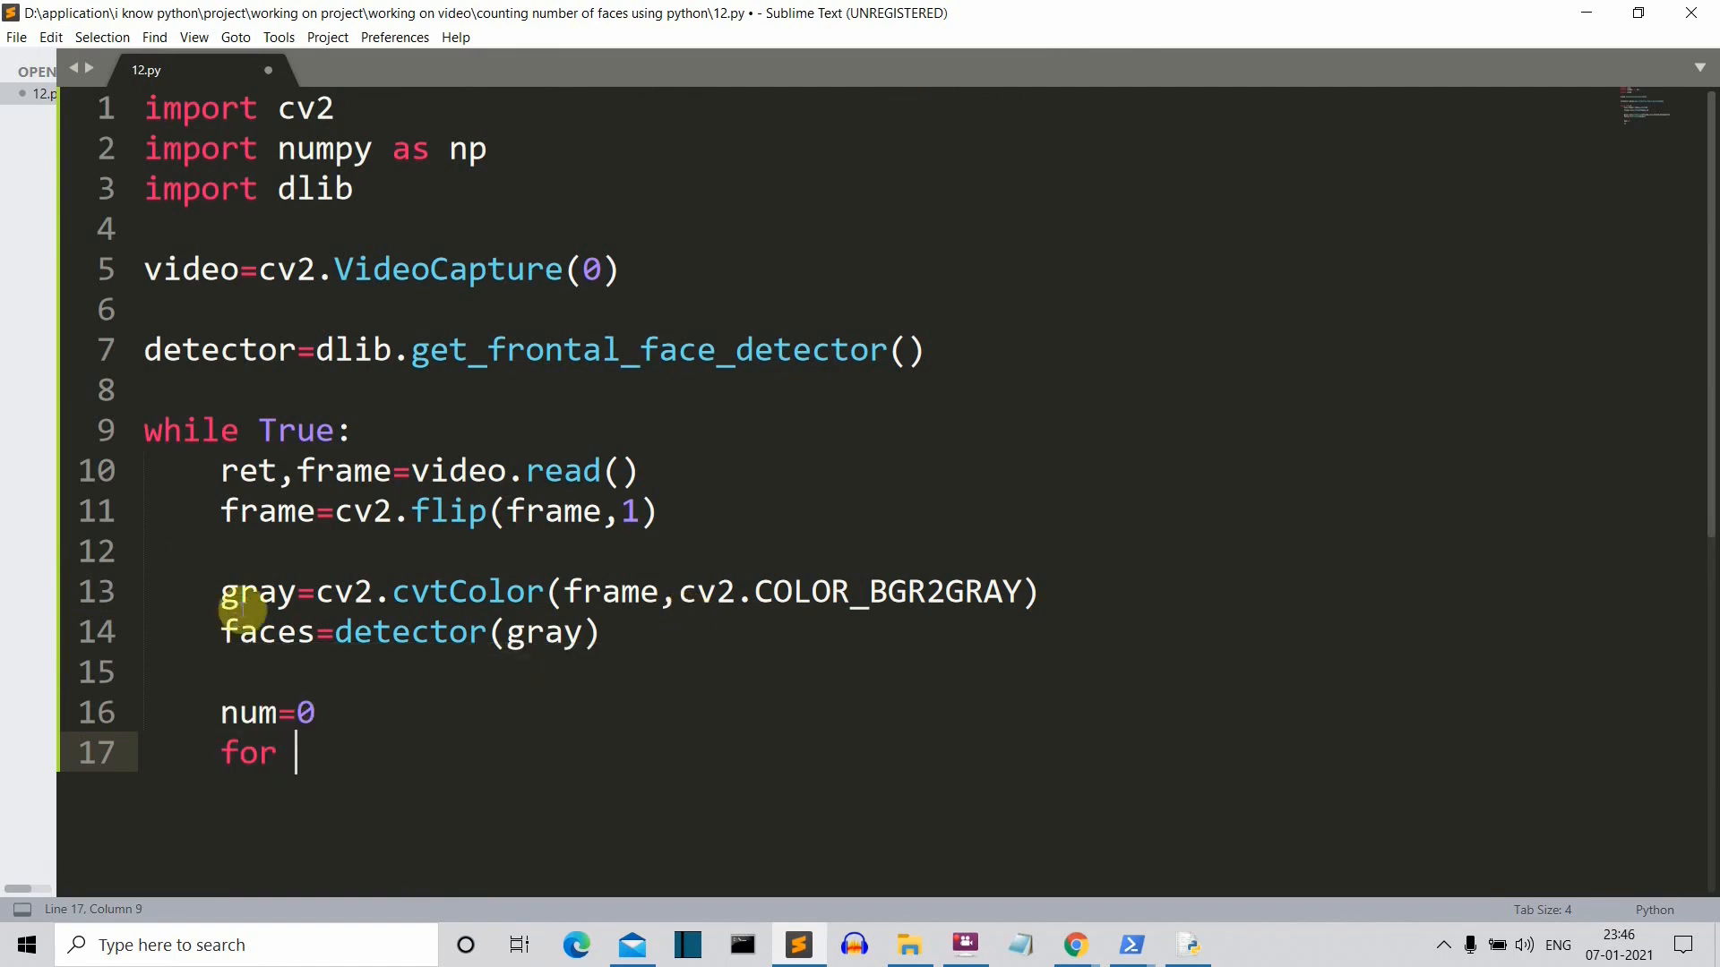
pyautogui.moveTo(308, 780)
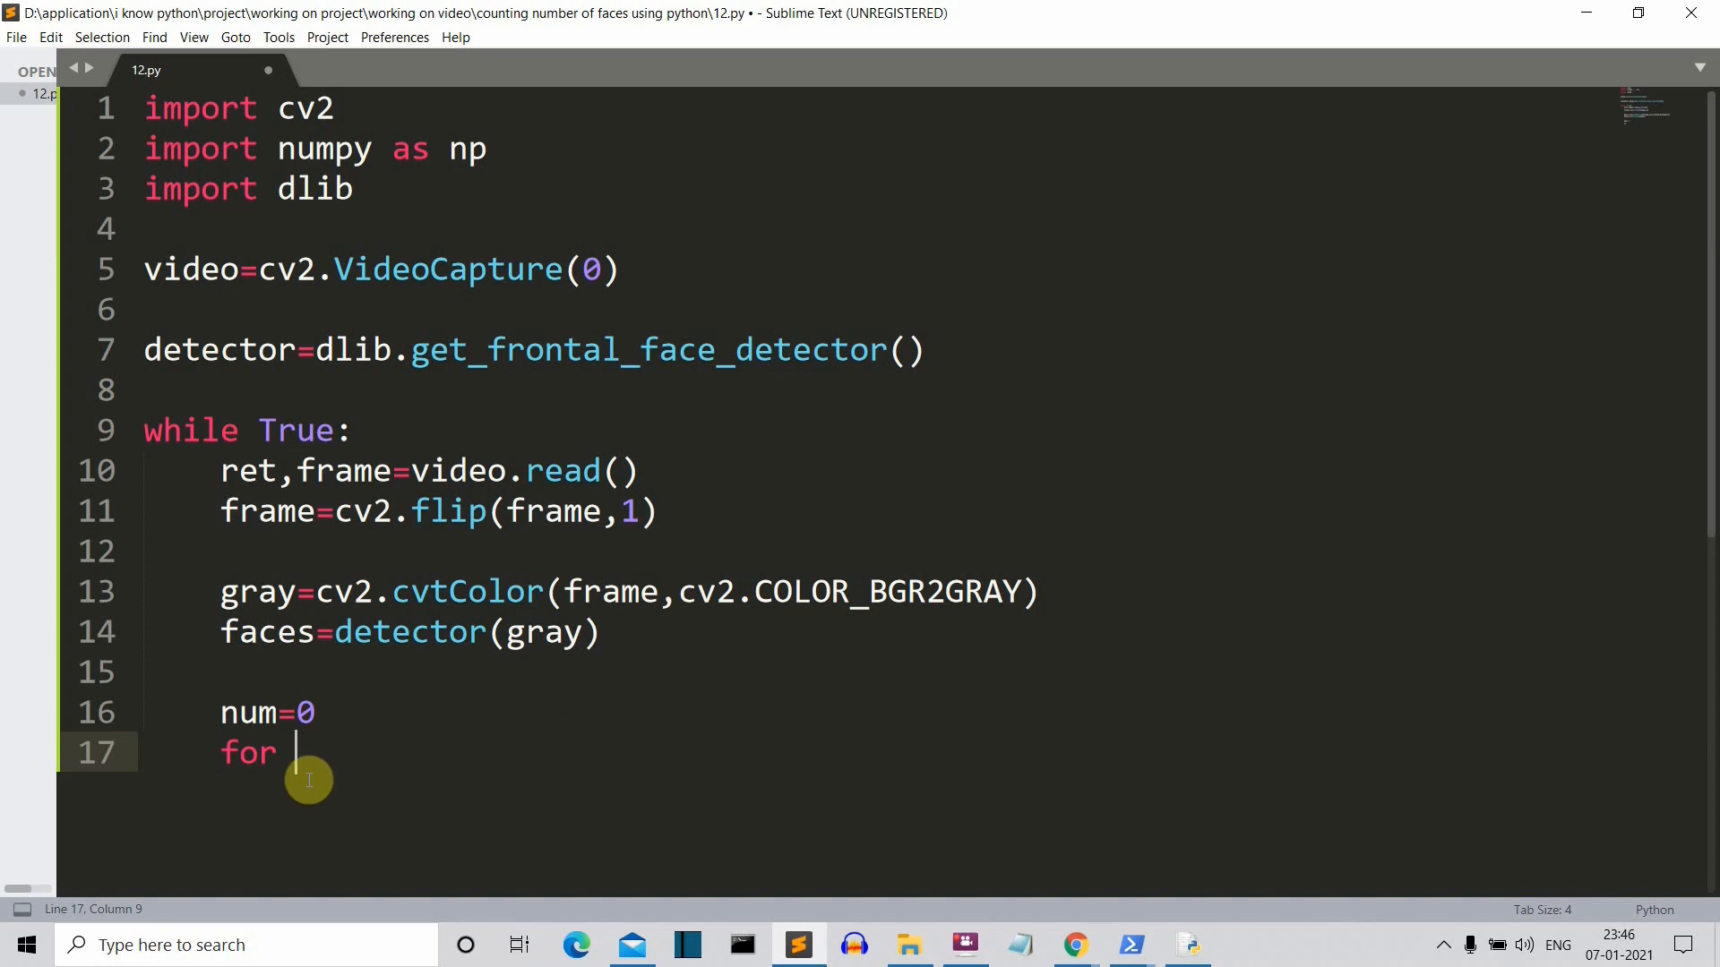
# Step: Write the 'for face in faces:' loop with x,y=face.left(),face.top()
pyautogui.write('faces in')
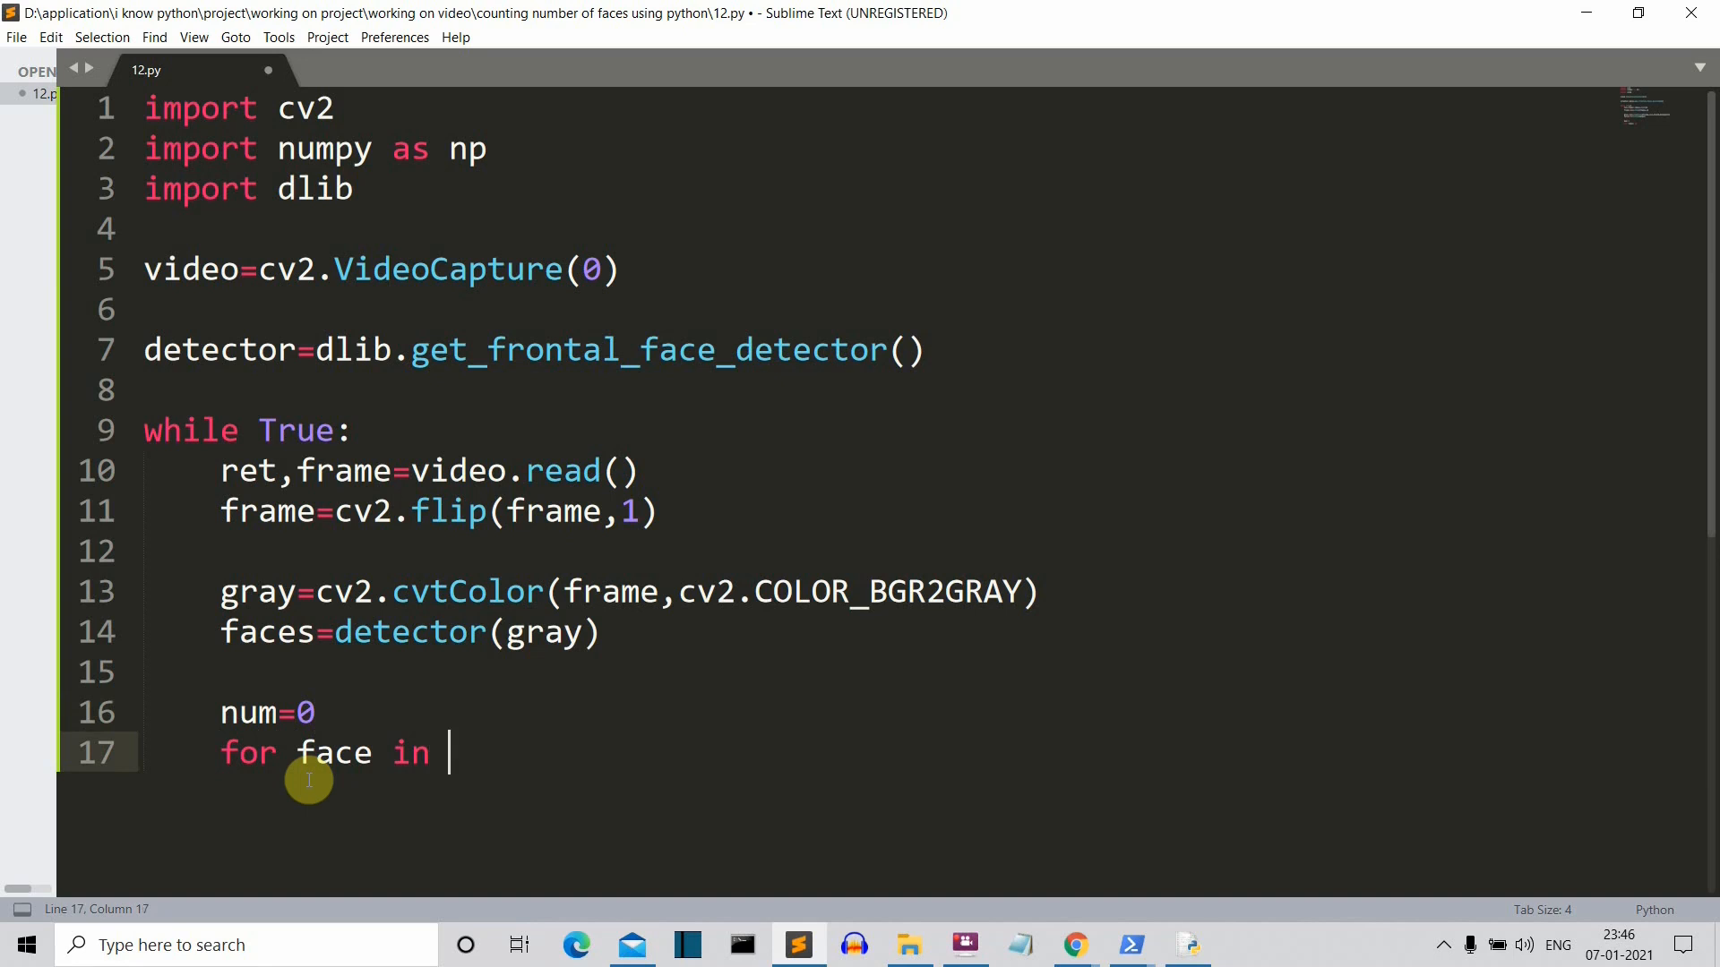
pyautogui.write('faces:')
pyautogui.write('x,y=')
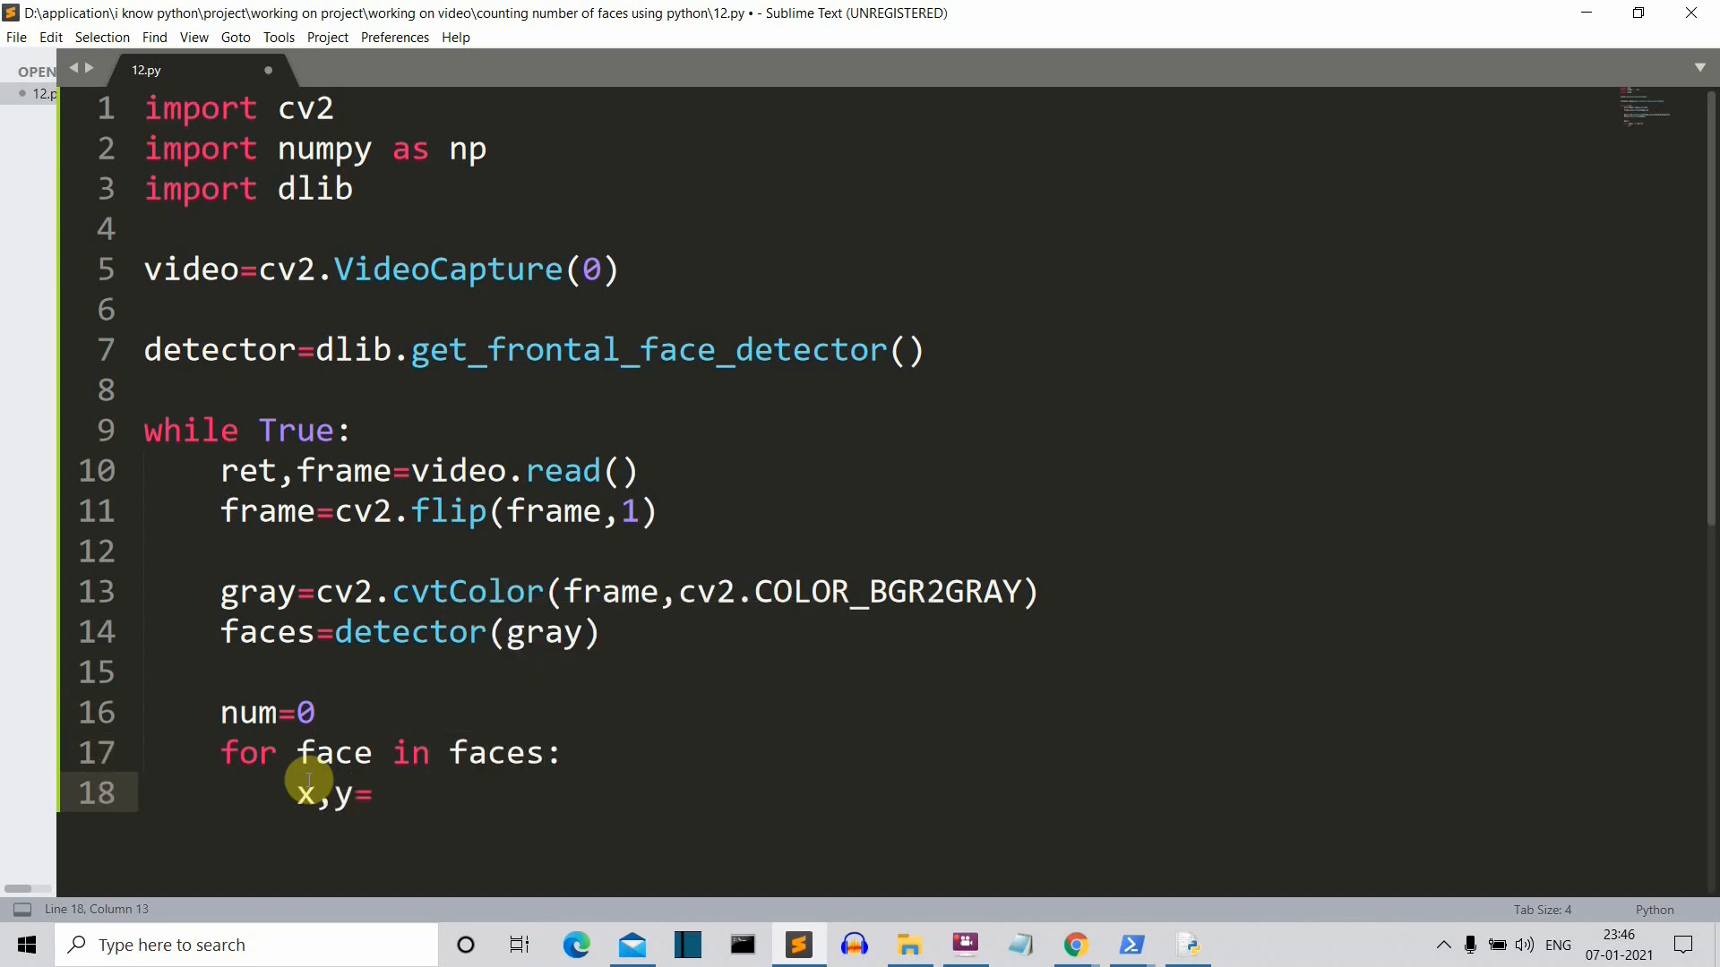
pyautogui.write('face')
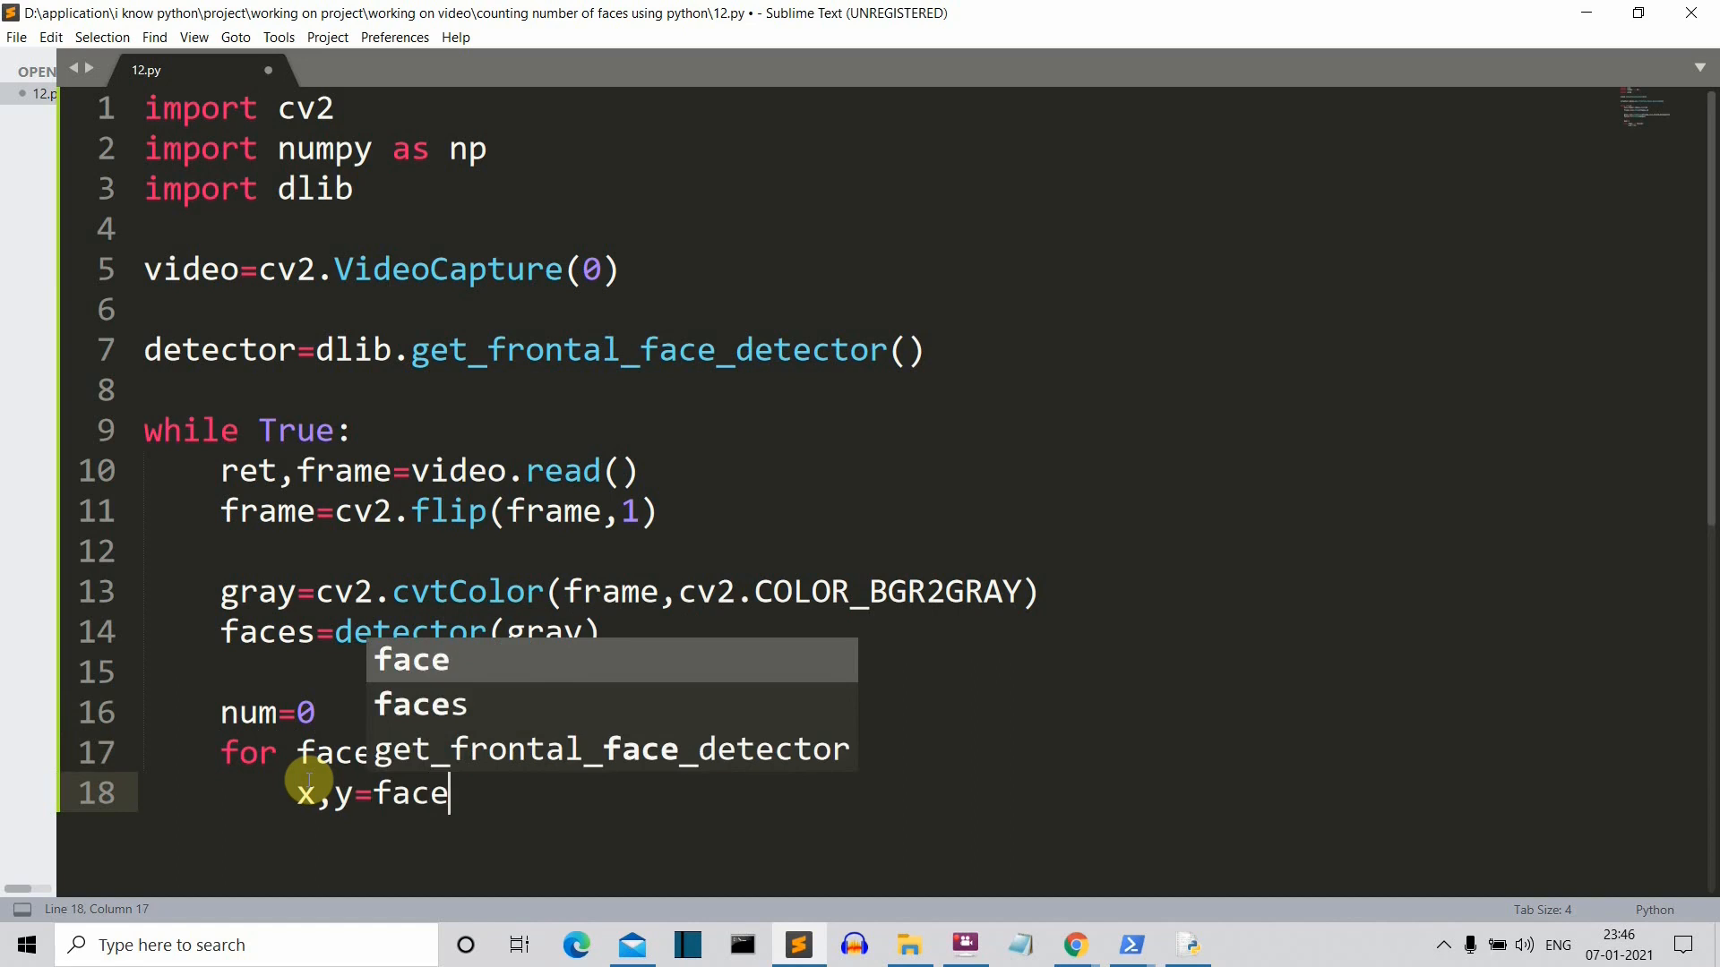
pyautogui.write('.left')
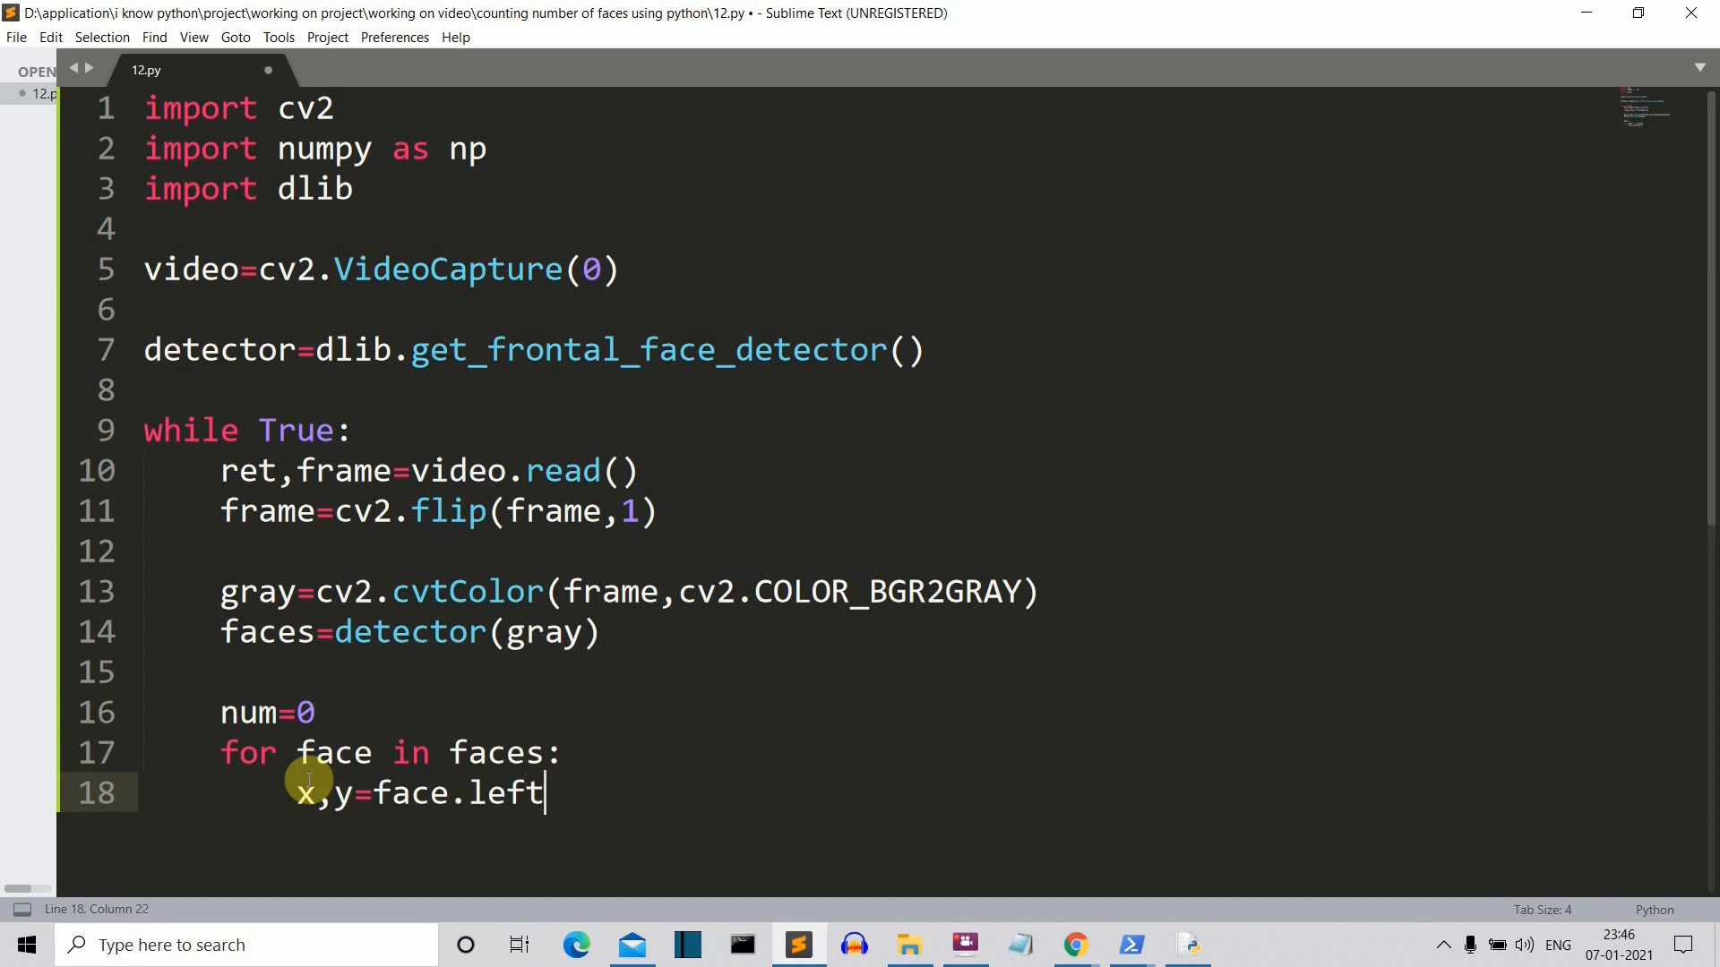
pyautogui.write(',')
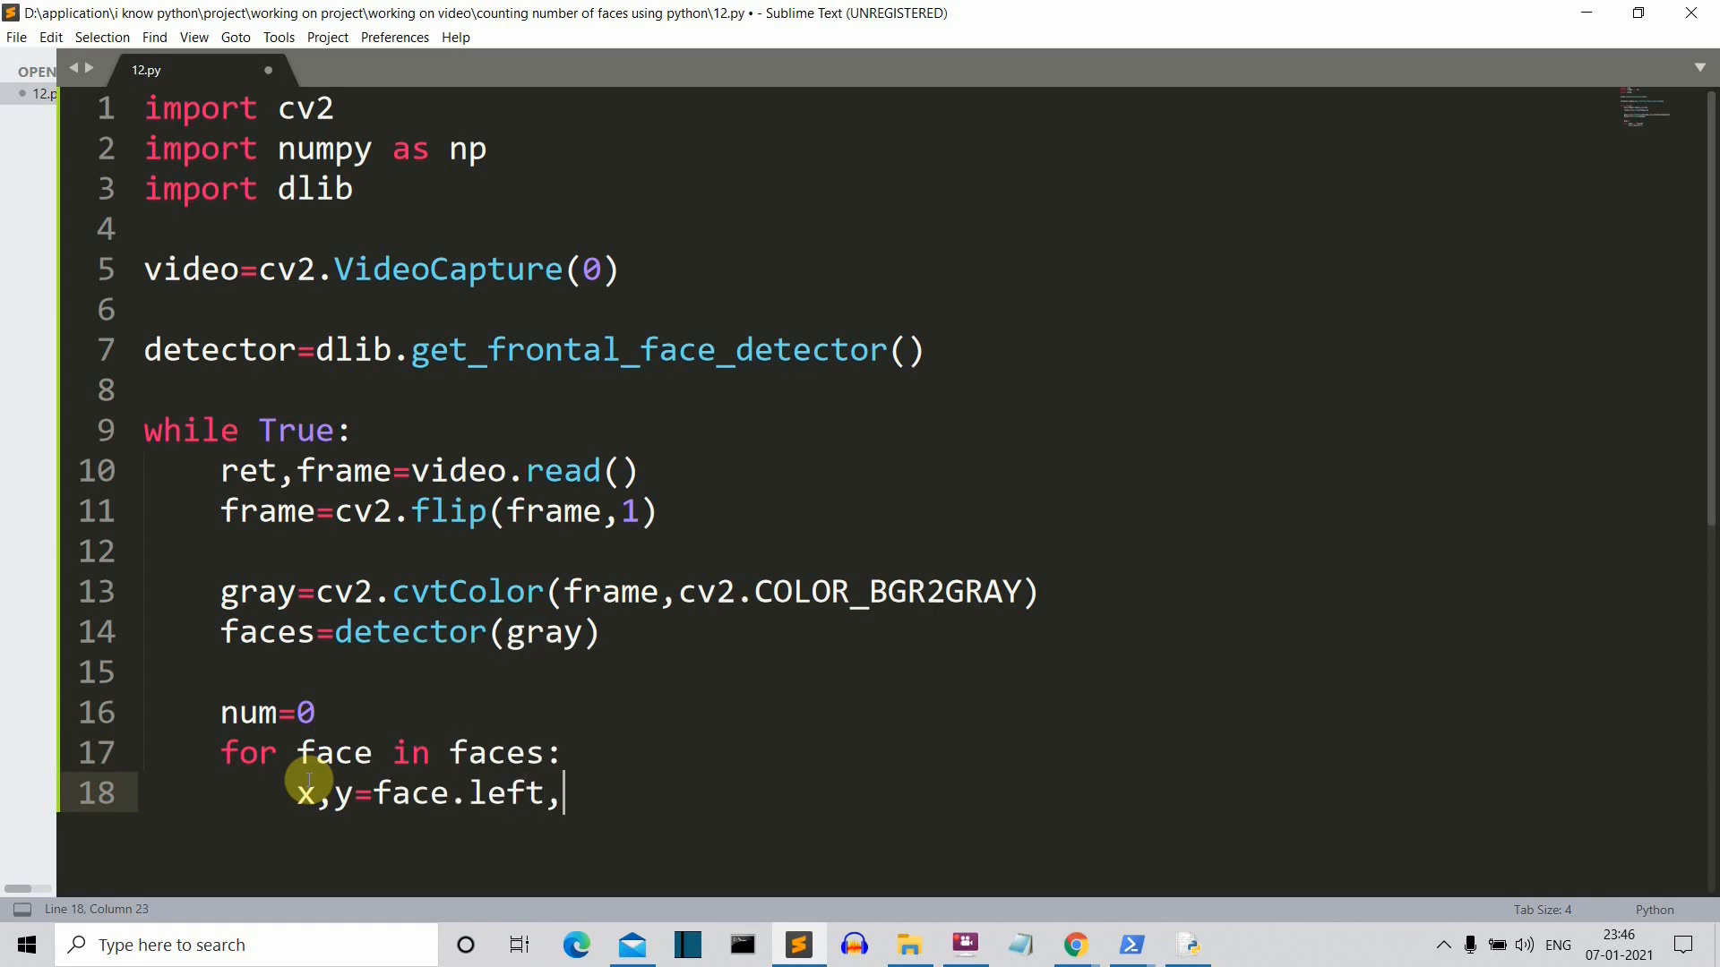
pyautogui.write('face.')
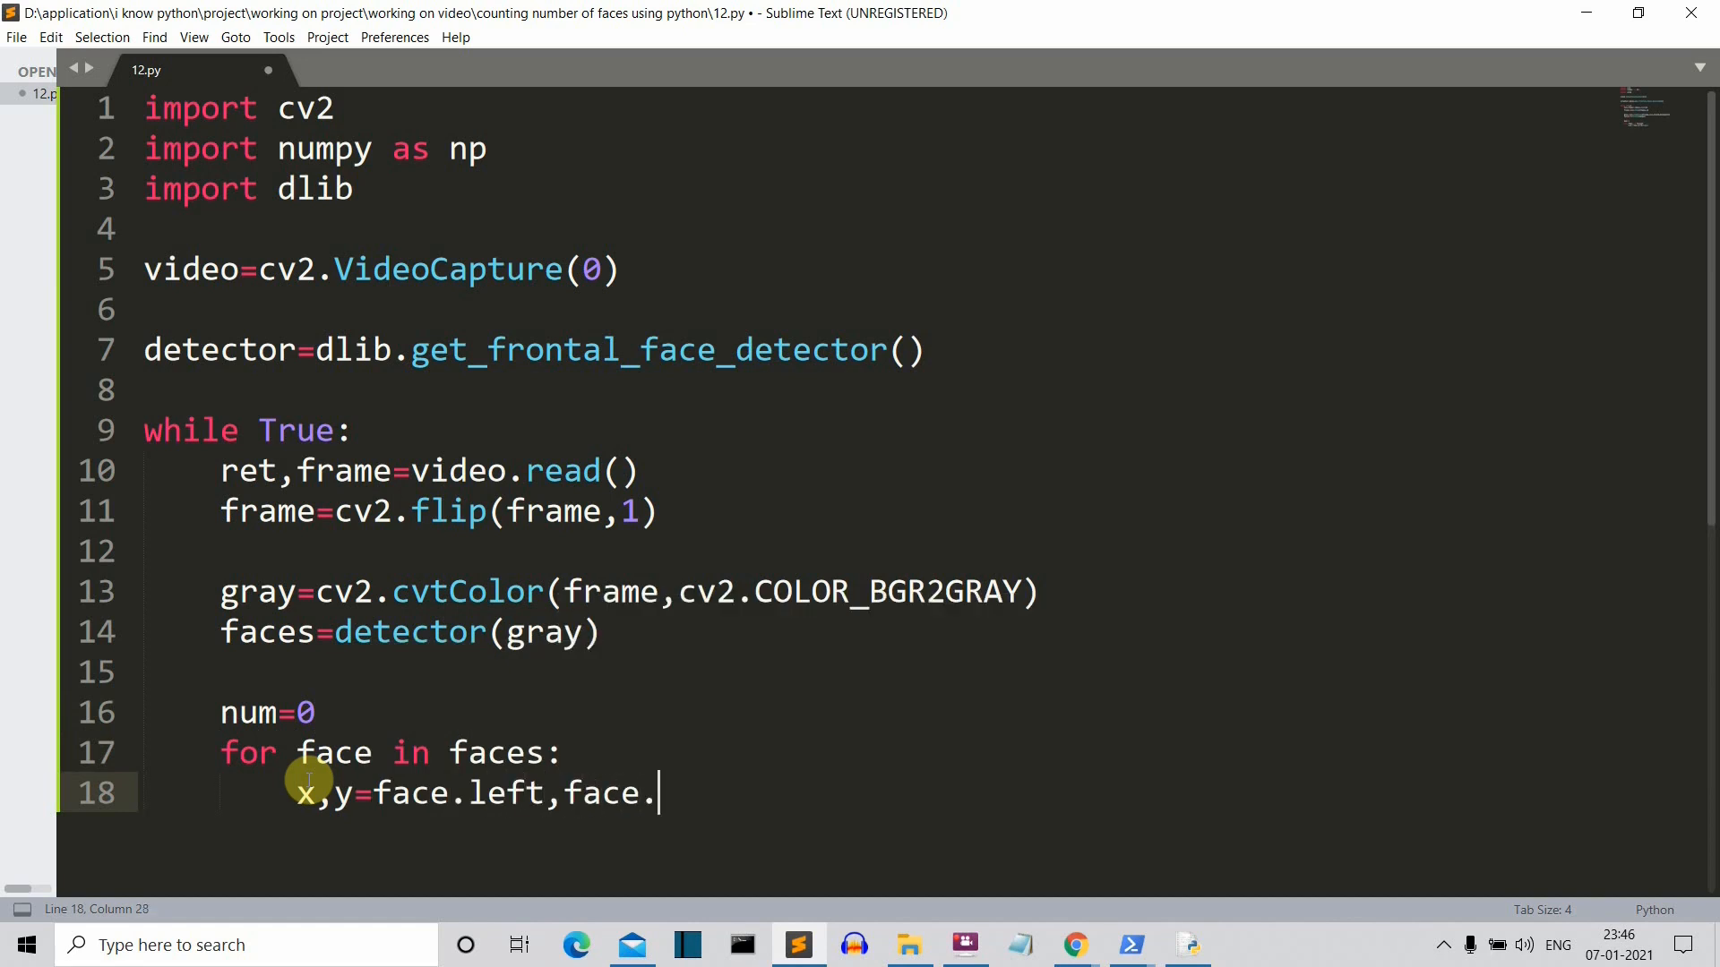
pyautogui.write('right')
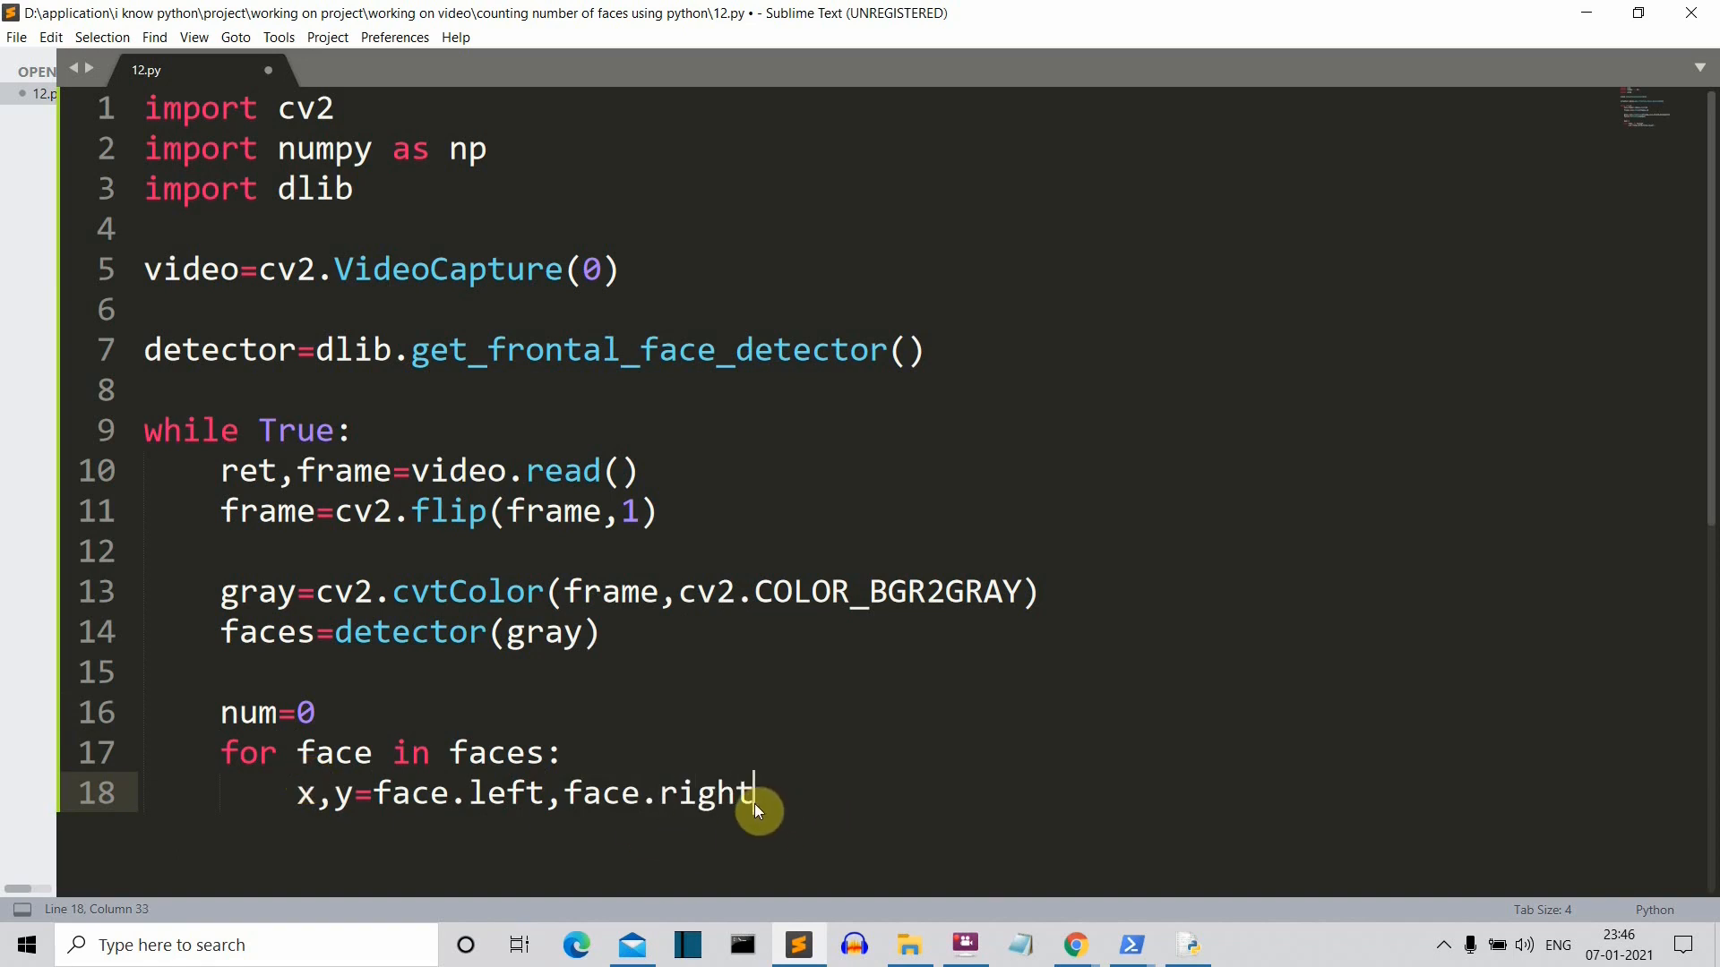
pyautogui.press('BackSpace')
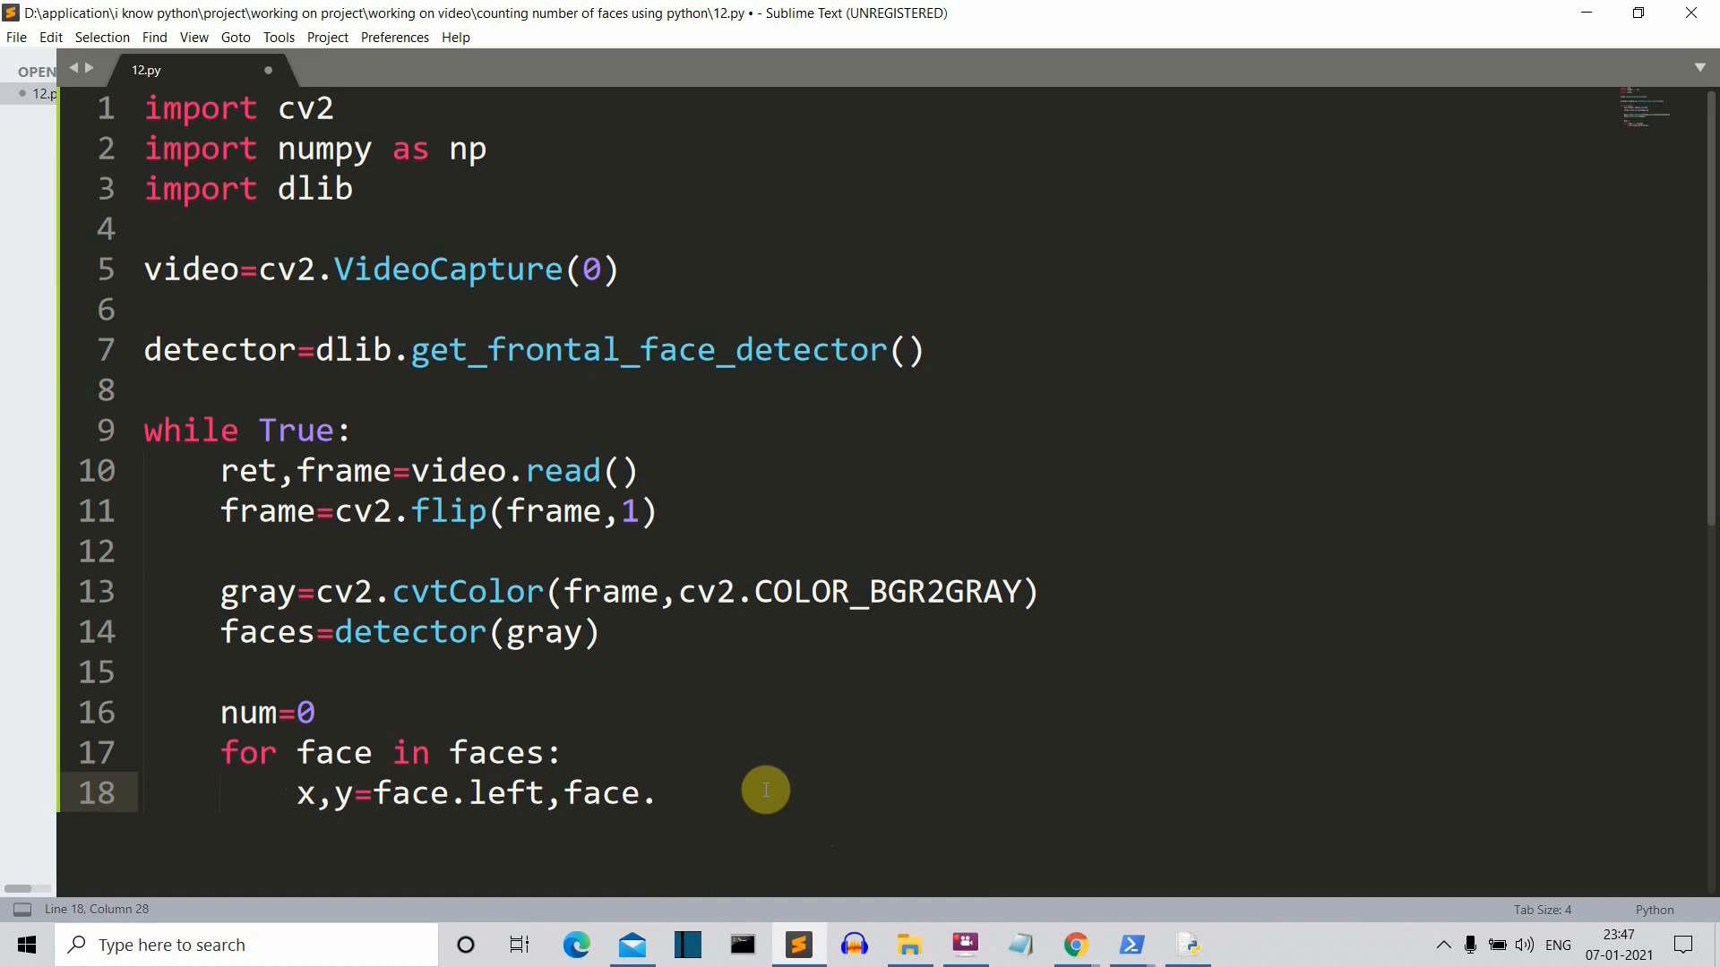
pyautogui.write('top')
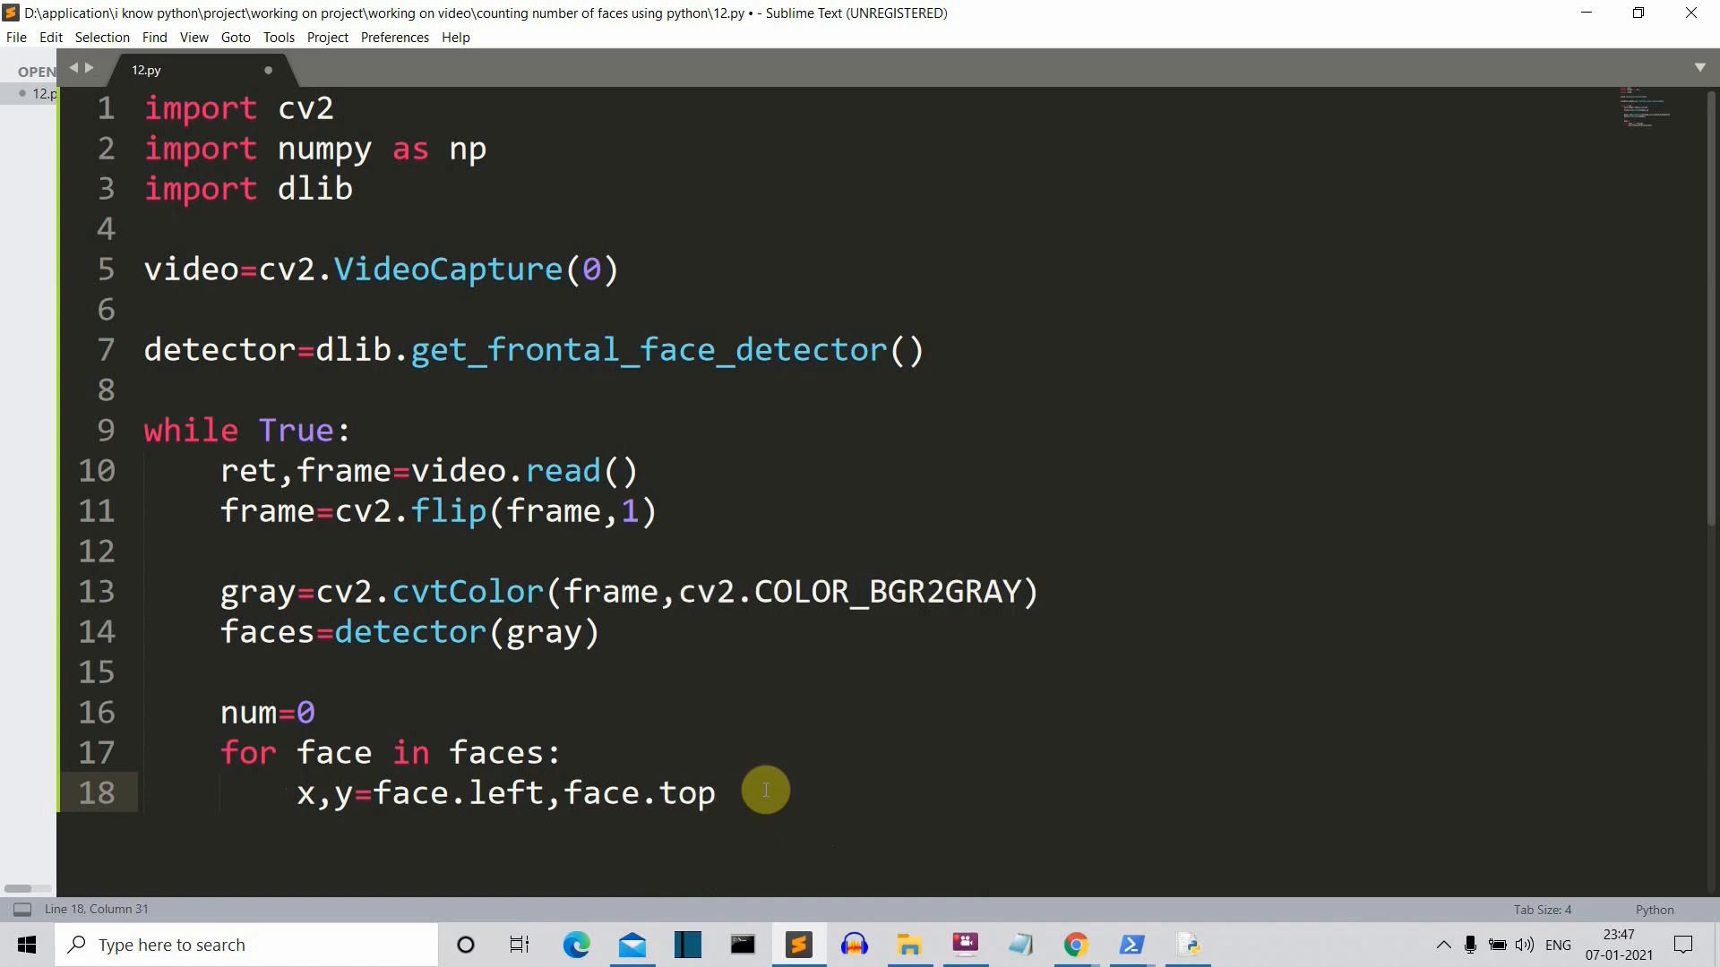
pyautogui.write('()')
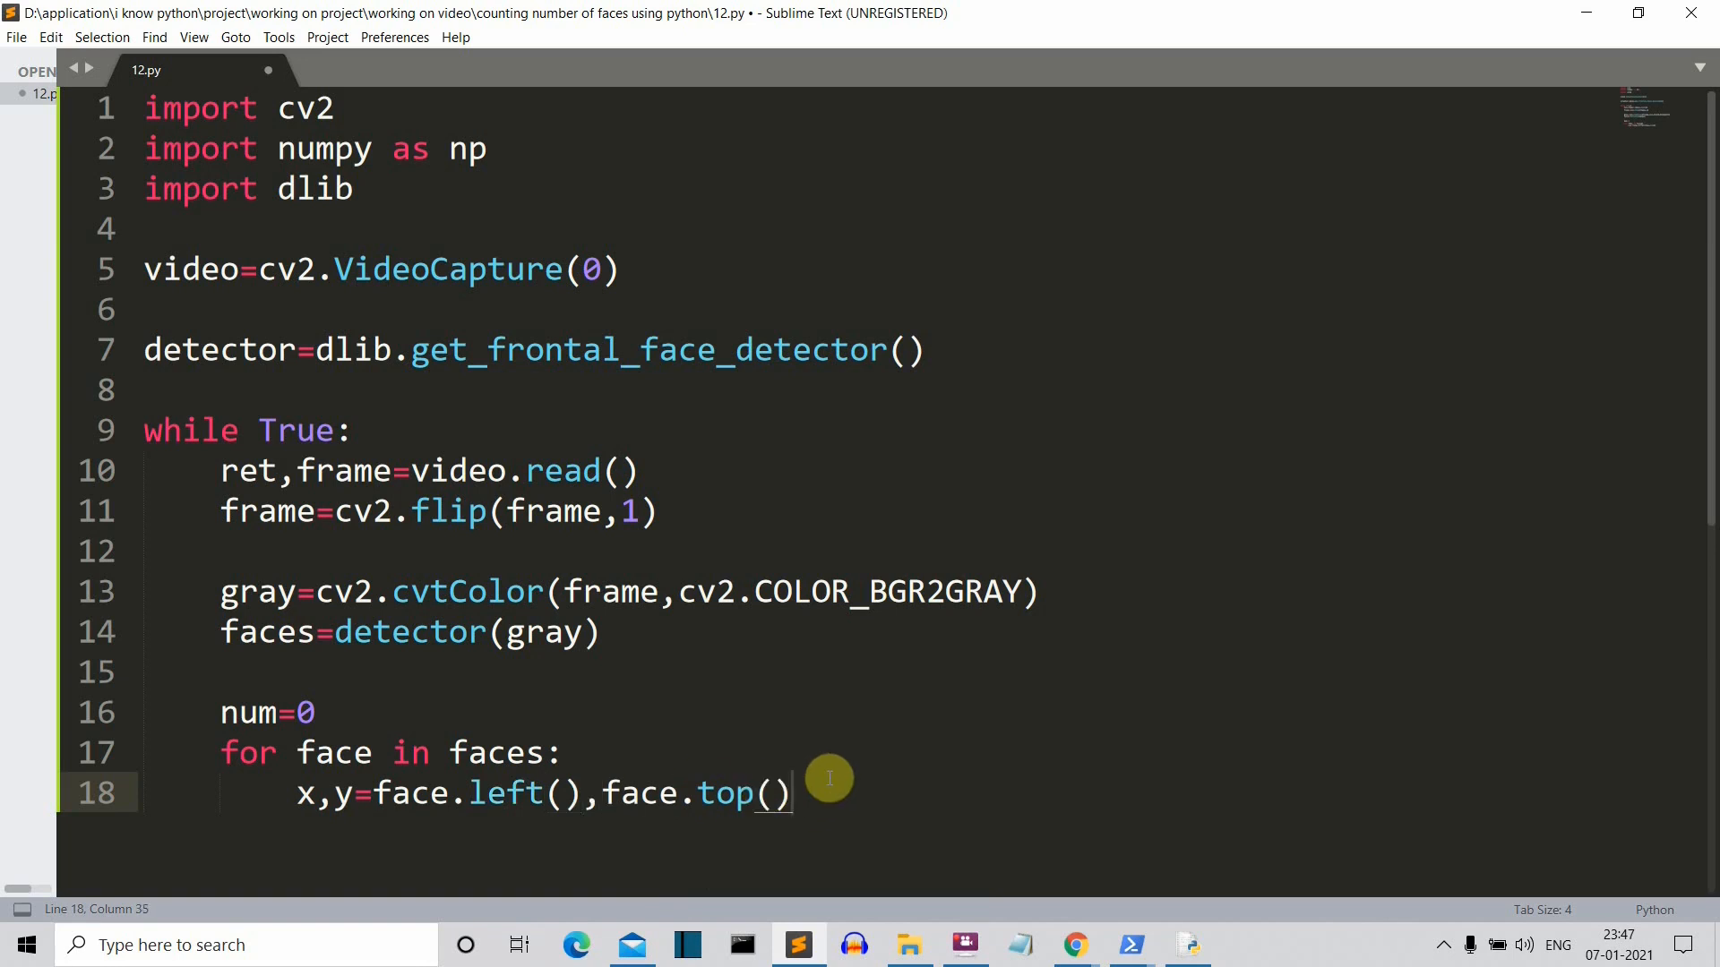
pyautogui.press('enter')
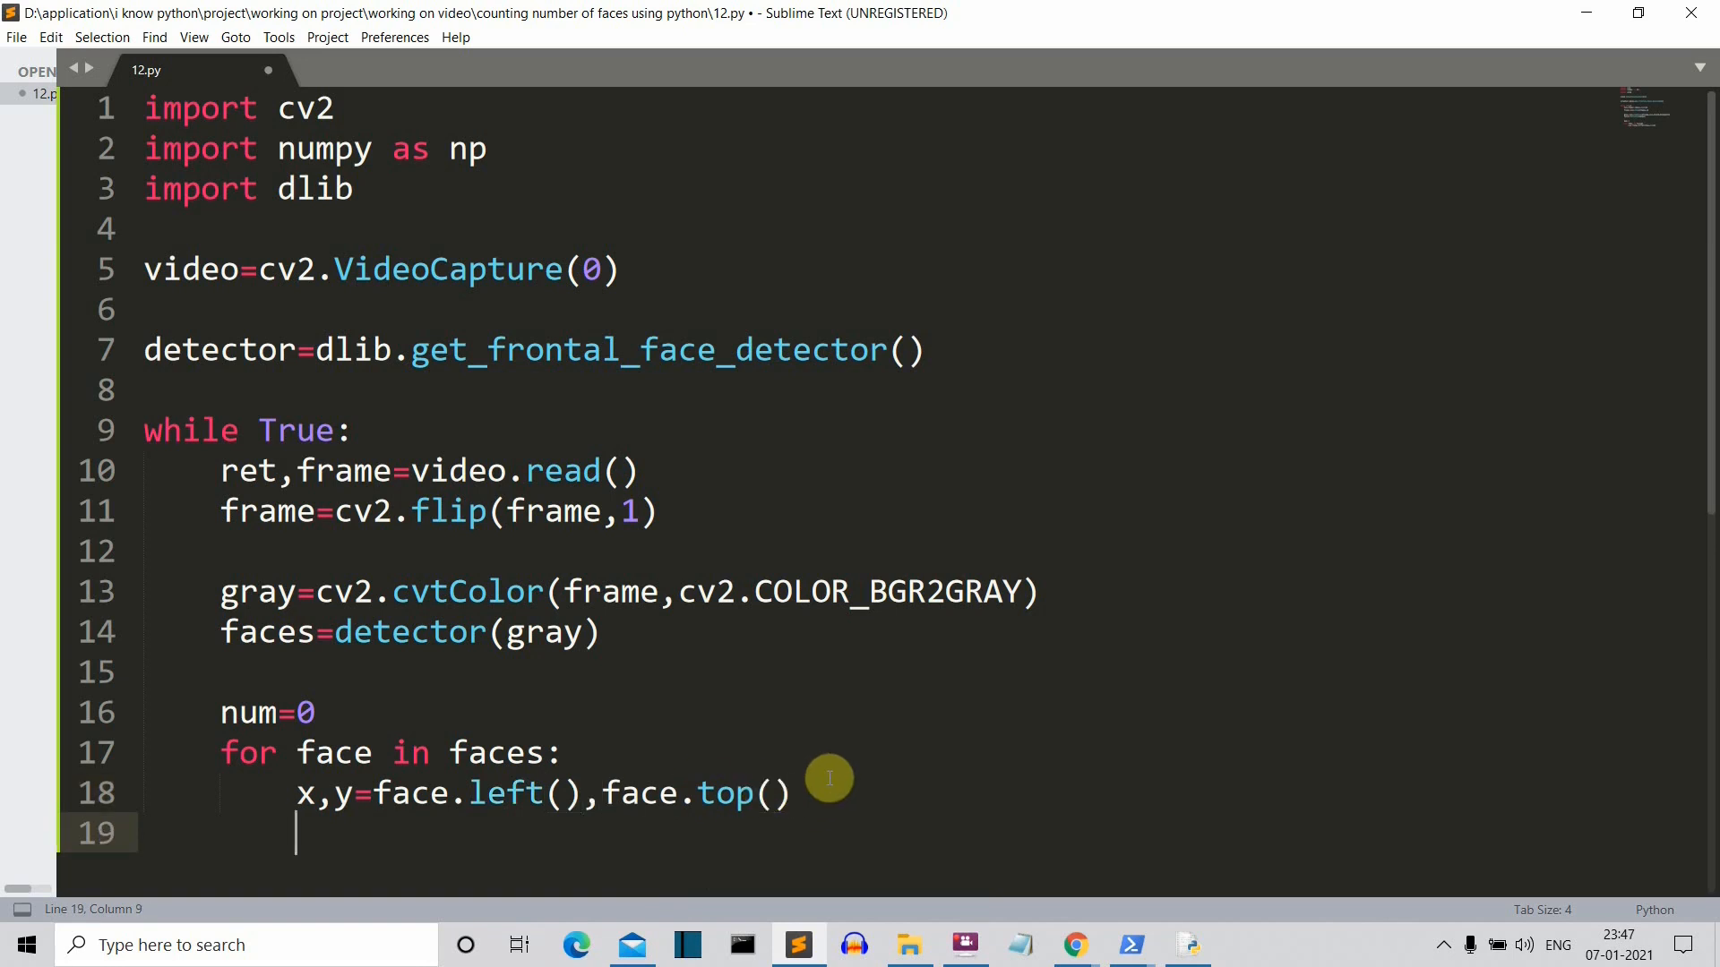
# Step: Add hi,wi=face.right(),face.bottom() on the next loop line
pyautogui.write('hi')
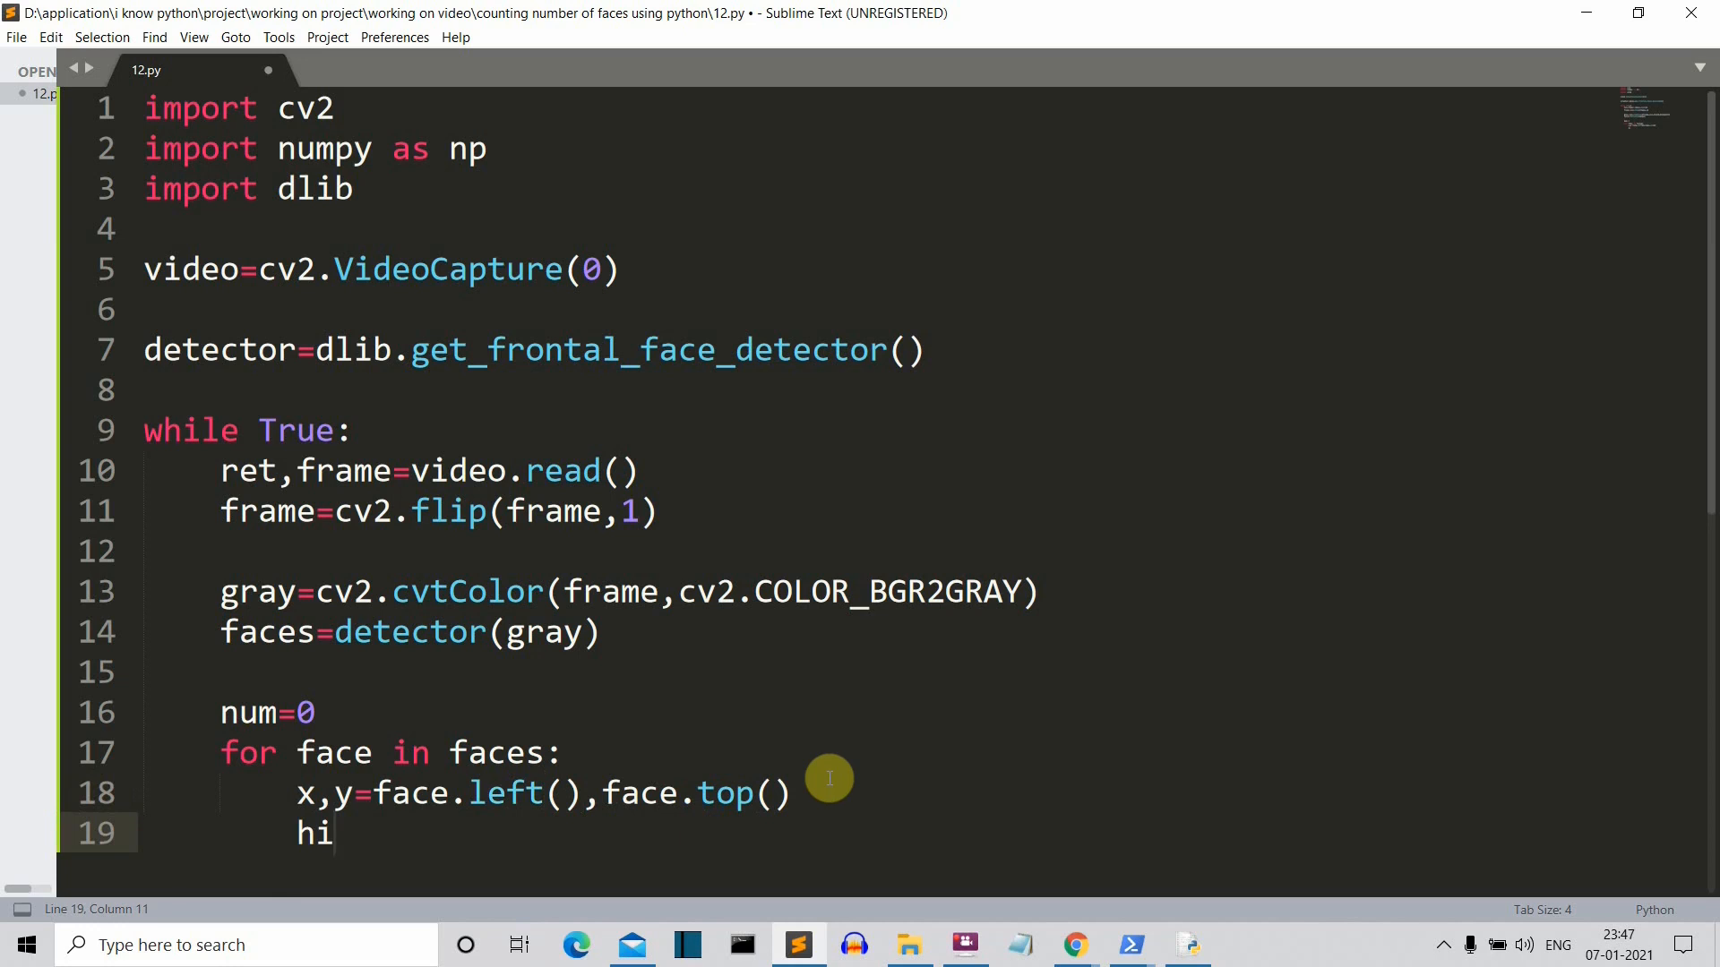
pyautogui.write(',')
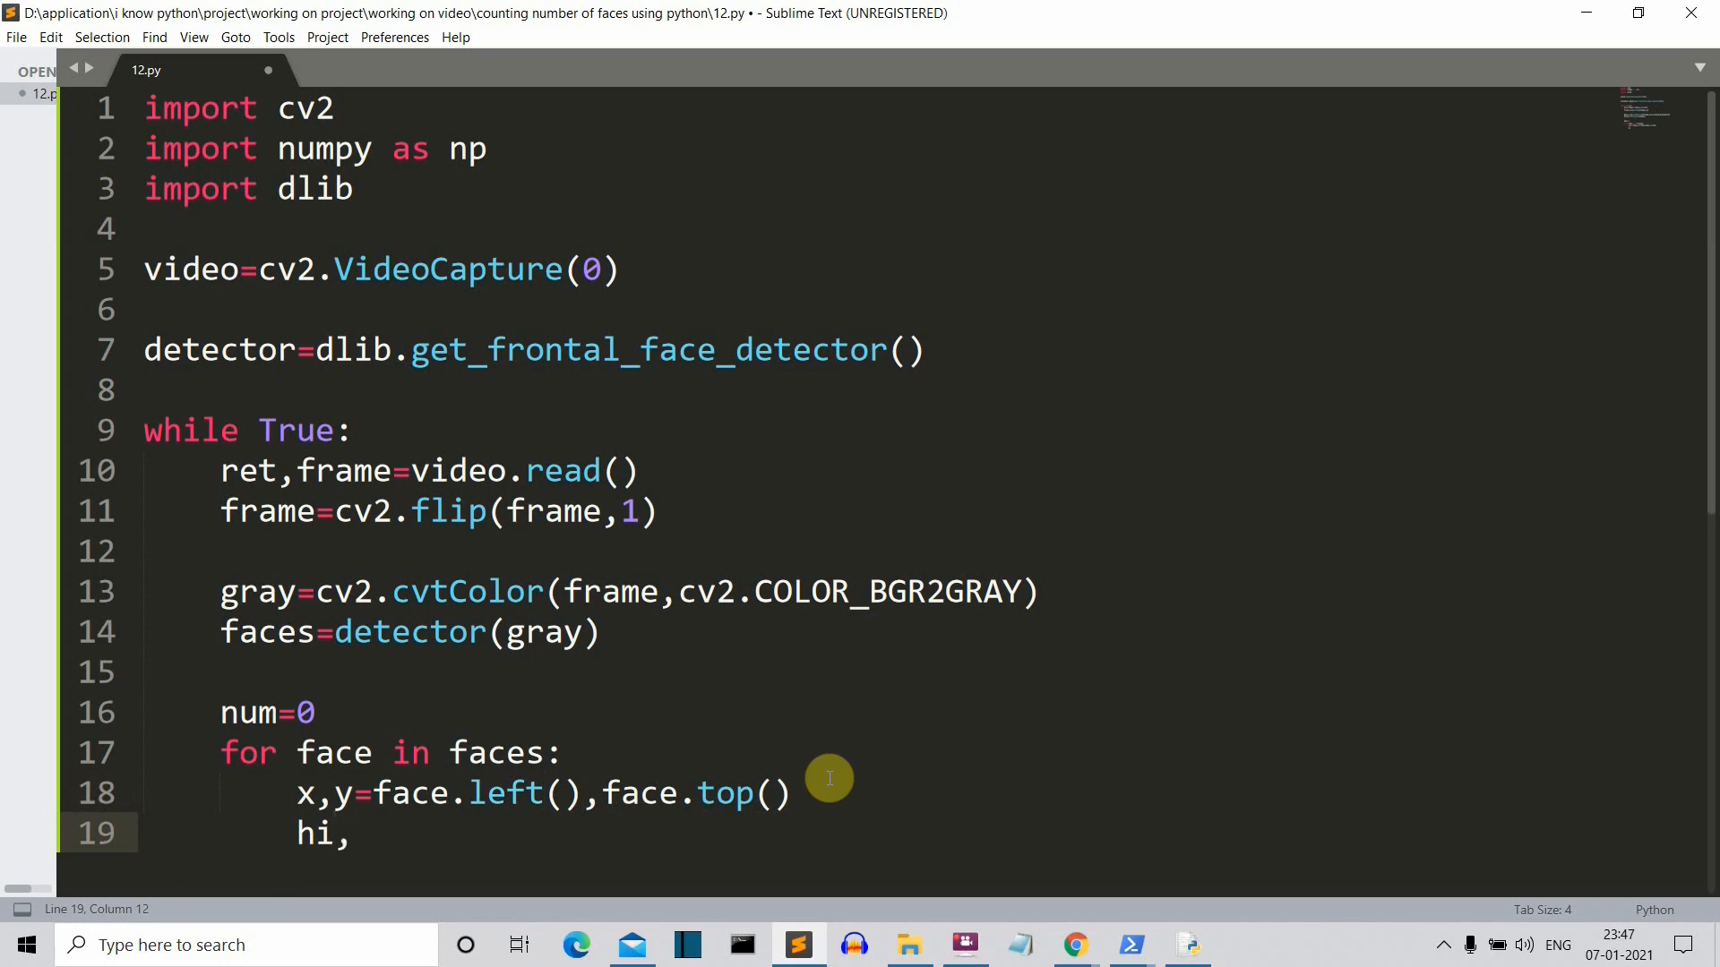
pyautogui.write('wi=')
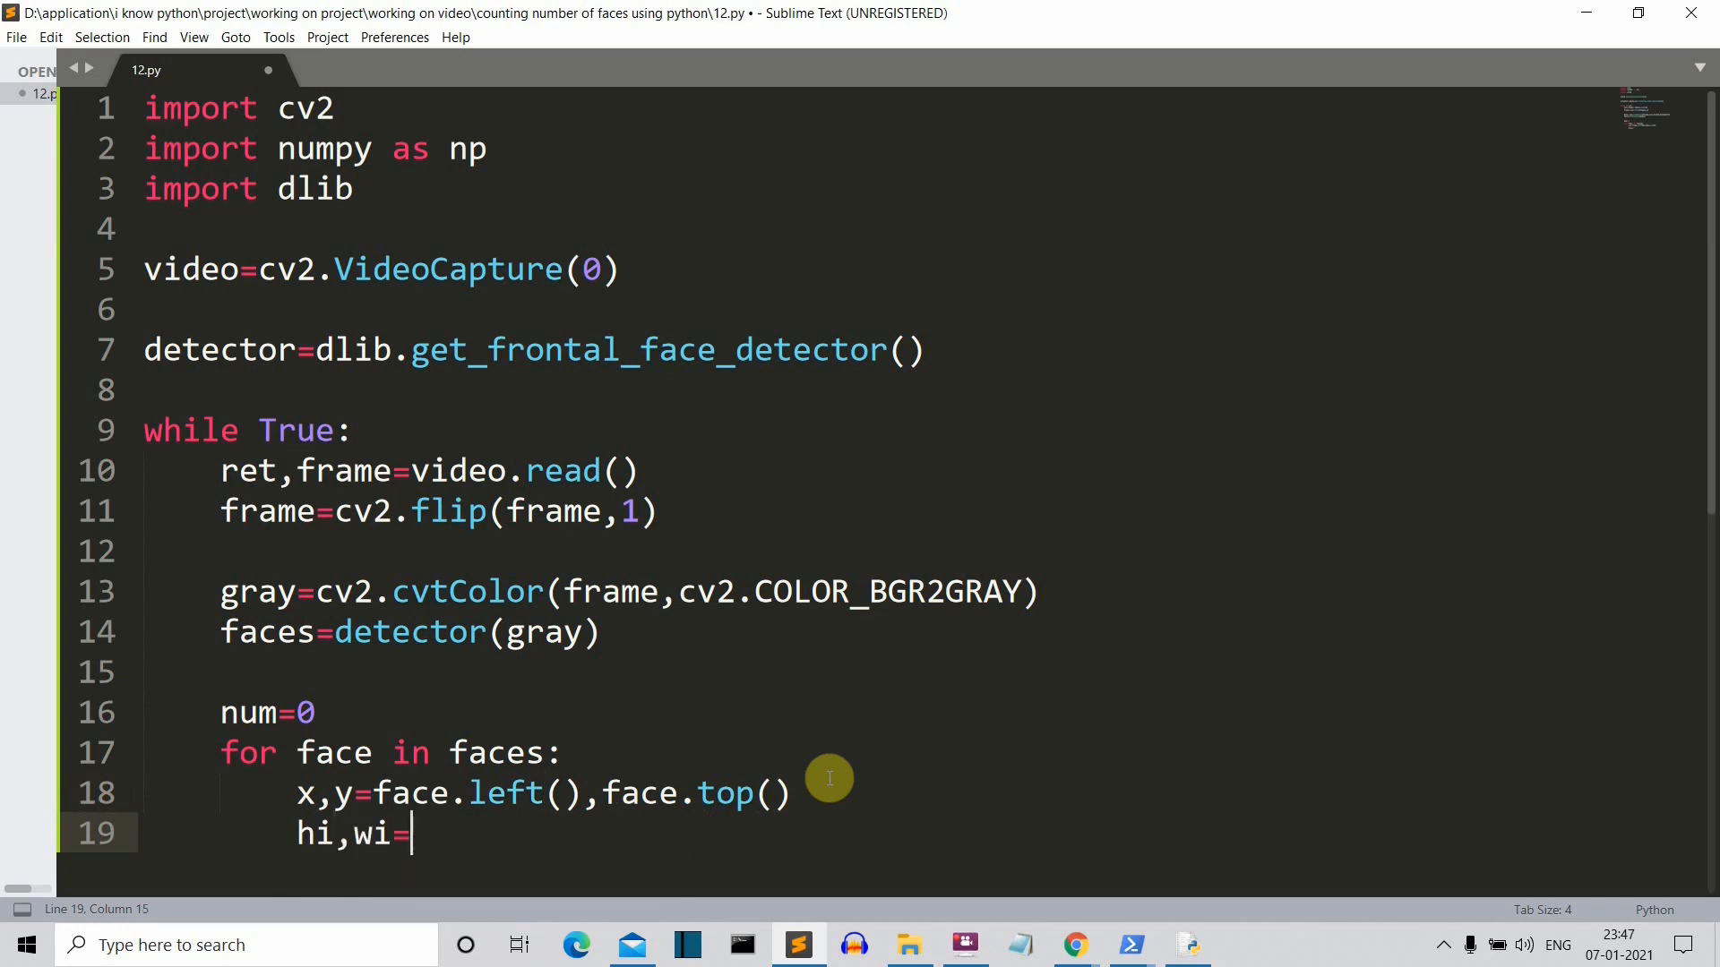
pyautogui.write('face.right')
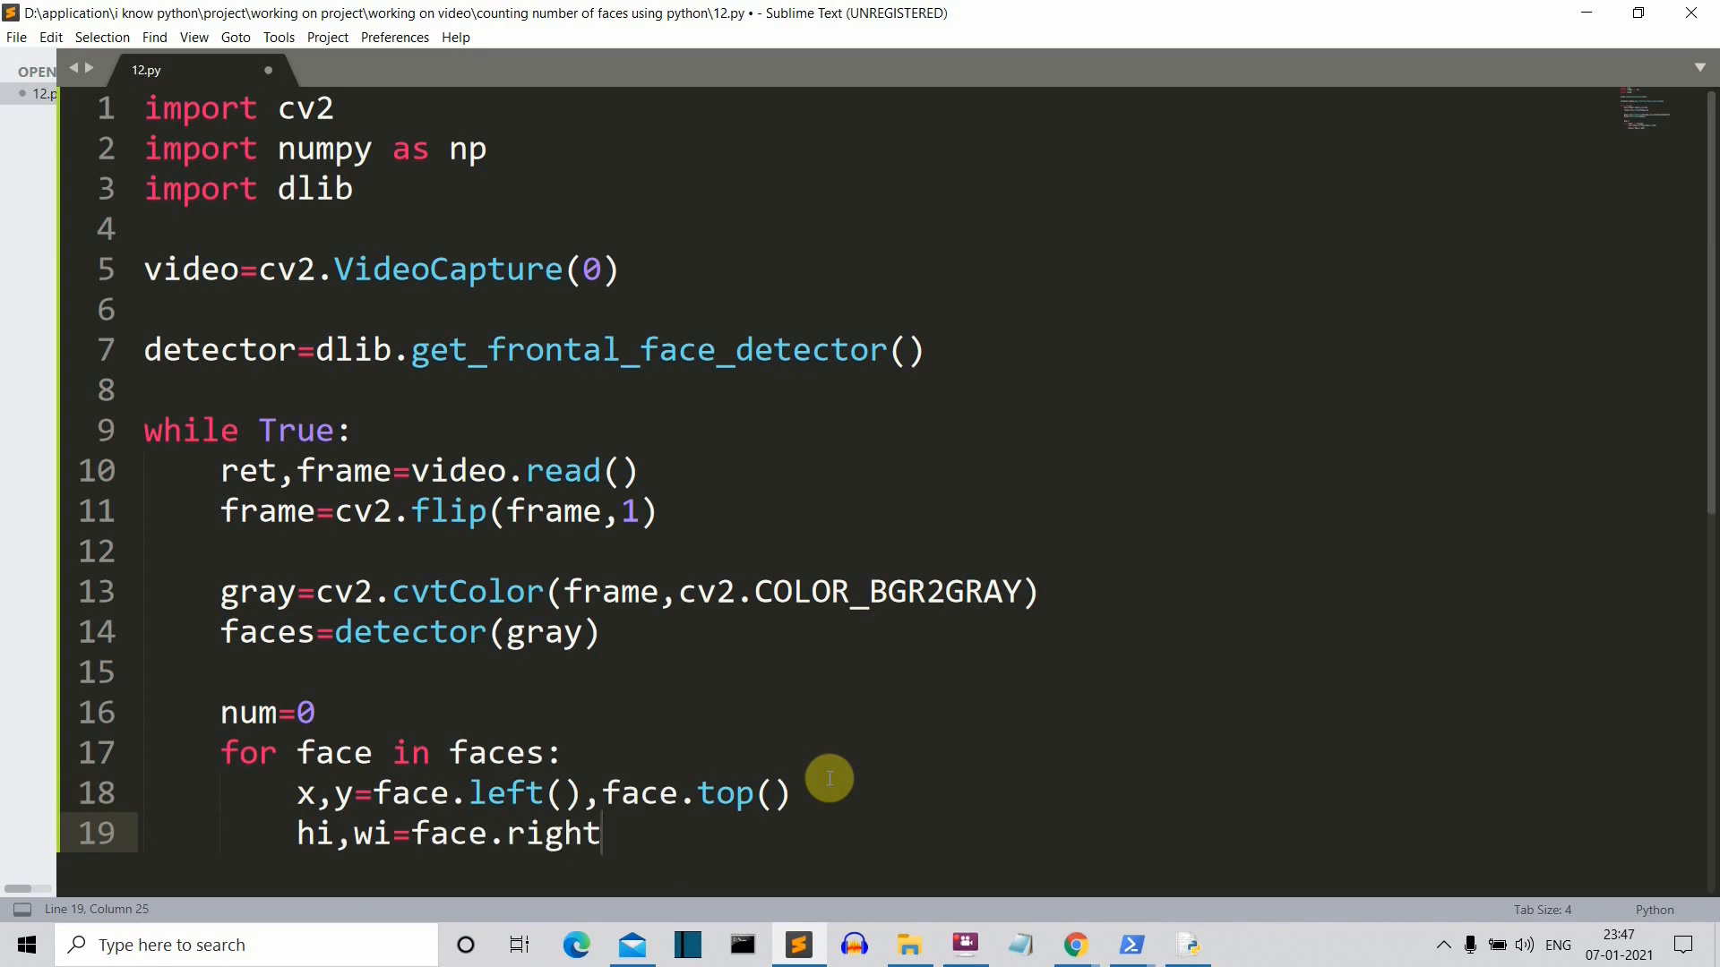
pyautogui.write('().,face')
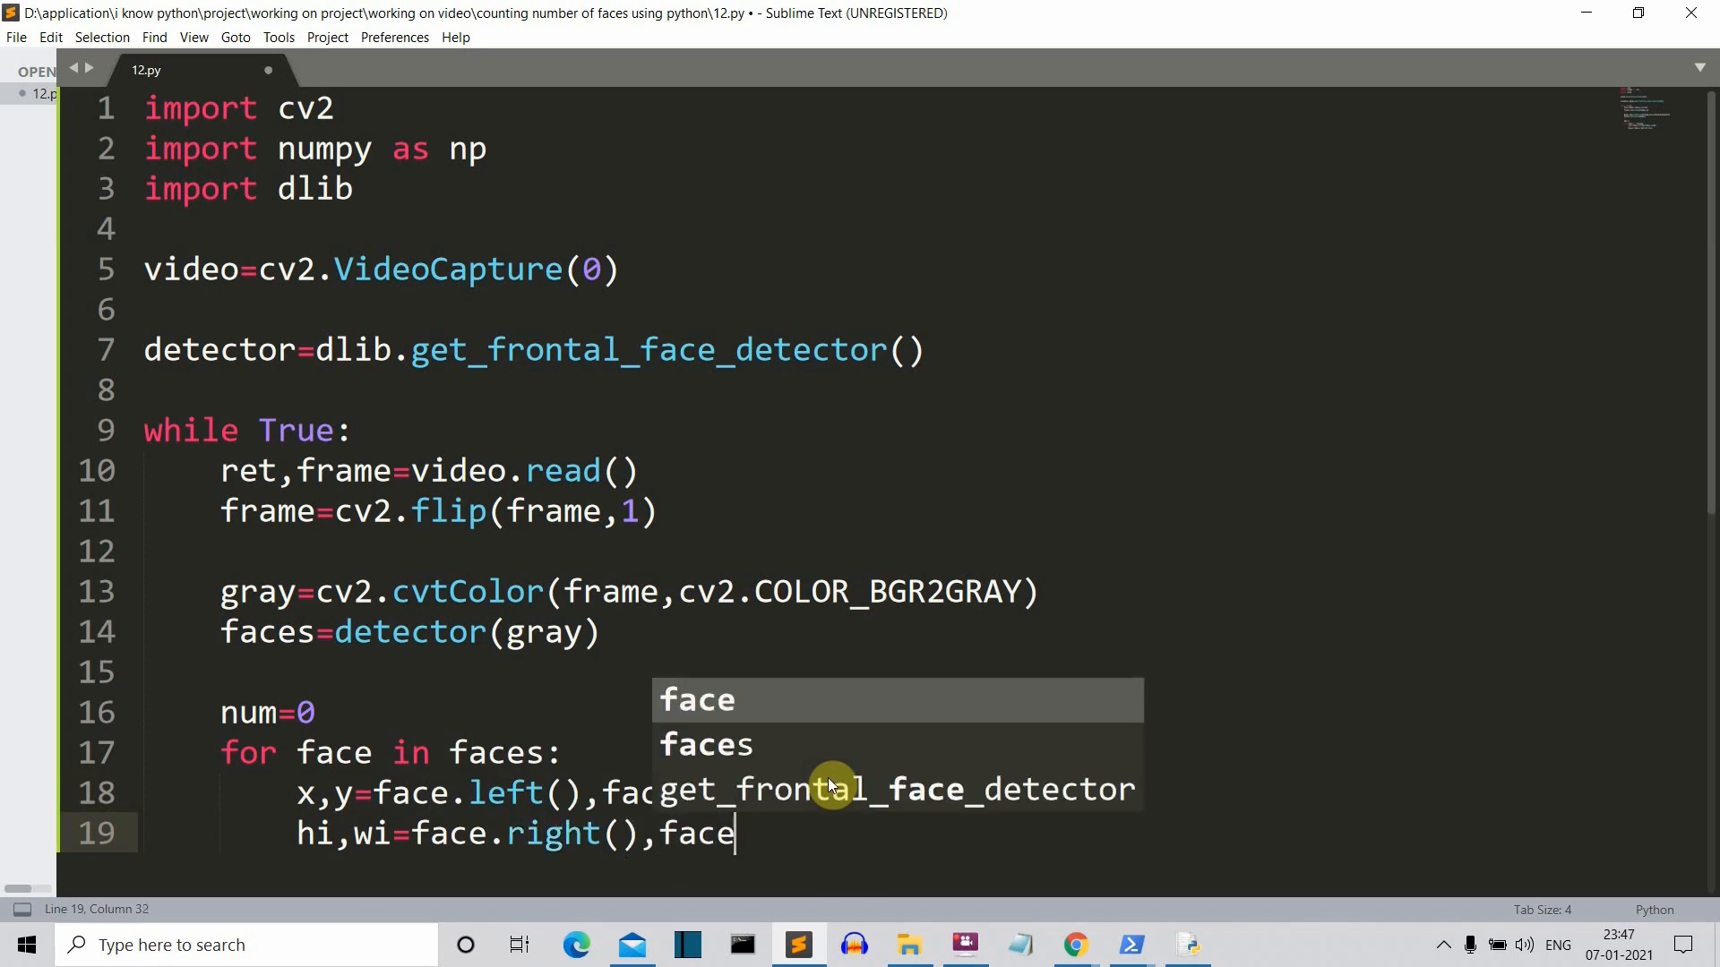
pyautogui.write('boyyonm')
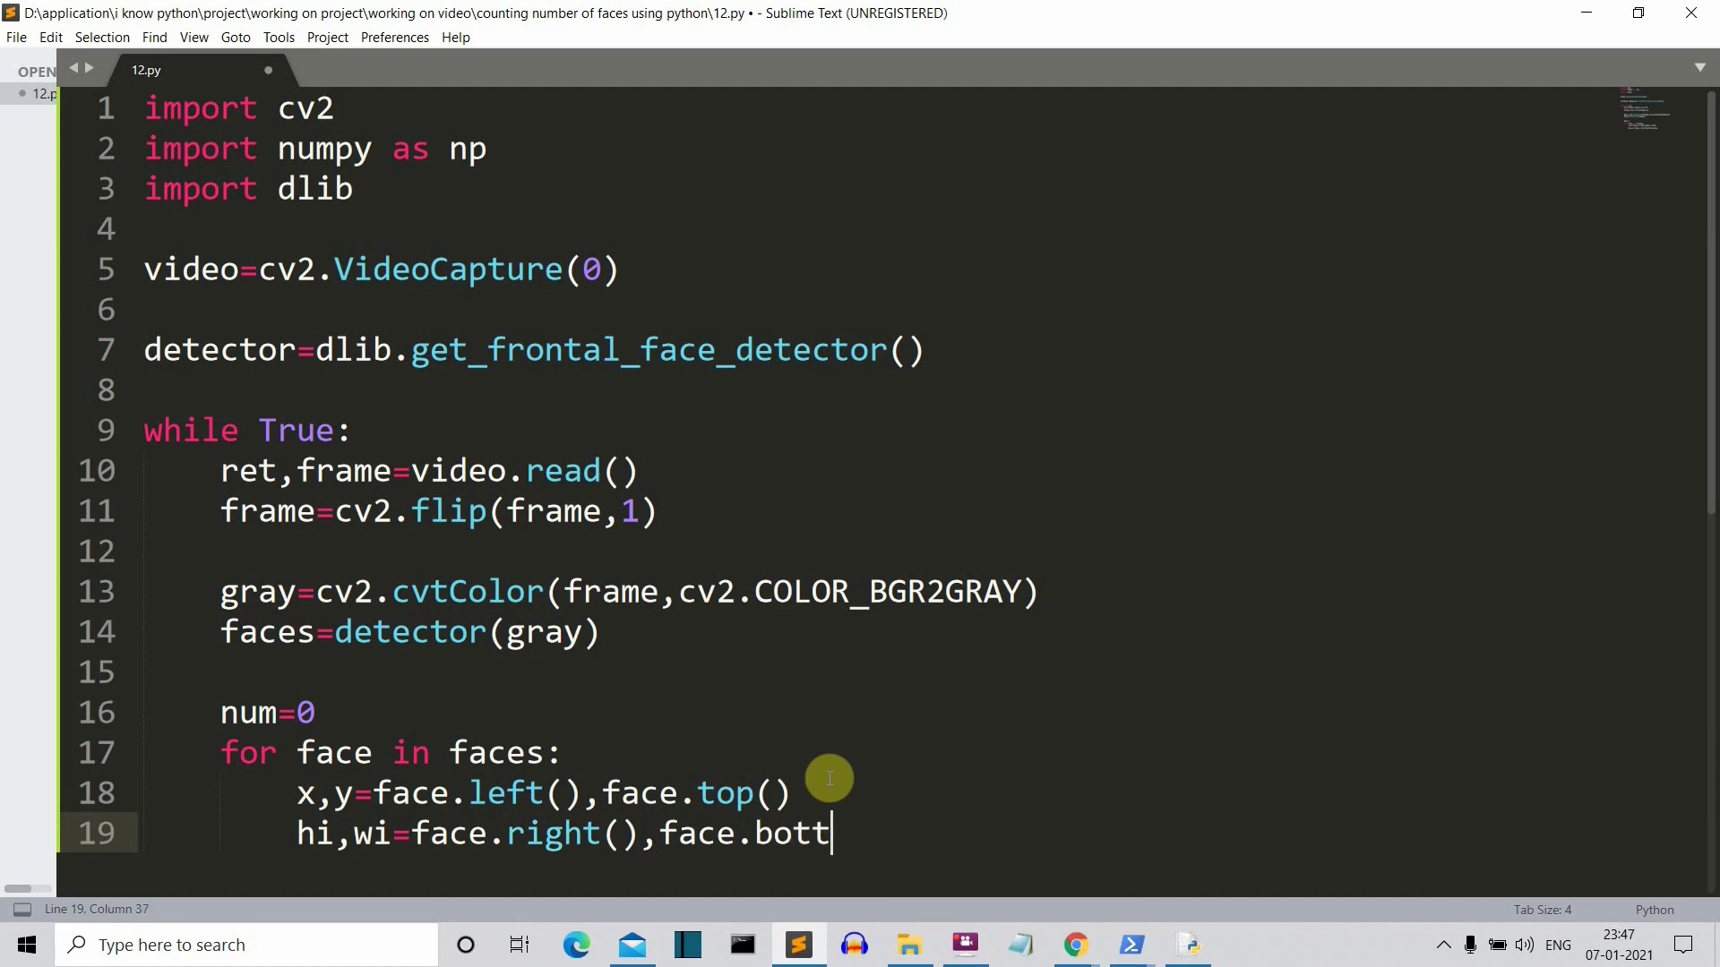
pyautogui.write('om()')
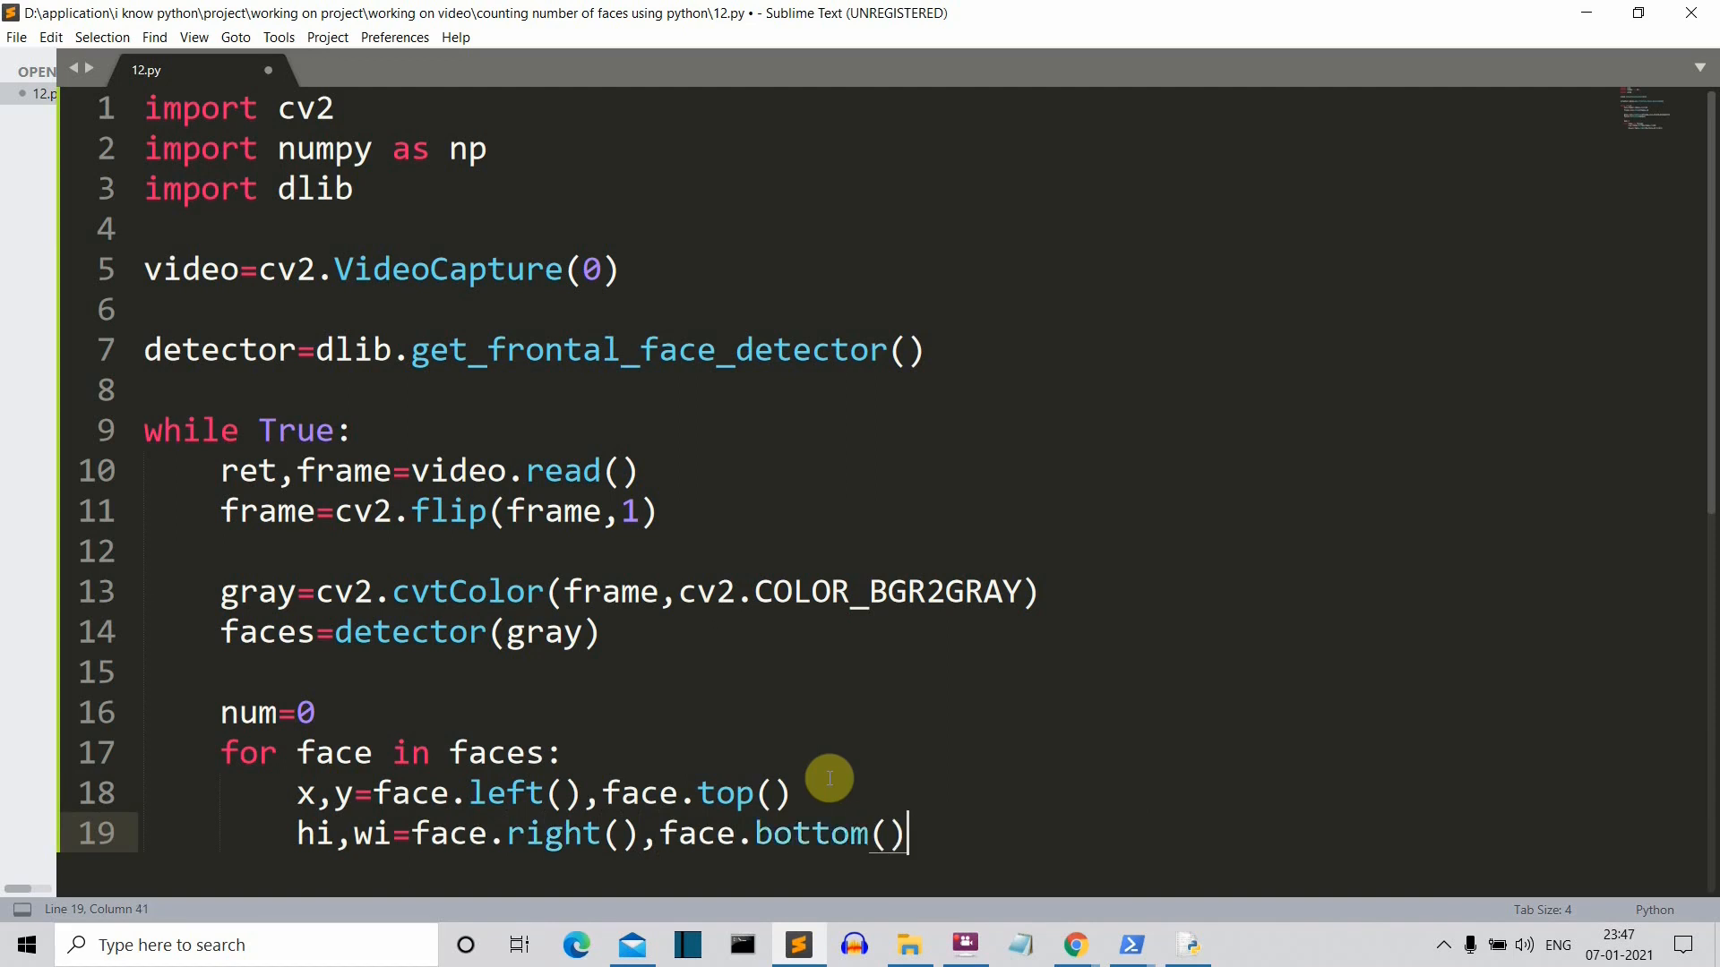
# Step: Type cv2.rectangle(frame,(x,y),(hi,wi),(0,0,255),2) on line 20 and start a new line
pyautogui.scroll(-3)
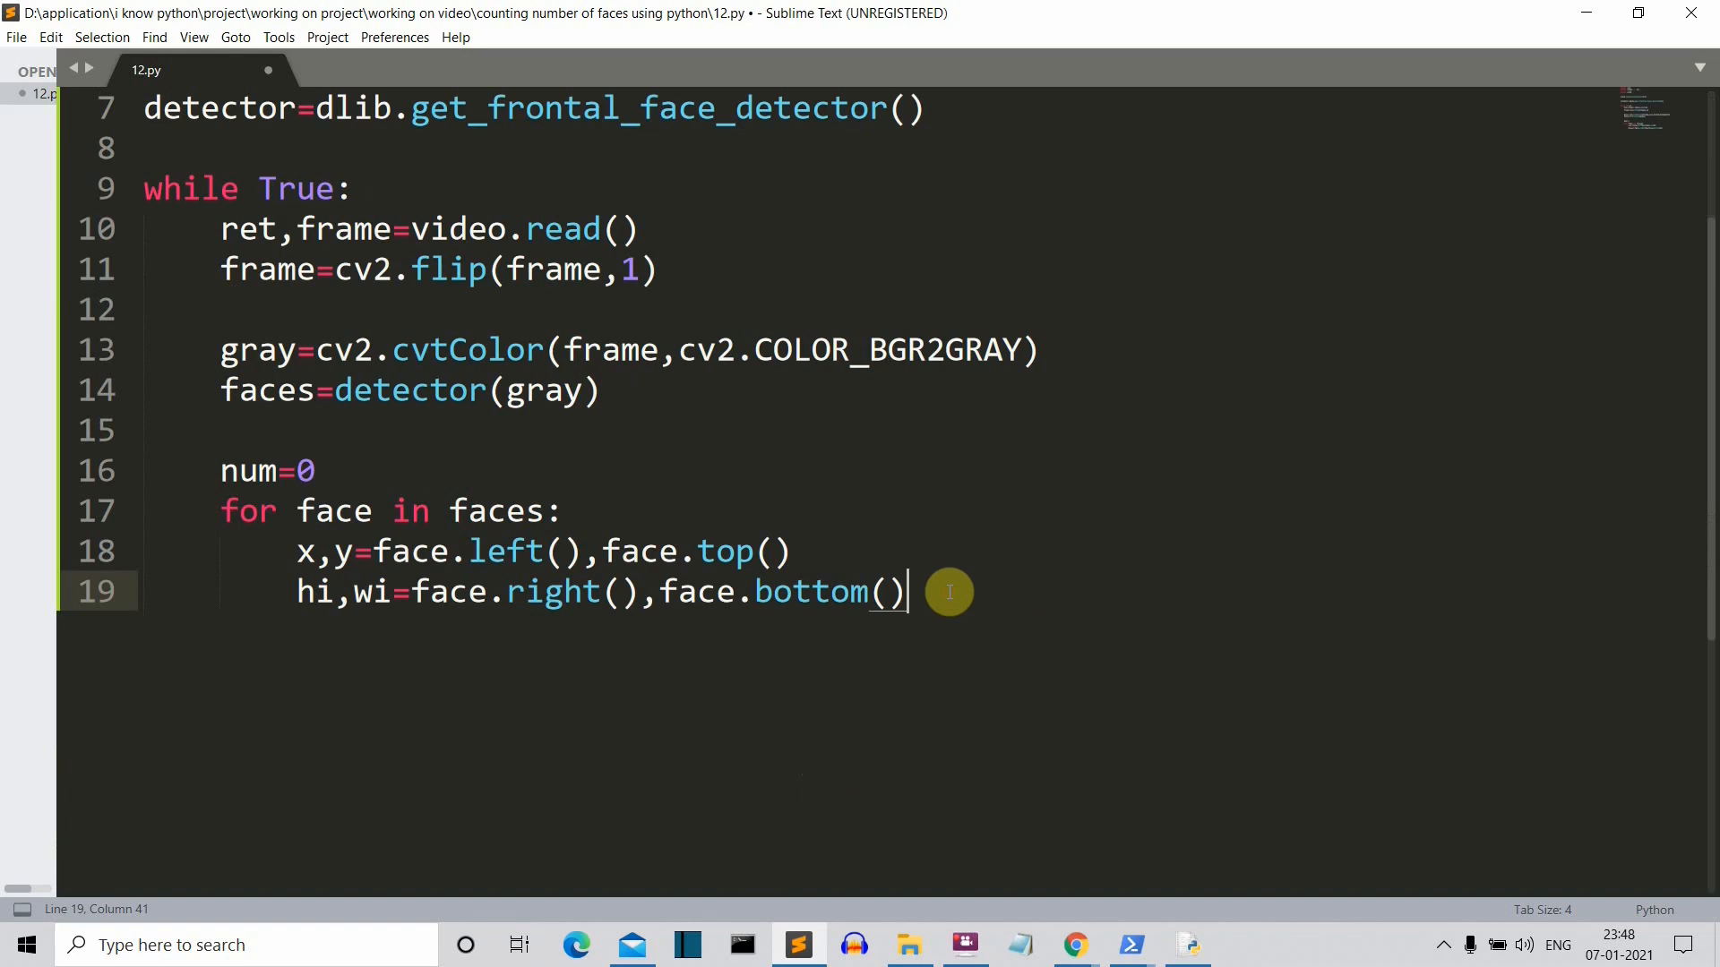
pyautogui.write('cv2.rectangle(frame,()')
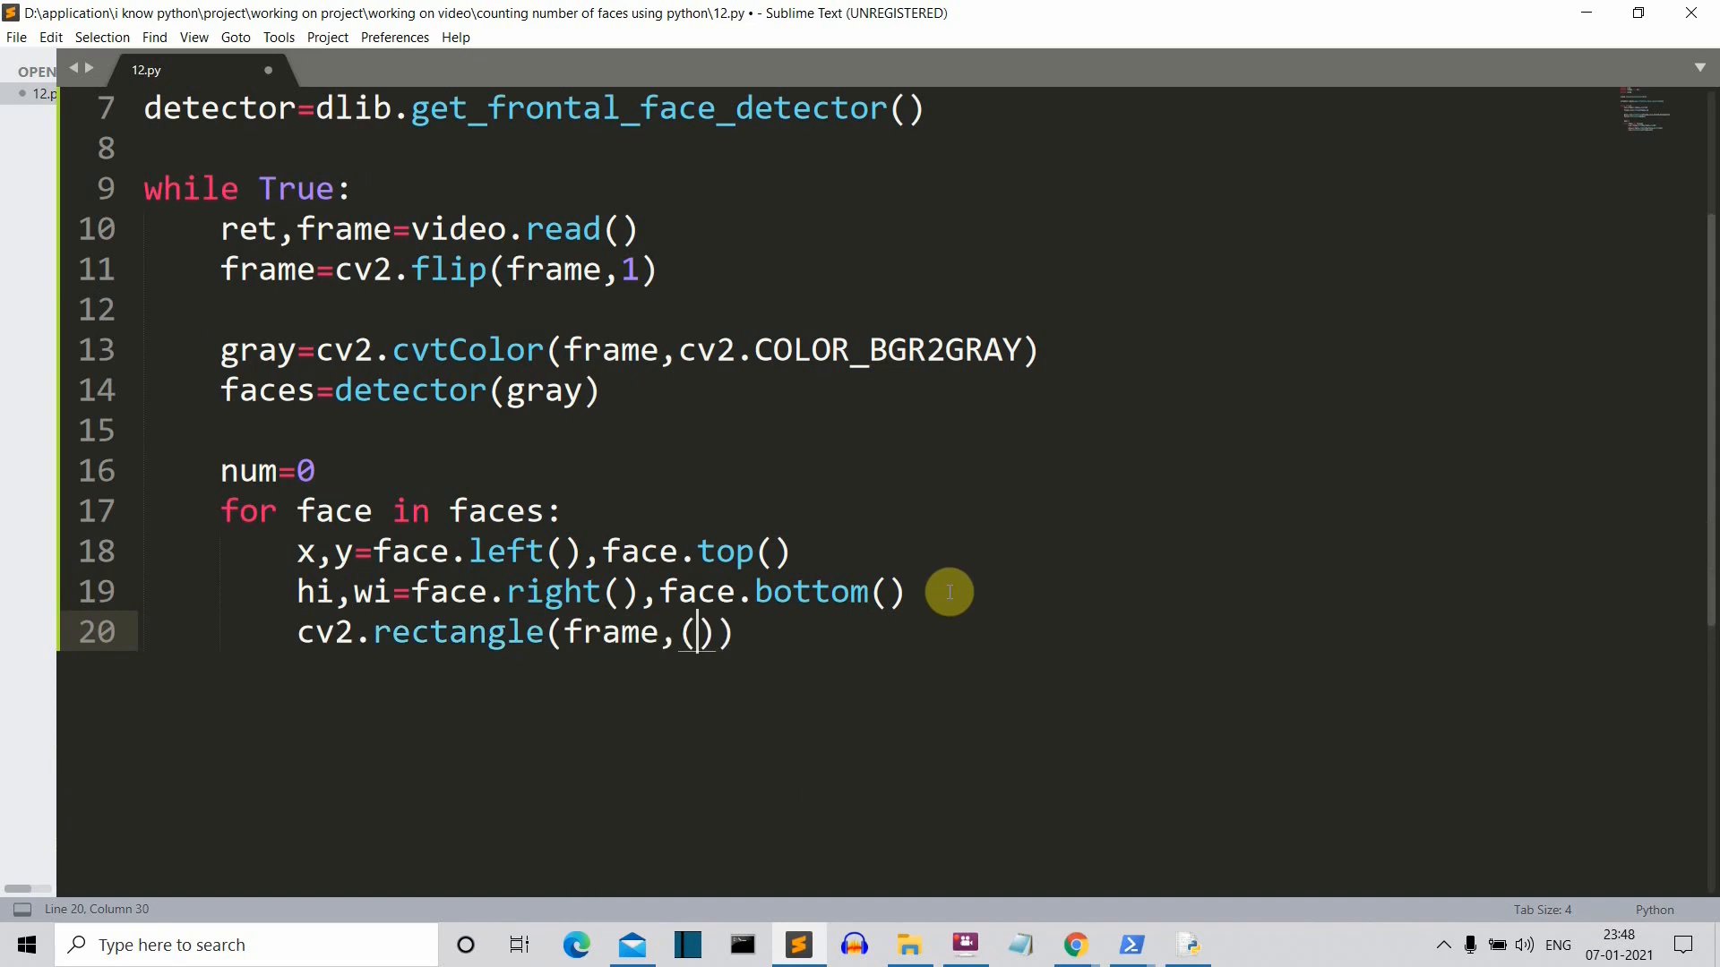
pyautogui.write('x,y),(hi,wi),90)')
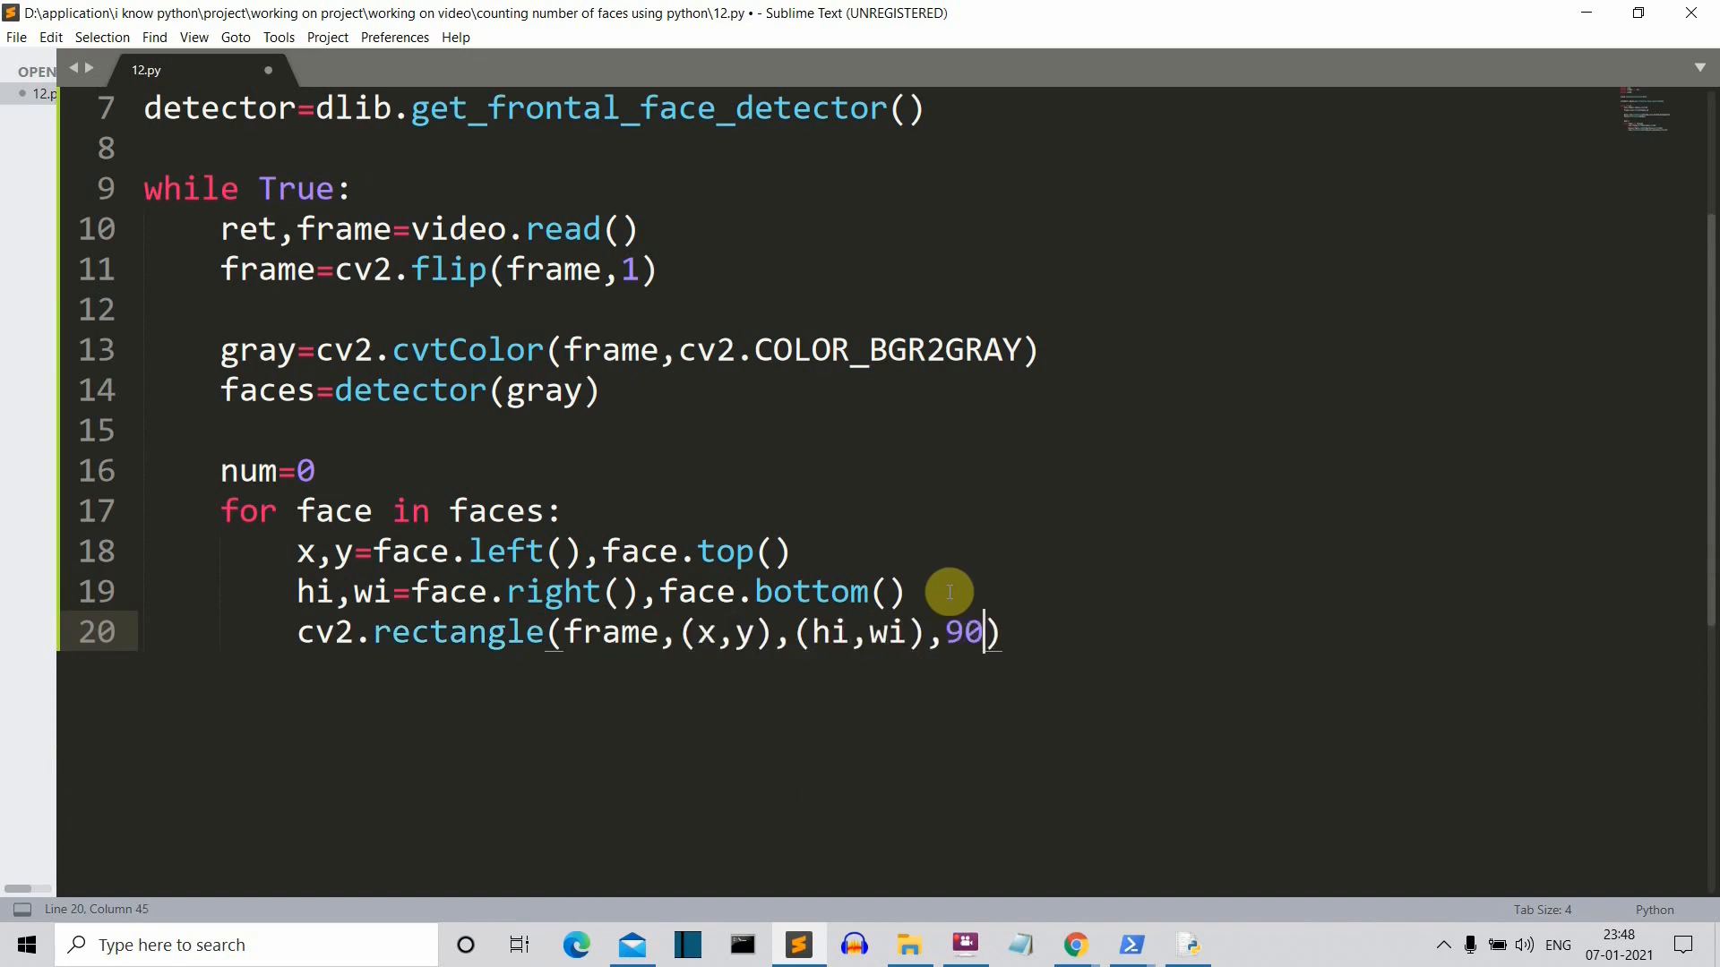
pyautogui.write('(0,0,255),2)')
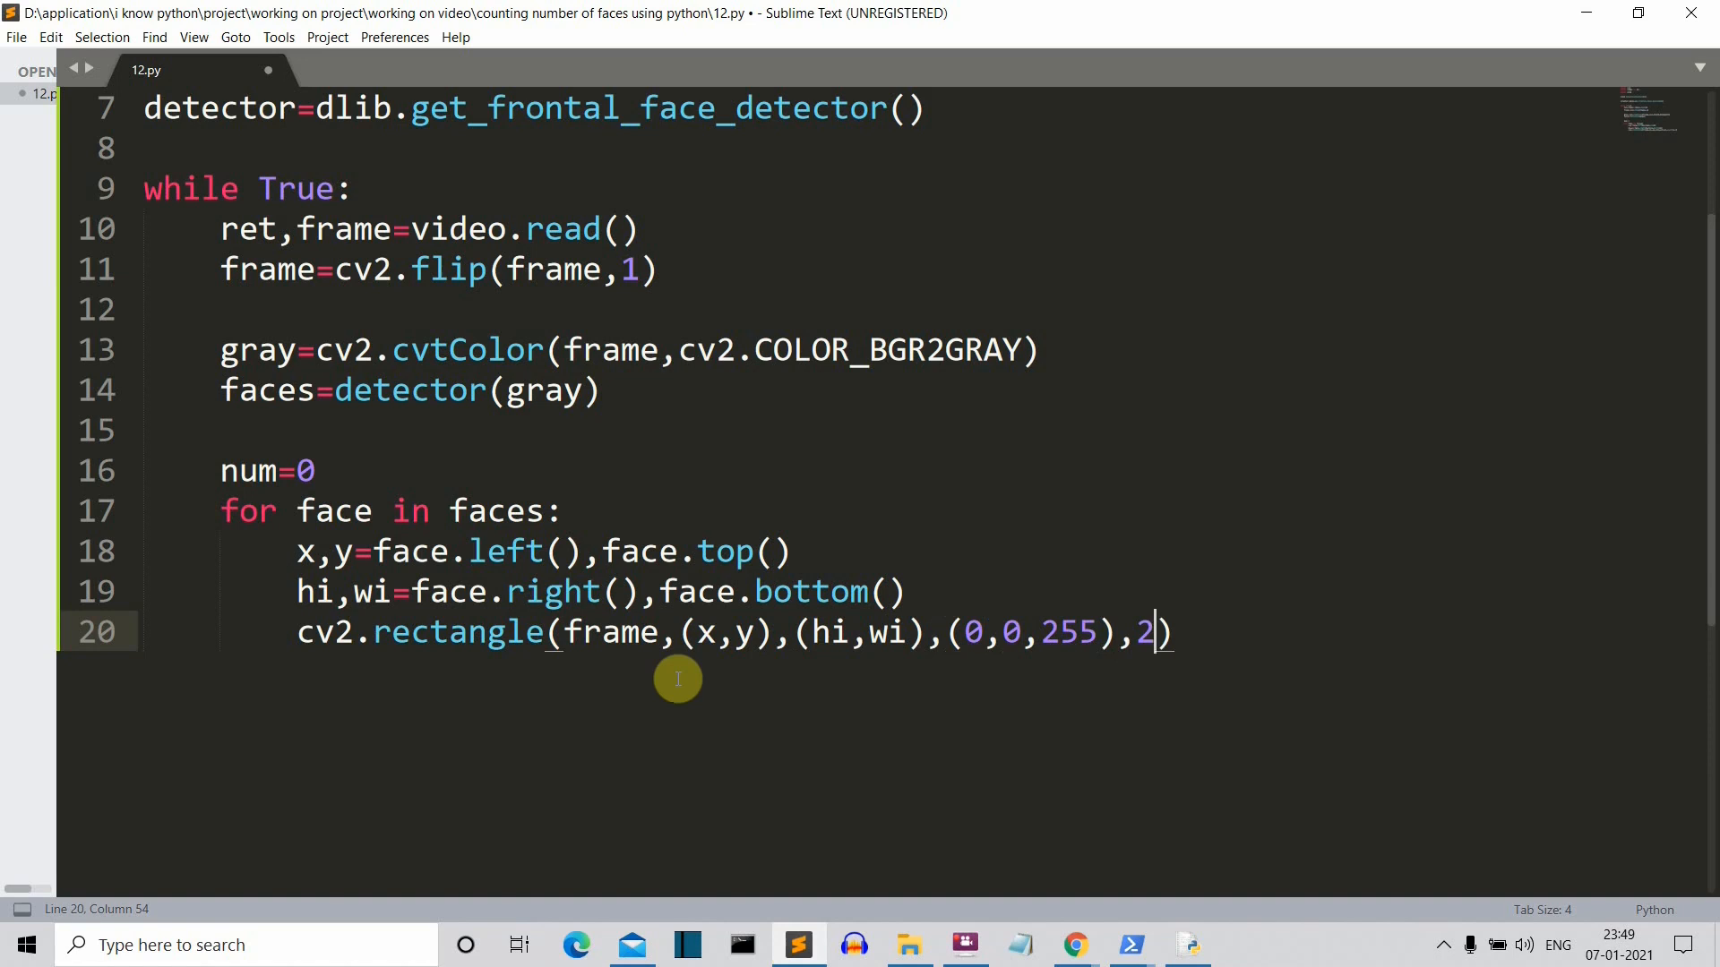
pyautogui.moveTo(668, 601)
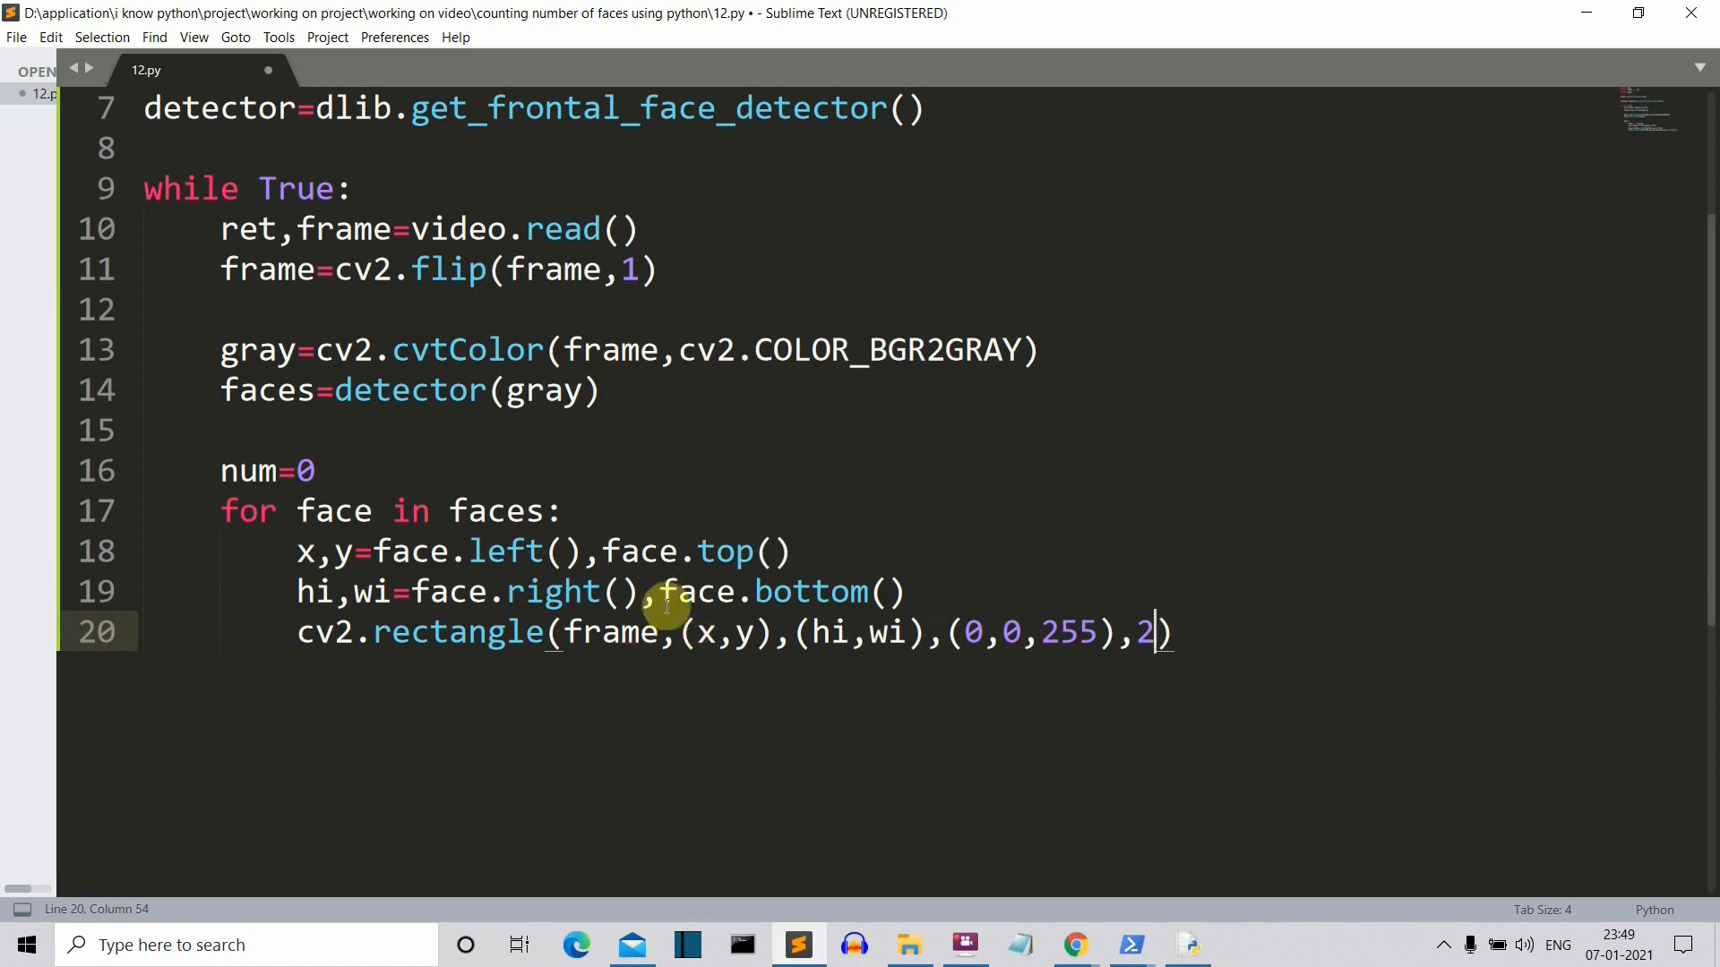
pyautogui.moveTo(554, 647)
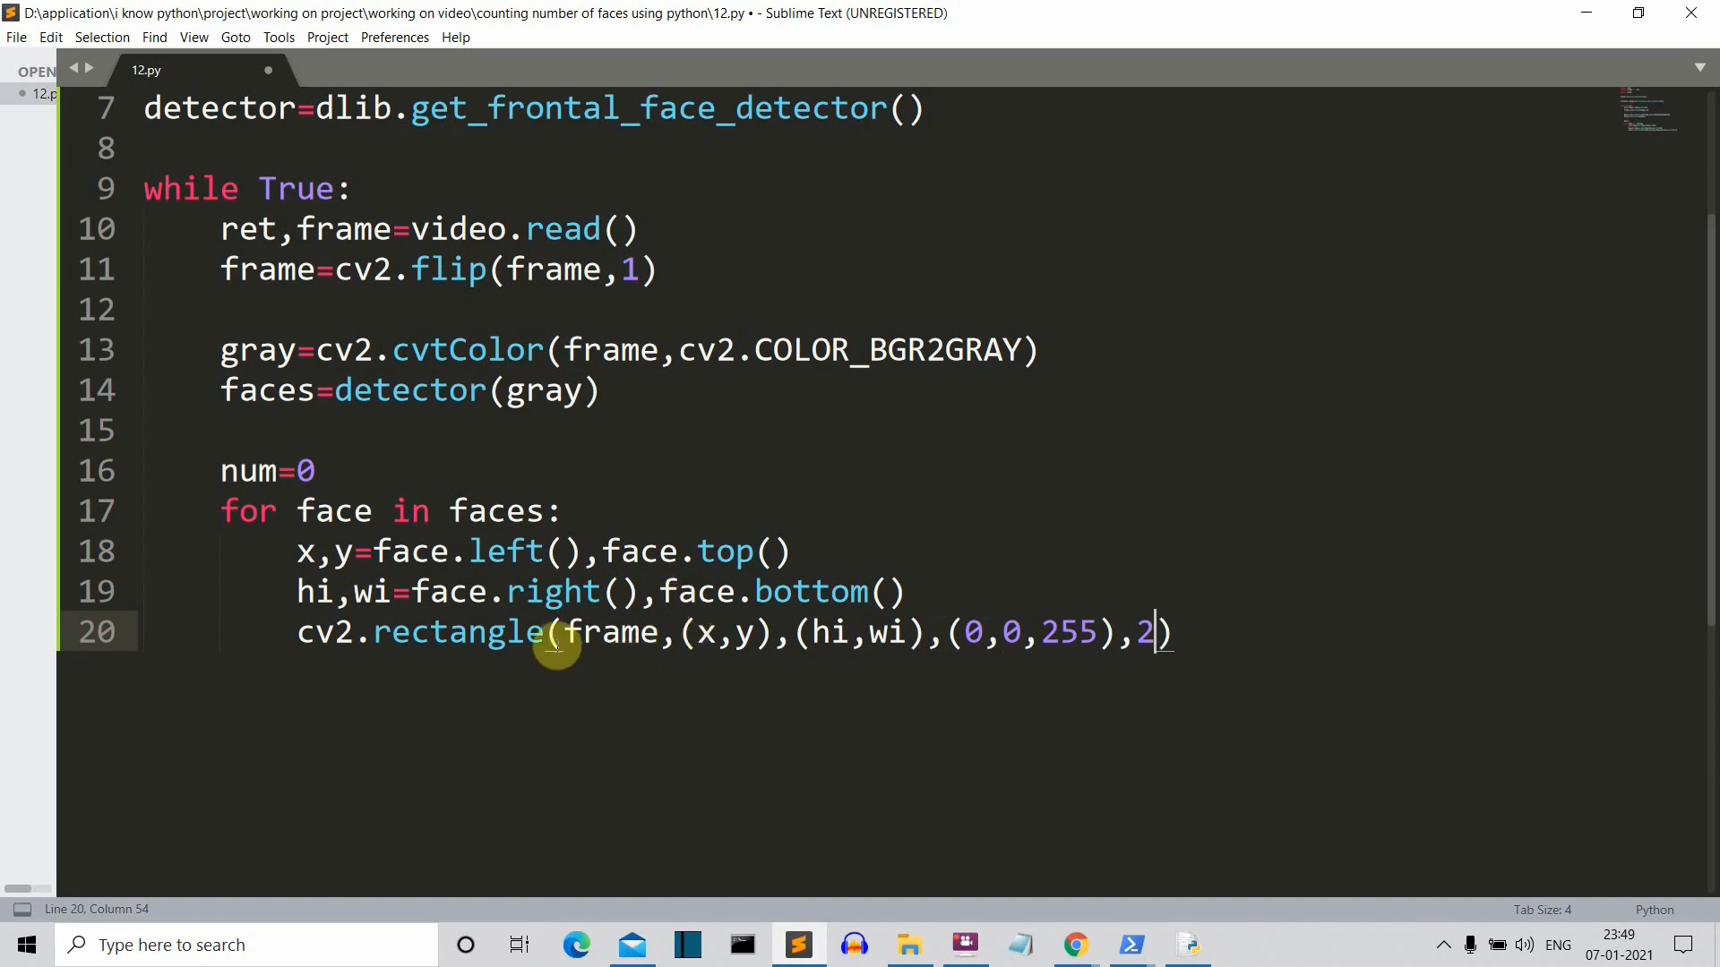
pyautogui.moveTo(704, 634)
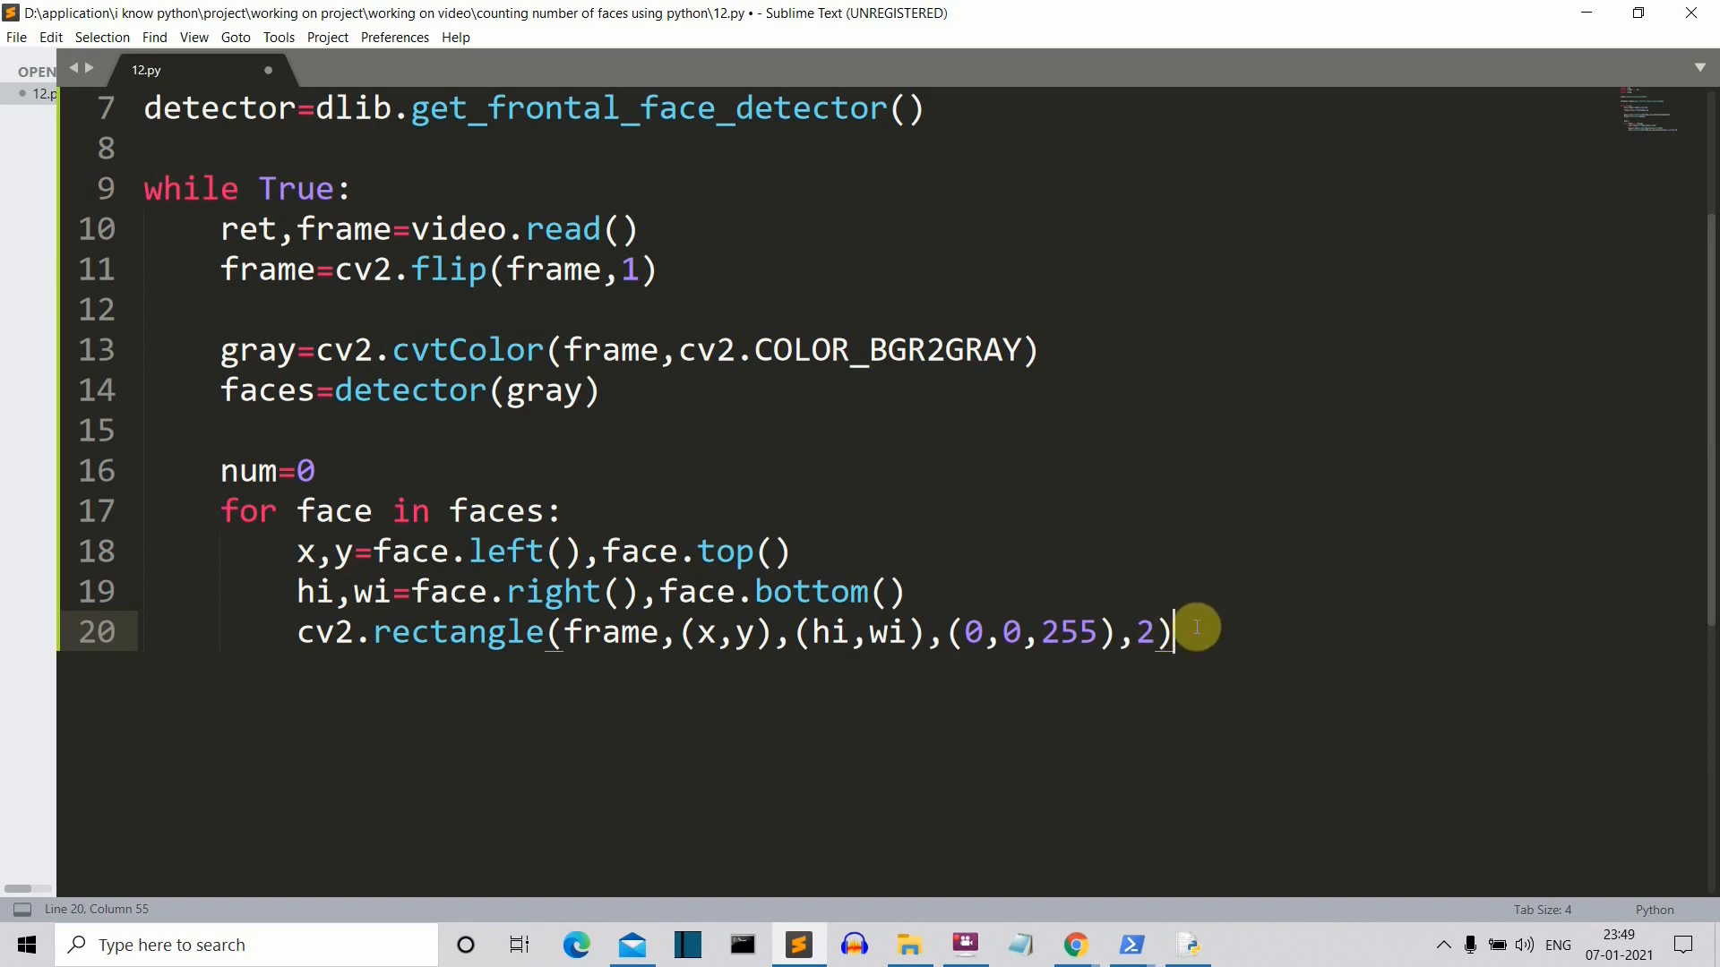
pyautogui.press('Return')
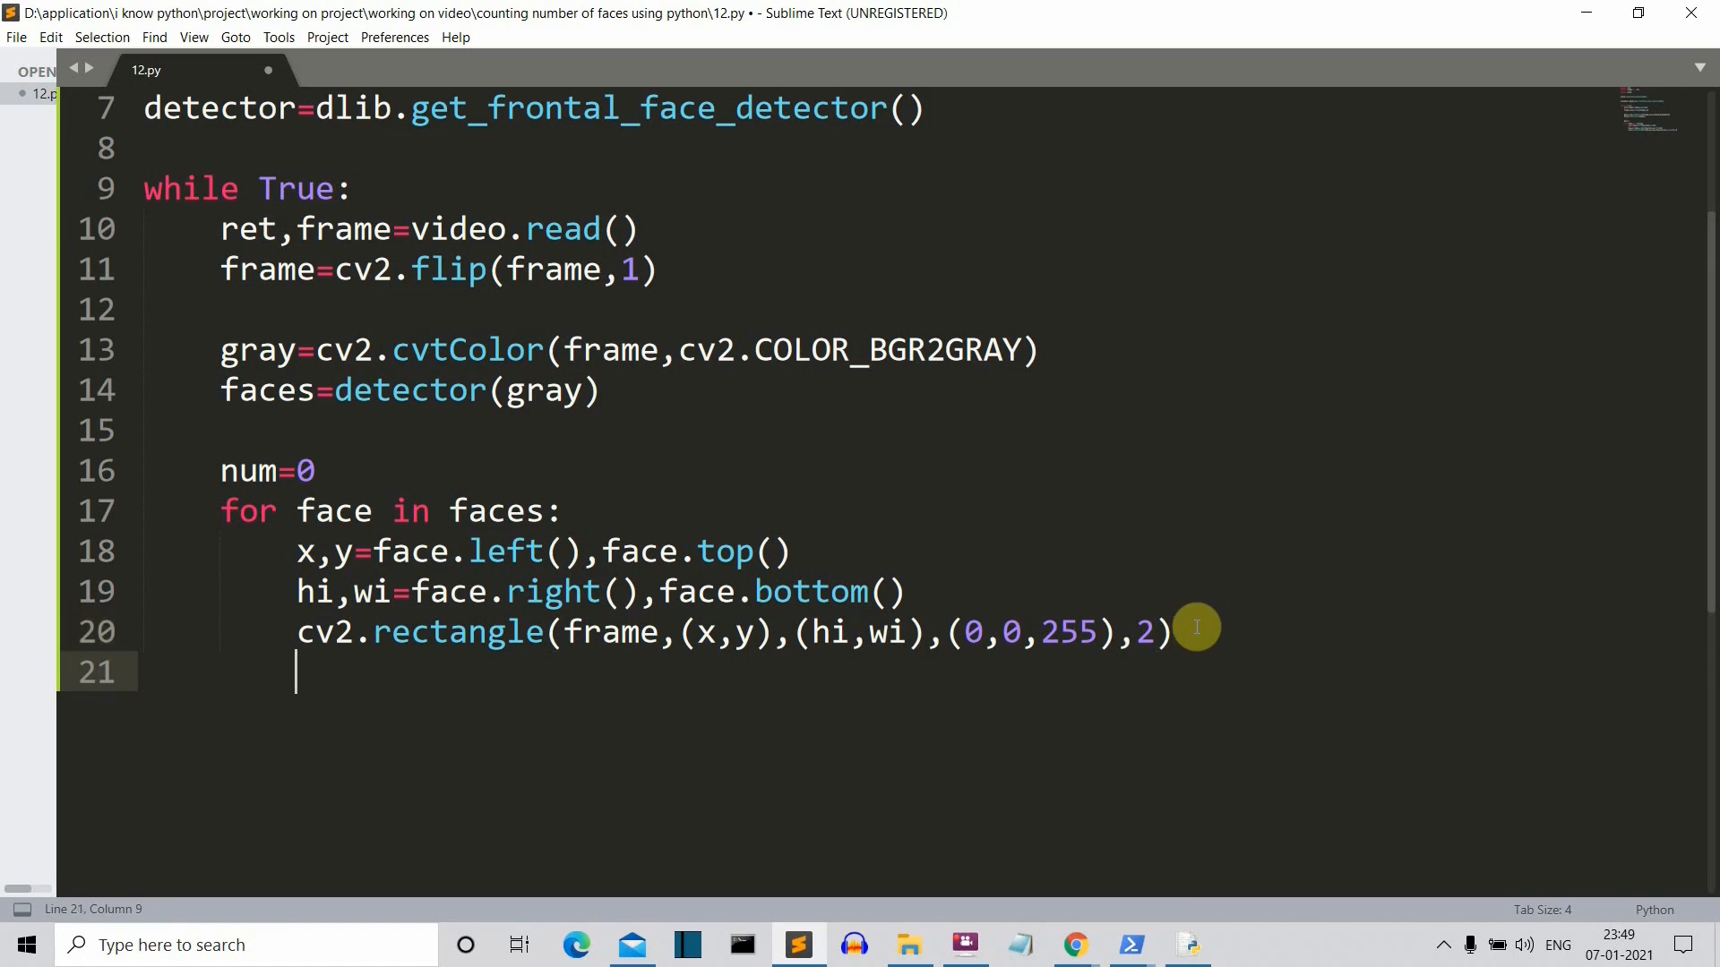
# Step: Add i=i+1 on line 21 inside the face loop
pyautogui.write('i=')
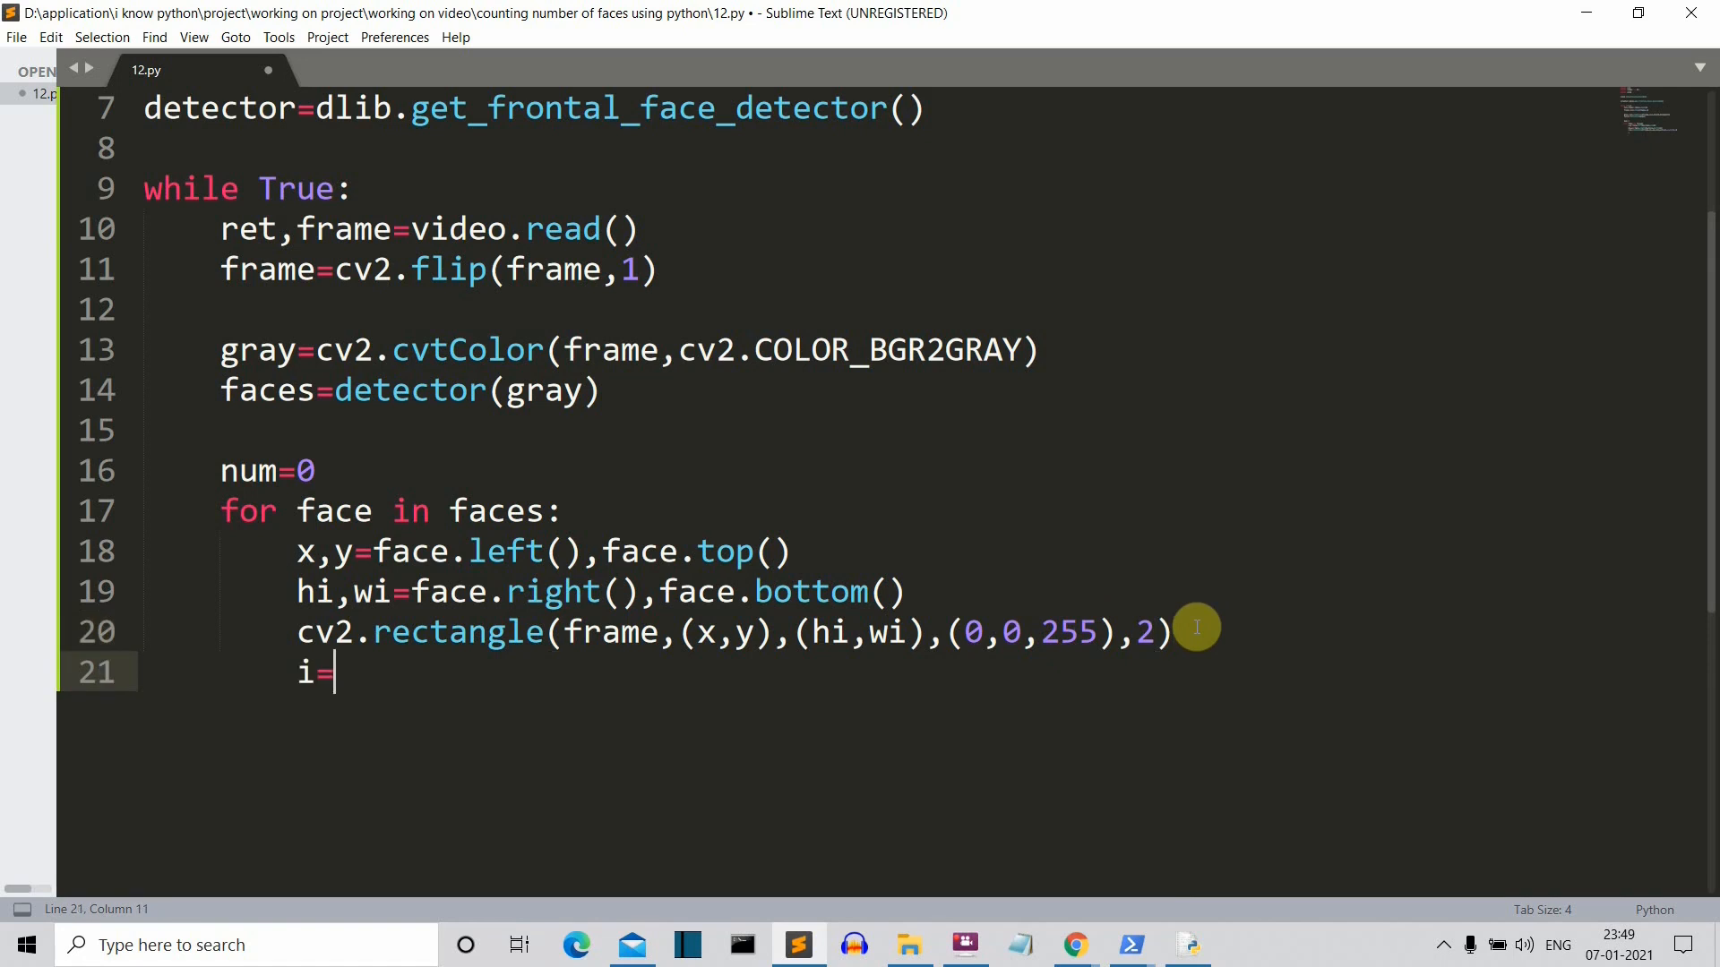
pyautogui.write('i+1')
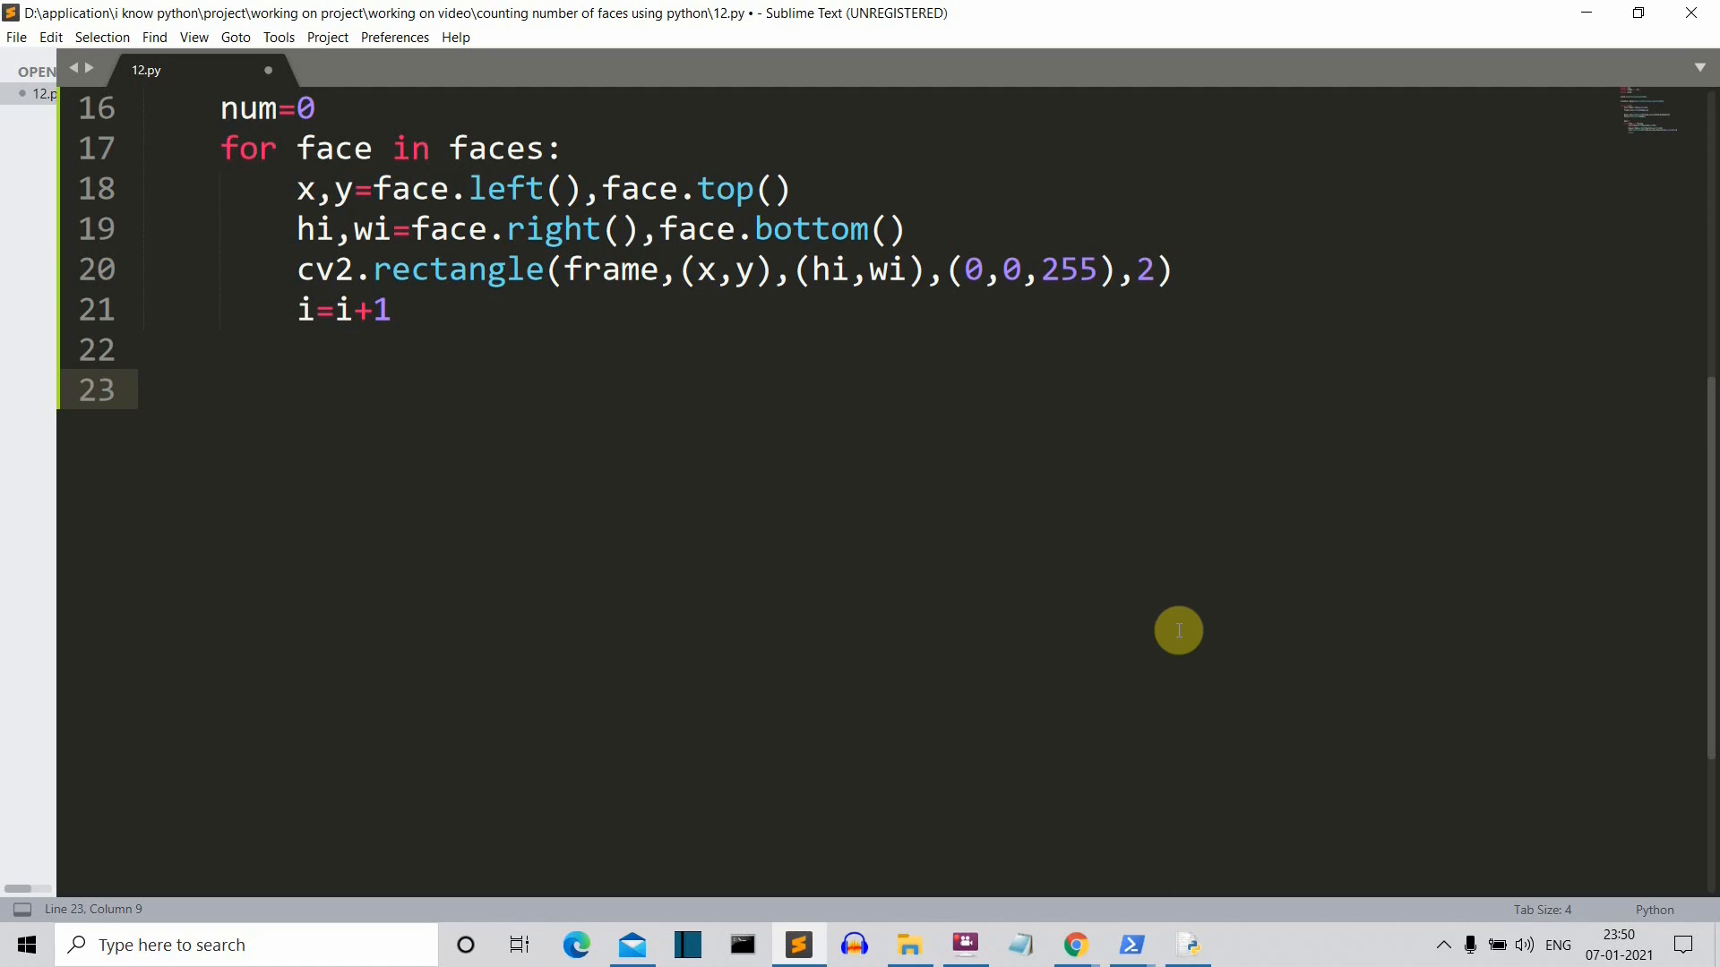
# Step: Add cv2.putText(frame,'face'+str(i),(x-12,y-12),...) in green on line 23
pyautogui.write('cv2.putText(frame')
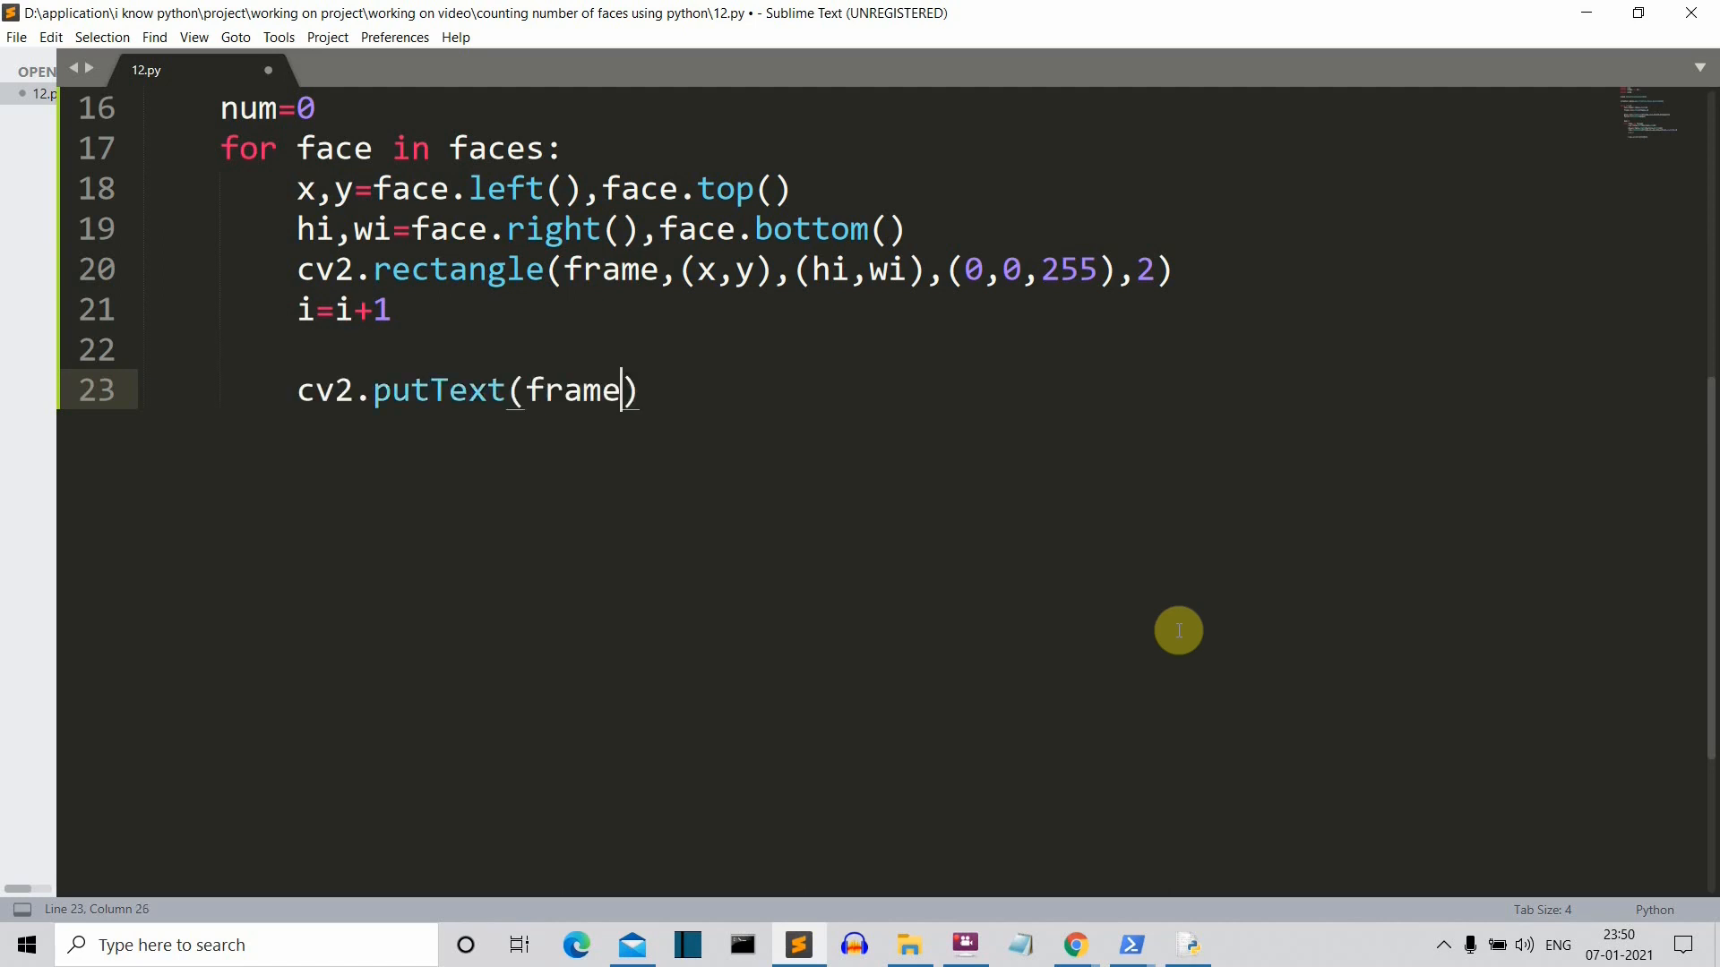
pyautogui.write(",'face'+str(i),(")
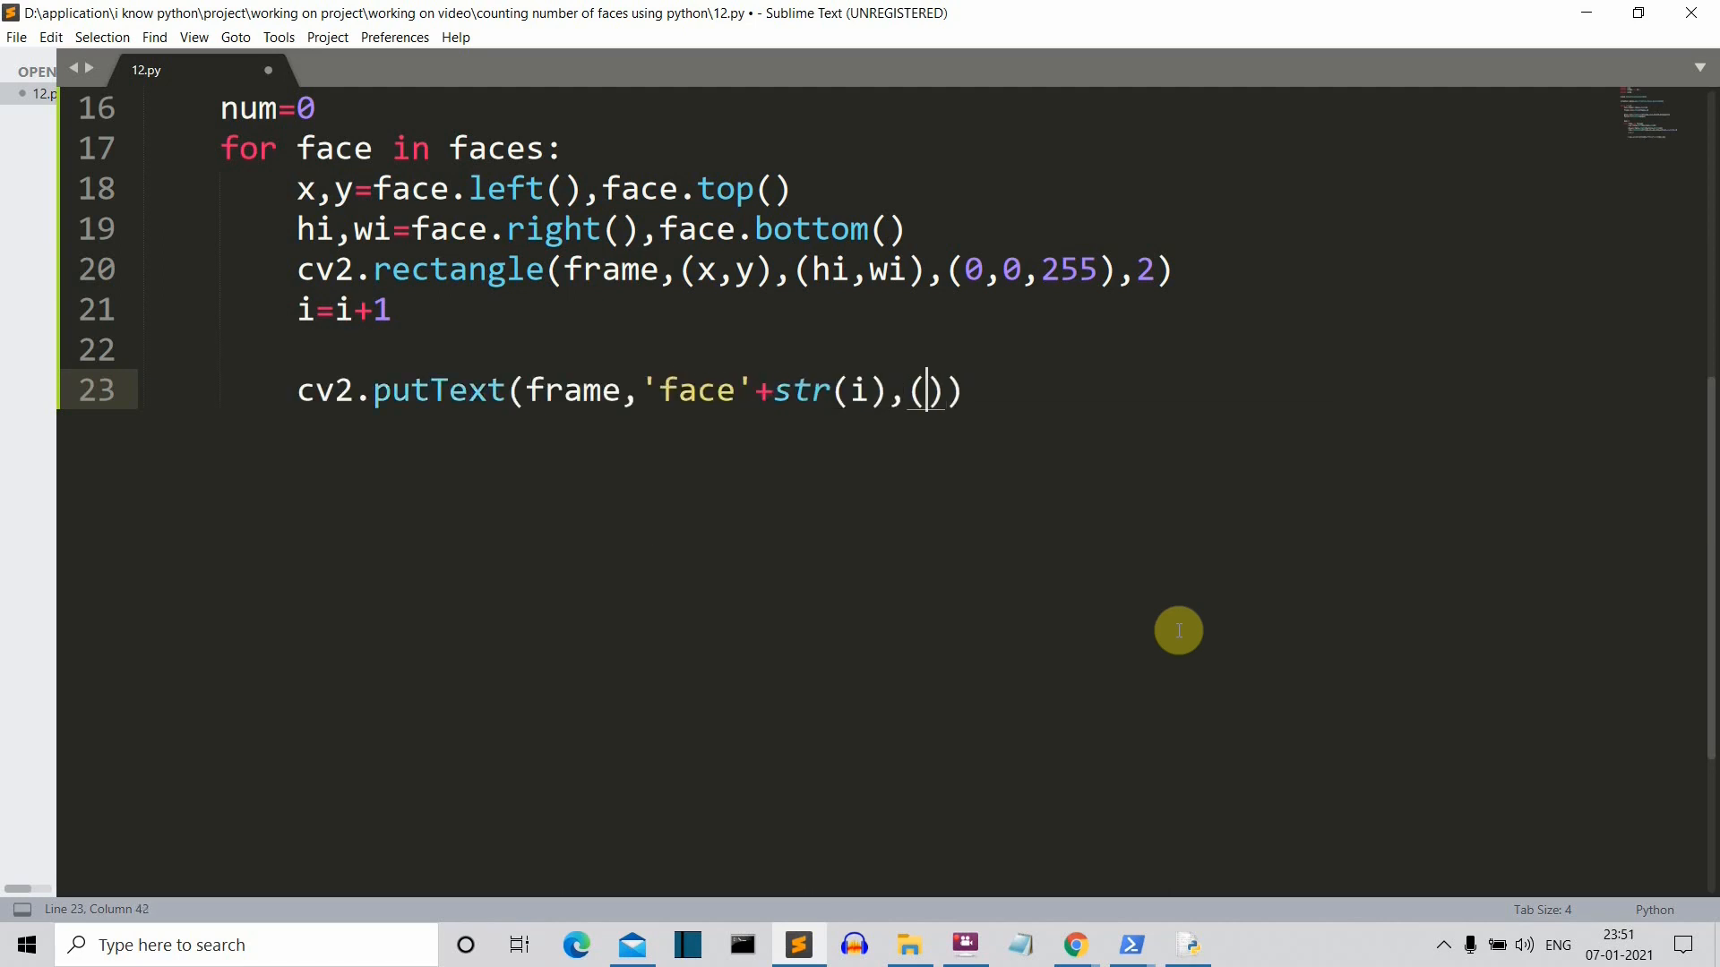
pyautogui.write('x-12,y-12),cv2.FONT_HERSHEY_SIMPLE,0.7,(0,2')
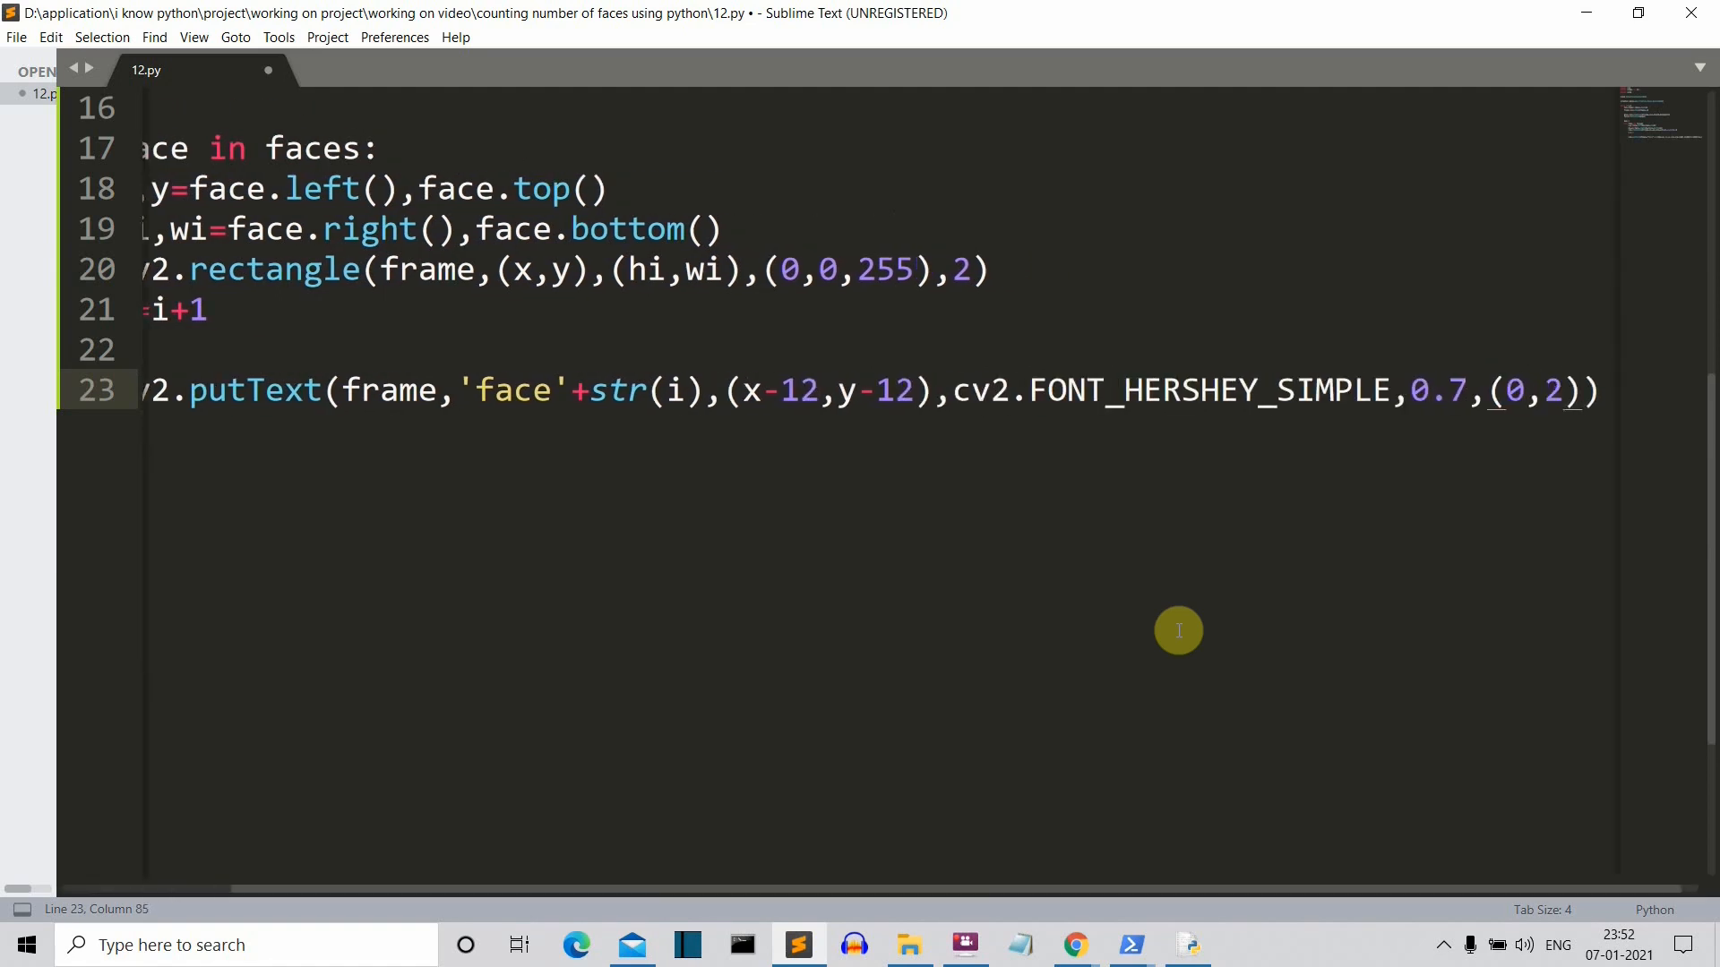
pyautogui.hscroll(-3)
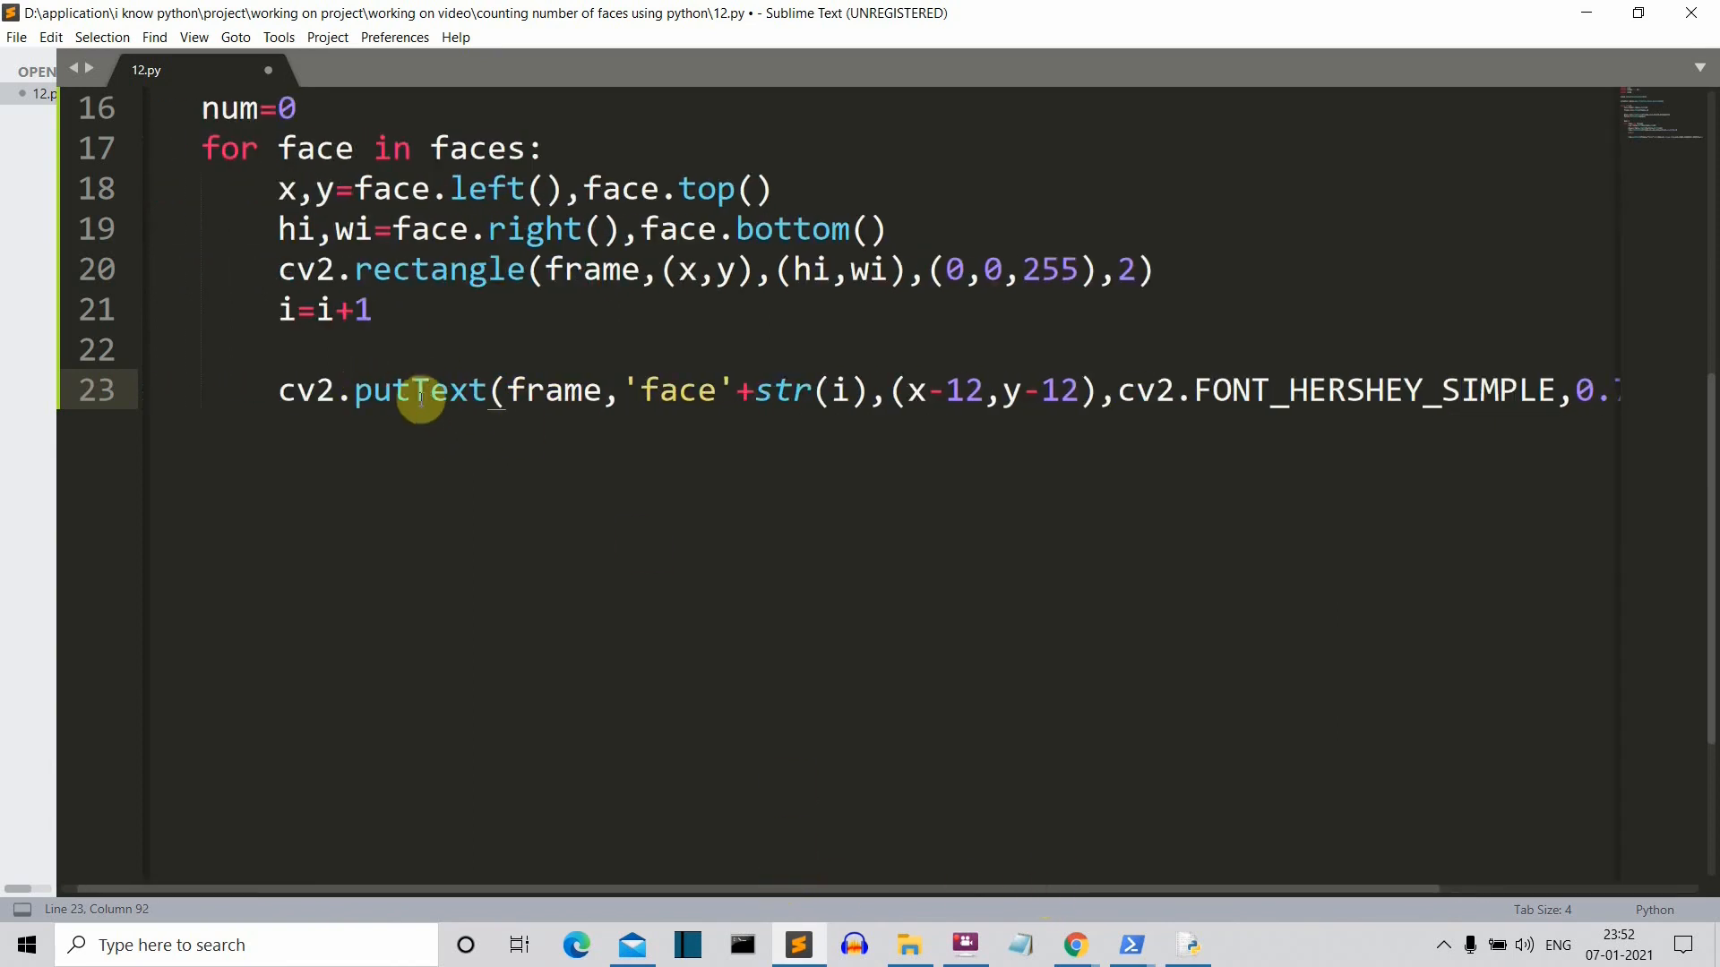
pyautogui.moveTo(453, 447)
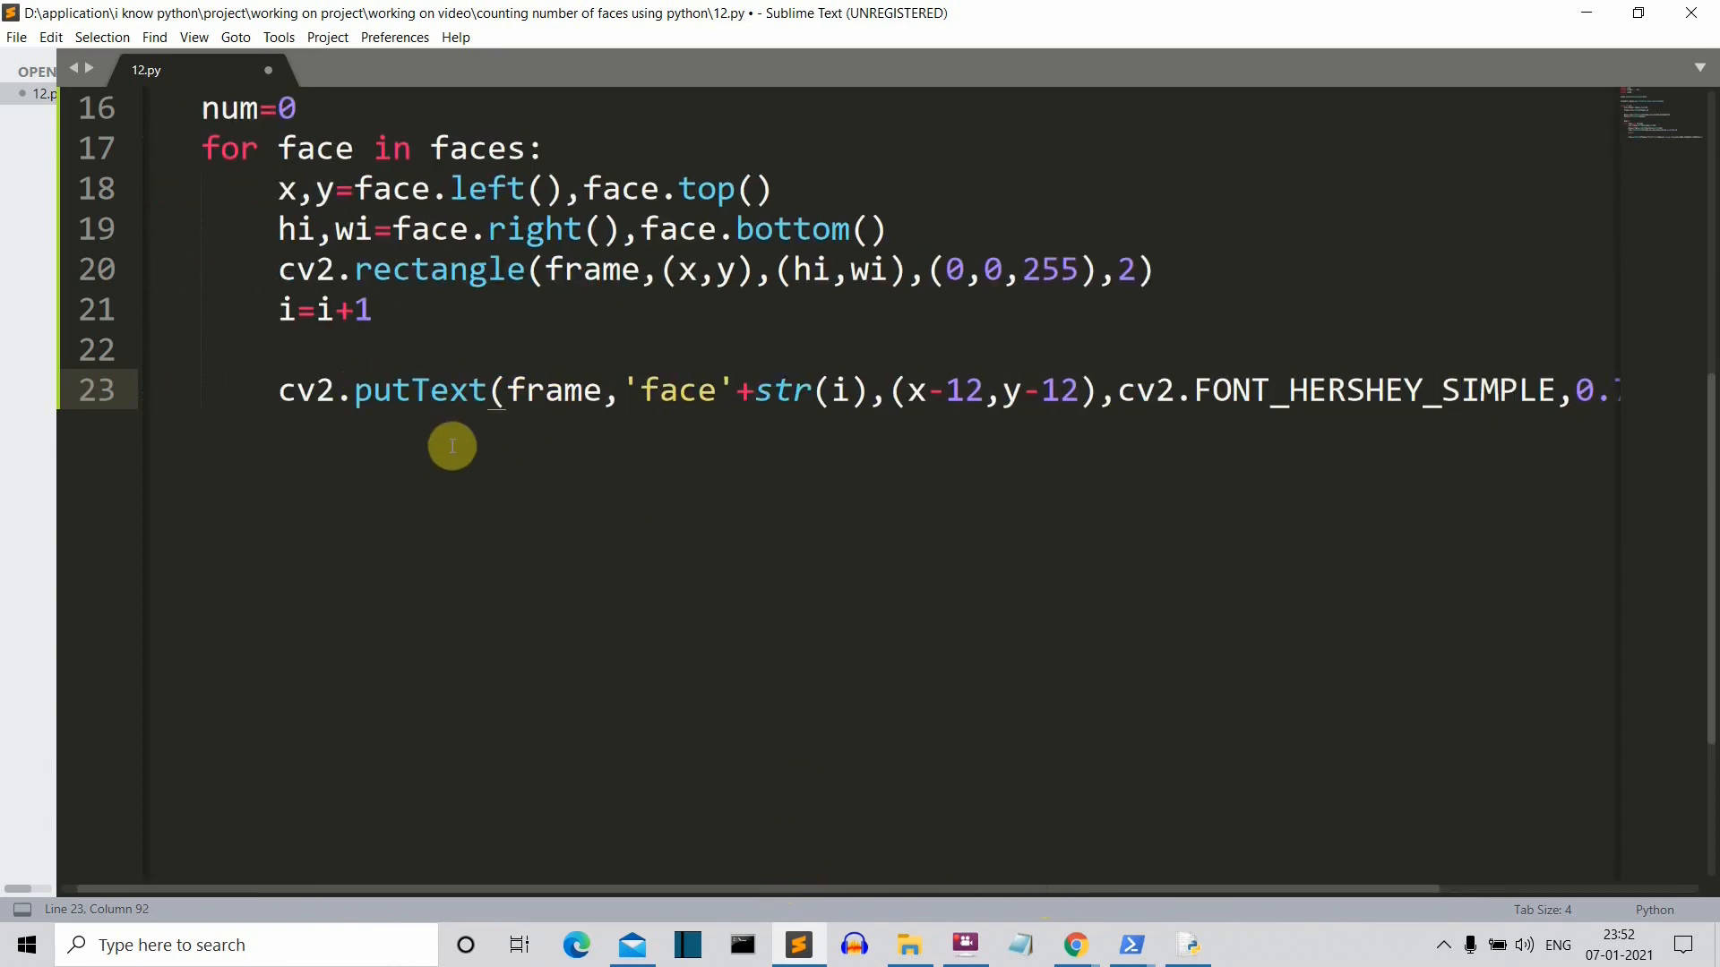
pyautogui.moveTo(713, 894)
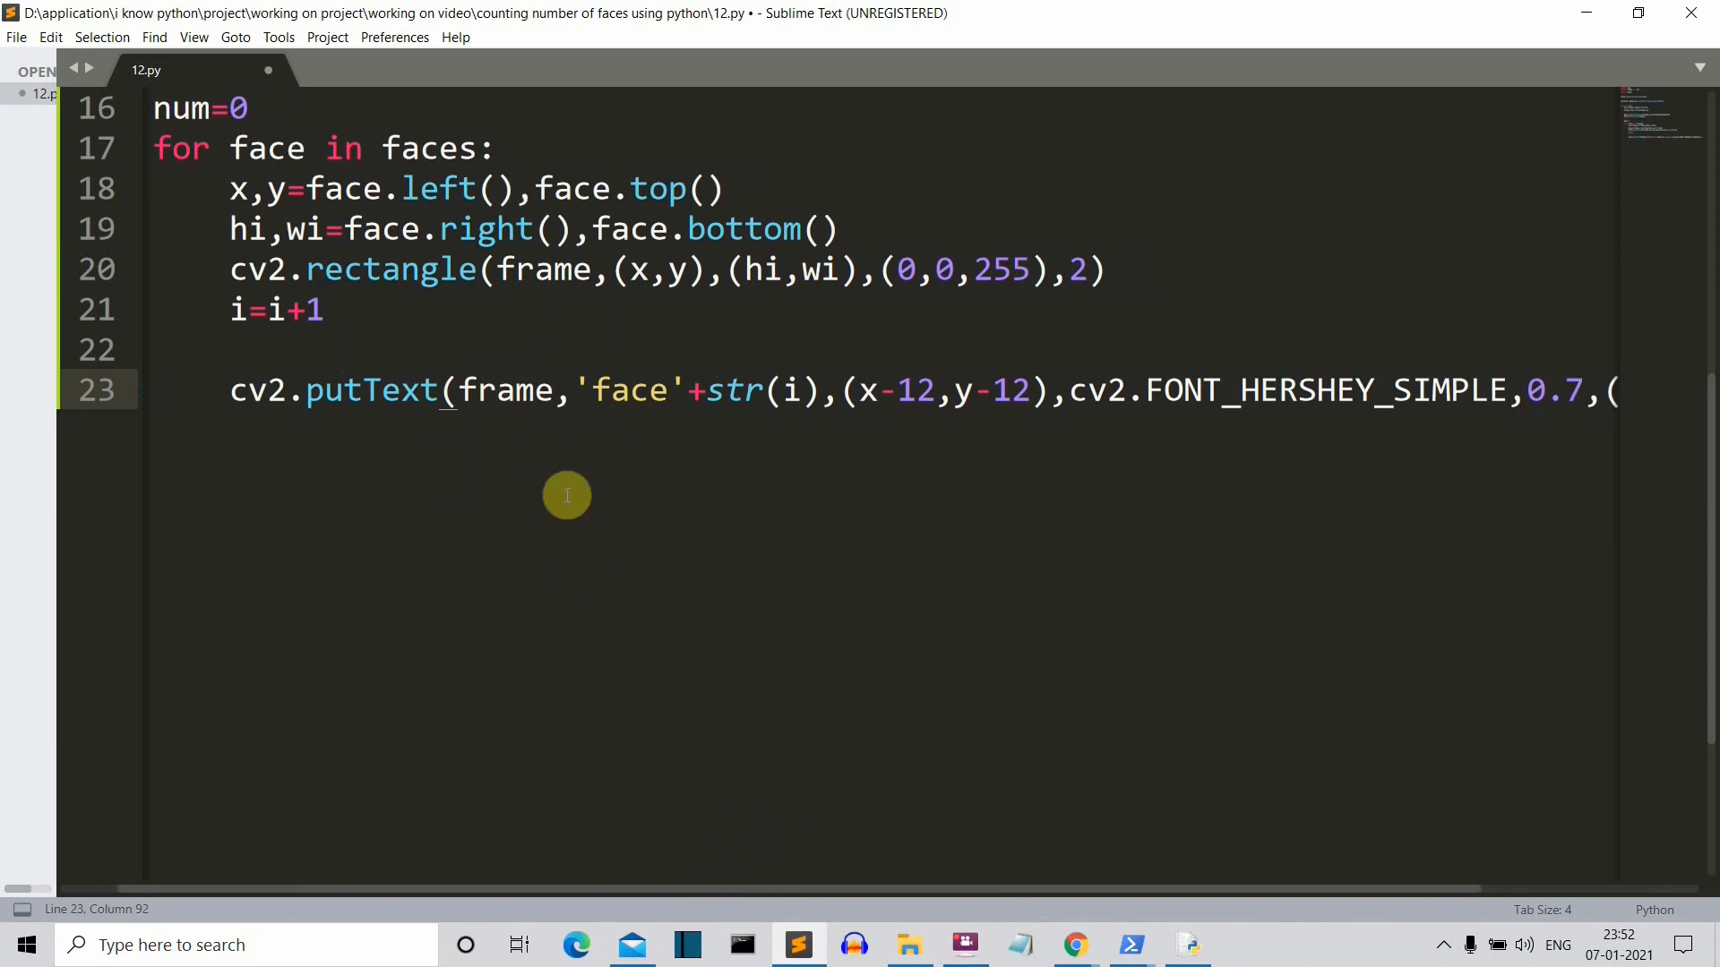
pyautogui.moveTo(625, 879)
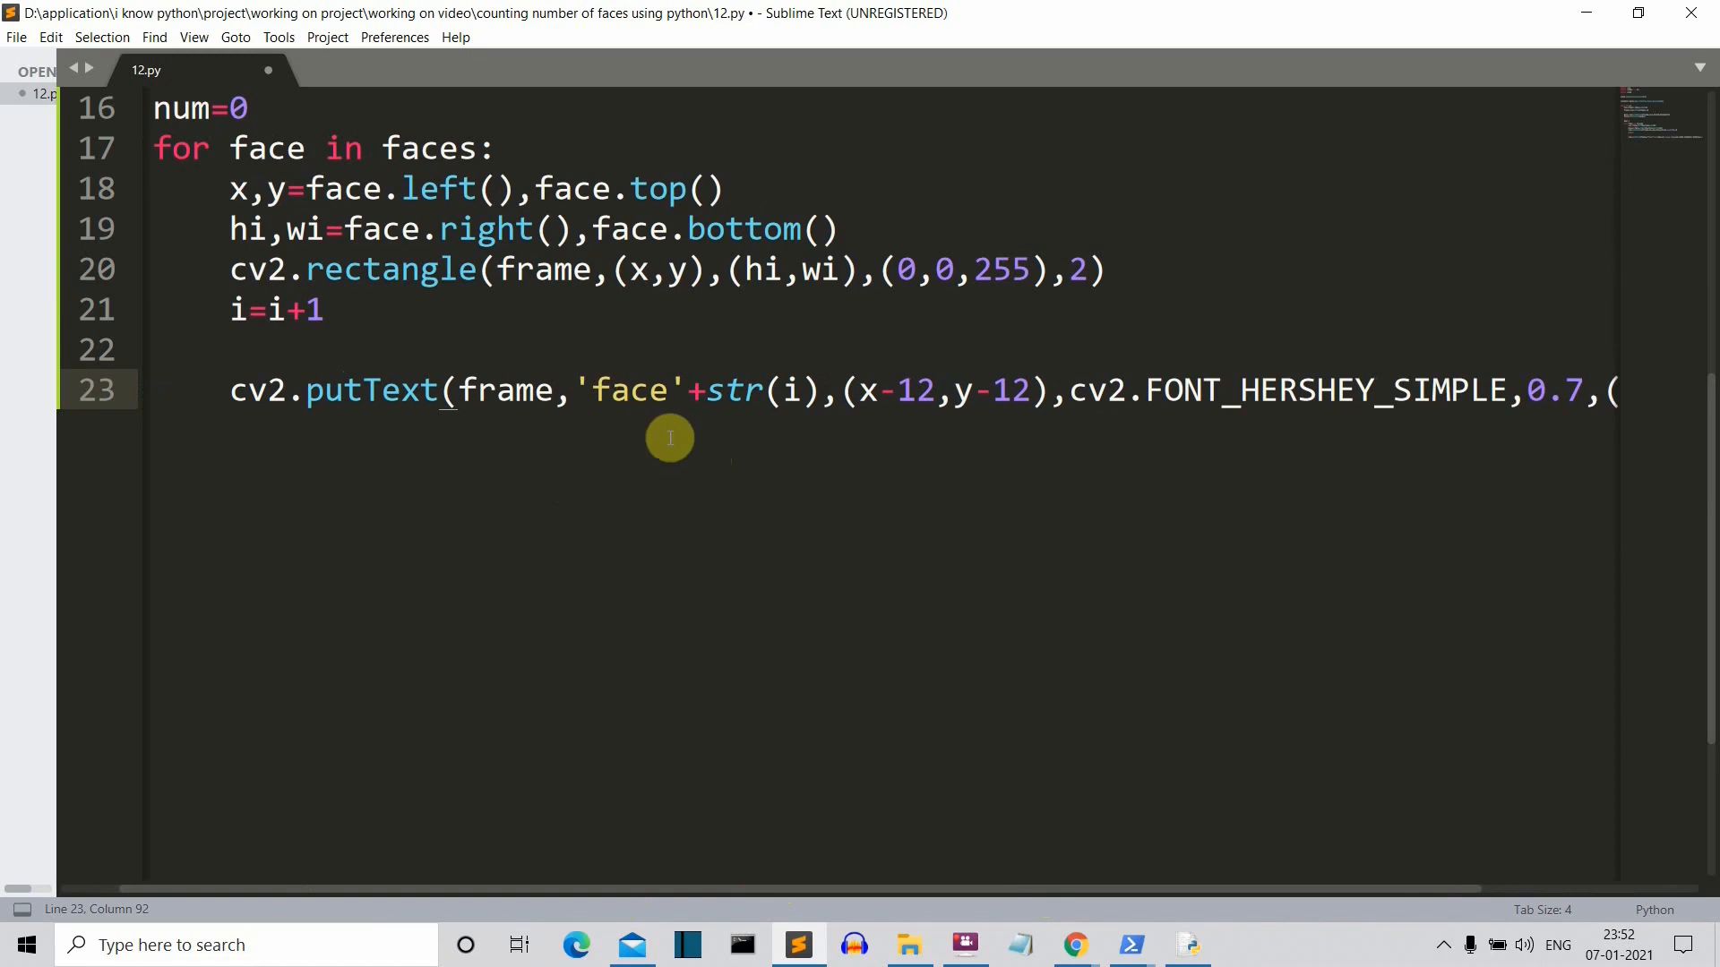
pyautogui.moveTo(583, 264)
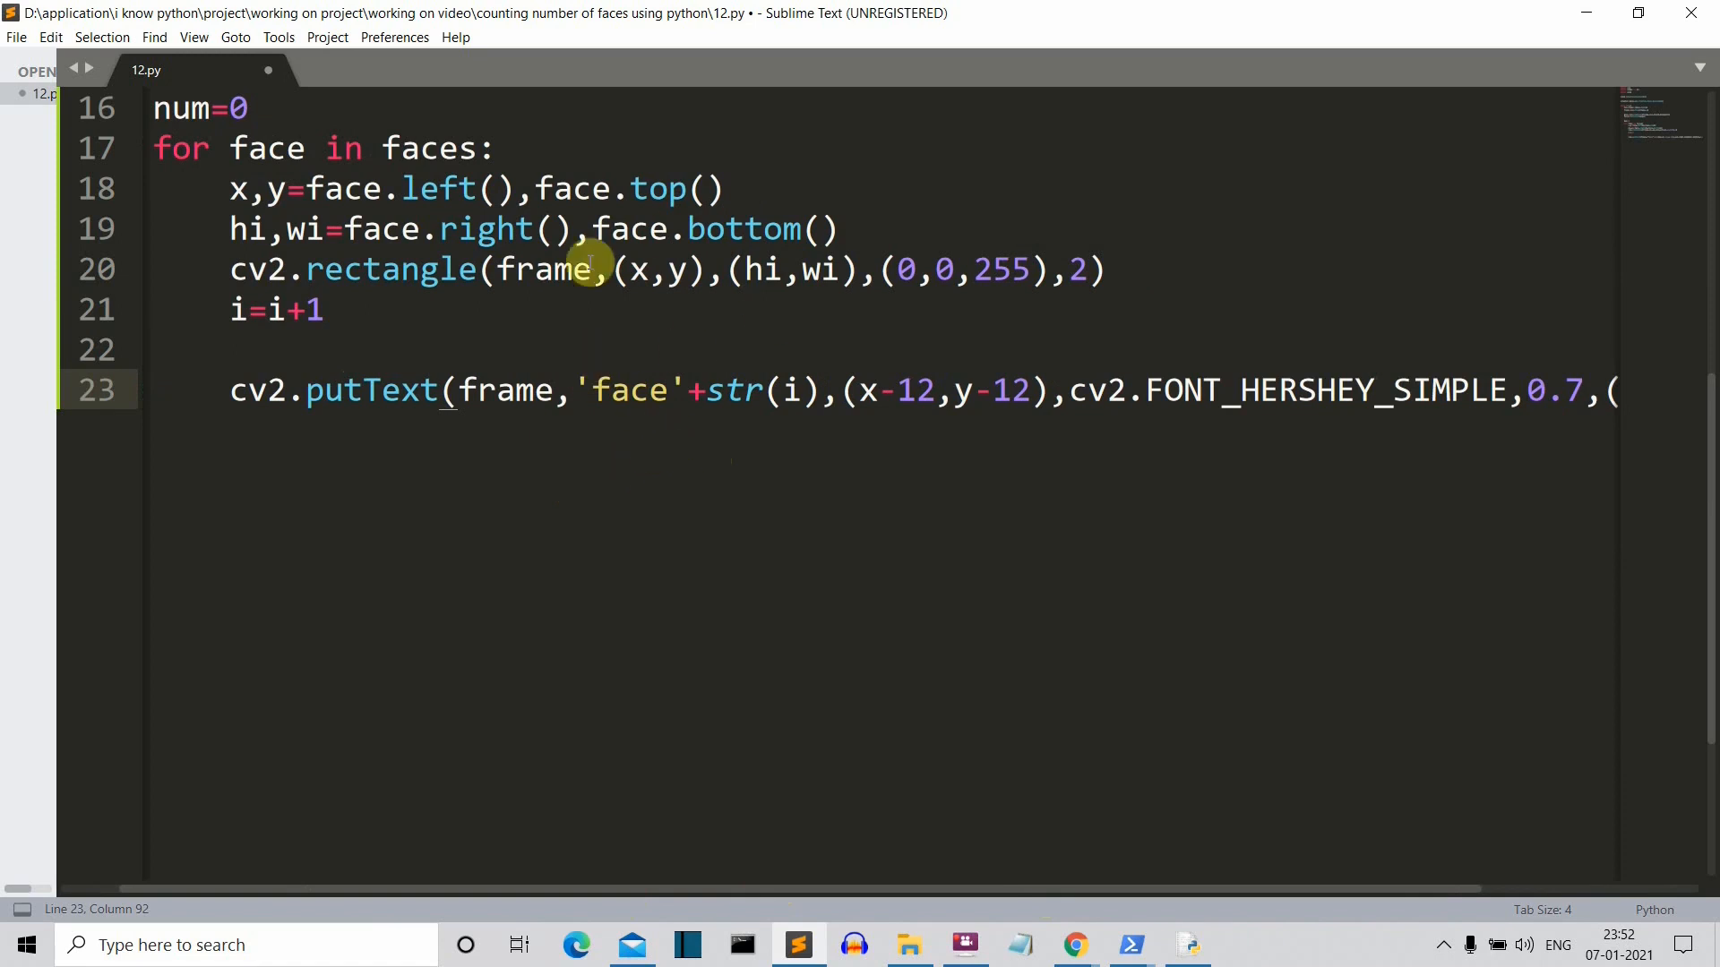
pyautogui.moveTo(639, 411)
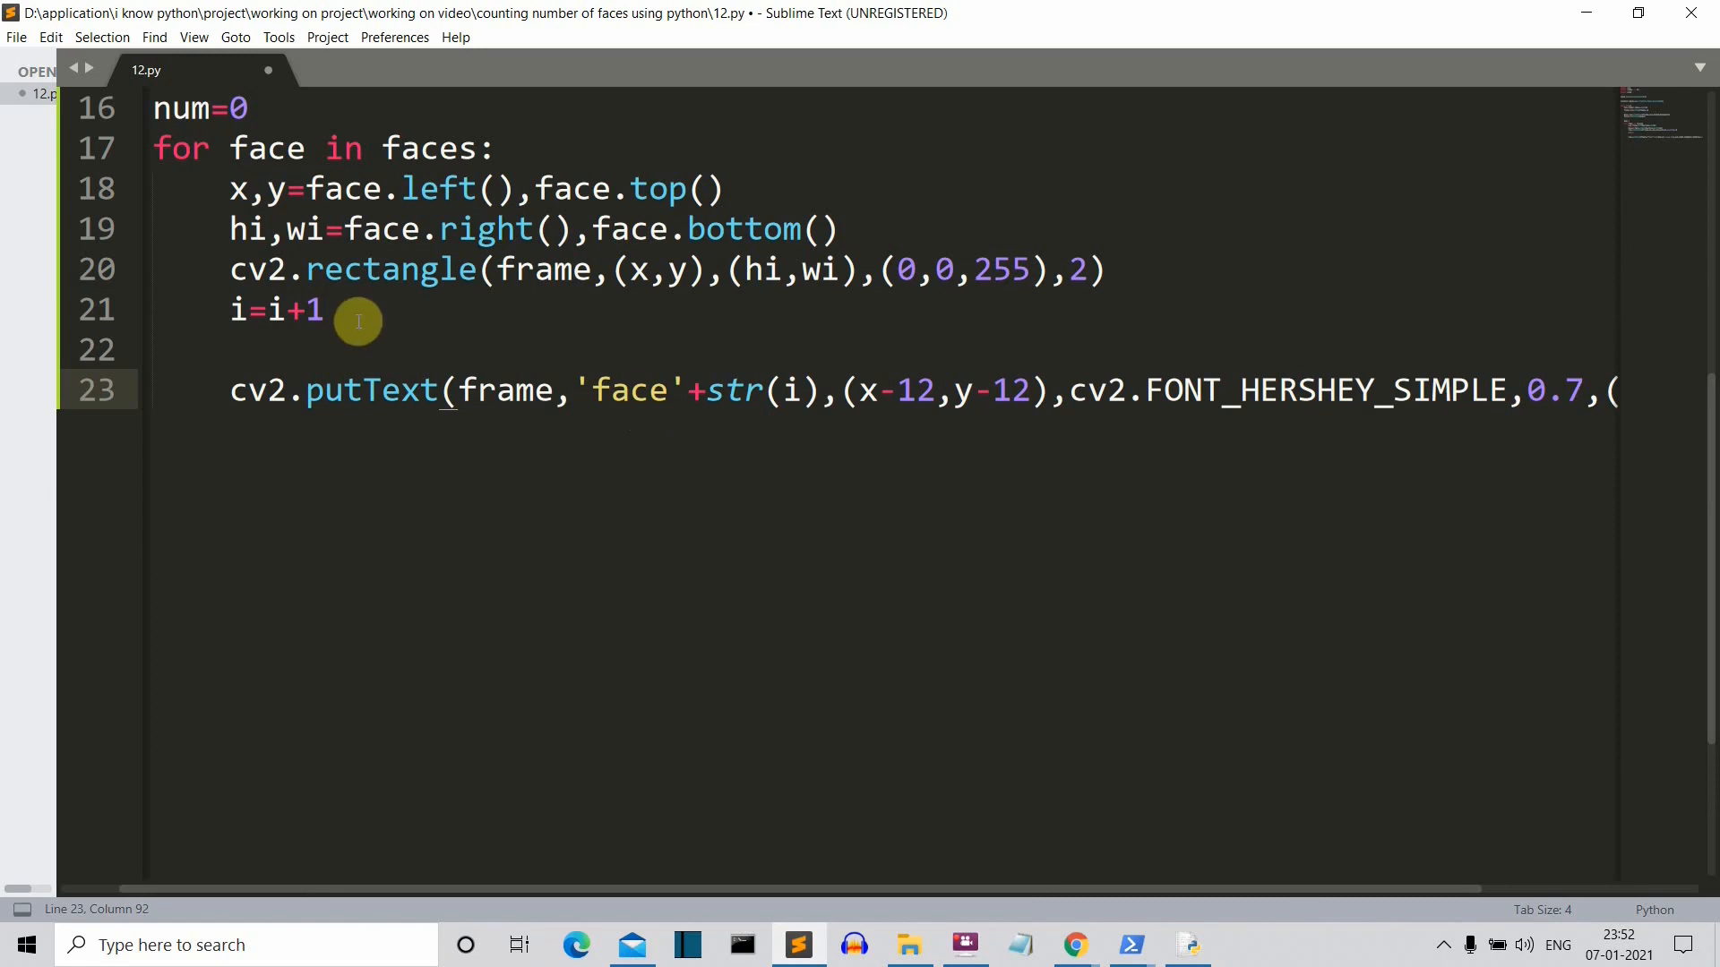
pyautogui.moveTo(868, 404)
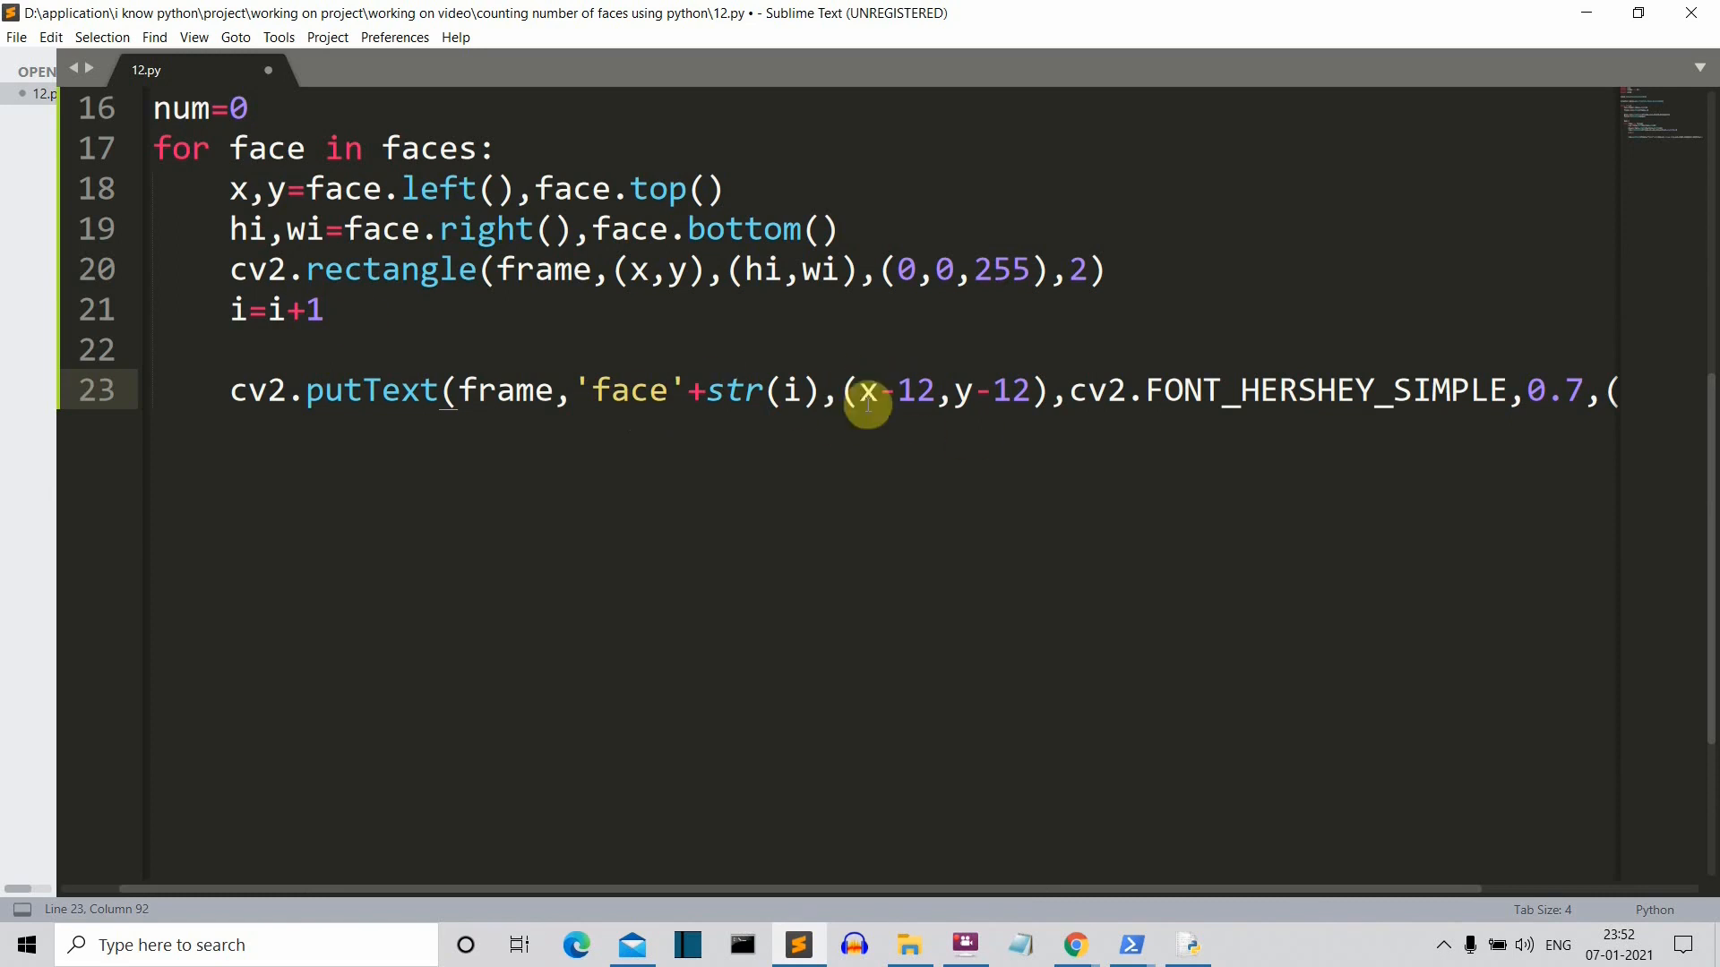
pyautogui.moveTo(989, 355)
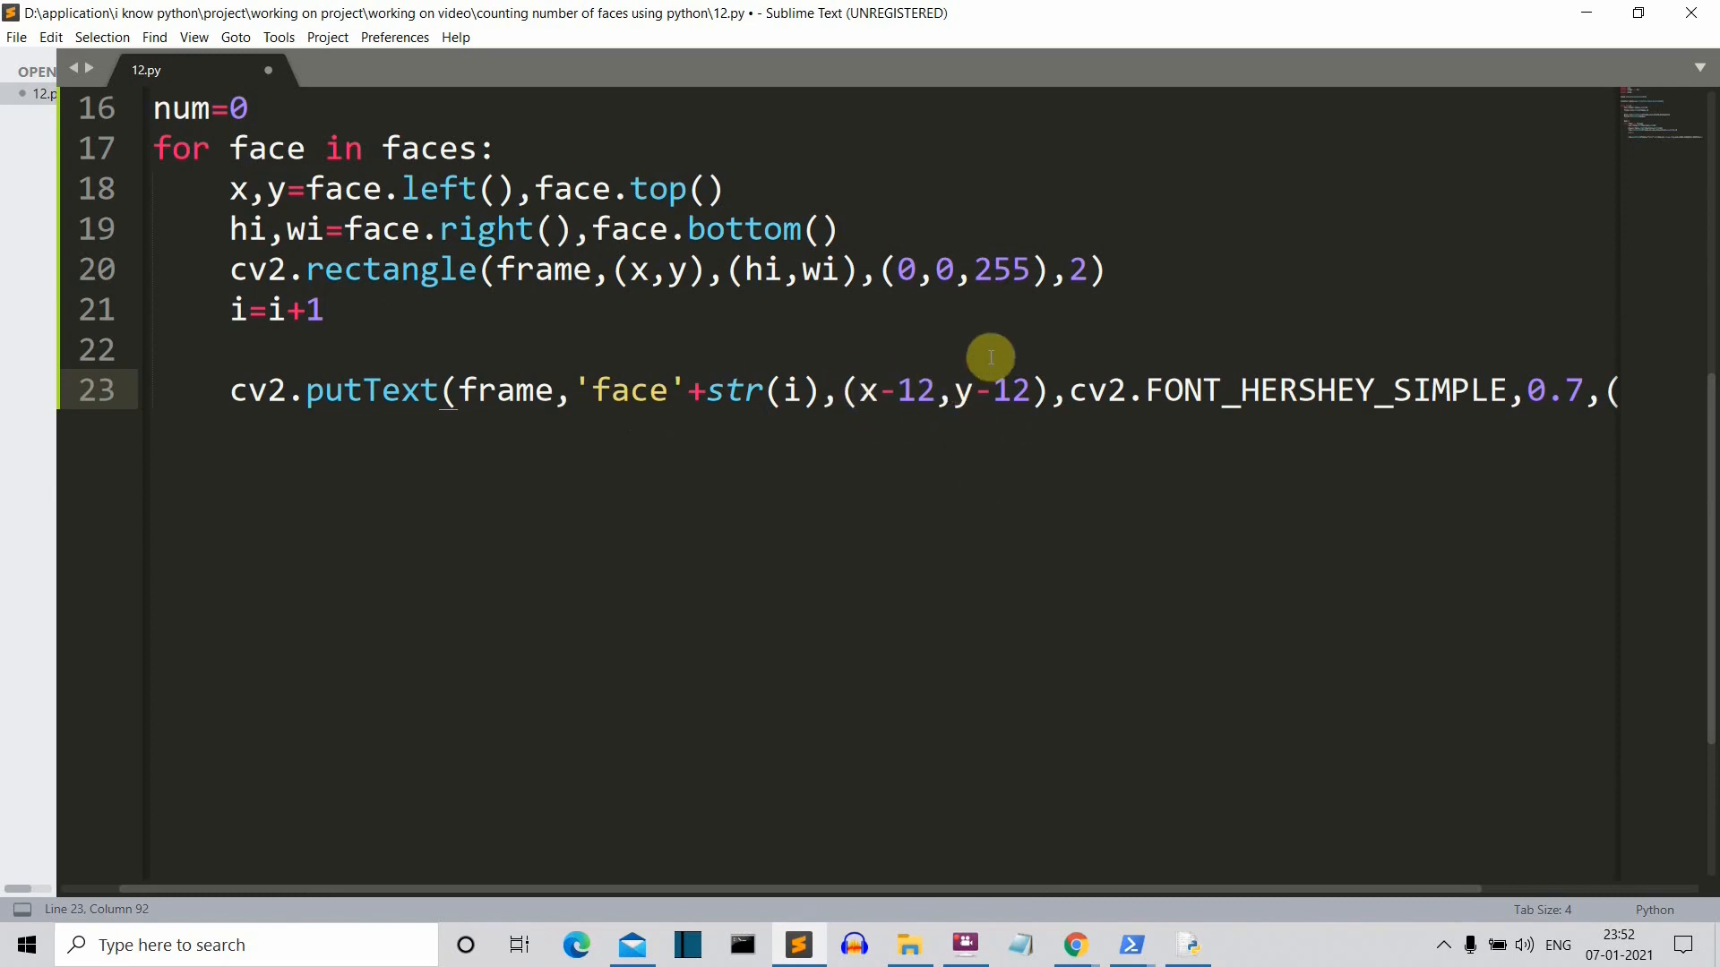
pyautogui.moveTo(890, 894)
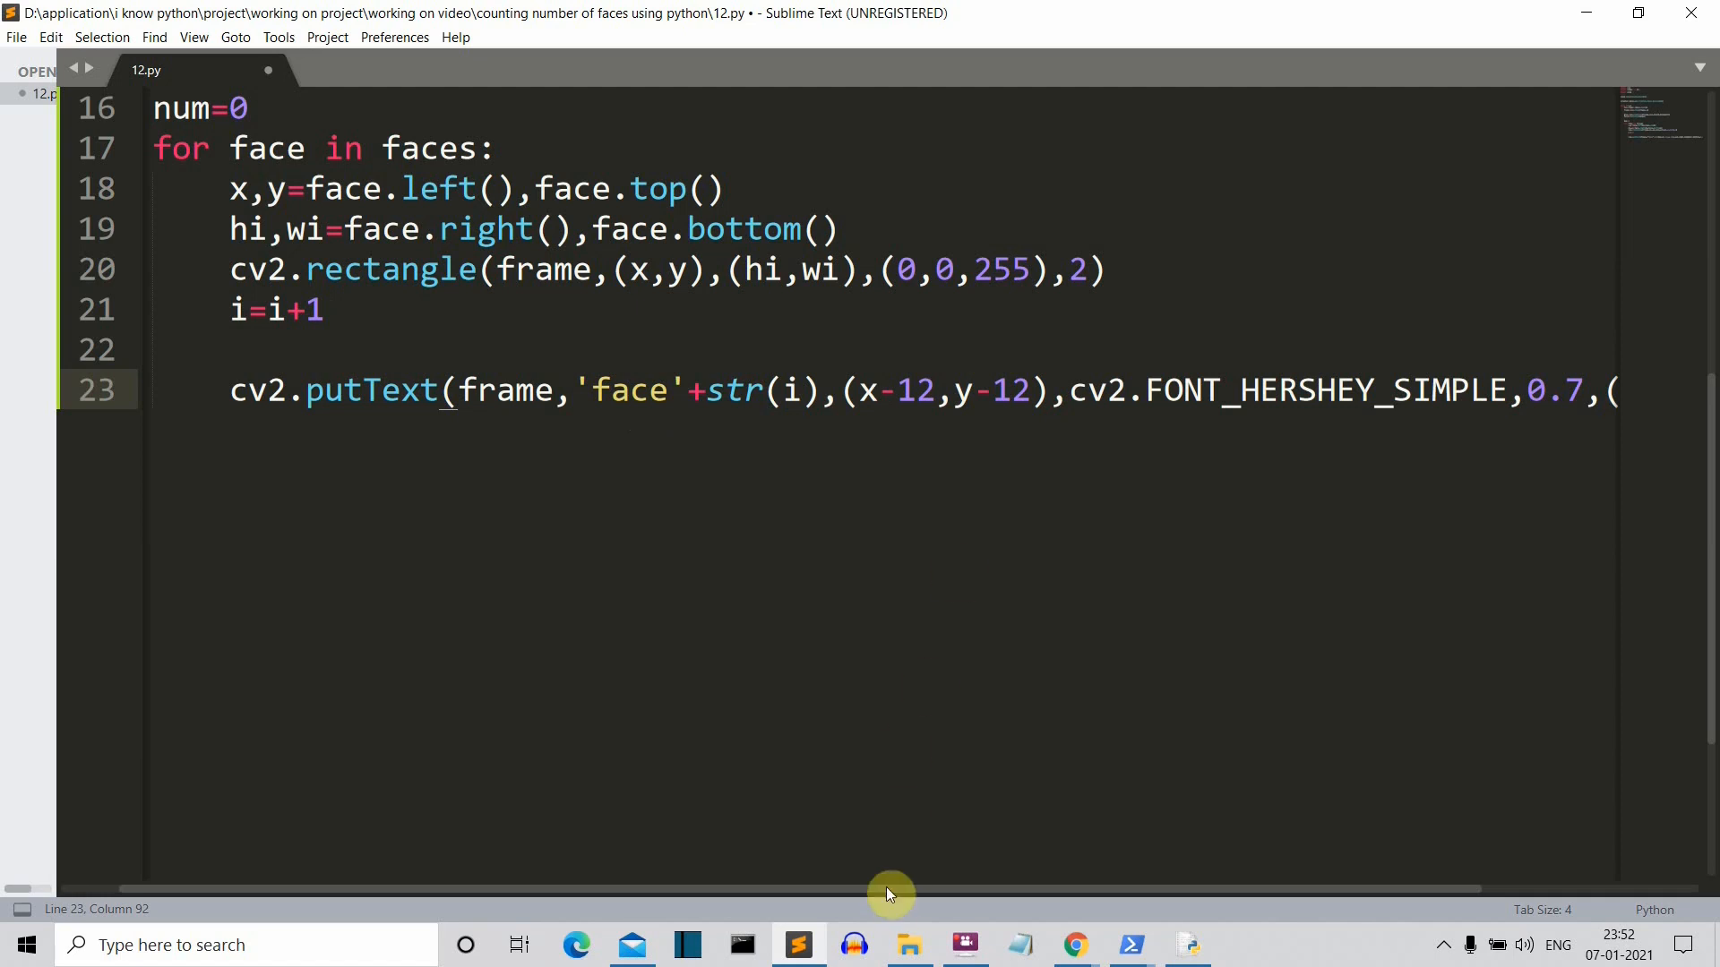
pyautogui.hscroll(3)
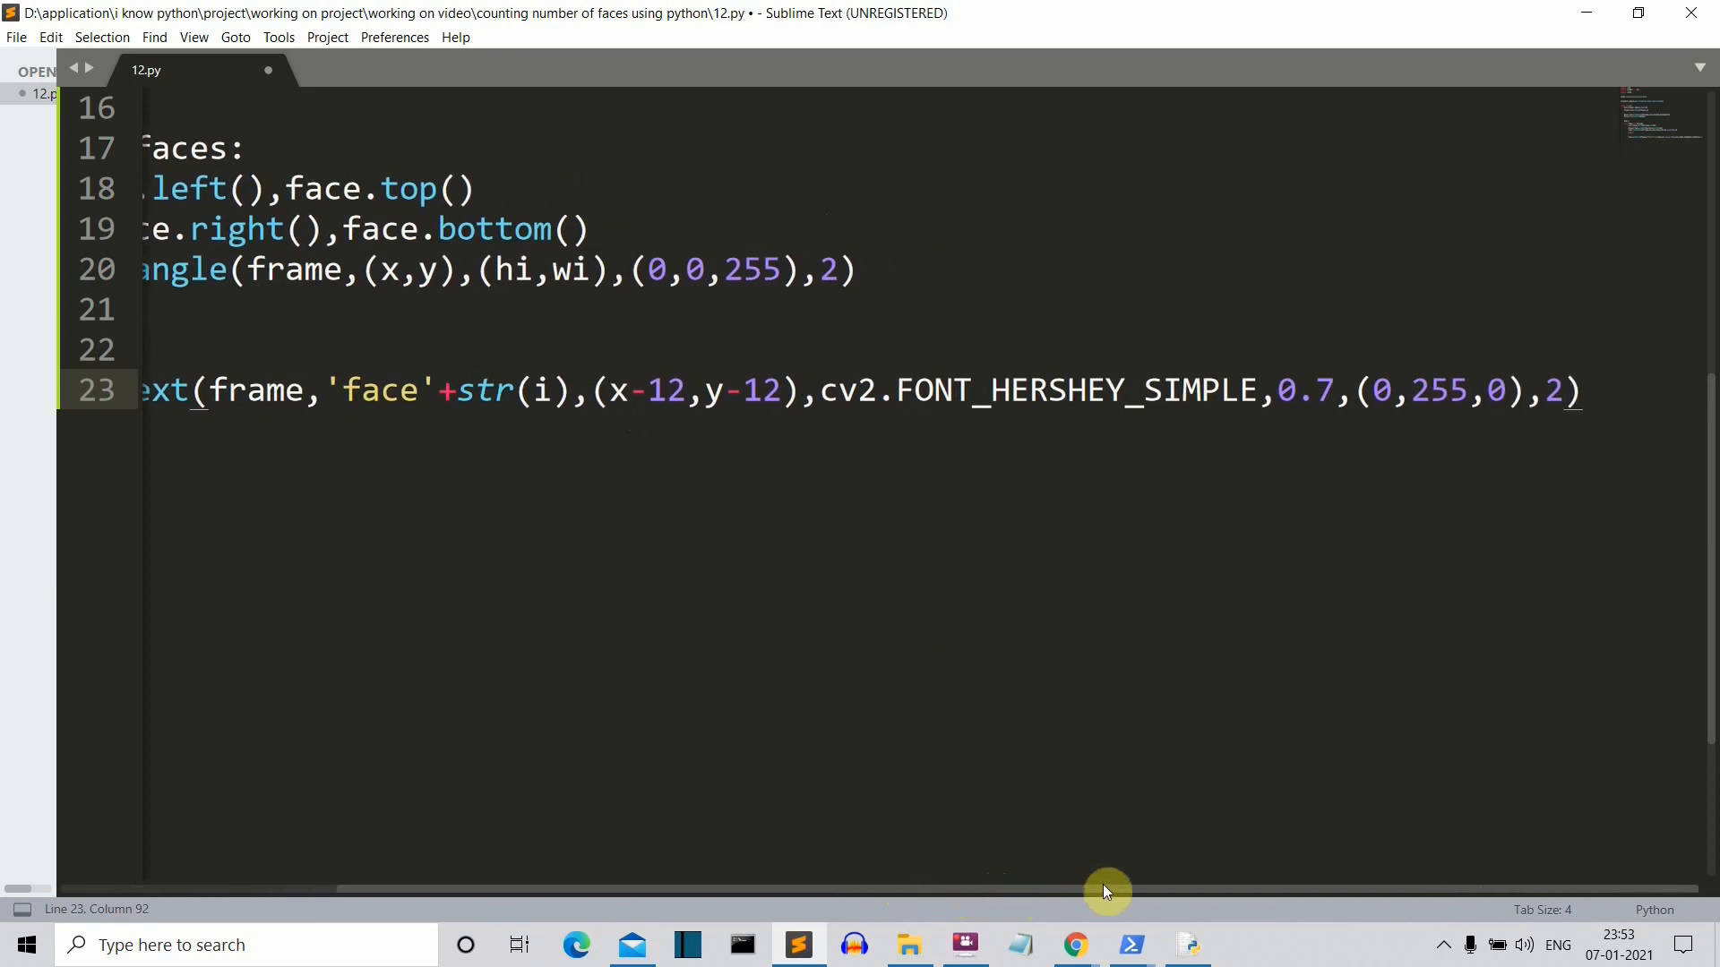
pyautogui.moveTo(1414, 489)
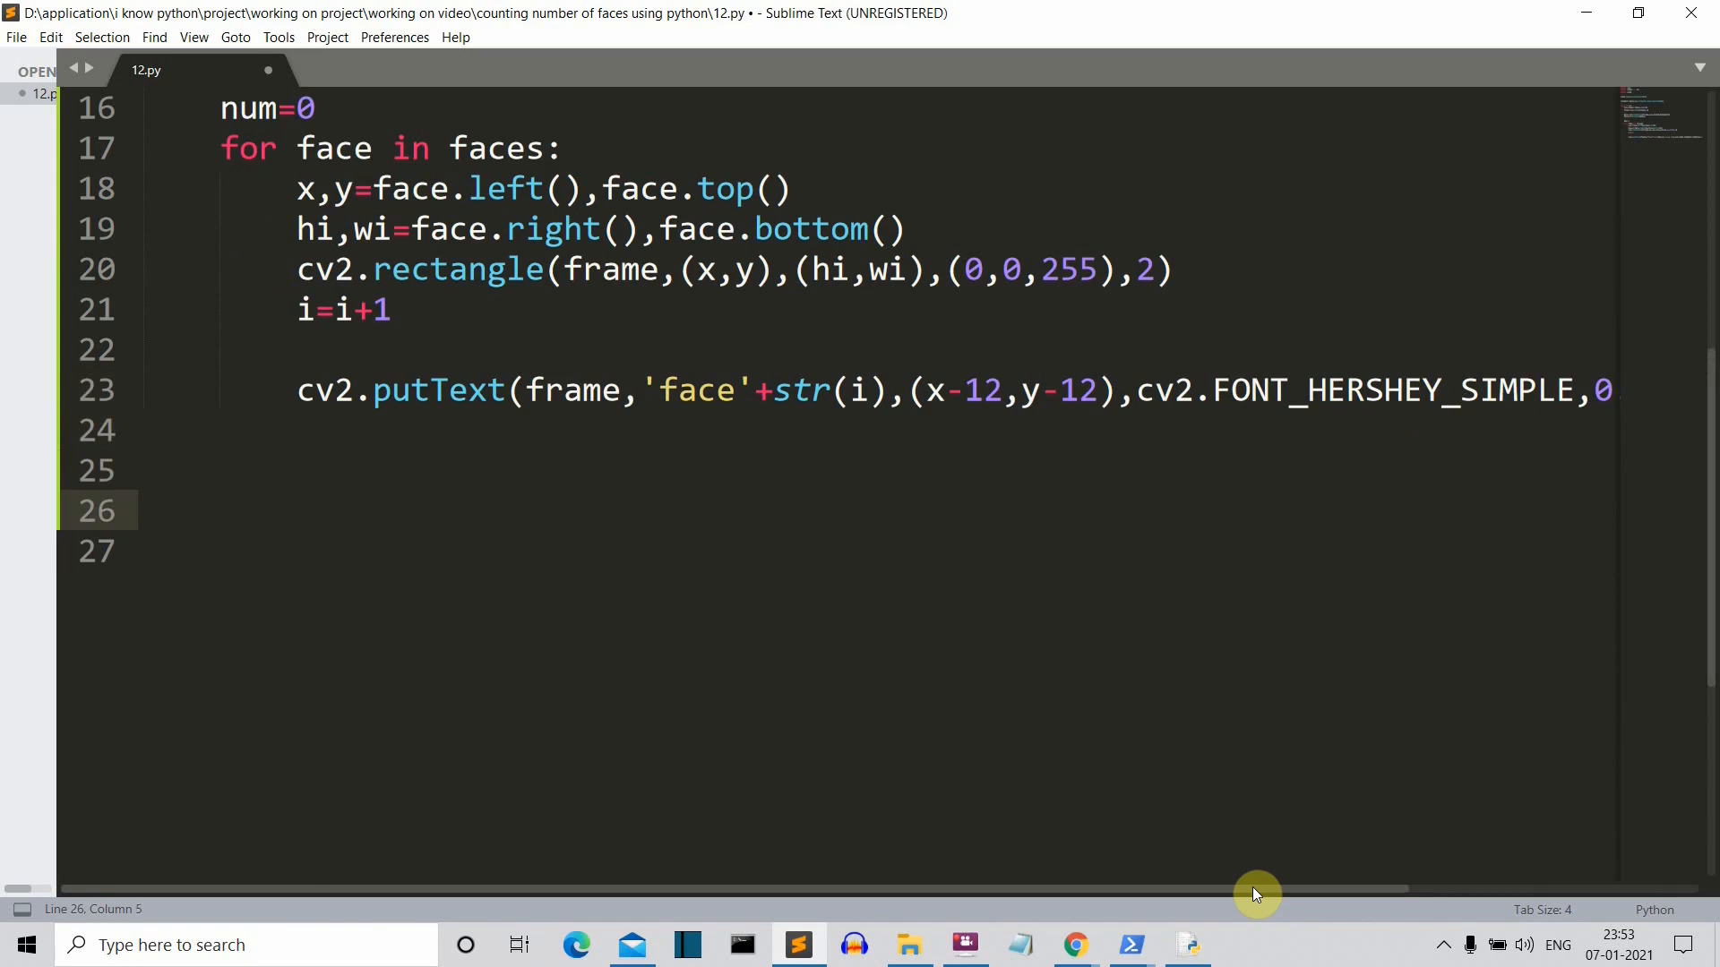
# Step: Display each frame with cv2.imshow('face', frame)
pyautogui.write('CV2.')
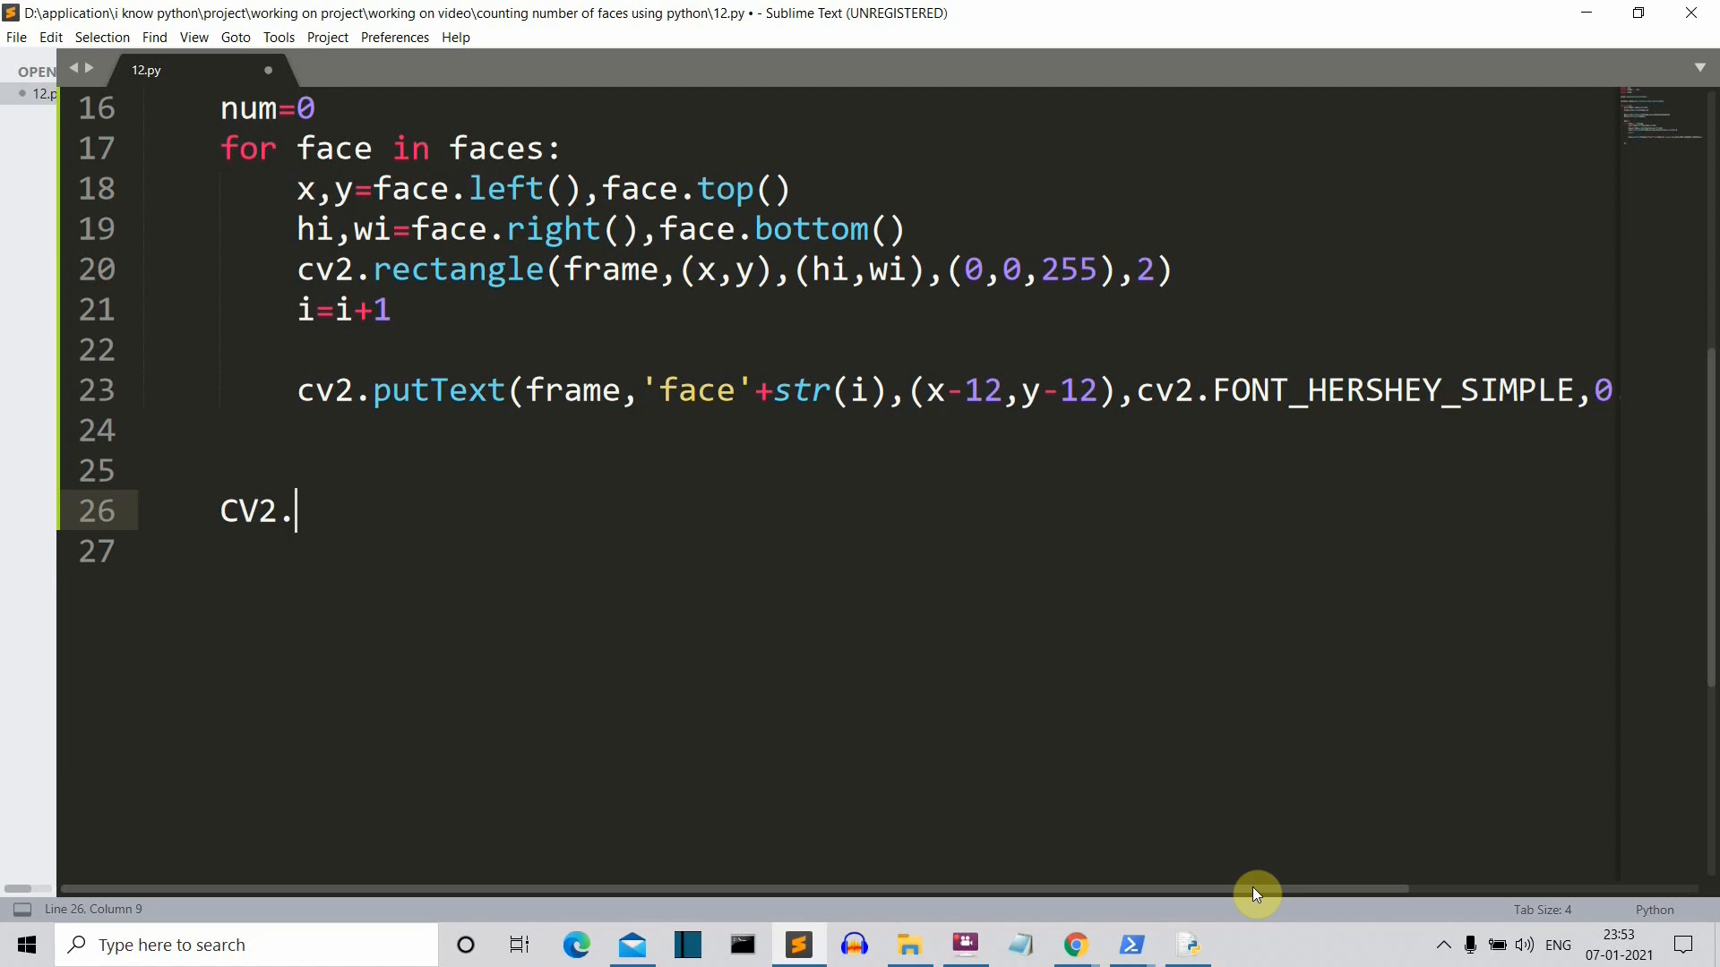
pyautogui.write('IMS')
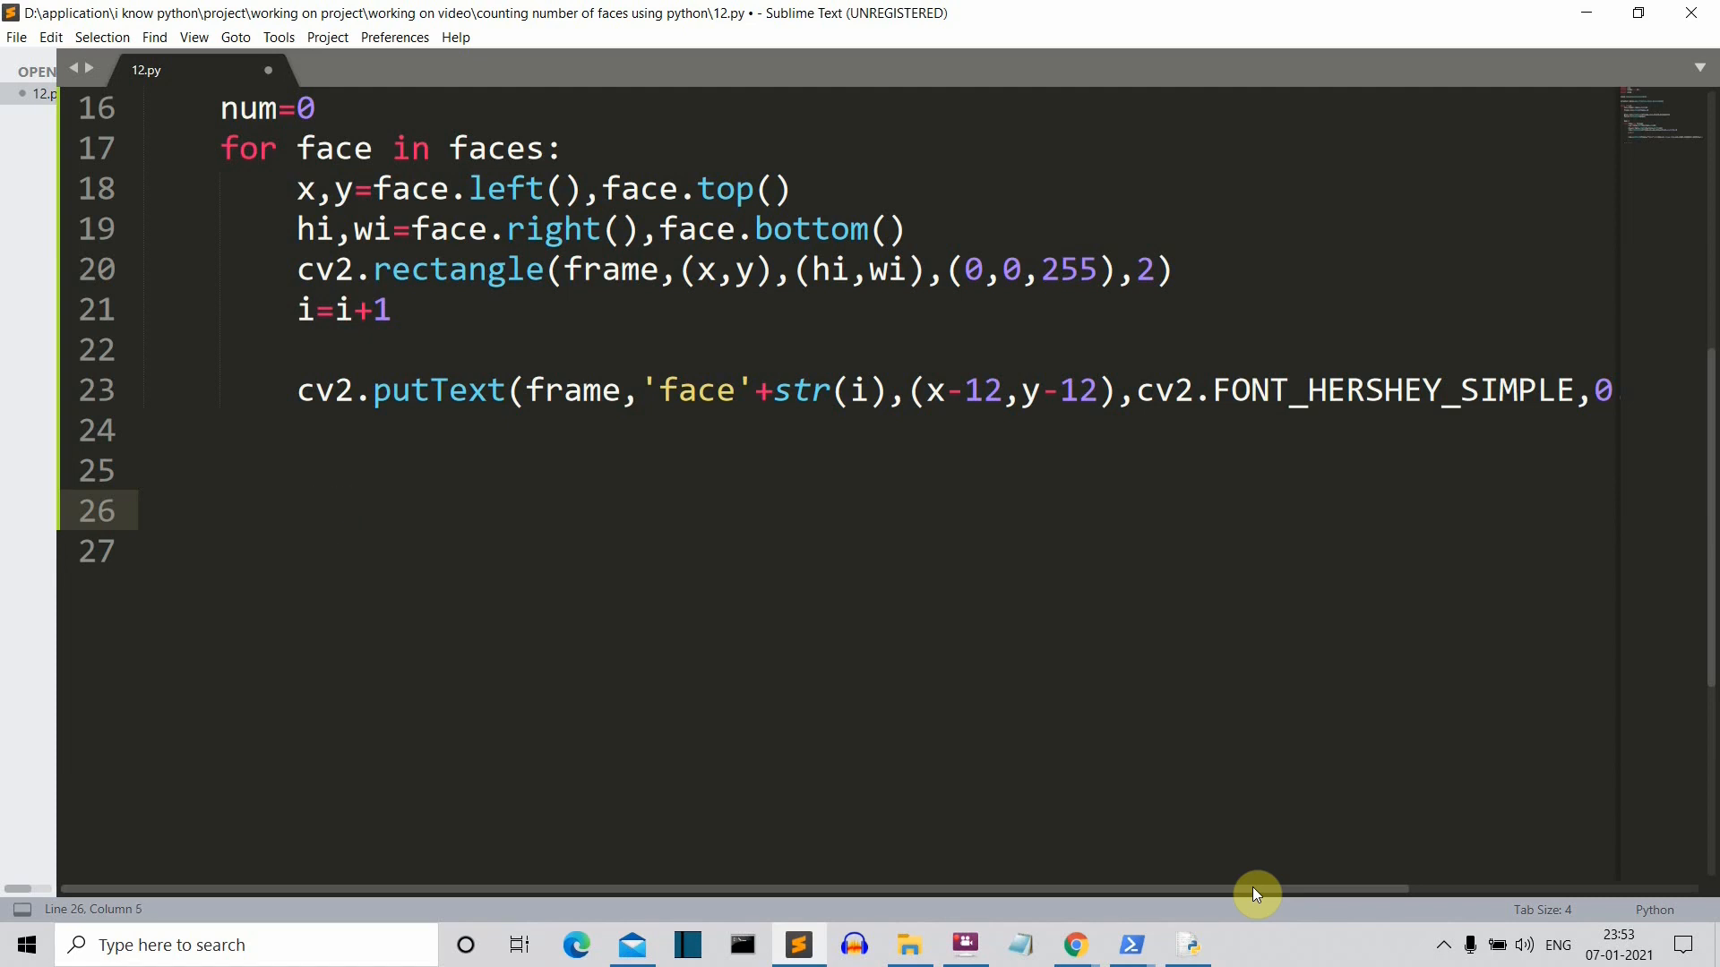
pyautogui.write('cv2.i')
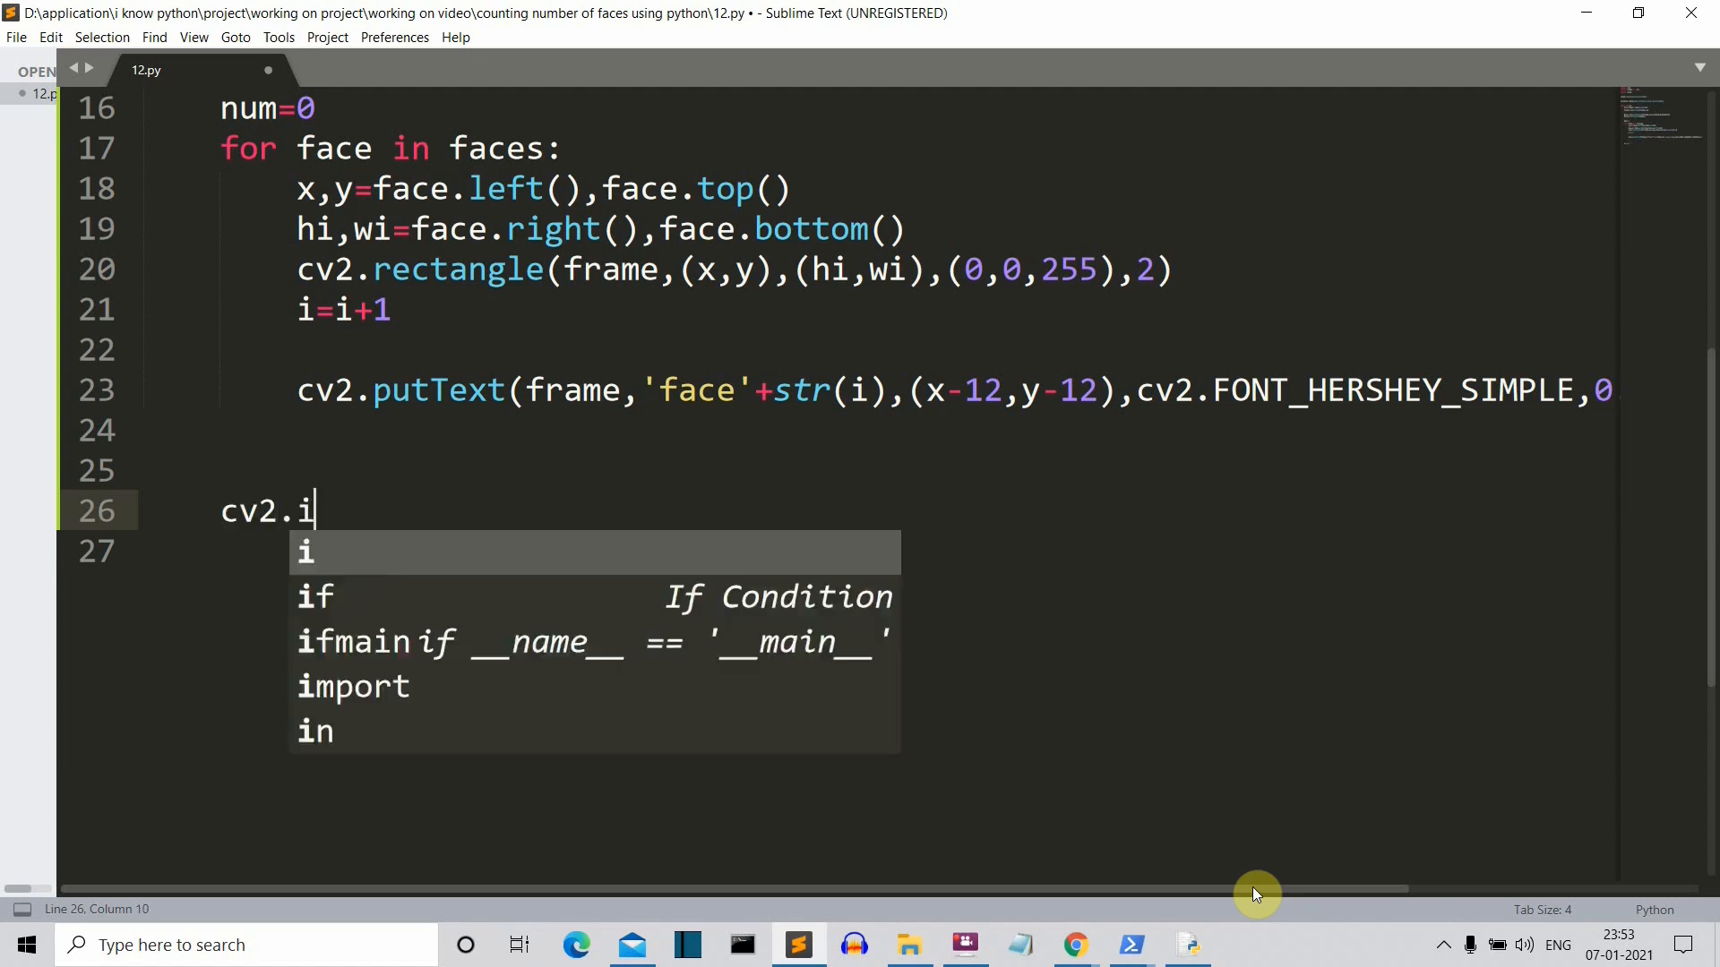
pyautogui.write('mshop')
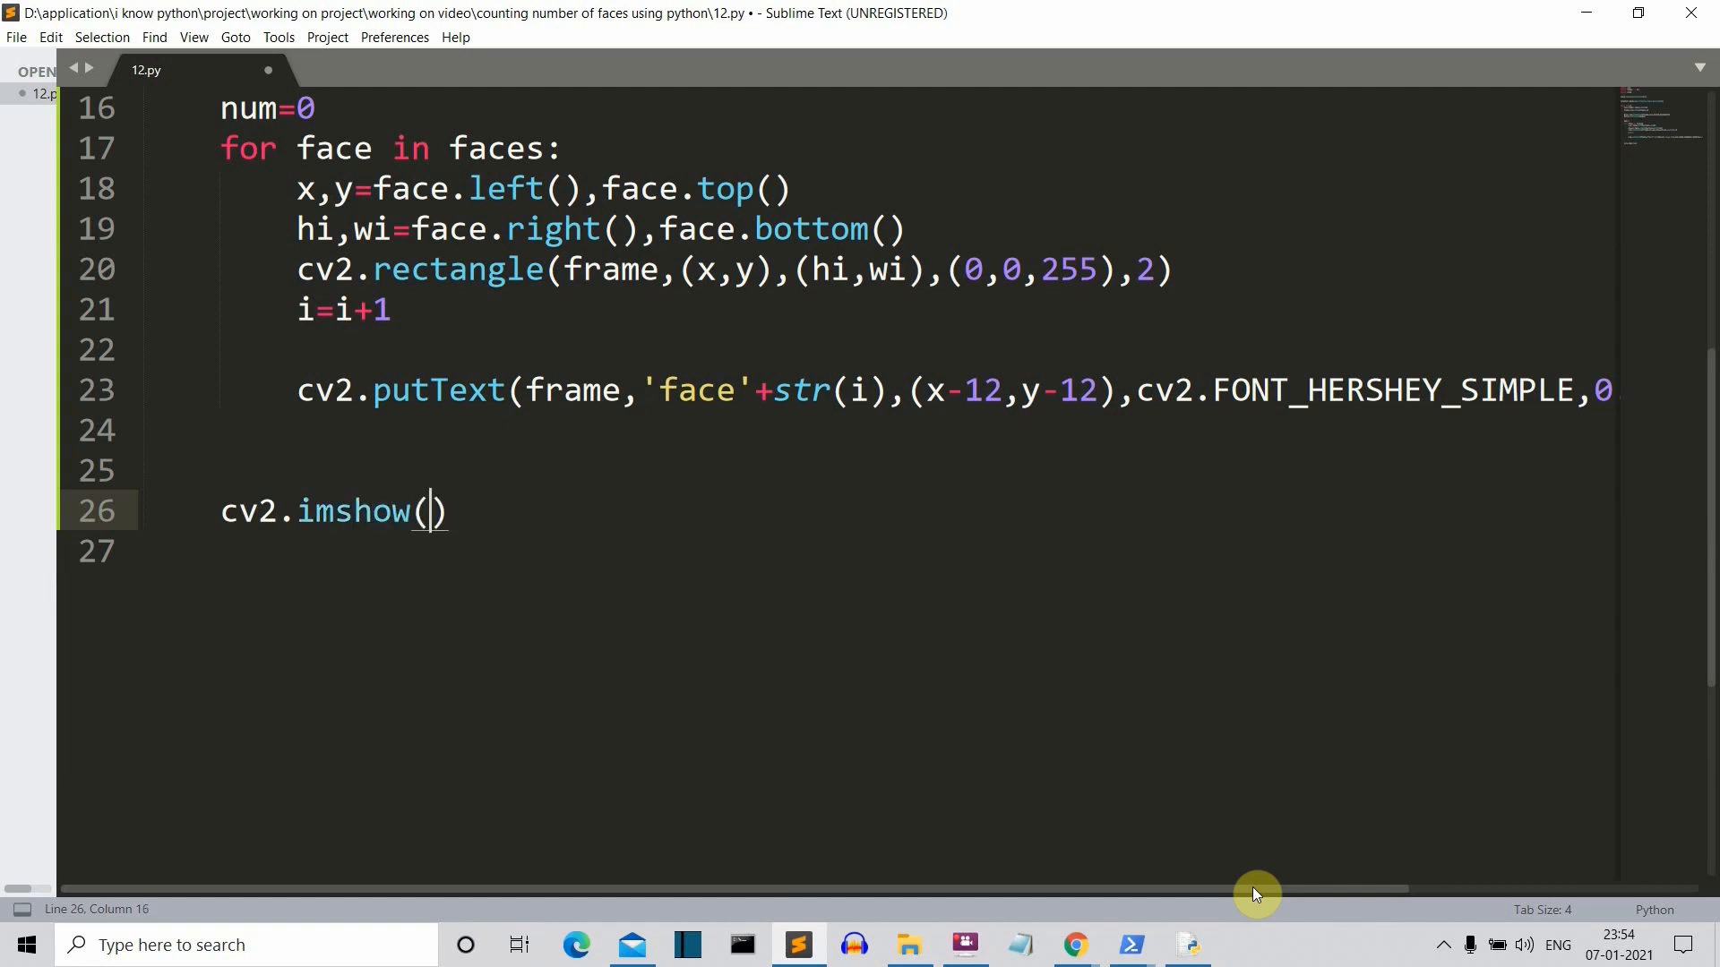
pyautogui.write("'")
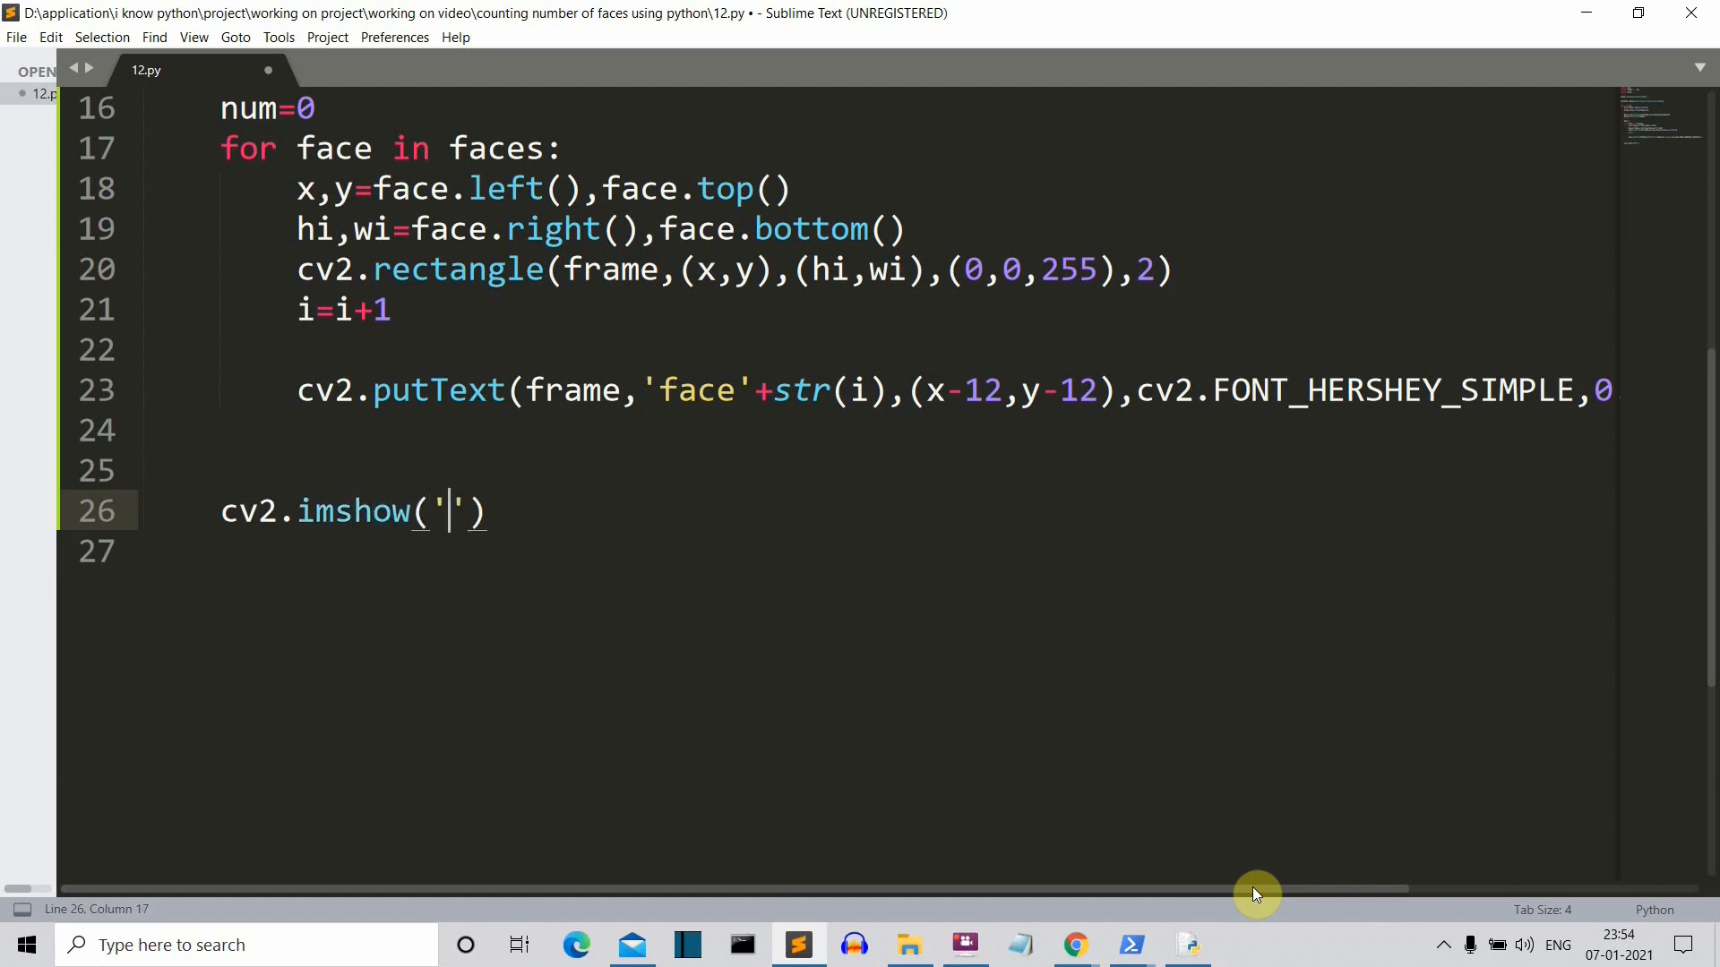
pyautogui.write('faces')
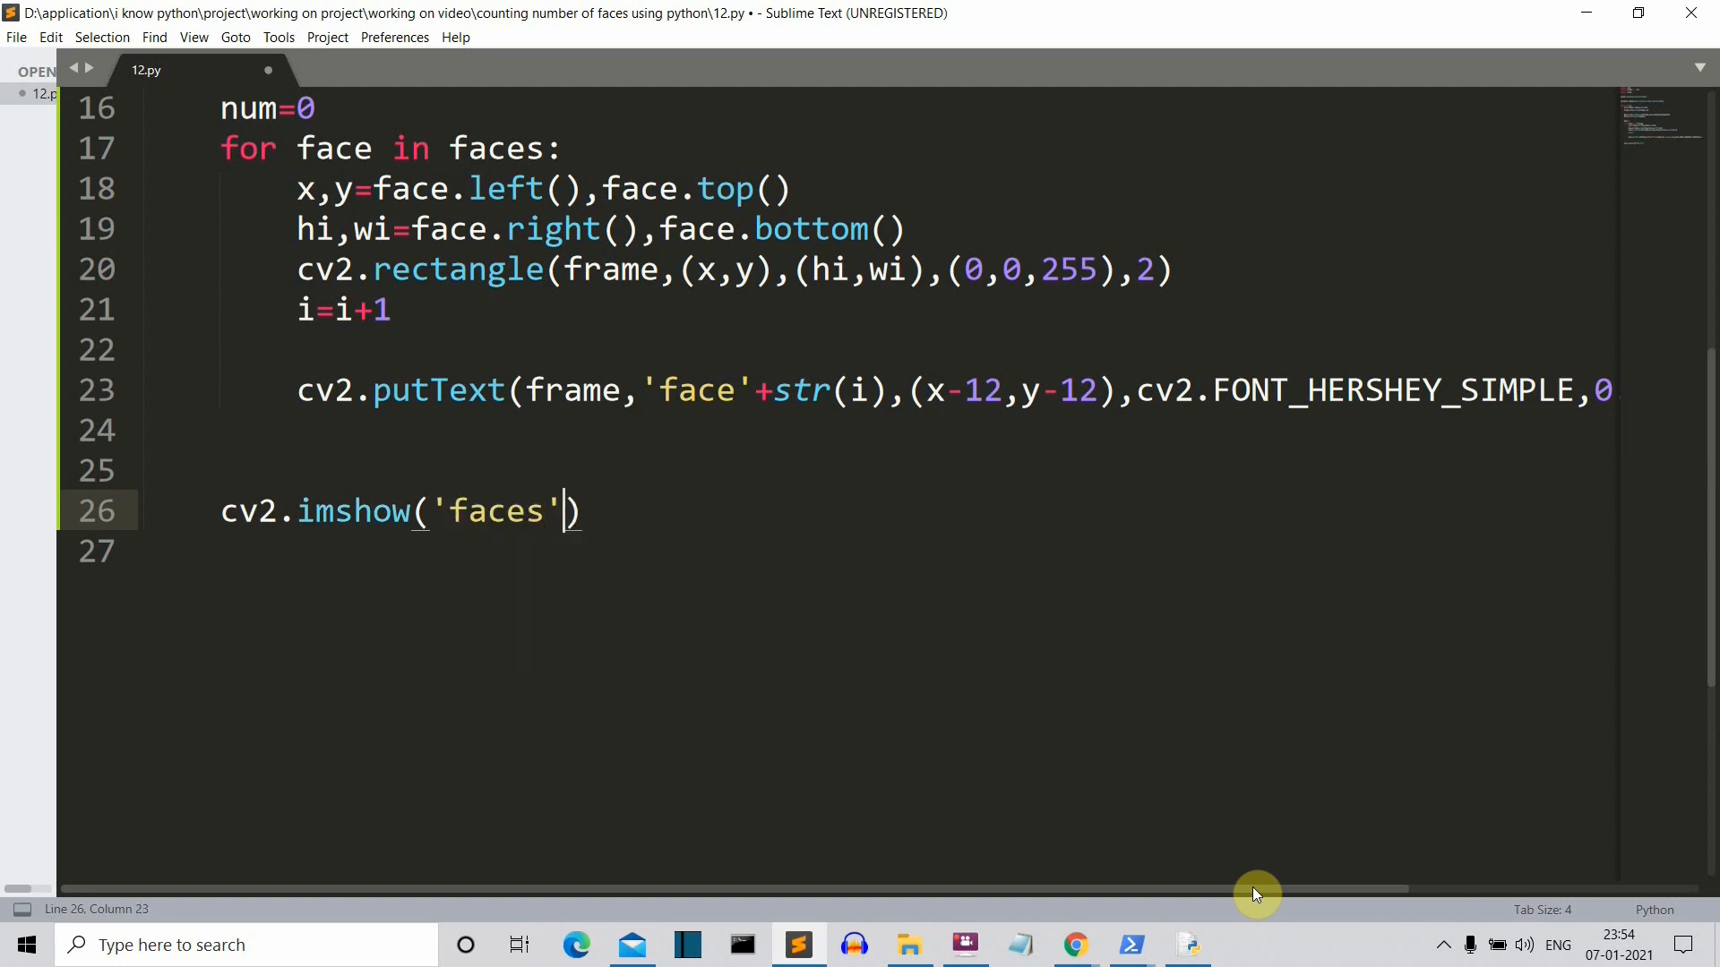
pyautogui.write(',frame')
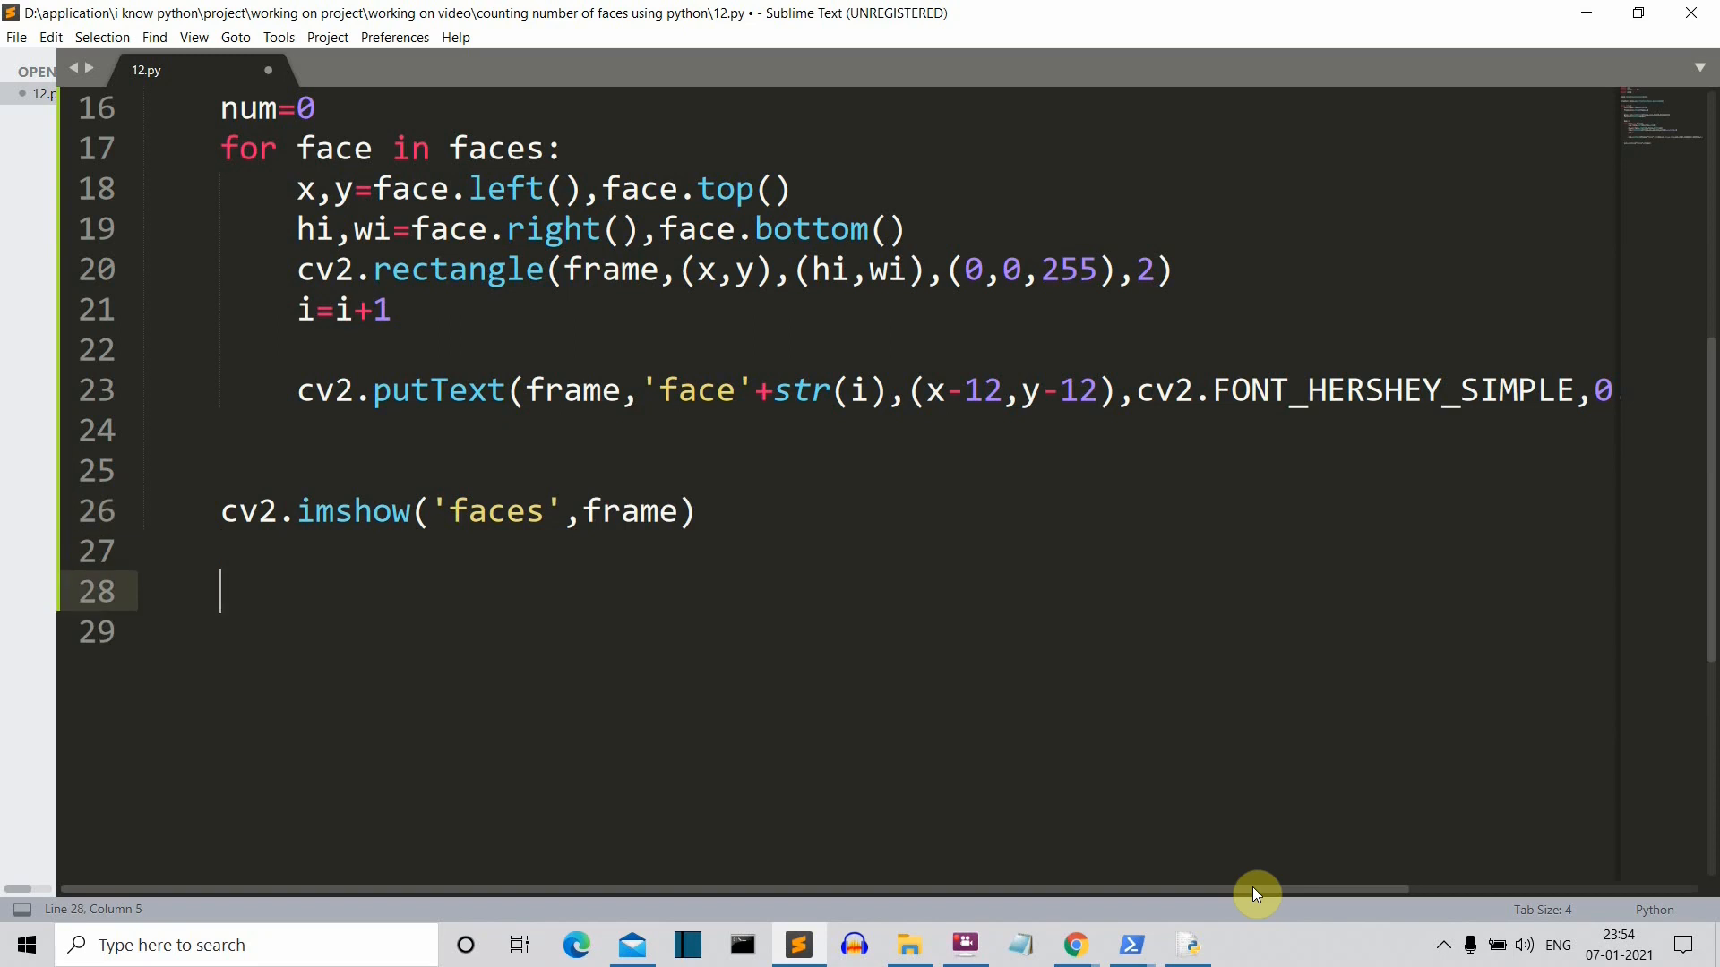
pyautogui.press('Enter')
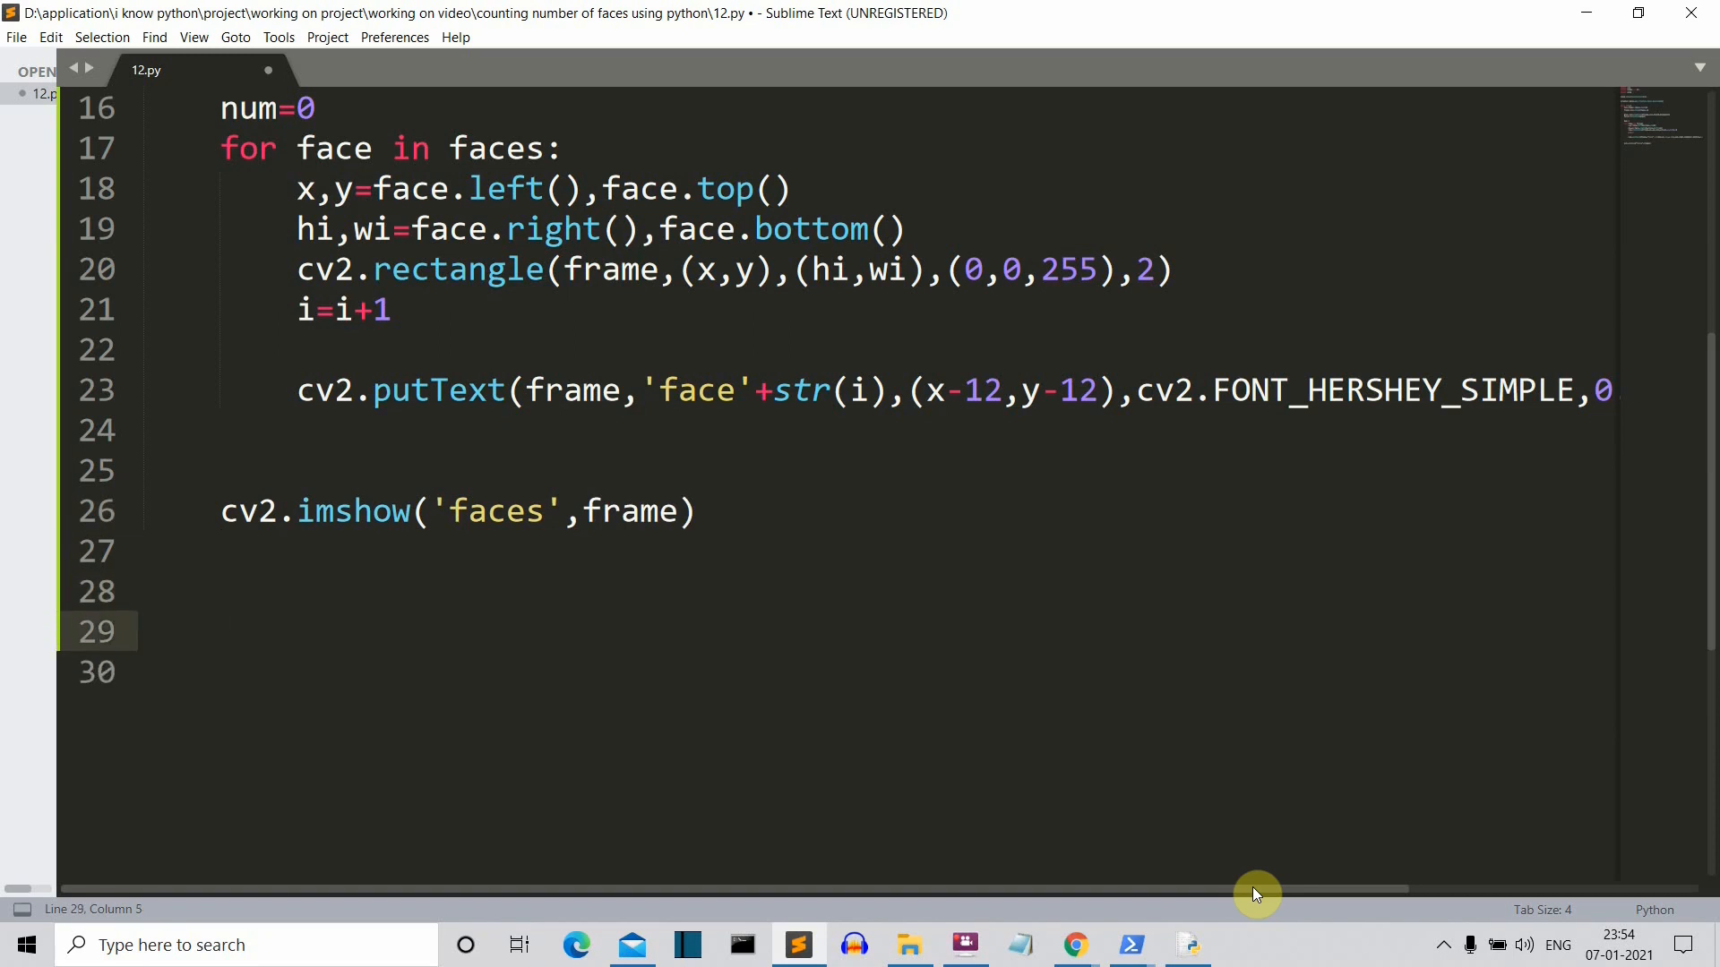
# Step: Break on 'q' via waitKey, release video, destroy all windows, and save 12.py
pyautogui.write('if cv2.waitkey(1)&')
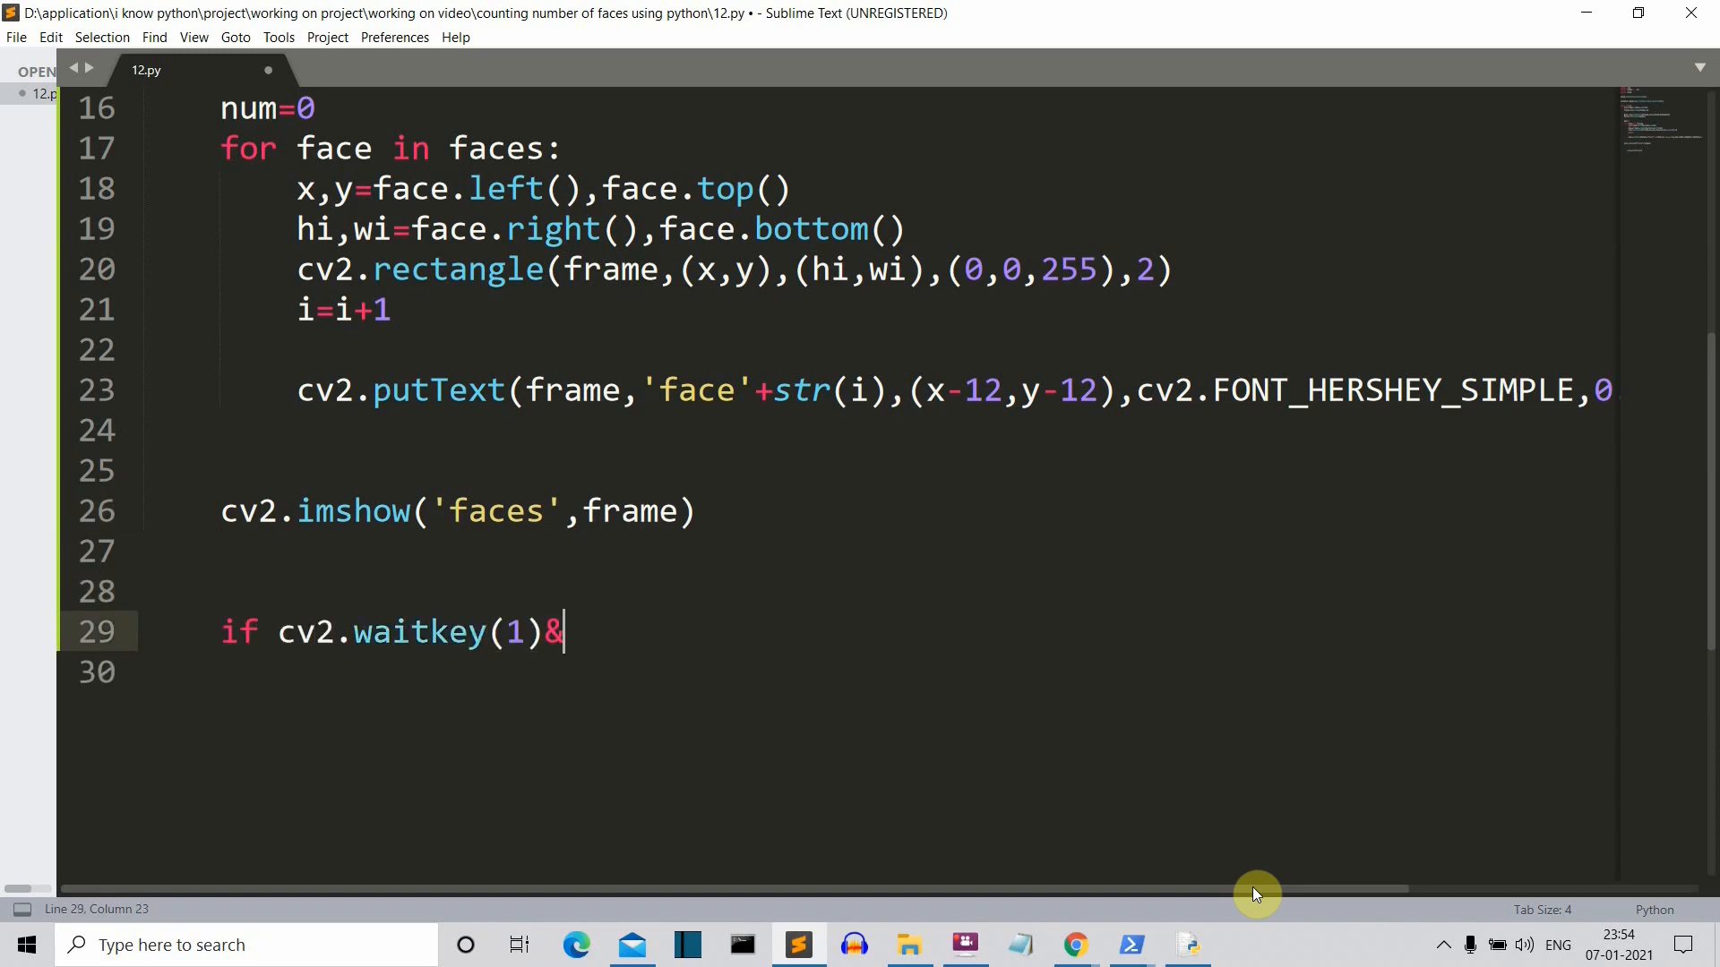
pyautogui.write("=ord('q'):")
pyautogui.click(877, 672)
pyautogui.write('break')
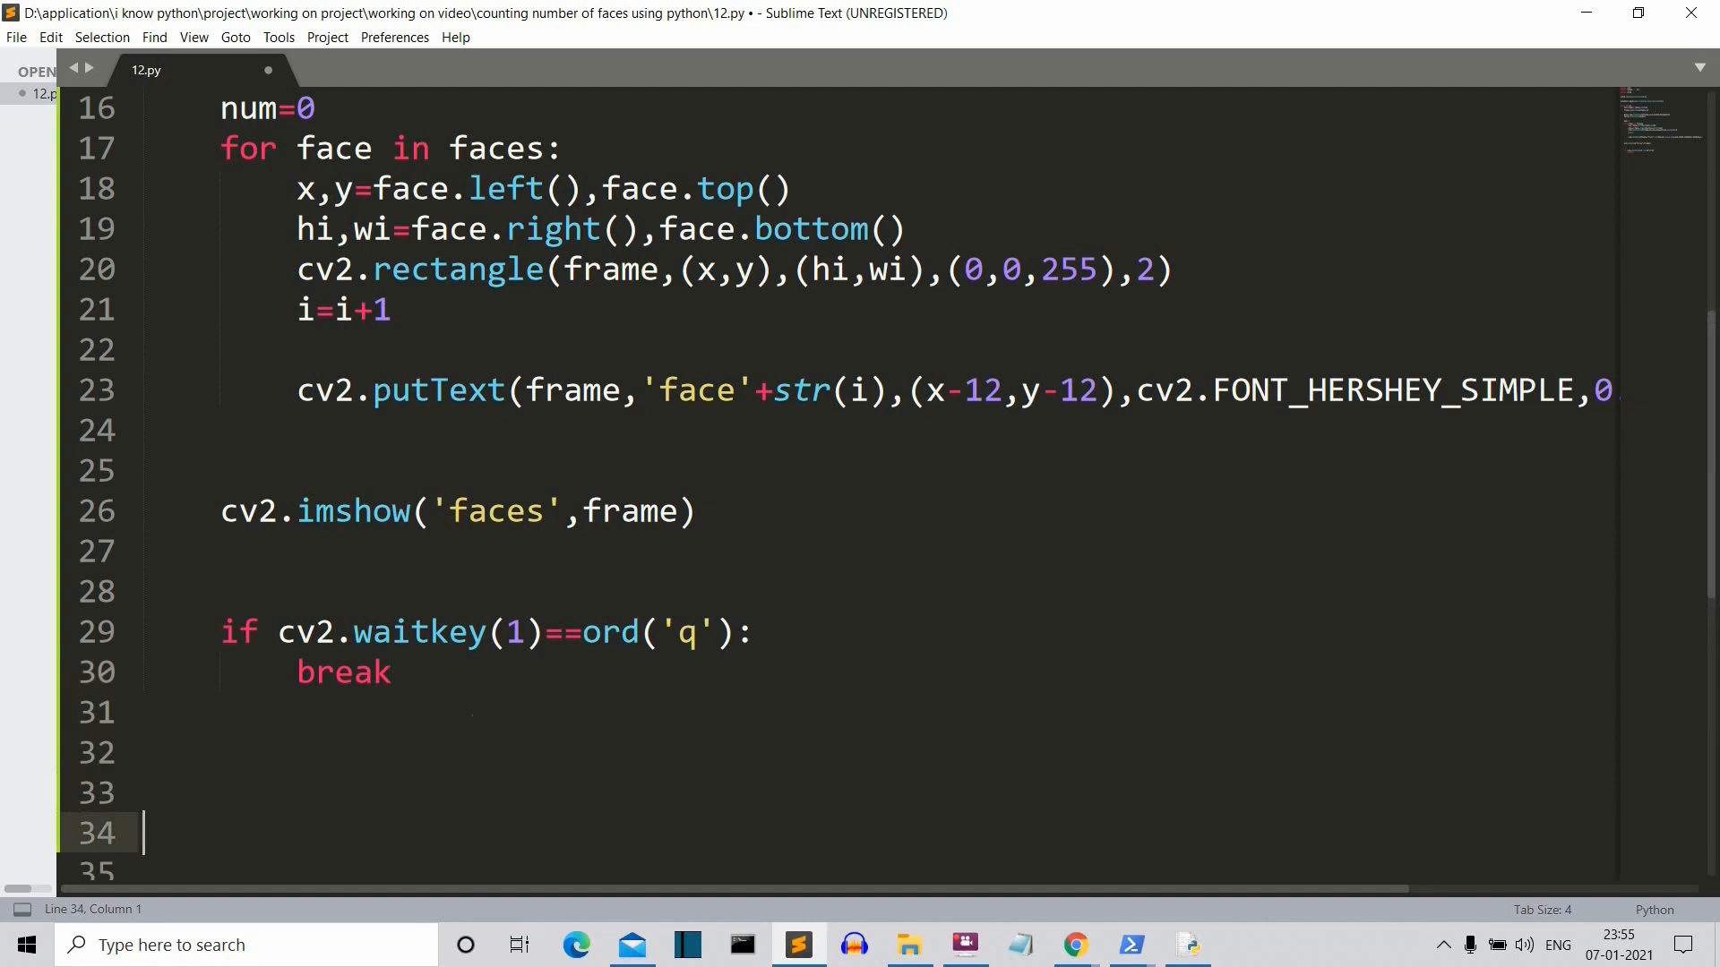
pyautogui.write('video.release()')
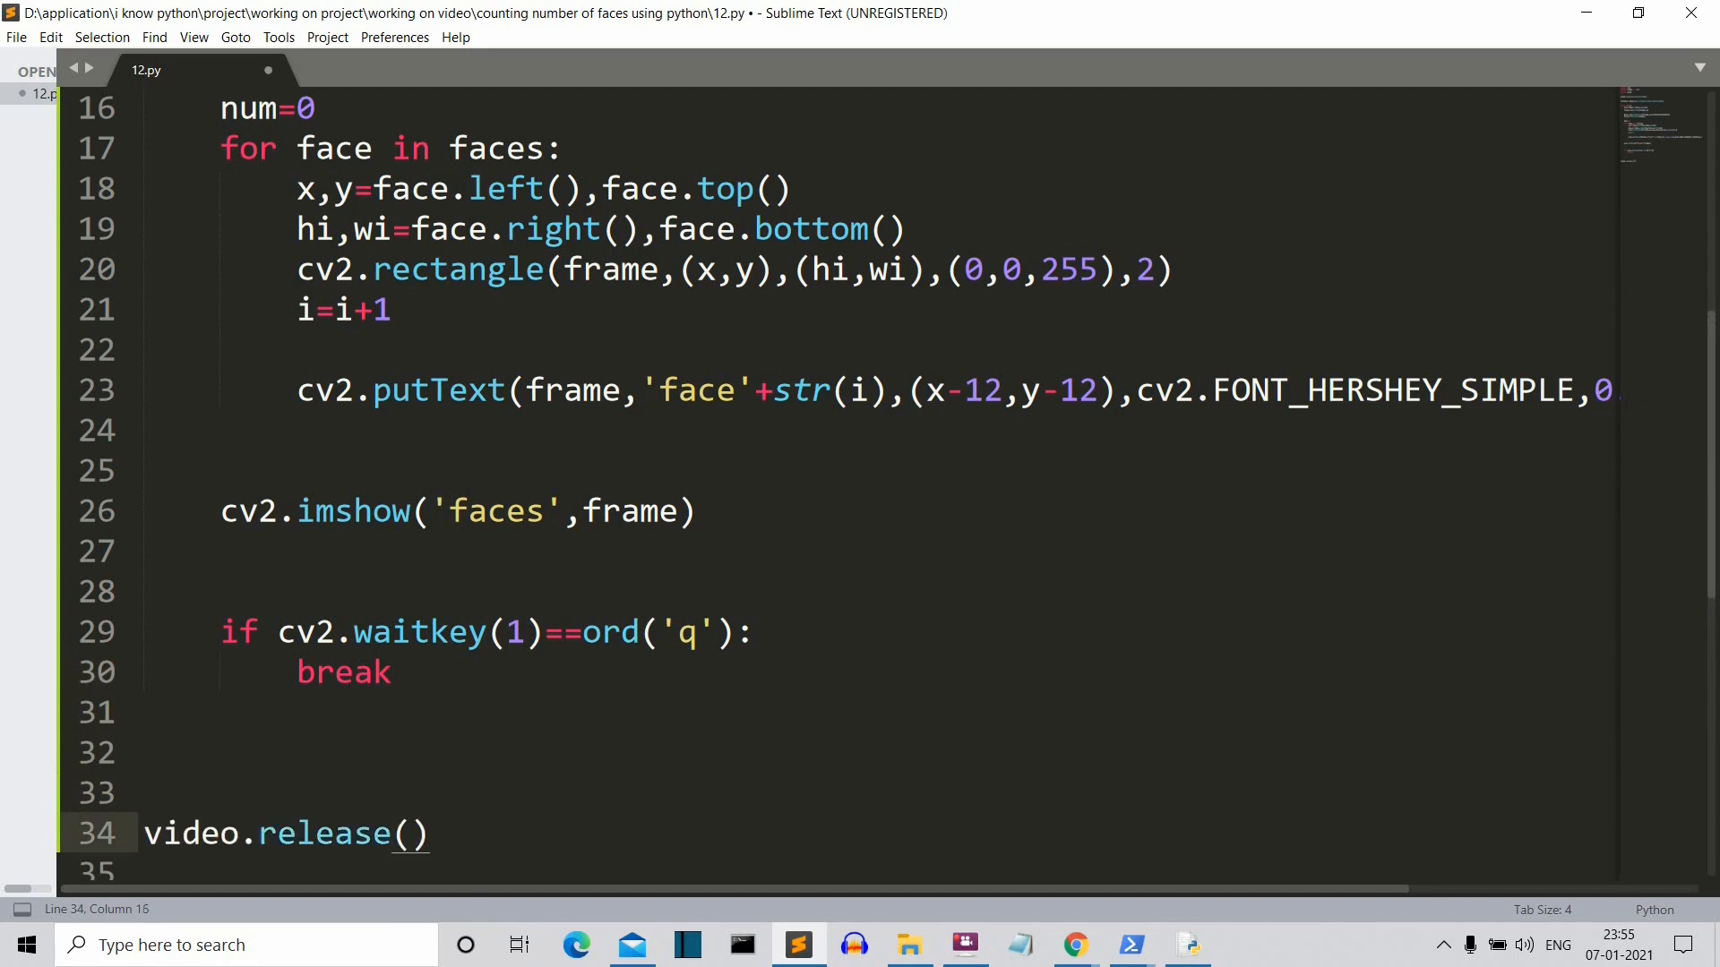
pyautogui.write('cv2.destroyAllWindows()')
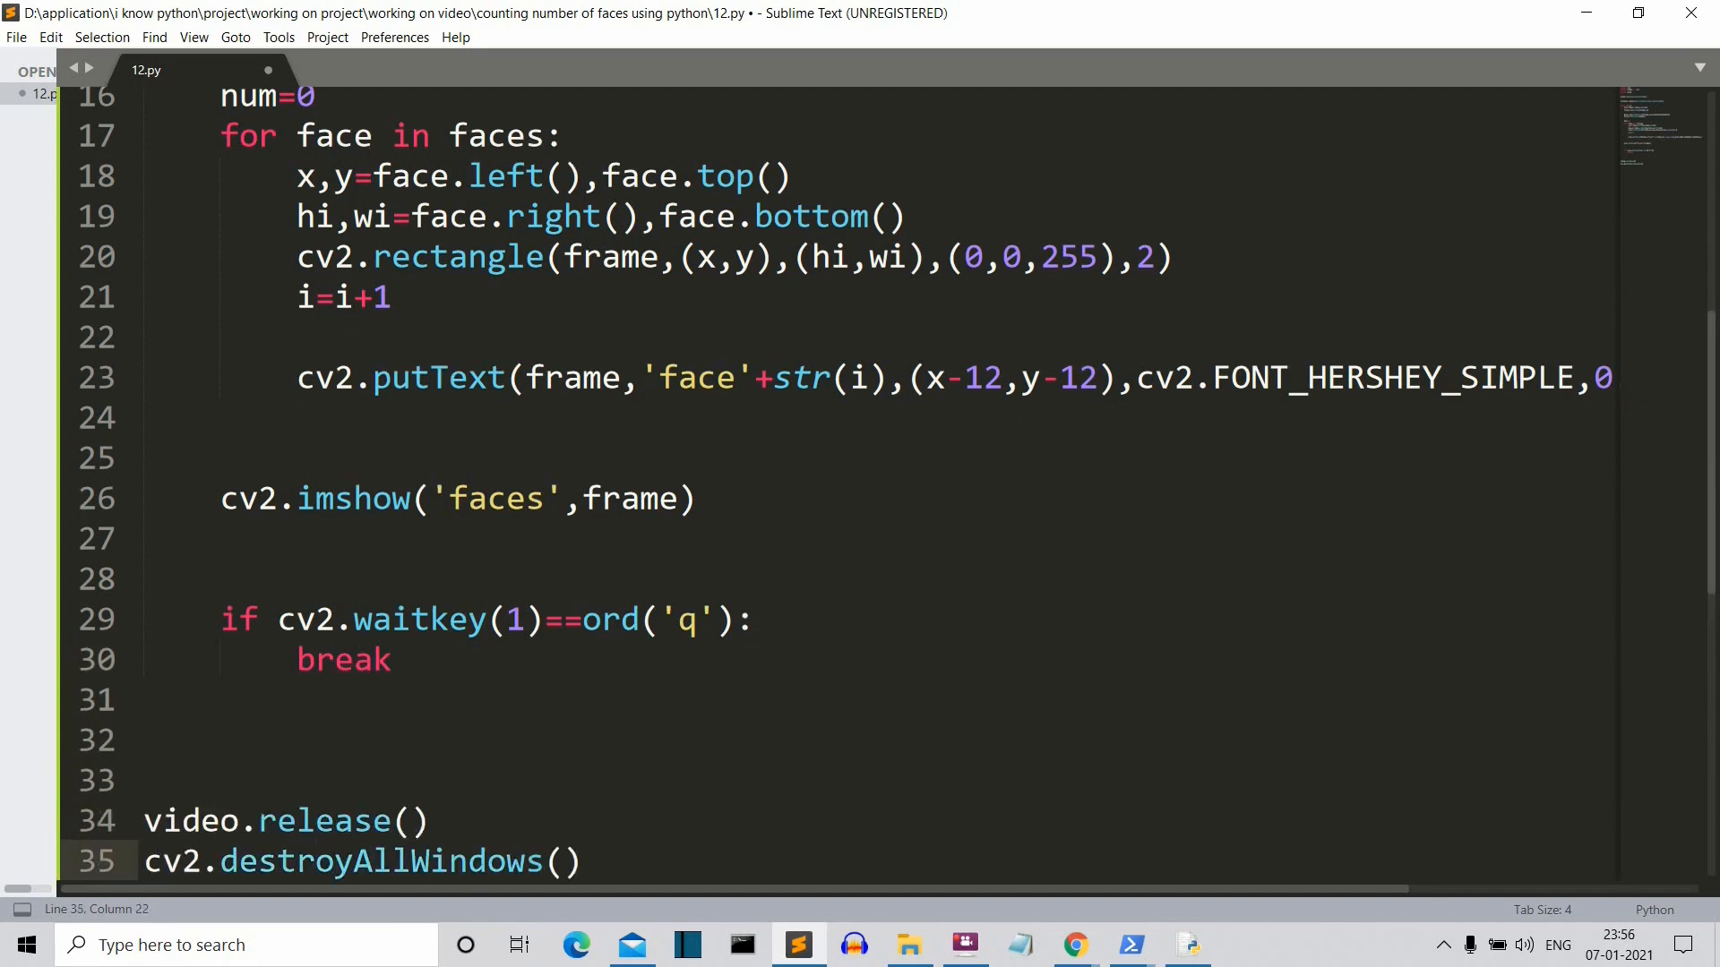
pyautogui.press('ctrl+s')
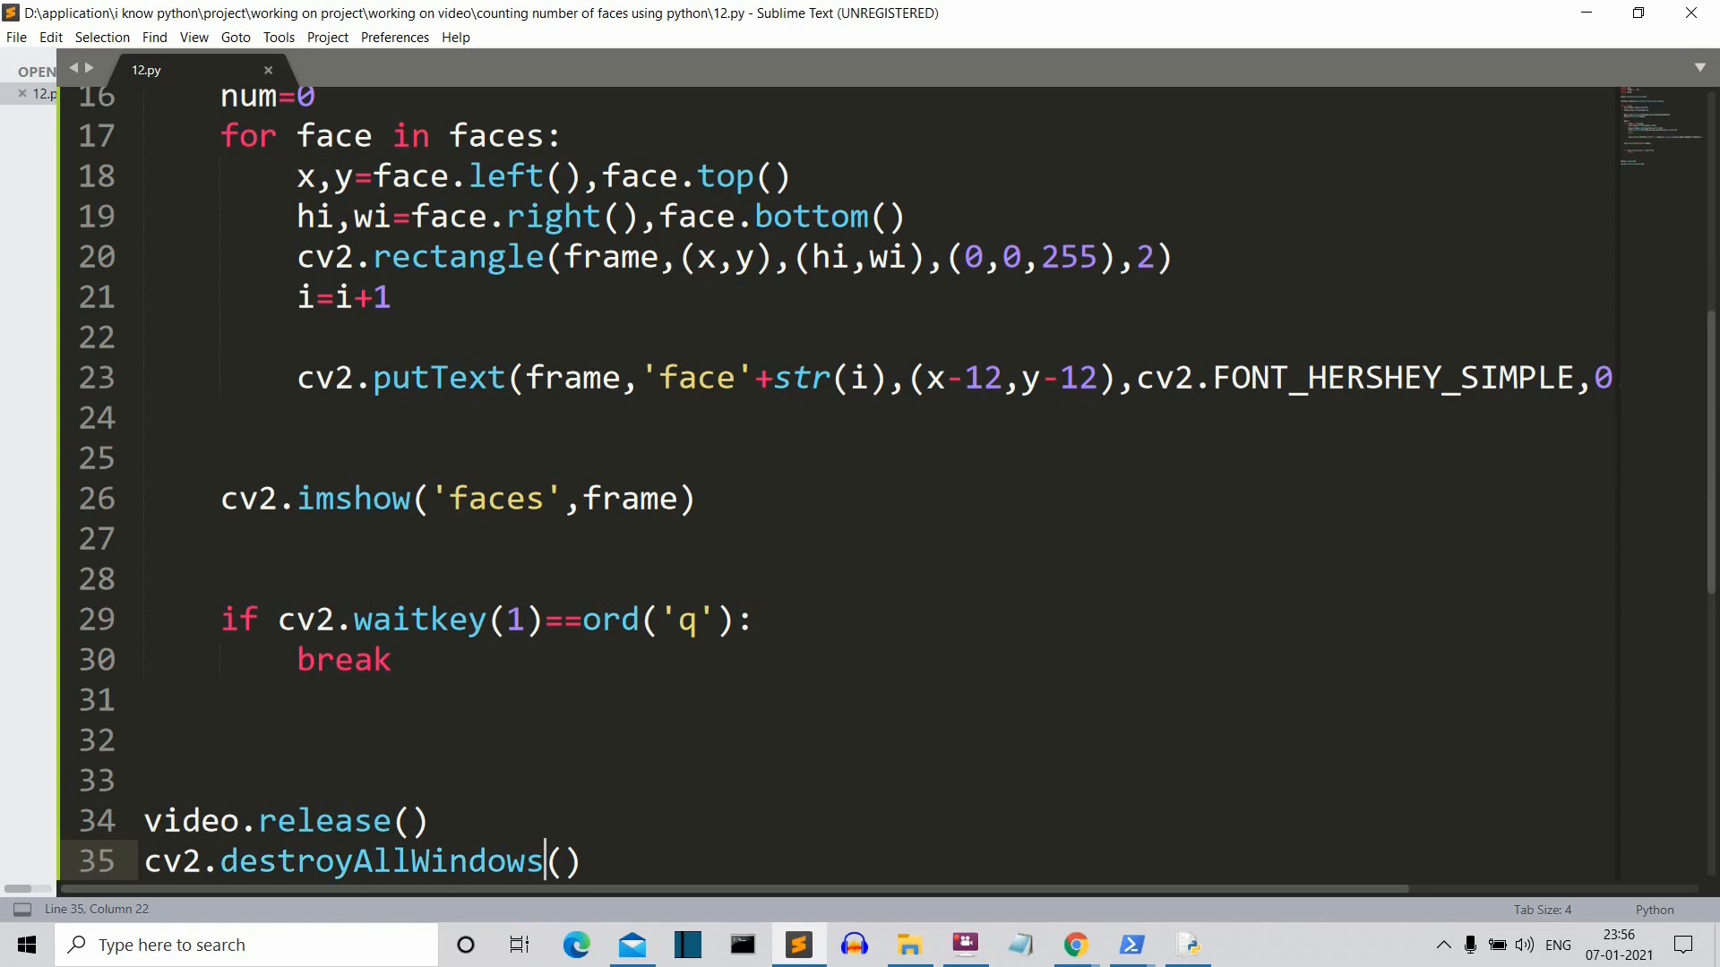
pyautogui.press('ctrl+s')
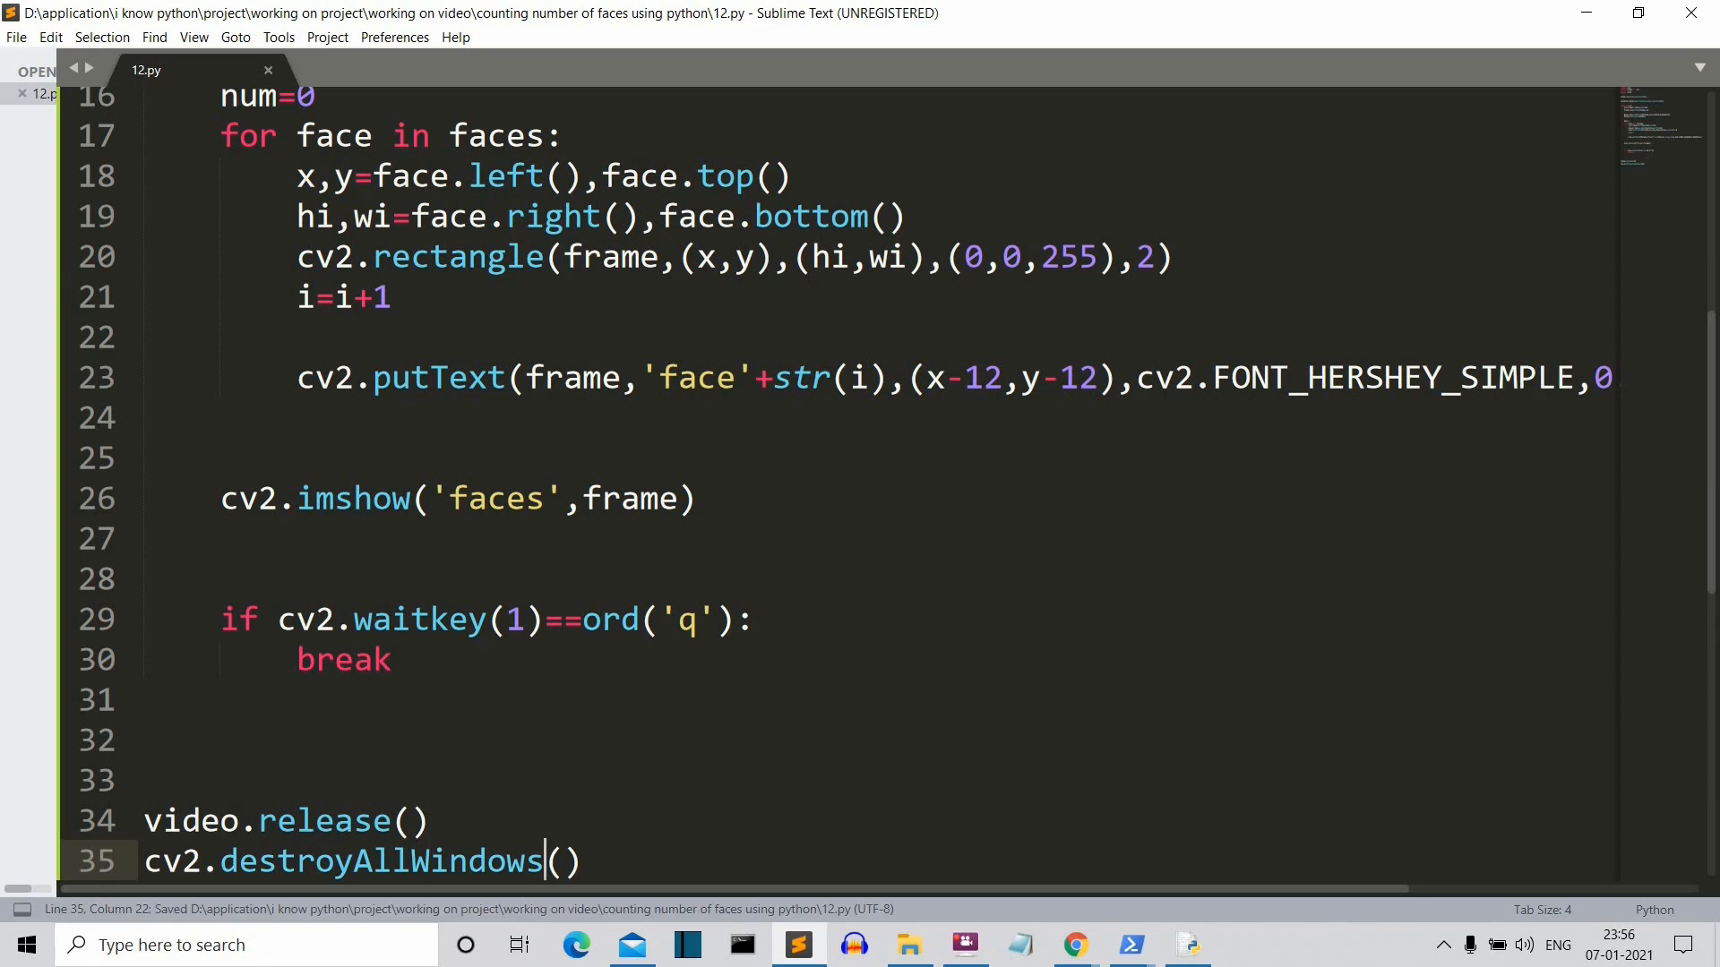
# Step: Run the script, then rename counter i to num on lines 21 and 23
pyautogui.press('ctrl+b')
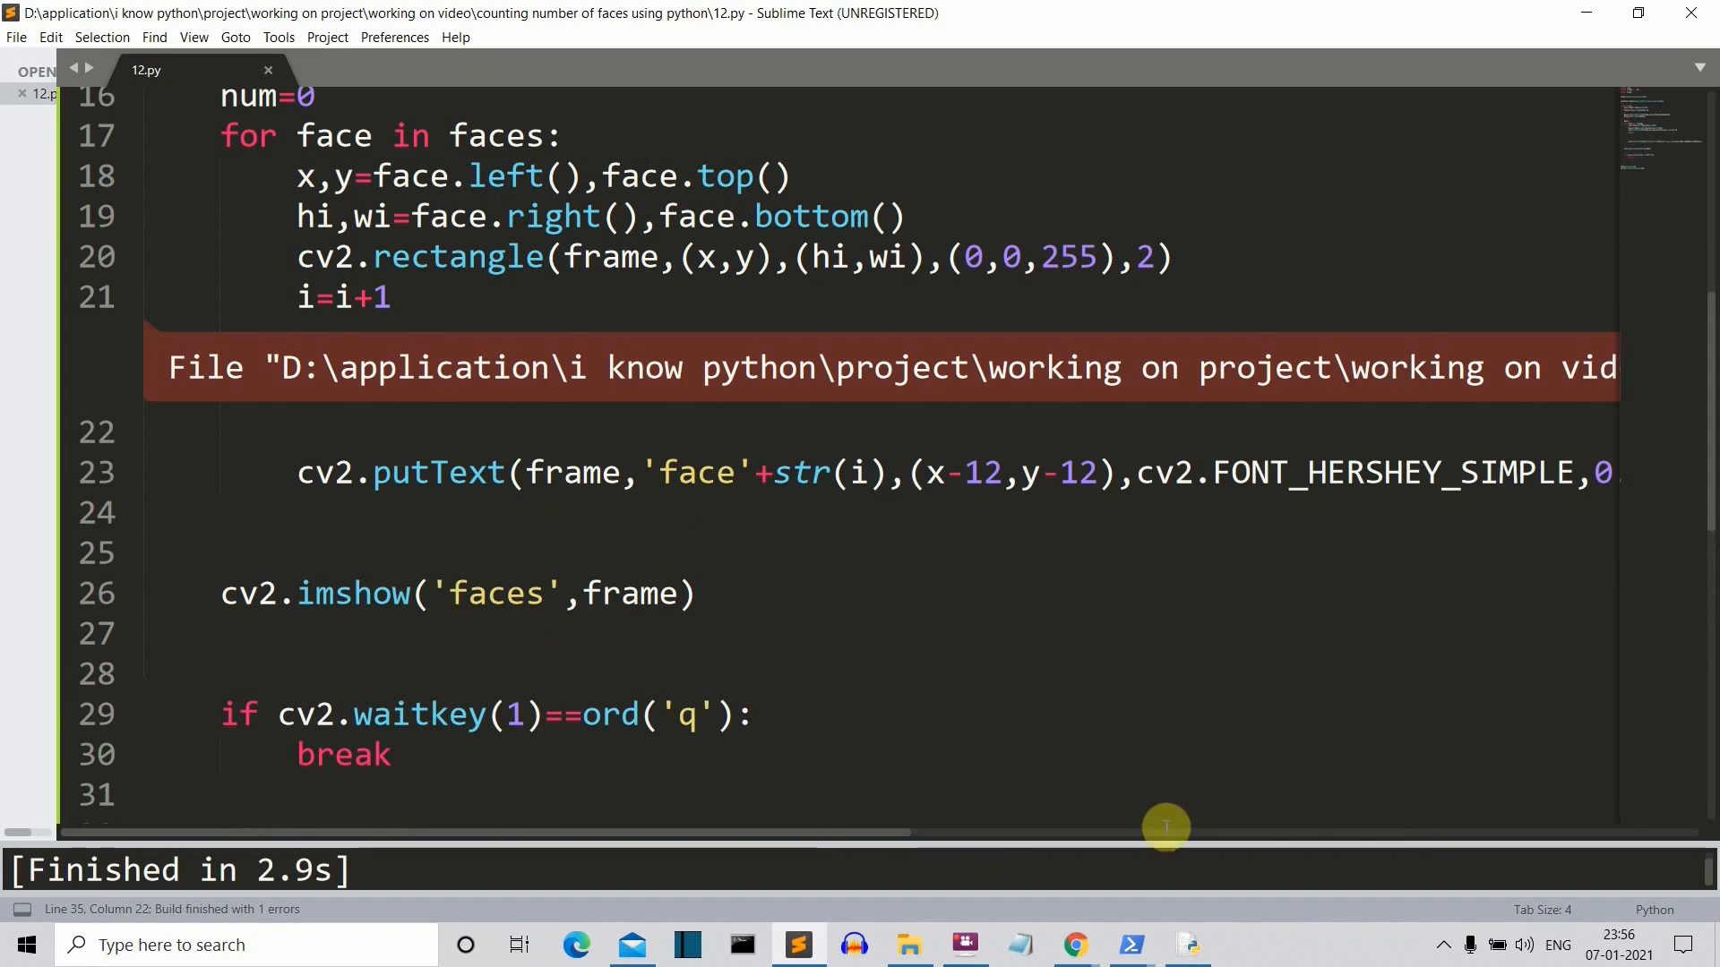
pyautogui.moveTo(741, 873)
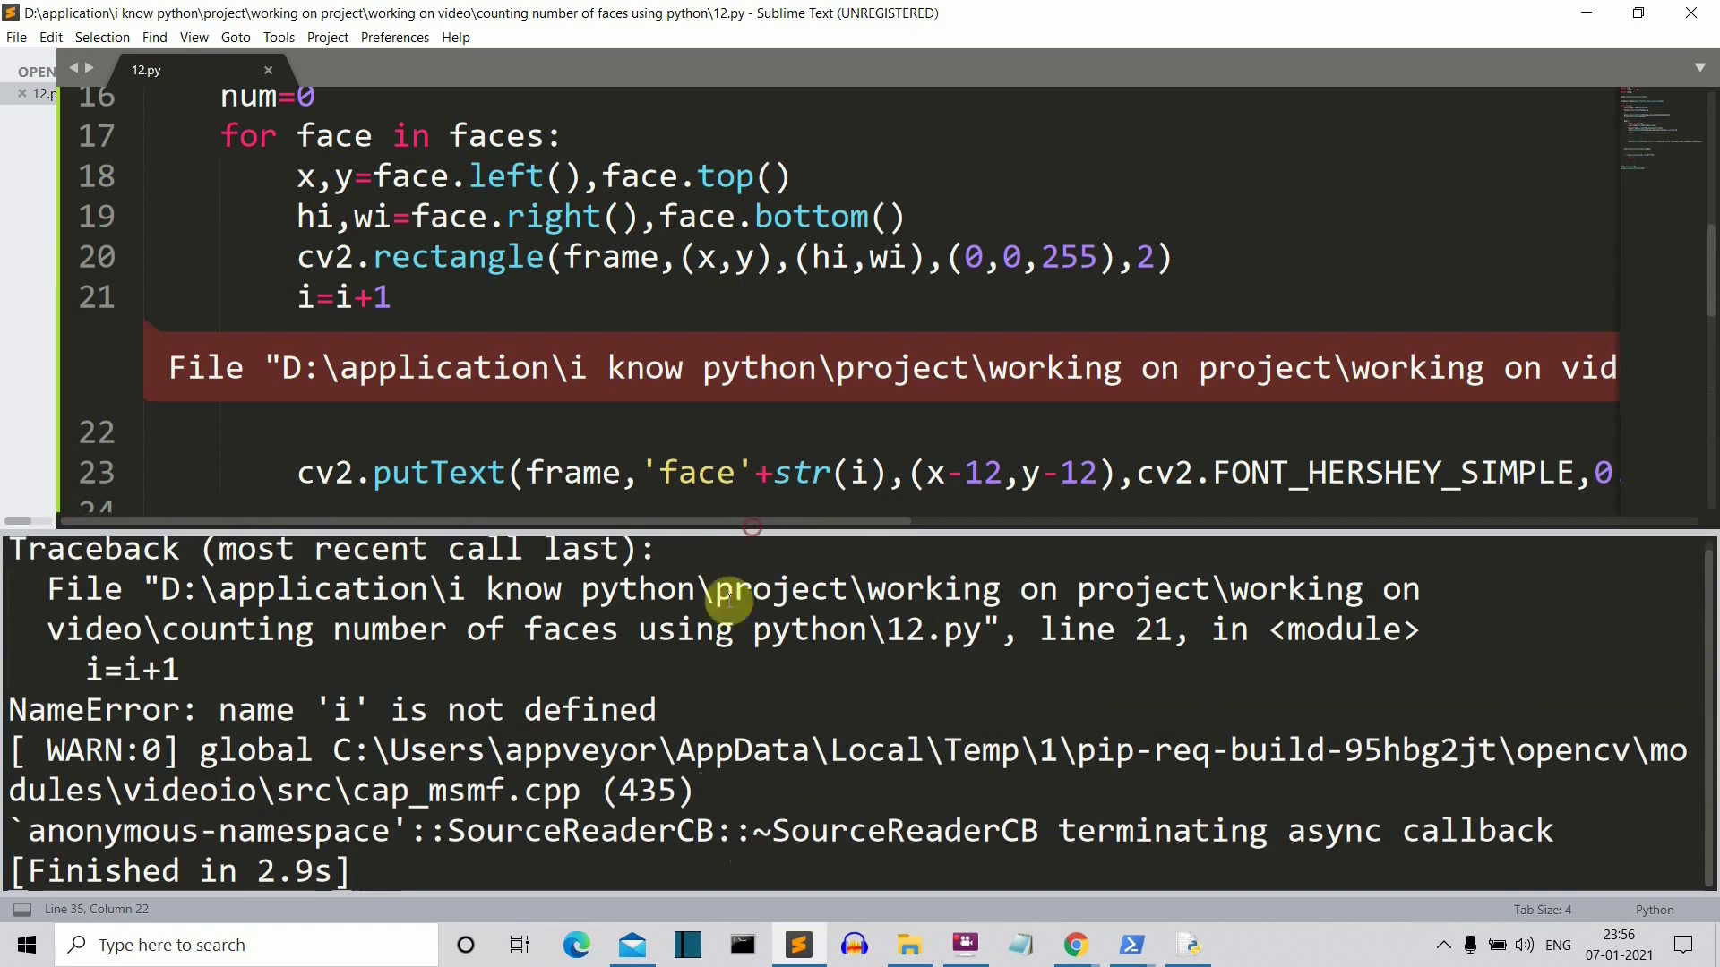
pyautogui.moveTo(641, 752)
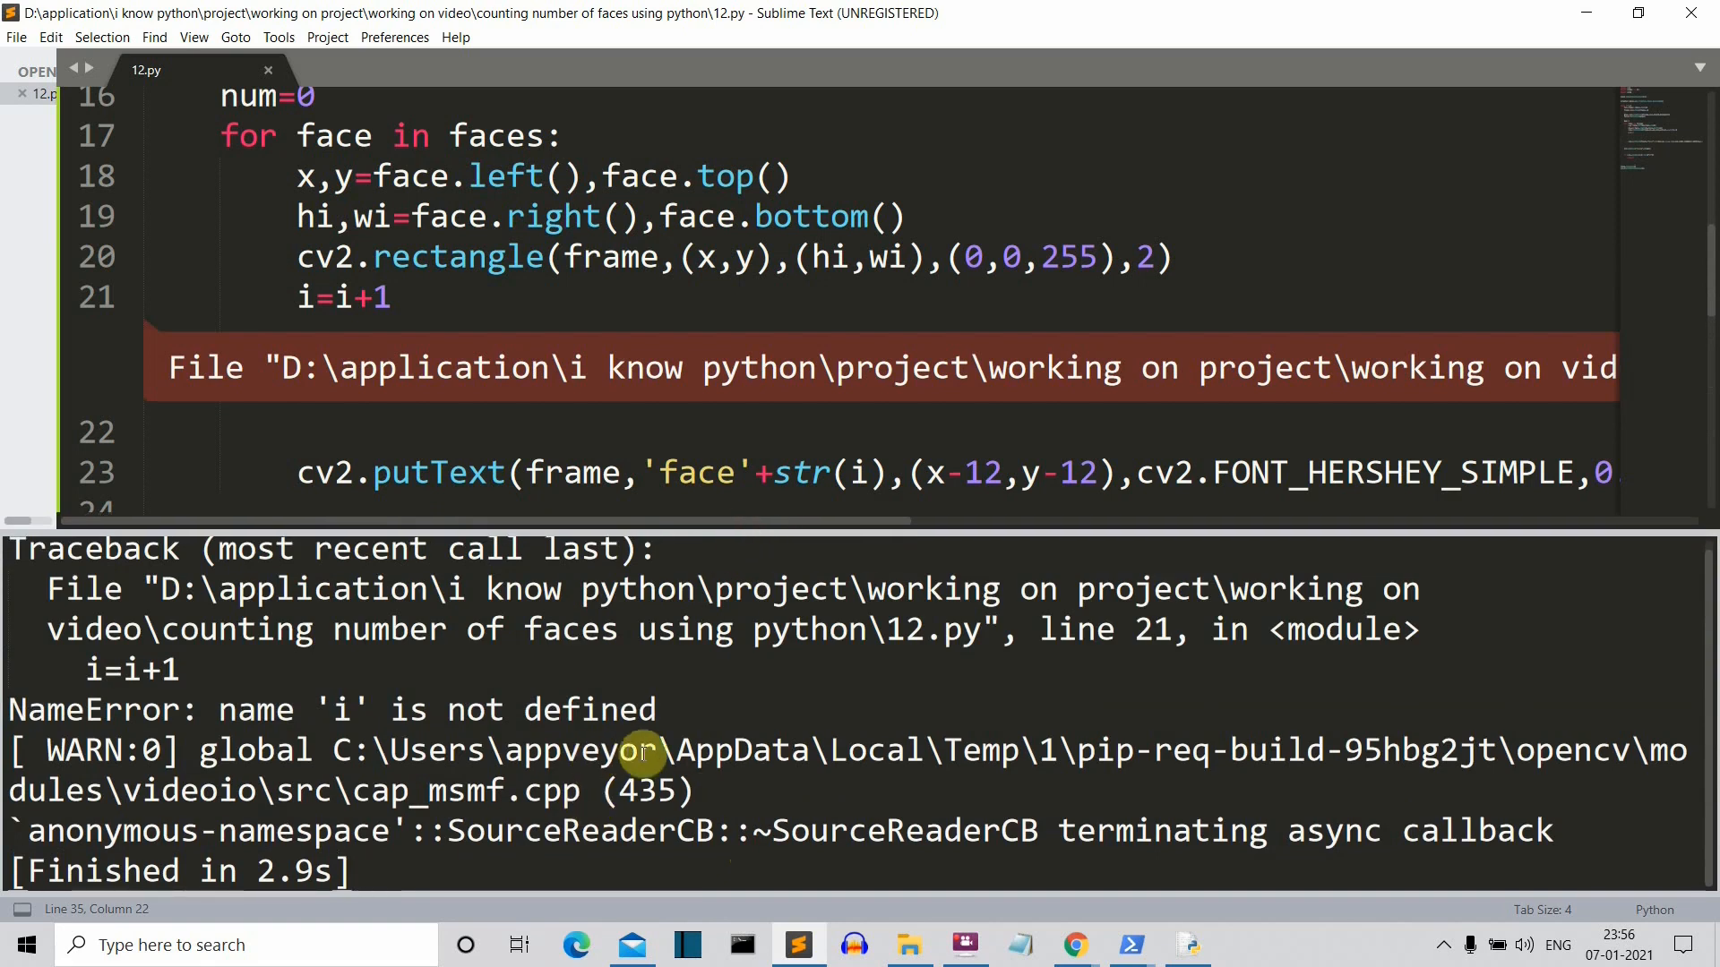
pyautogui.moveTo(671, 533)
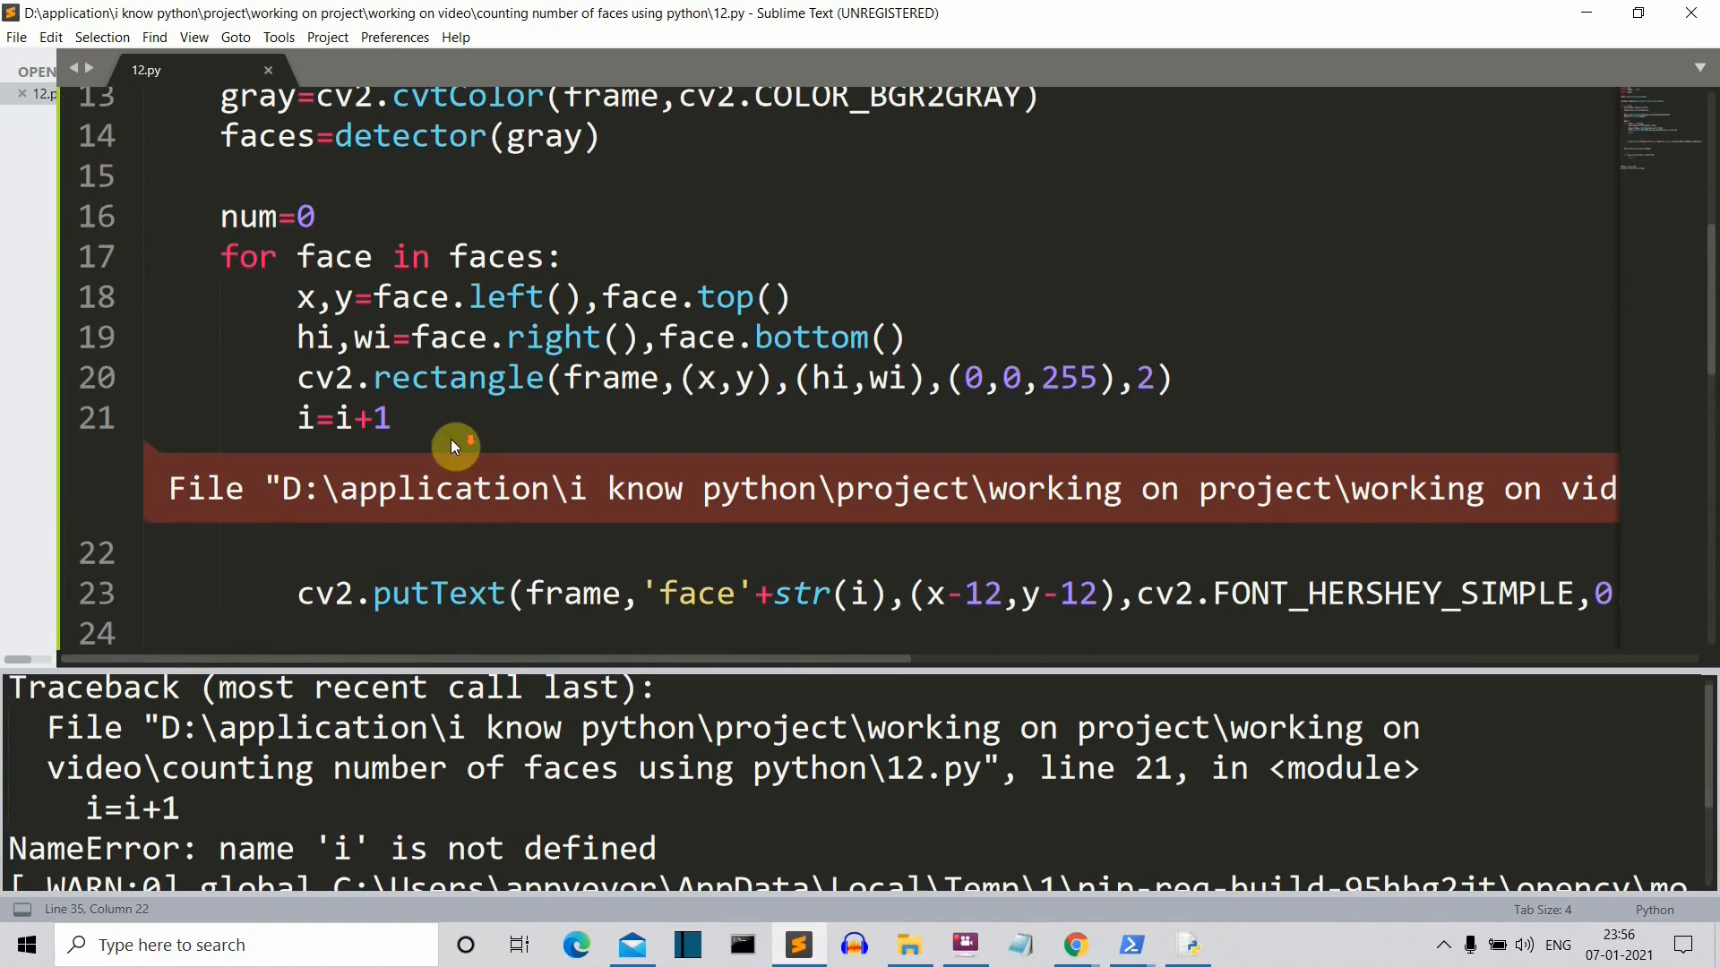
pyautogui.click(309, 418)
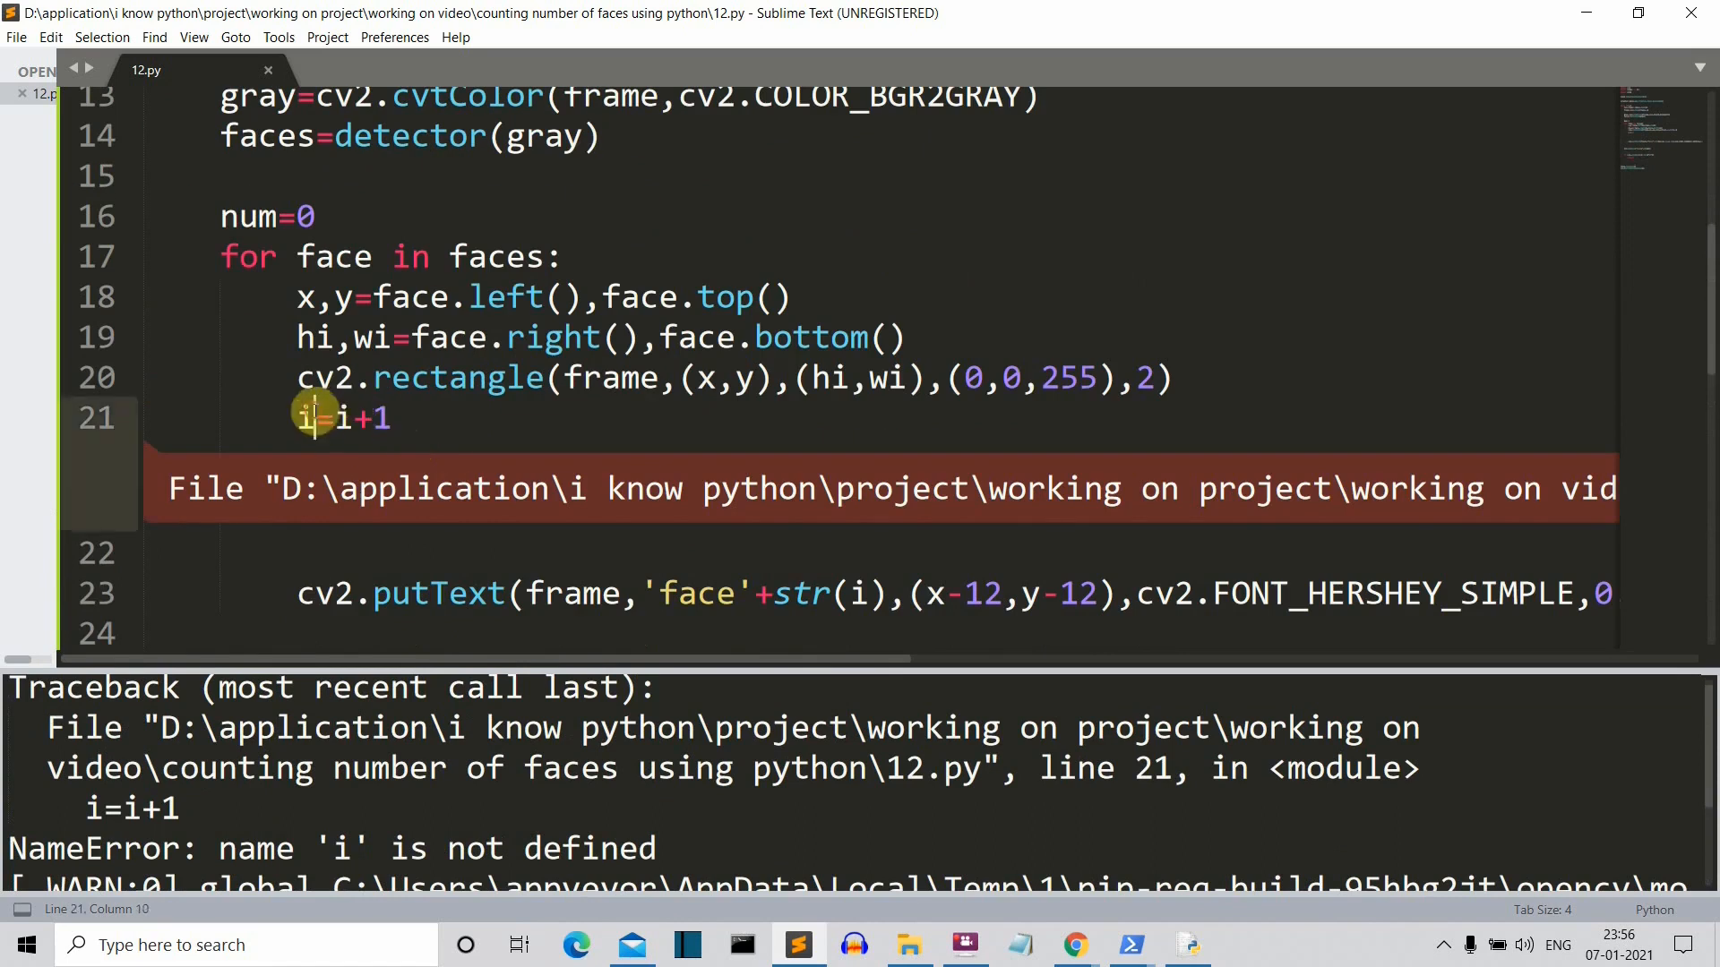
pyautogui.write('num')
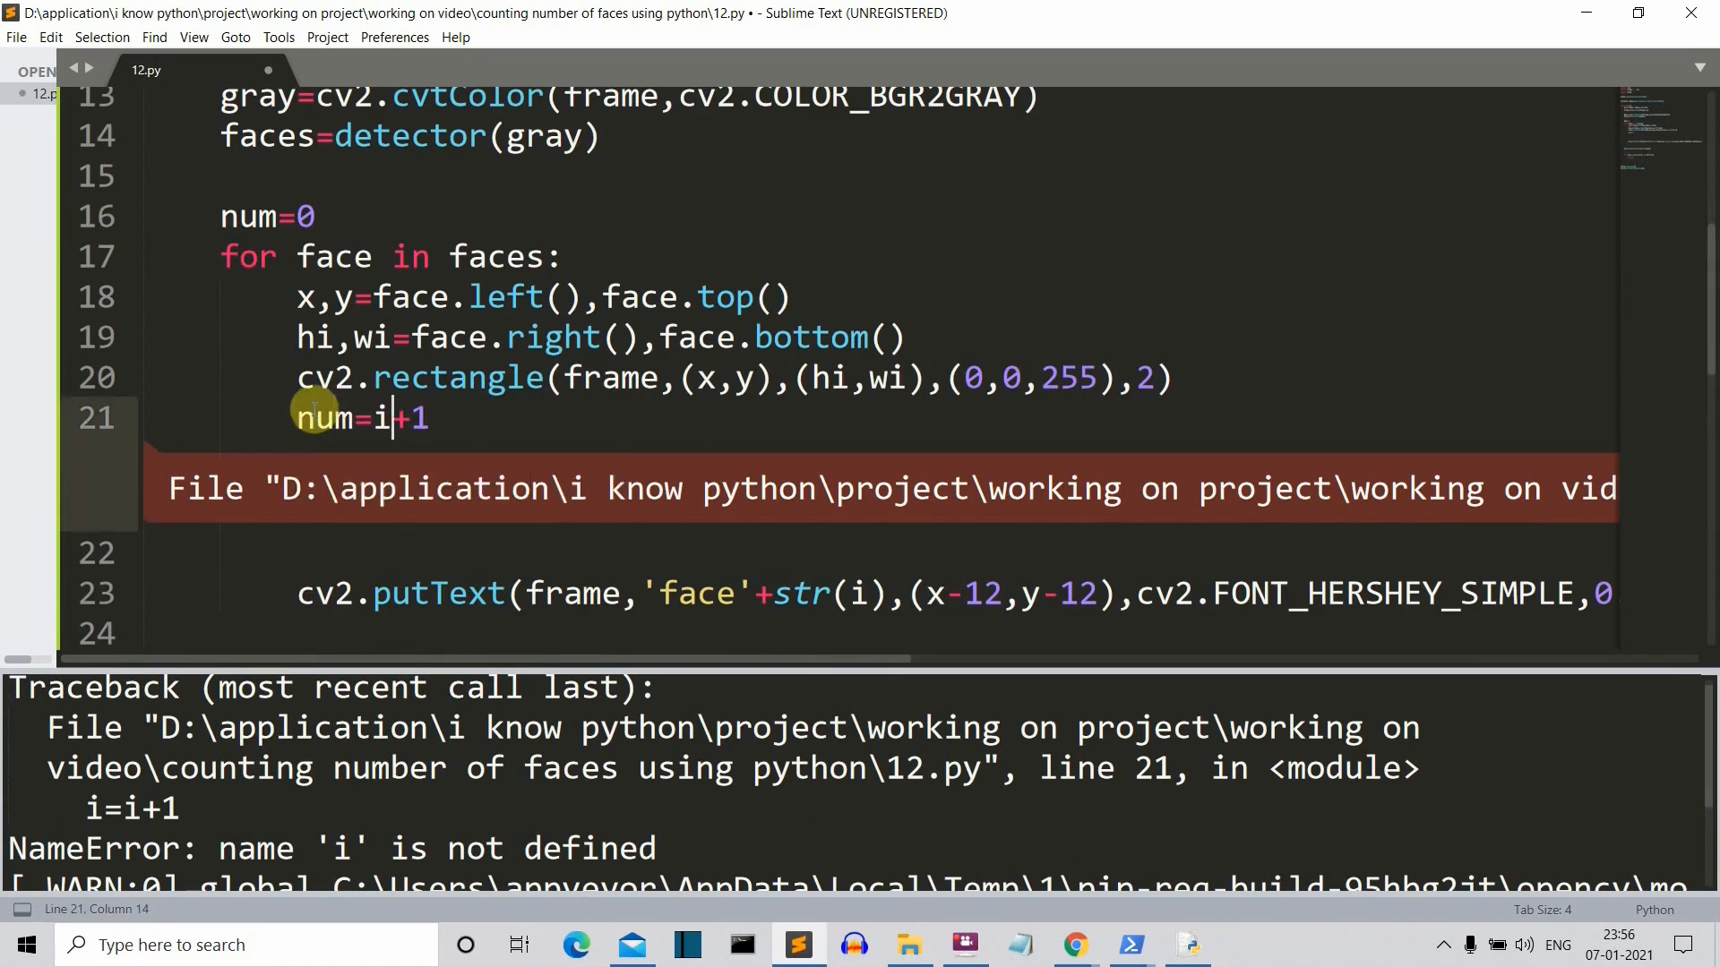
pyautogui.write('num')
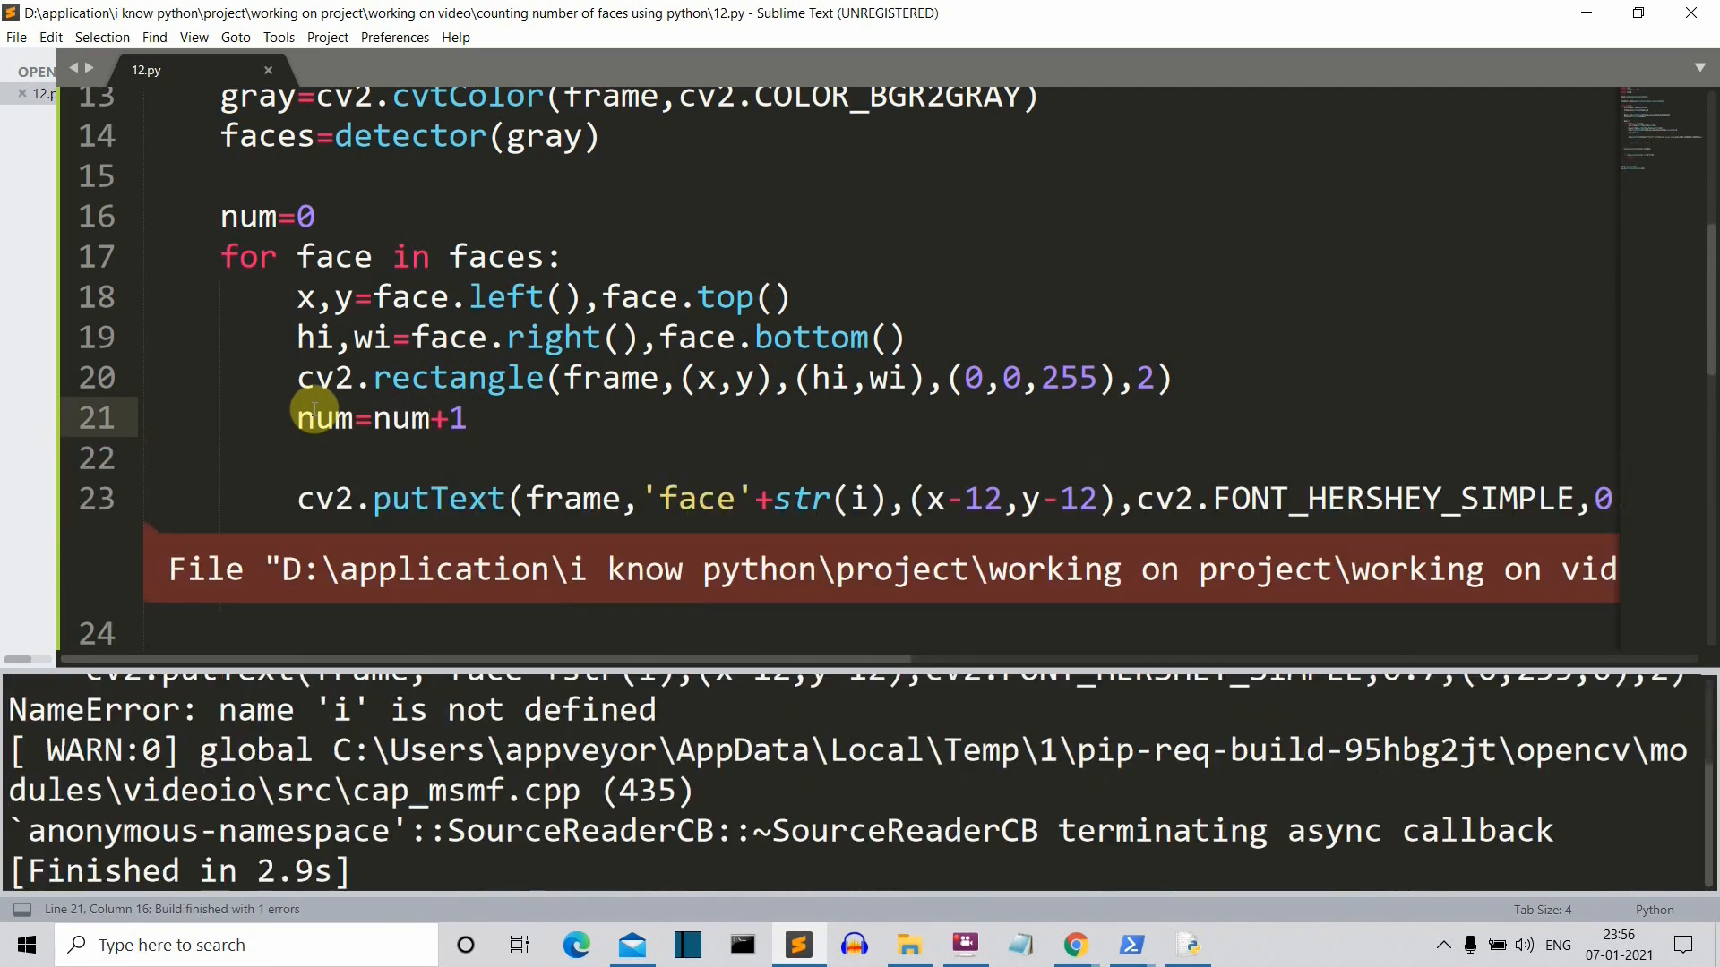
pyautogui.click(432, 420)
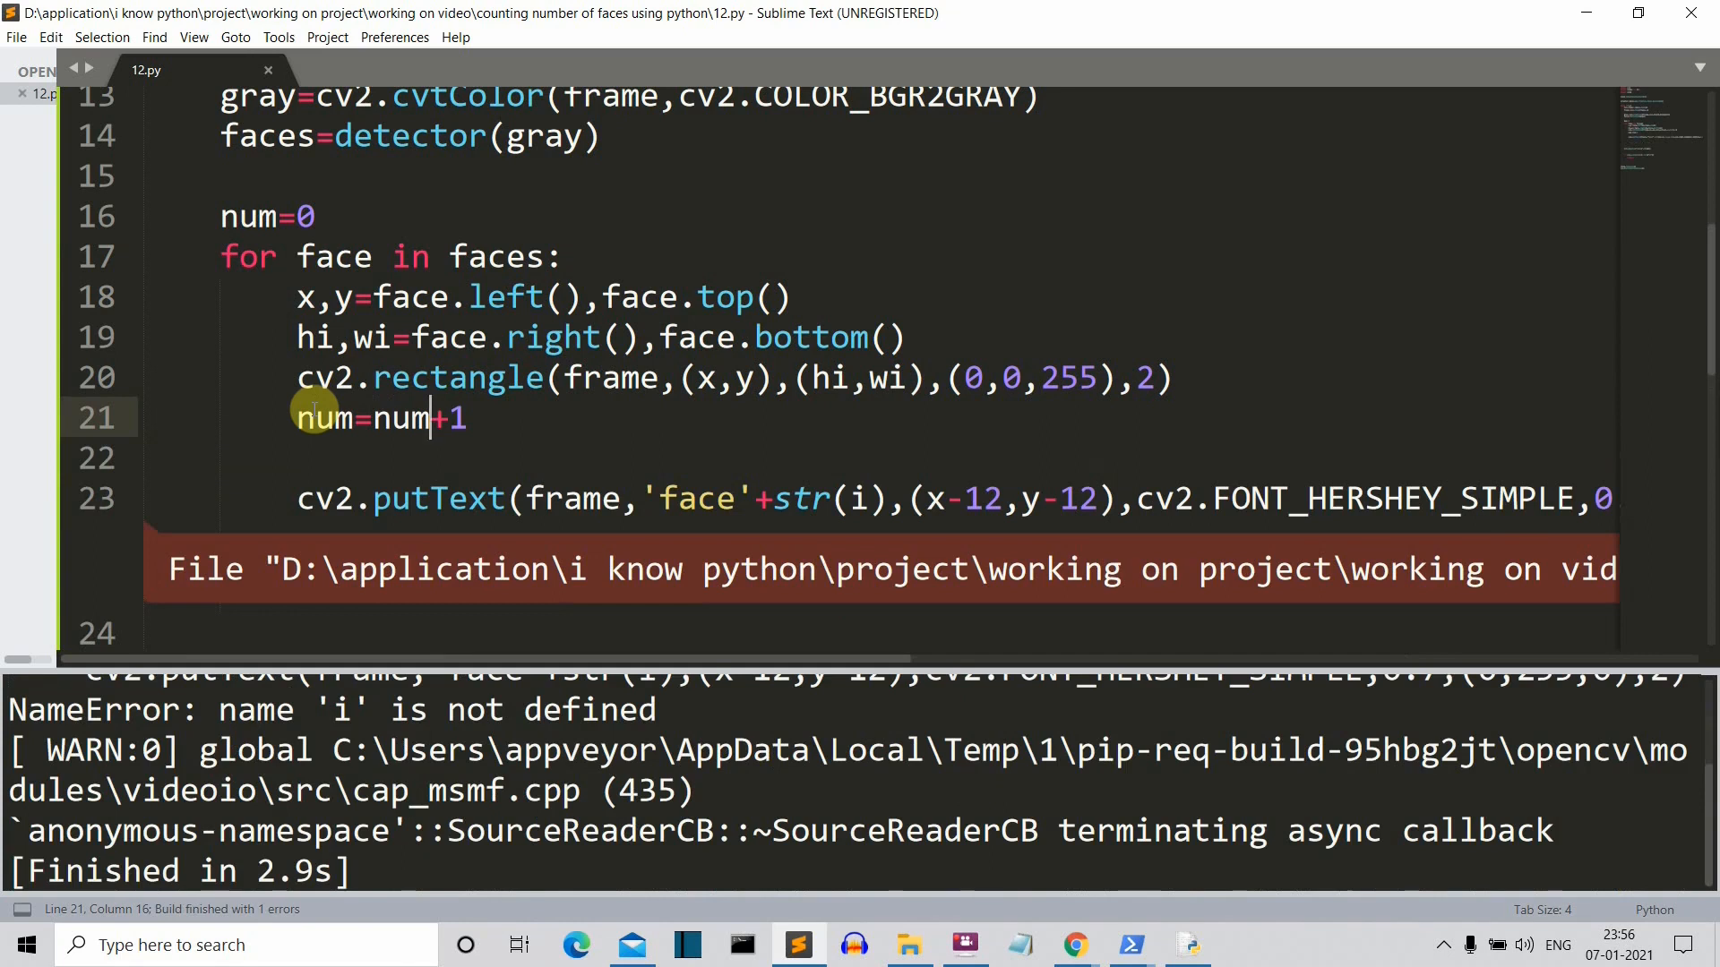
pyautogui.moveTo(576, 453)
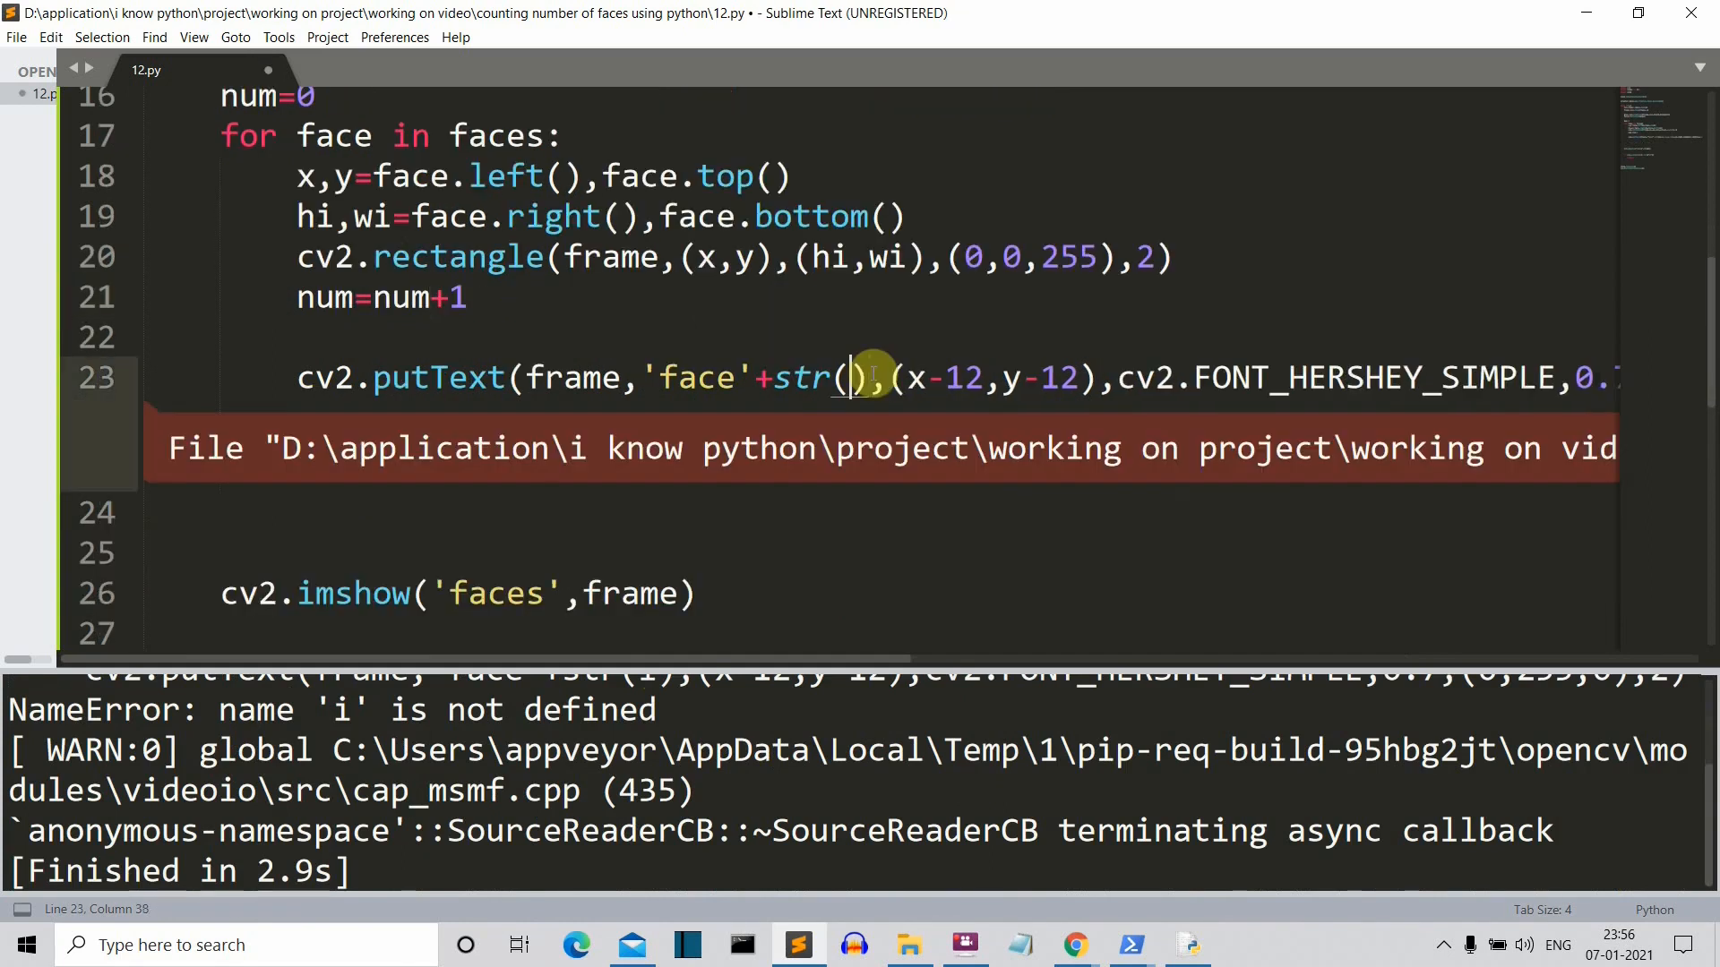
pyautogui.write('num')
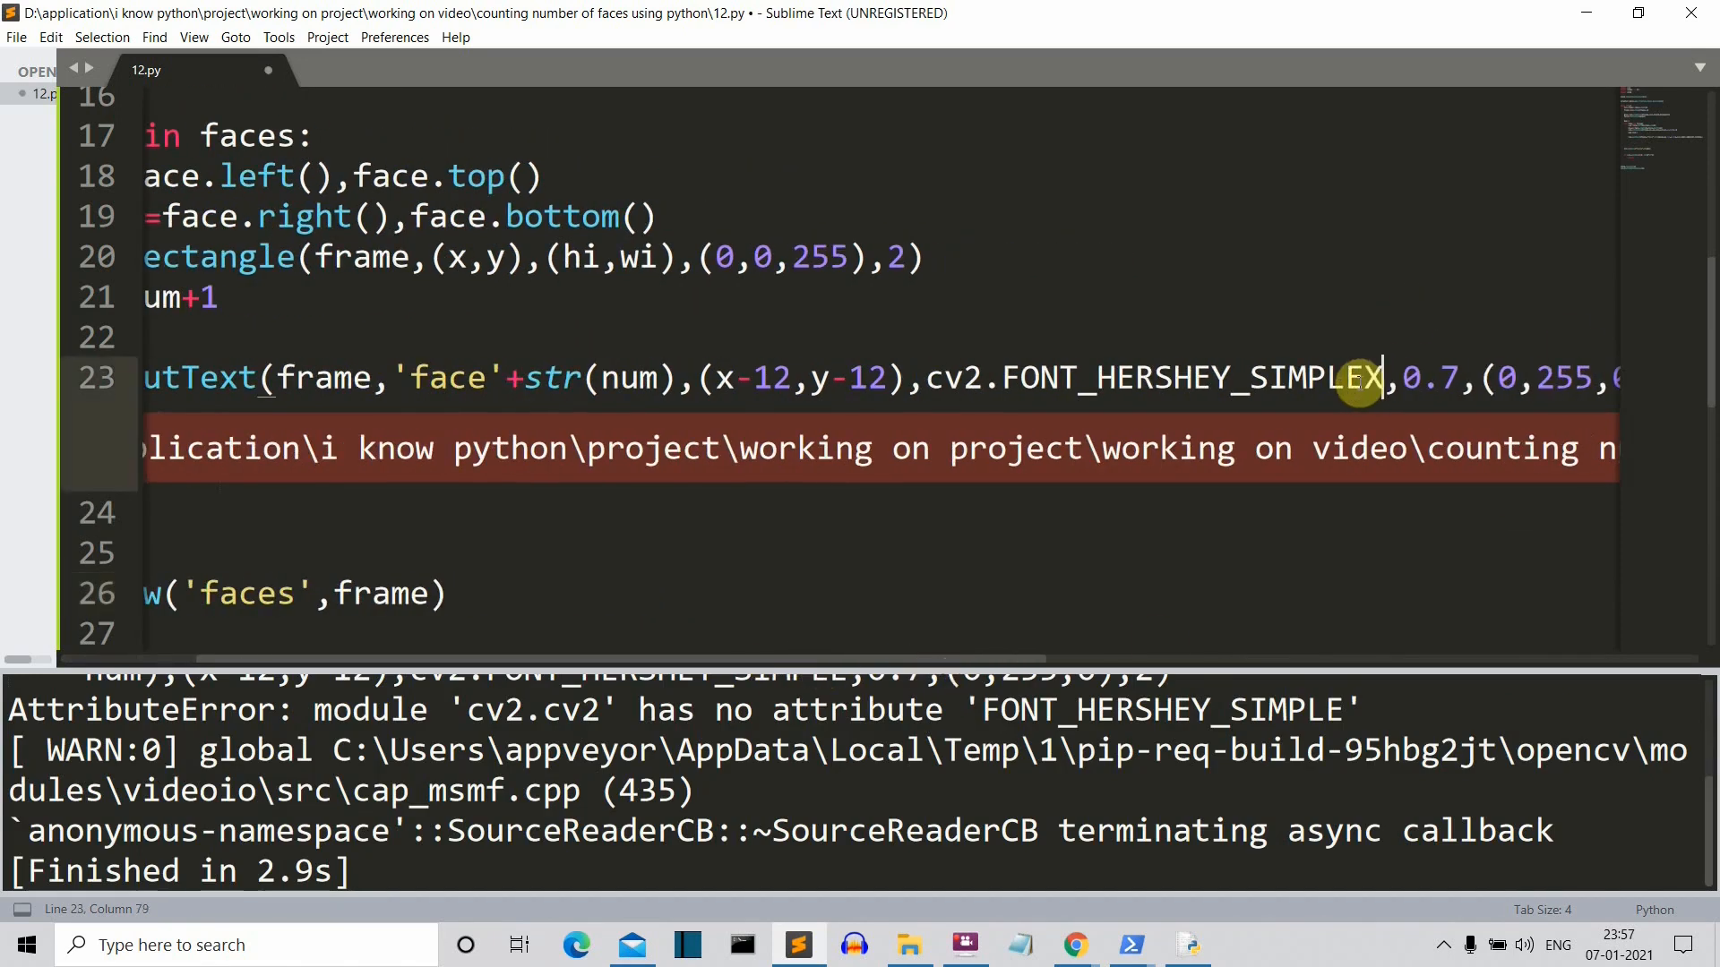
# Step: Fix FONT_HERSHEY_SIMPLEX and waitKey, rerun, and close the faces window
pyautogui.press('ctrl+s')
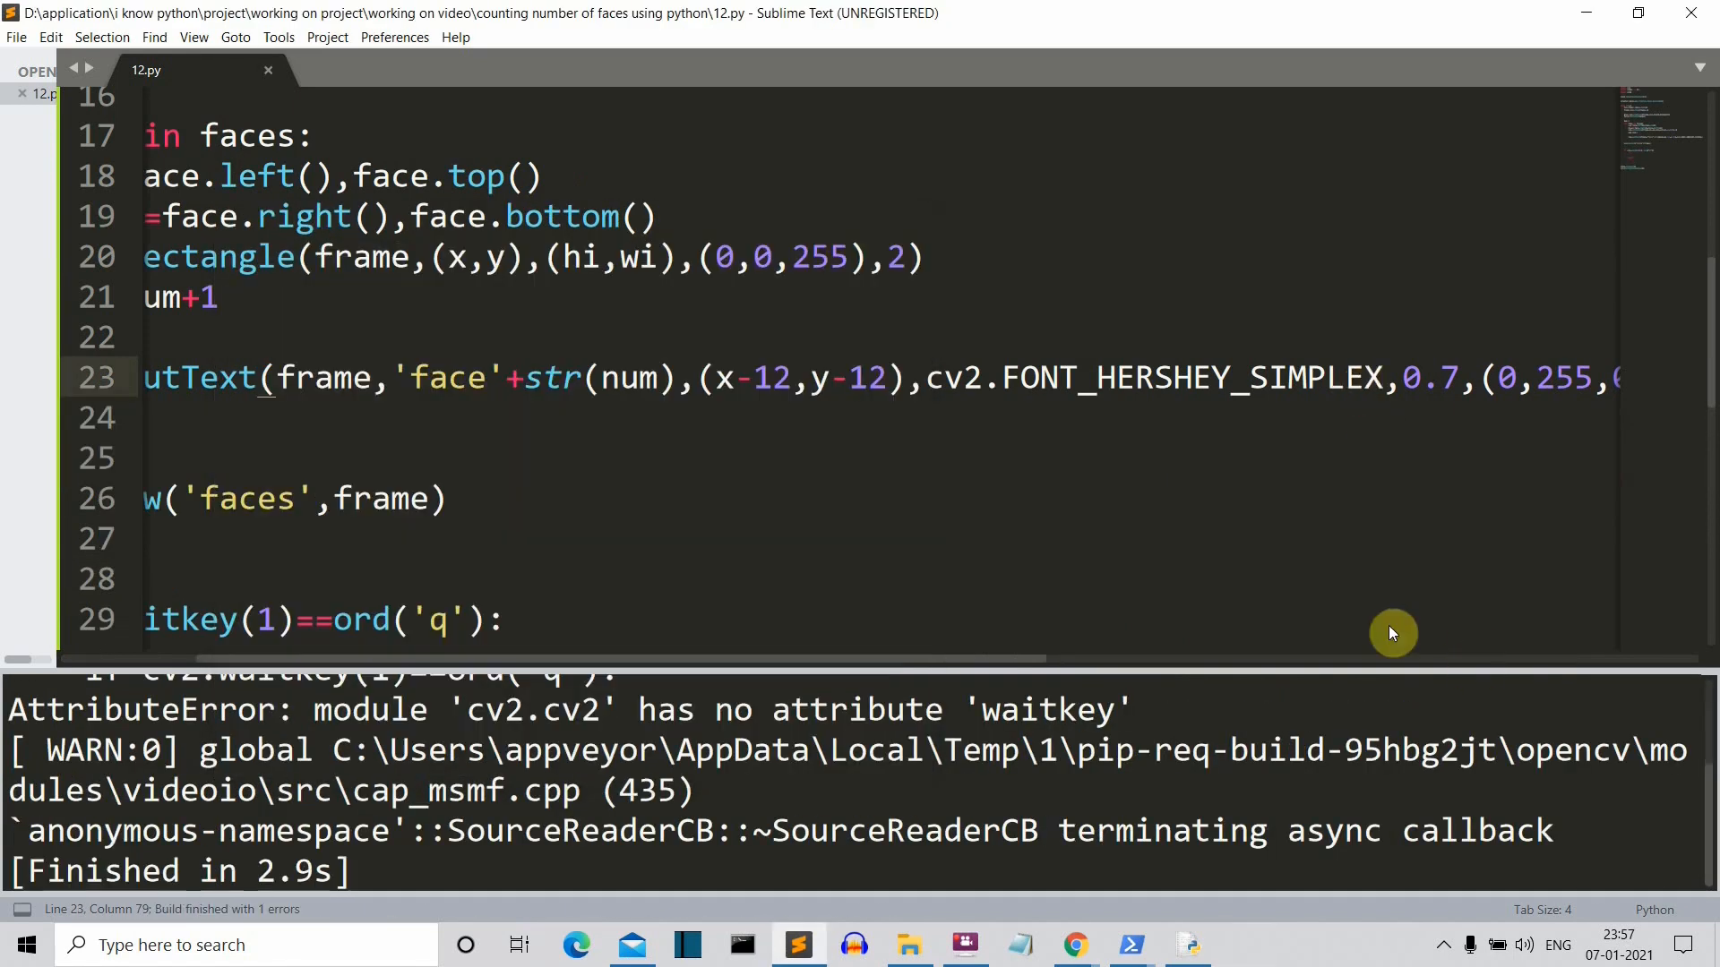
pyautogui.scroll(-3)
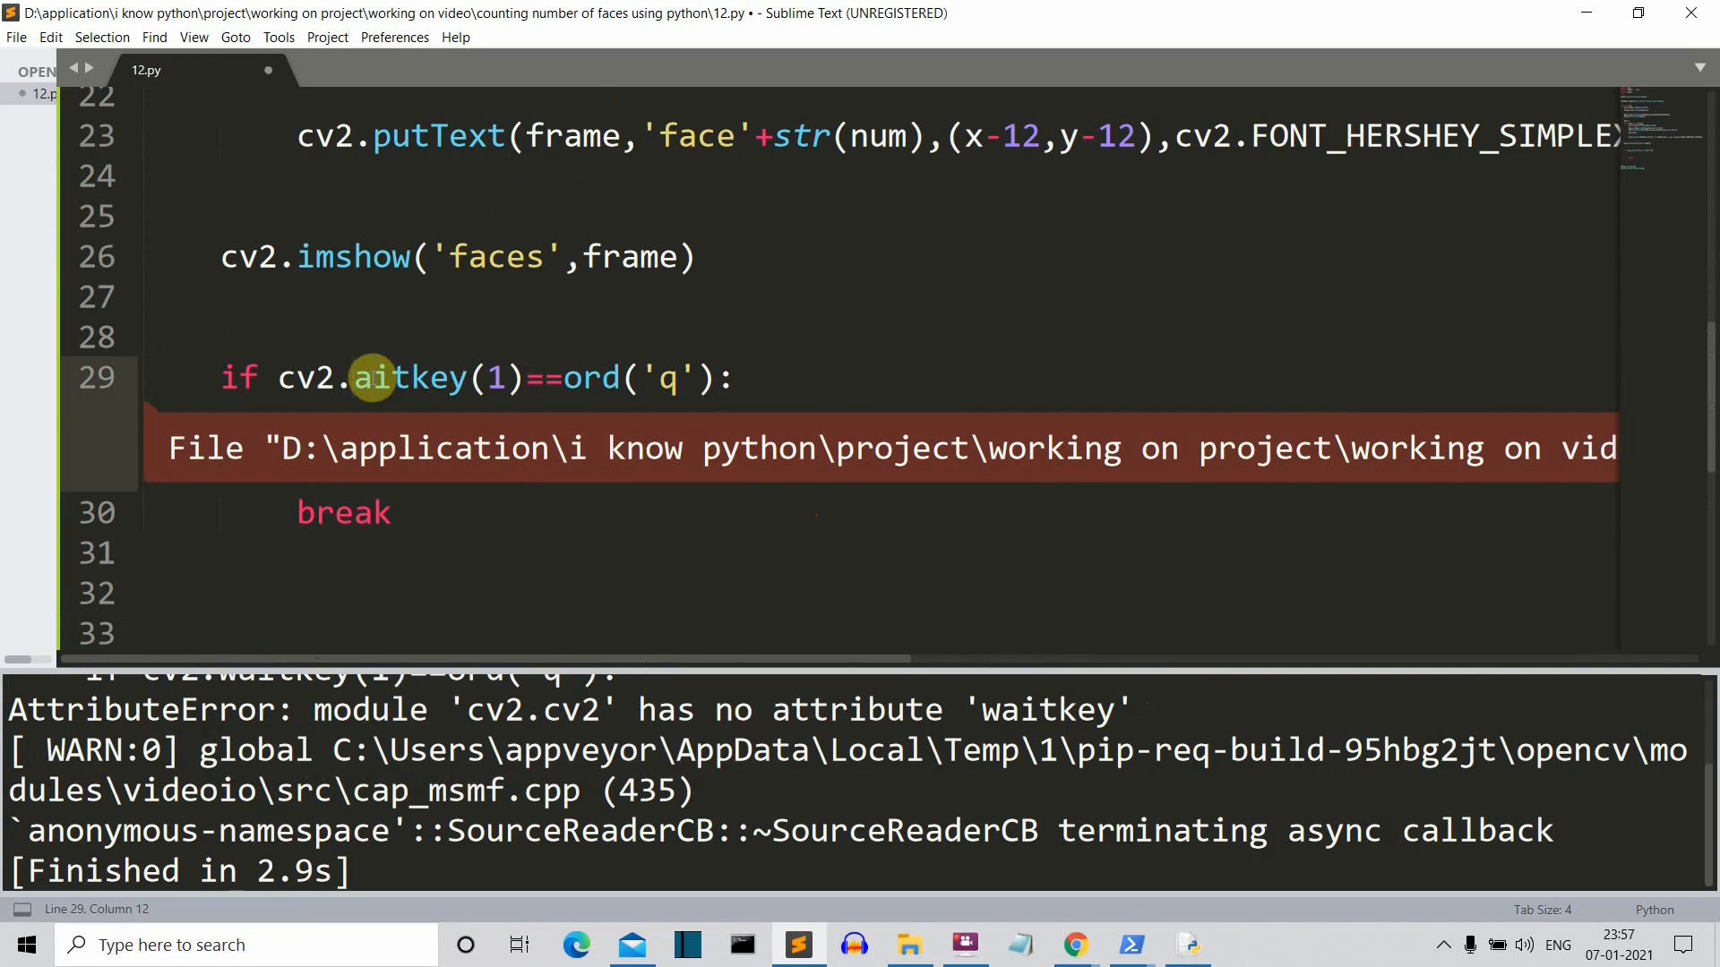
pyautogui.write('w')
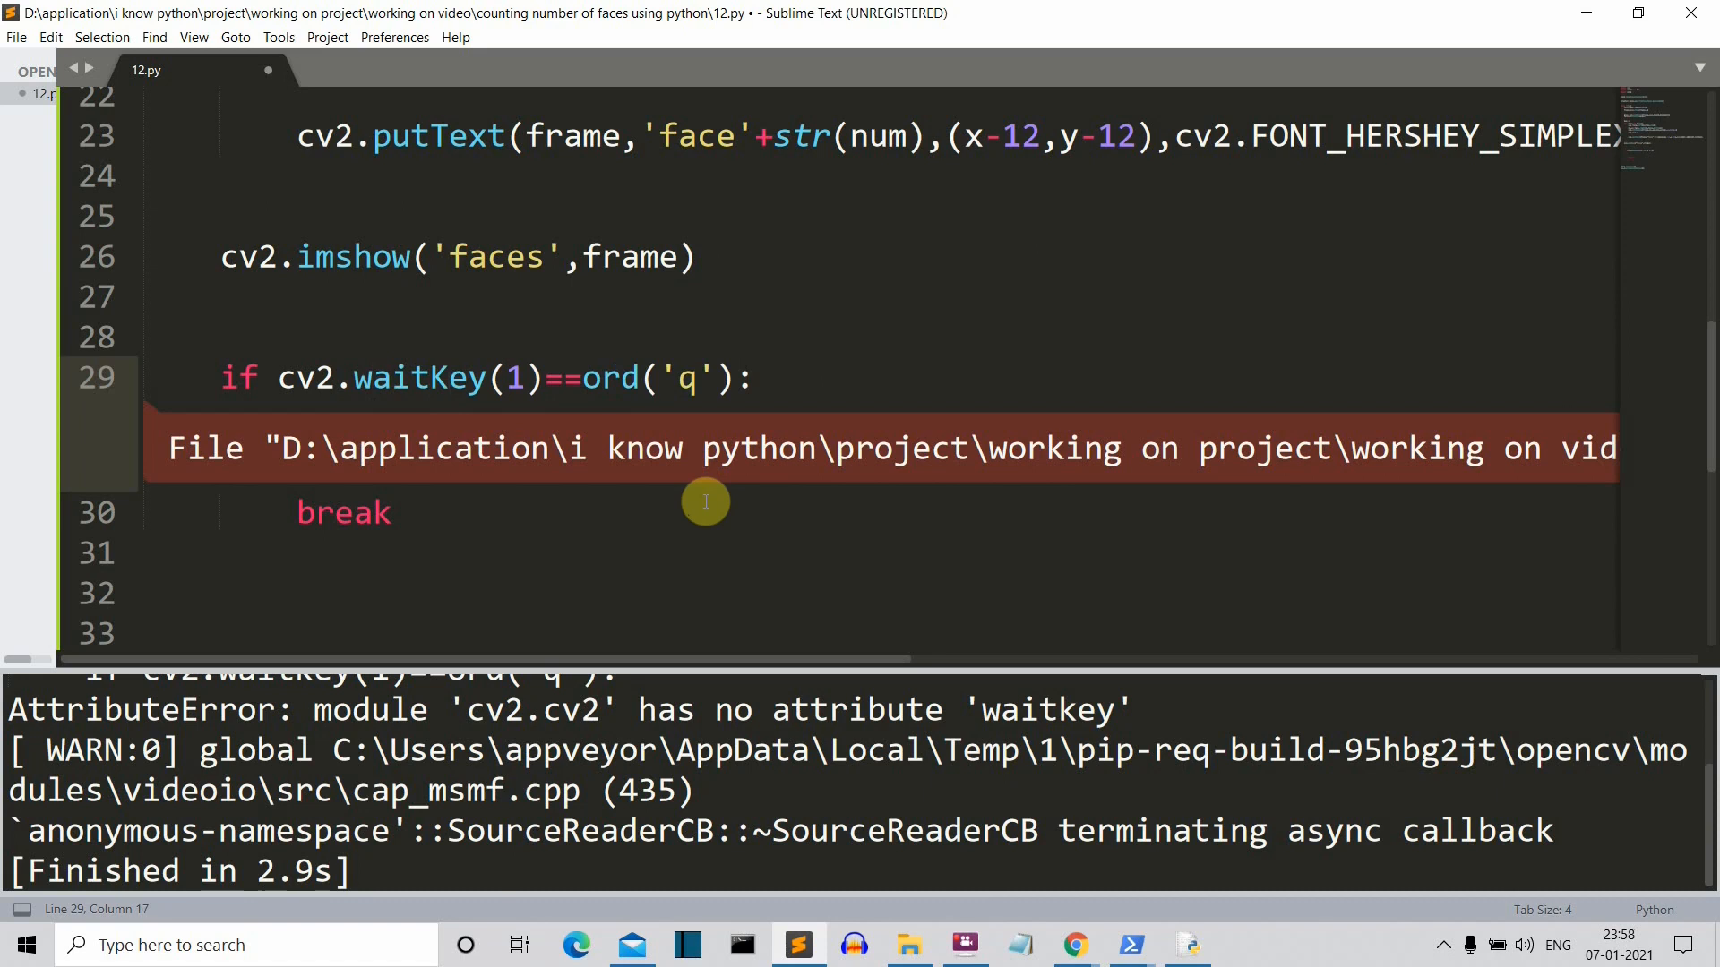
pyautogui.press('ctrl+s')
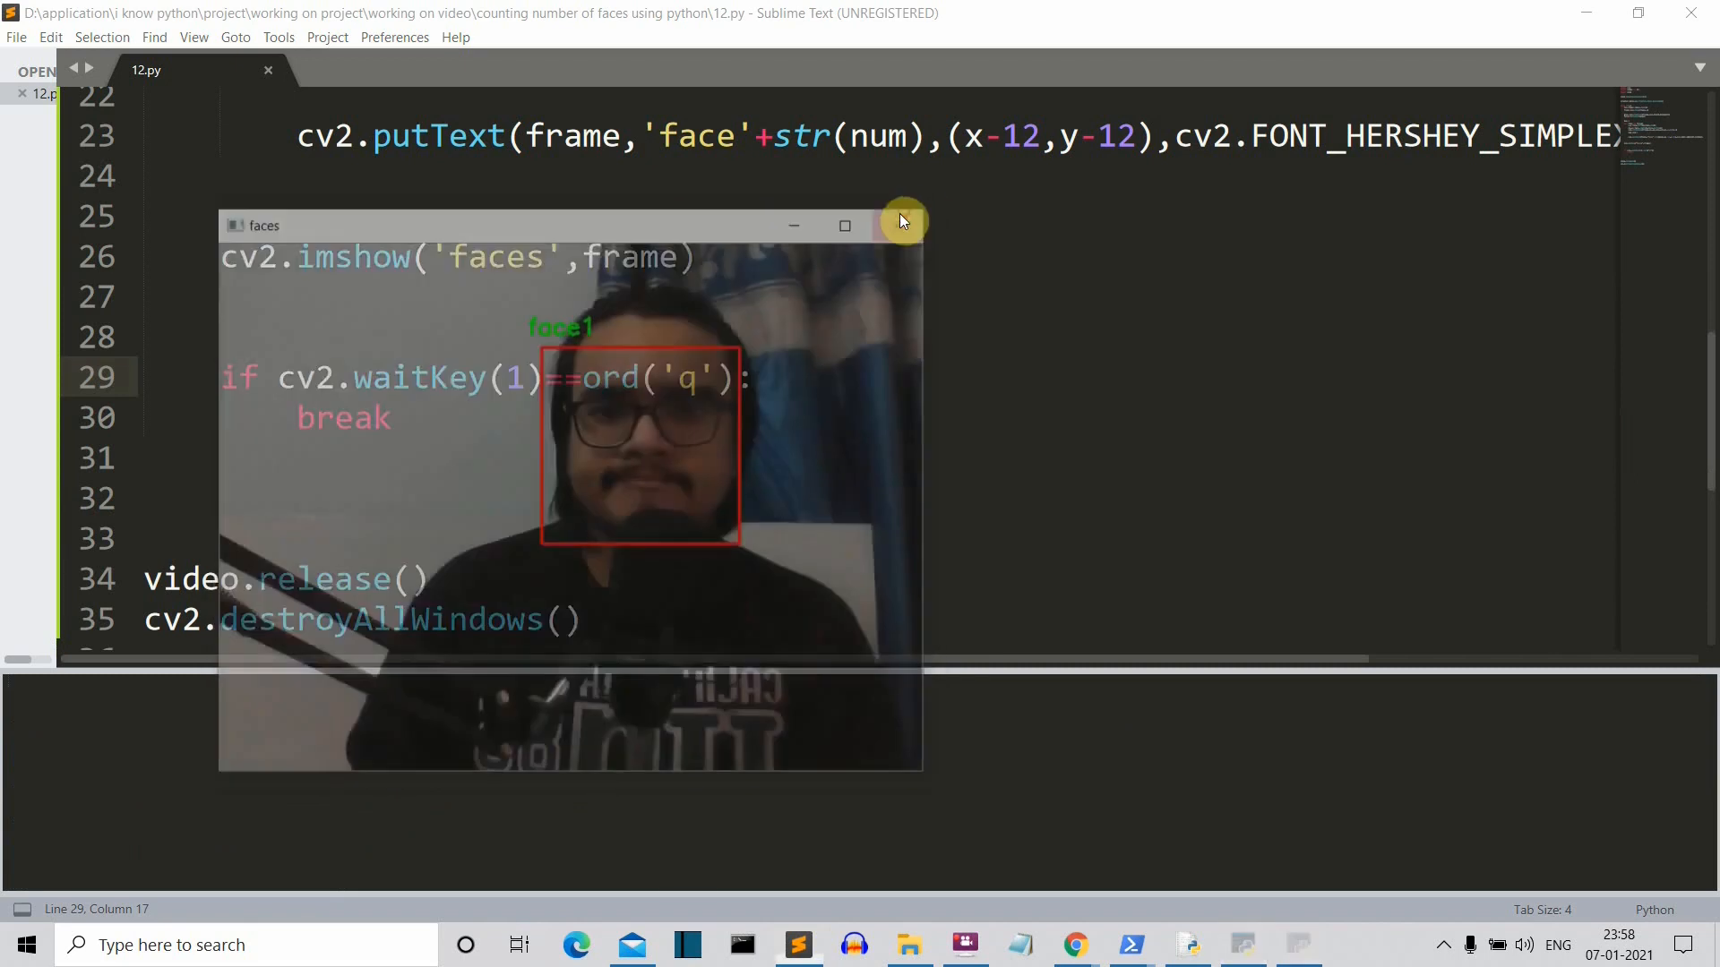
pyautogui.click(902, 222)
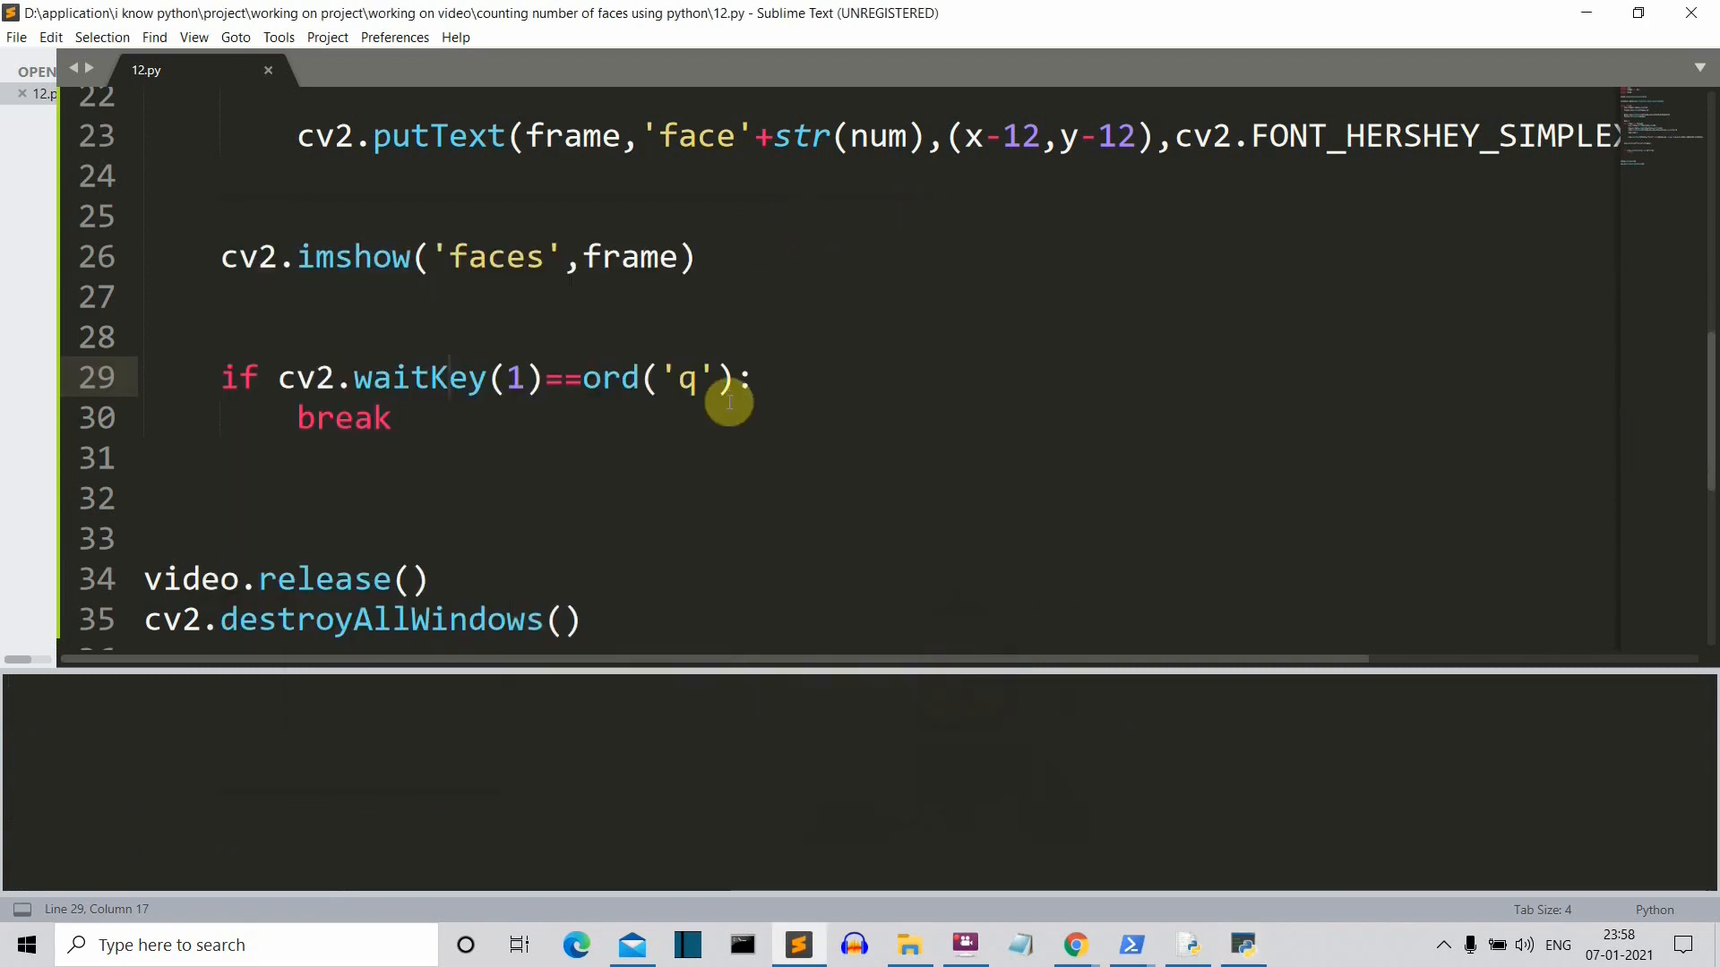
pyautogui.moveTo(1574, 227)
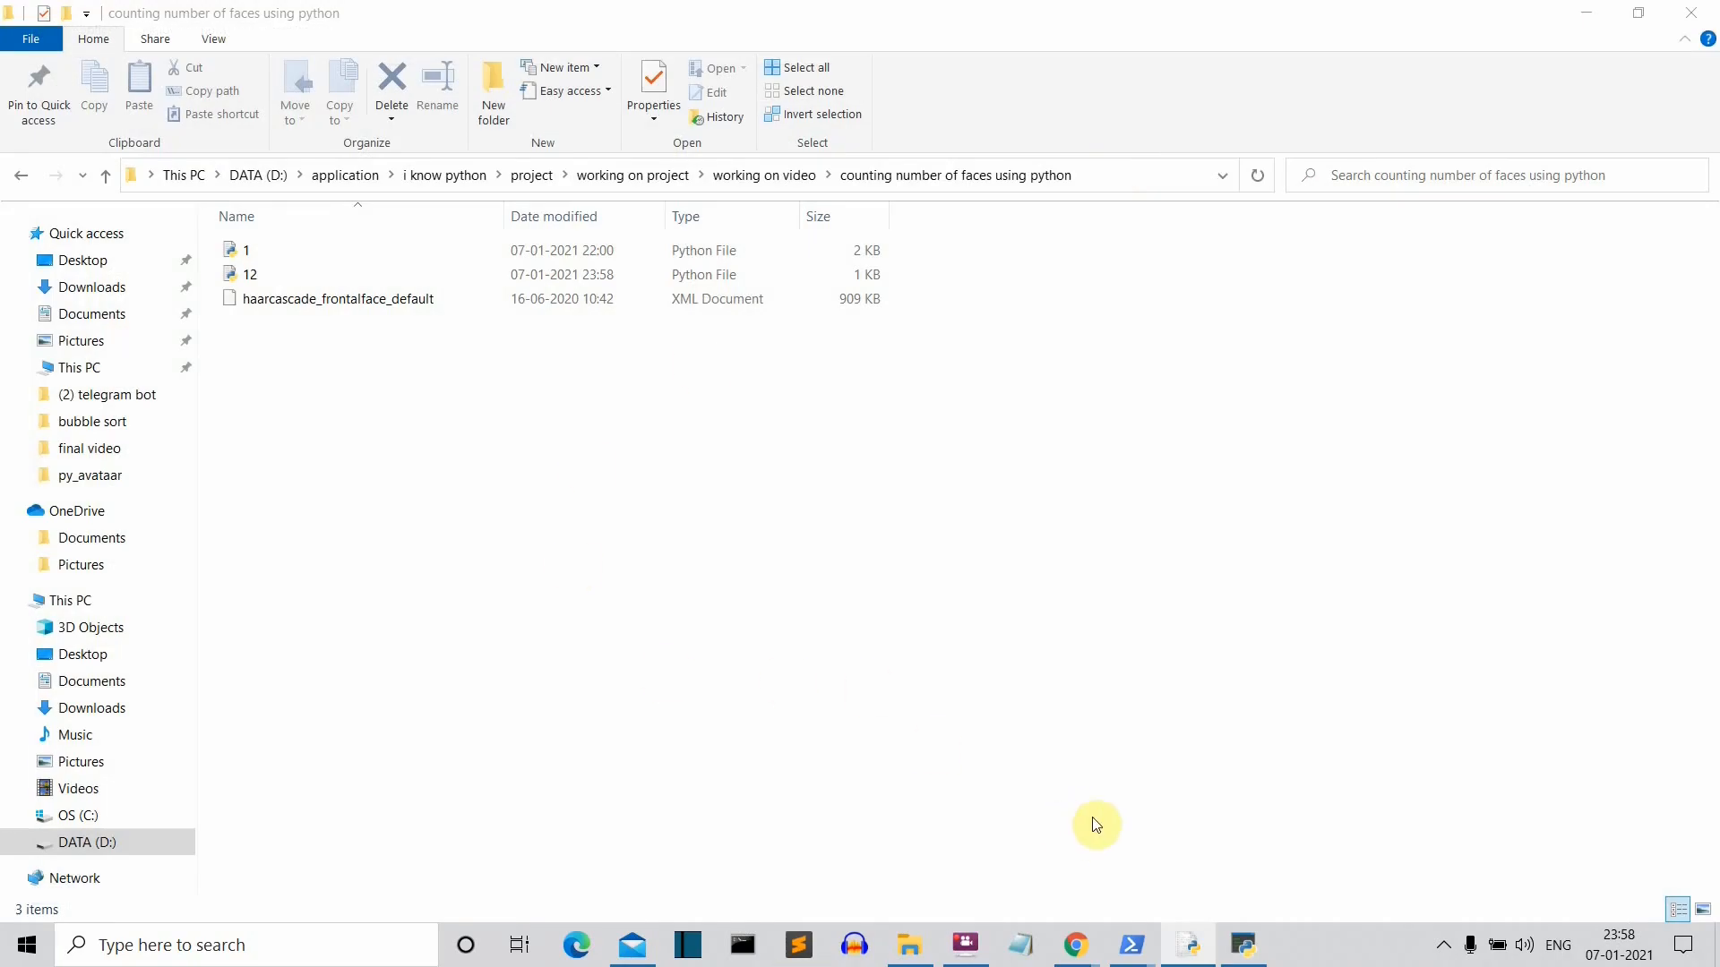
# Step: End the leftover Python task in Task Manager and reopen 12.py in Sublime Text
pyautogui.rightClick(1242, 945)
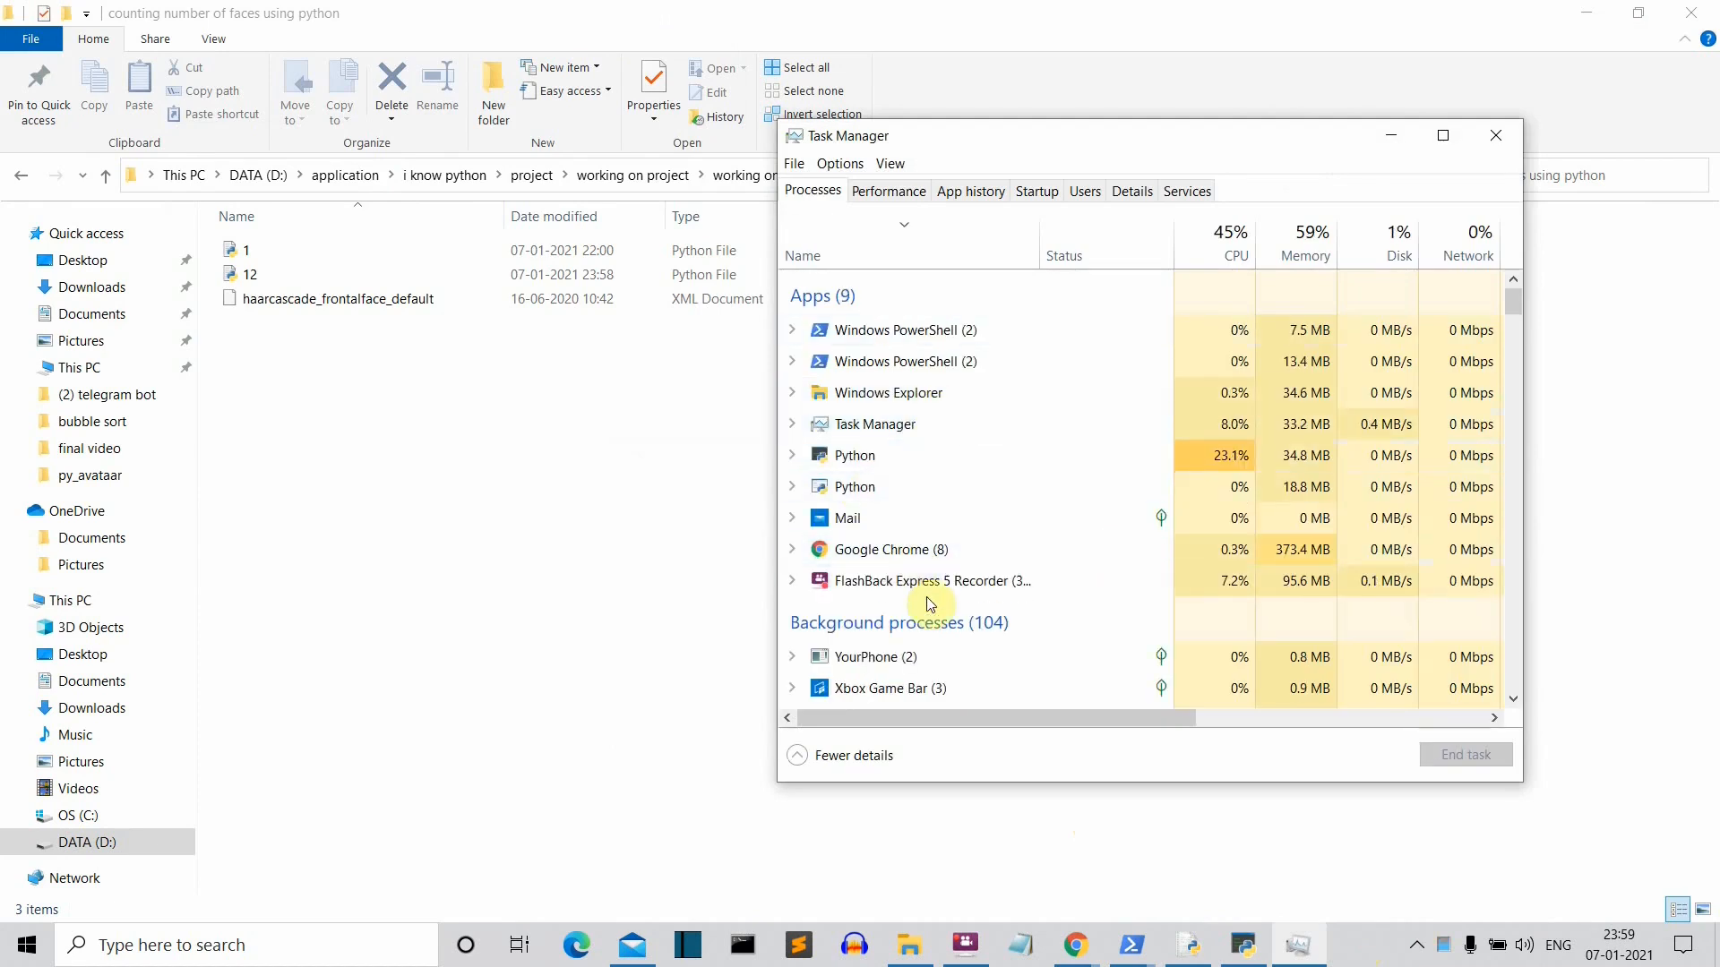
pyautogui.rightClick(856, 455)
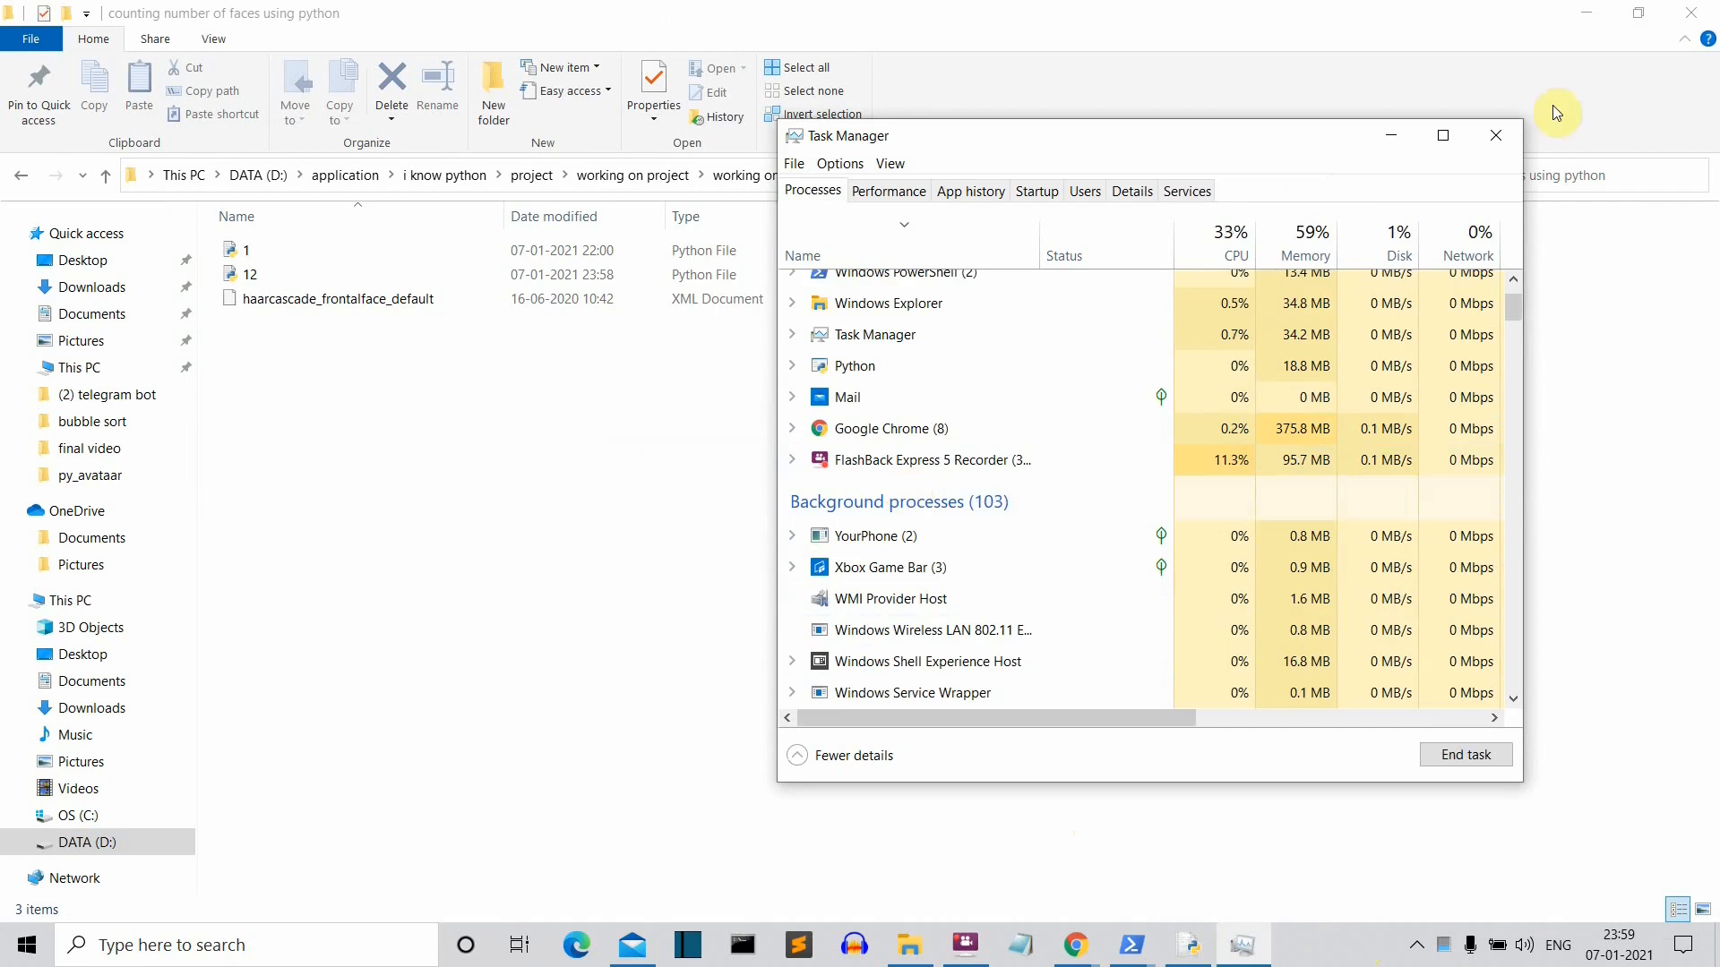
pyautogui.click(1495, 135)
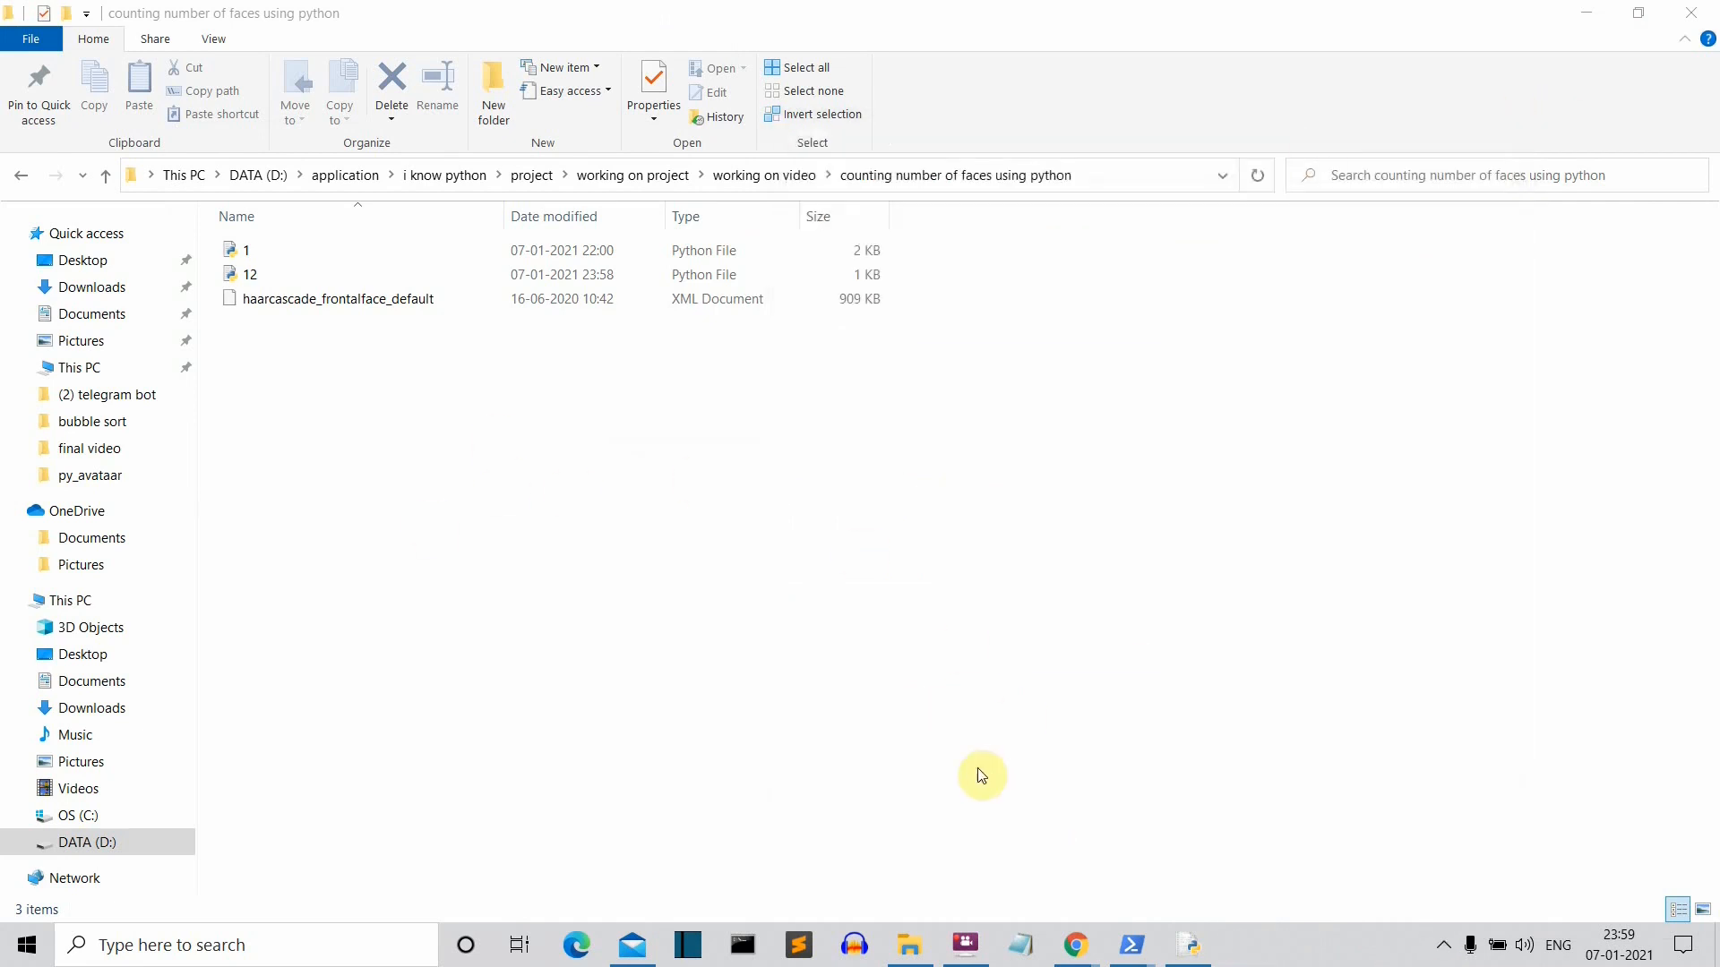
pyautogui.moveTo(838, 734)
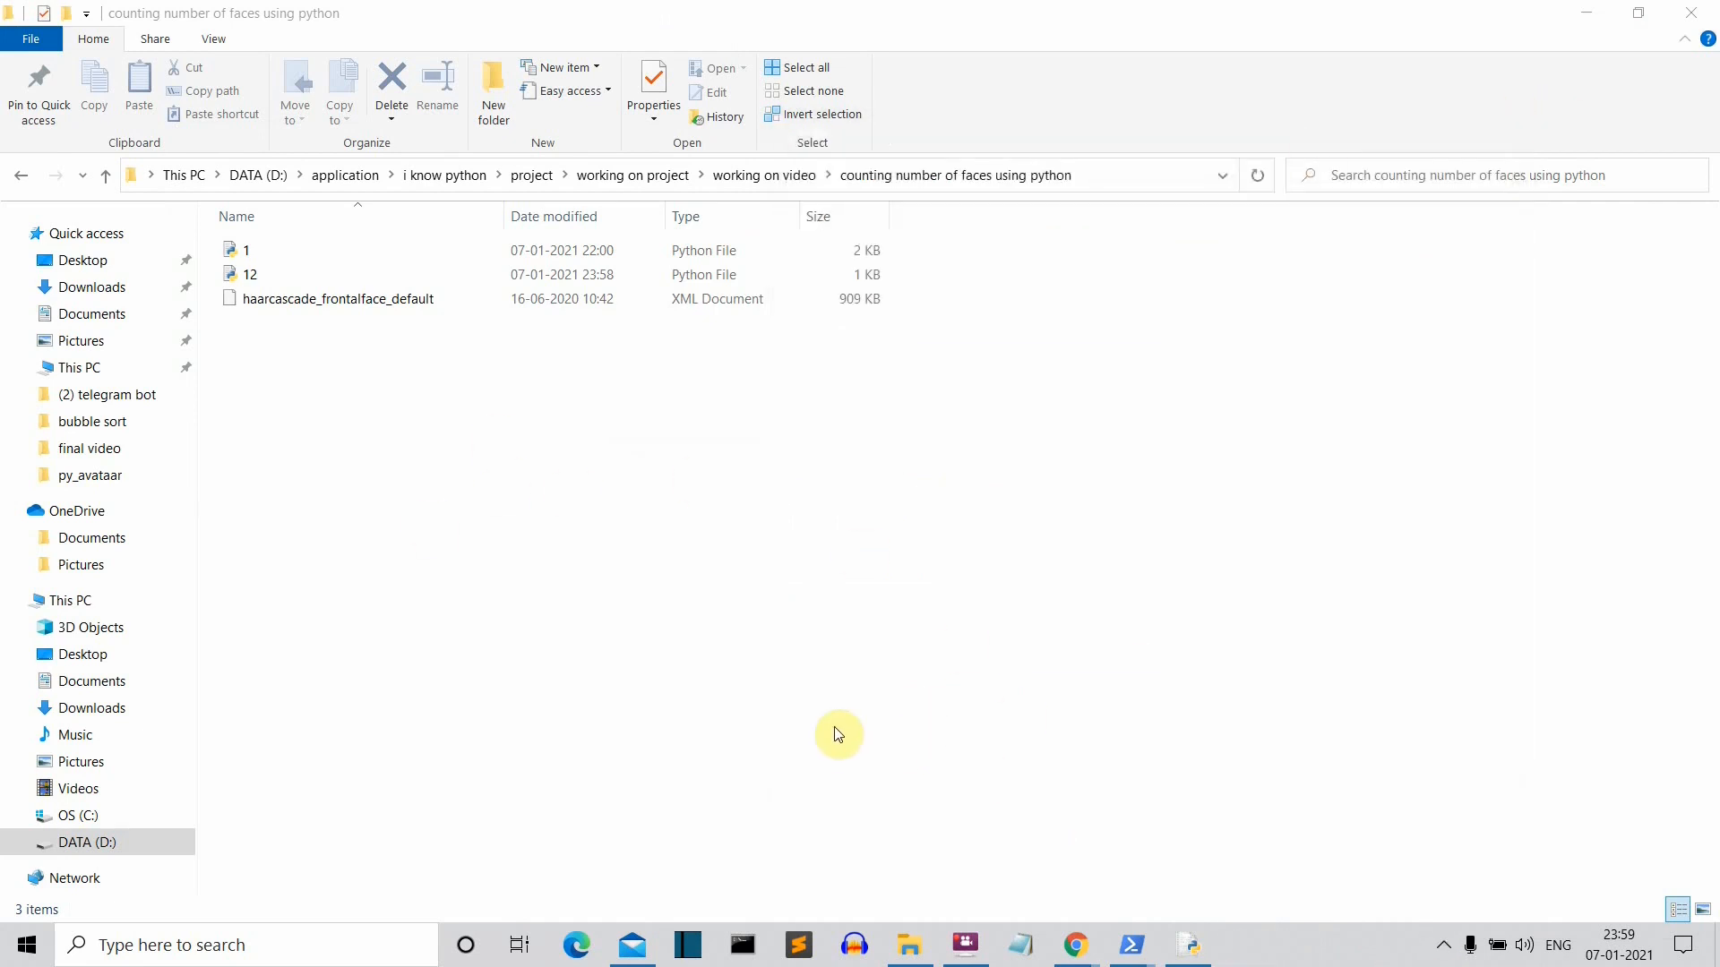
pyautogui.click(246, 274)
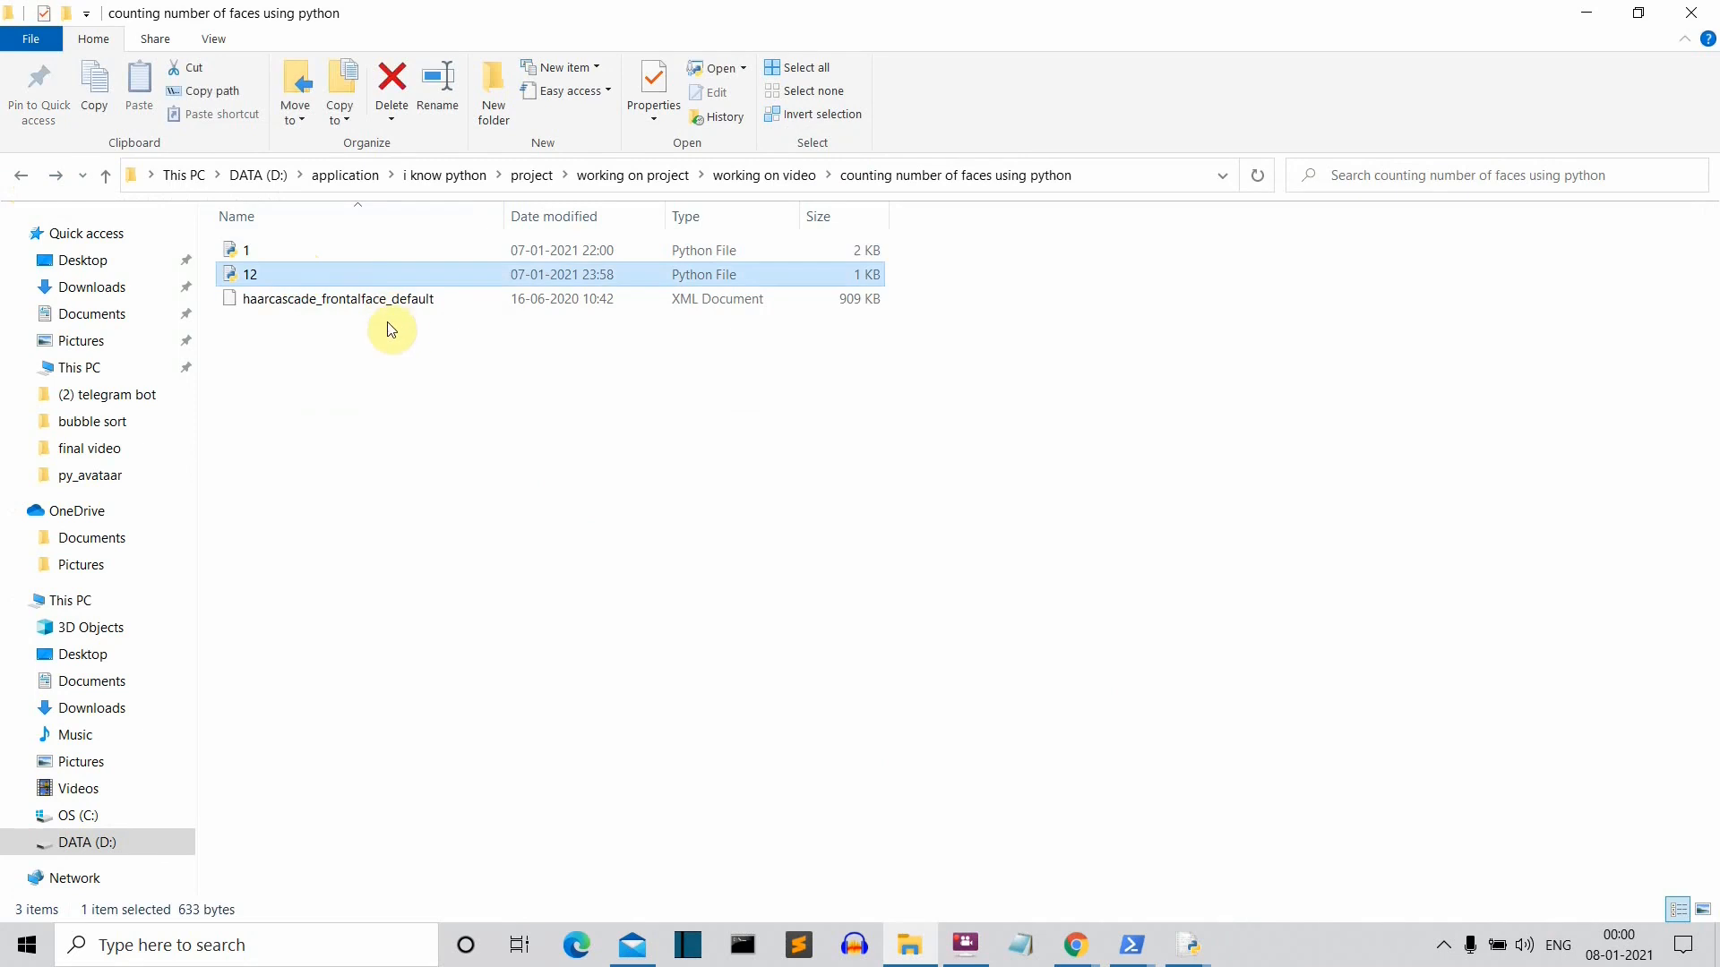
pyautogui.doubleClick(250, 274)
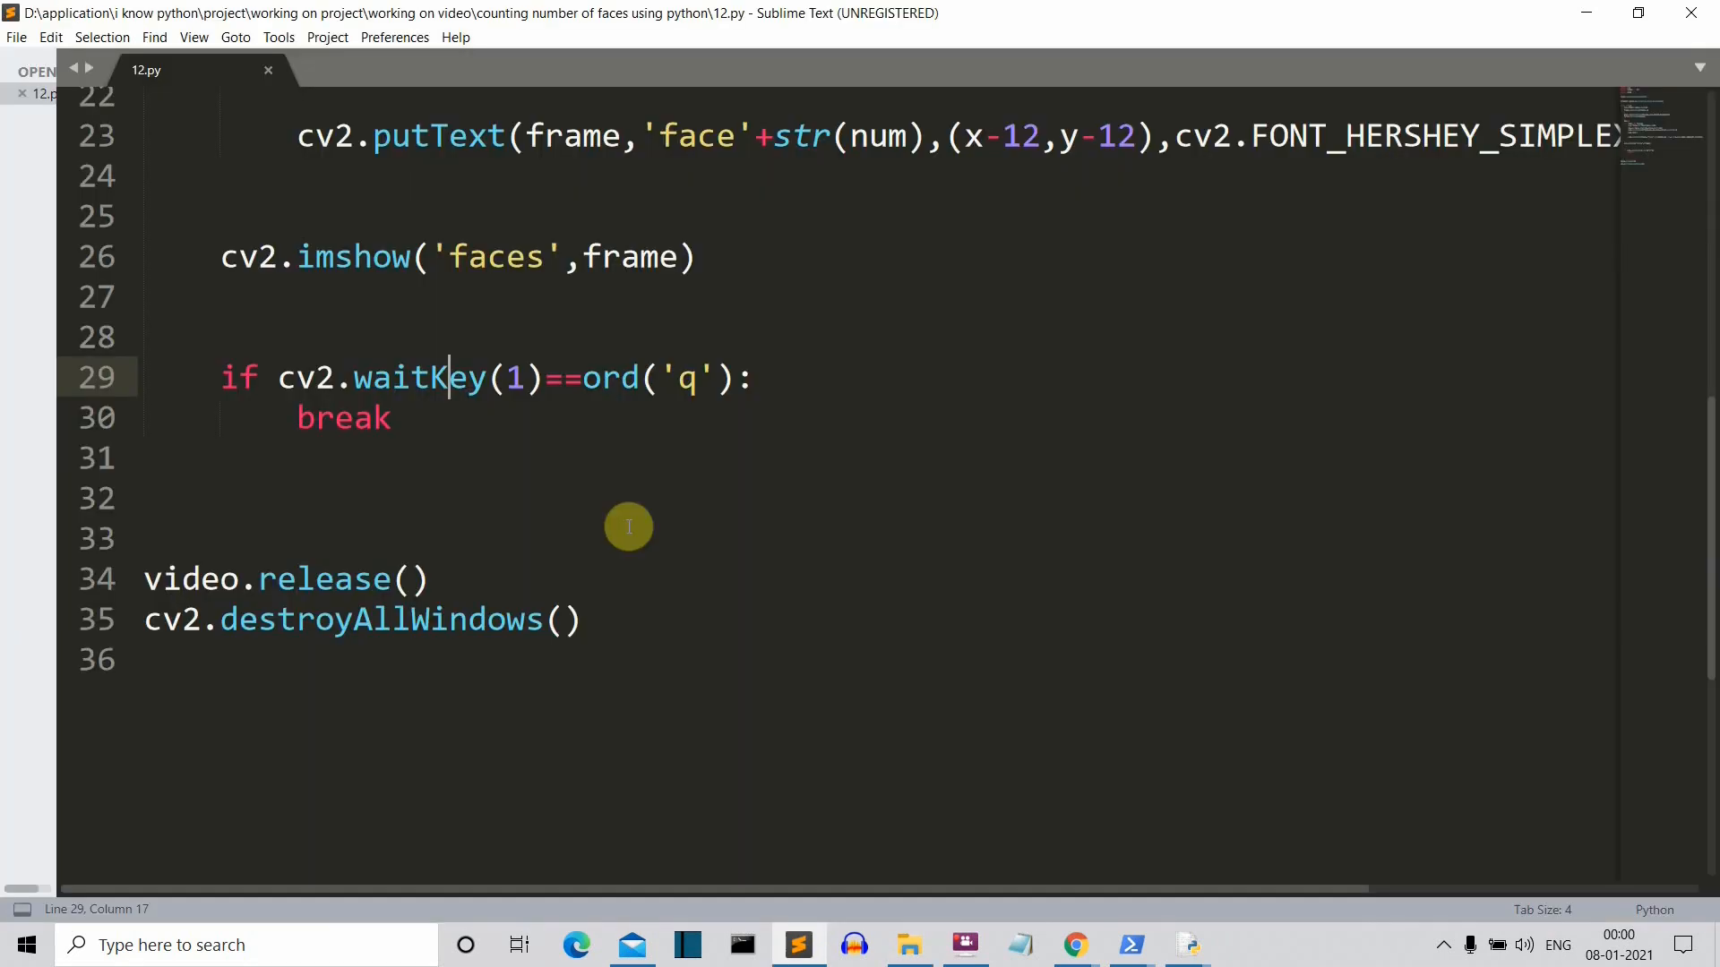
pyautogui.moveTo(543, 378)
pyautogui.write('cv2.waitKey(1')
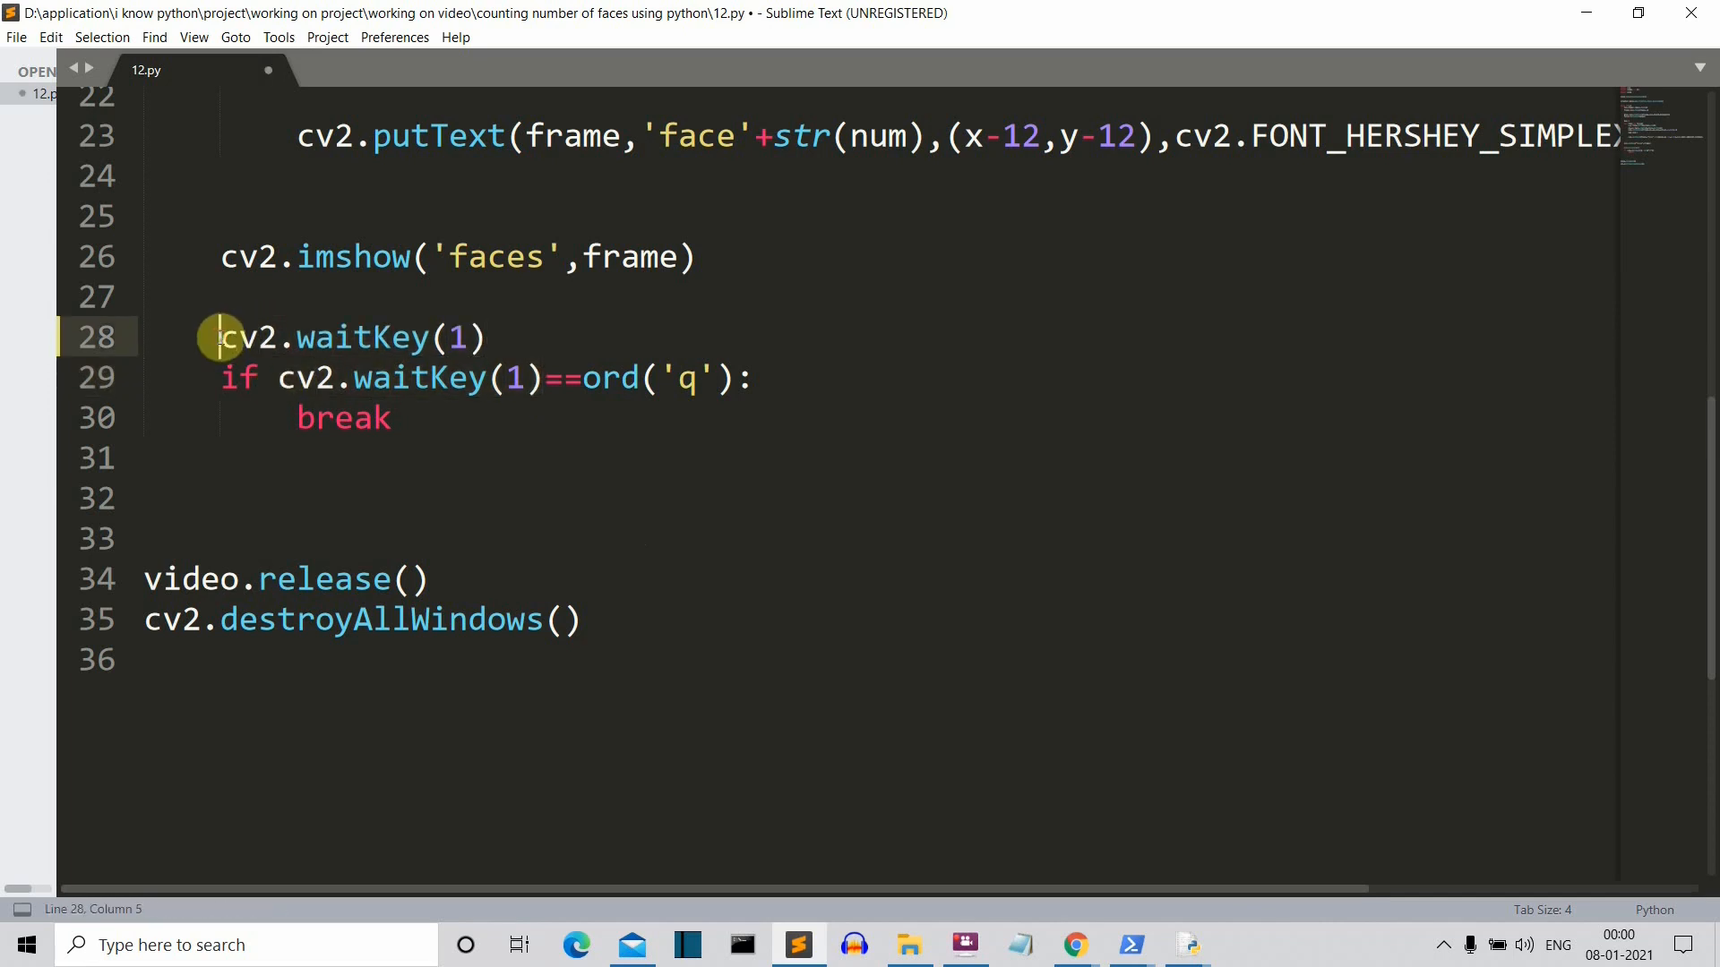
# Step: Assign cv2.waitKey(1) to key and check key==ord('q') to break the loop
pyautogui.write('key=')
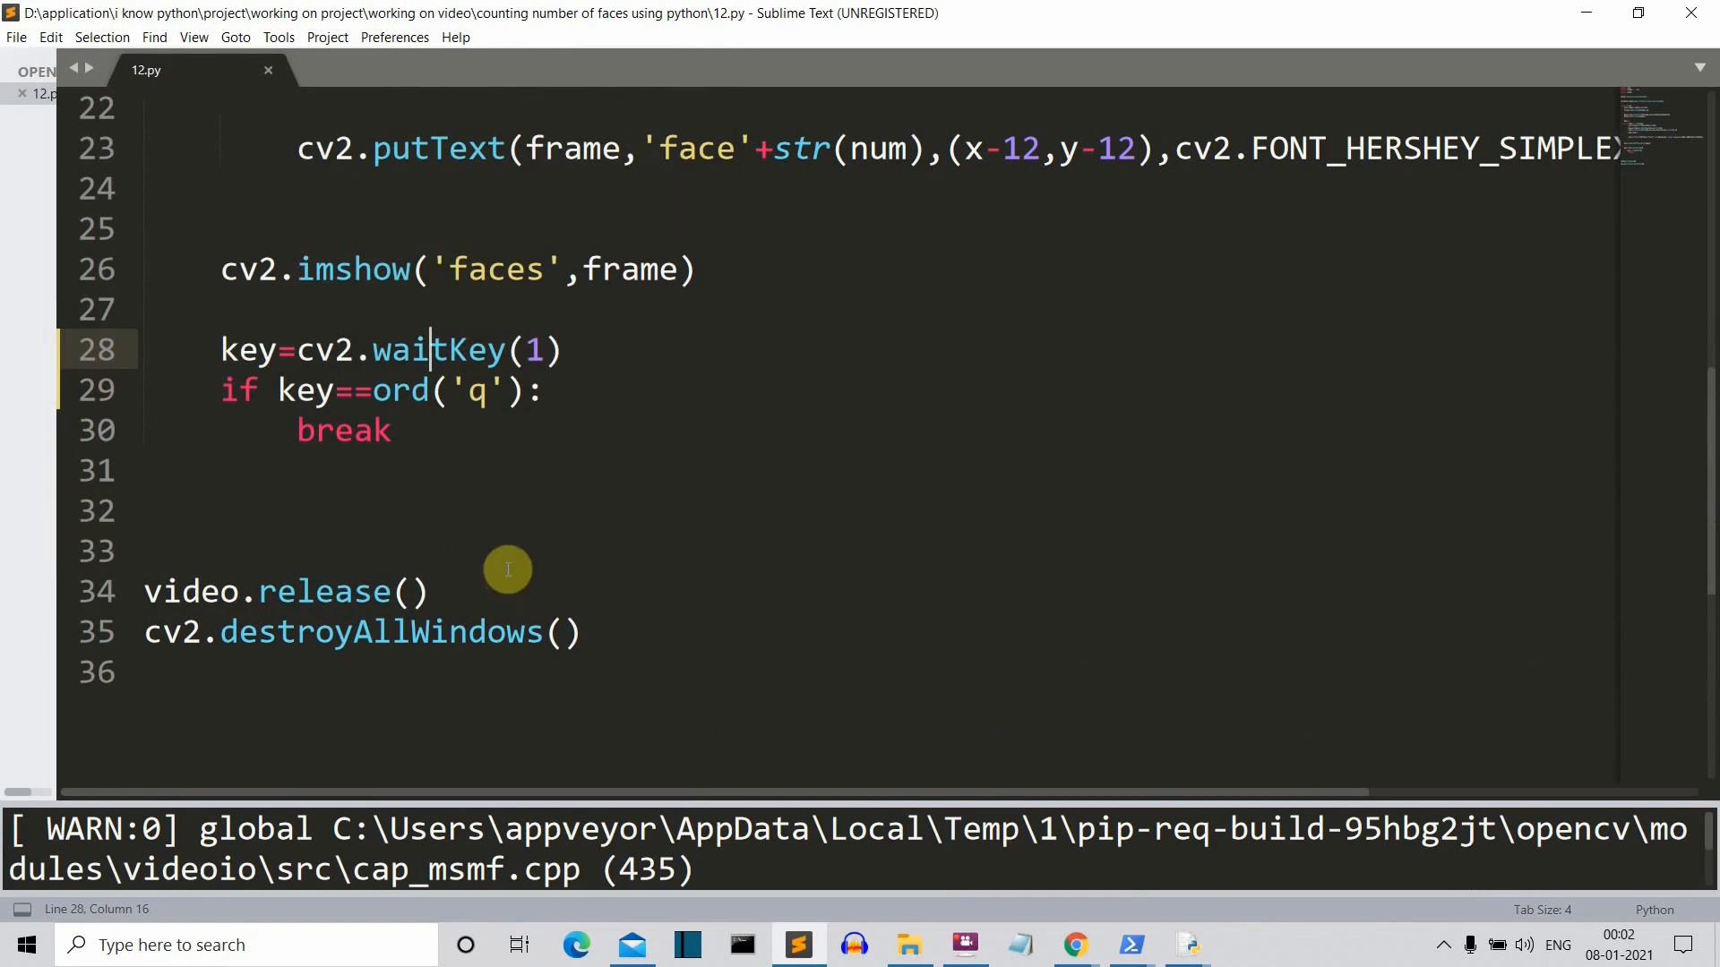
pyautogui.moveTo(500, 632)
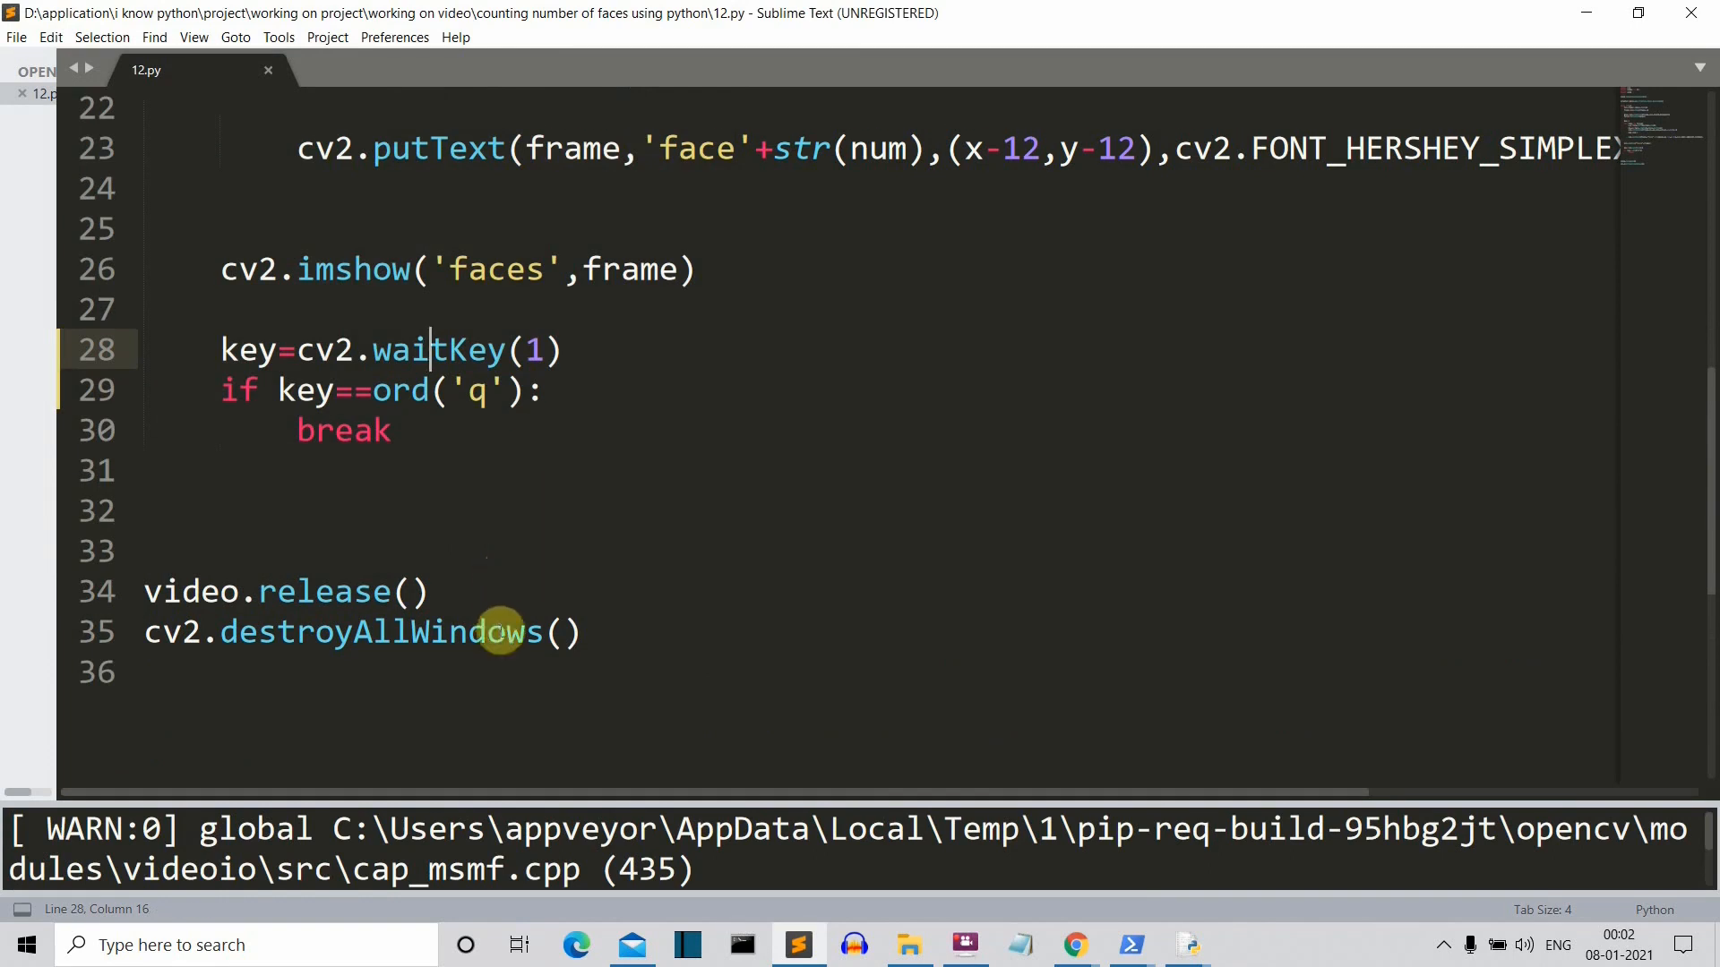